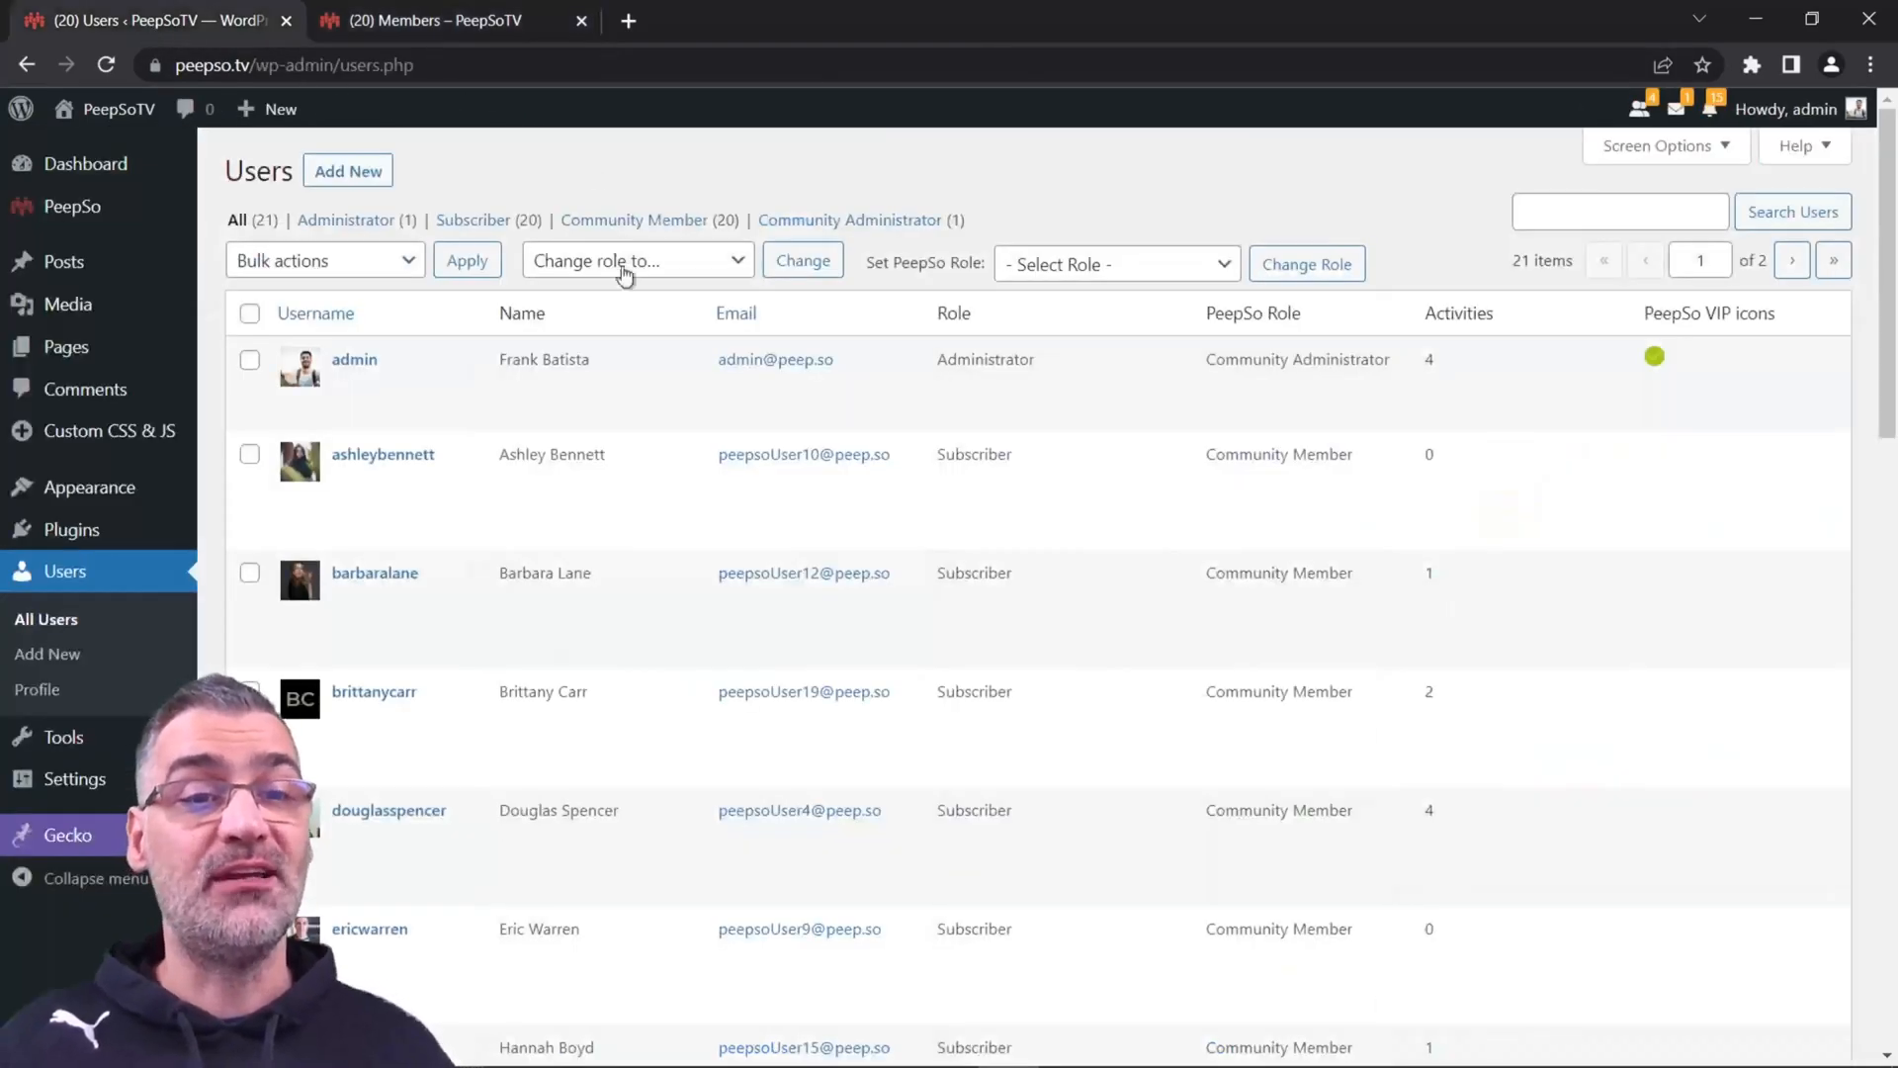
pyautogui.moveTo(382, 453)
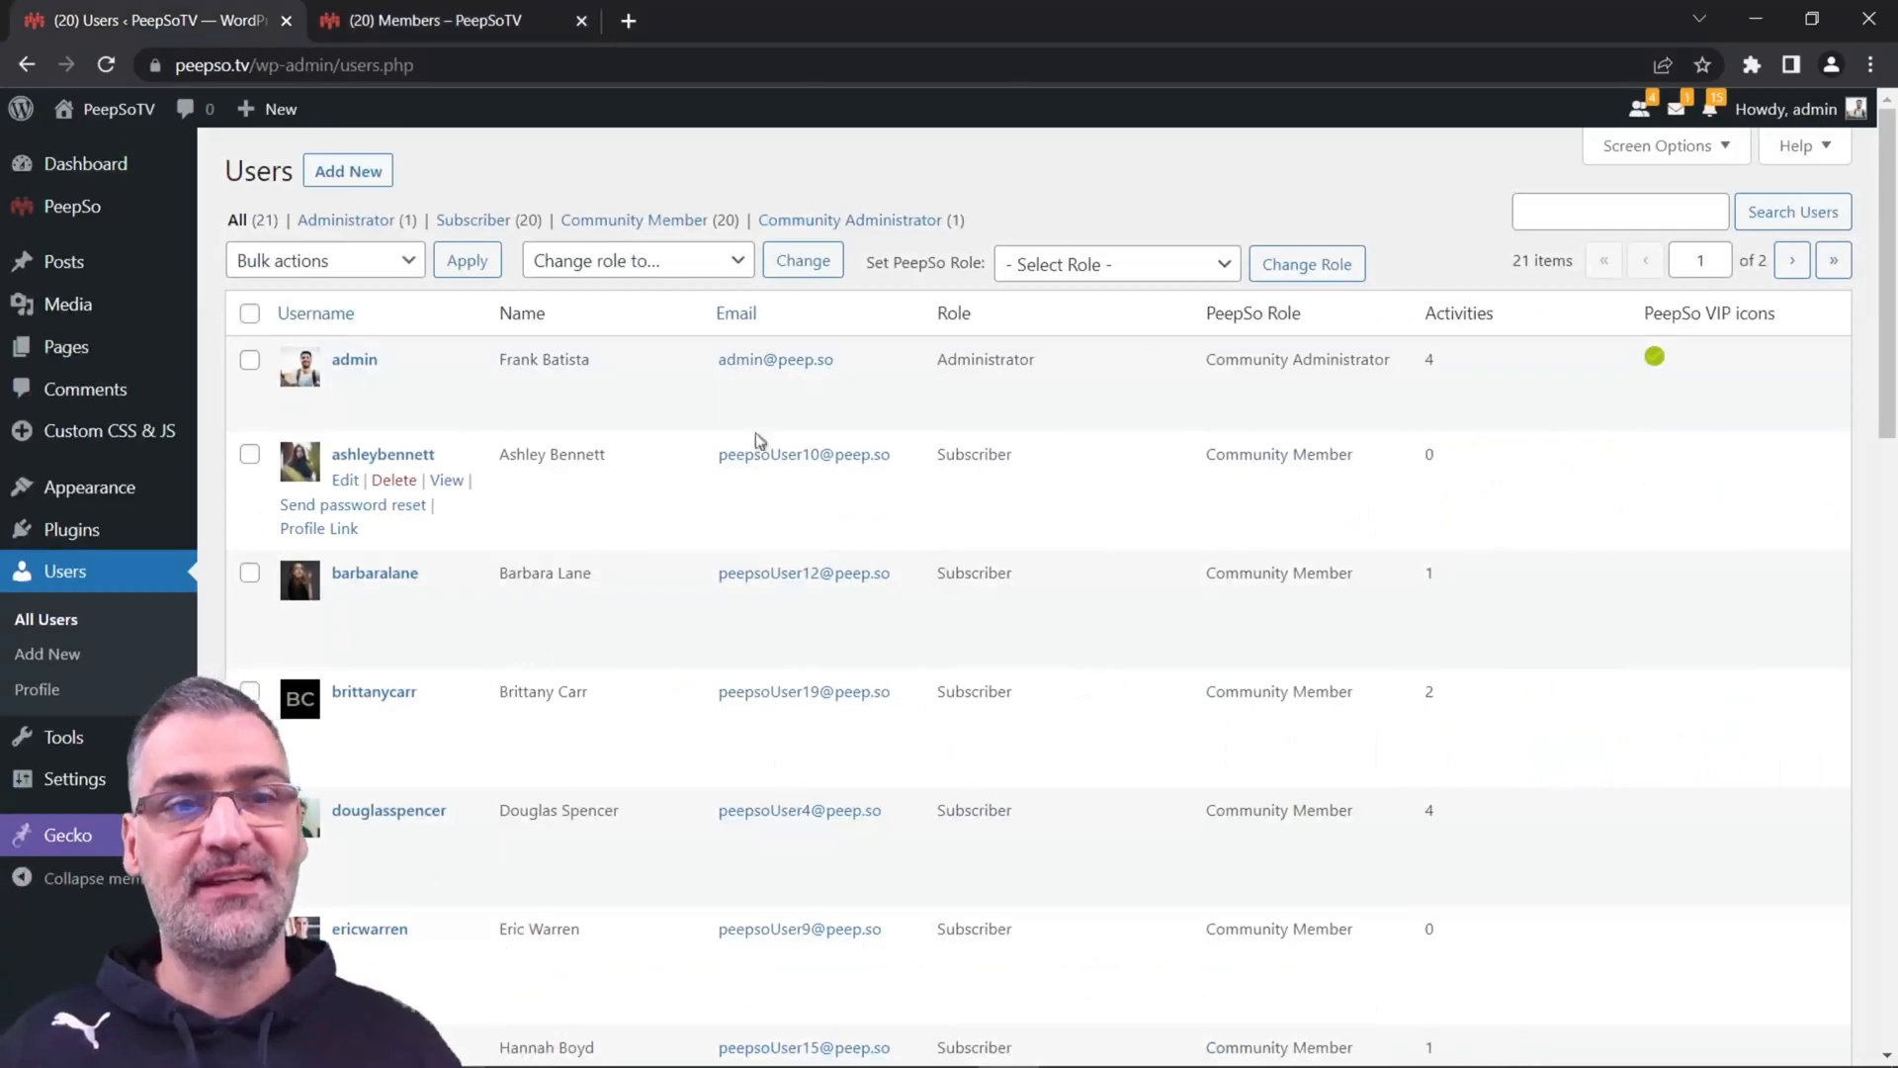
pyautogui.moveTo(215, 610)
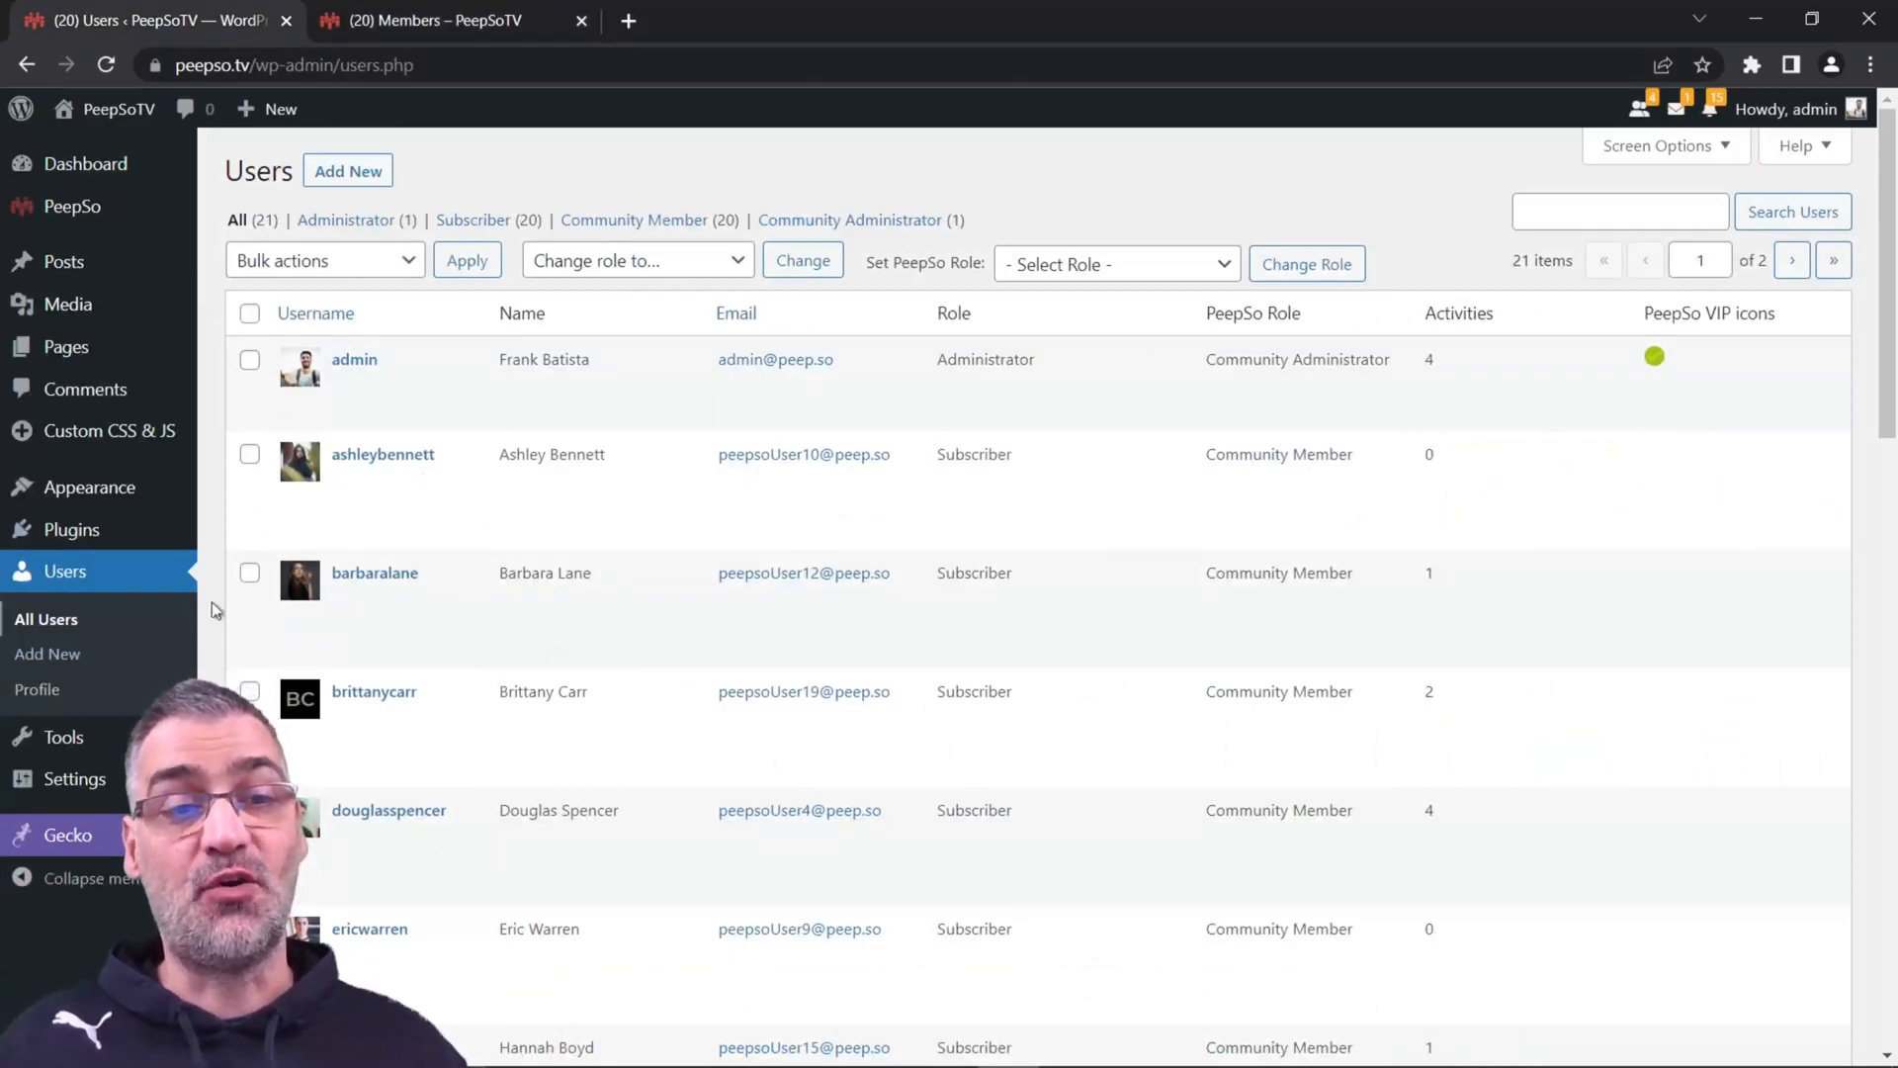
pyautogui.moveTo(376, 572)
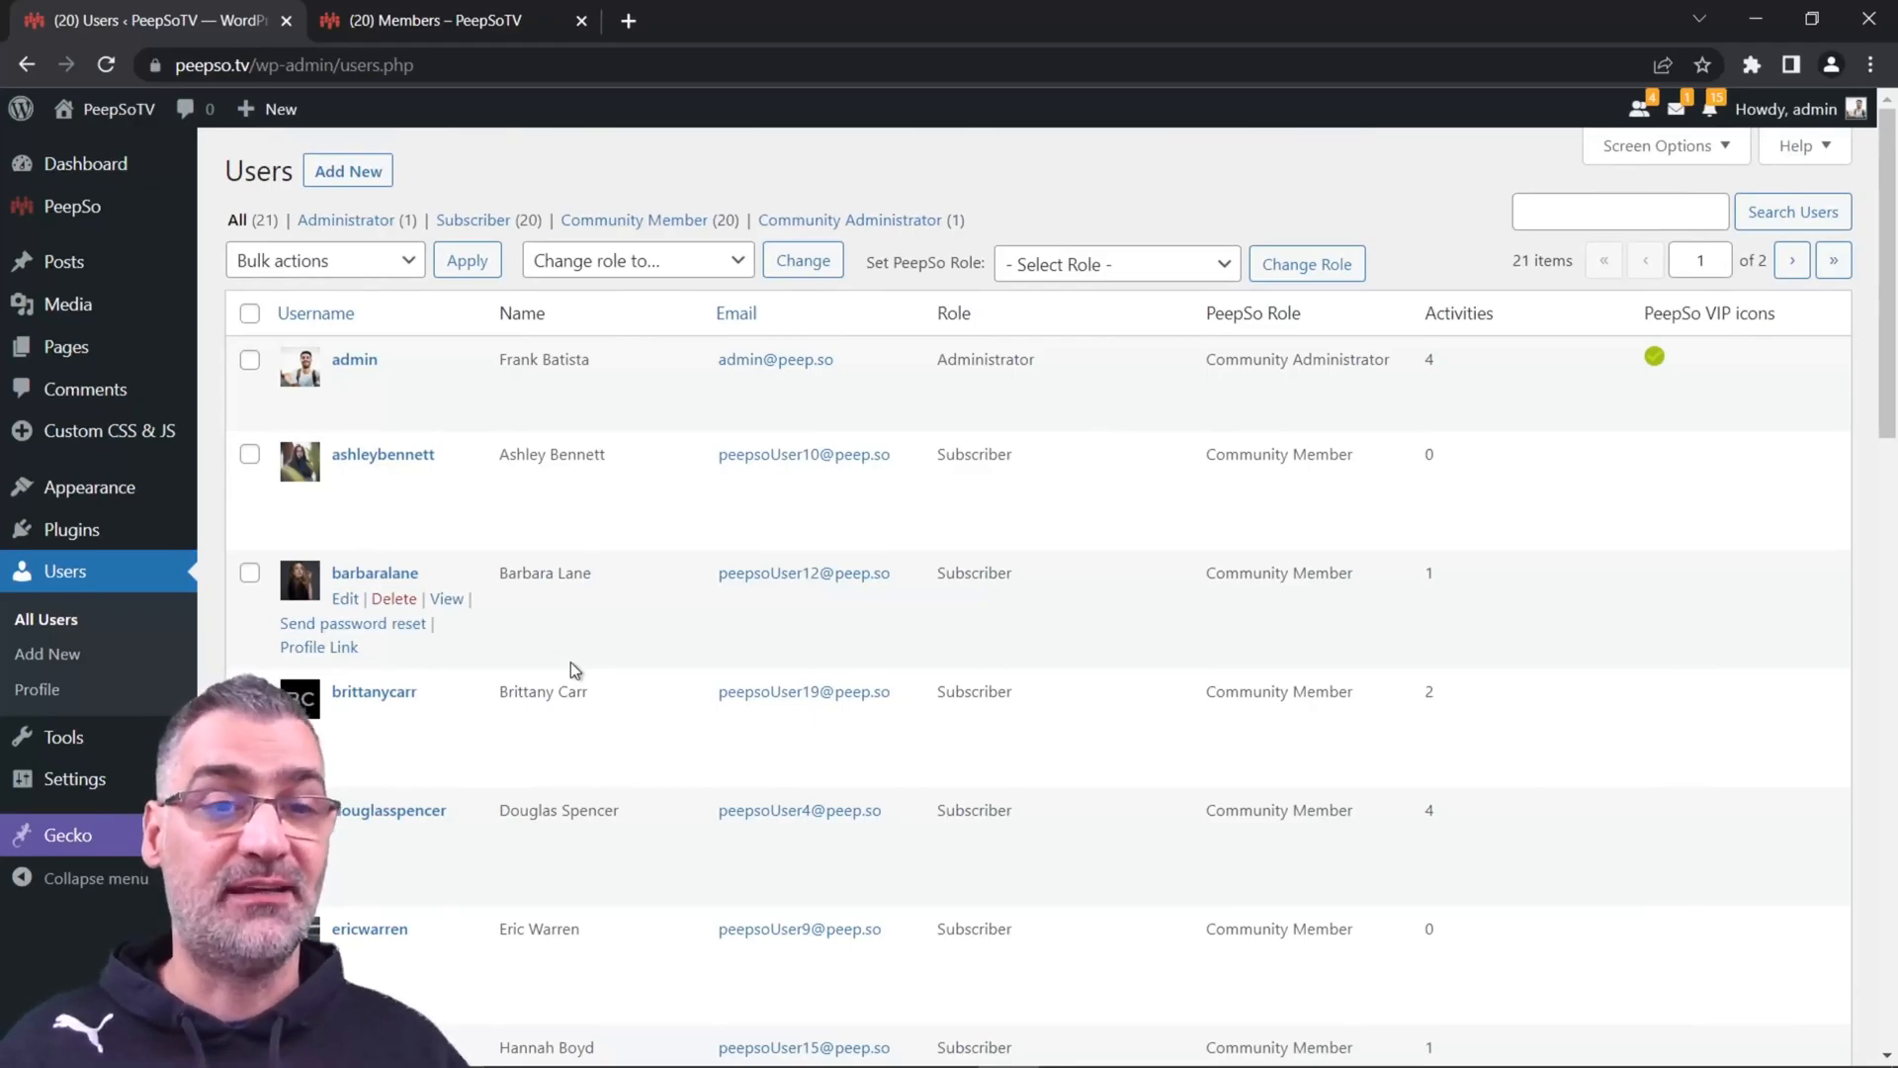
# - Leave the Register page for the WordPress admin login page
pyautogui.click(436, 21)
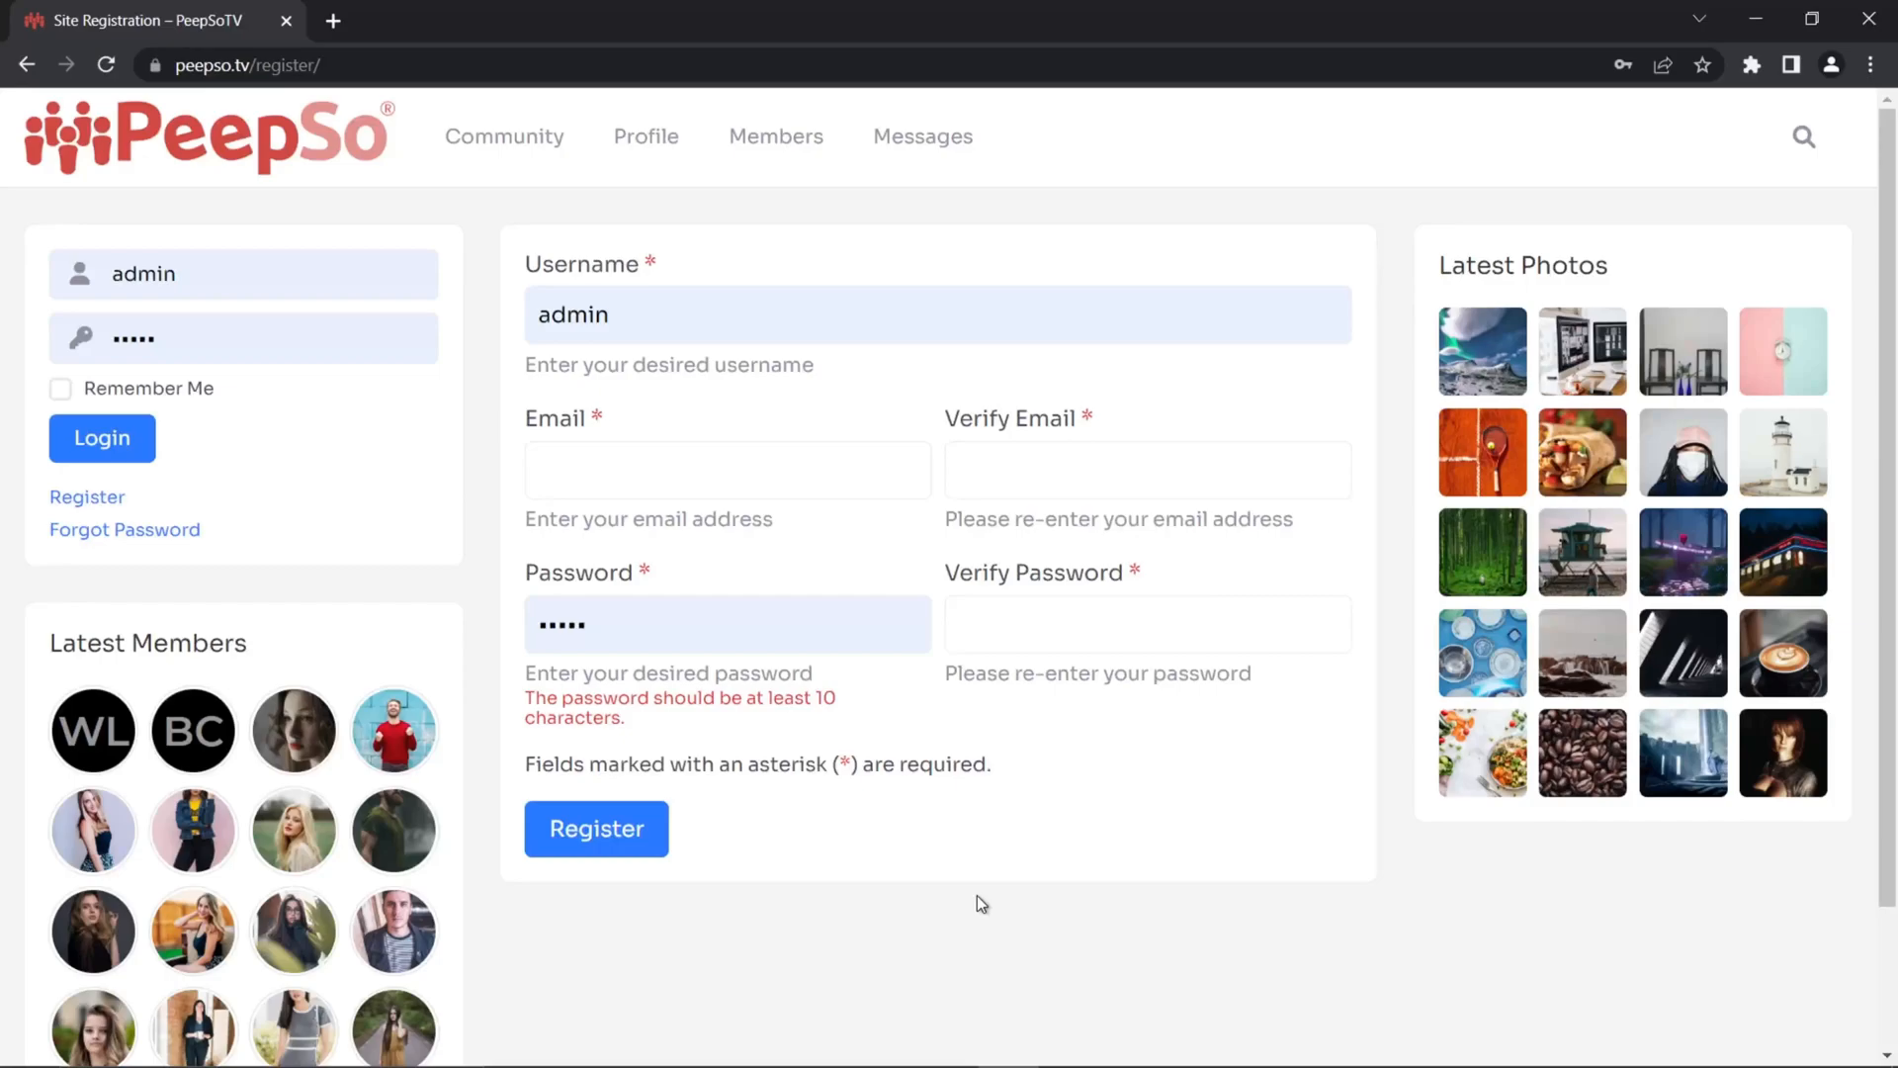
pyautogui.moveTo(1472, 750)
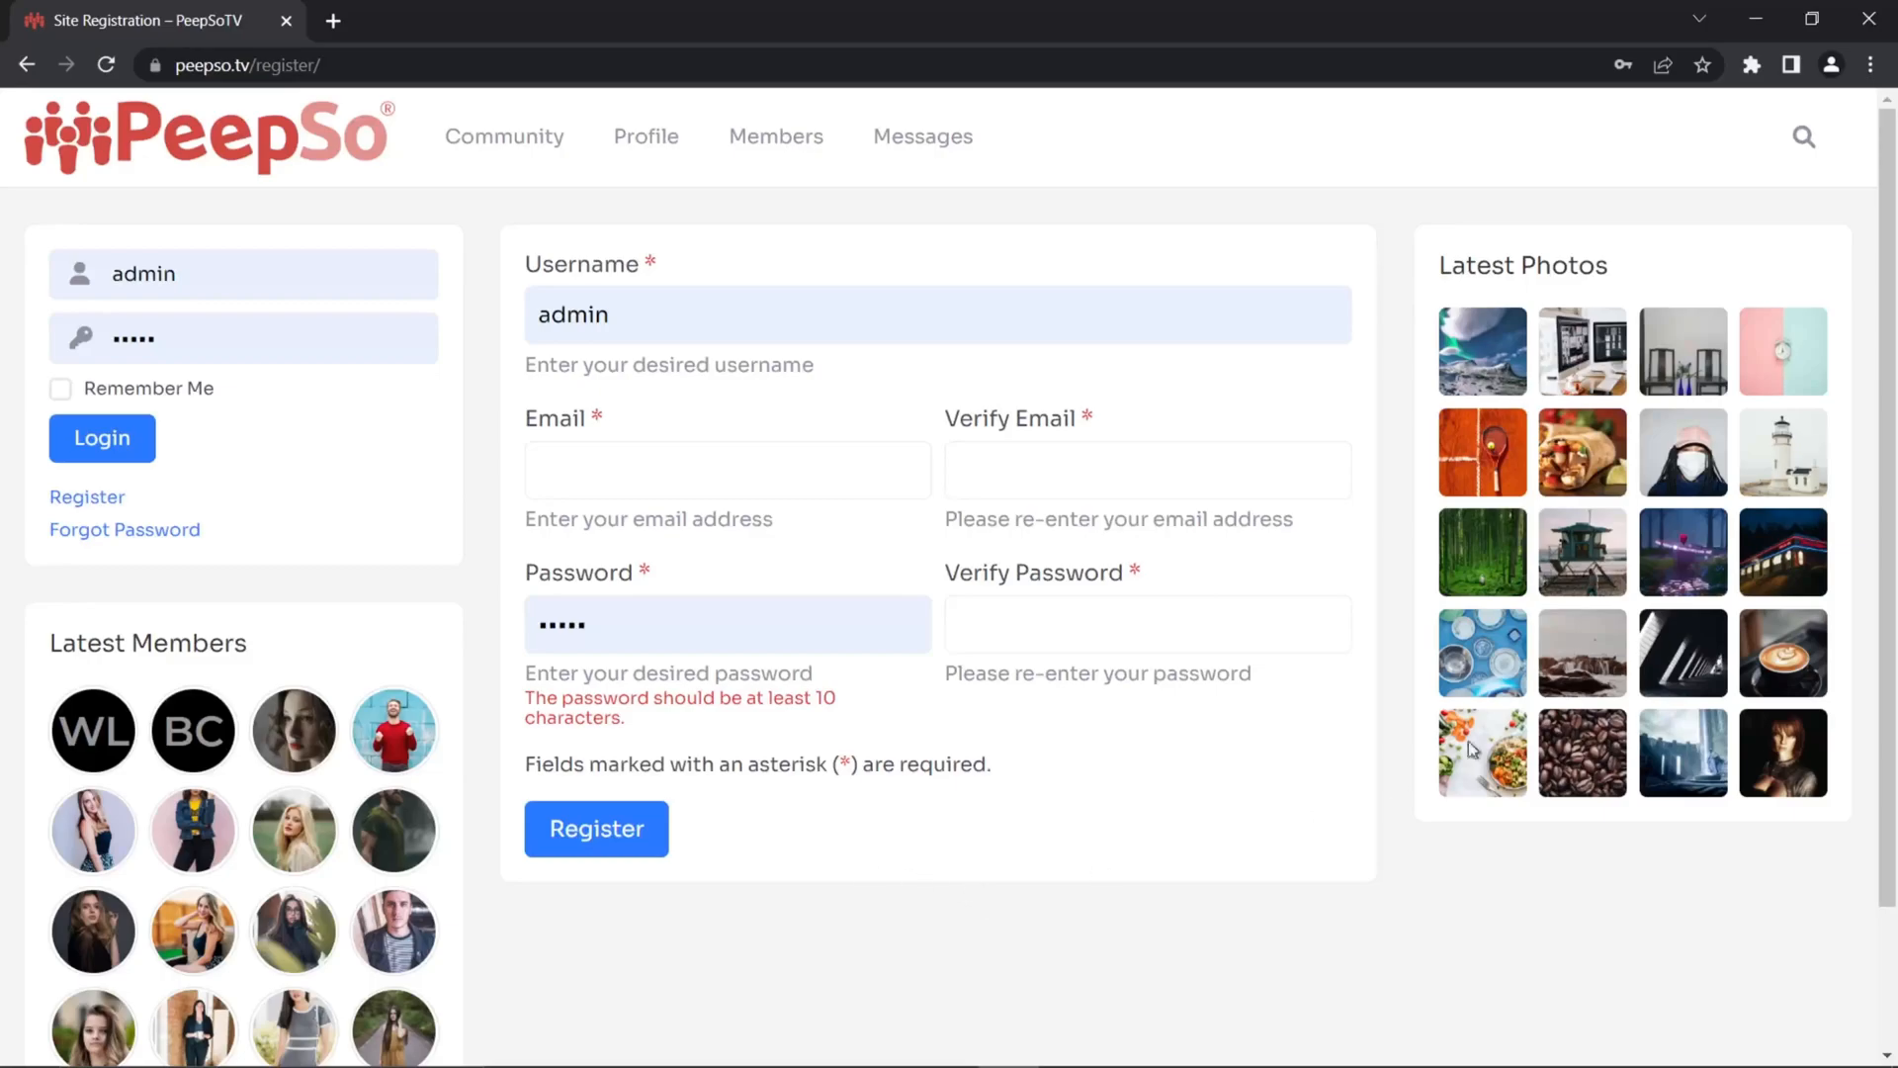
pyautogui.moveTo(765, 602)
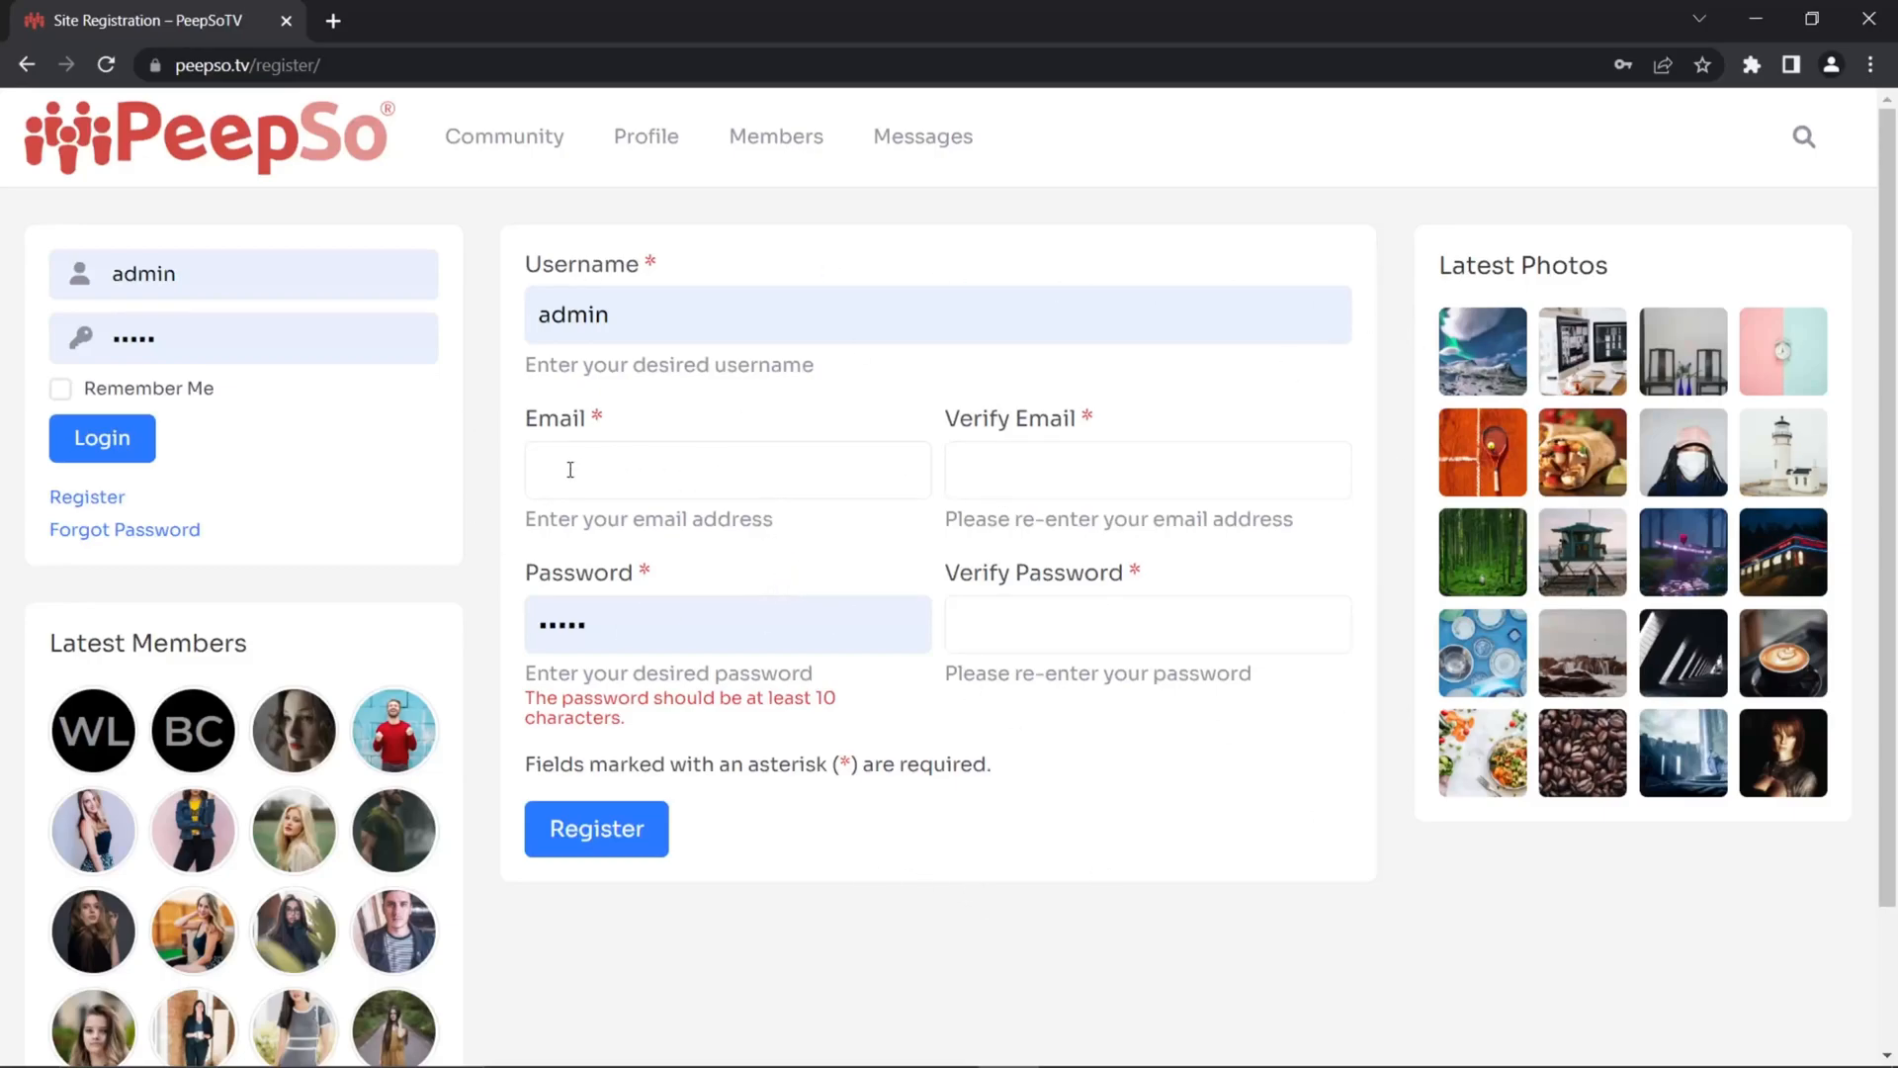
pyautogui.moveTo(726, 469)
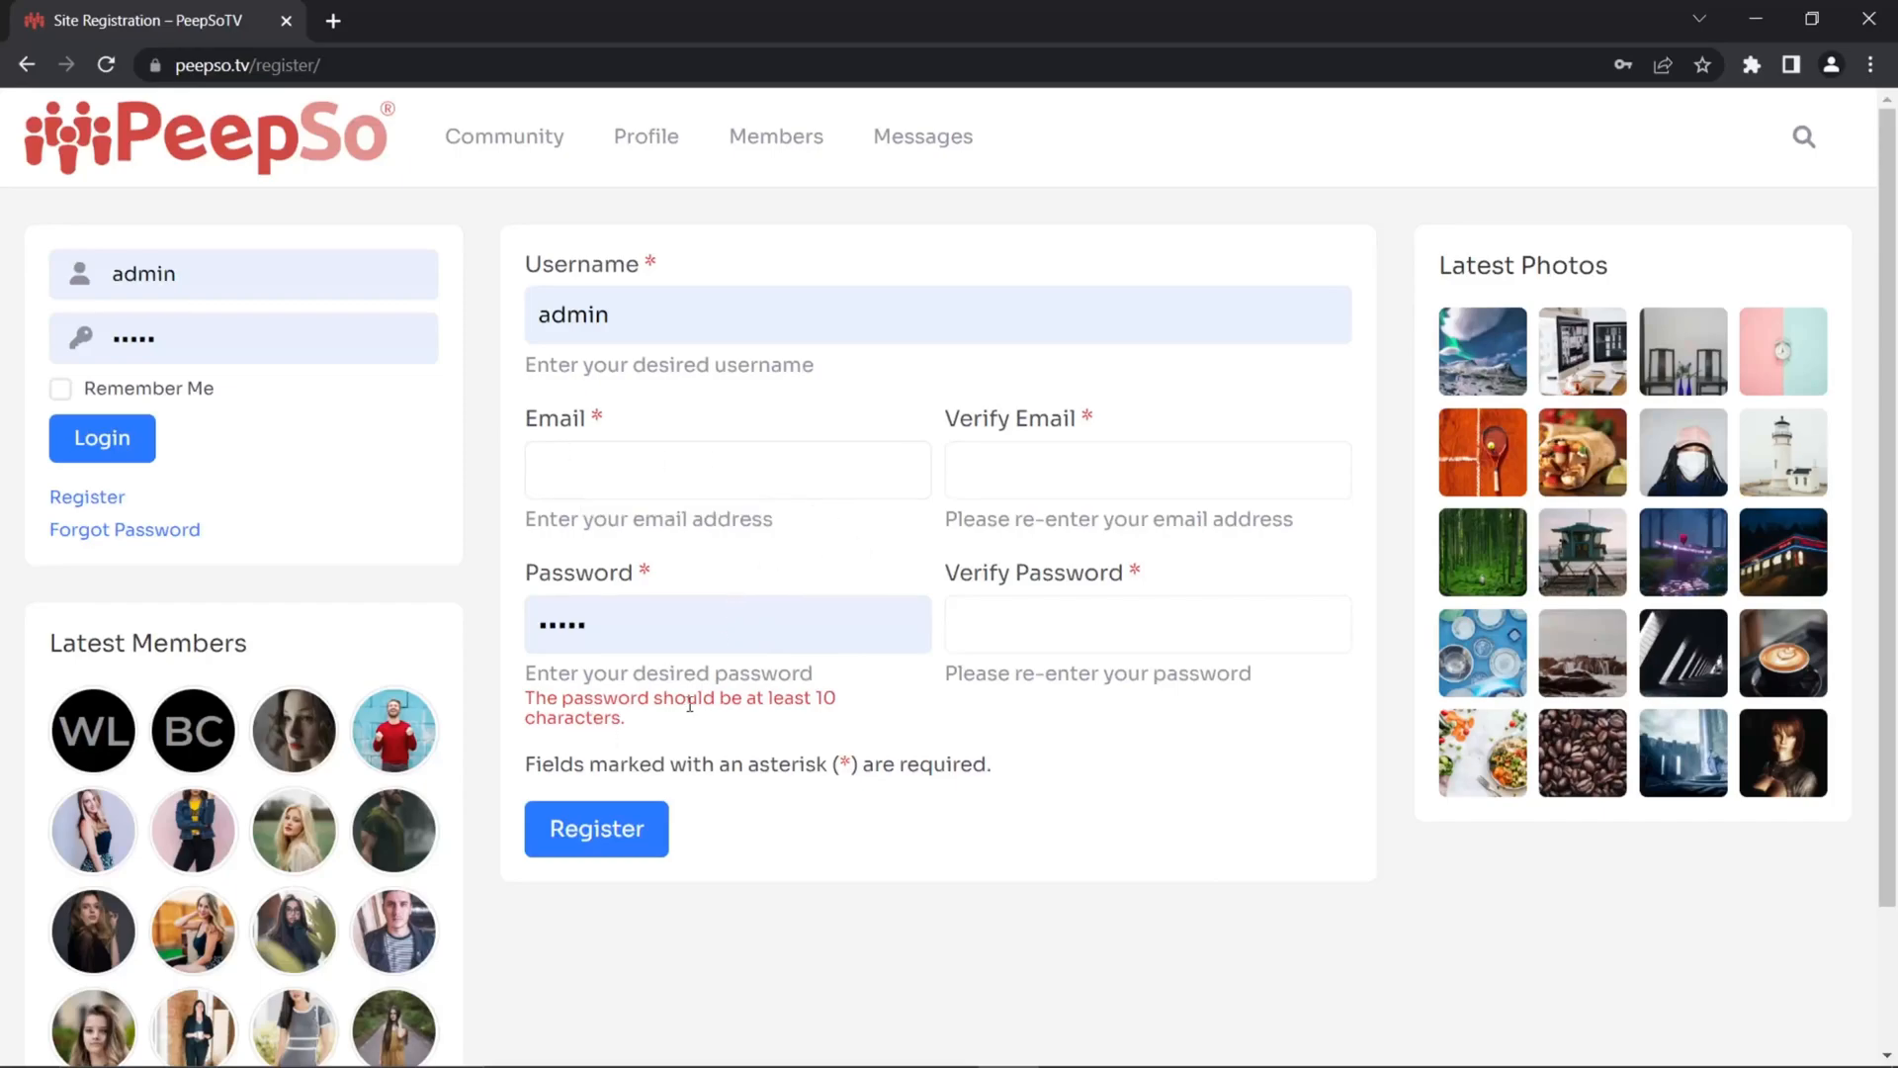
pyautogui.moveTo(730, 727)
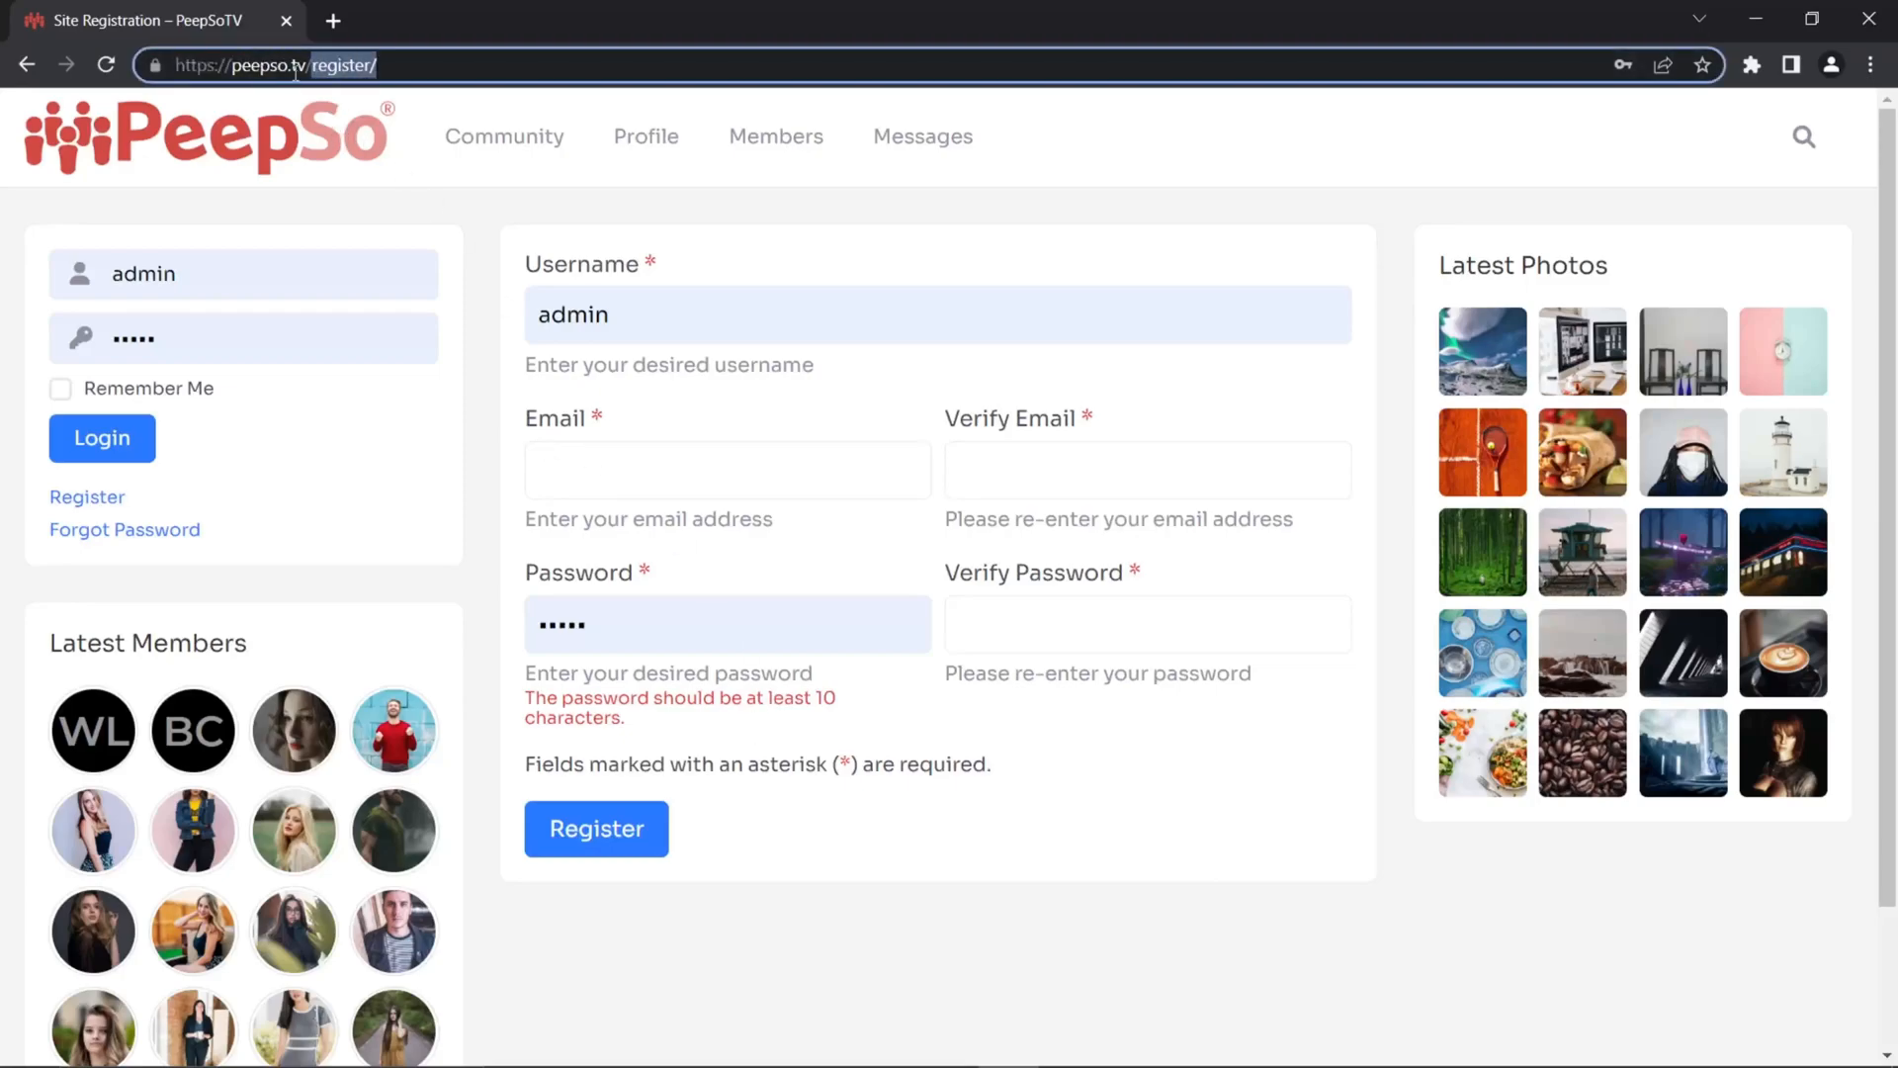
# - Log in at wp-admin with Remember Me ticked
pyautogui.write('wp-admin%2F&reauth=1')
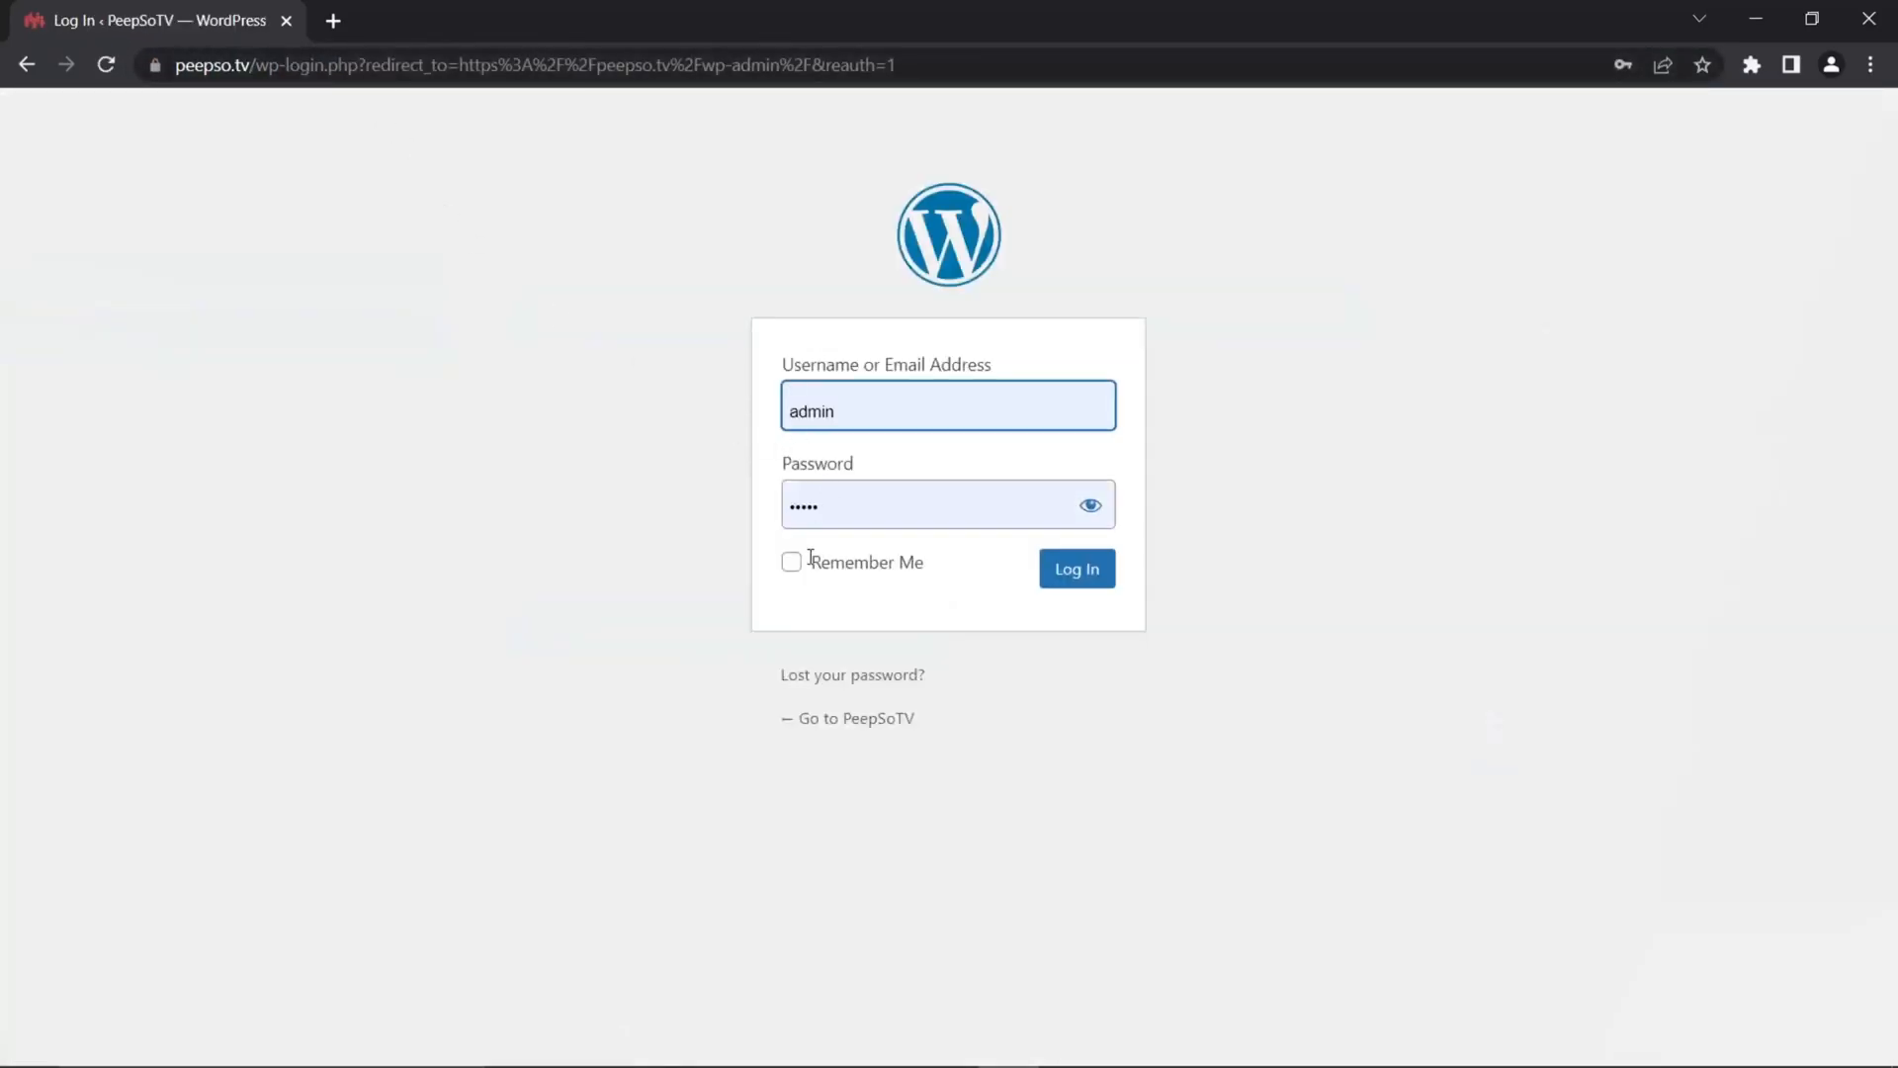
pyautogui.click(1075, 569)
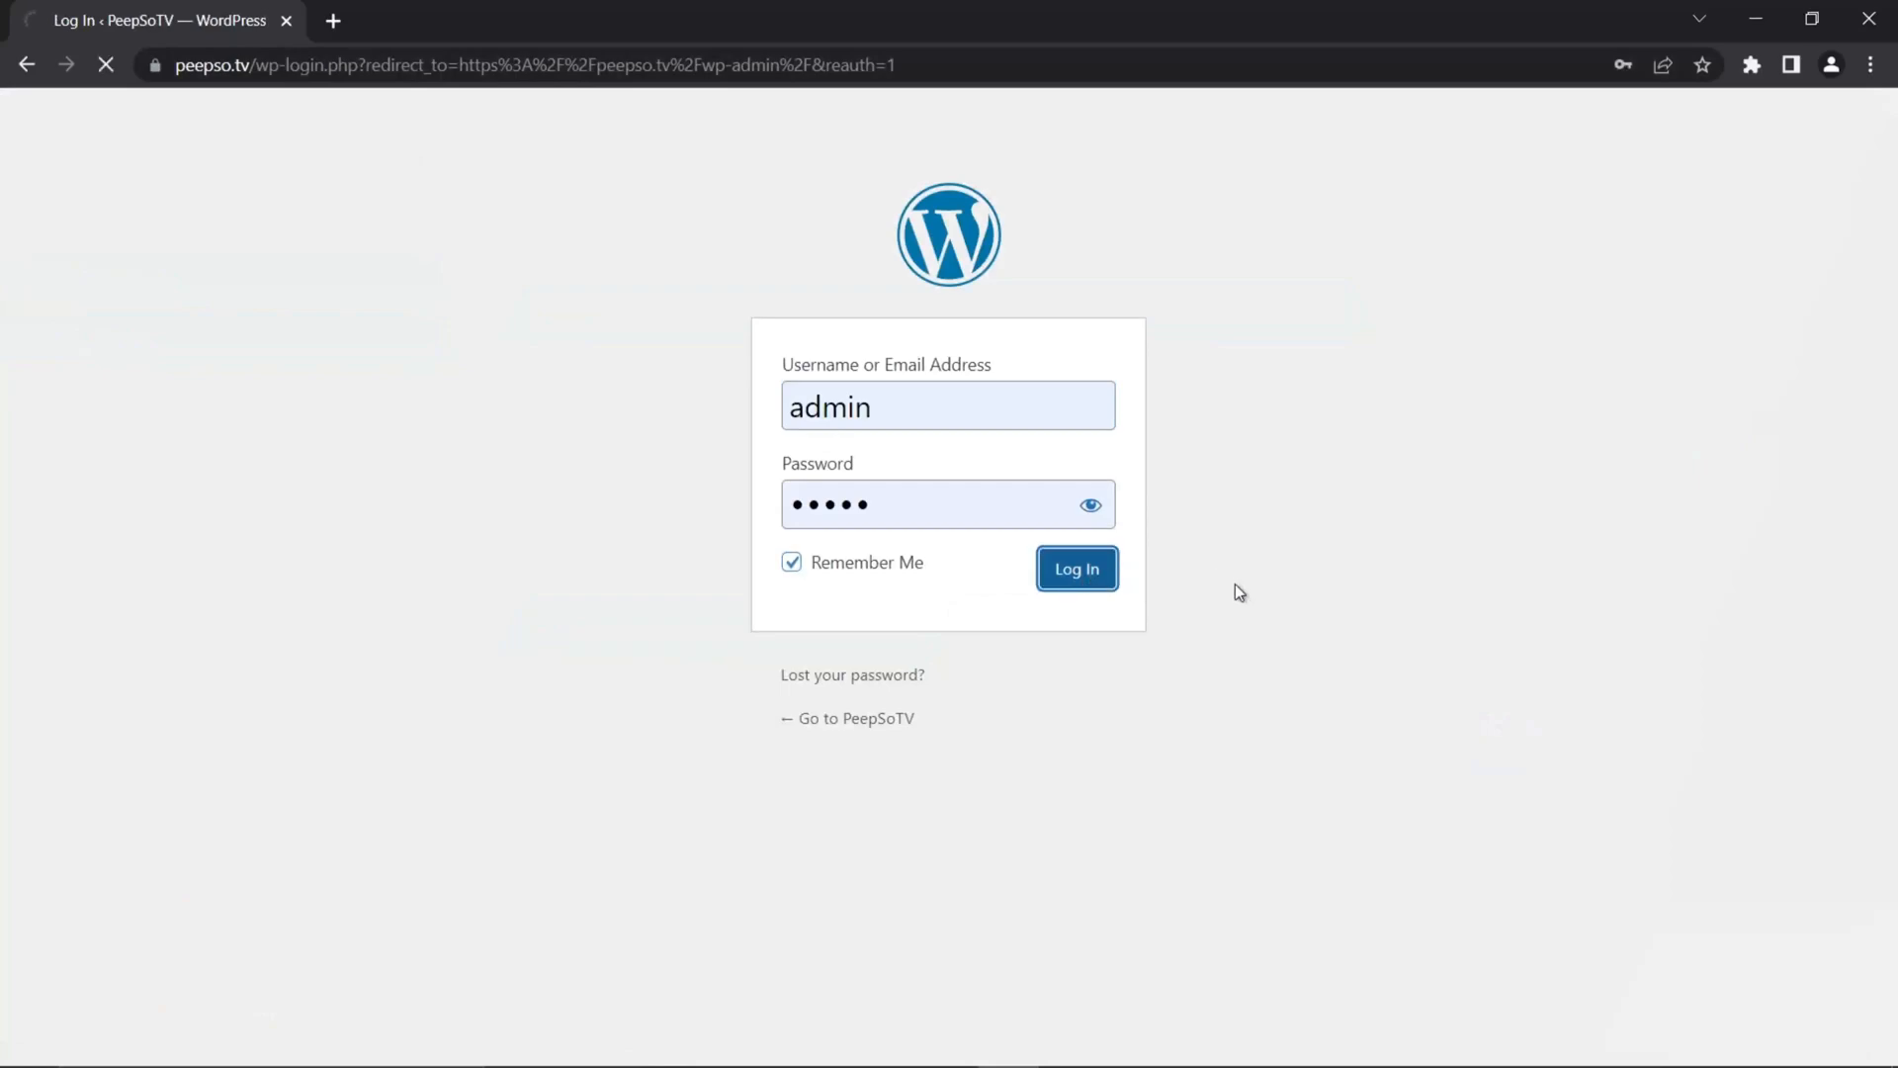
pyautogui.click(1074, 569)
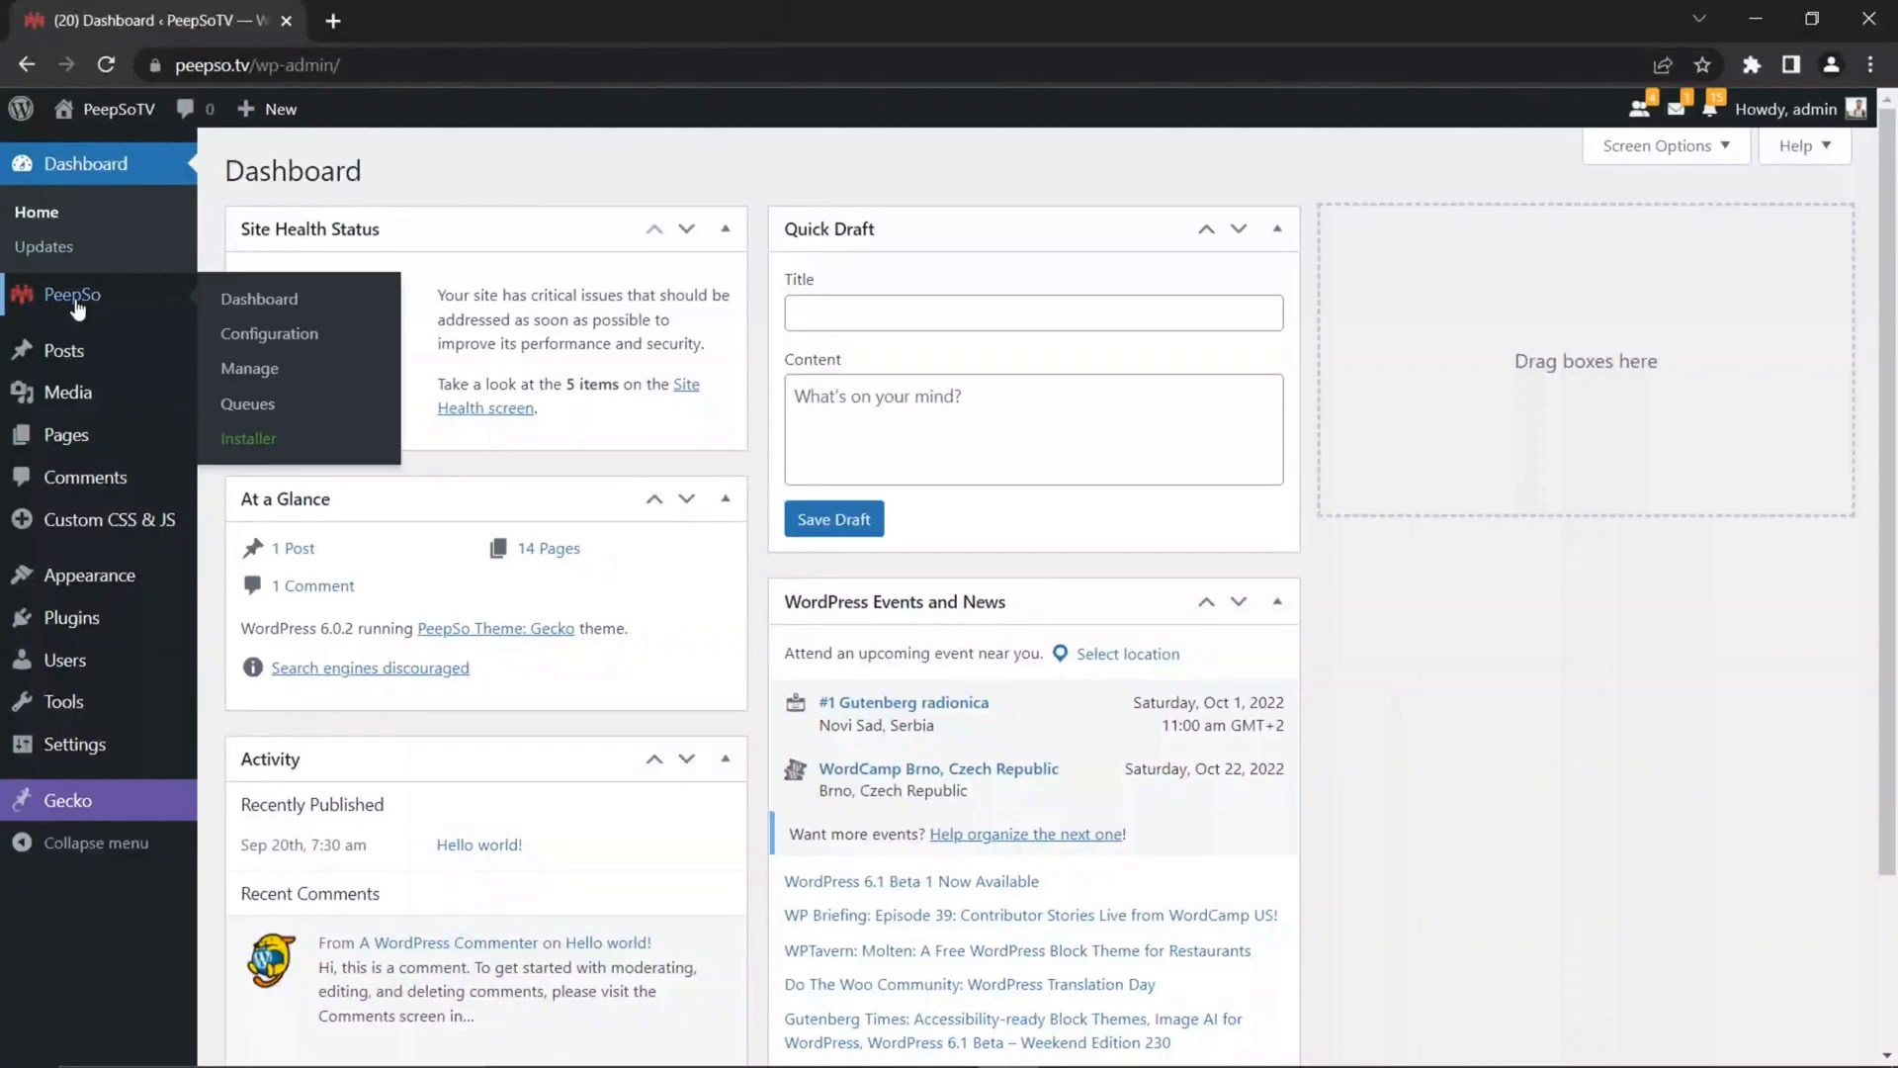
# - Open PeepSo Configuration > General showing the license key settings
pyautogui.click(258, 298)
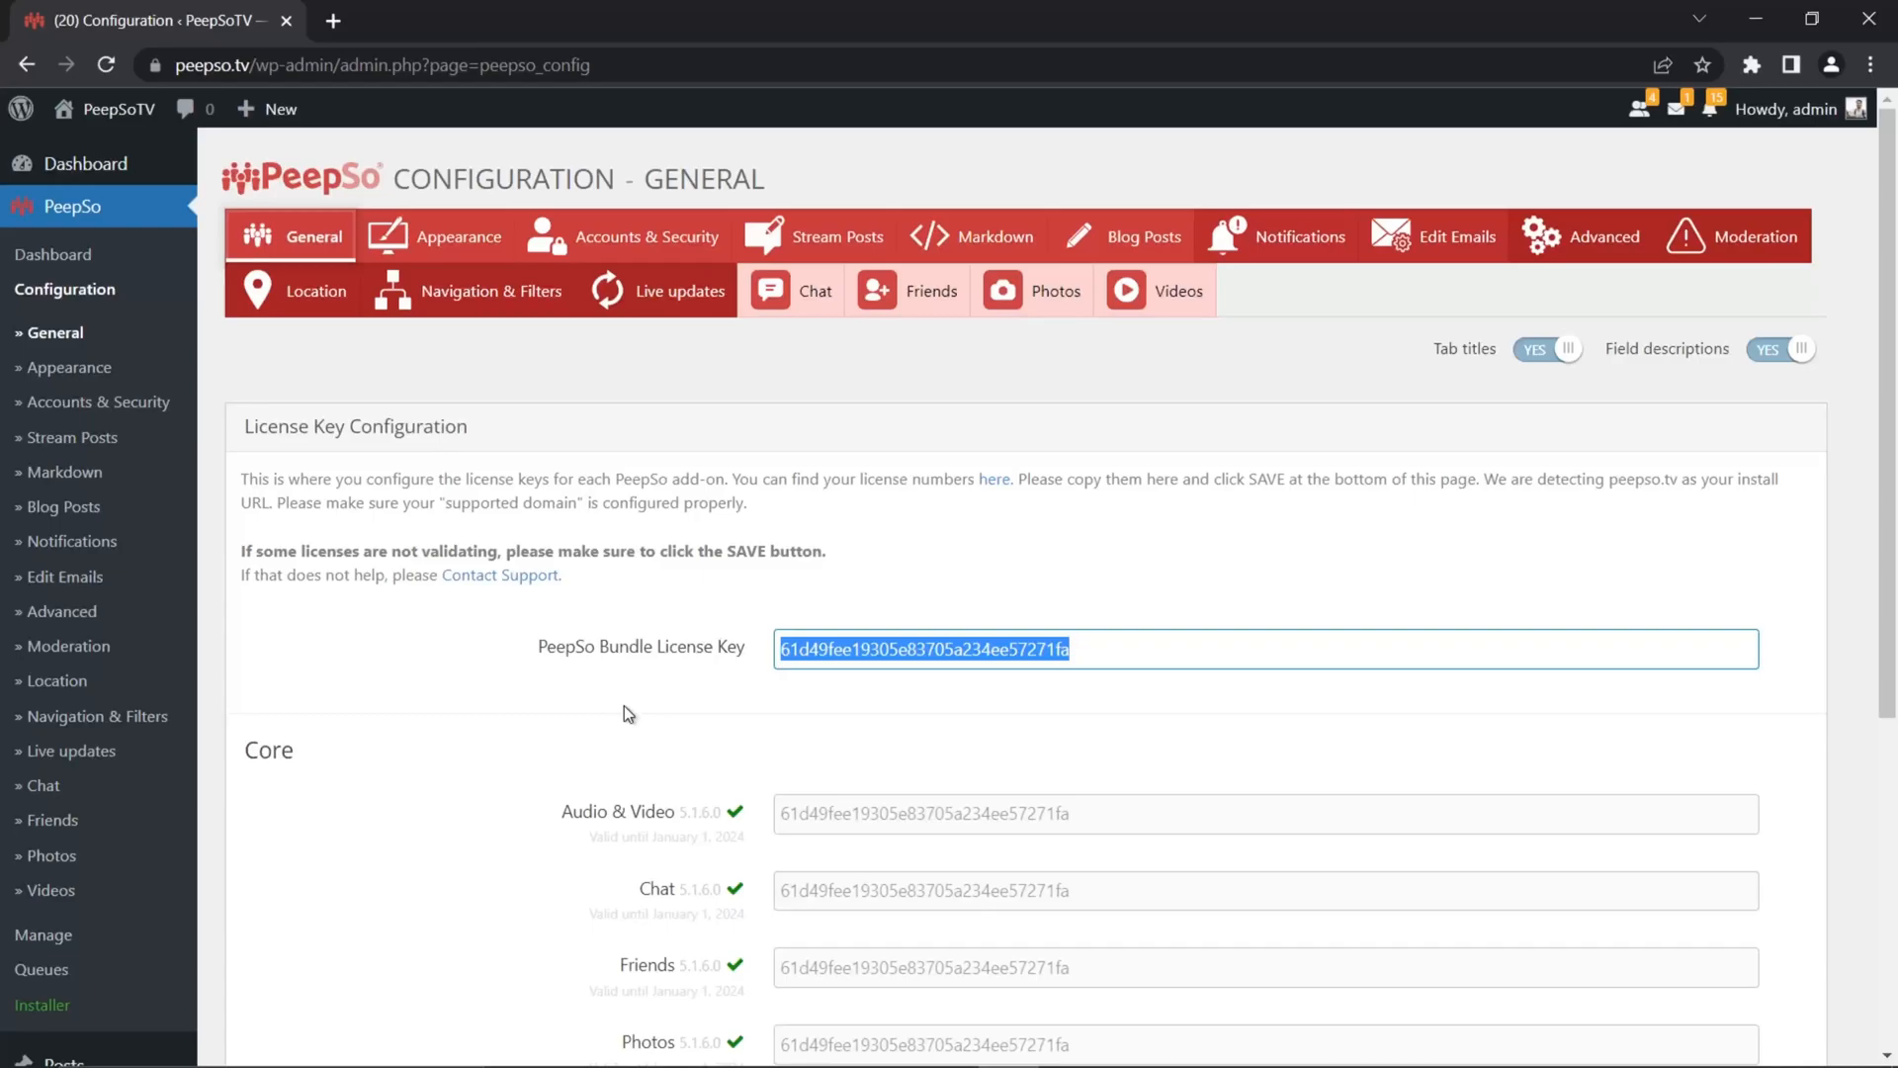
pyautogui.moveTo(42, 1004)
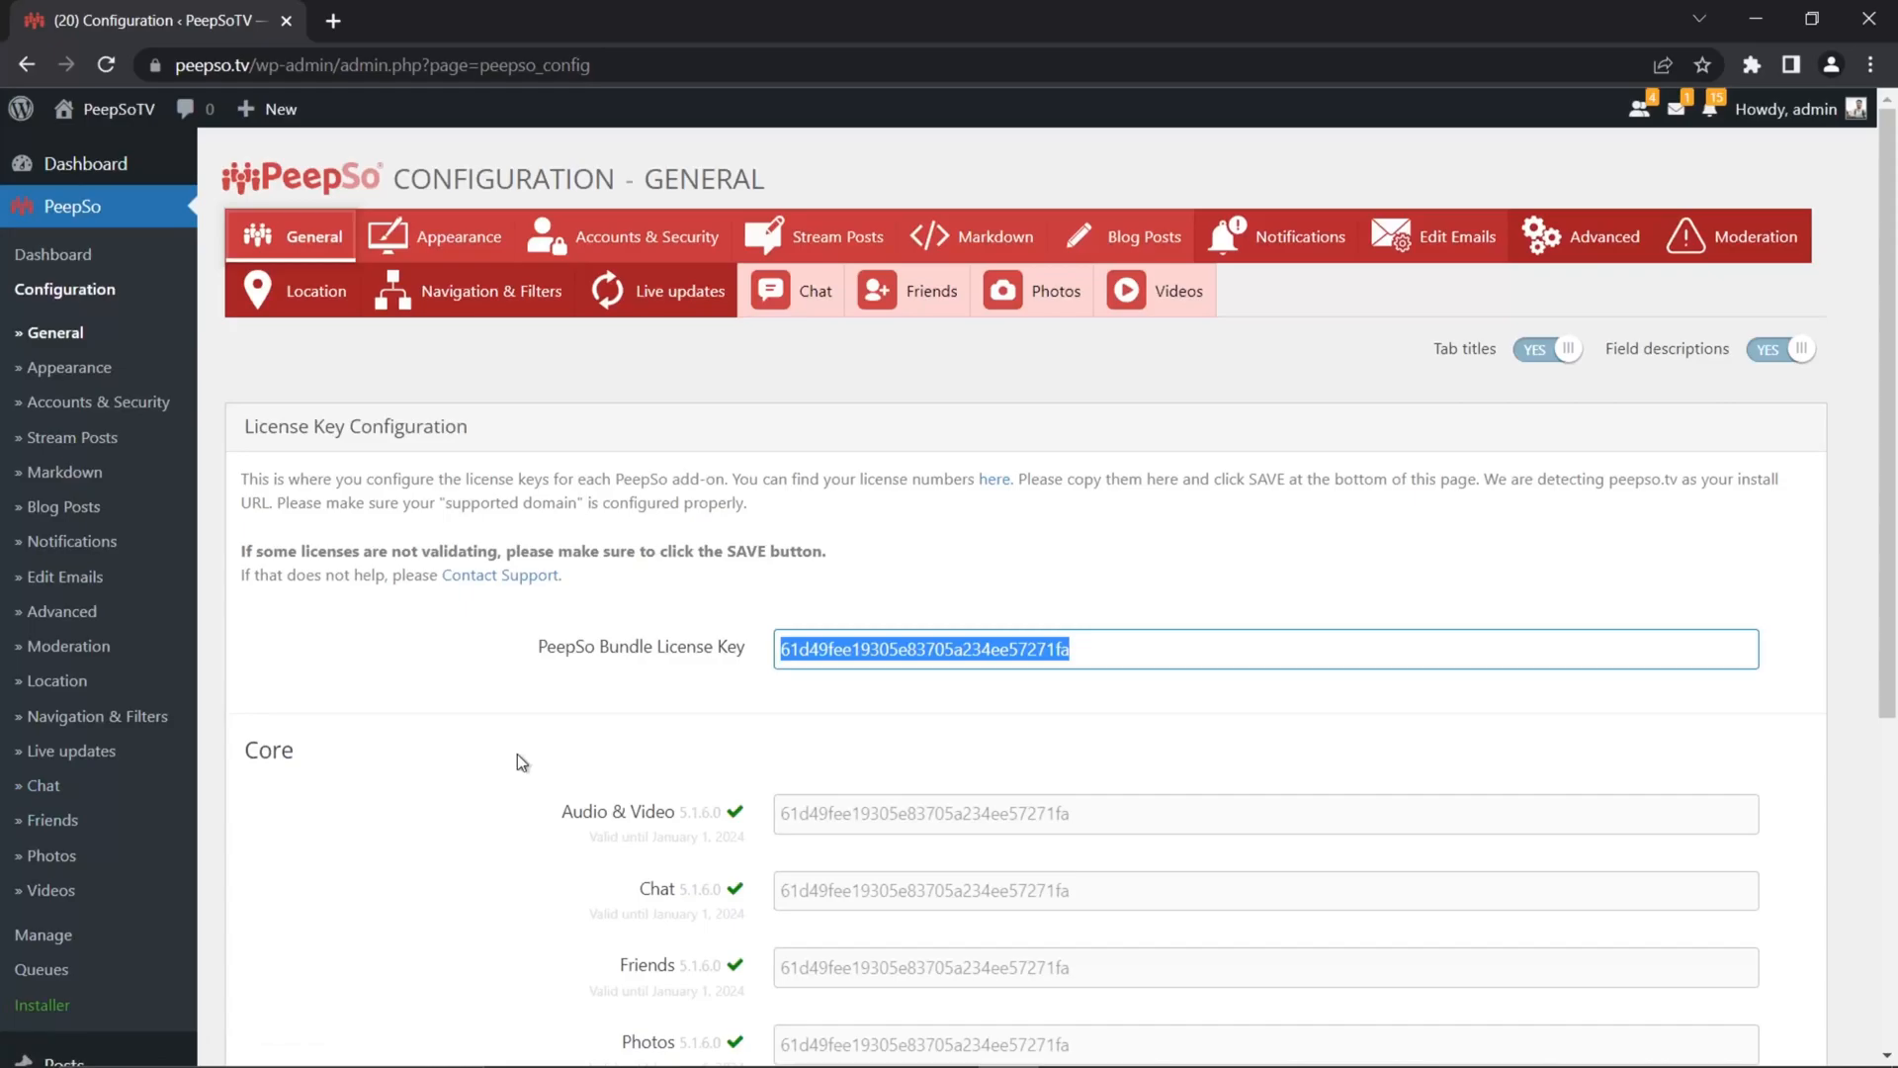
pyautogui.moveTo(562, 328)
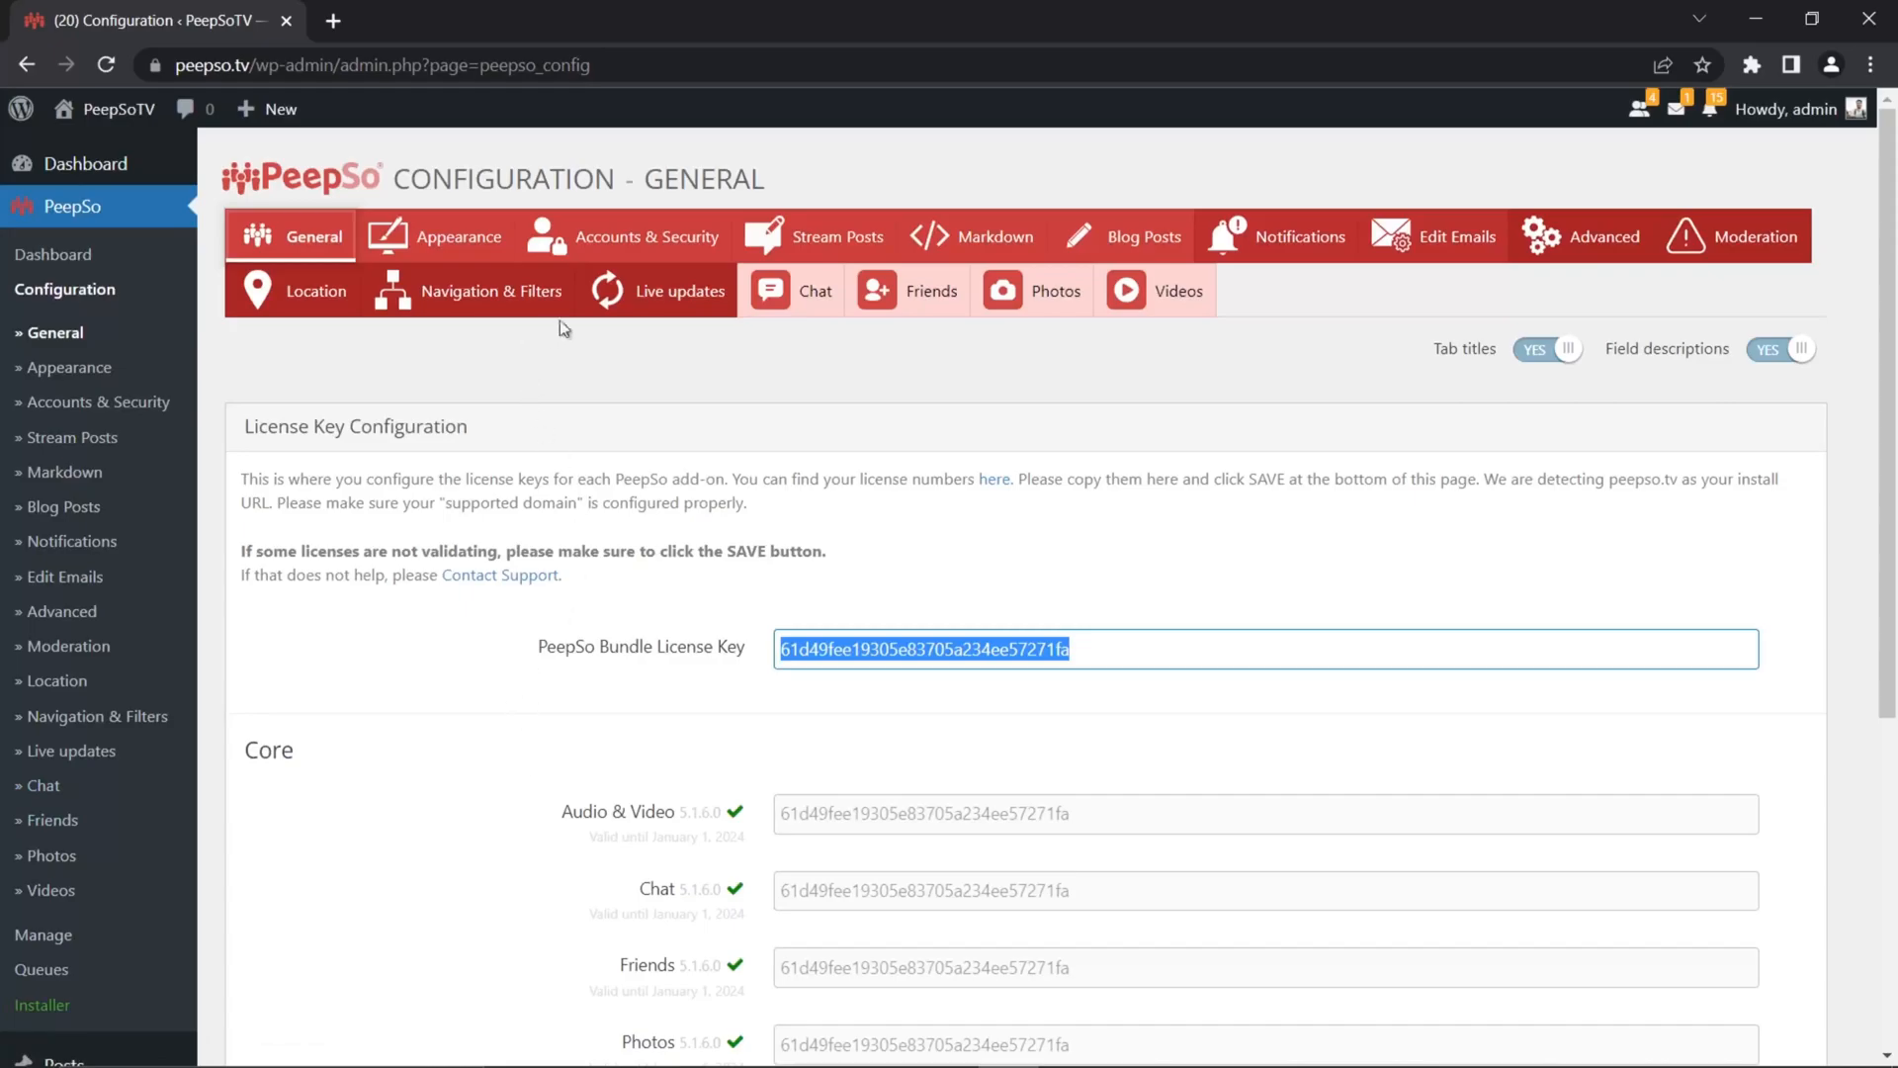
pyautogui.moveTo(430, 223)
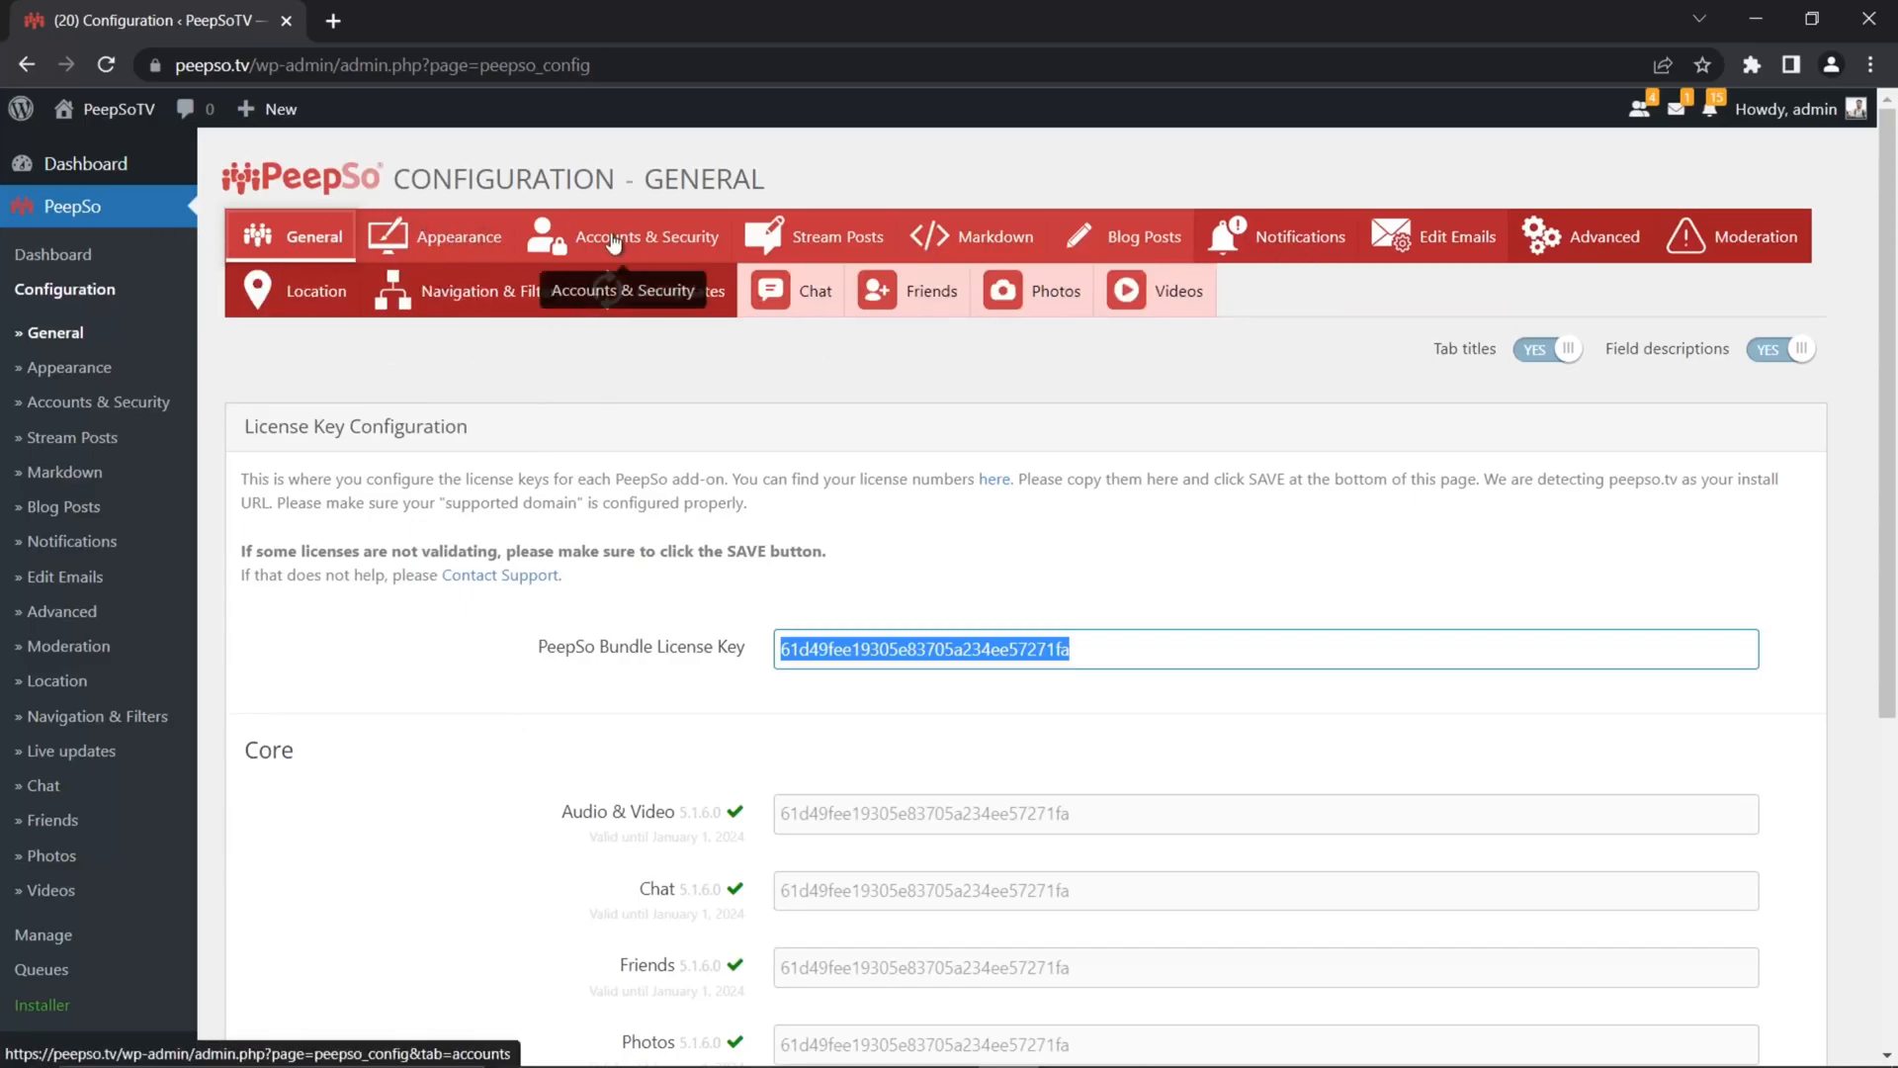
# - On Accounts & Security, toggle Repeat email field off and back on, then save
pyautogui.click(621, 236)
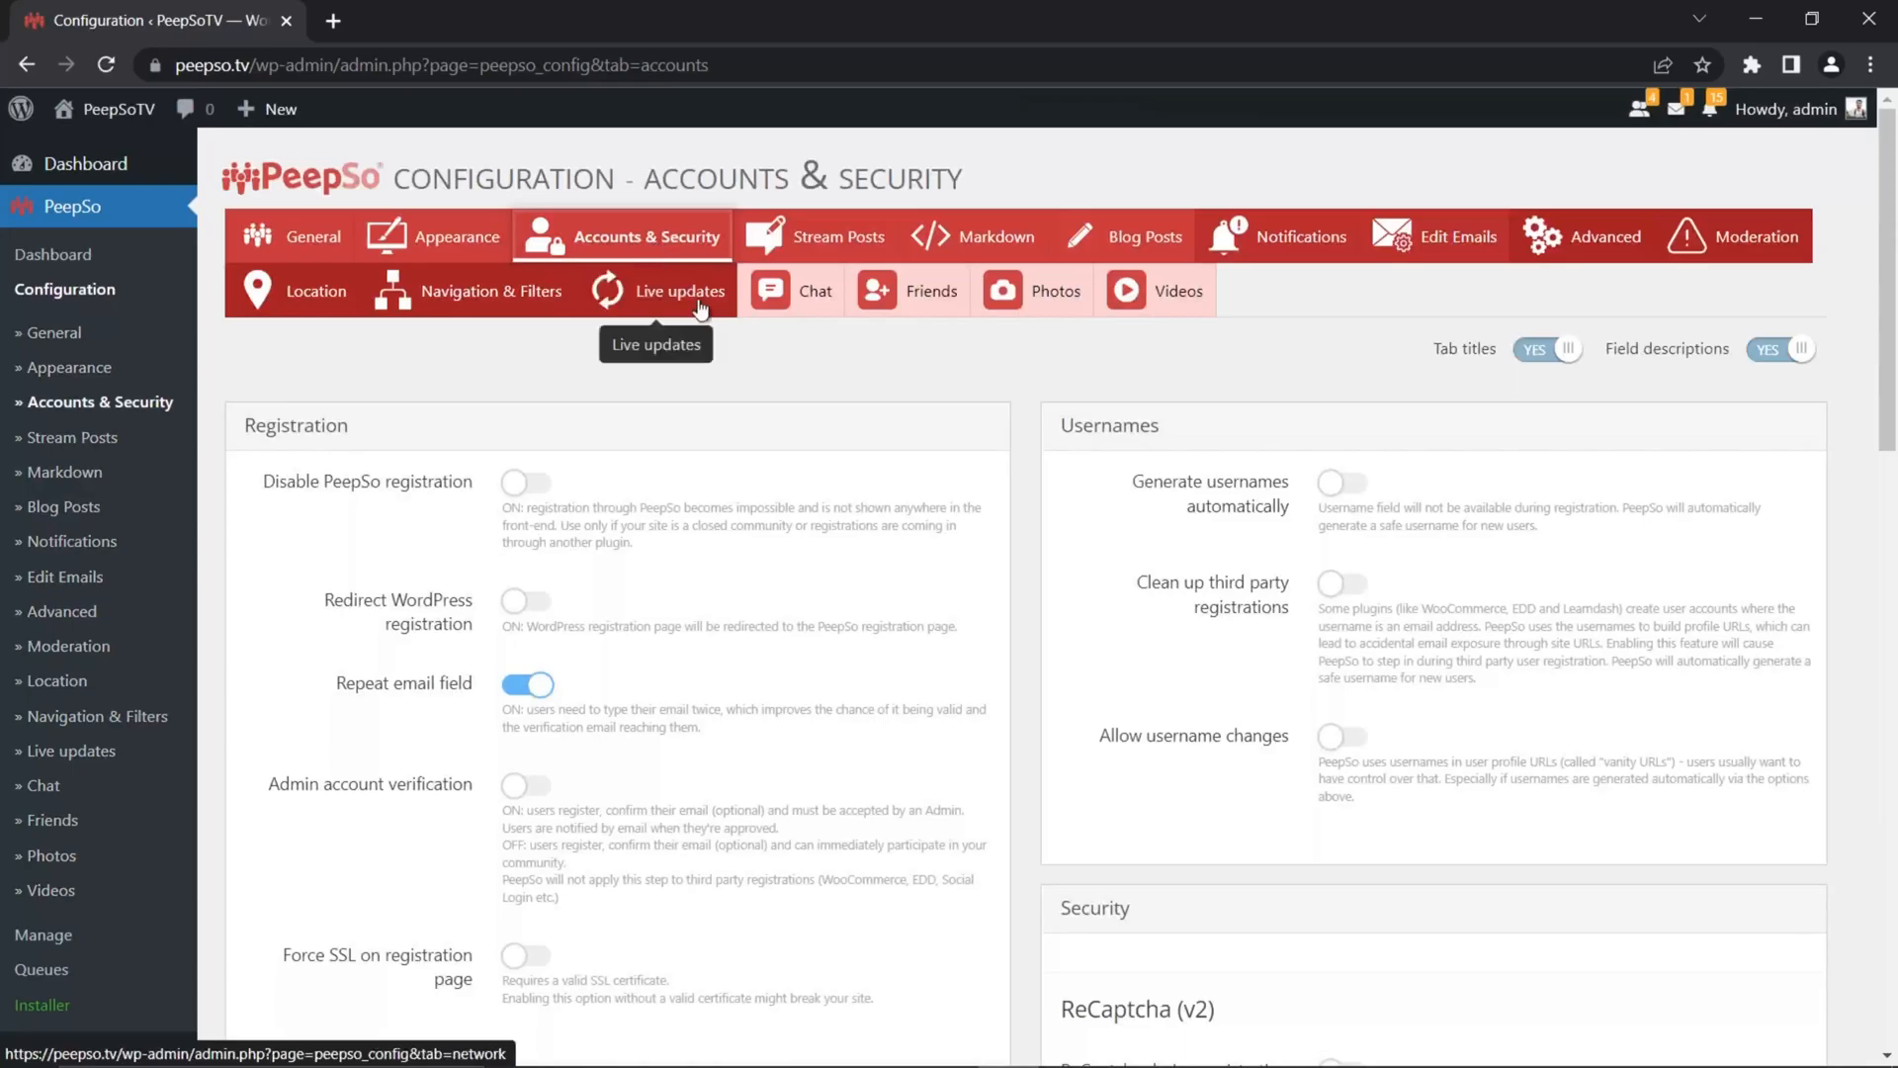
pyautogui.scroll(-3)
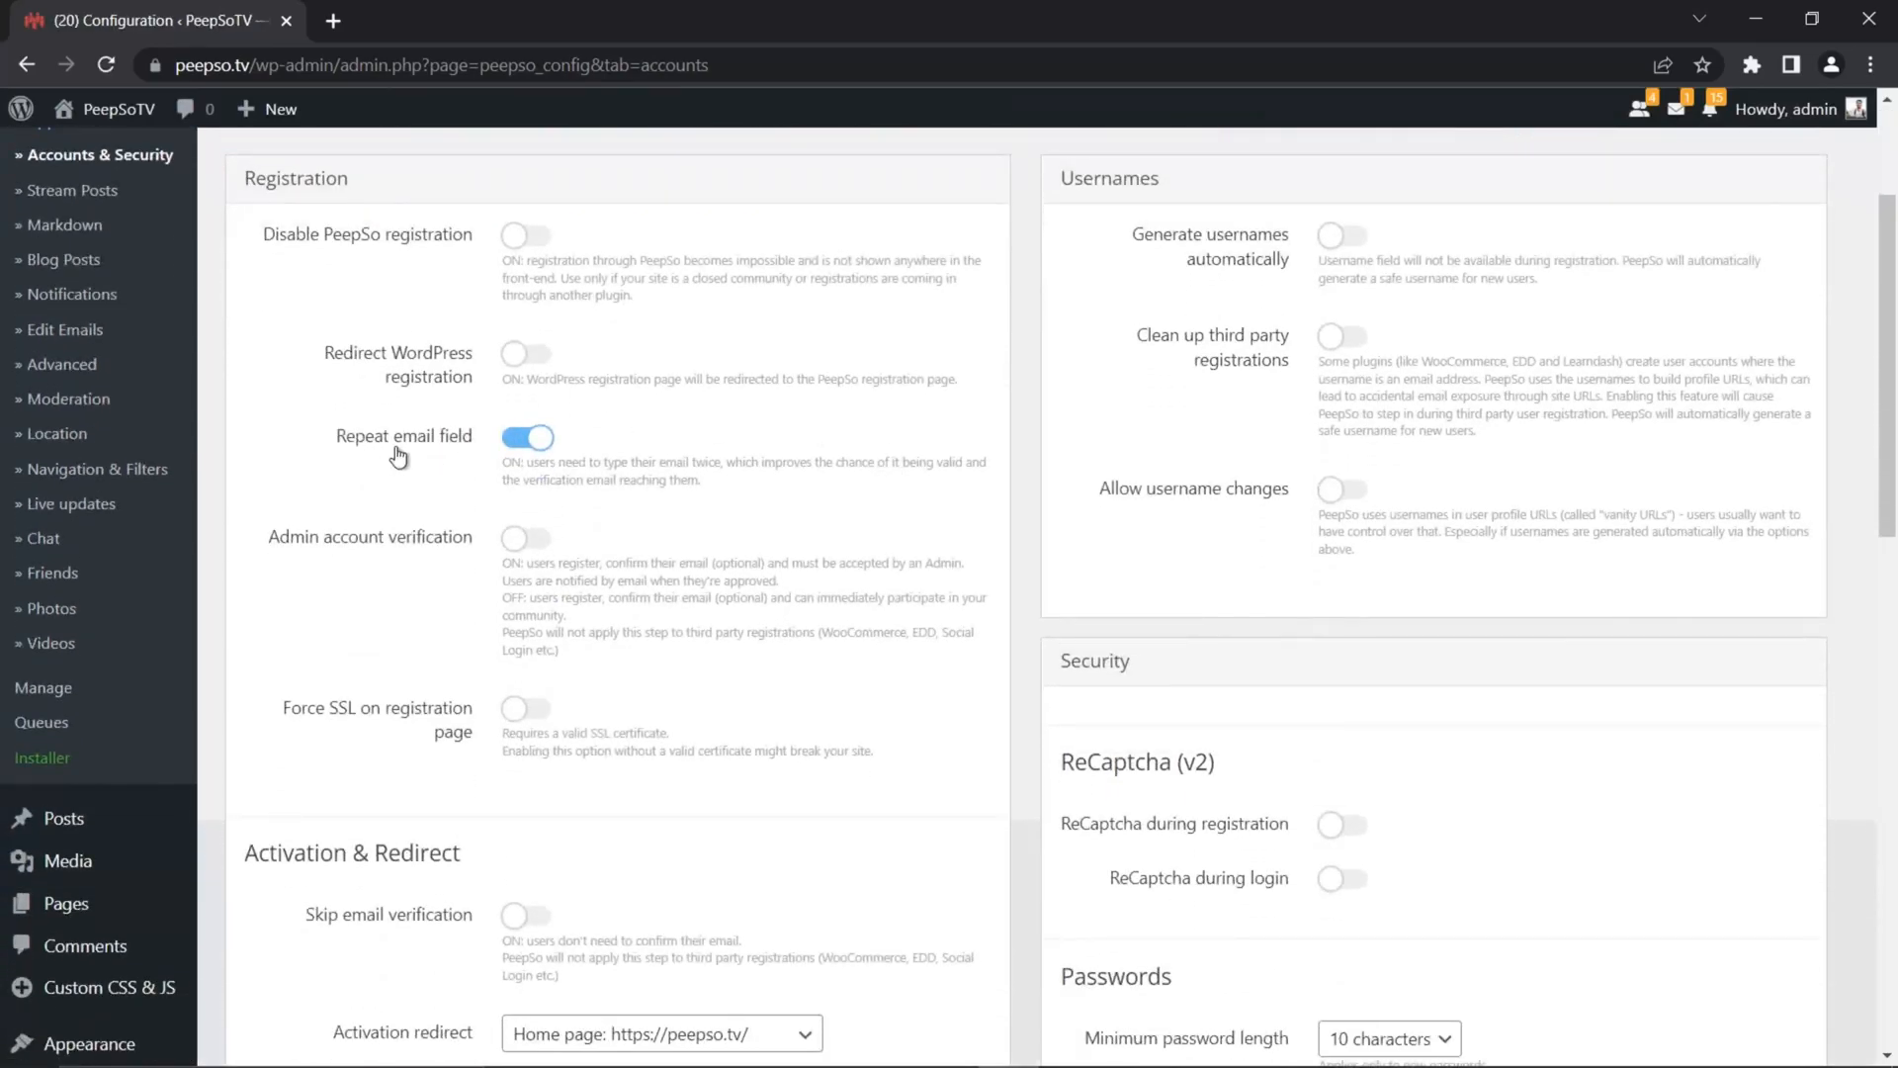
pyautogui.click(527, 437)
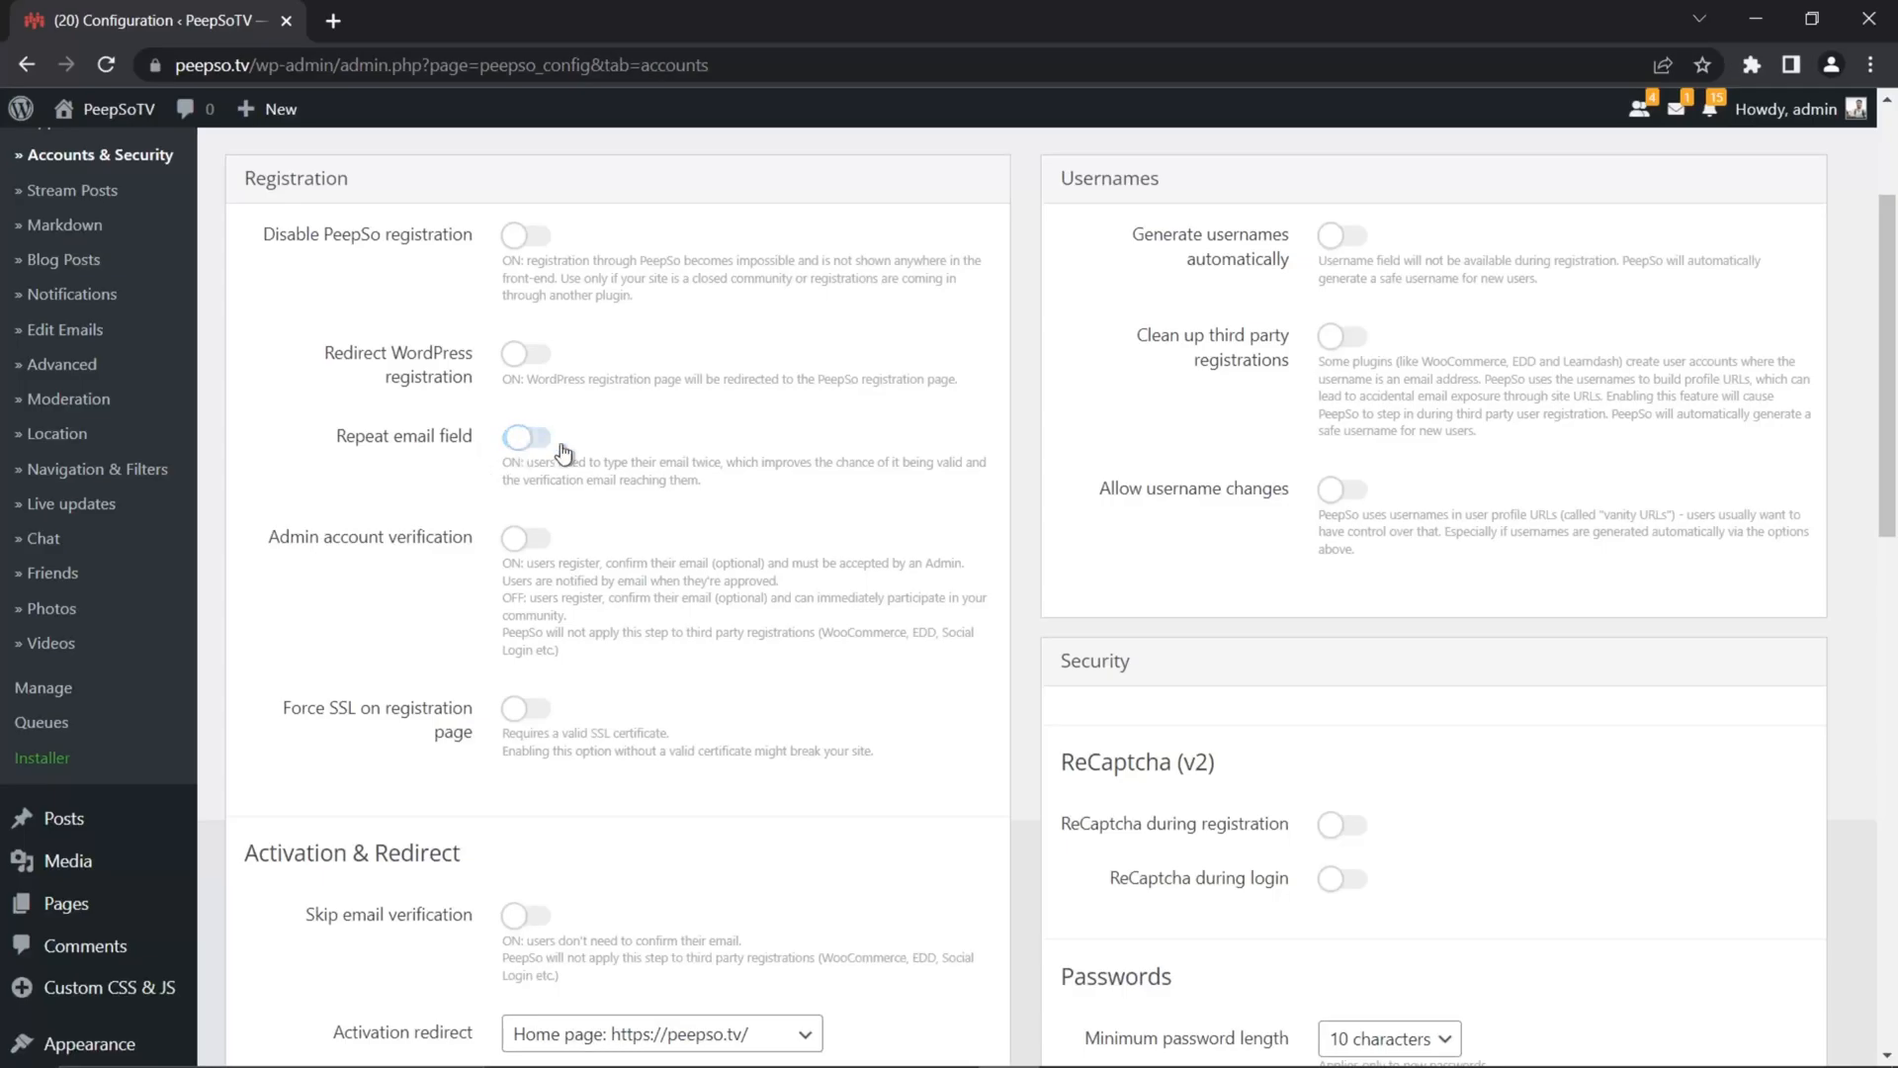
pyautogui.click(525, 437)
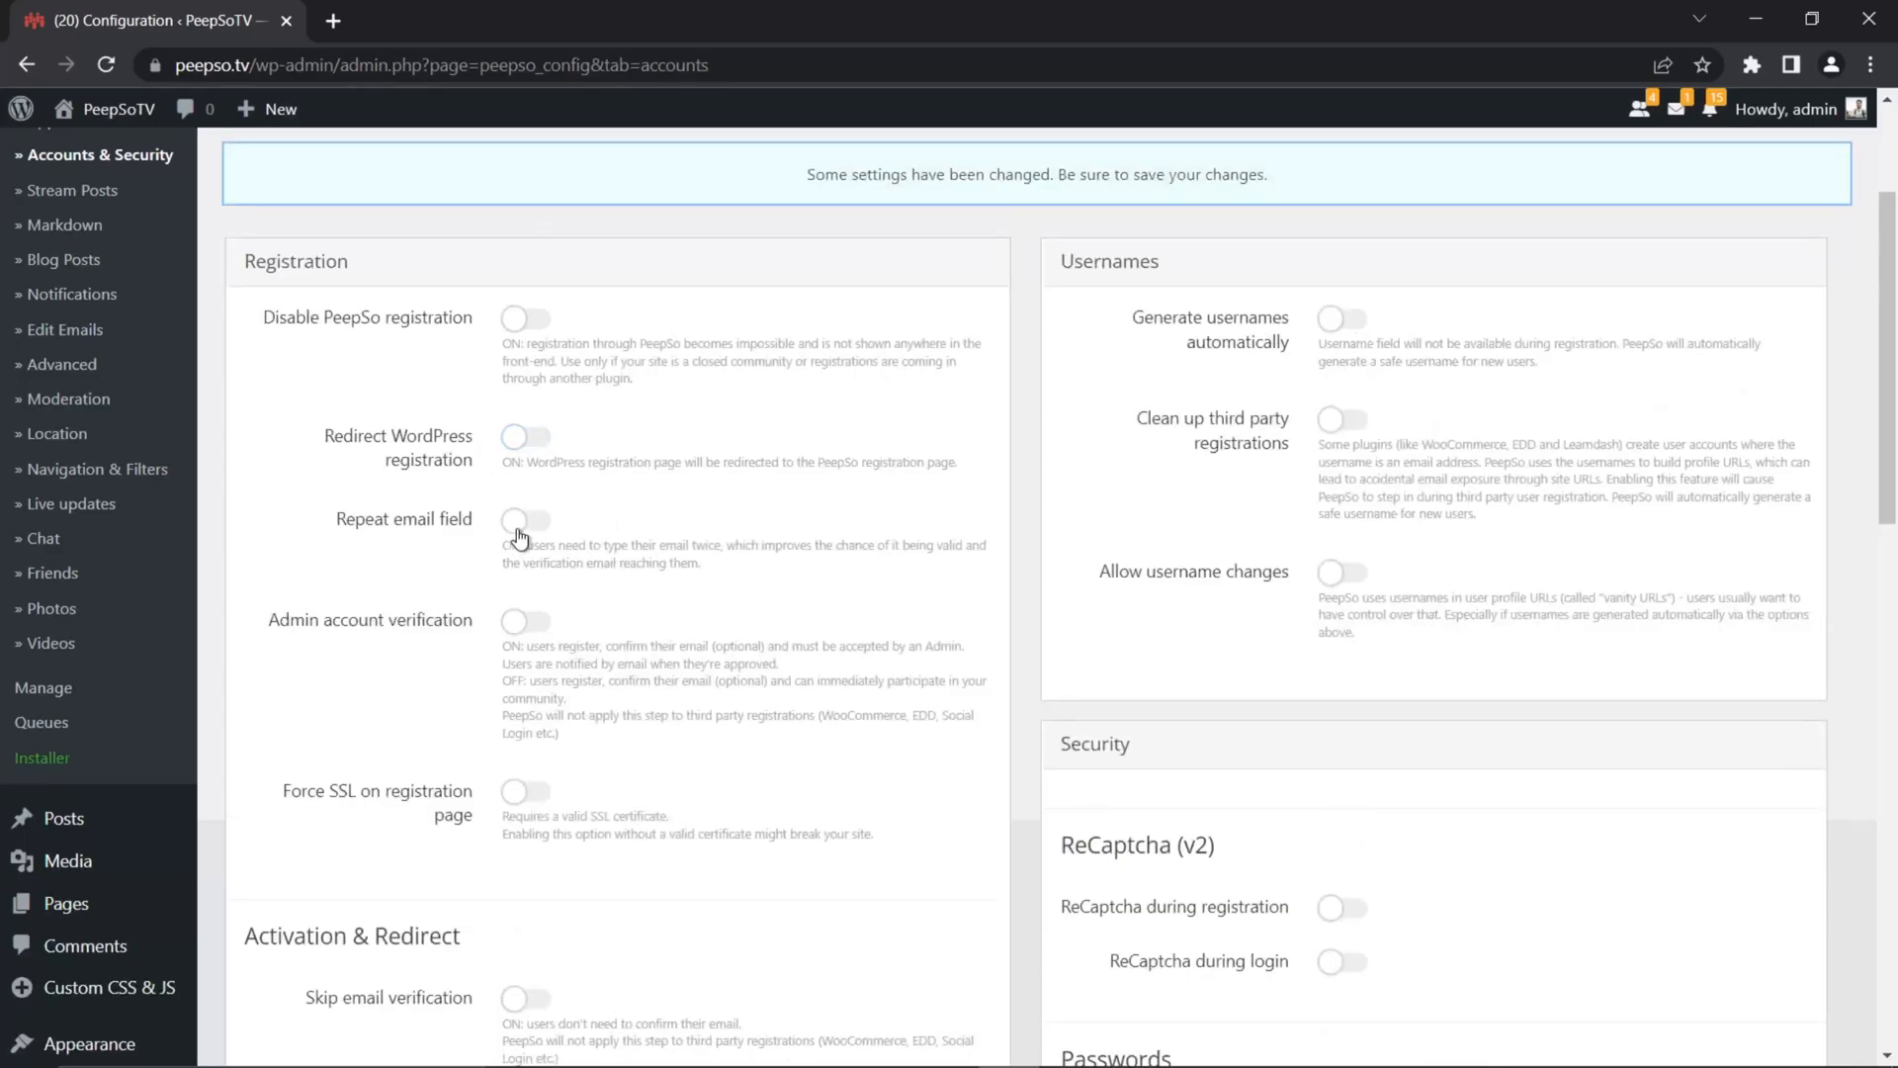
pyautogui.click(525, 521)
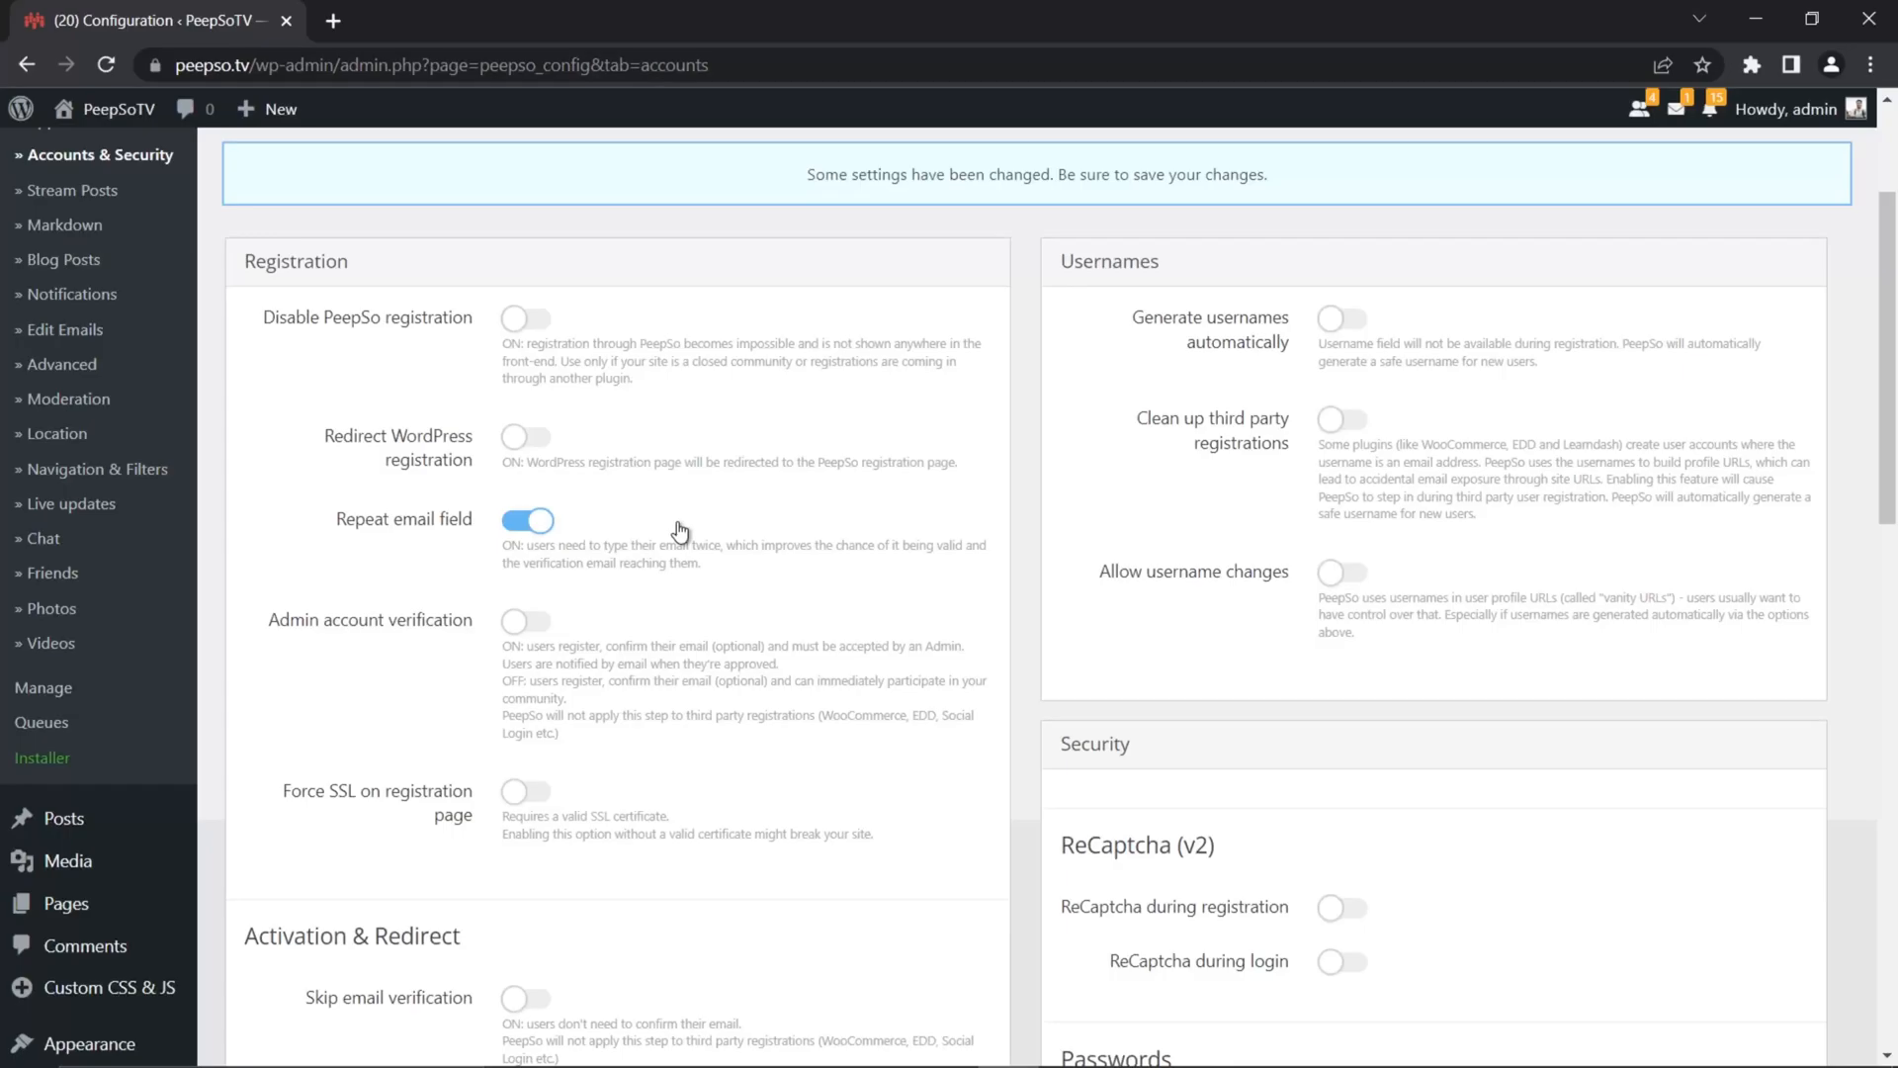
pyautogui.scroll(-3)
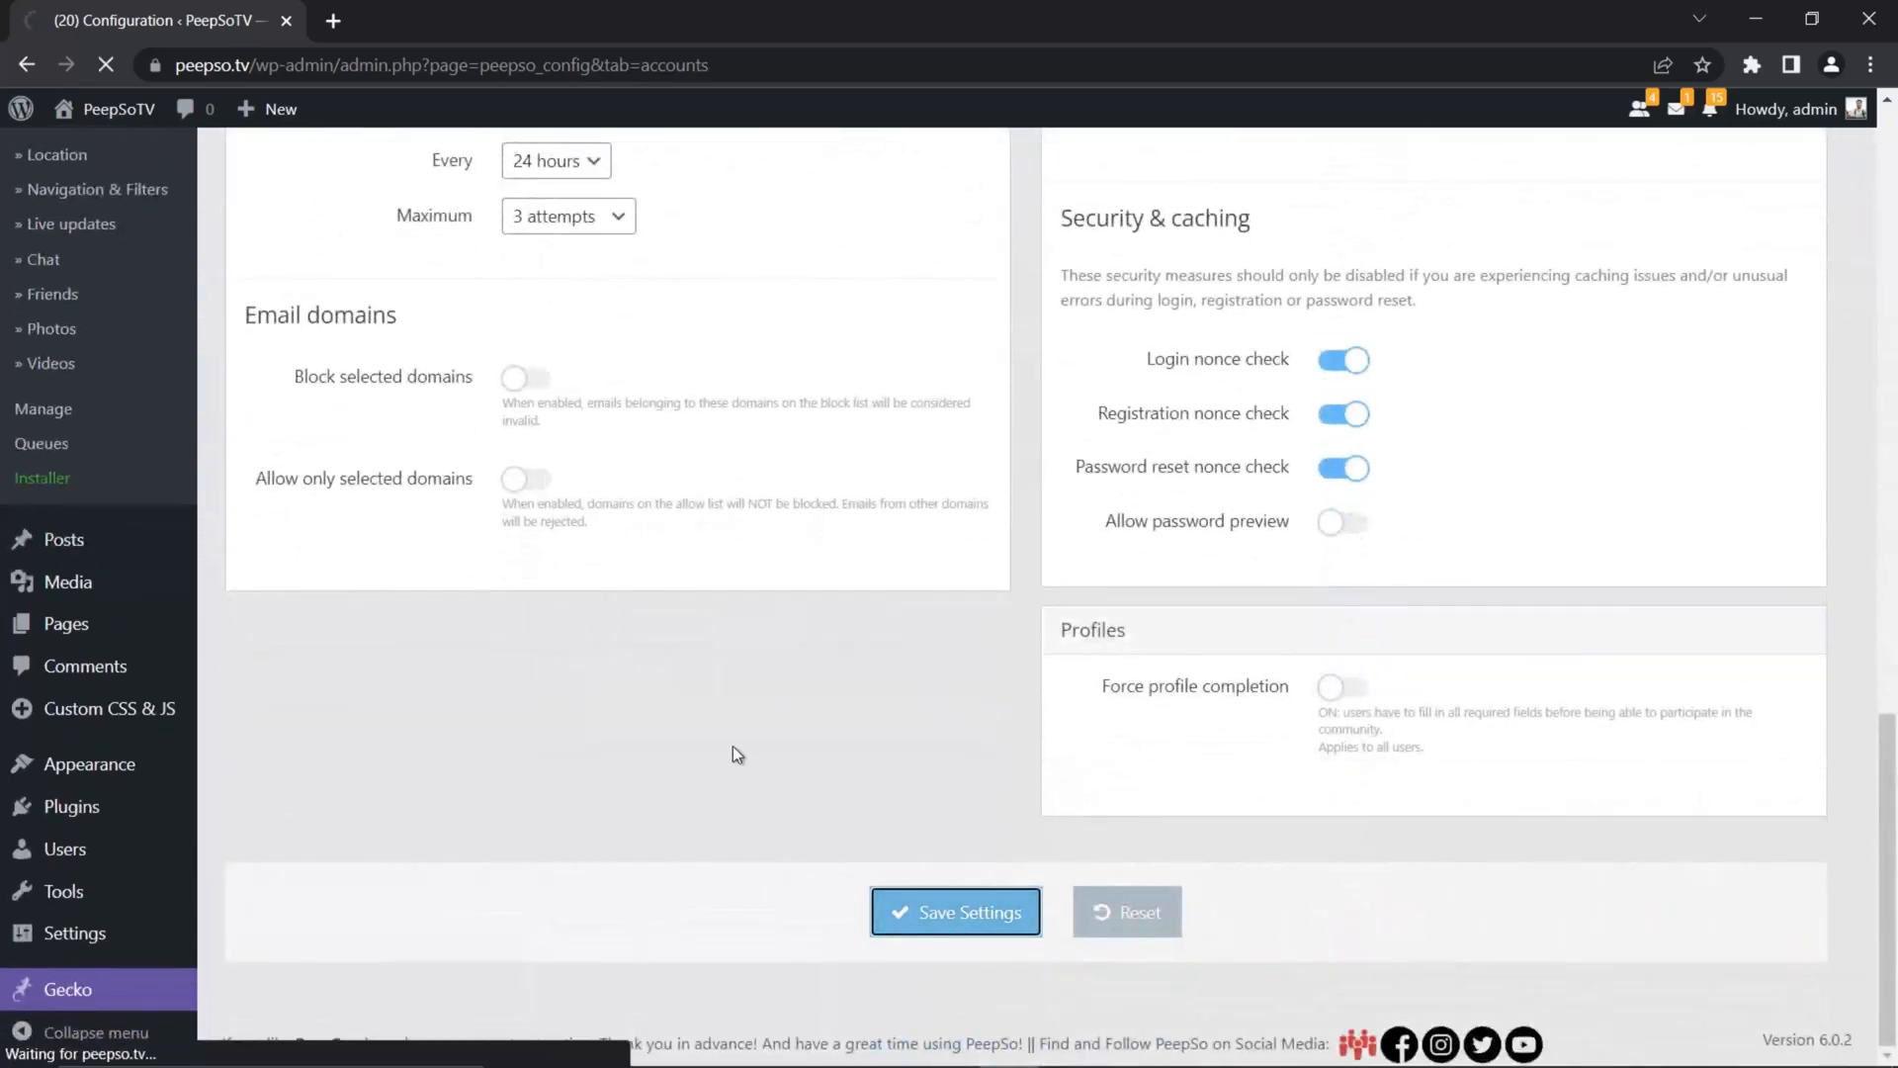
pyautogui.click(955, 911)
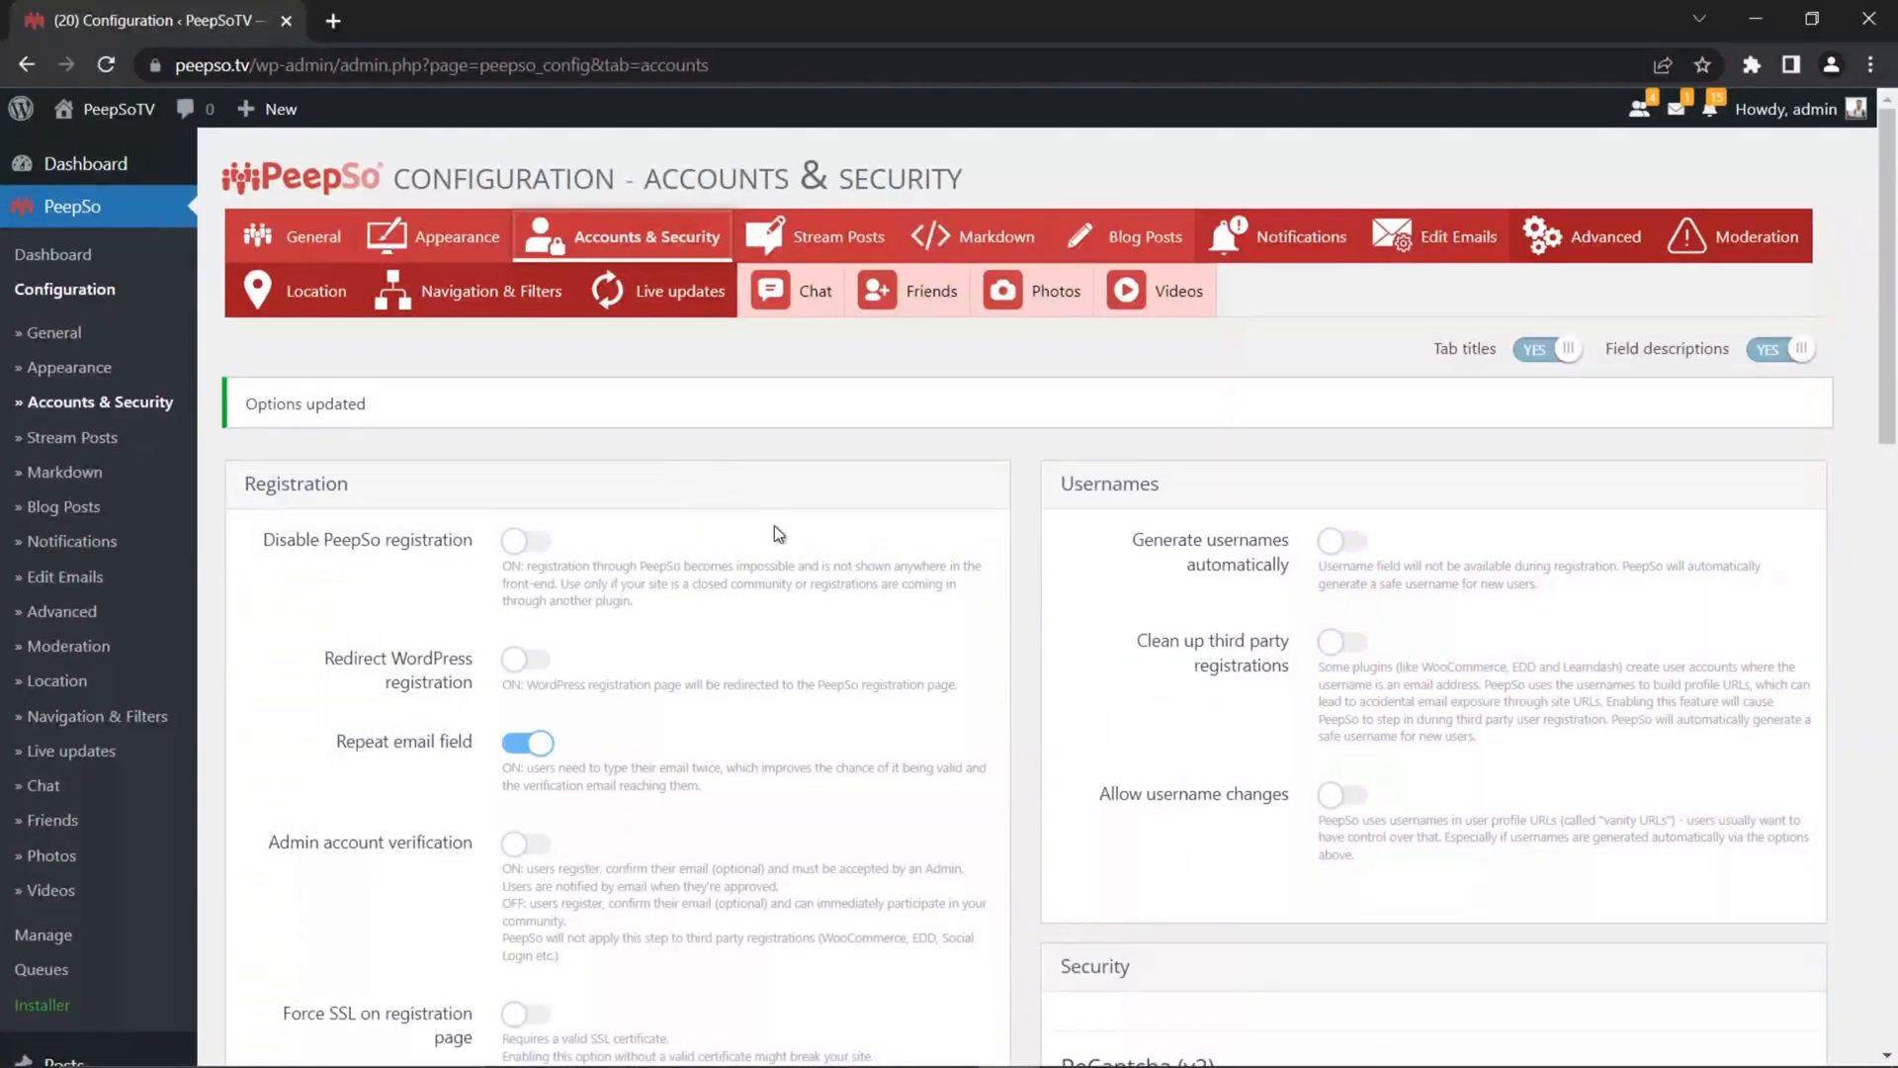
# - Switch on Skip email verification in Accounts & Security
pyautogui.scroll(-3)
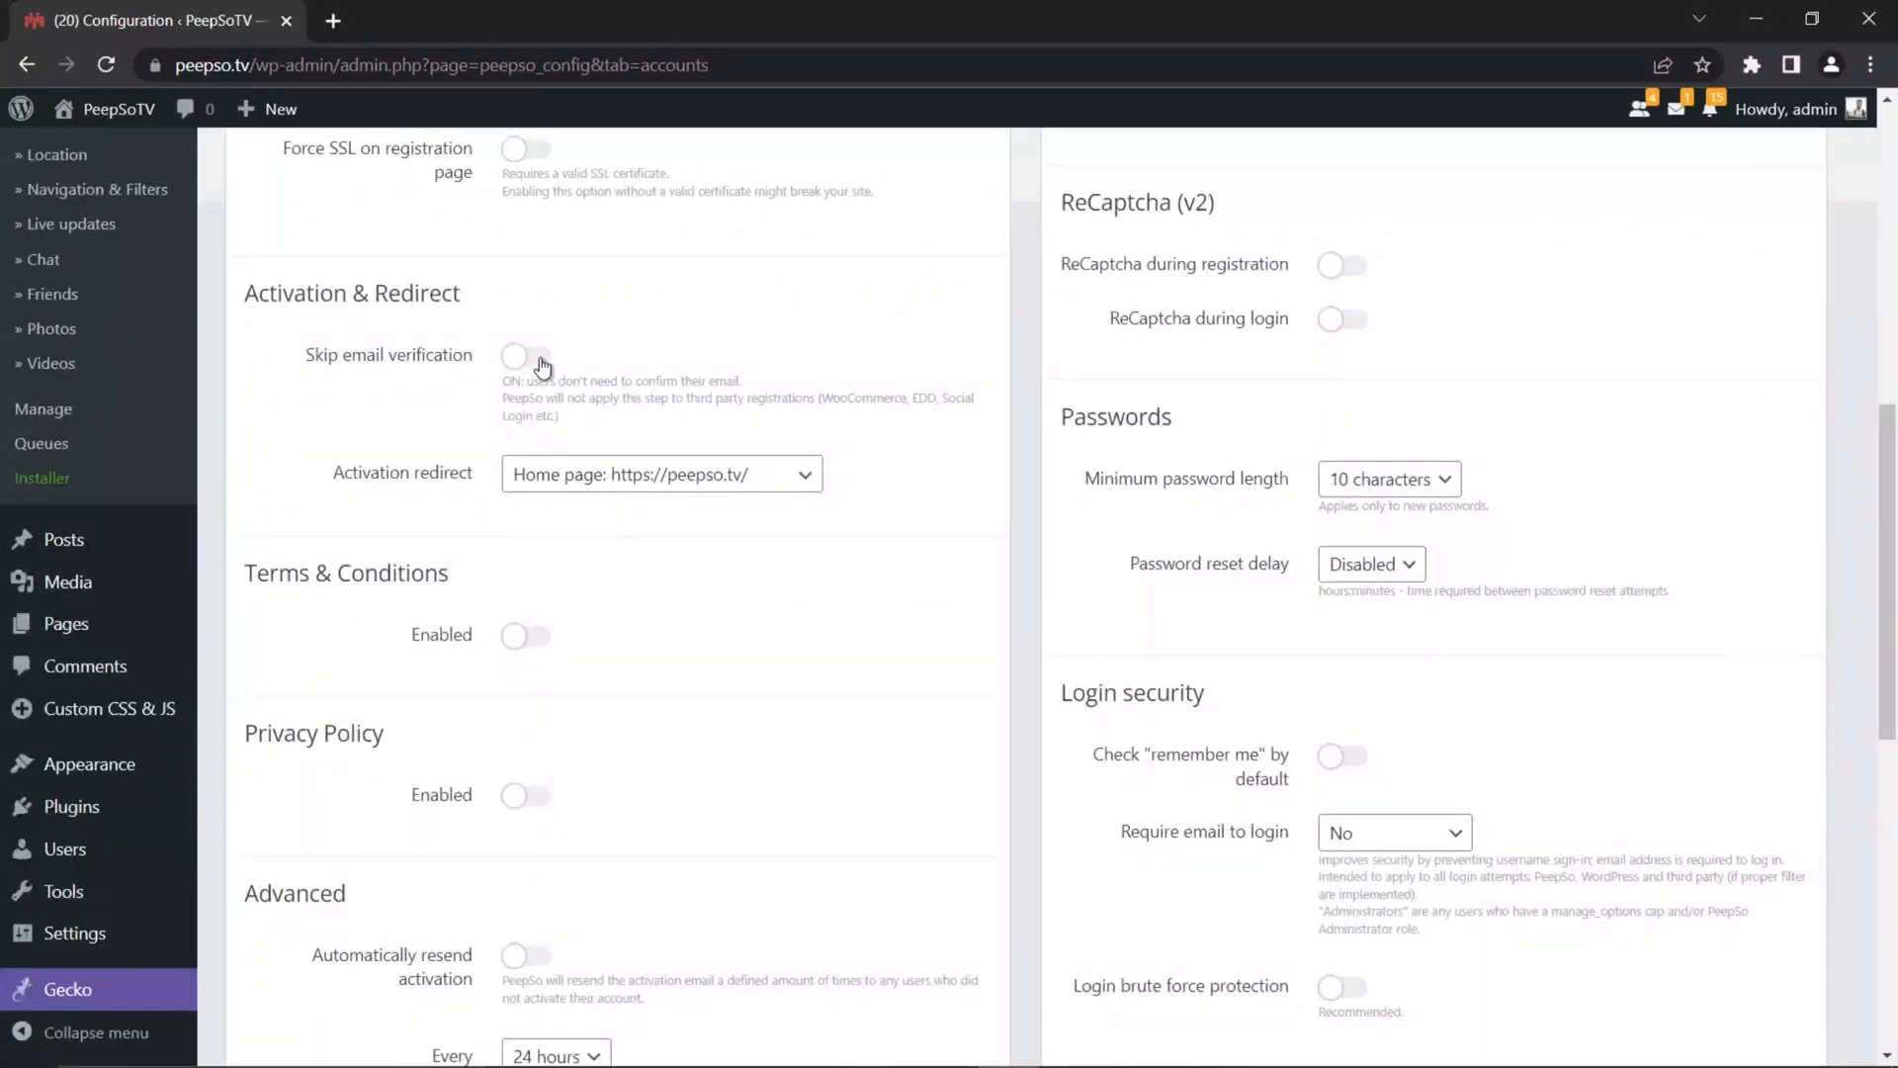
pyautogui.moveTo(723, 365)
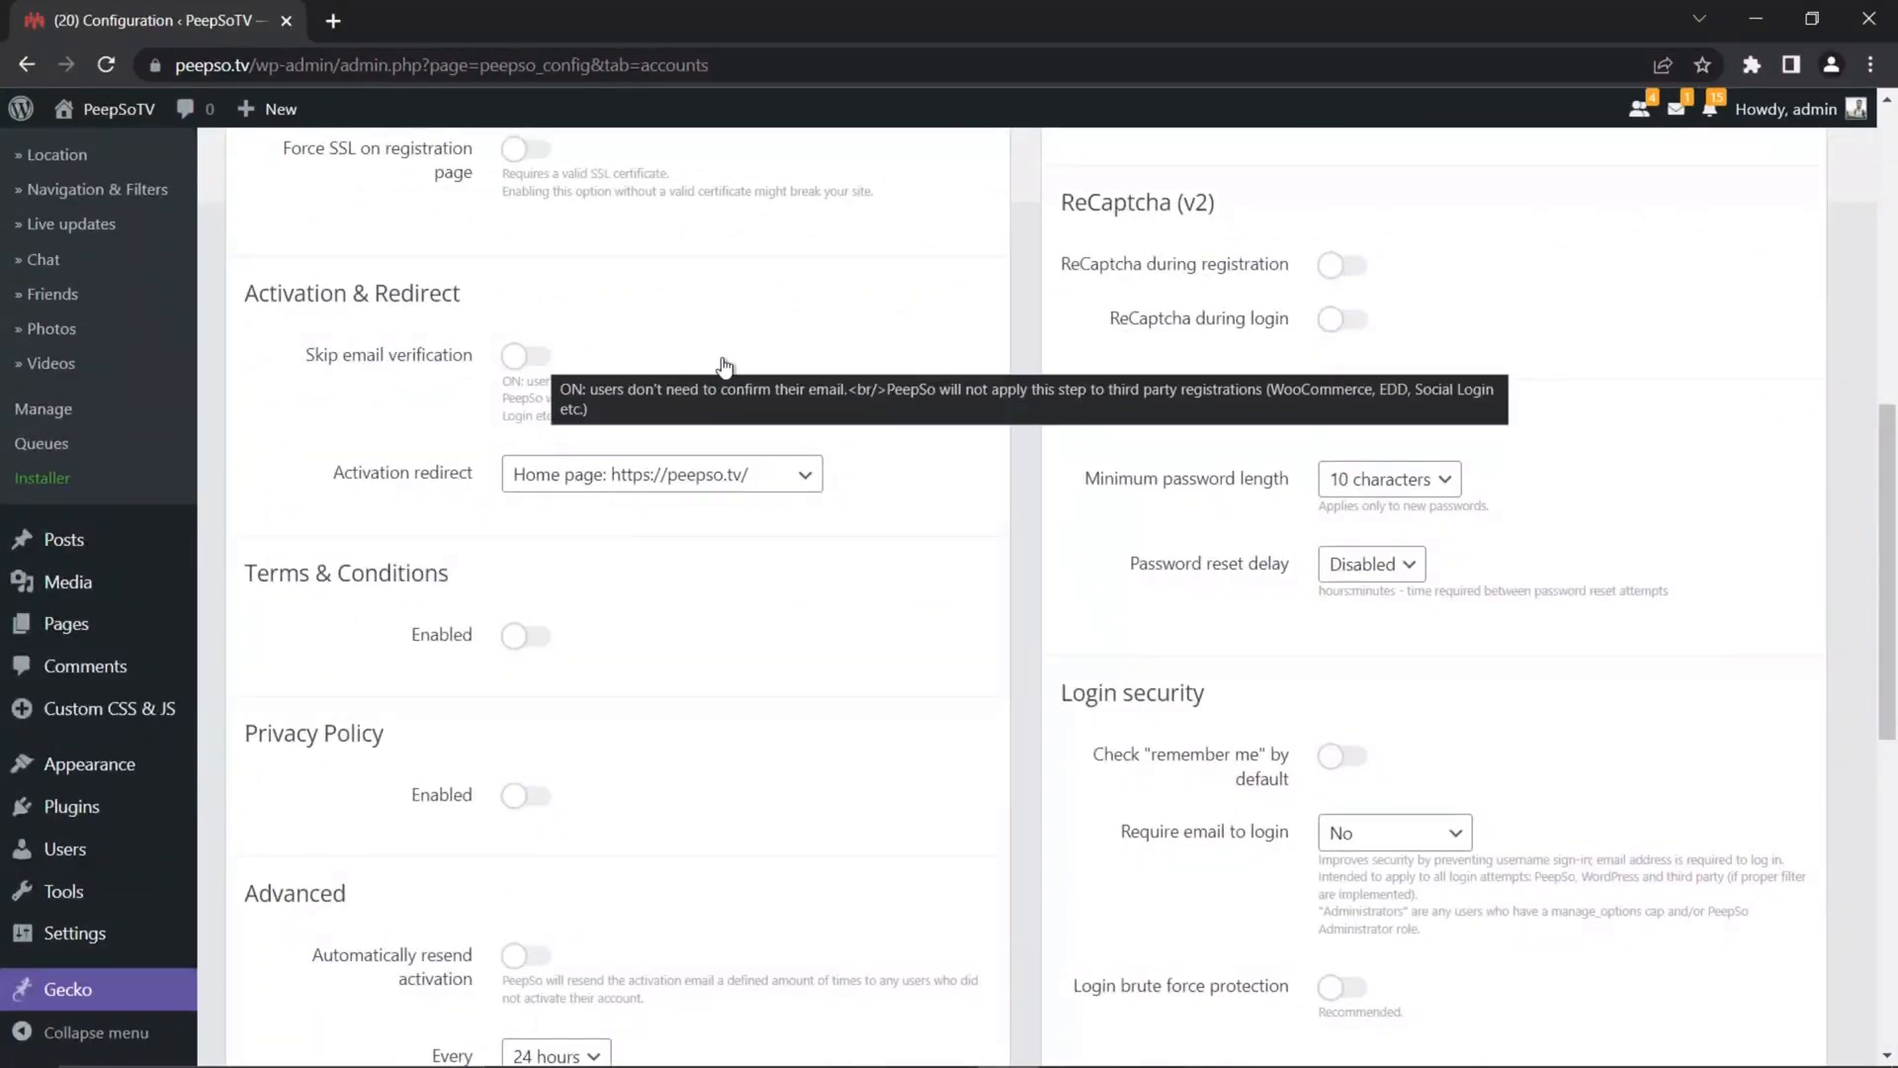
pyautogui.moveTo(743, 320)
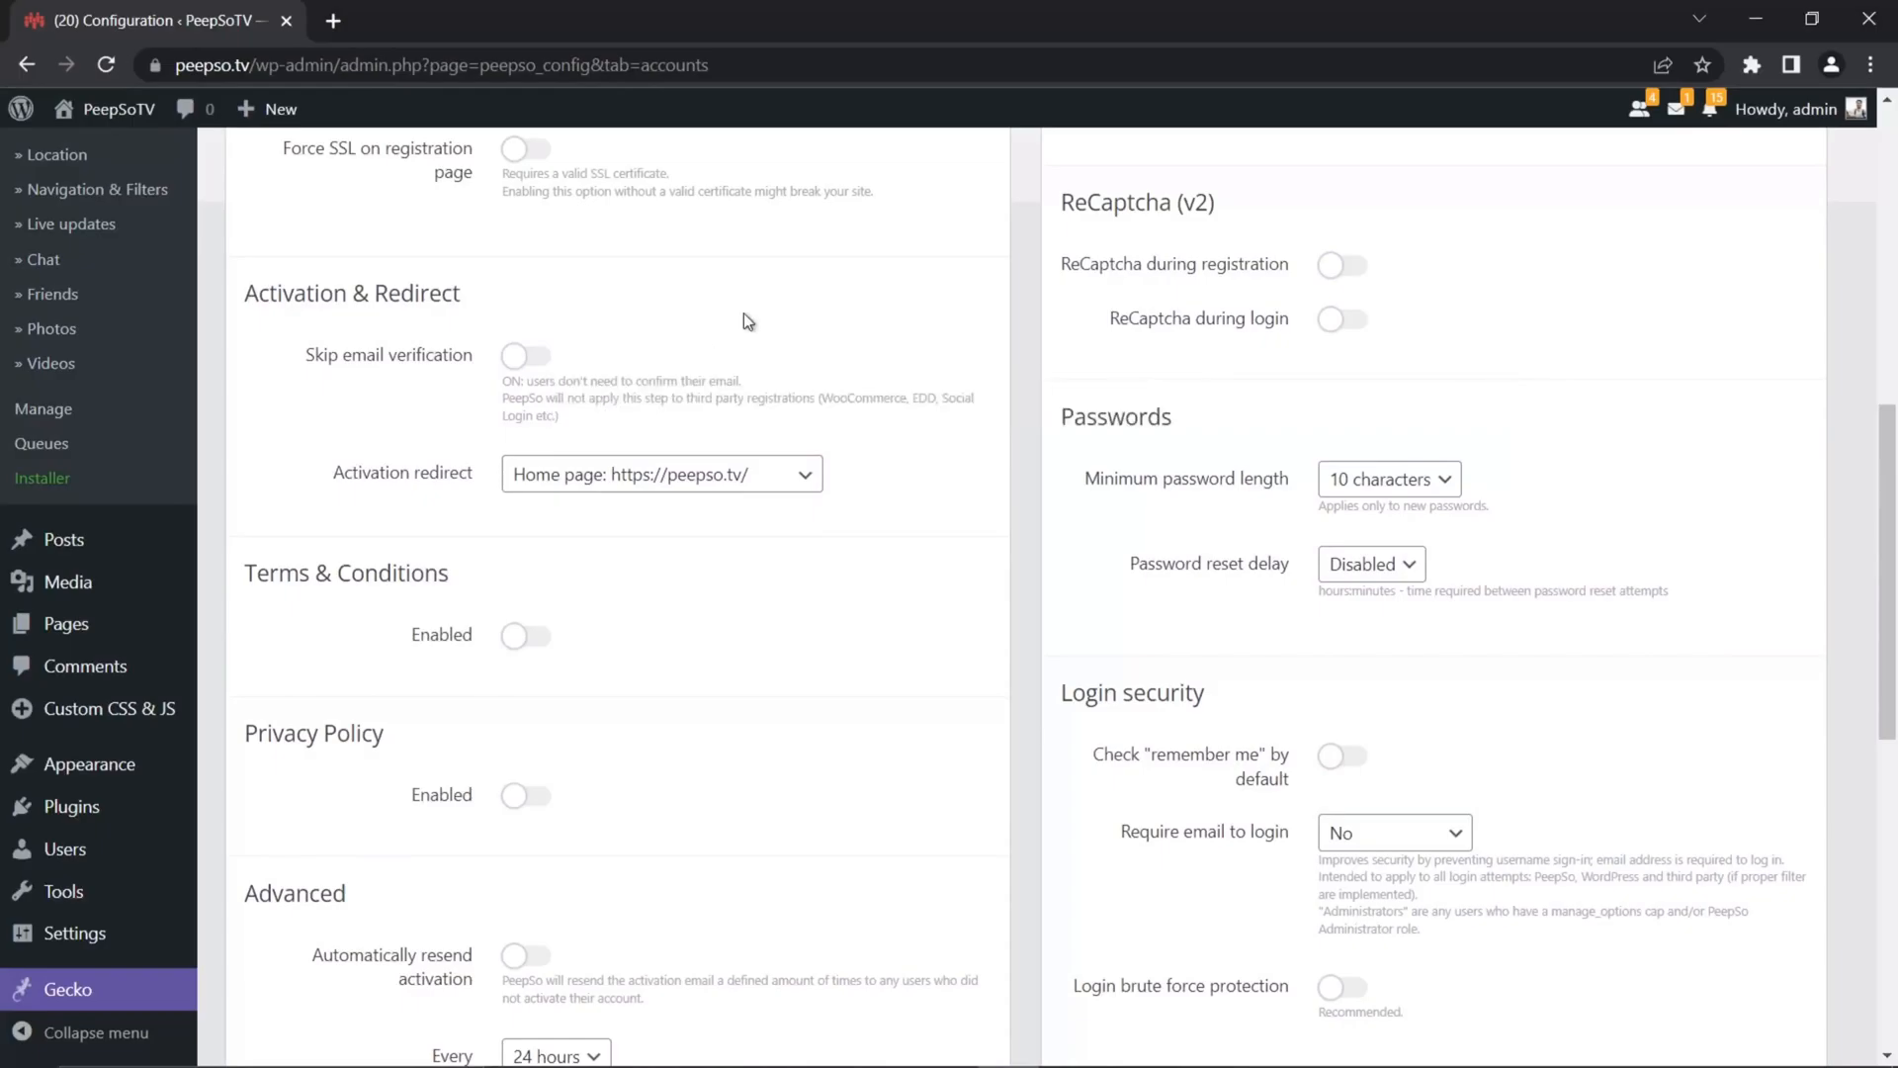
pyautogui.moveTo(442, 216)
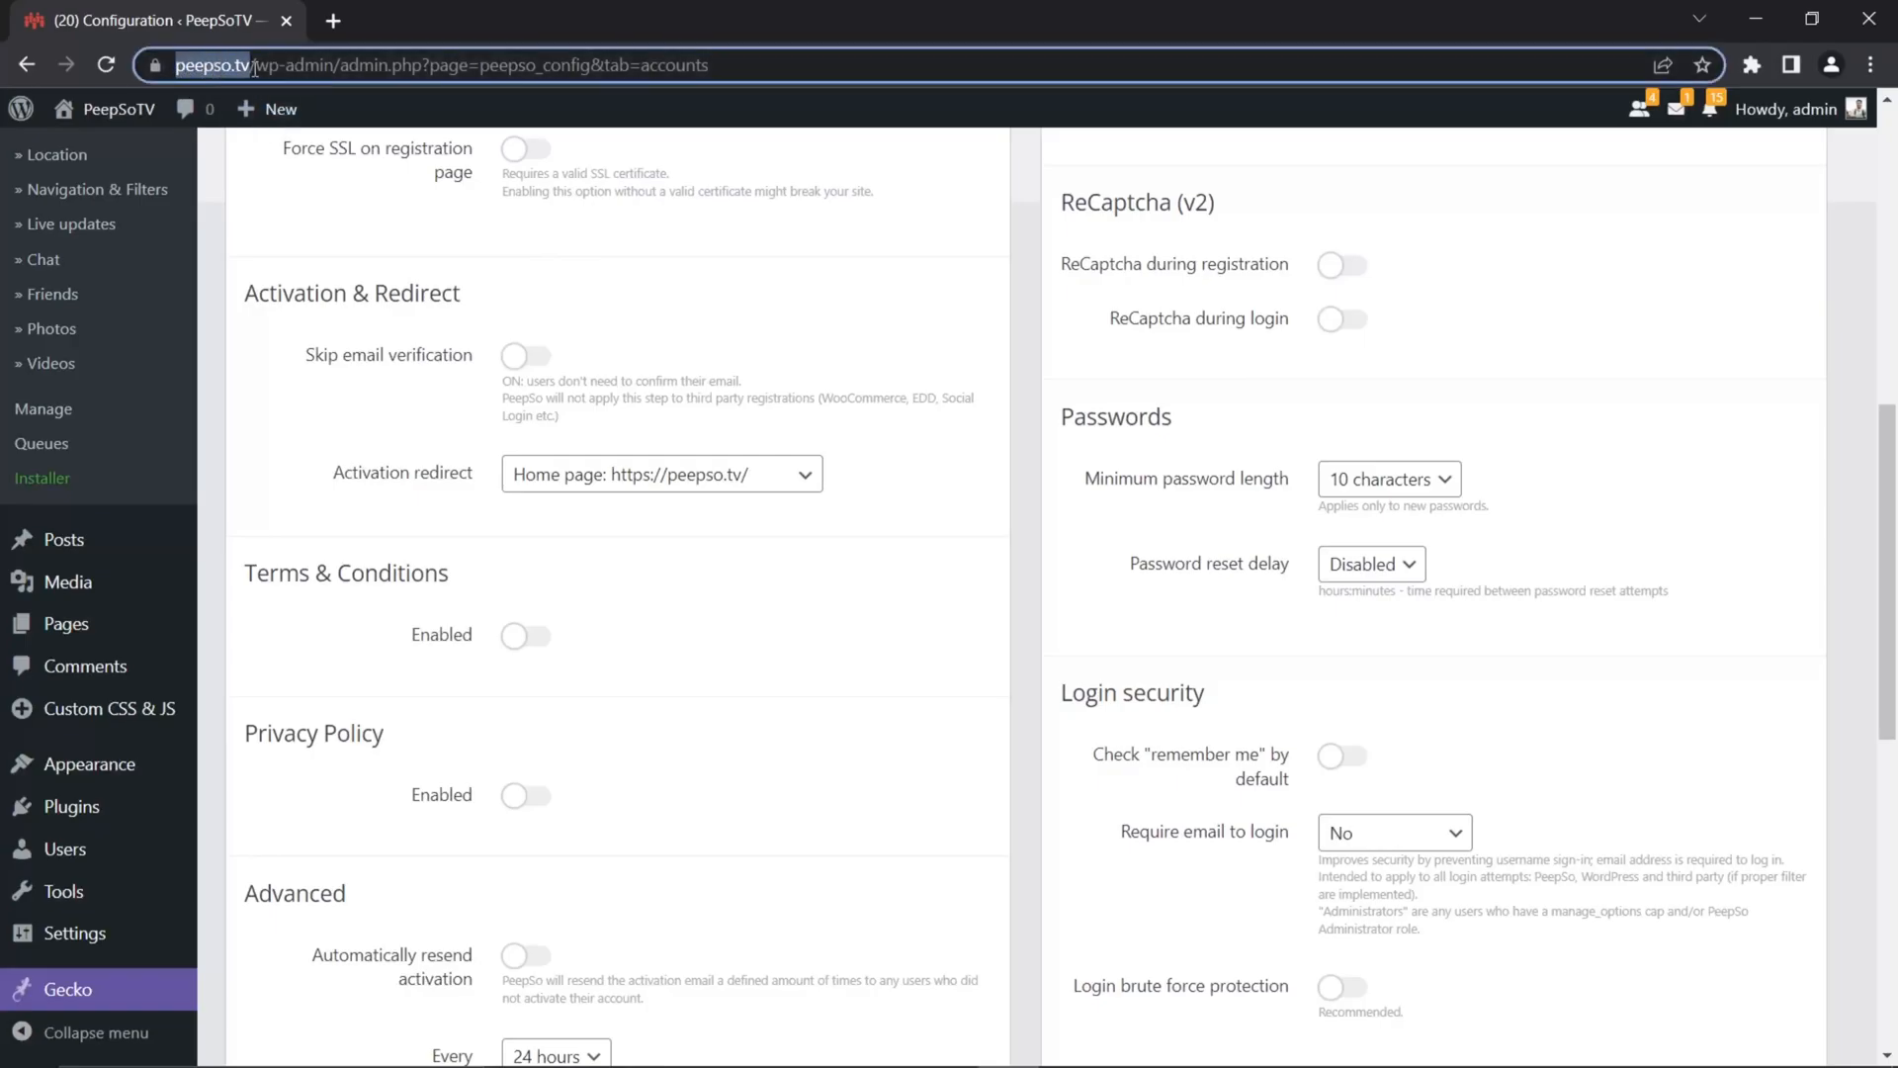
pyautogui.click(485, 66)
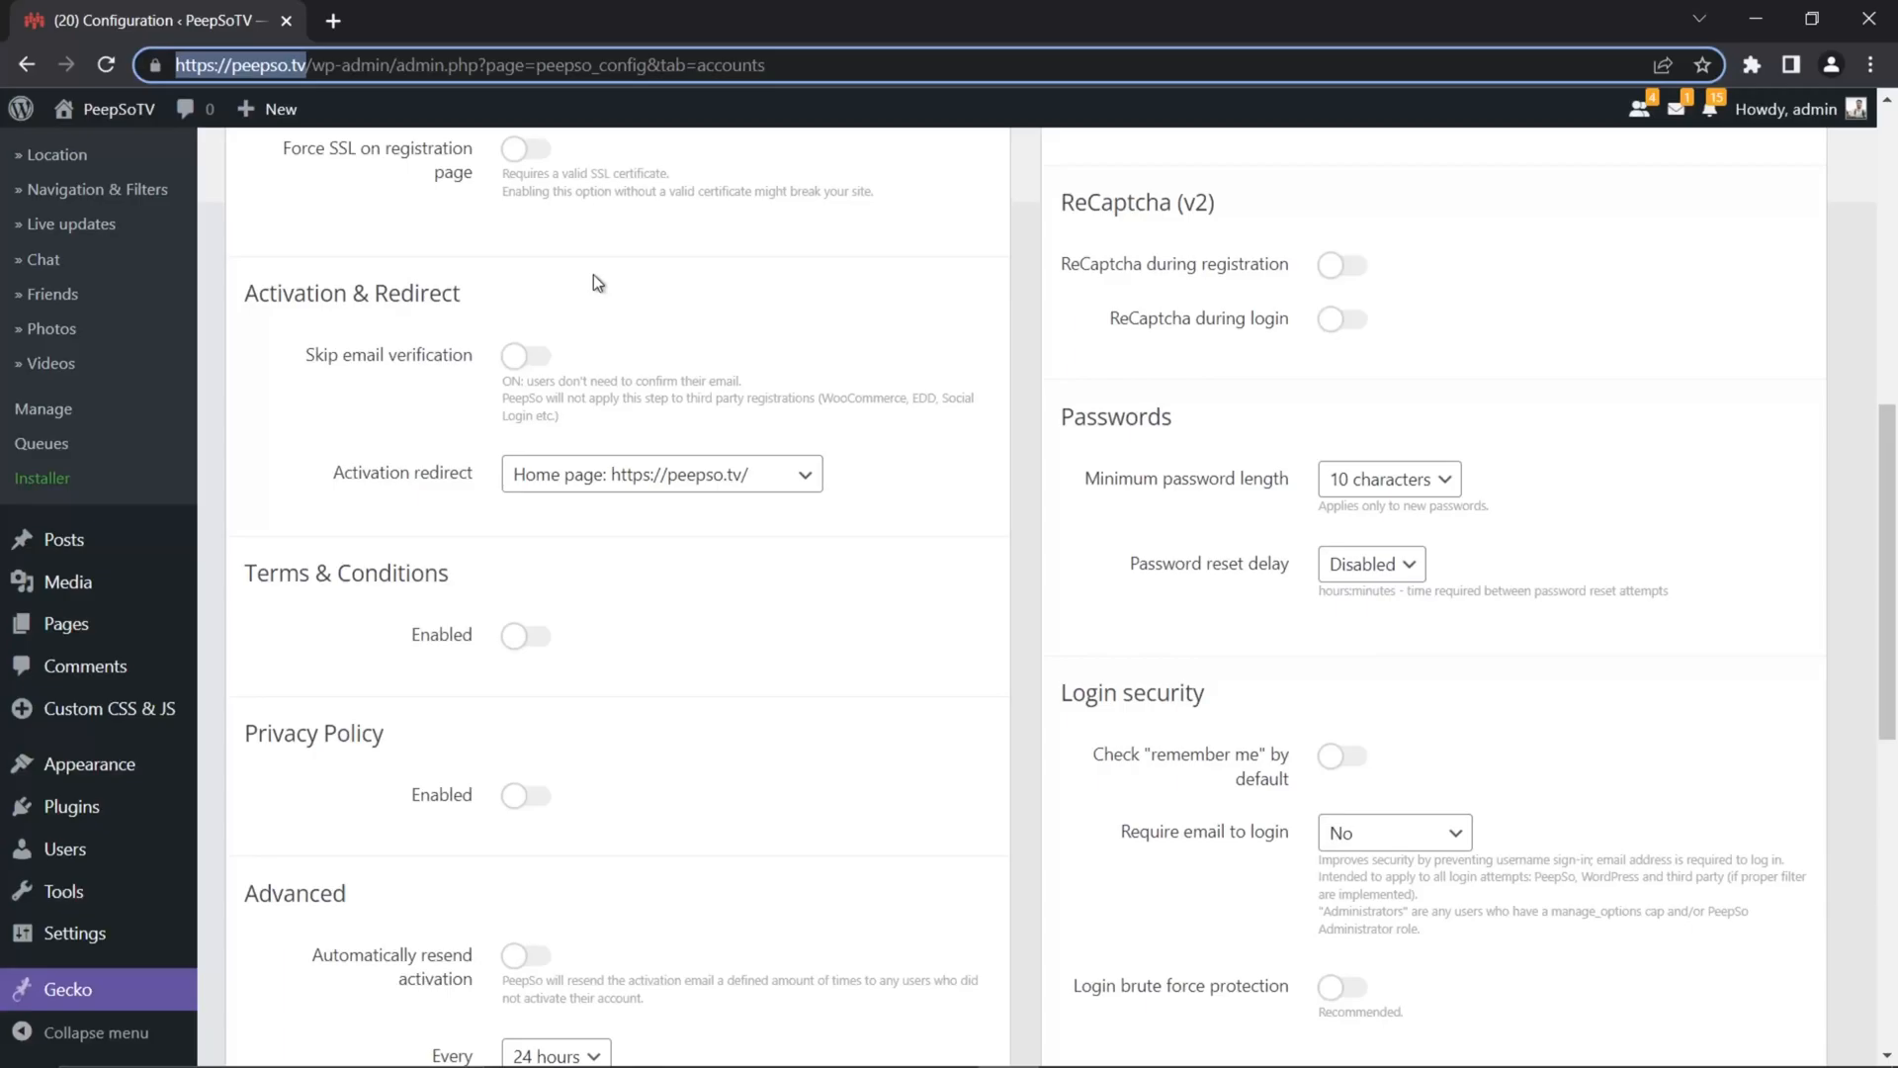
pyautogui.moveTo(584, 309)
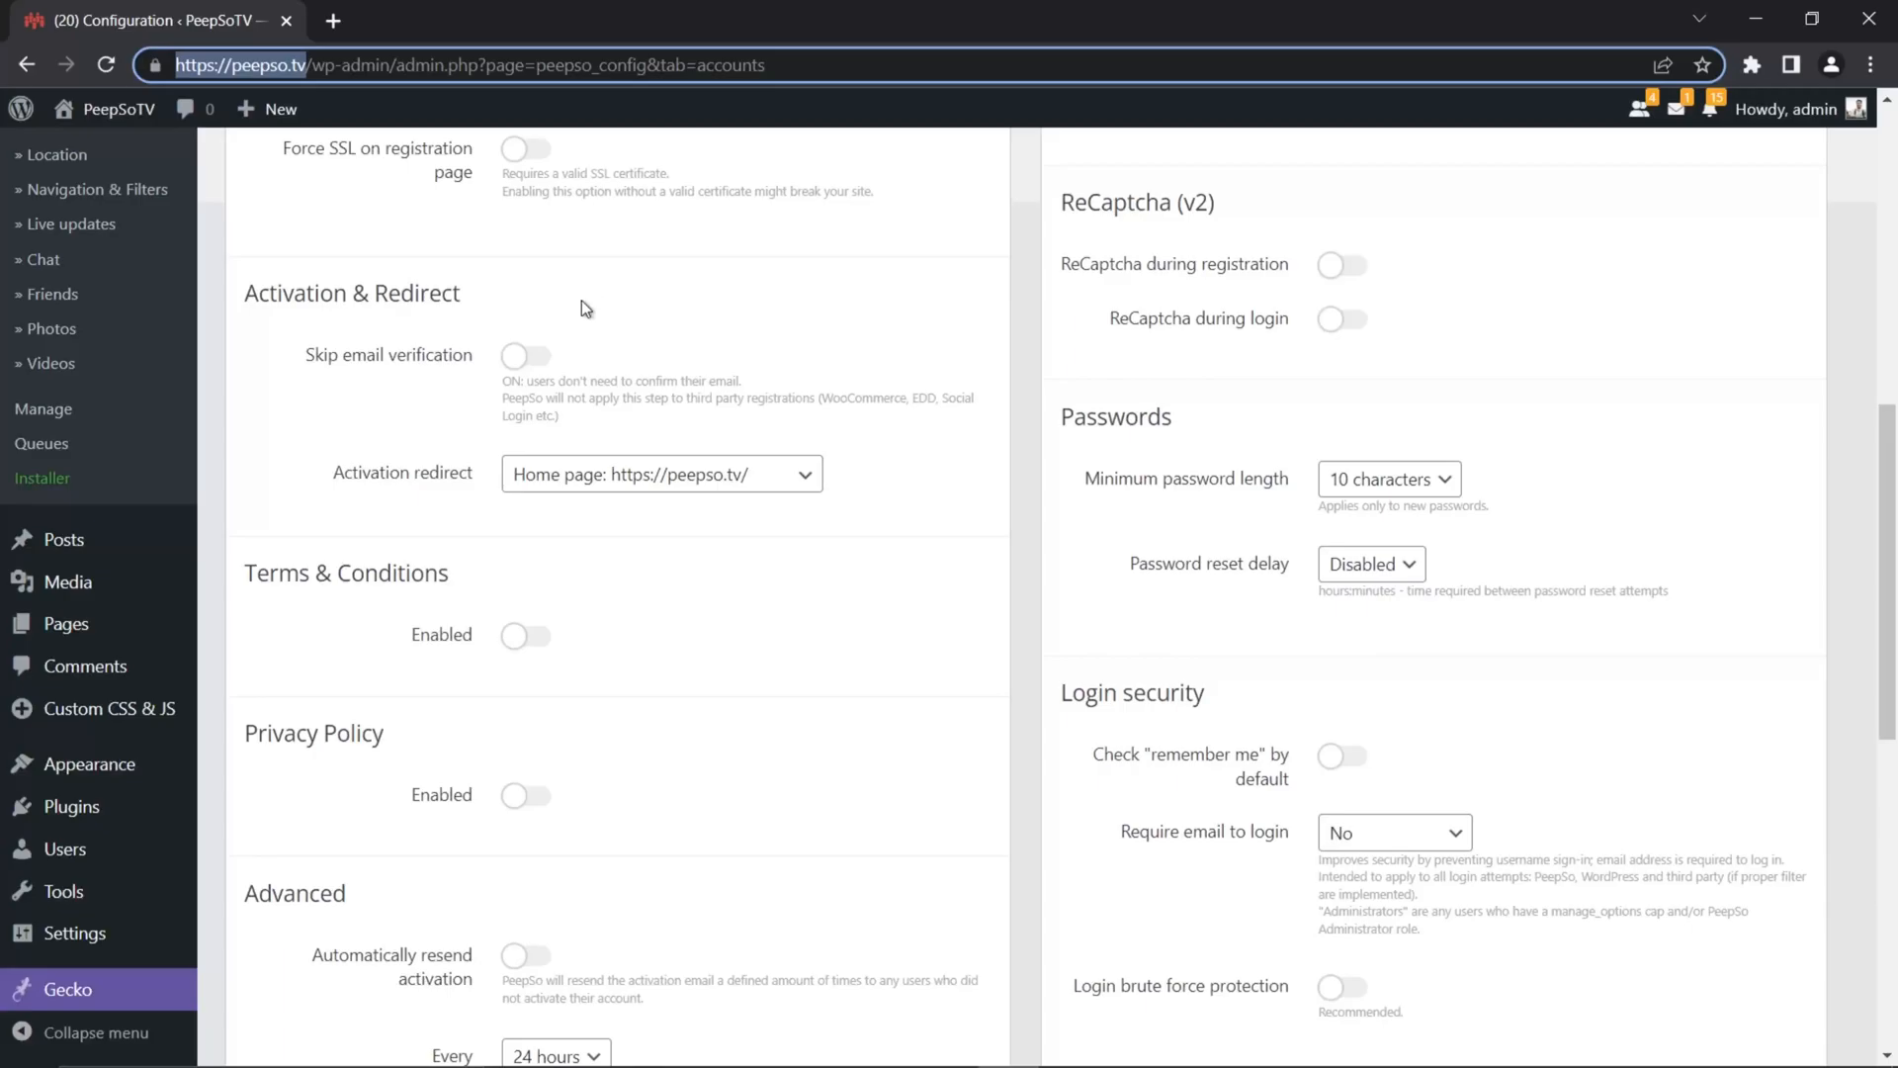
pyautogui.click(525, 355)
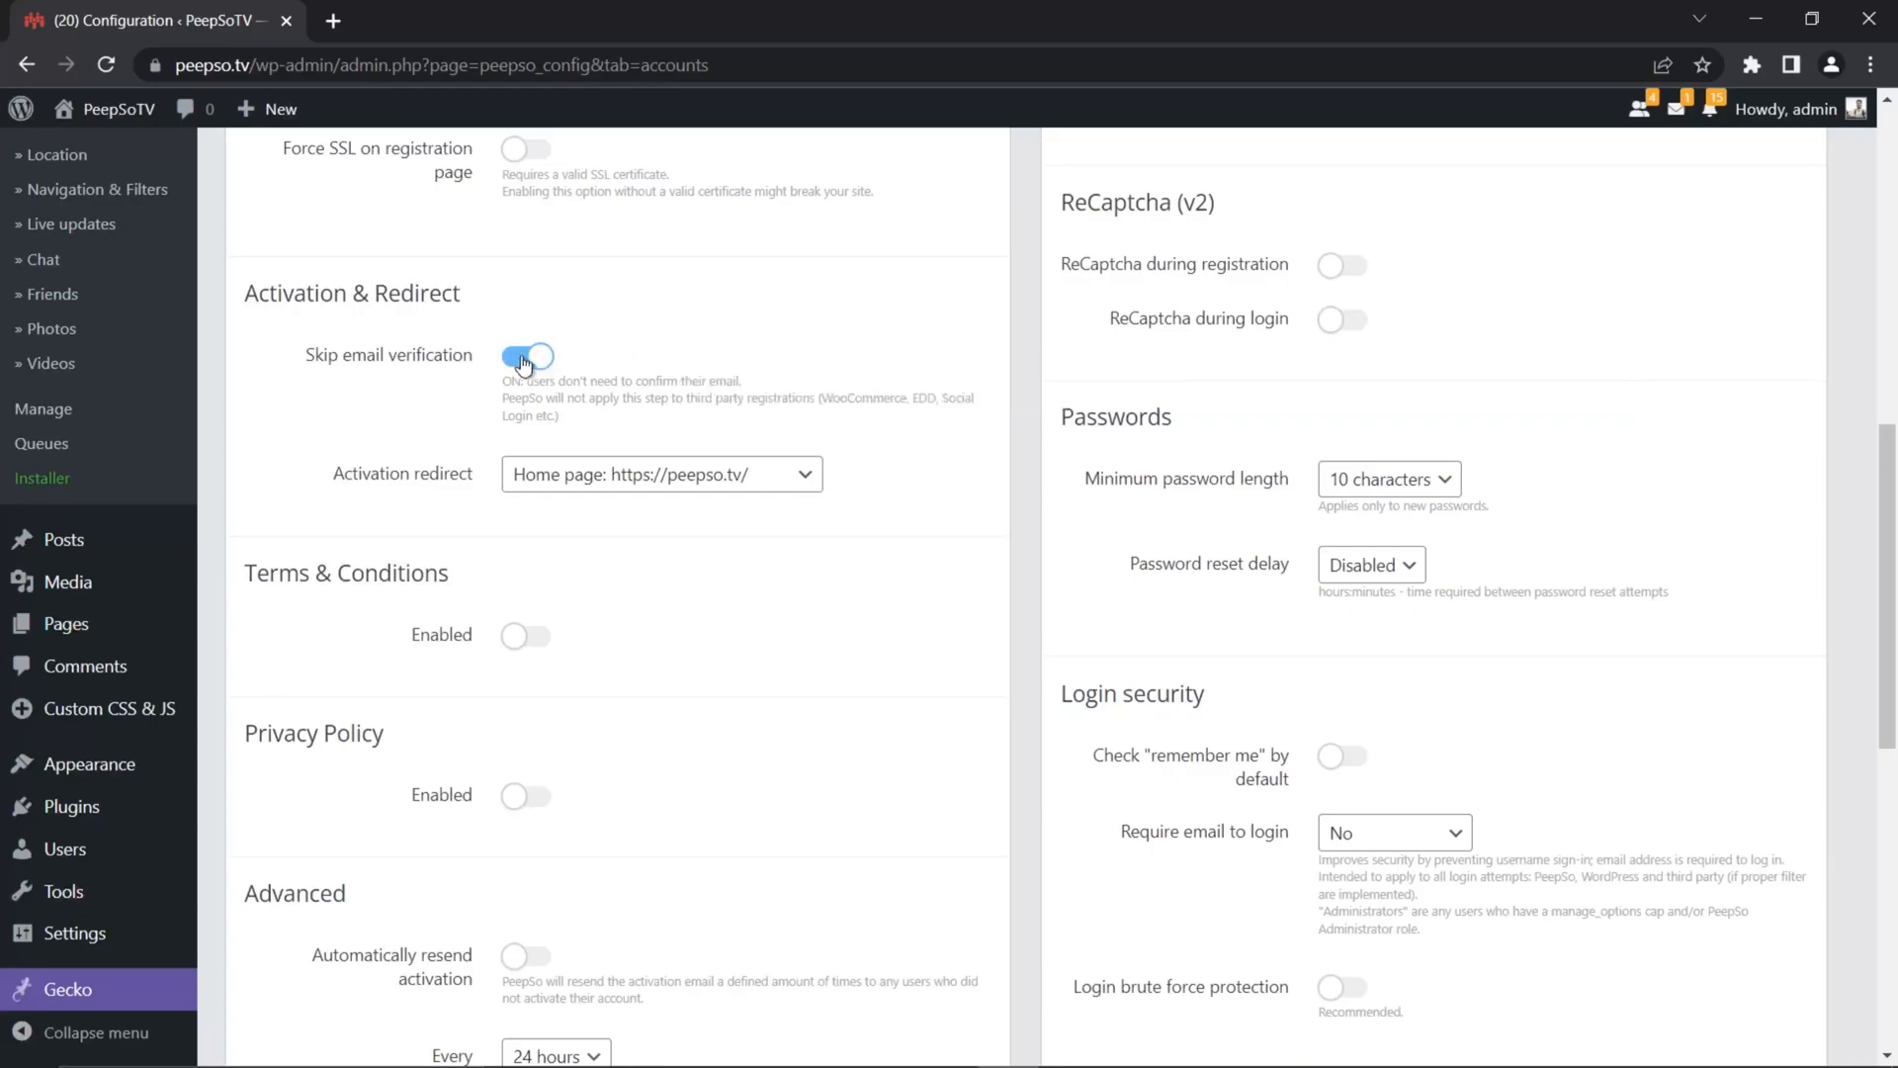
pyautogui.click(525, 355)
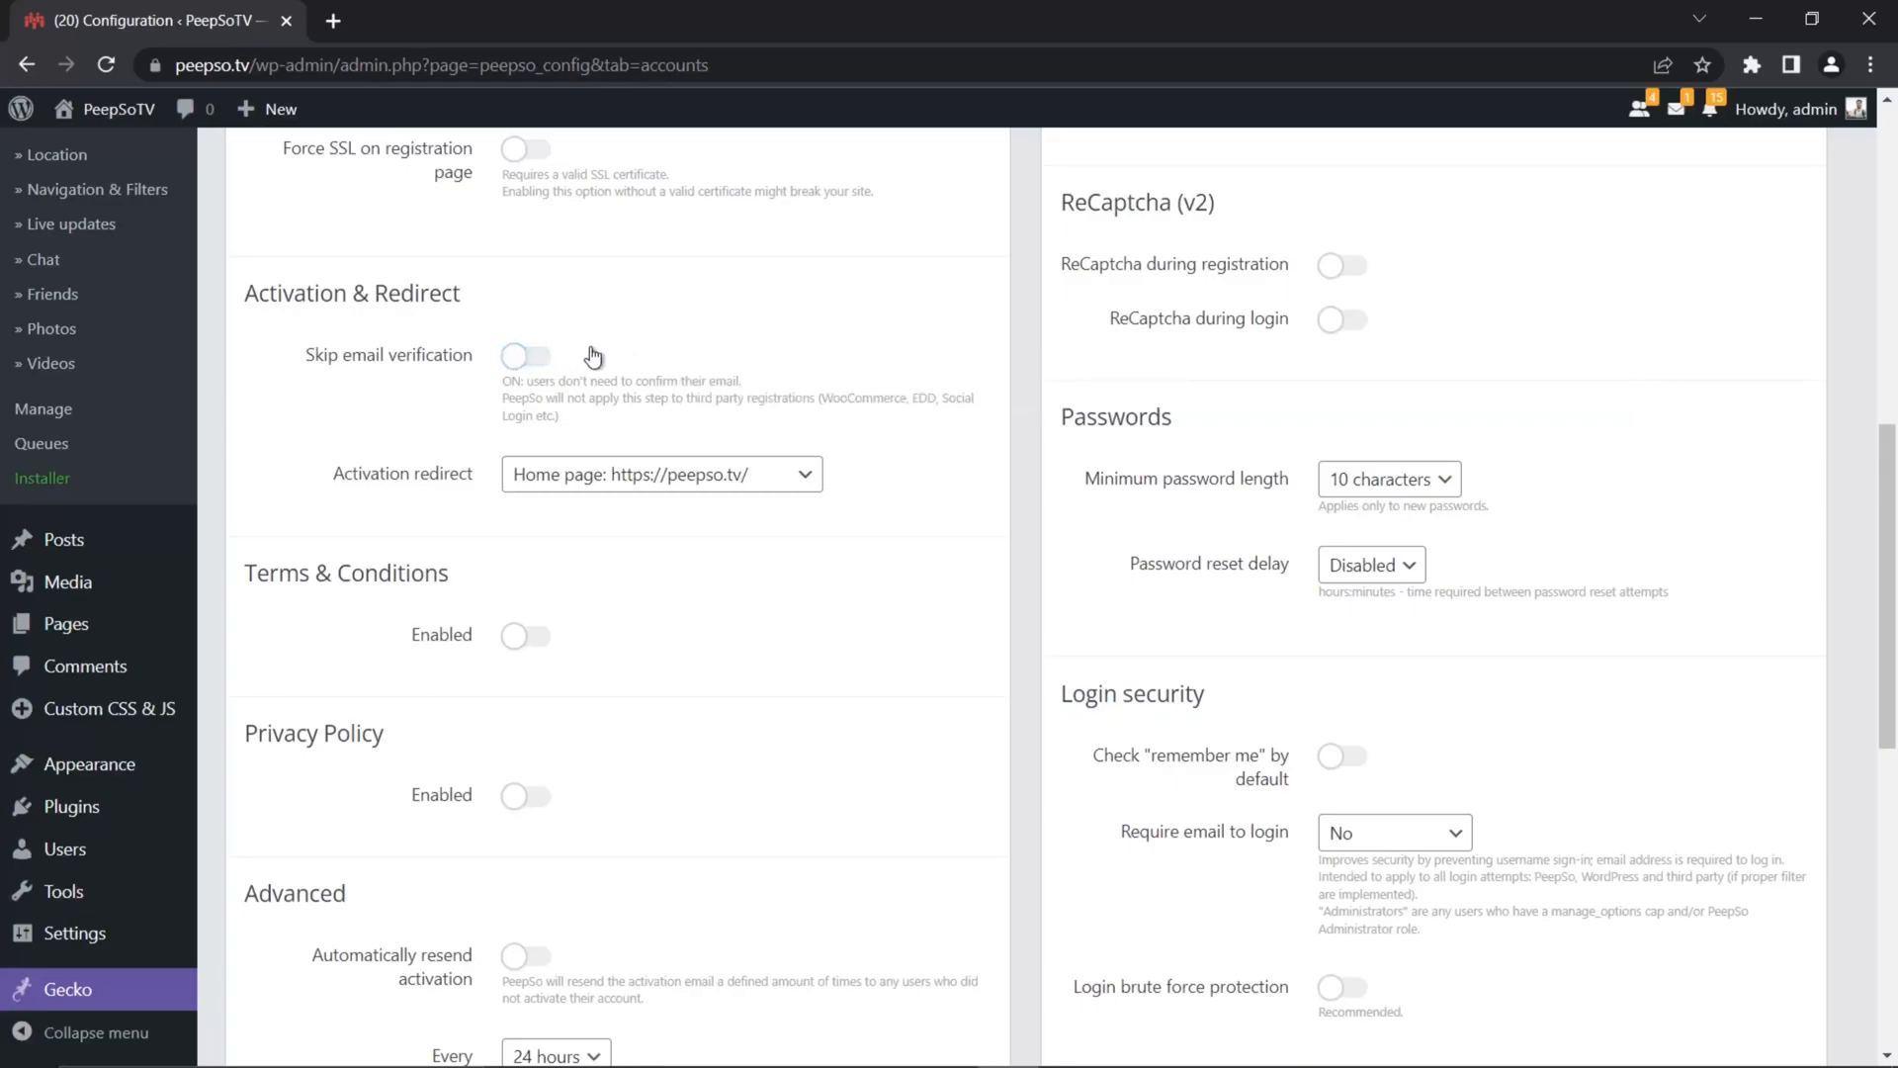
pyautogui.click(525, 355)
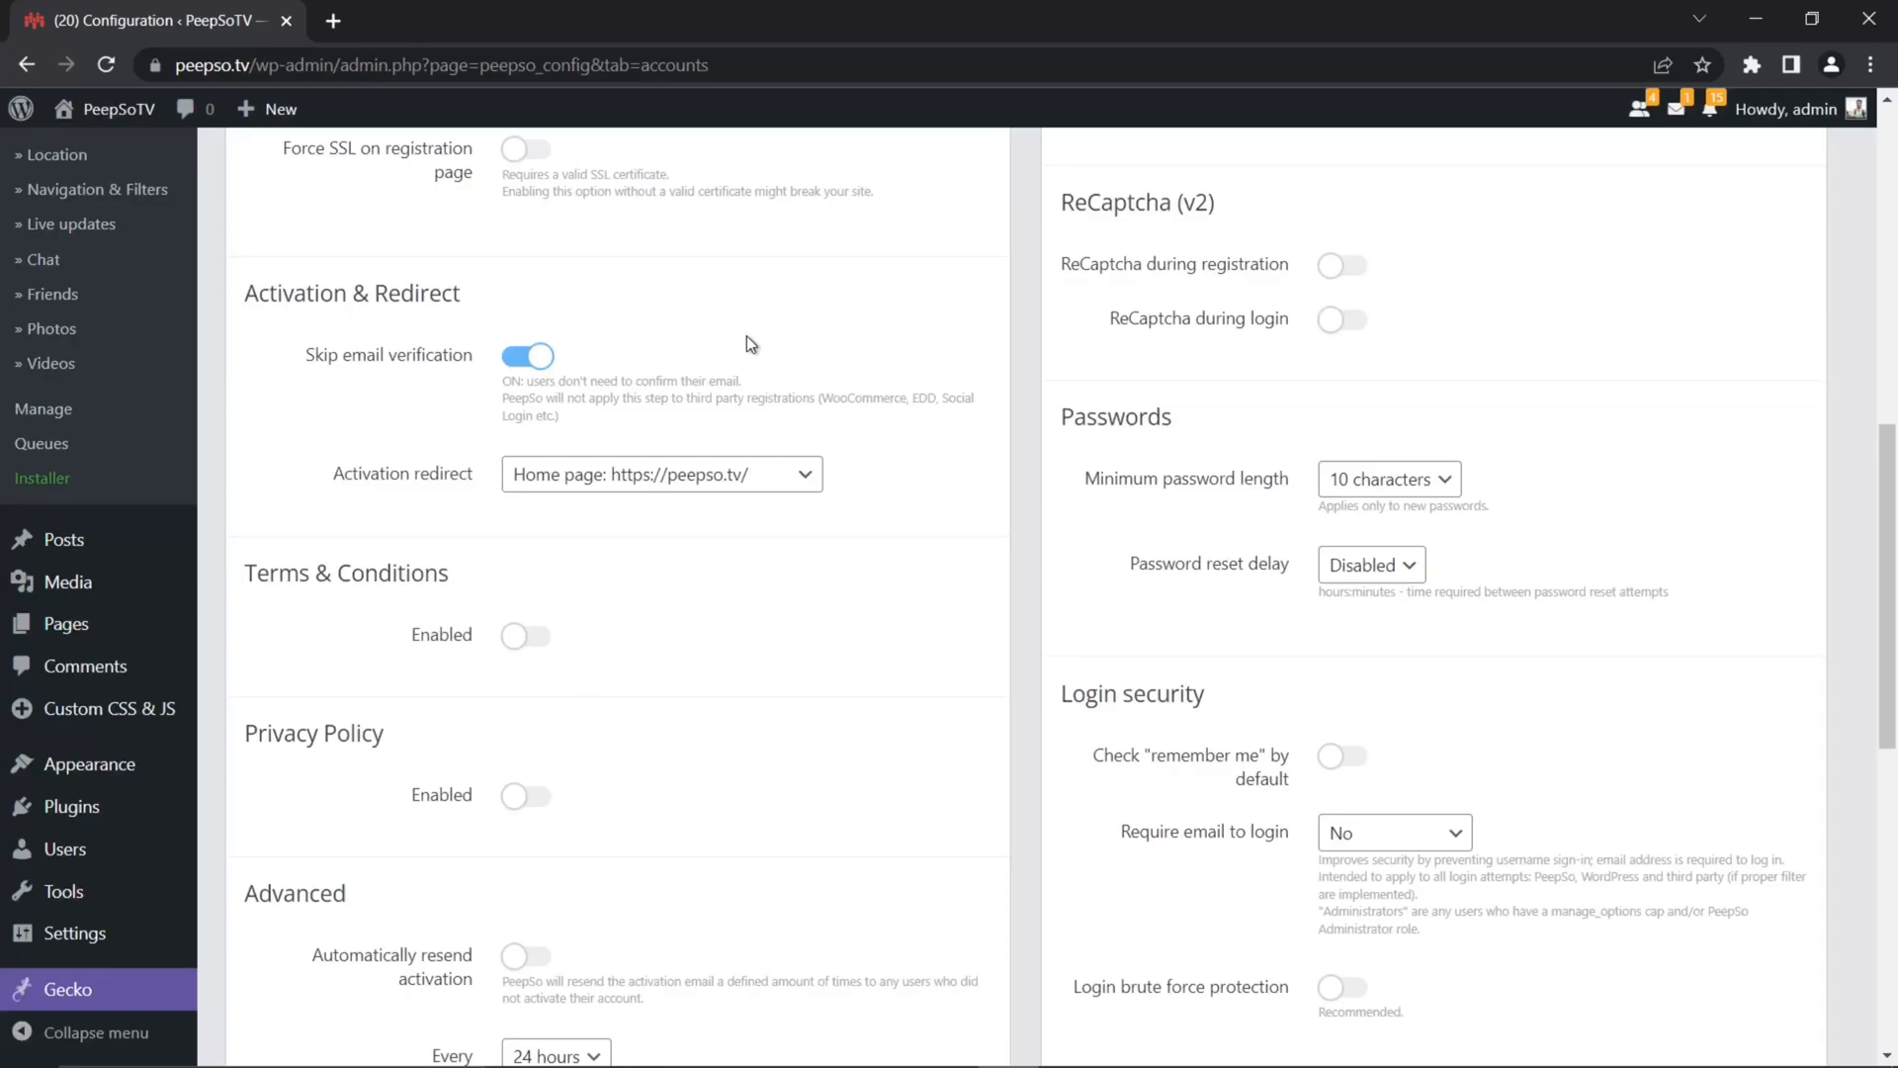
pyautogui.moveTo(866, 390)
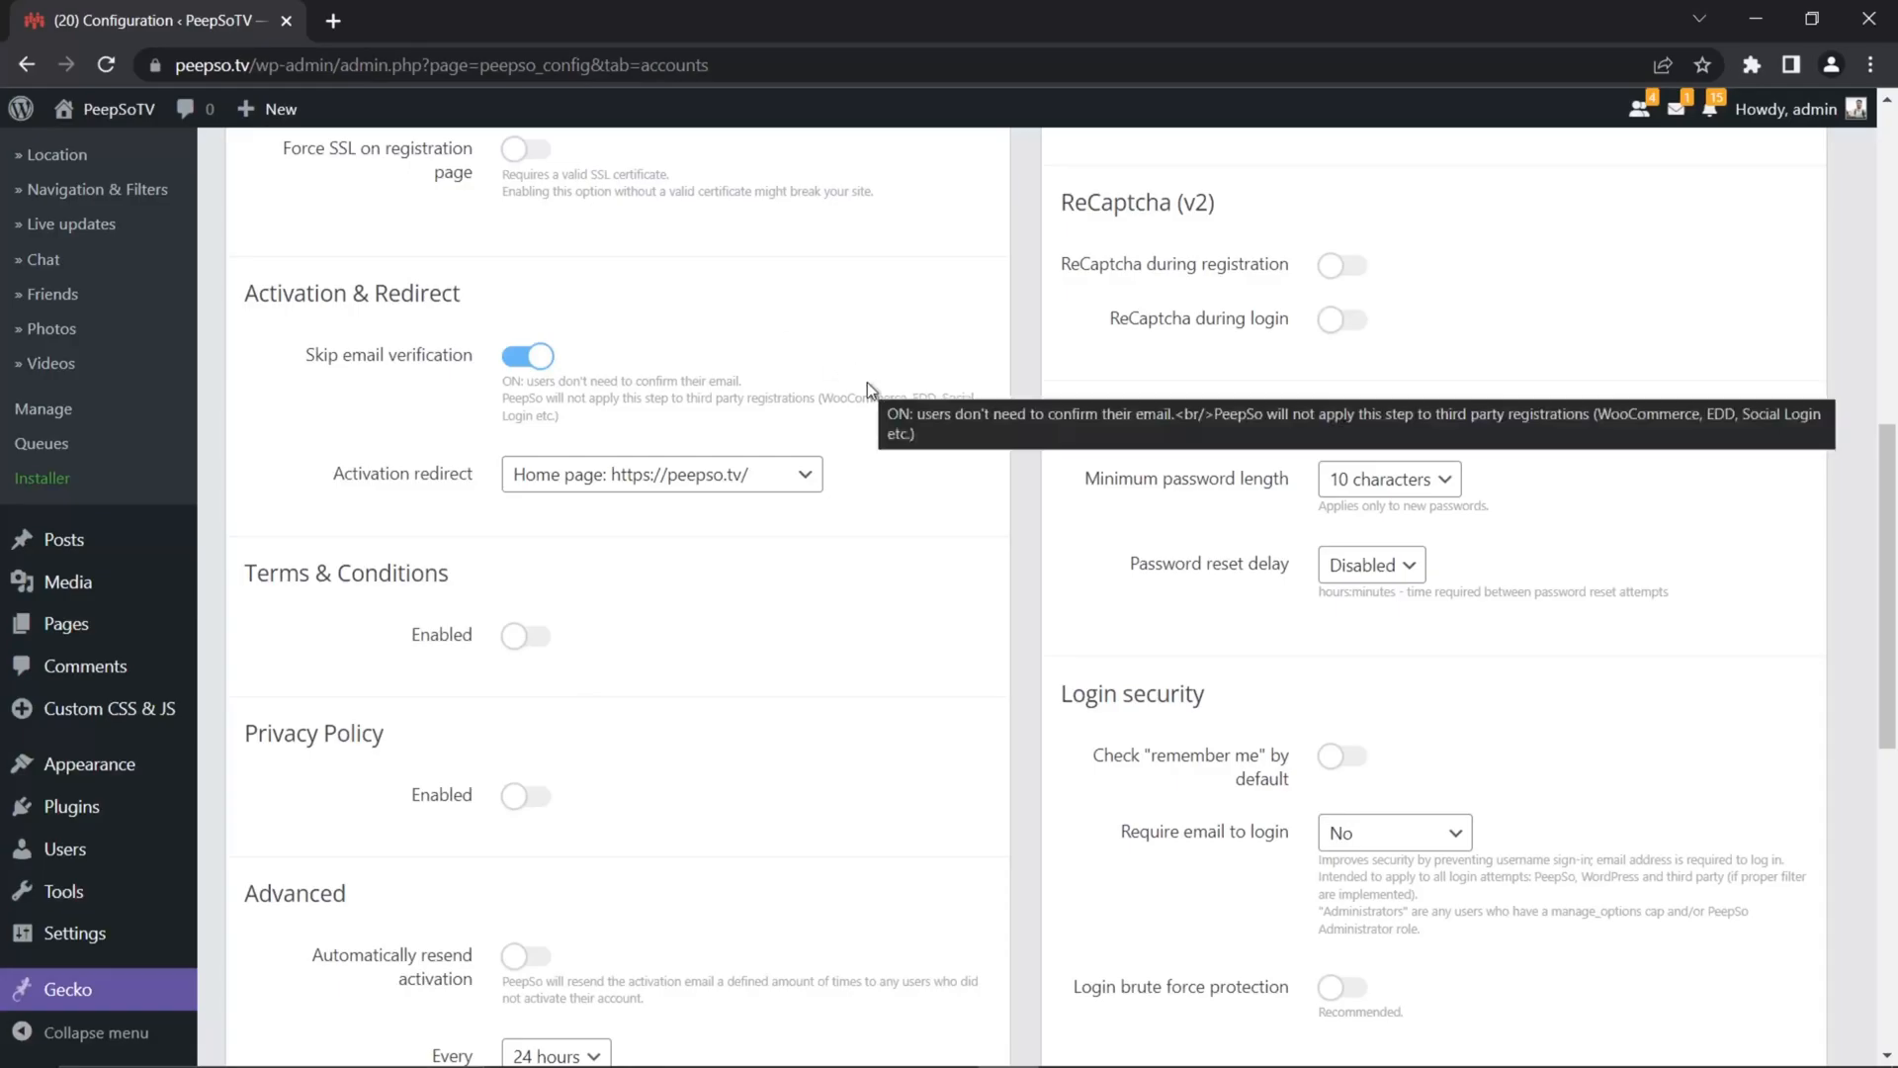
# - Set minimum password length to 5 characters and save the account settings
pyautogui.scroll(-3)
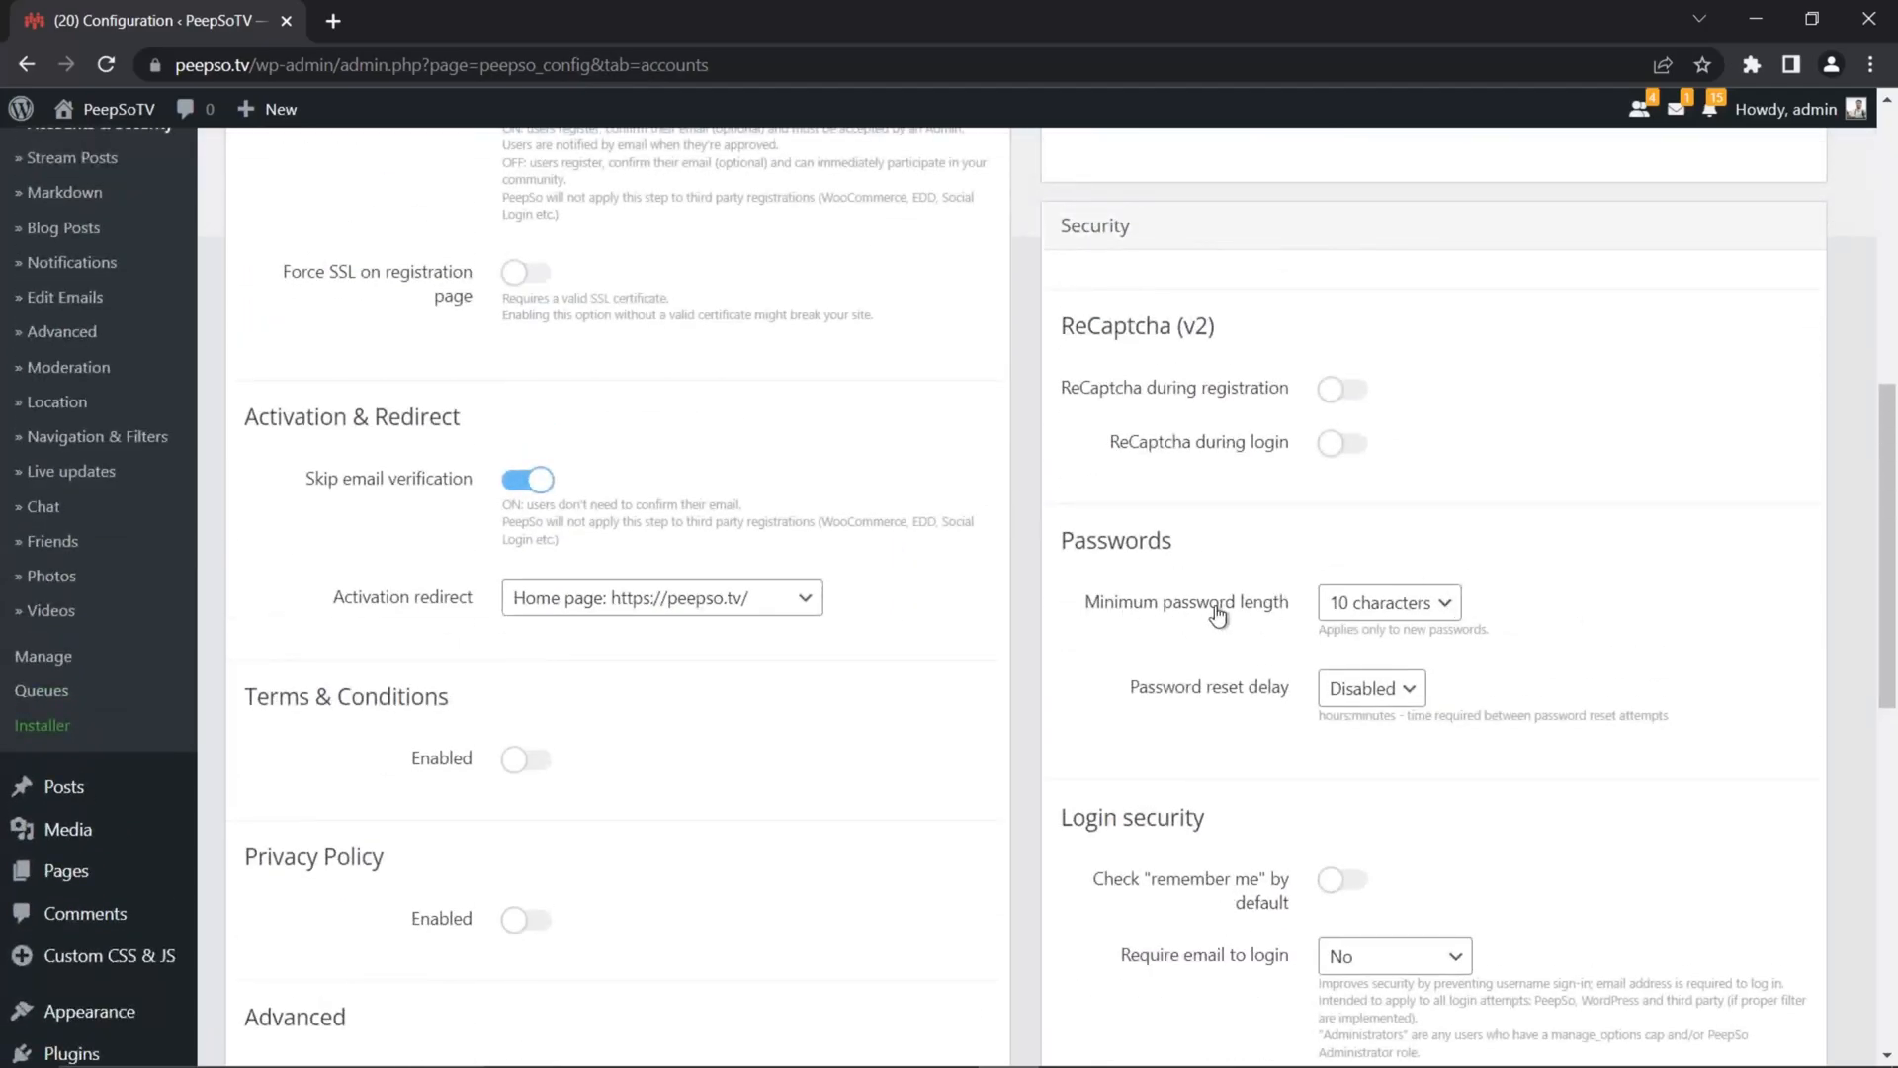
pyautogui.click(1387, 602)
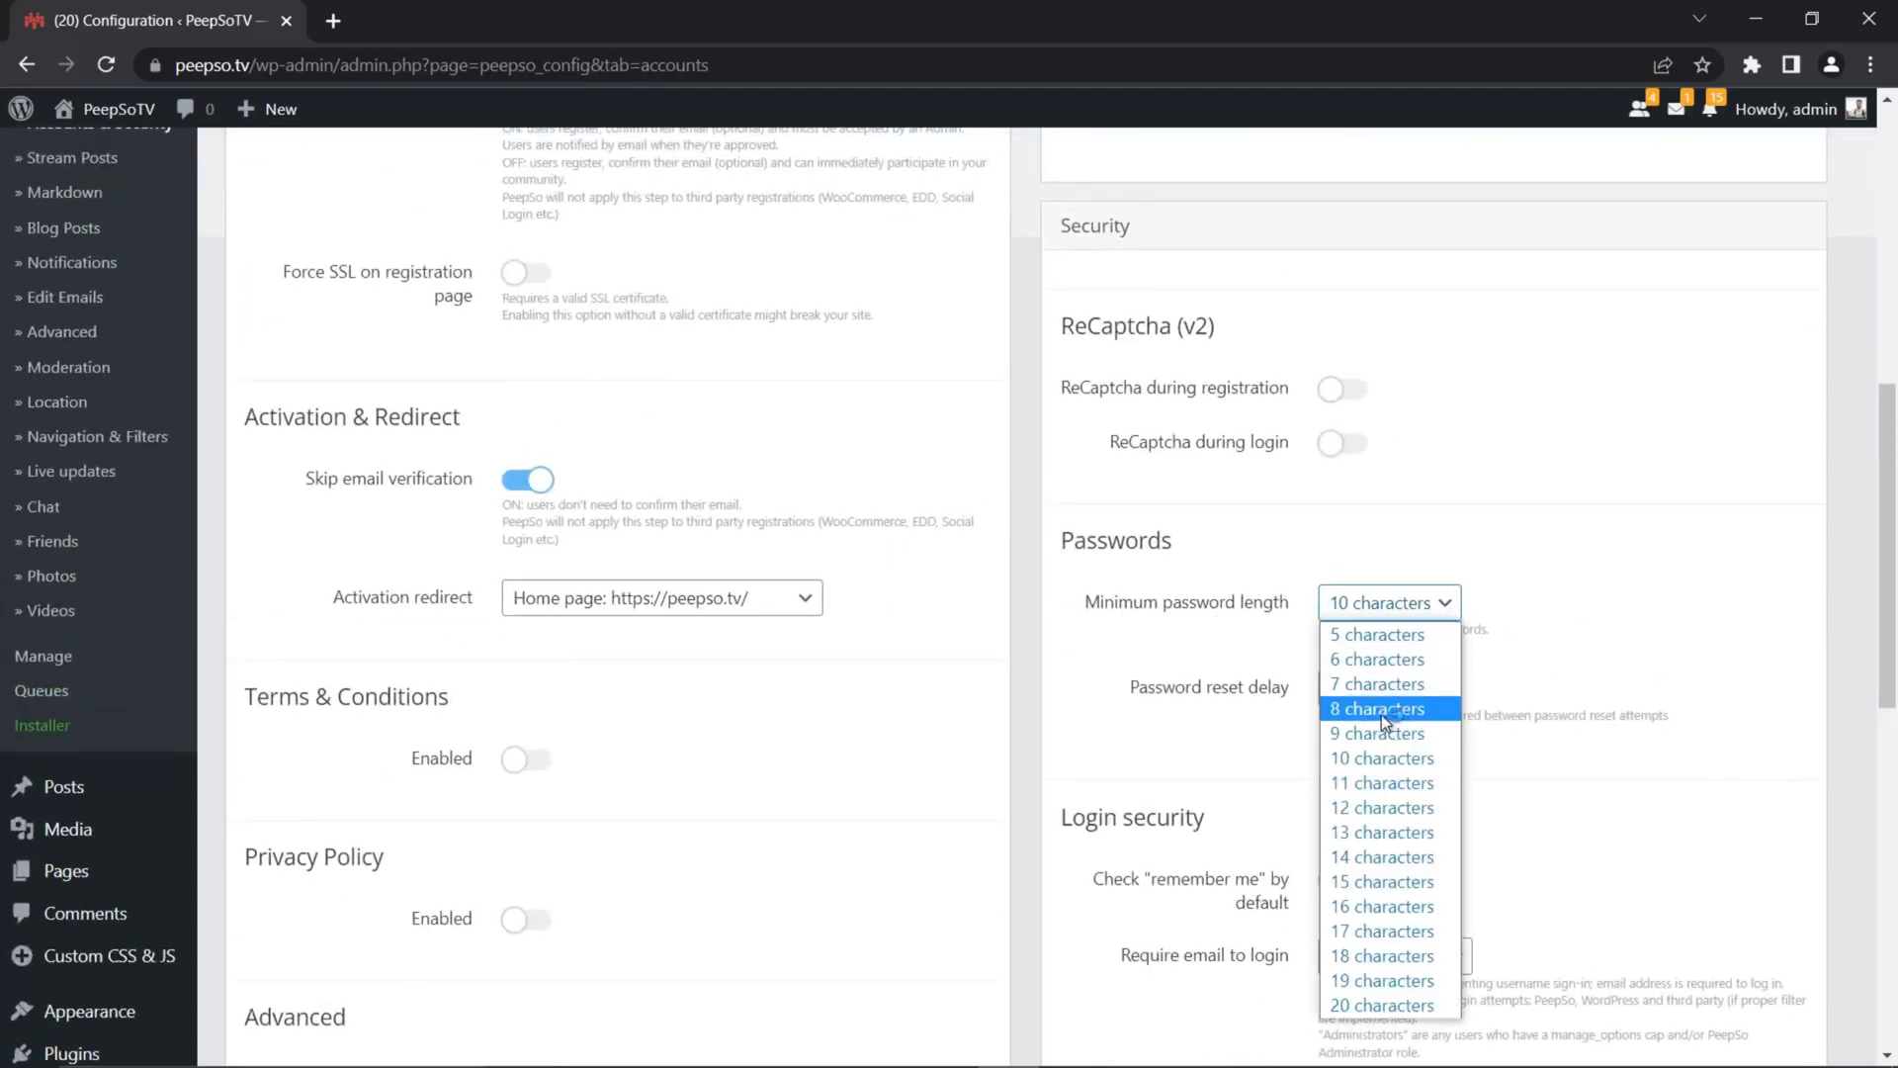
pyautogui.click(1375, 633)
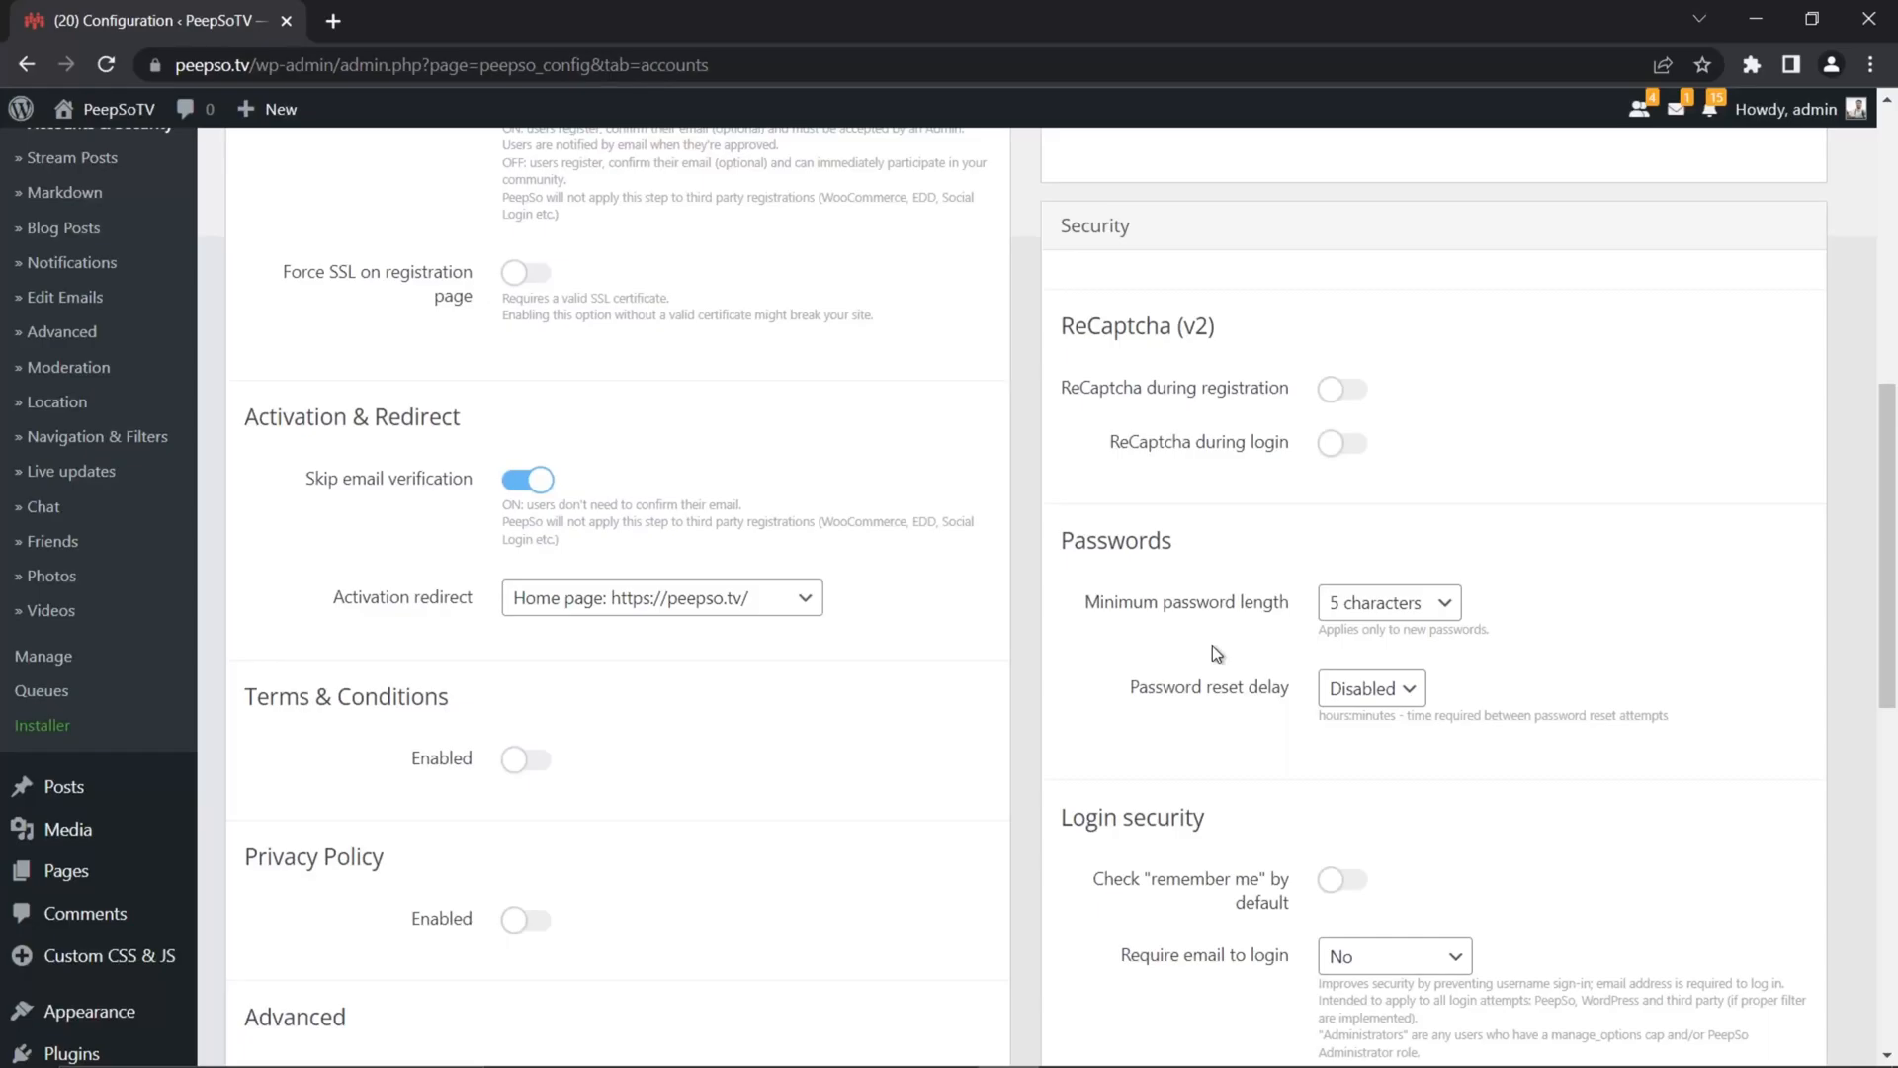
pyautogui.moveTo(1103, 654)
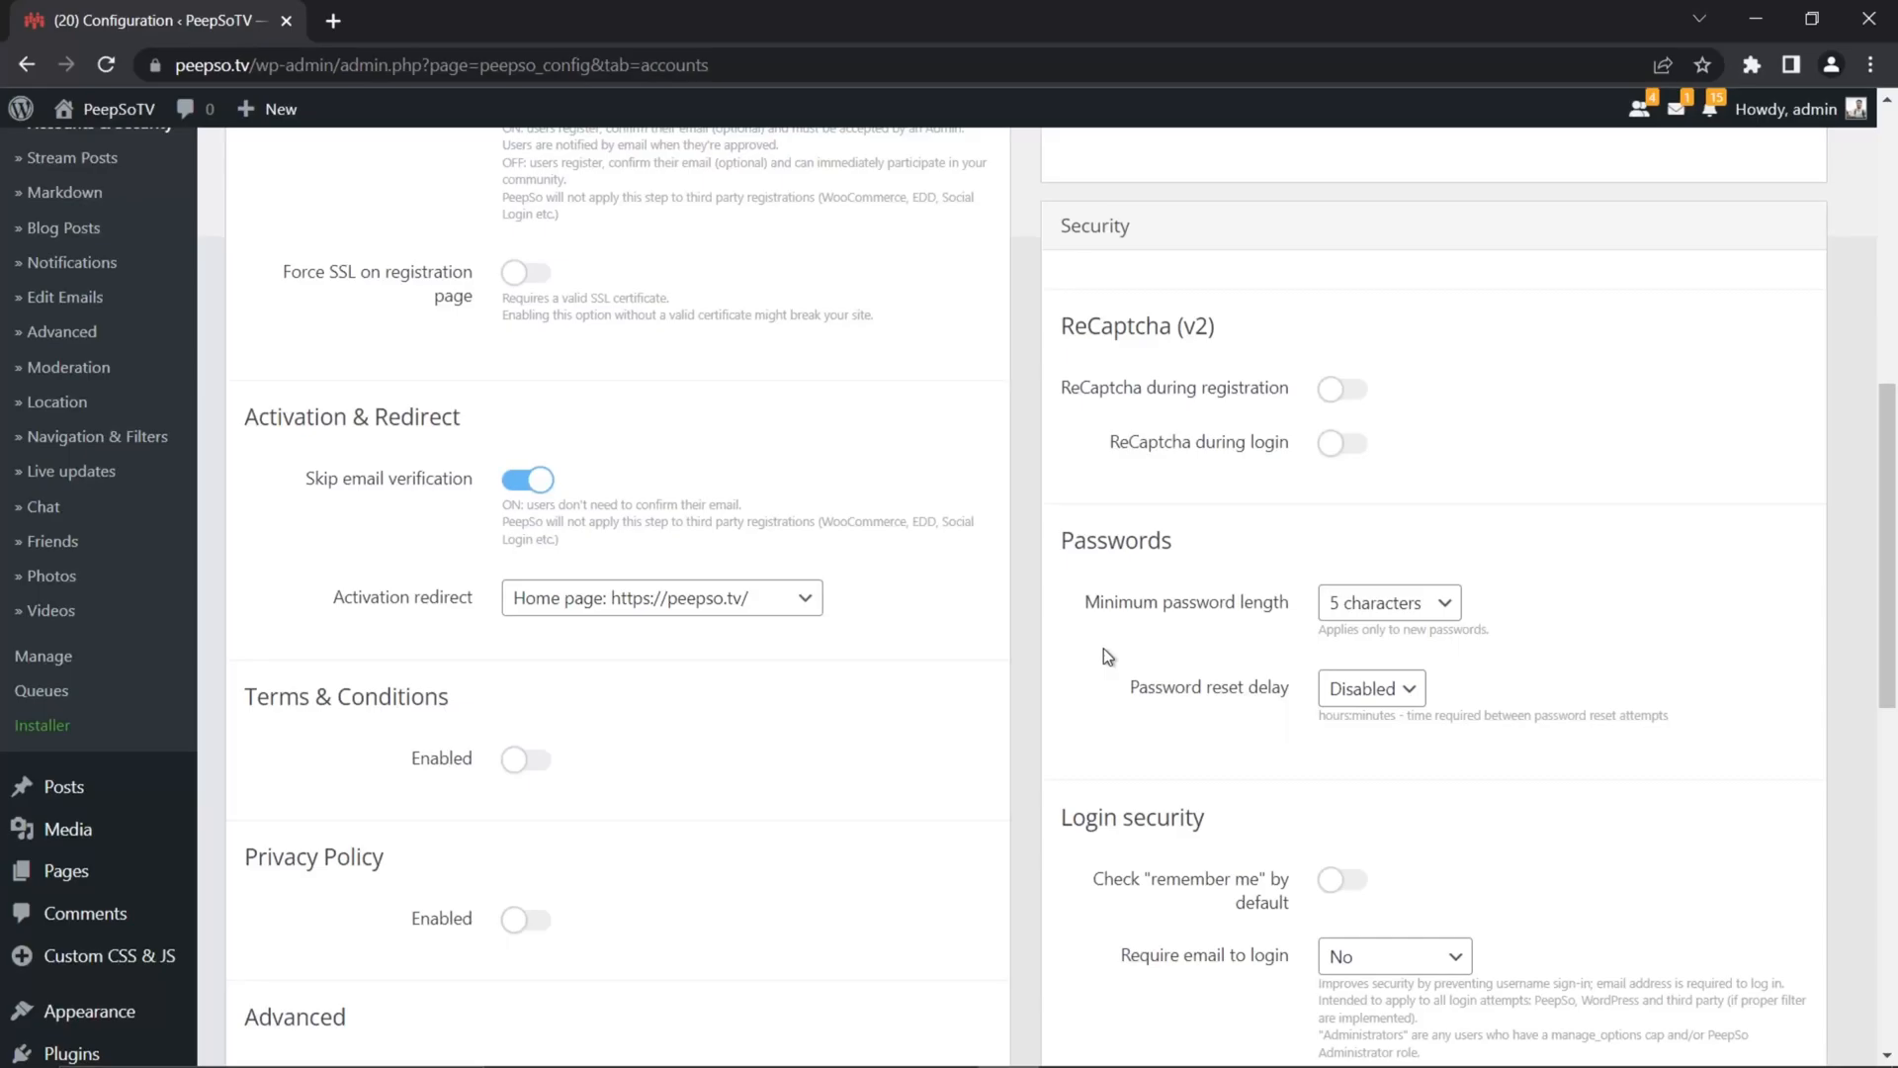
pyautogui.scroll(-3)
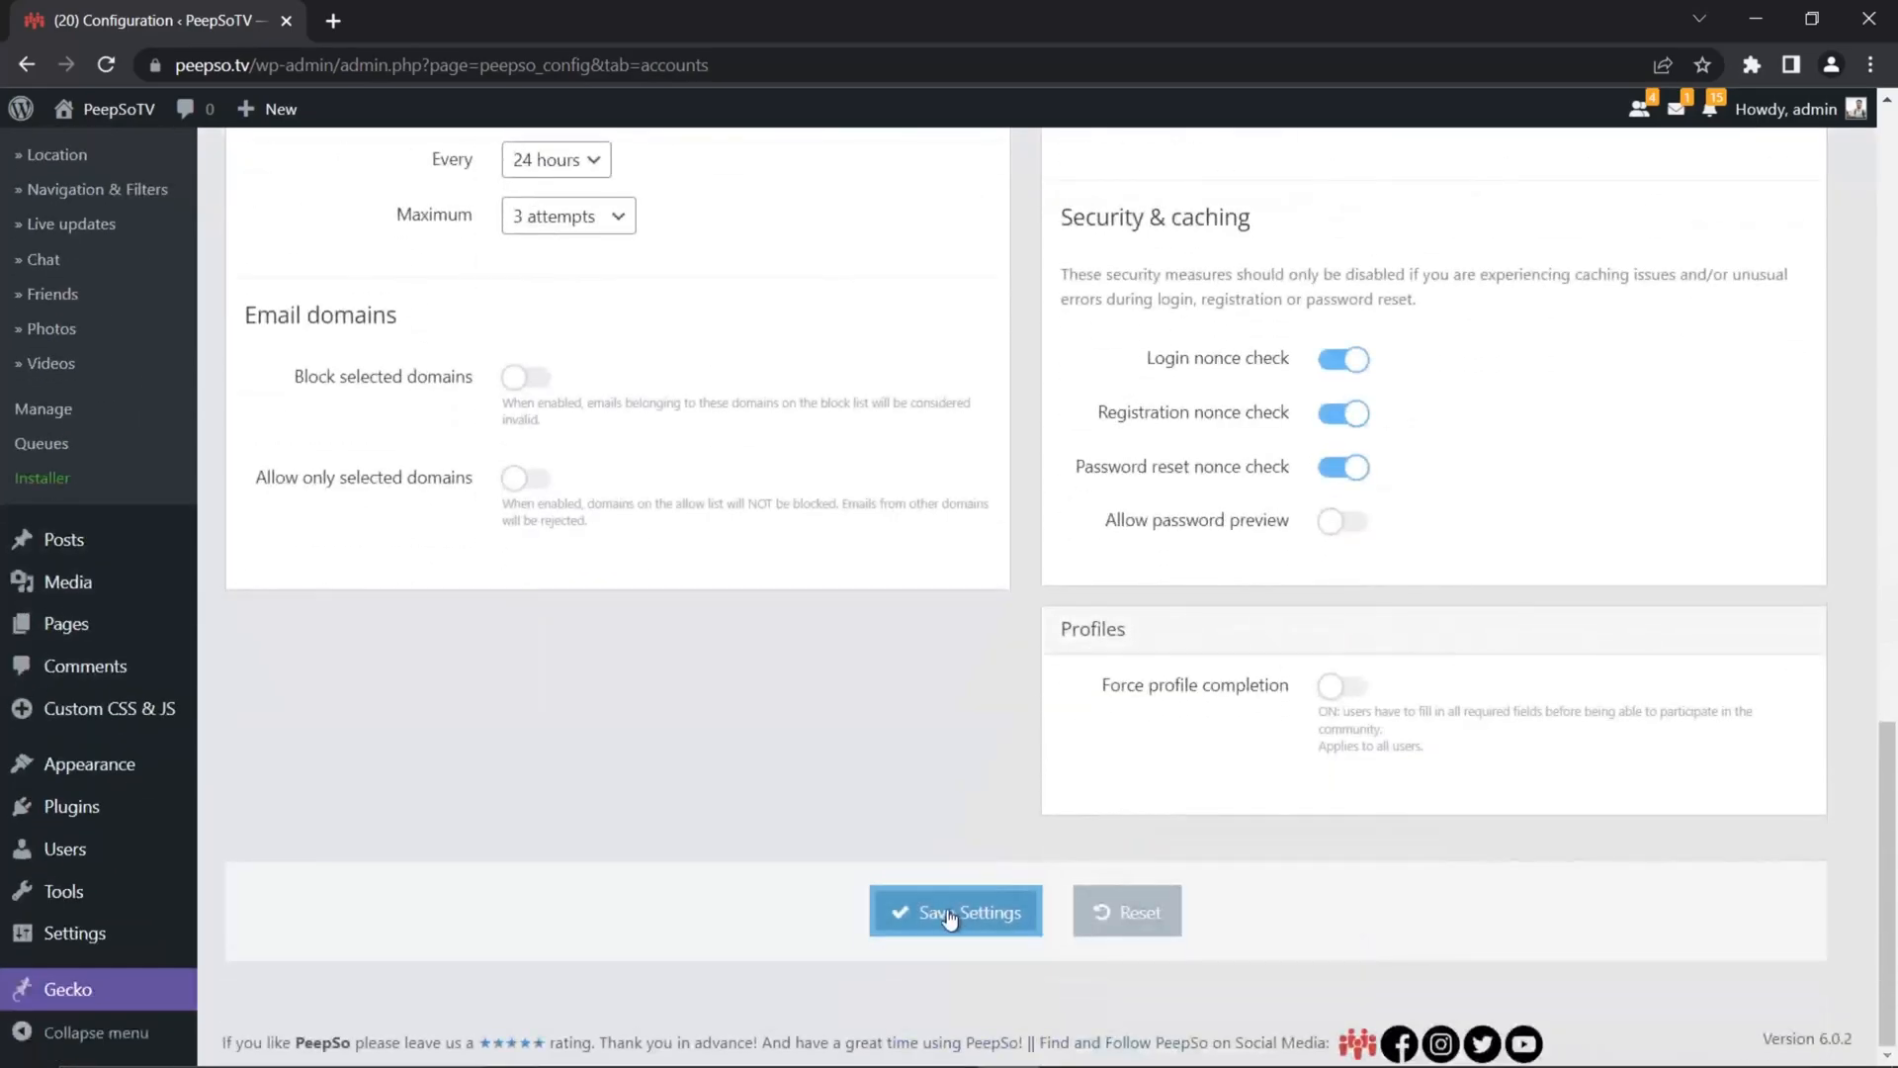
pyautogui.click(955, 912)
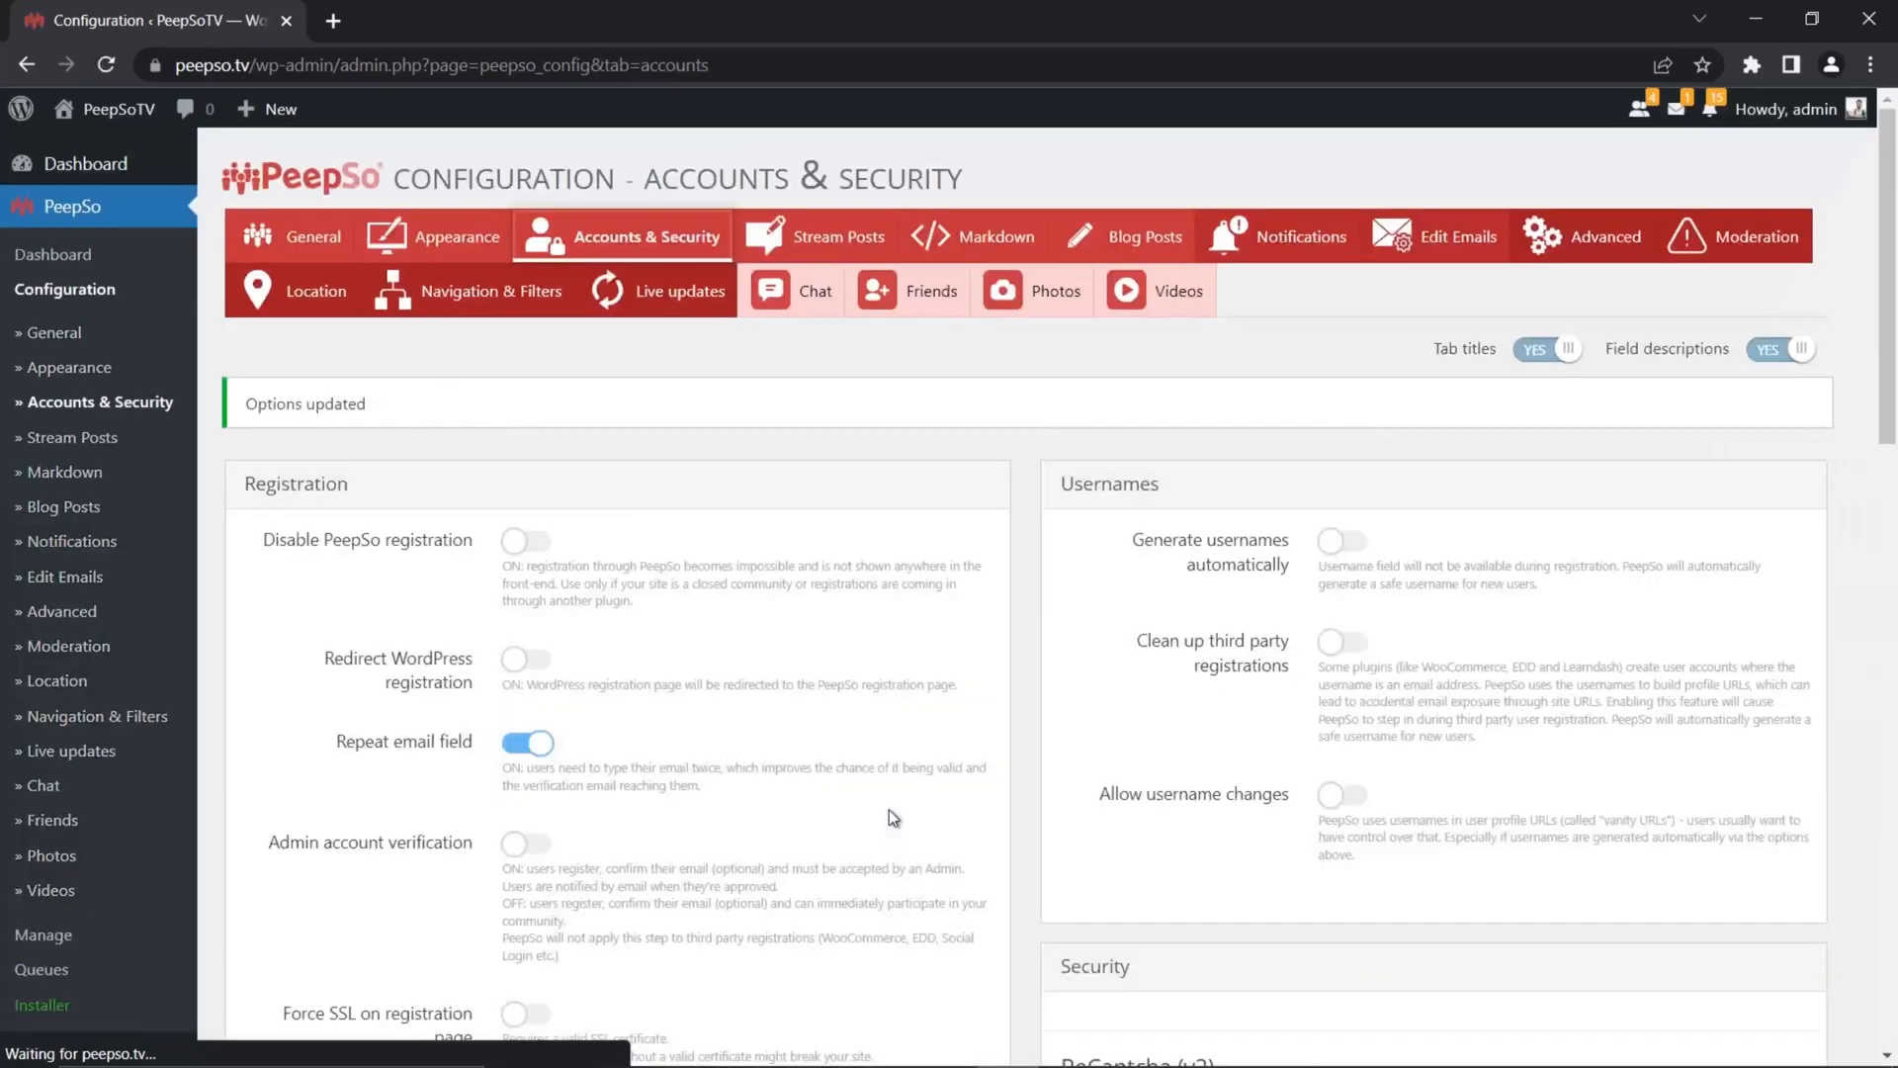
# - Log out of the admin account and go to the PeepSoTV front page
pyautogui.click(1791, 109)
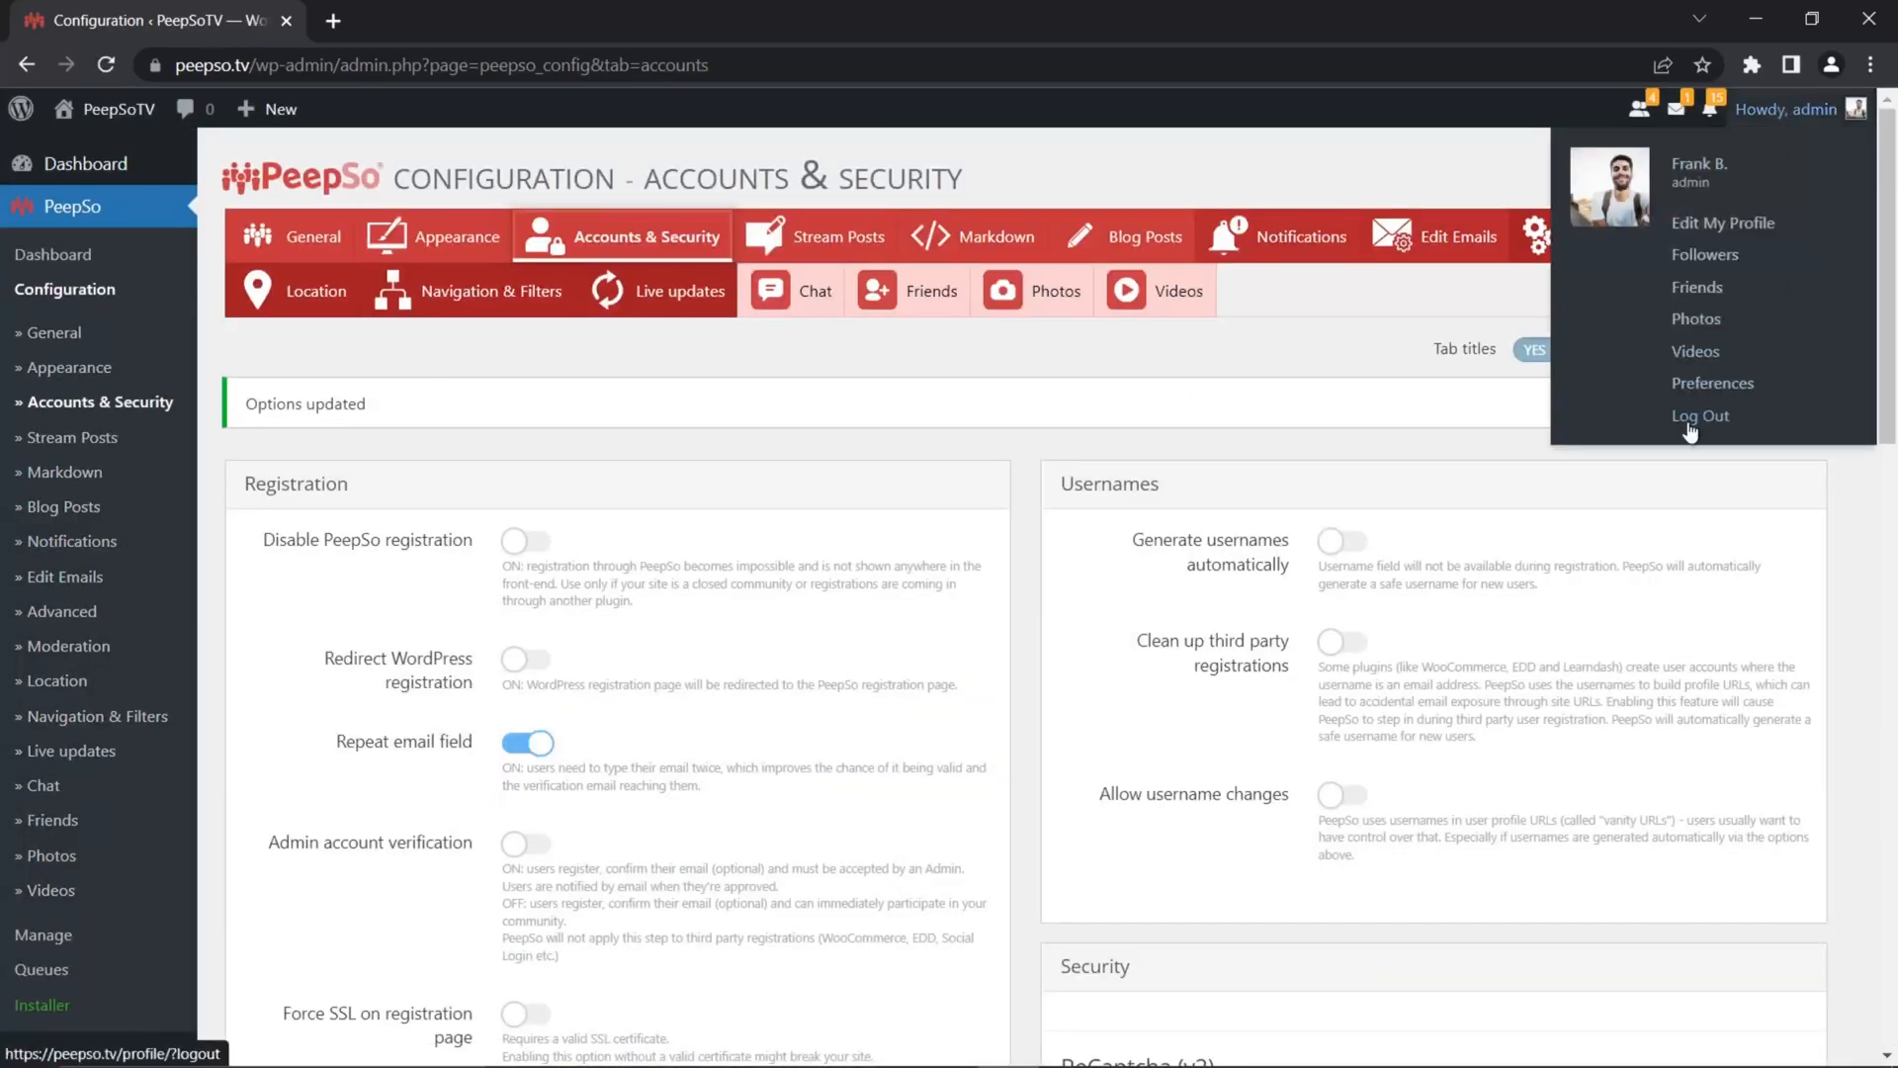
pyautogui.click(1699, 415)
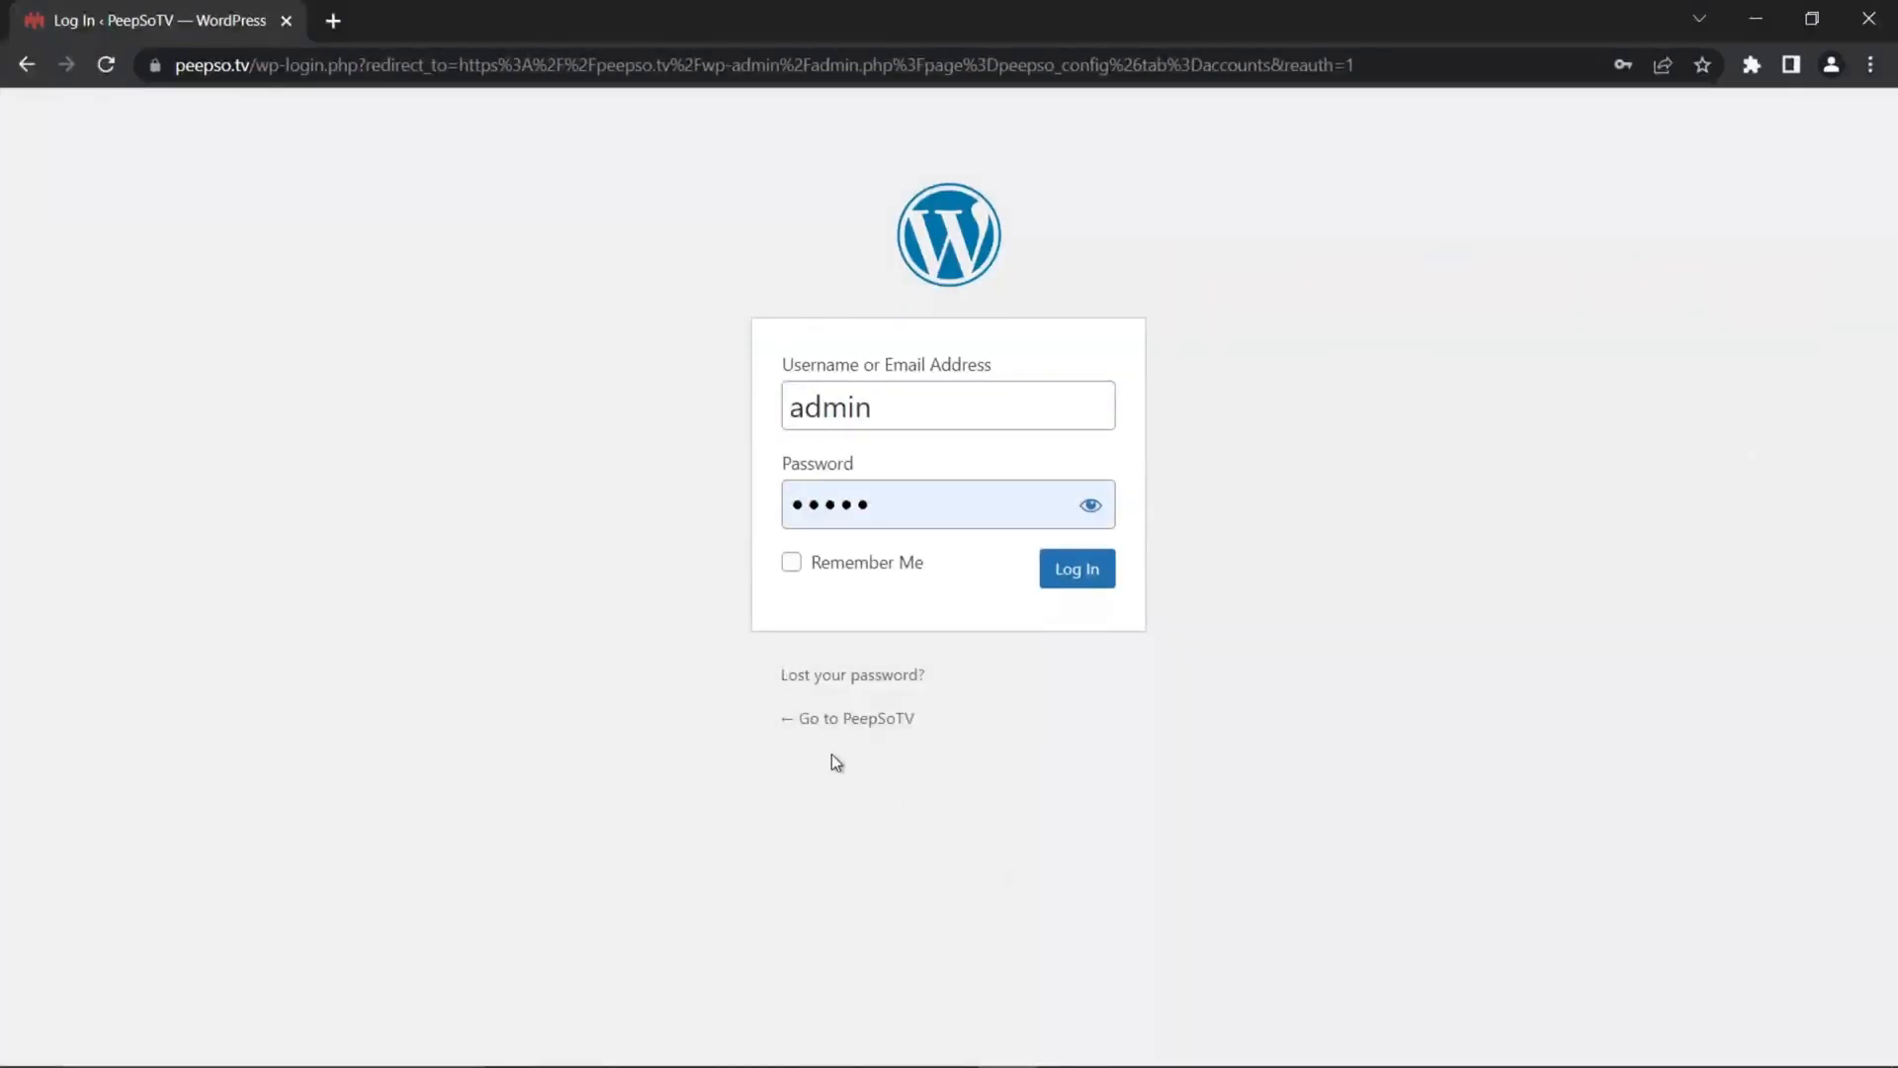
pyautogui.moveTo(1138, 688)
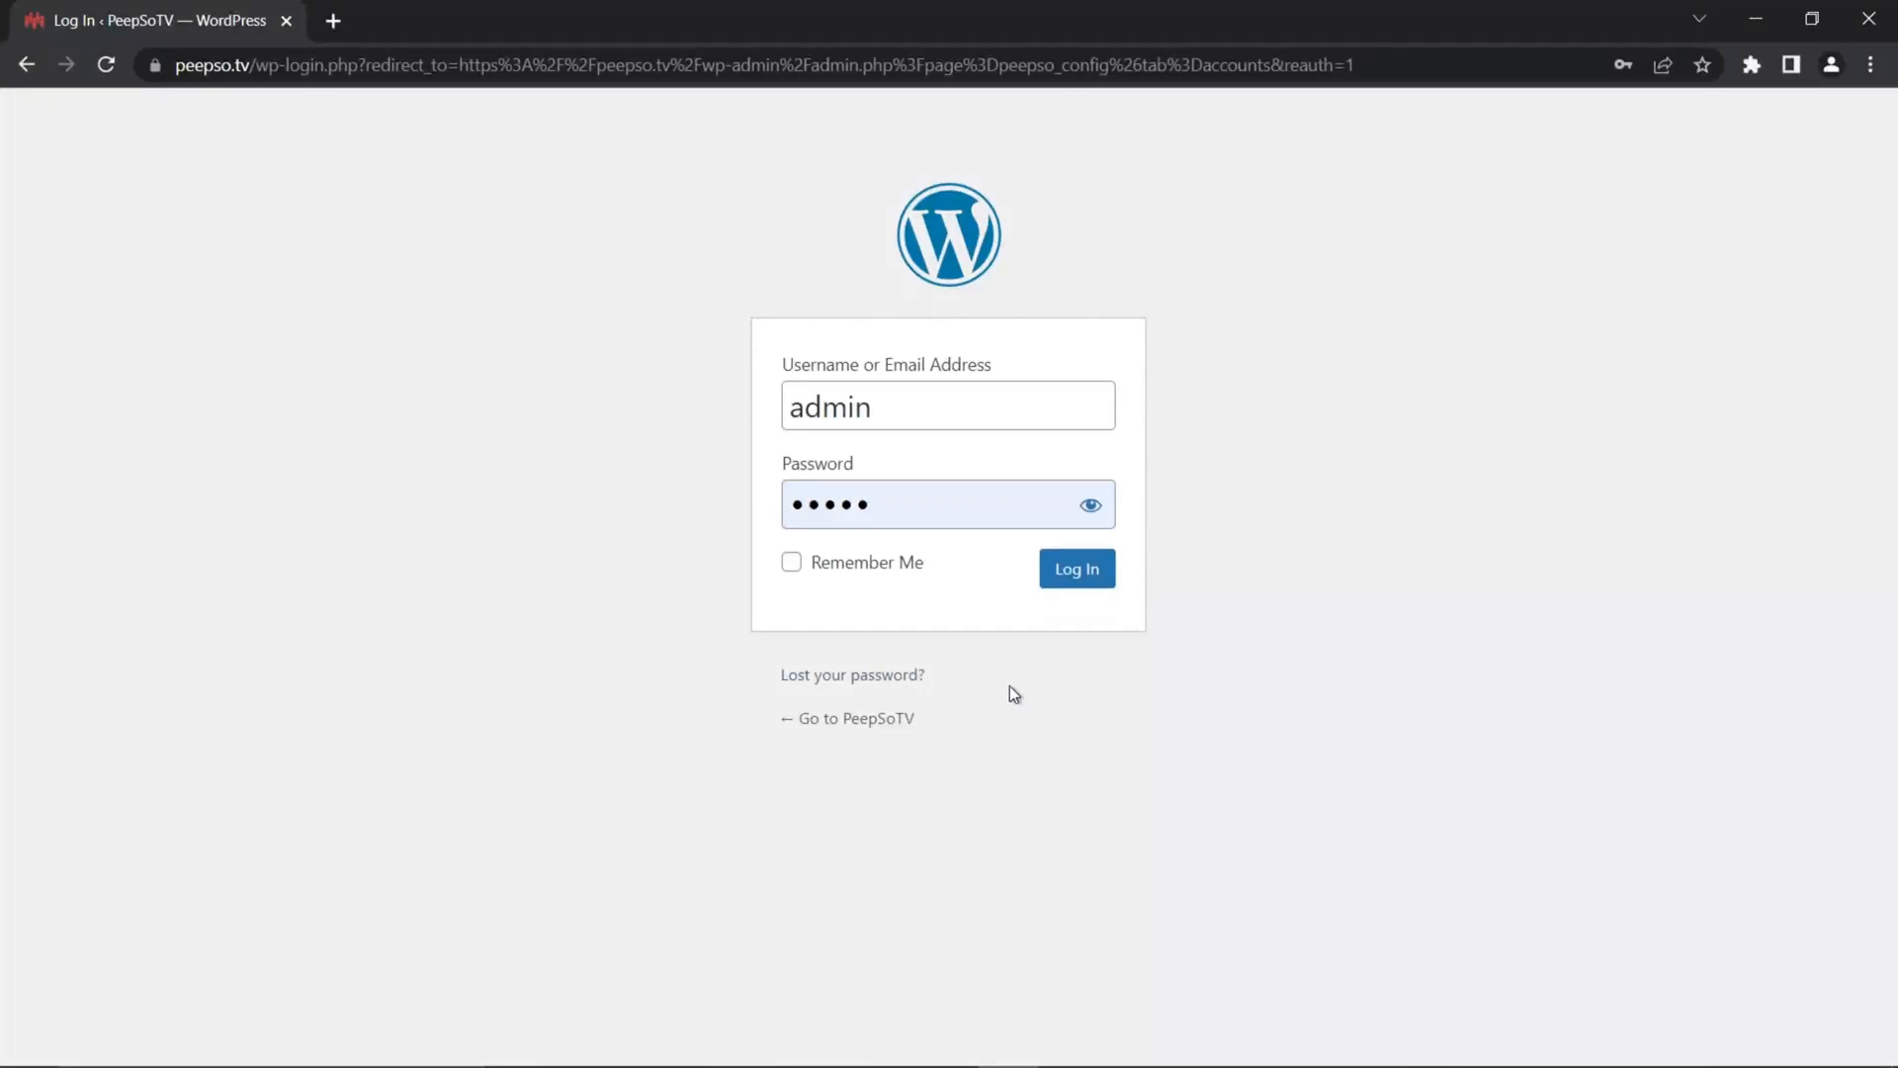
pyautogui.moveTo(1014, 684)
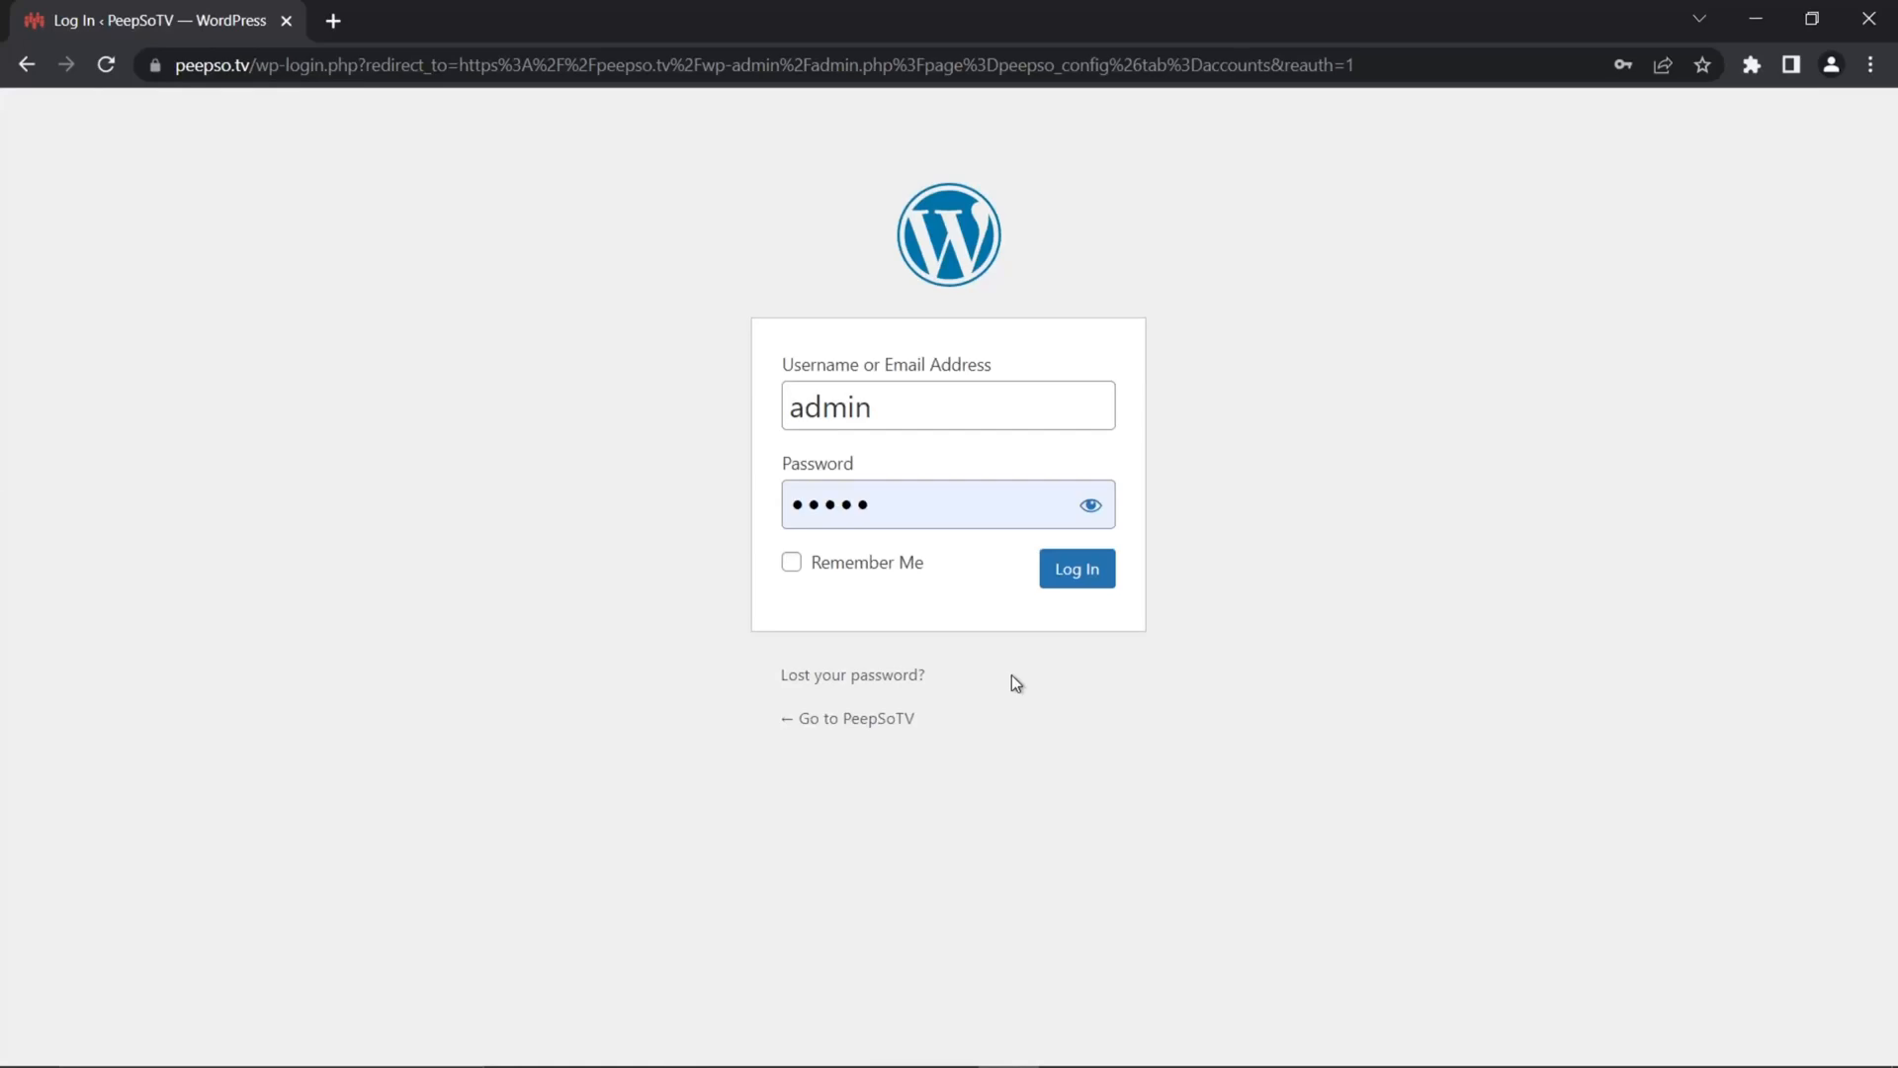
pyautogui.click(1301, 65)
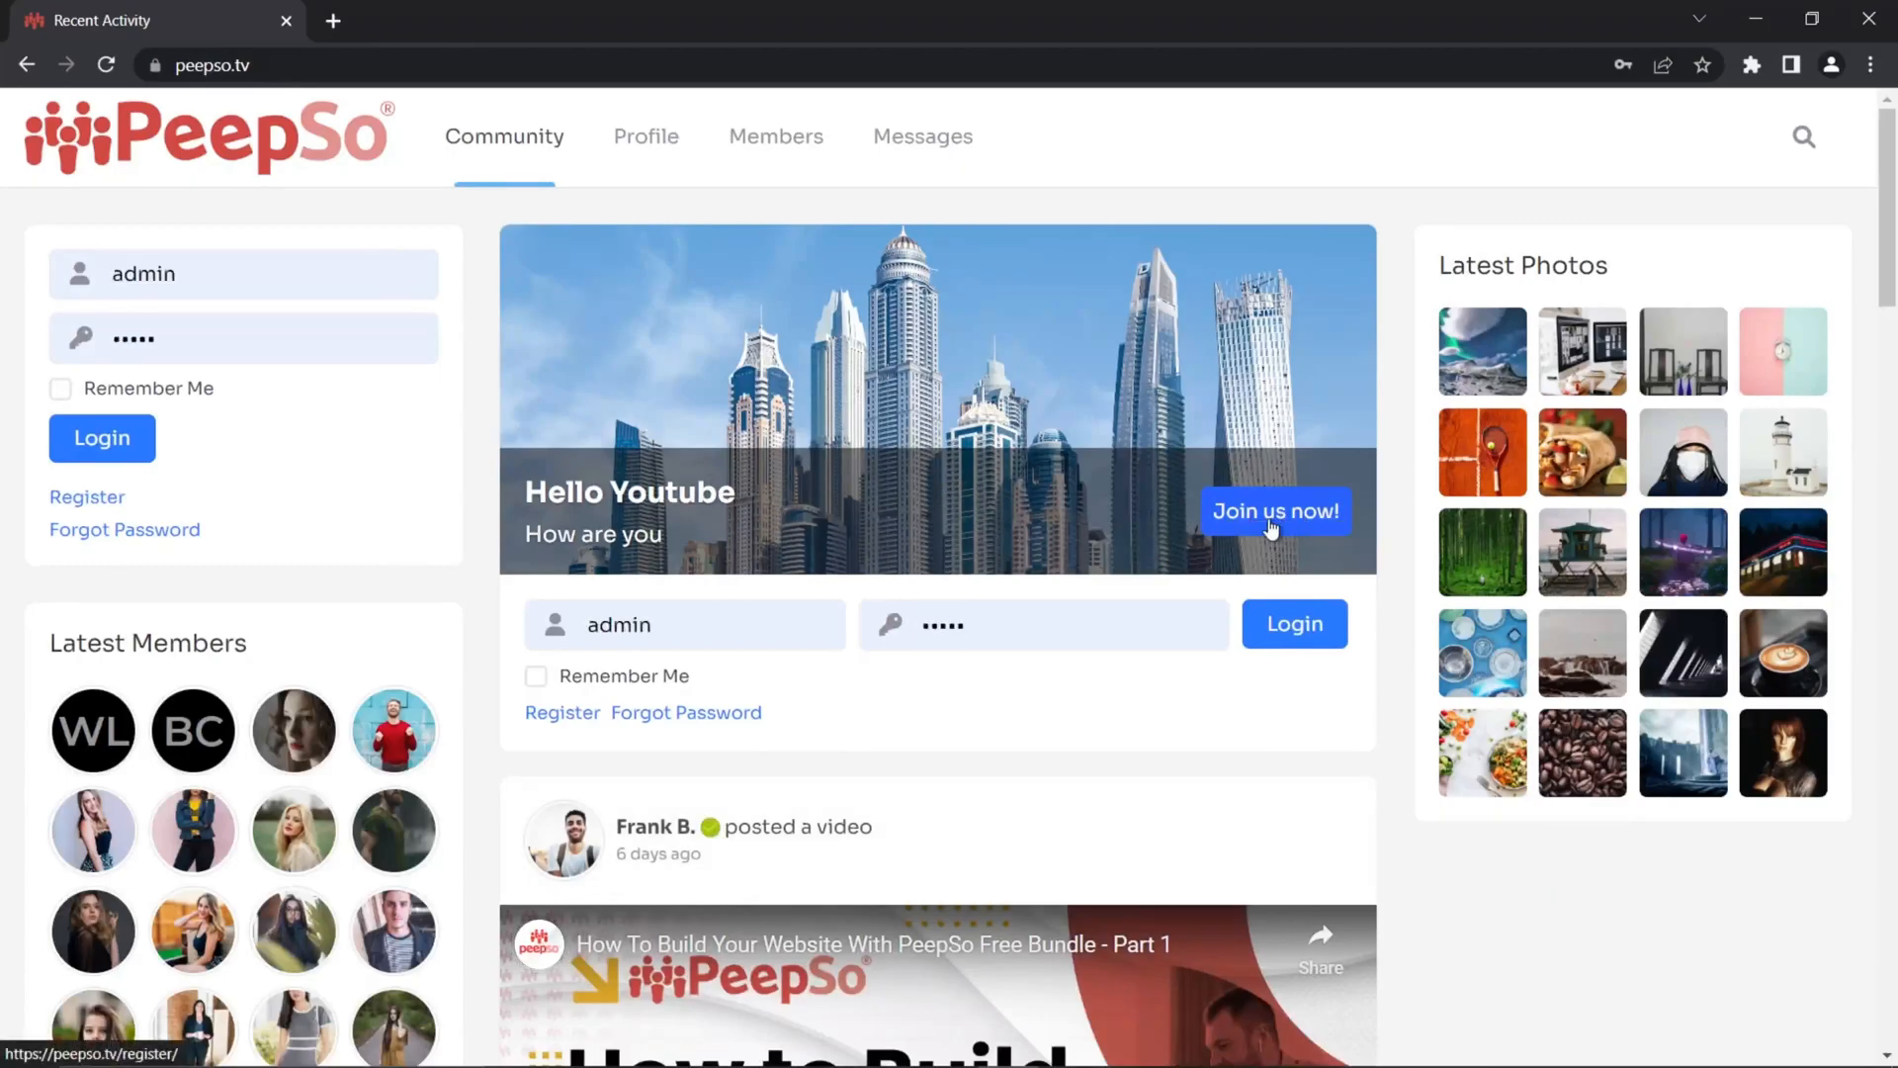
# - Open the sign-up form and enter the user1 username and email address
pyautogui.click(1274, 510)
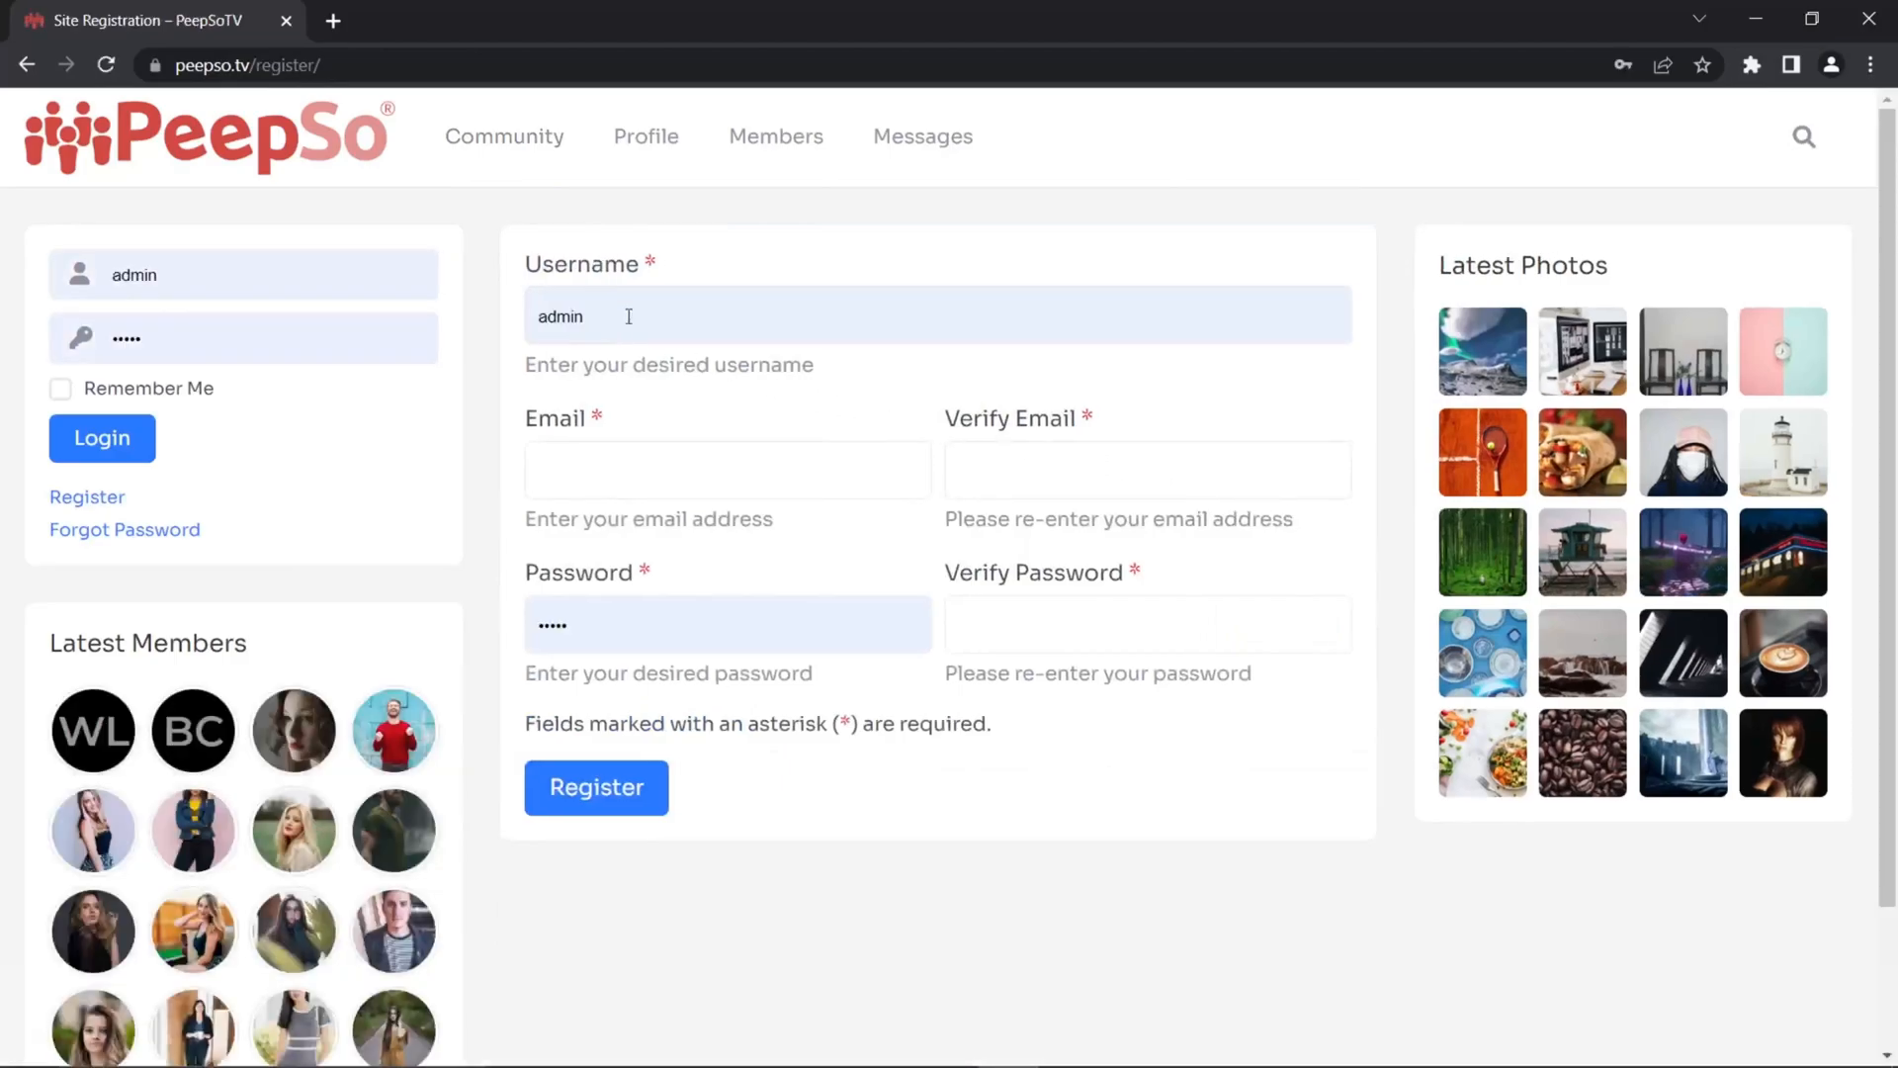
pyautogui.write('us')
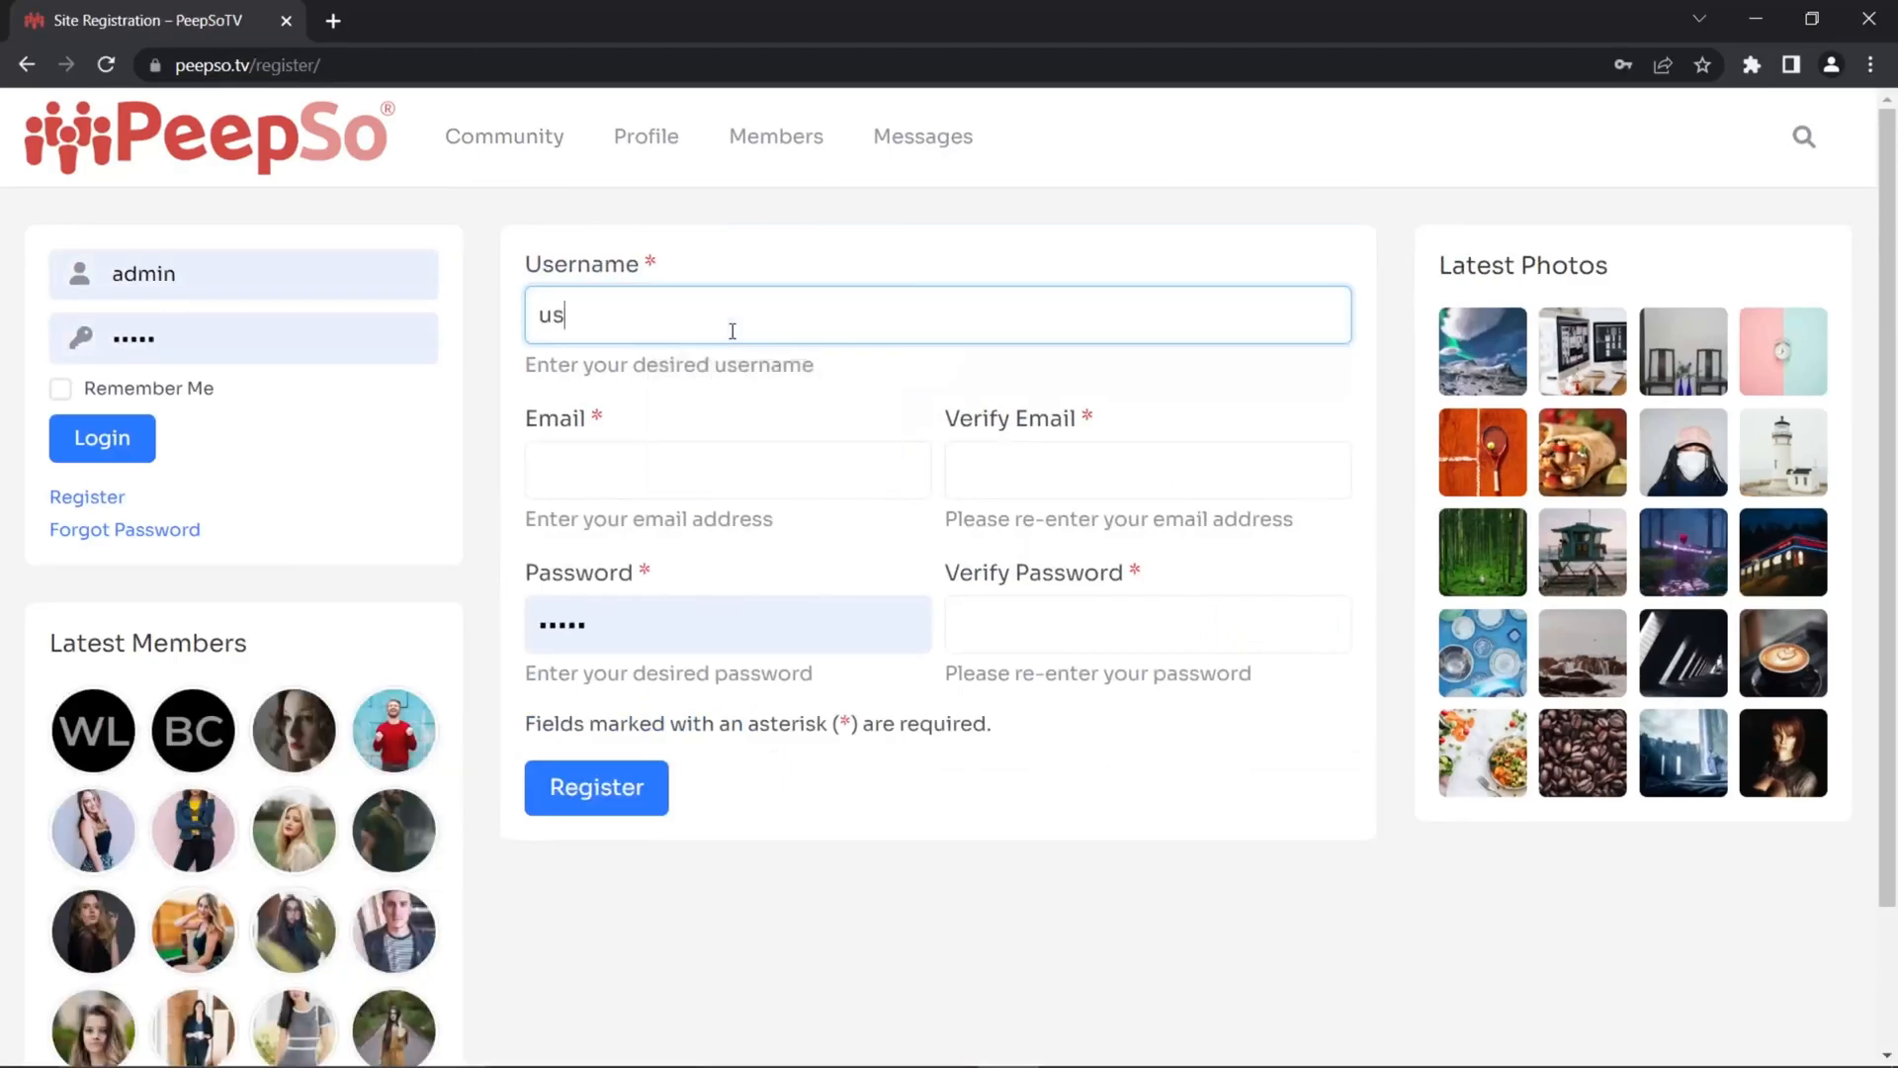
pyautogui.click(726, 469)
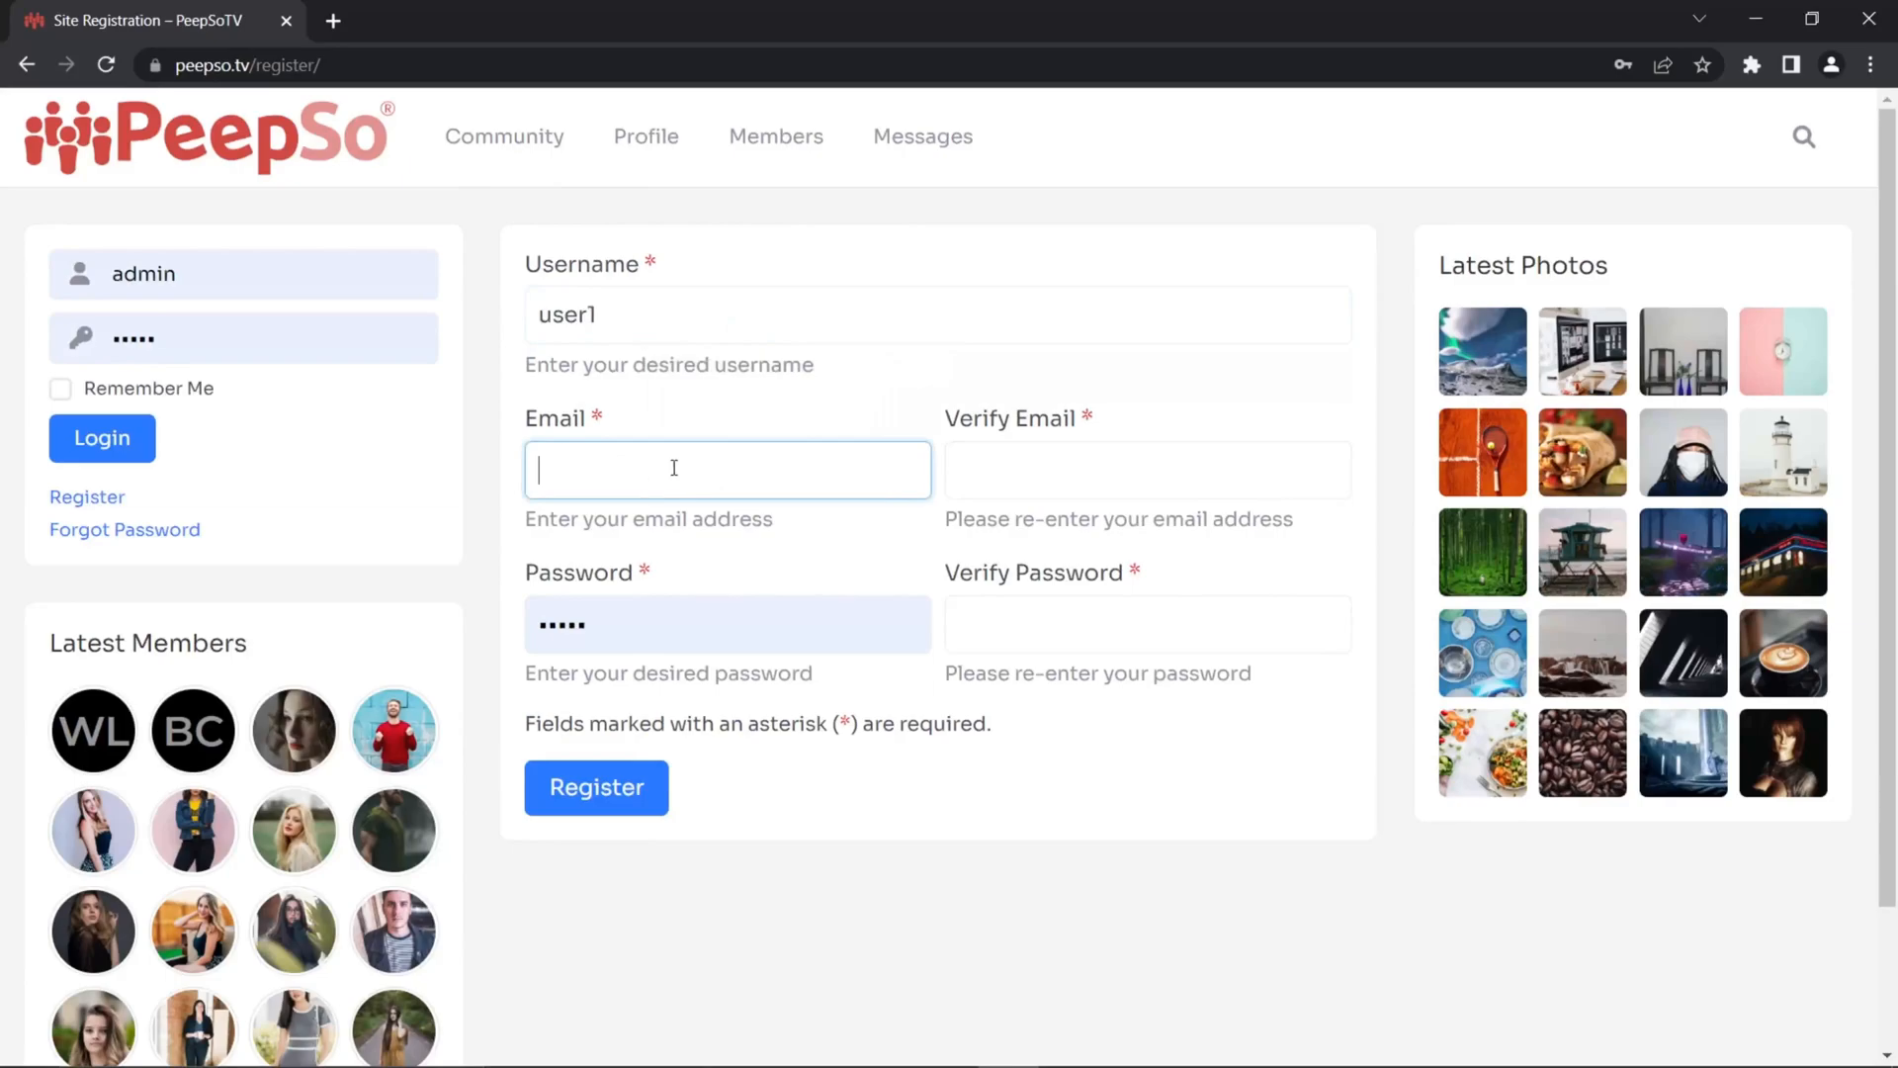
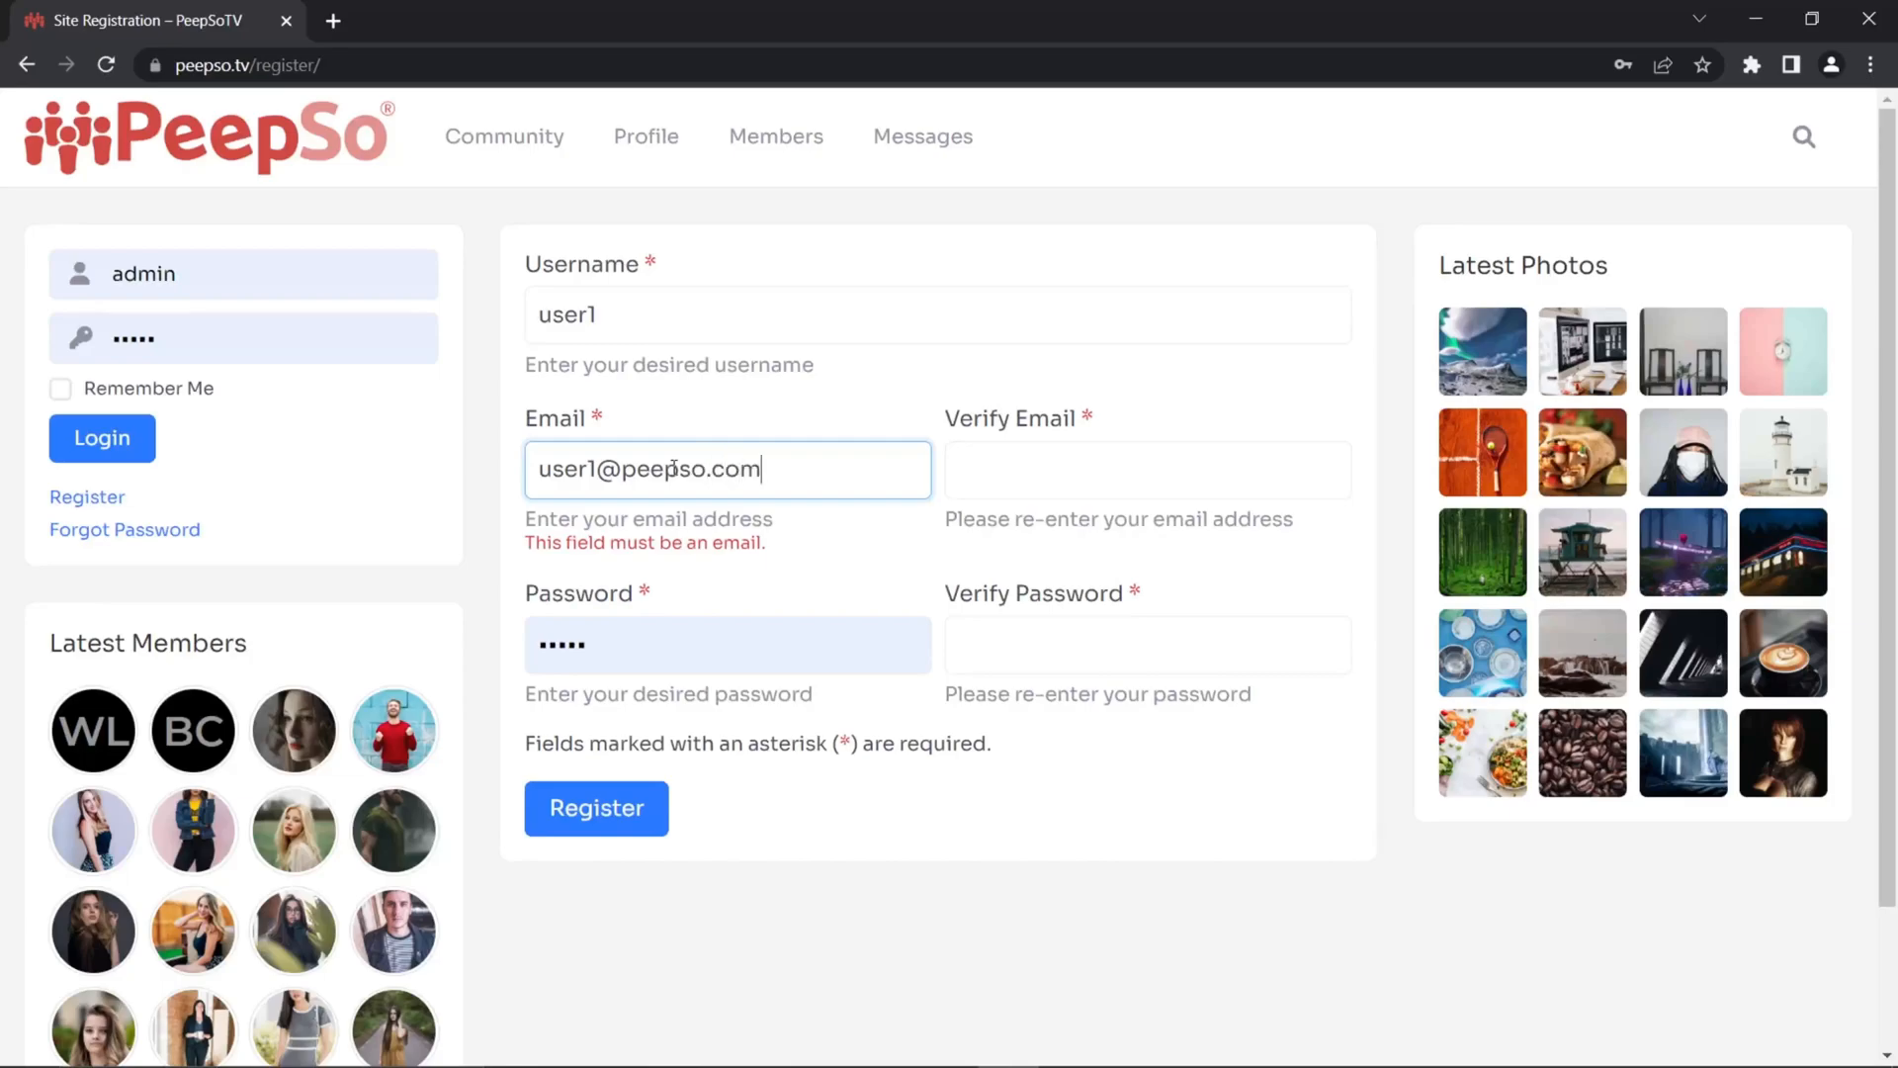
# - Fill matching email confirmation and password fields, then submit the registration
pyautogui.click(1144, 469)
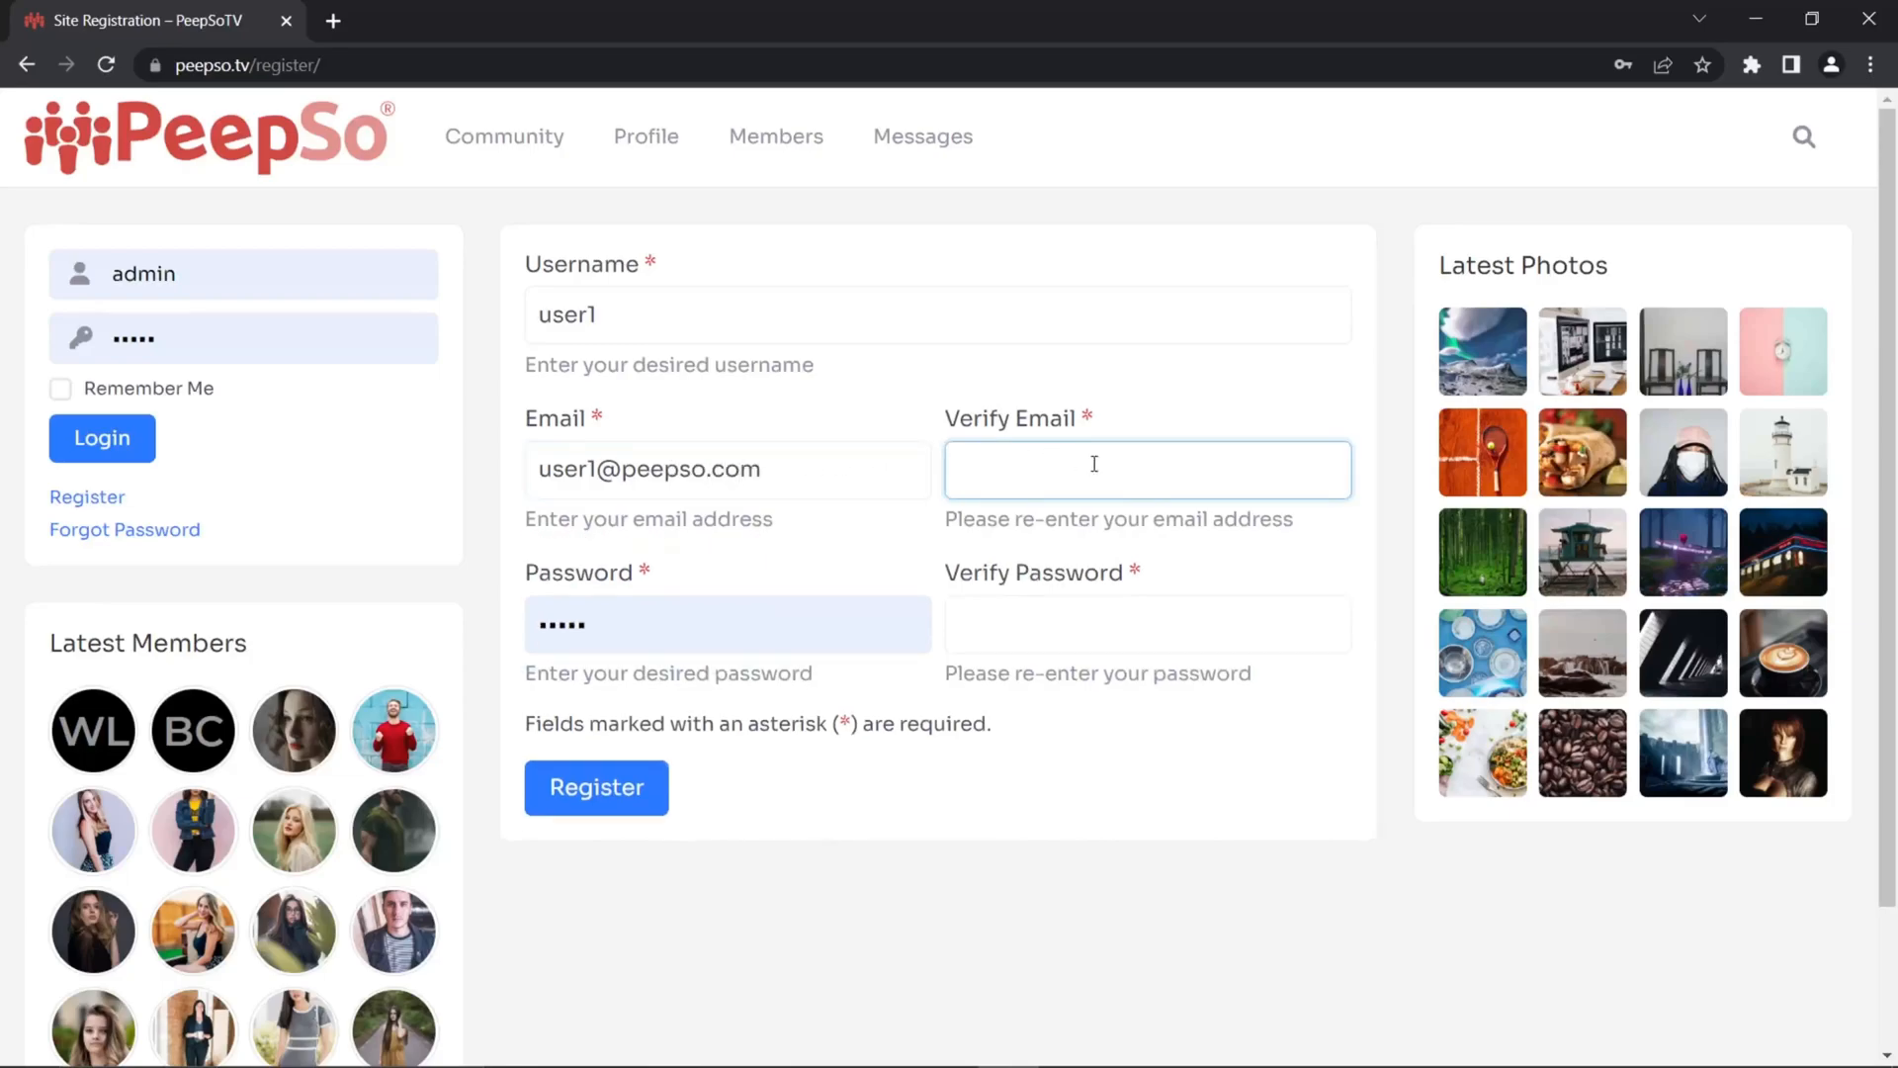
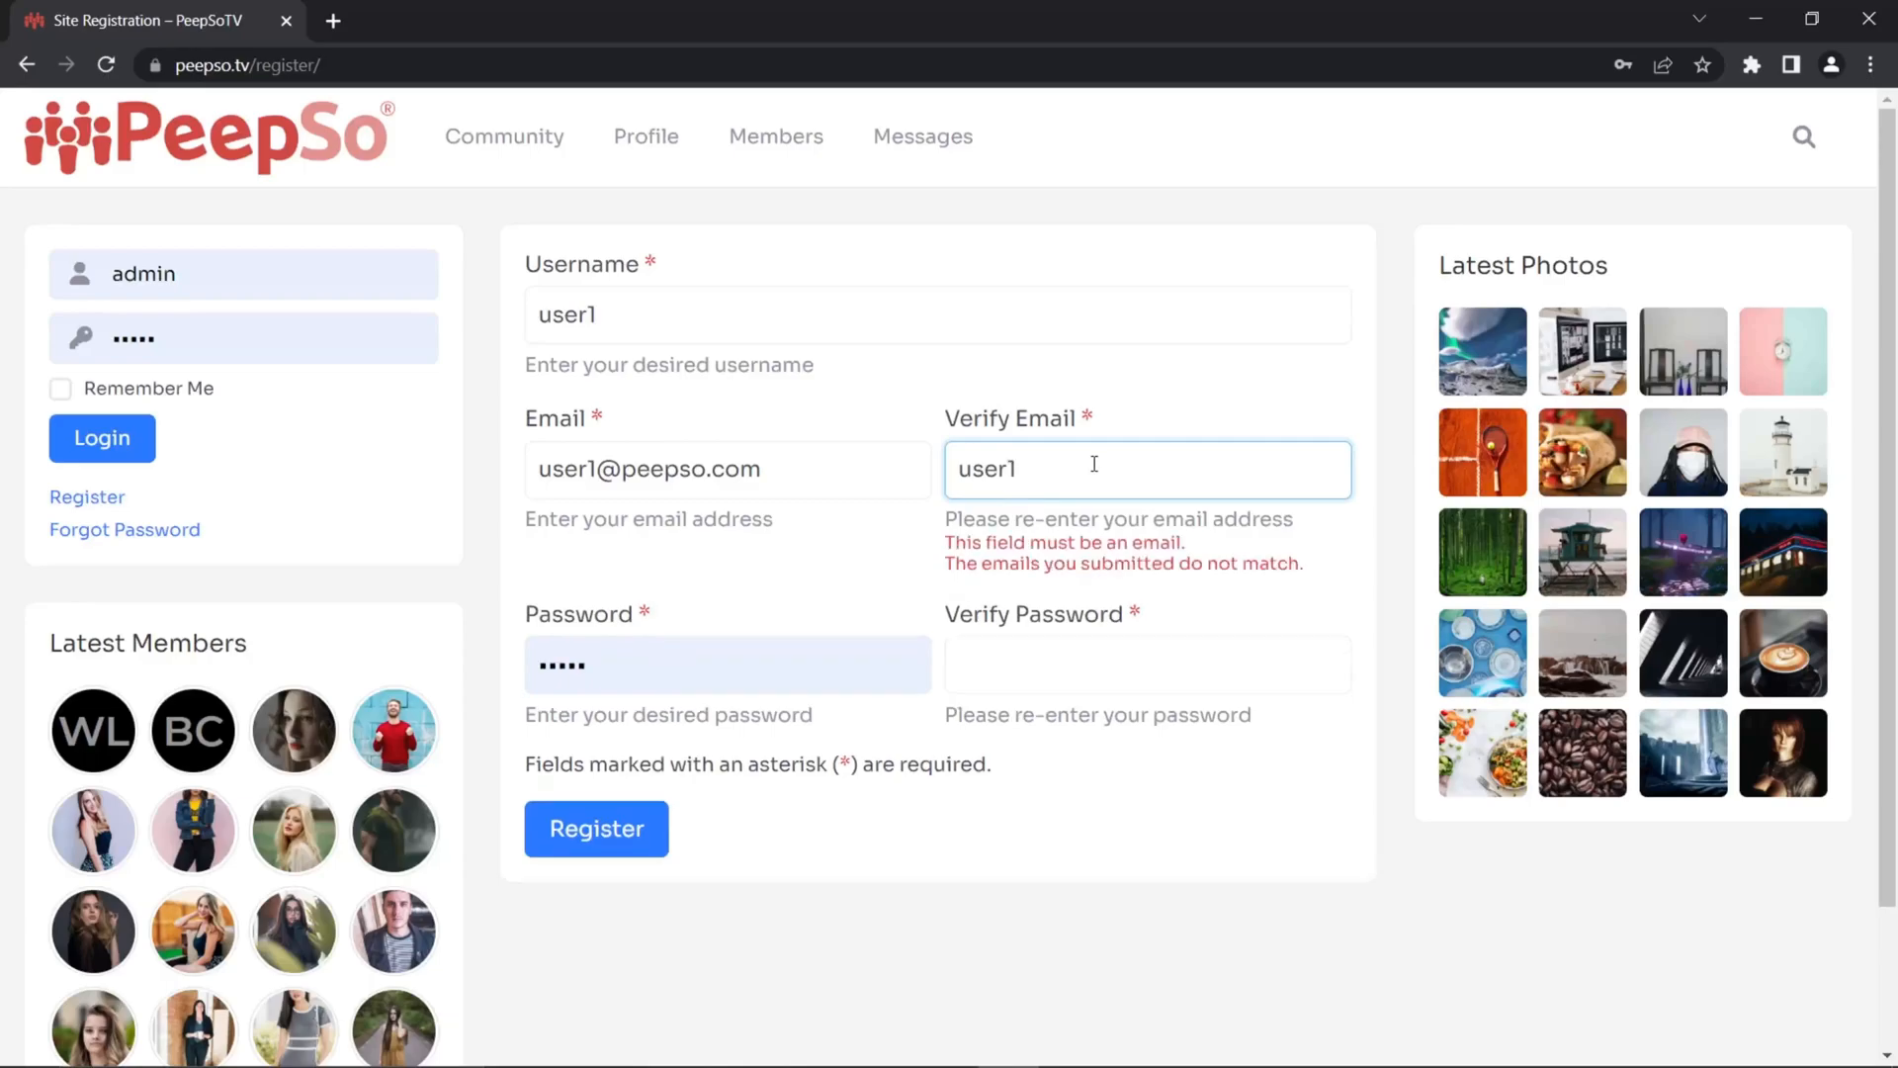
pyautogui.tripleClick(727, 468)
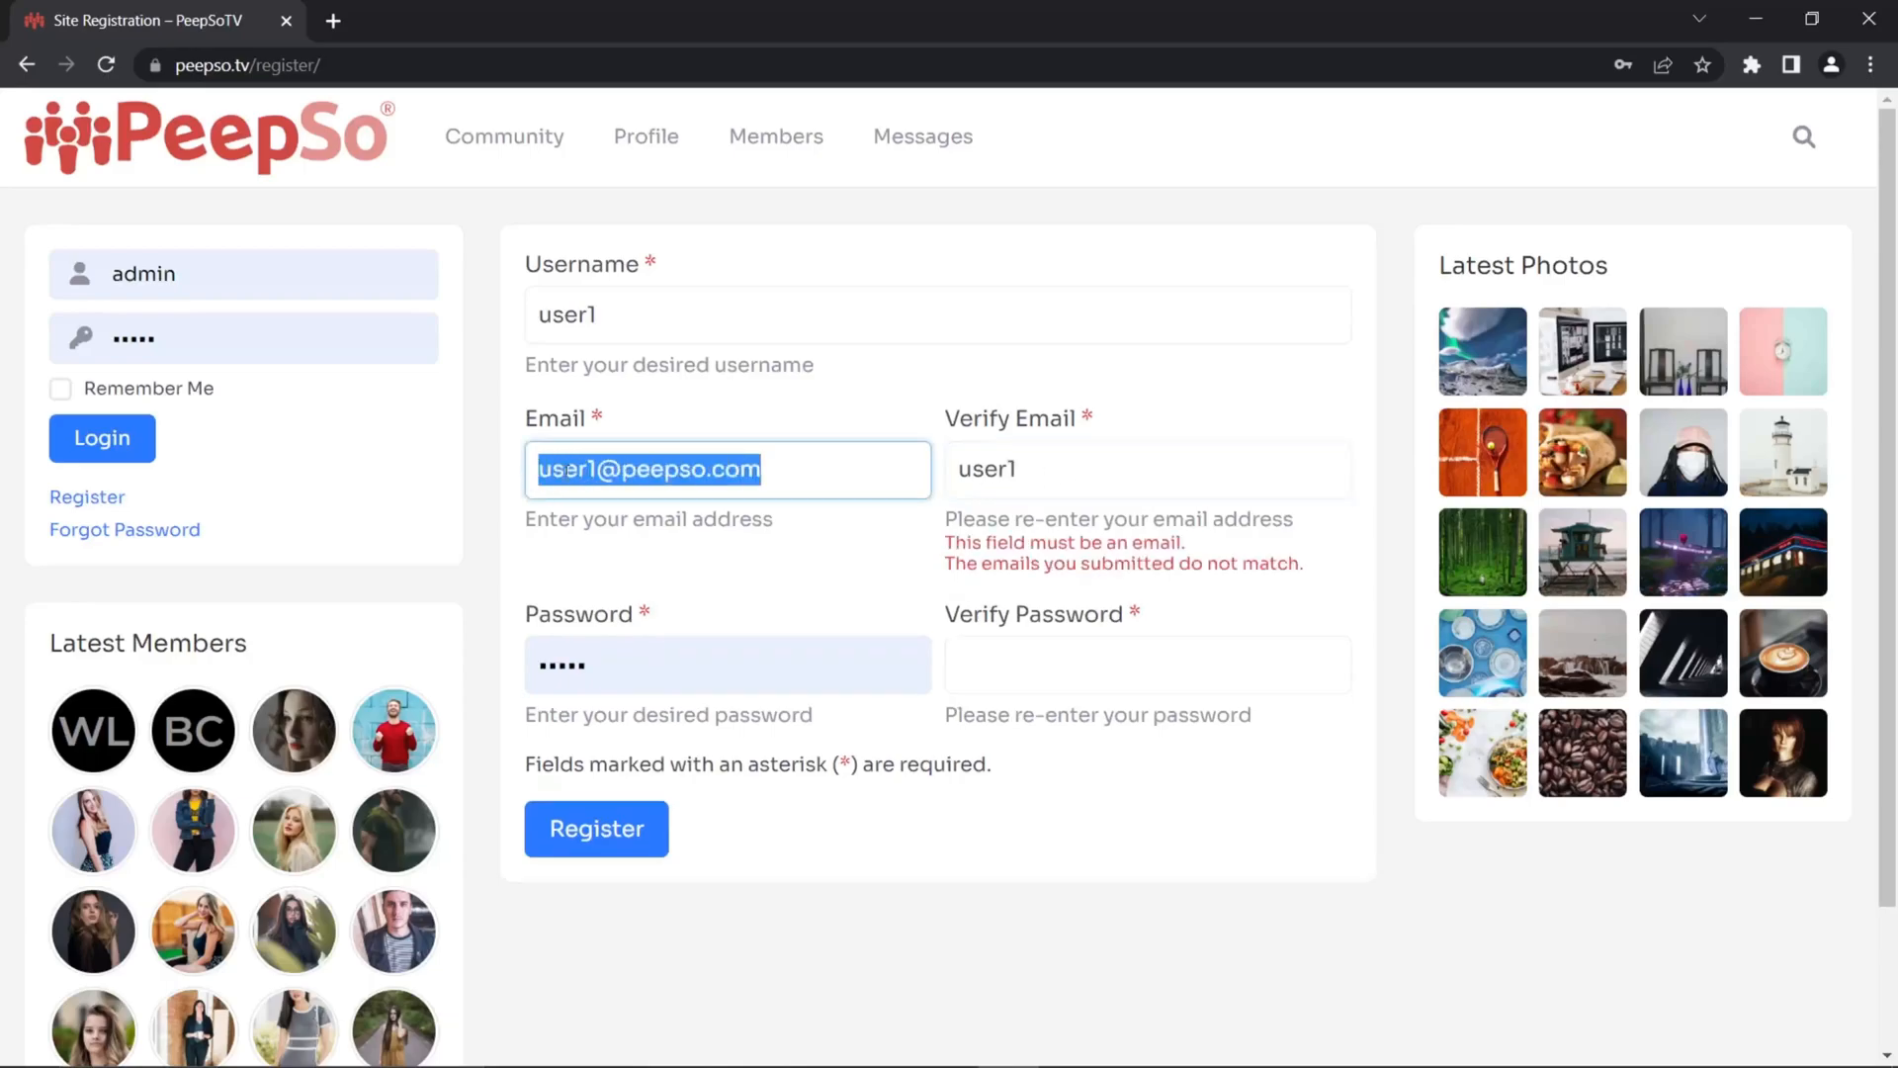
pyautogui.click(1144, 469)
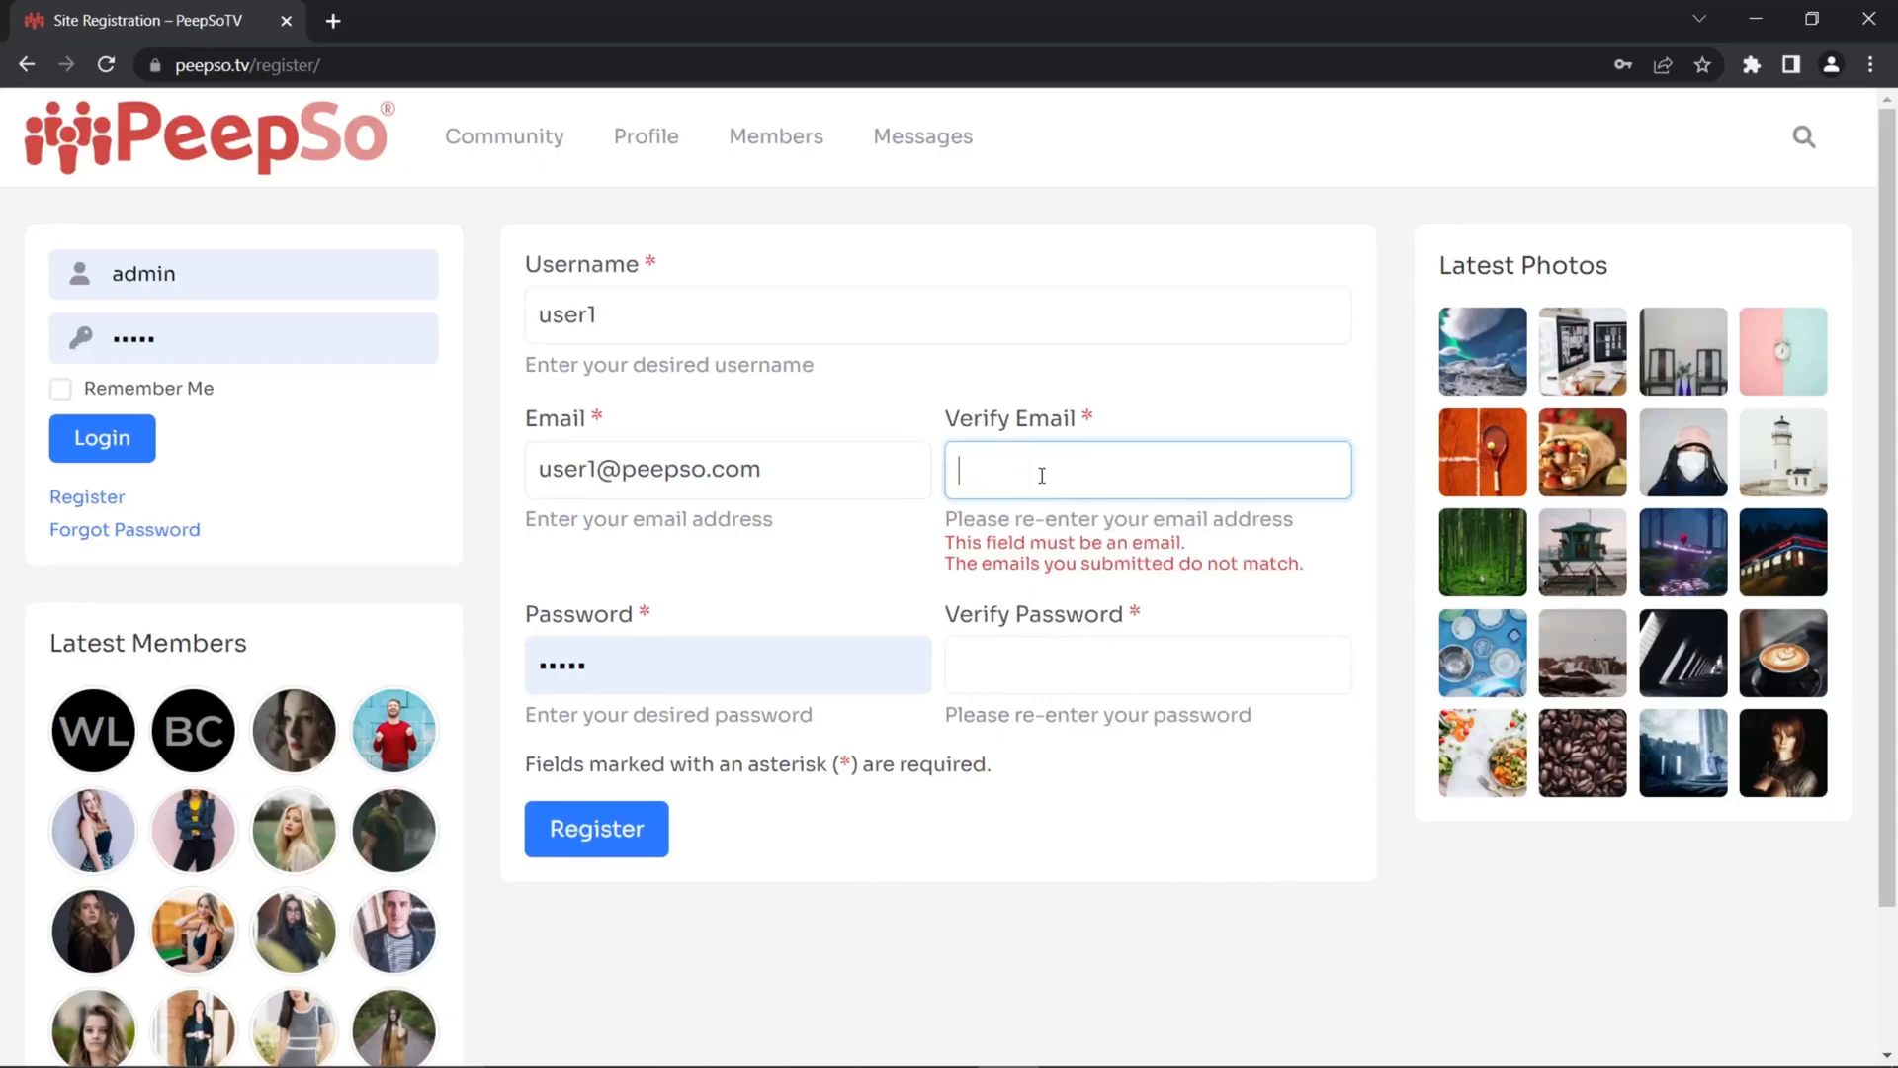
pyautogui.write('user1@')
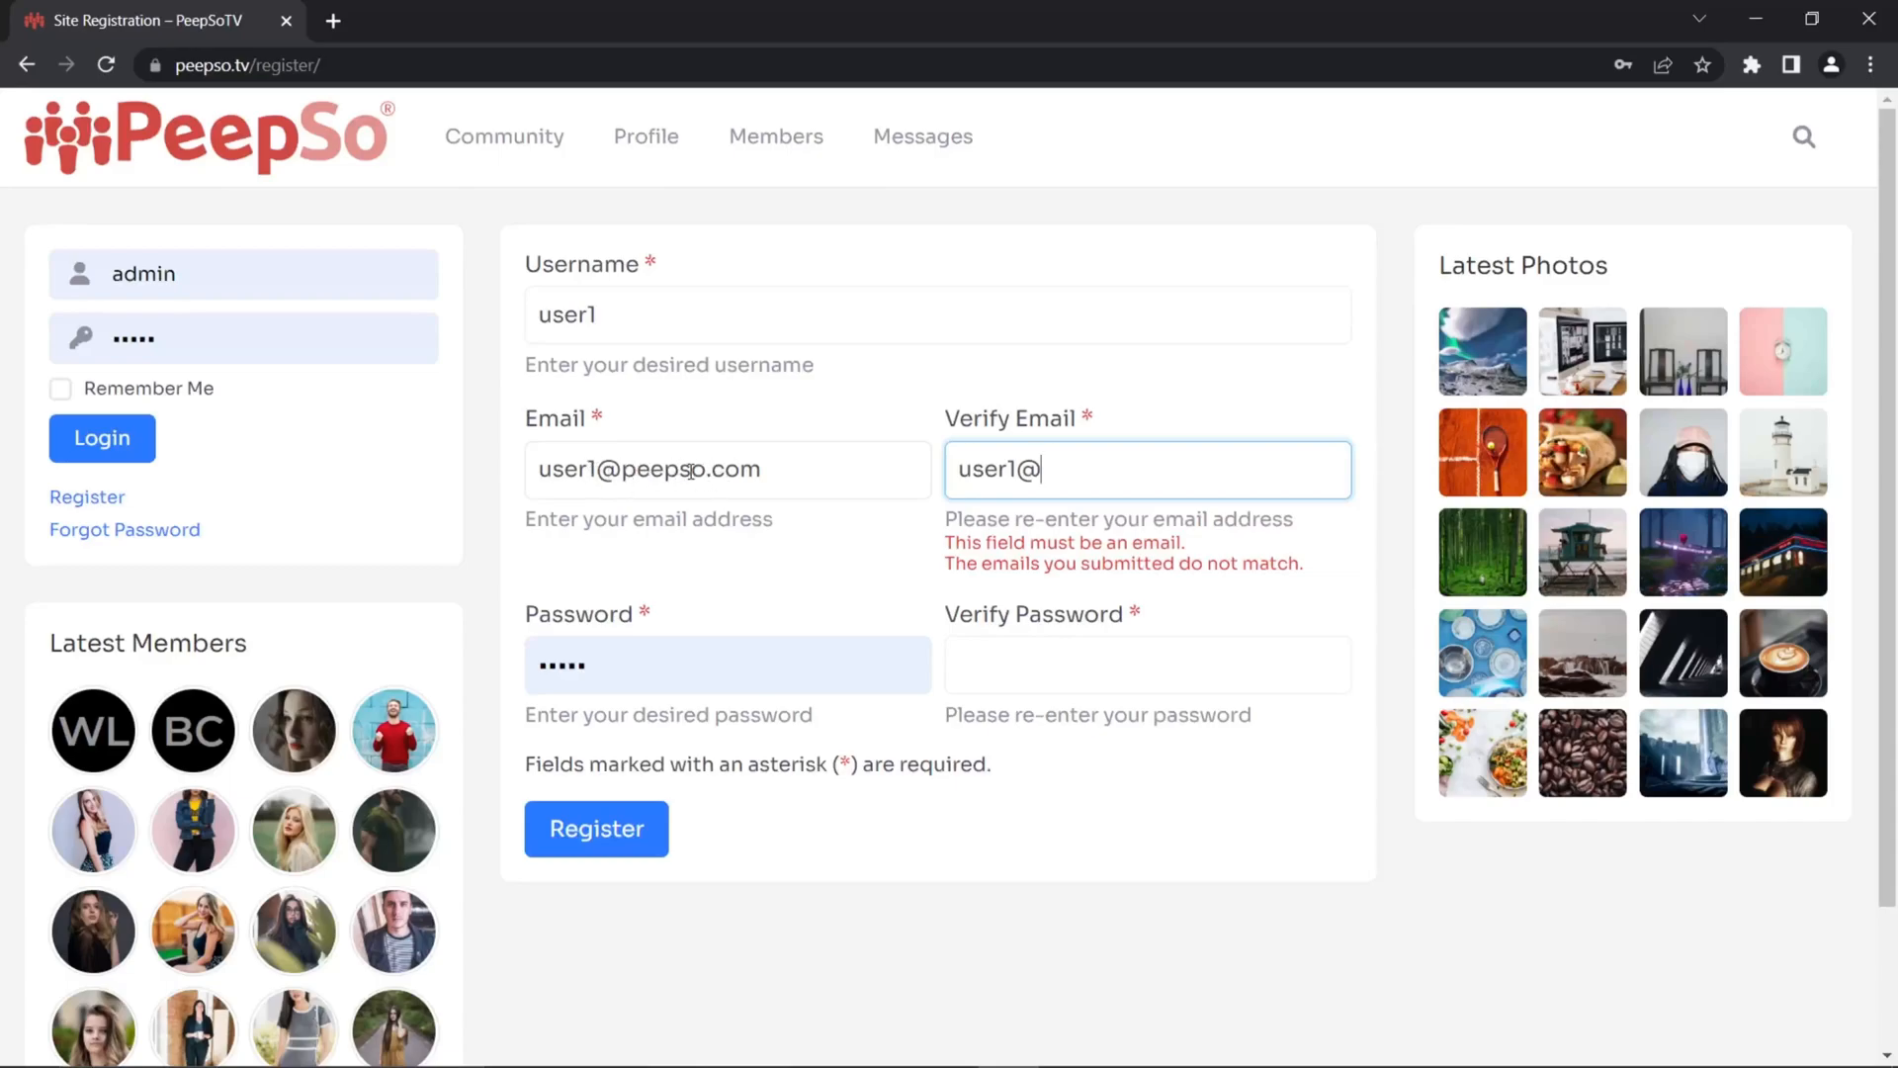
pyautogui.tripleClick(649, 469)
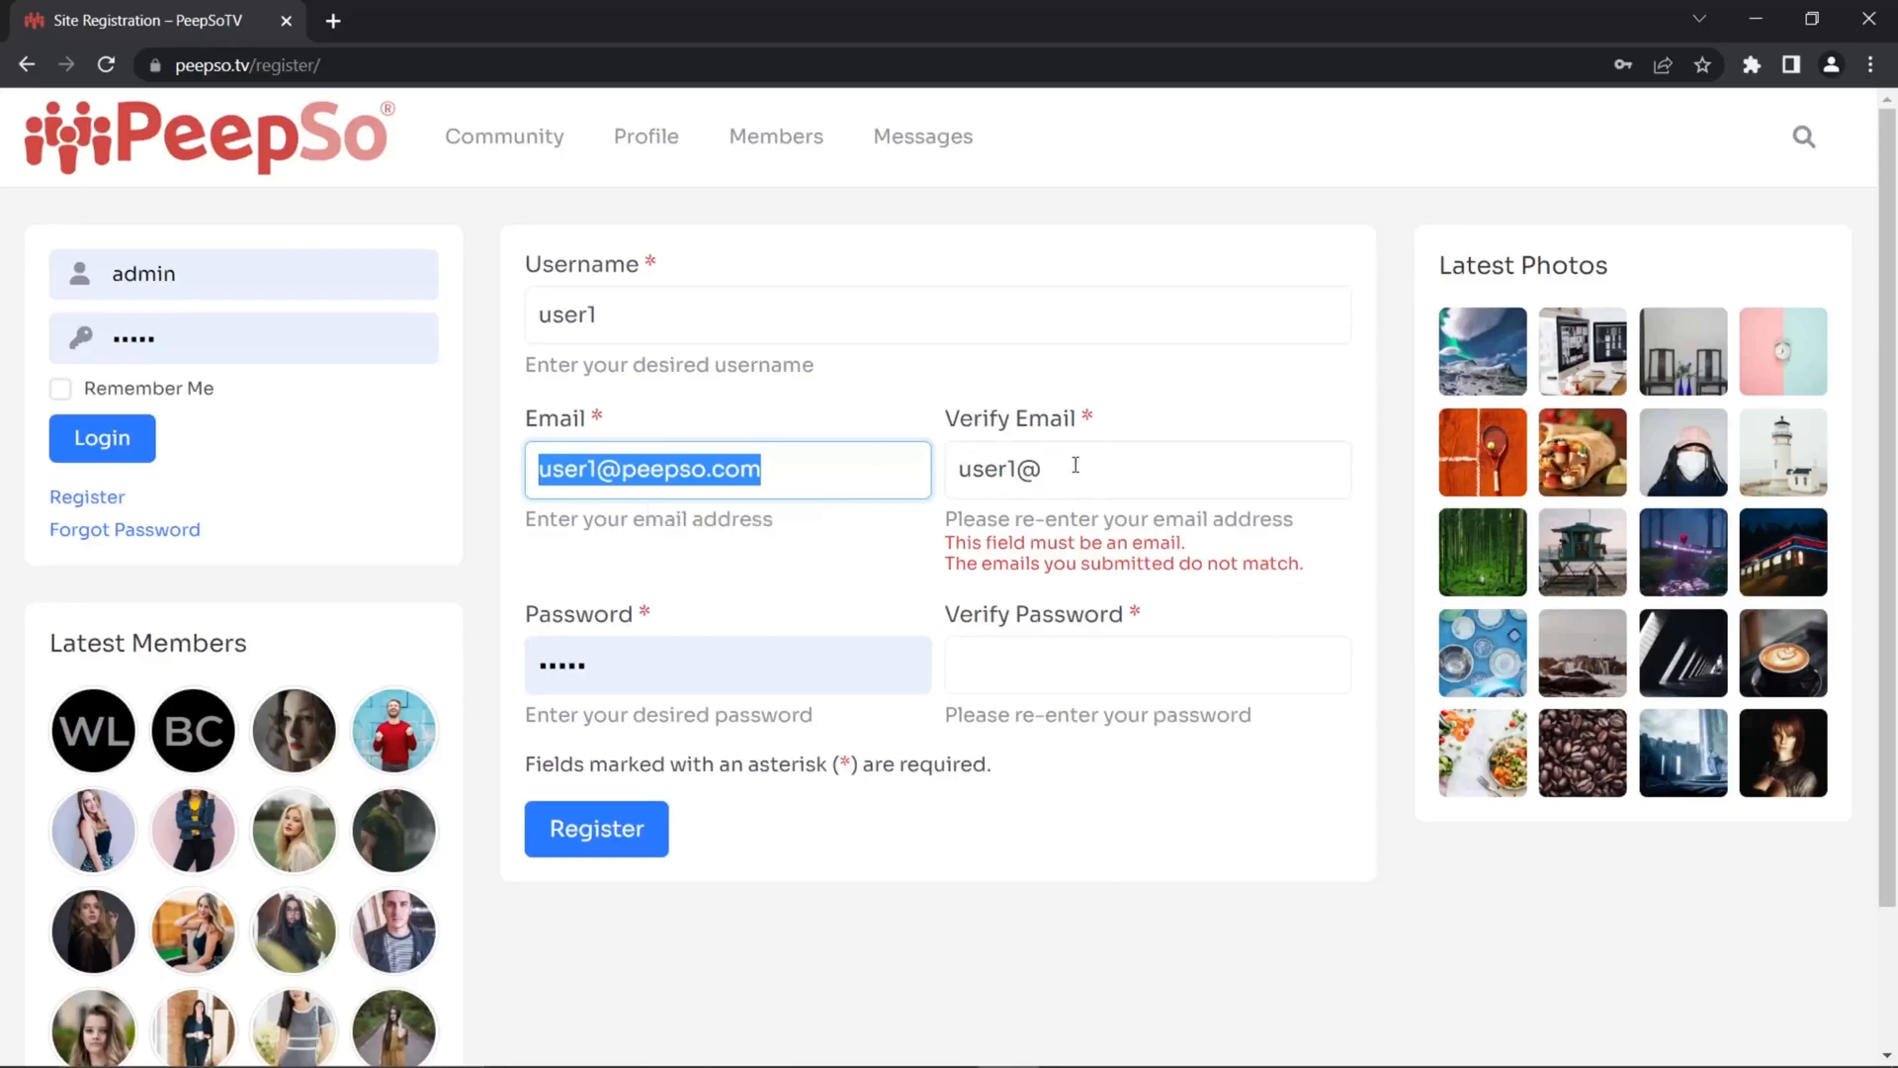
pyautogui.click(1147, 470)
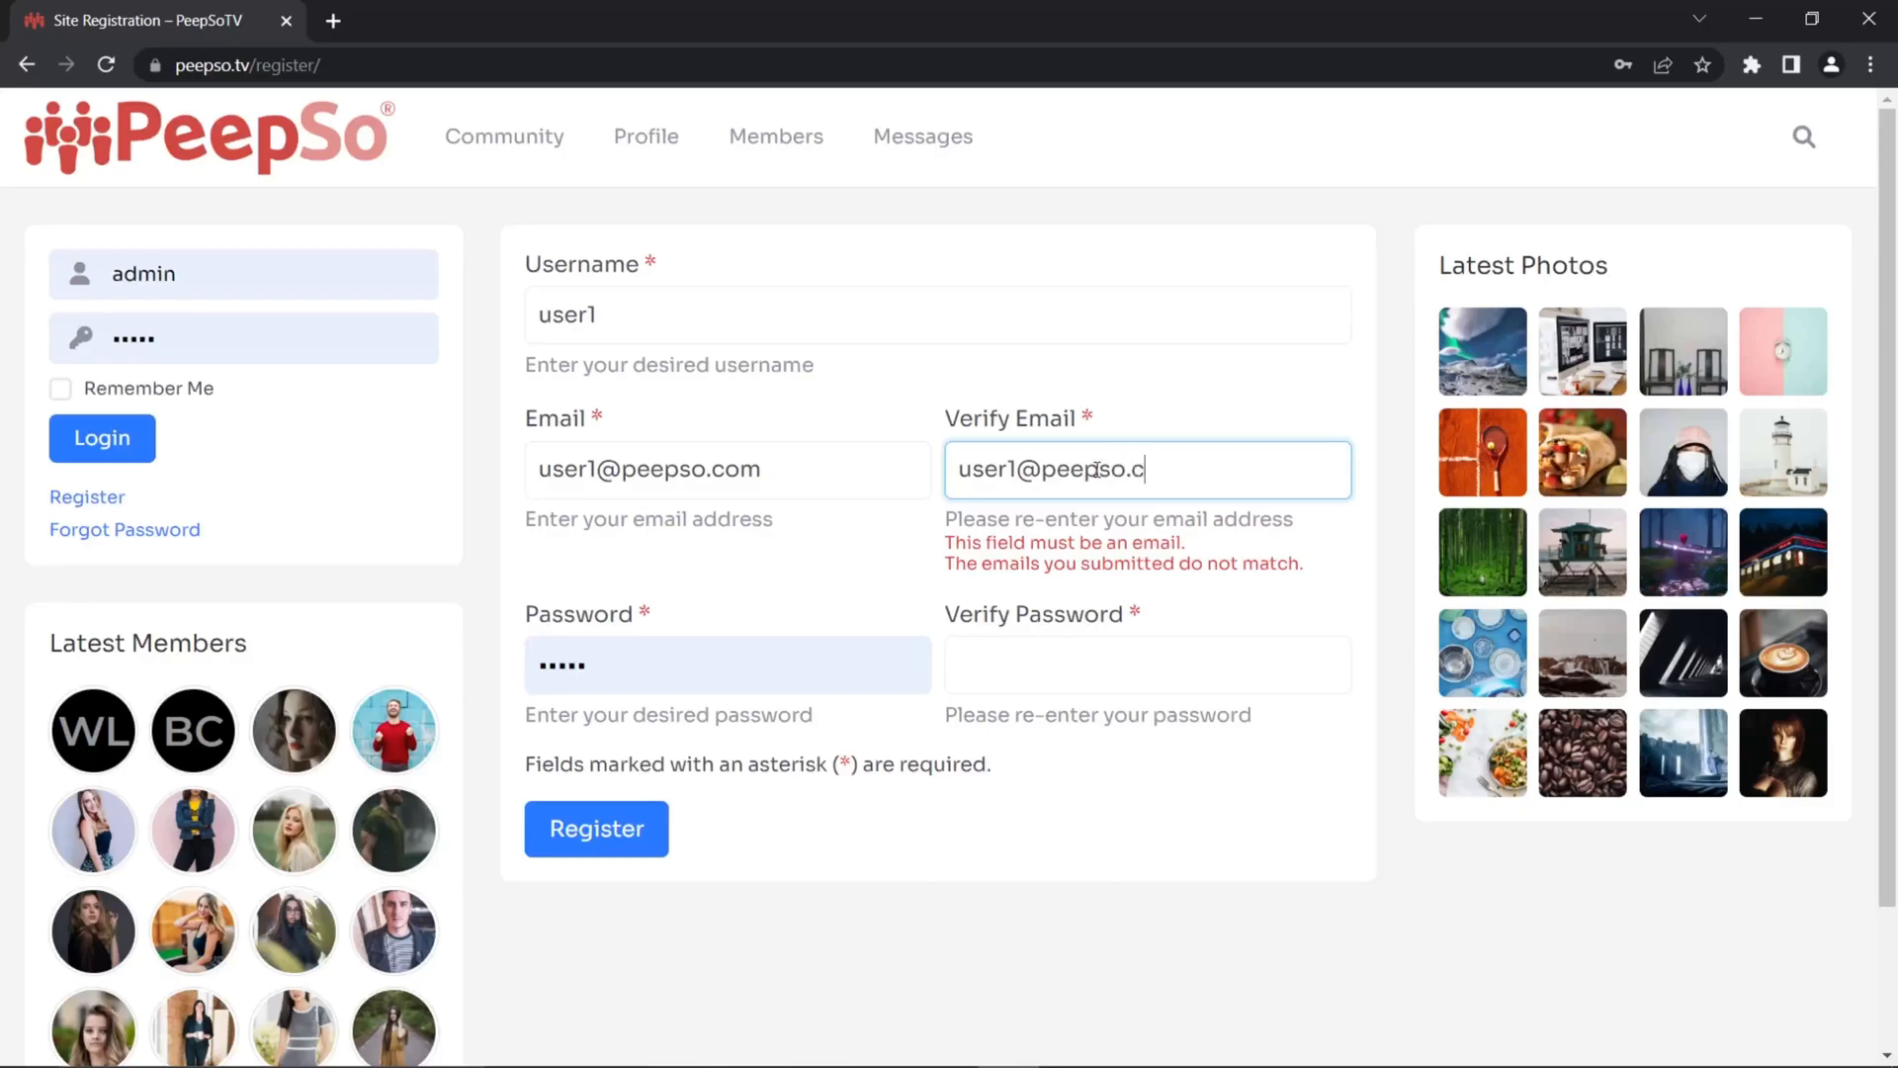
pyautogui.click(727, 624)
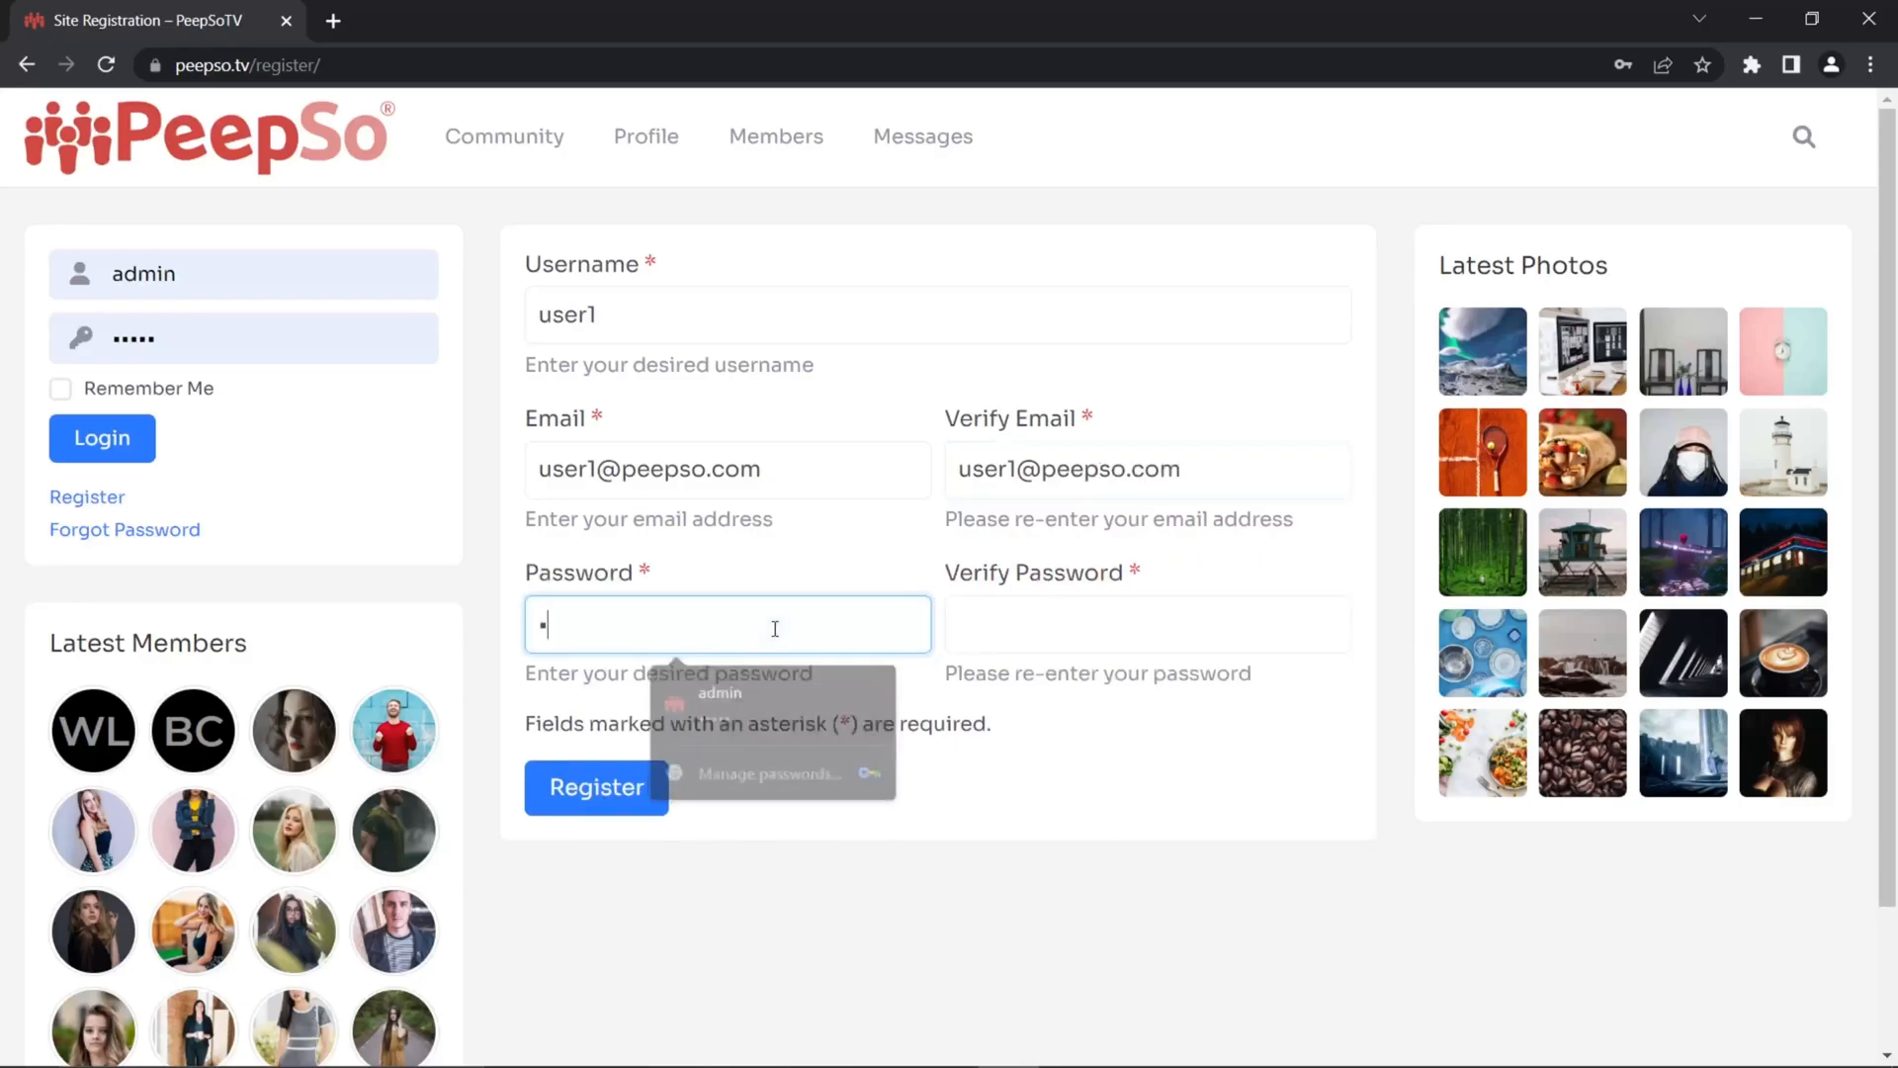
pyautogui.click(1147, 624)
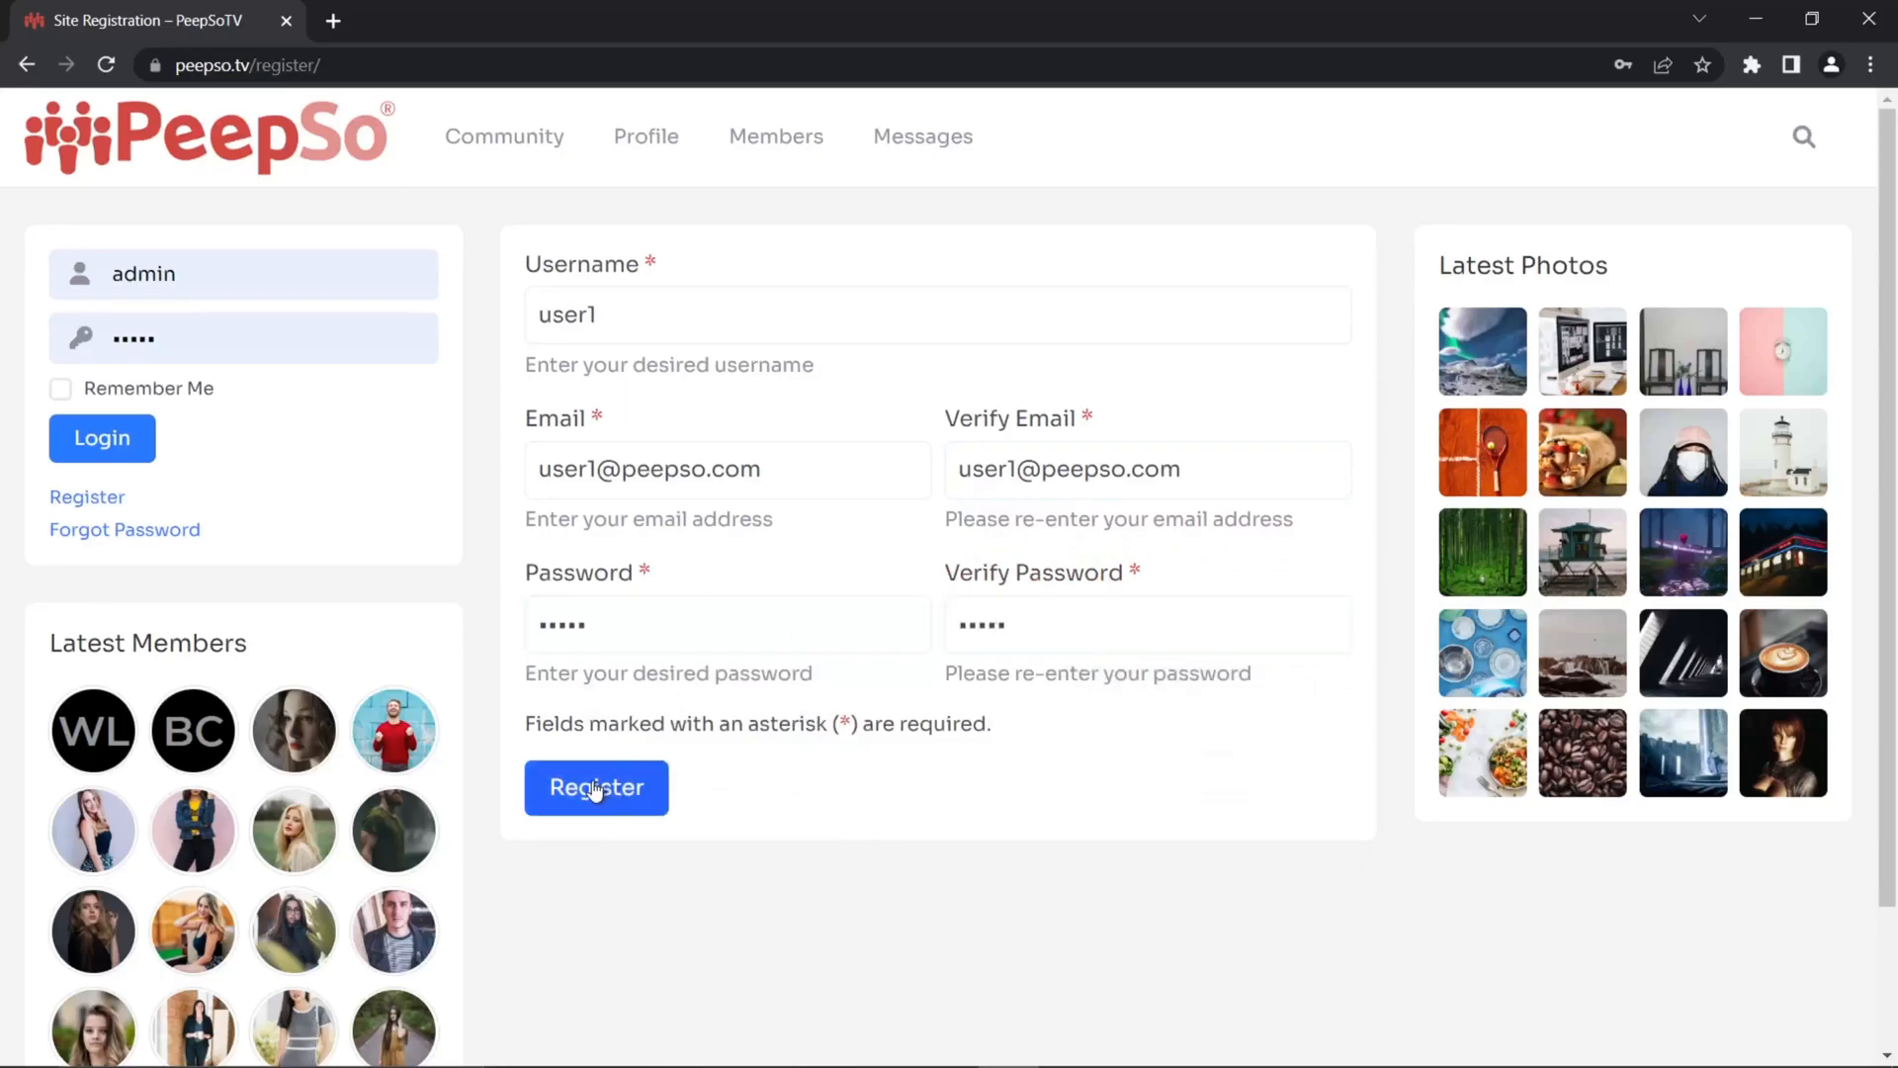
pyautogui.click(595, 787)
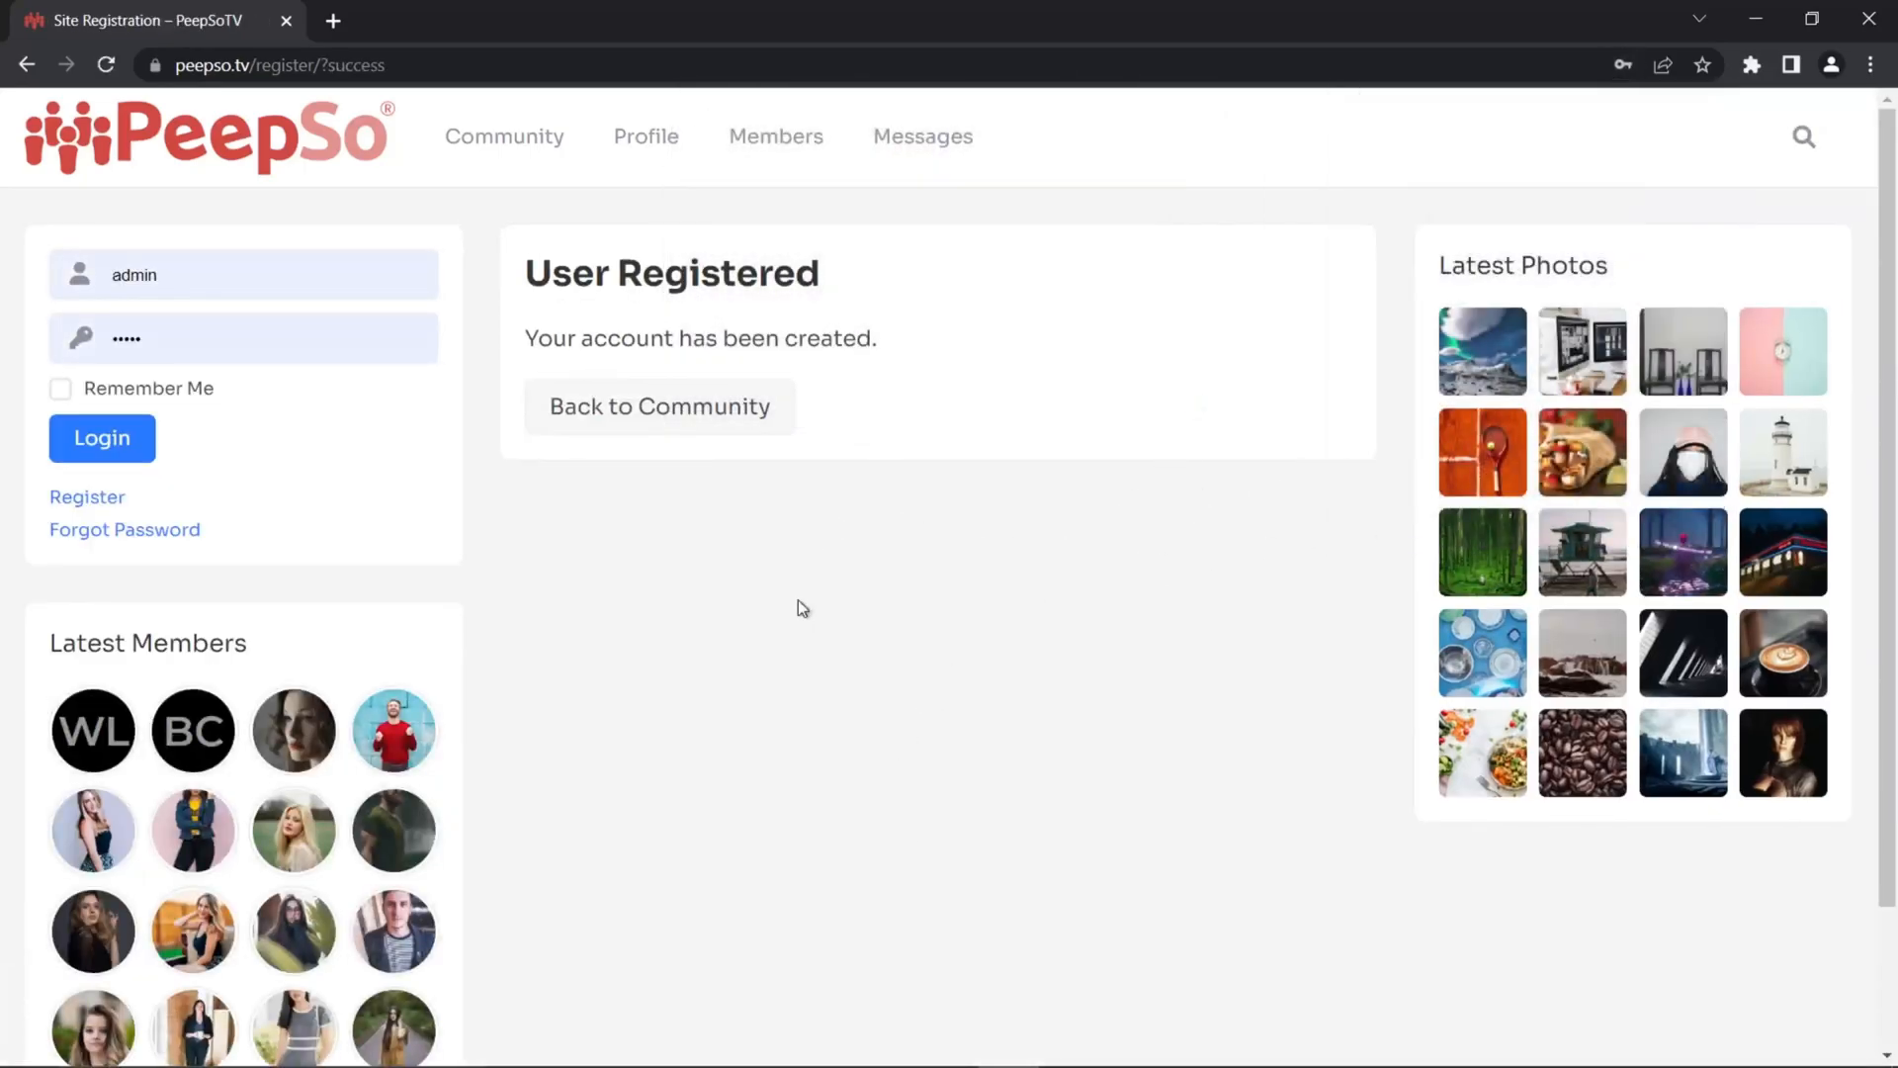
pyautogui.moveTo(808, 637)
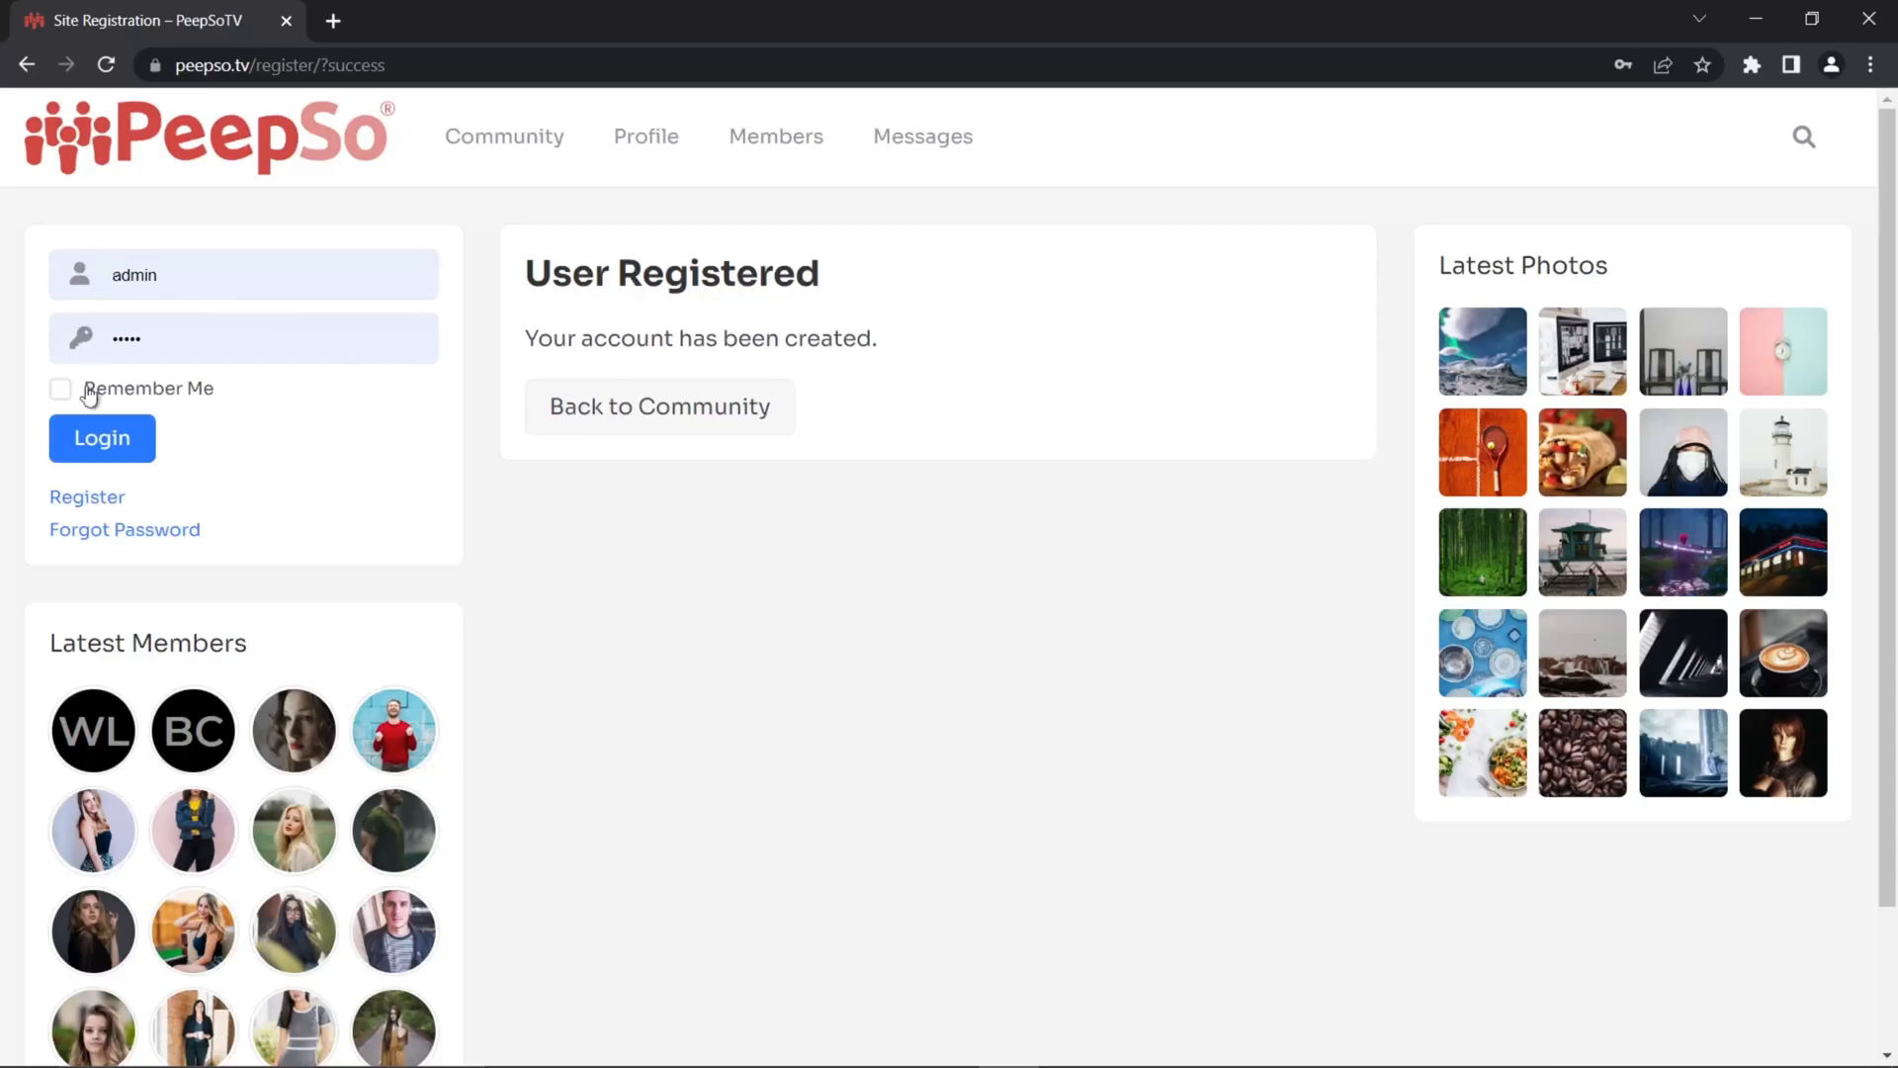
# - View the register success page's 'already registered and logged in' notice
pyautogui.click(102, 437)
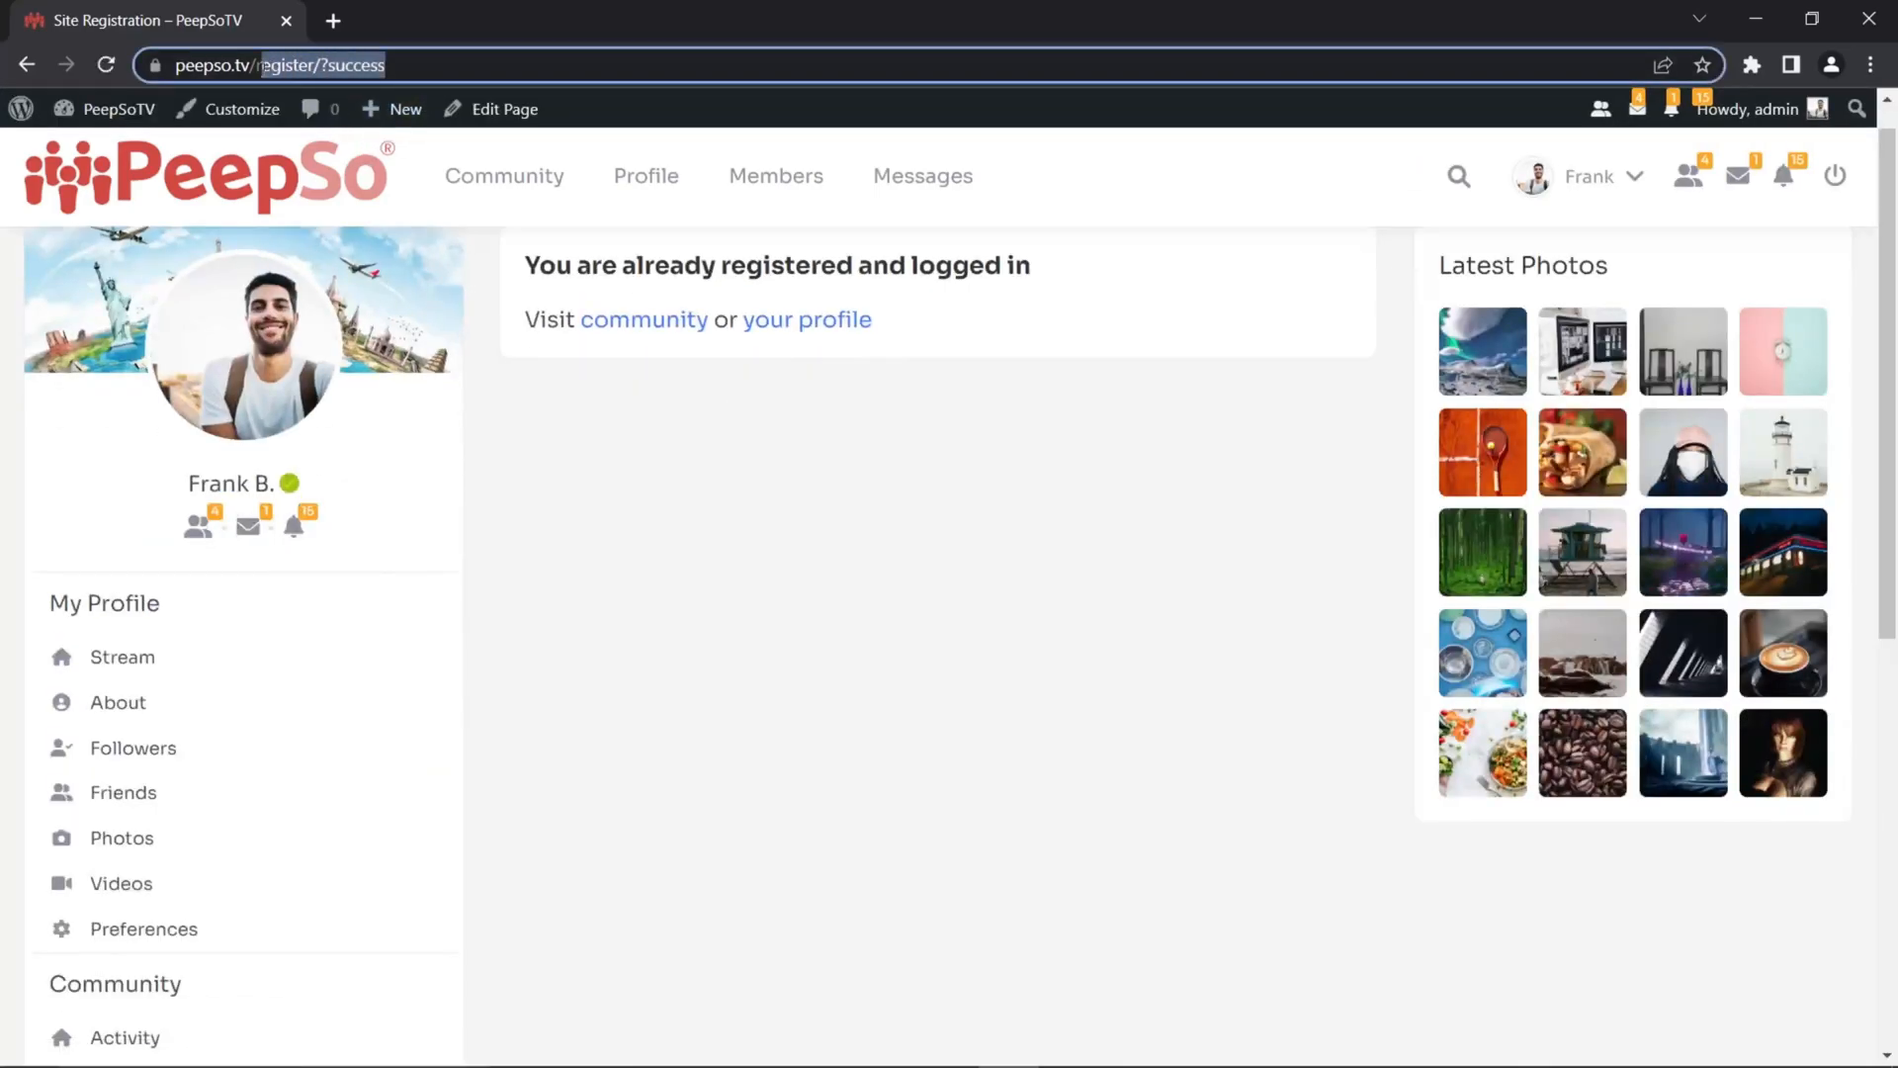
# - Search All Users for user1 and review the matching accounts
pyautogui.write('wp-admin/')
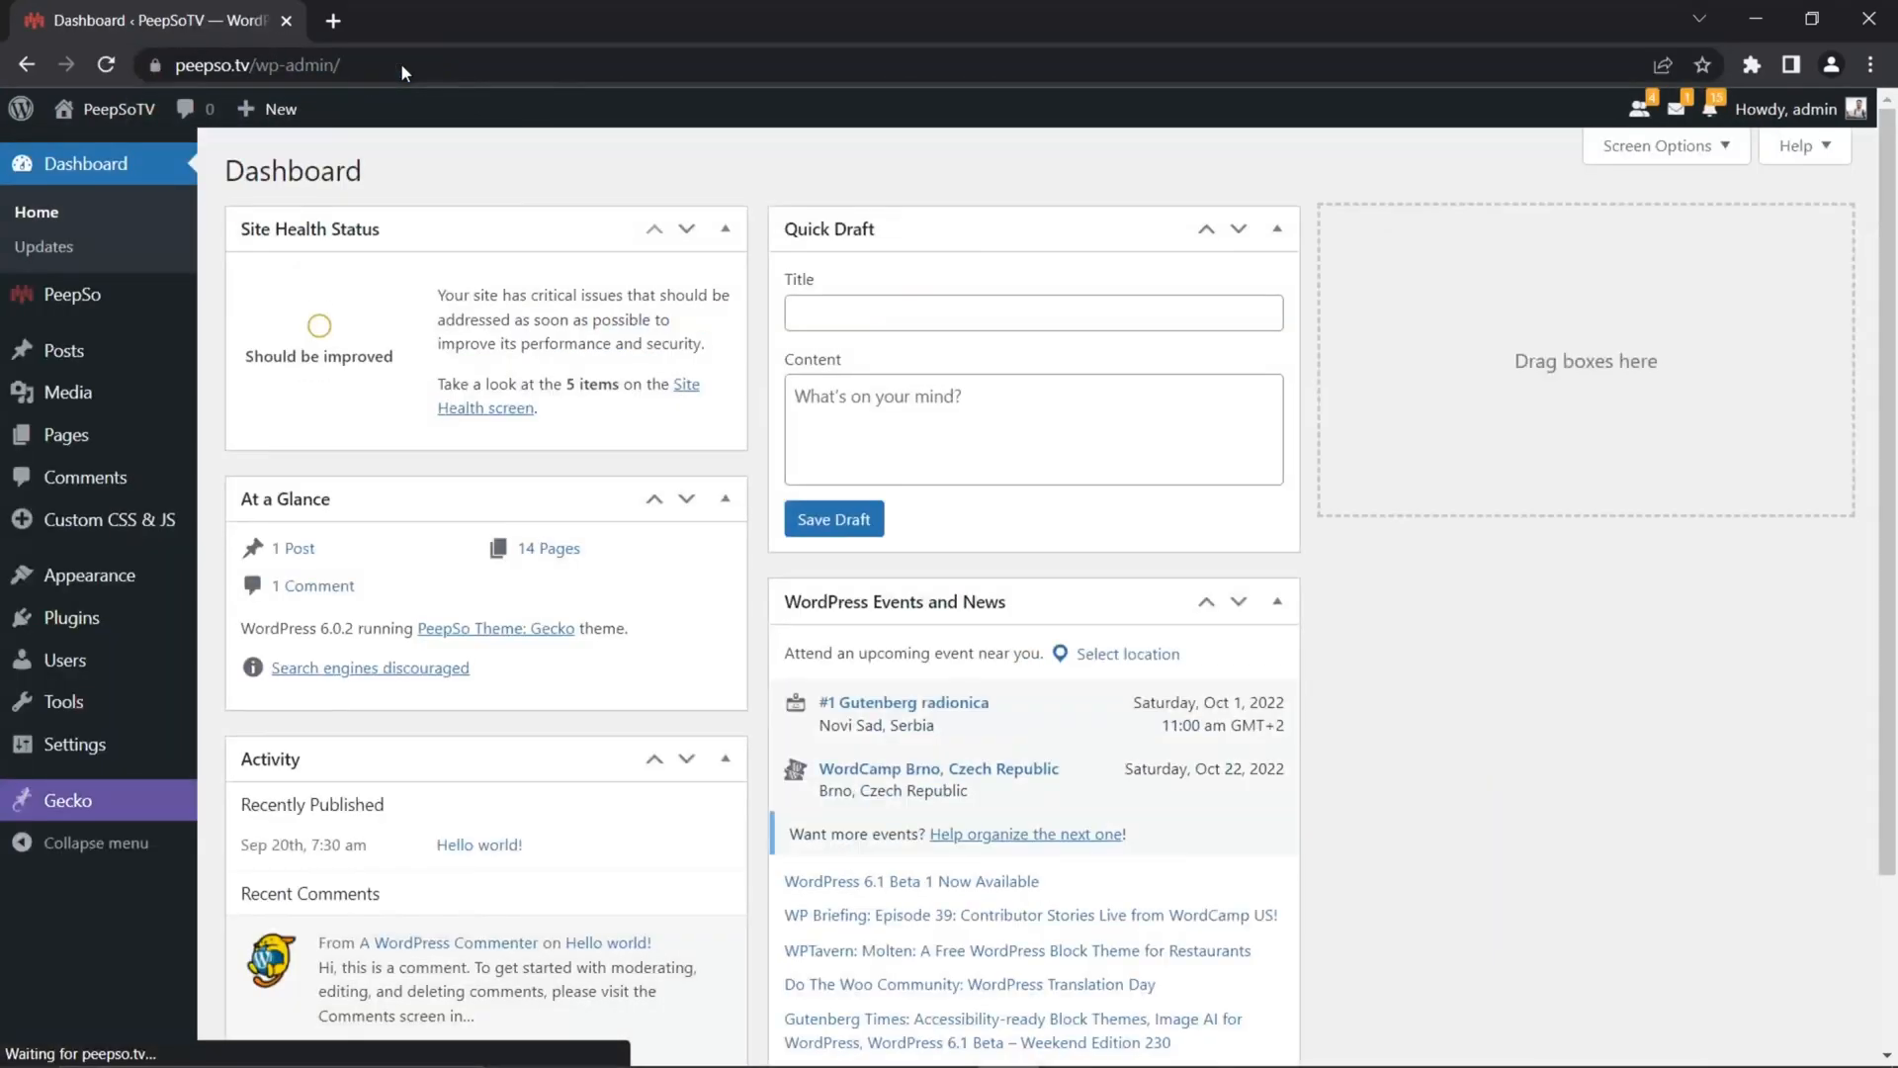
pyautogui.moveTo(53, 659)
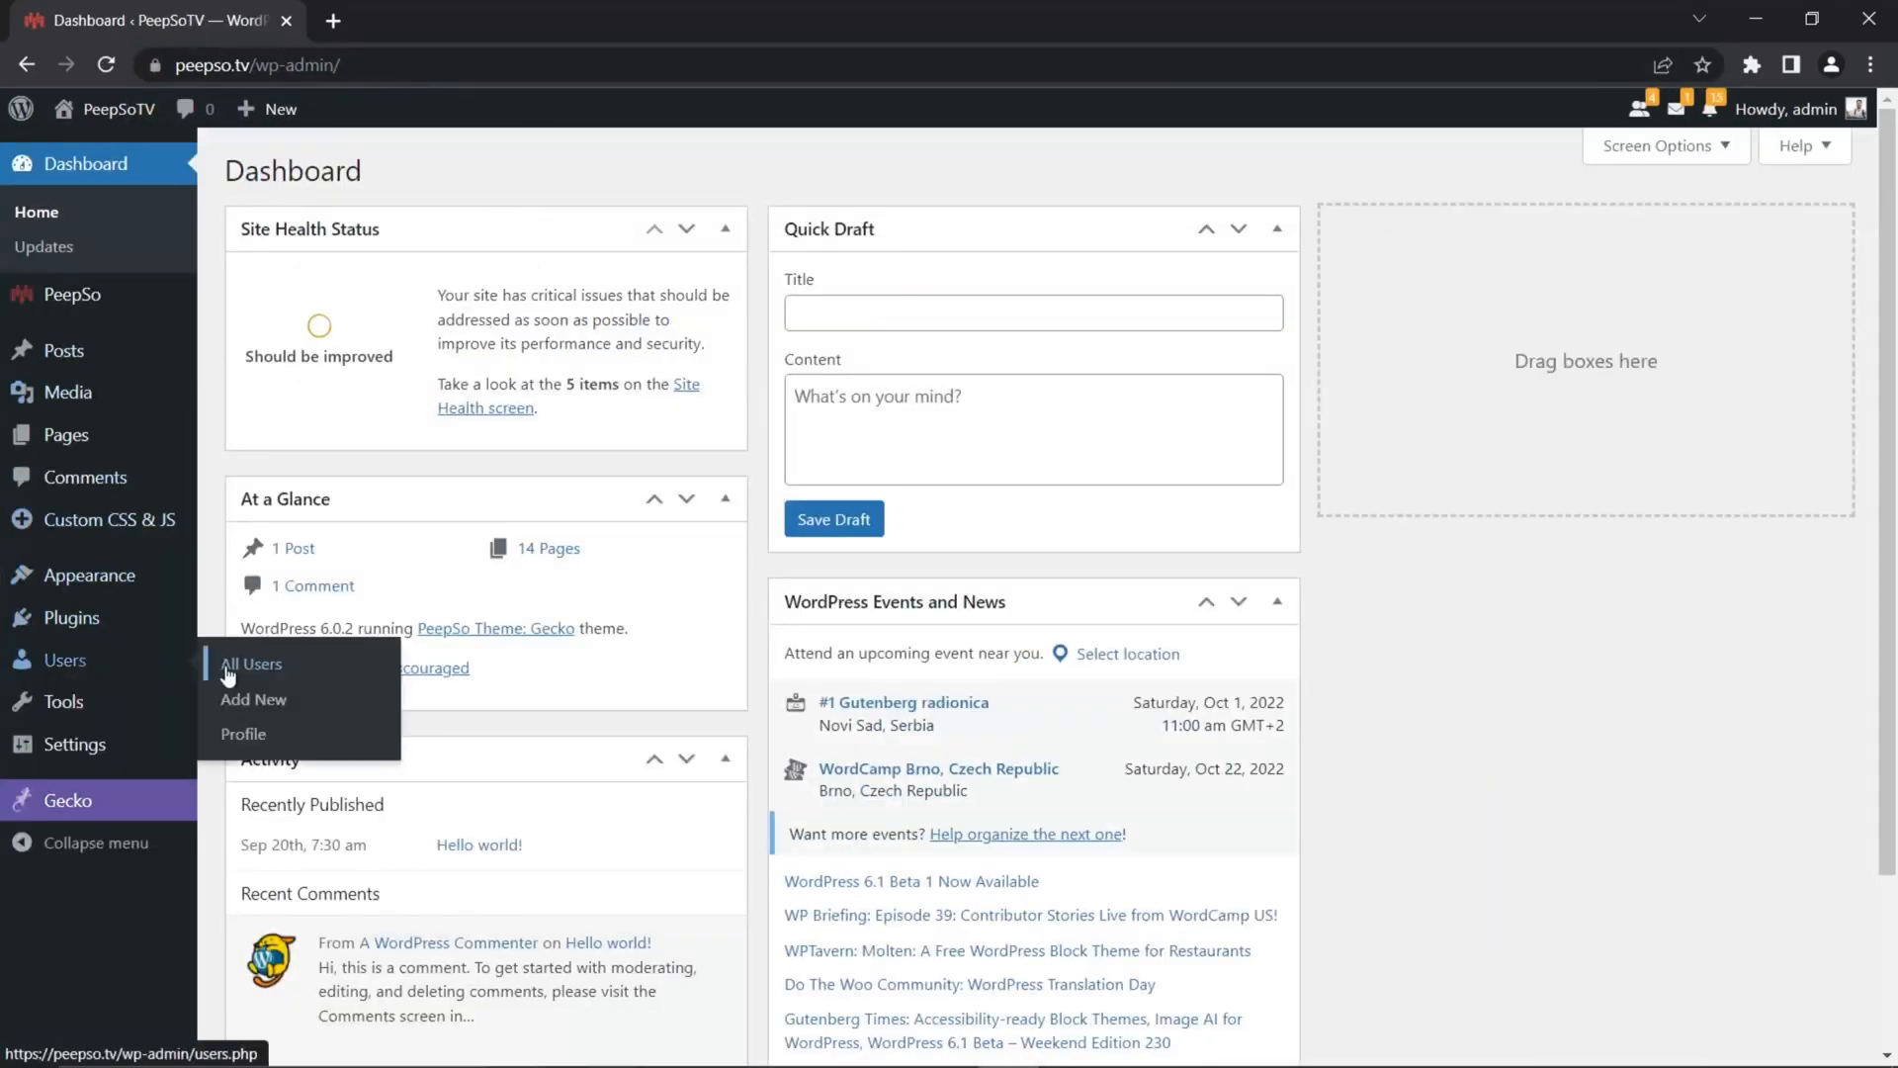
pyautogui.click(252, 663)
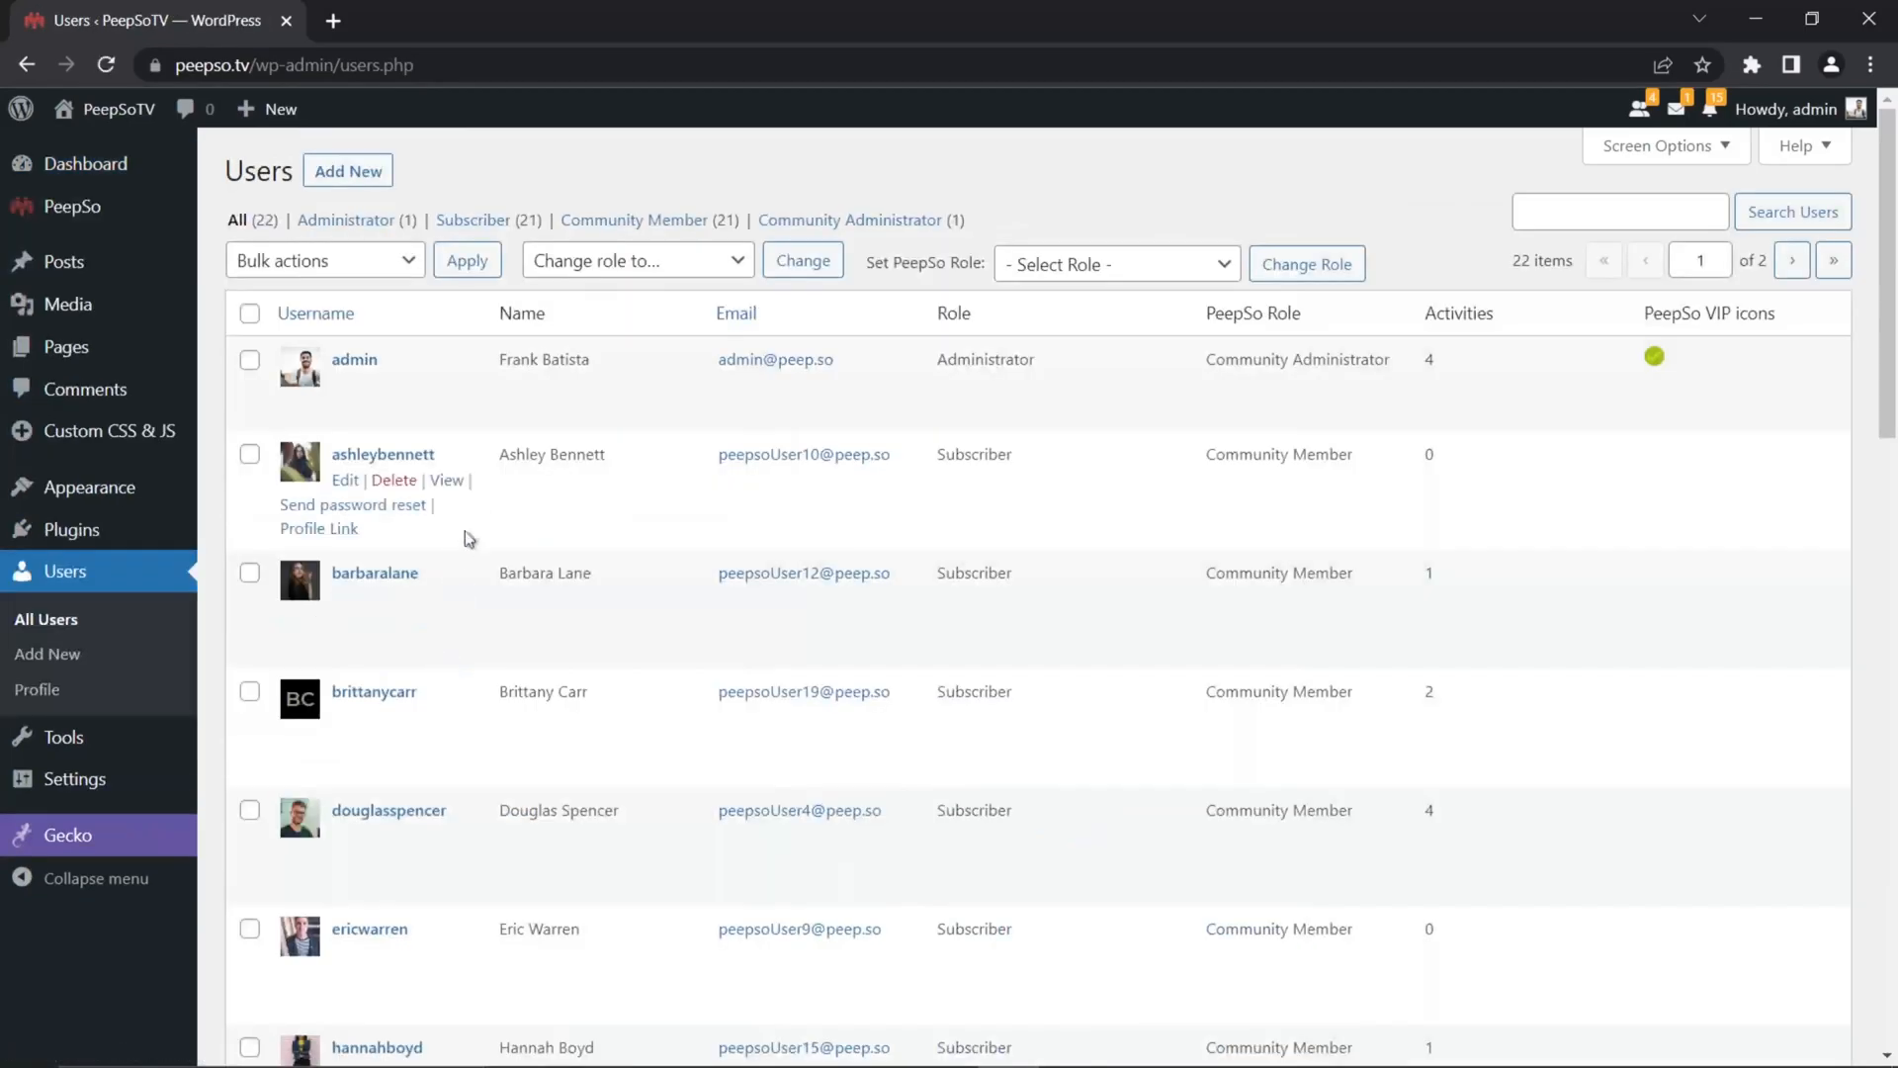
pyautogui.click(1618, 211)
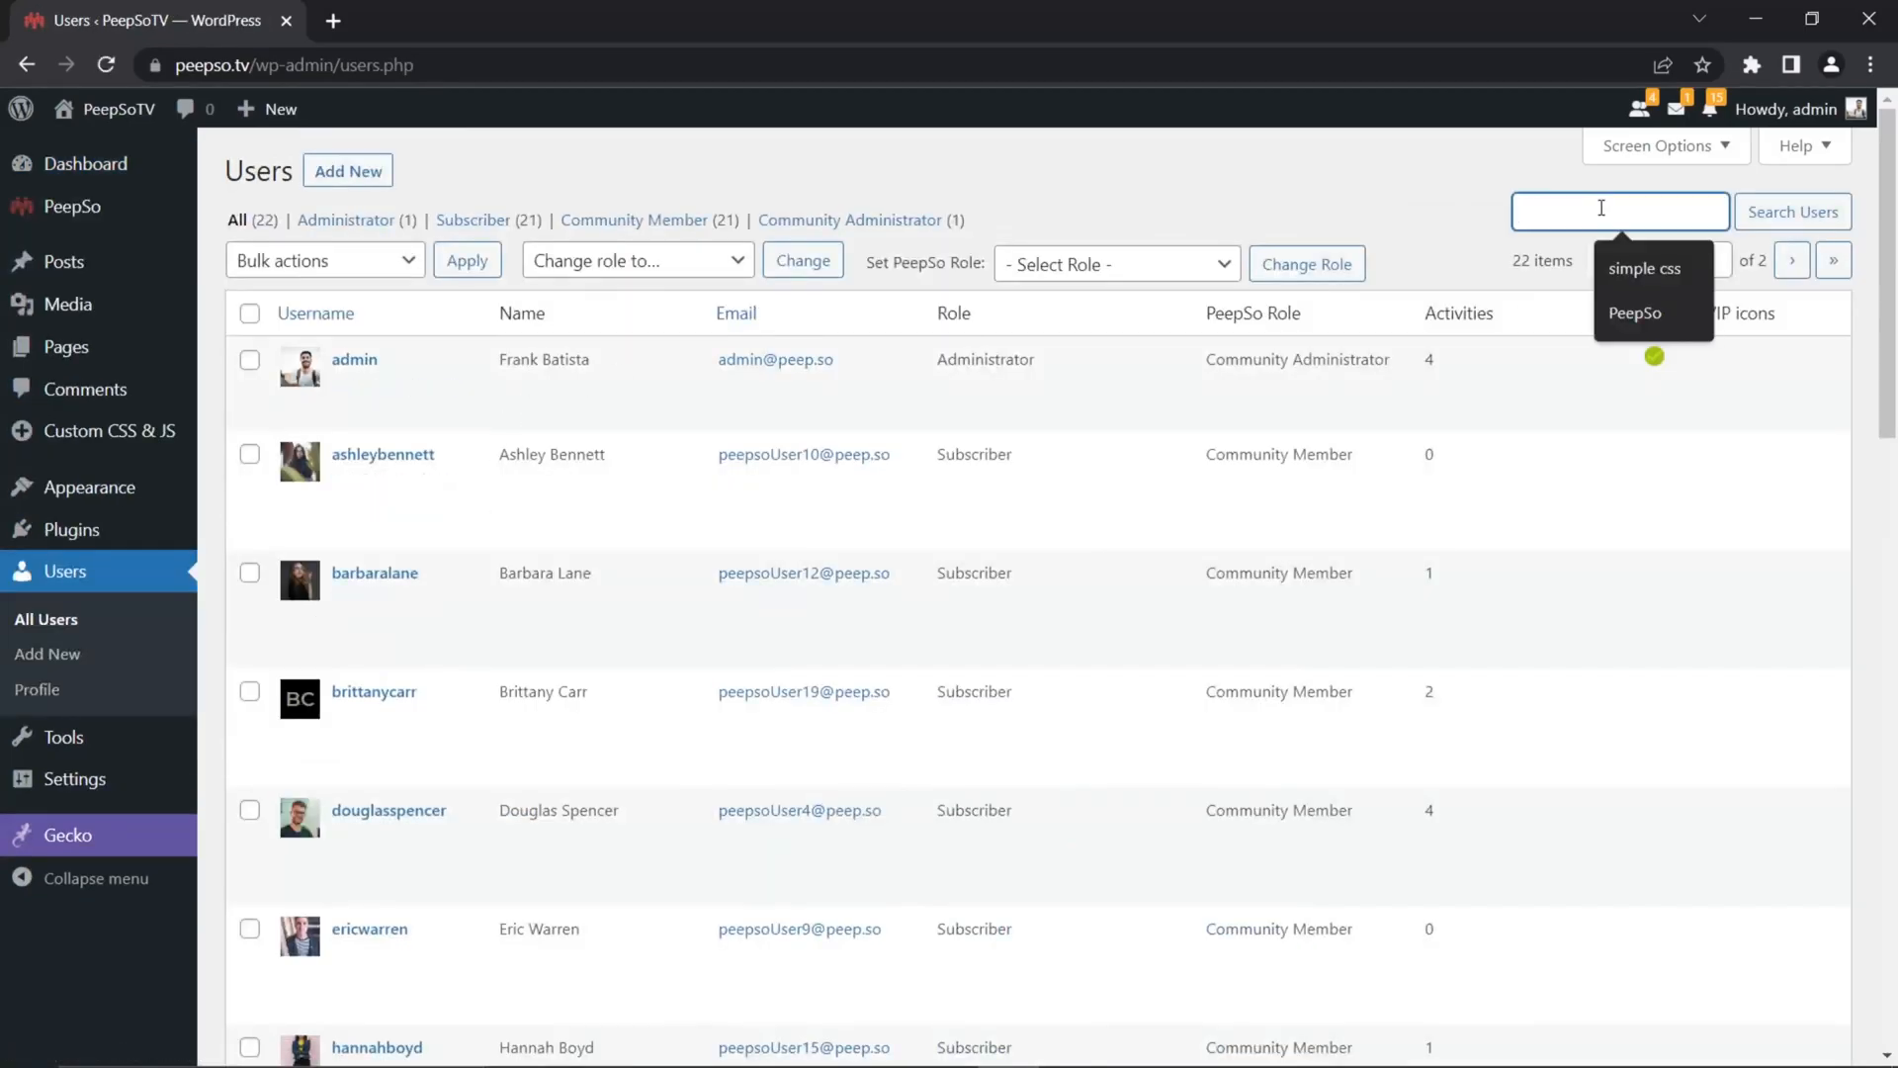
pyautogui.write('user1')
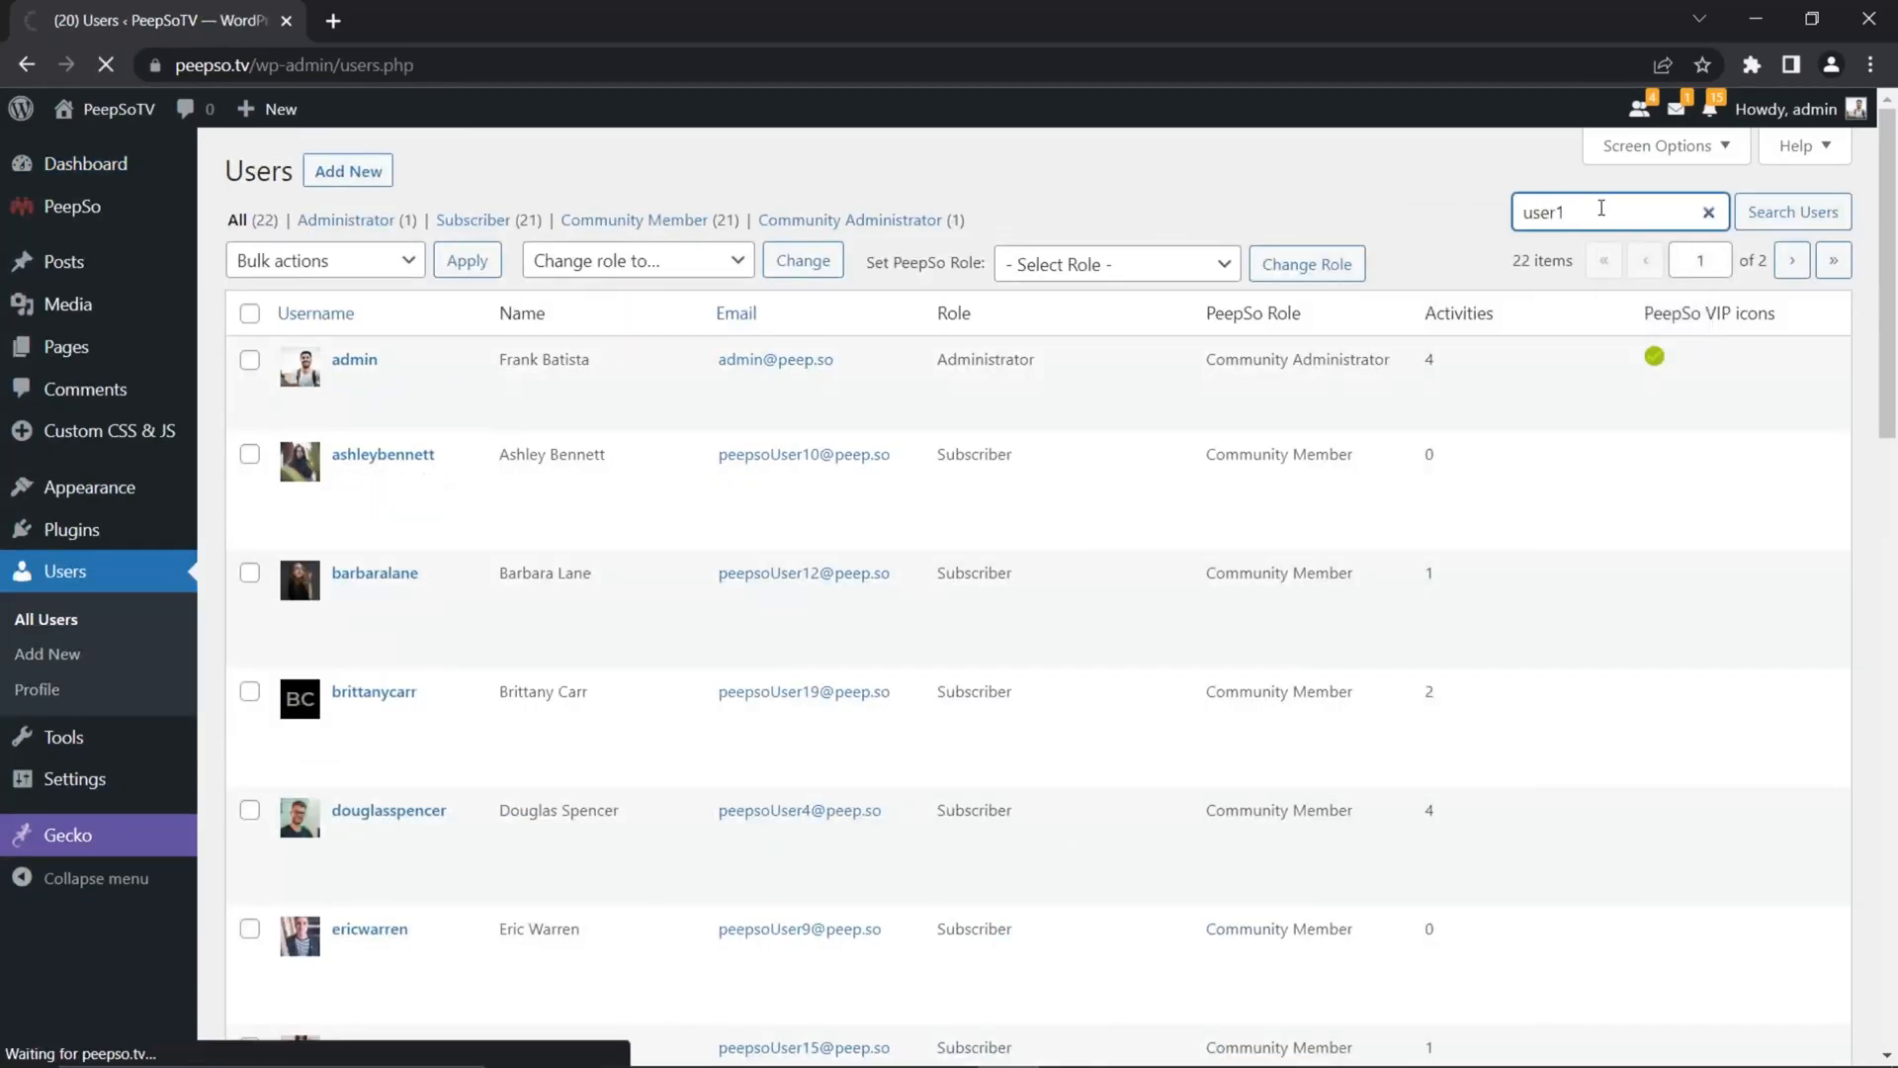
pyautogui.click(1791, 211)
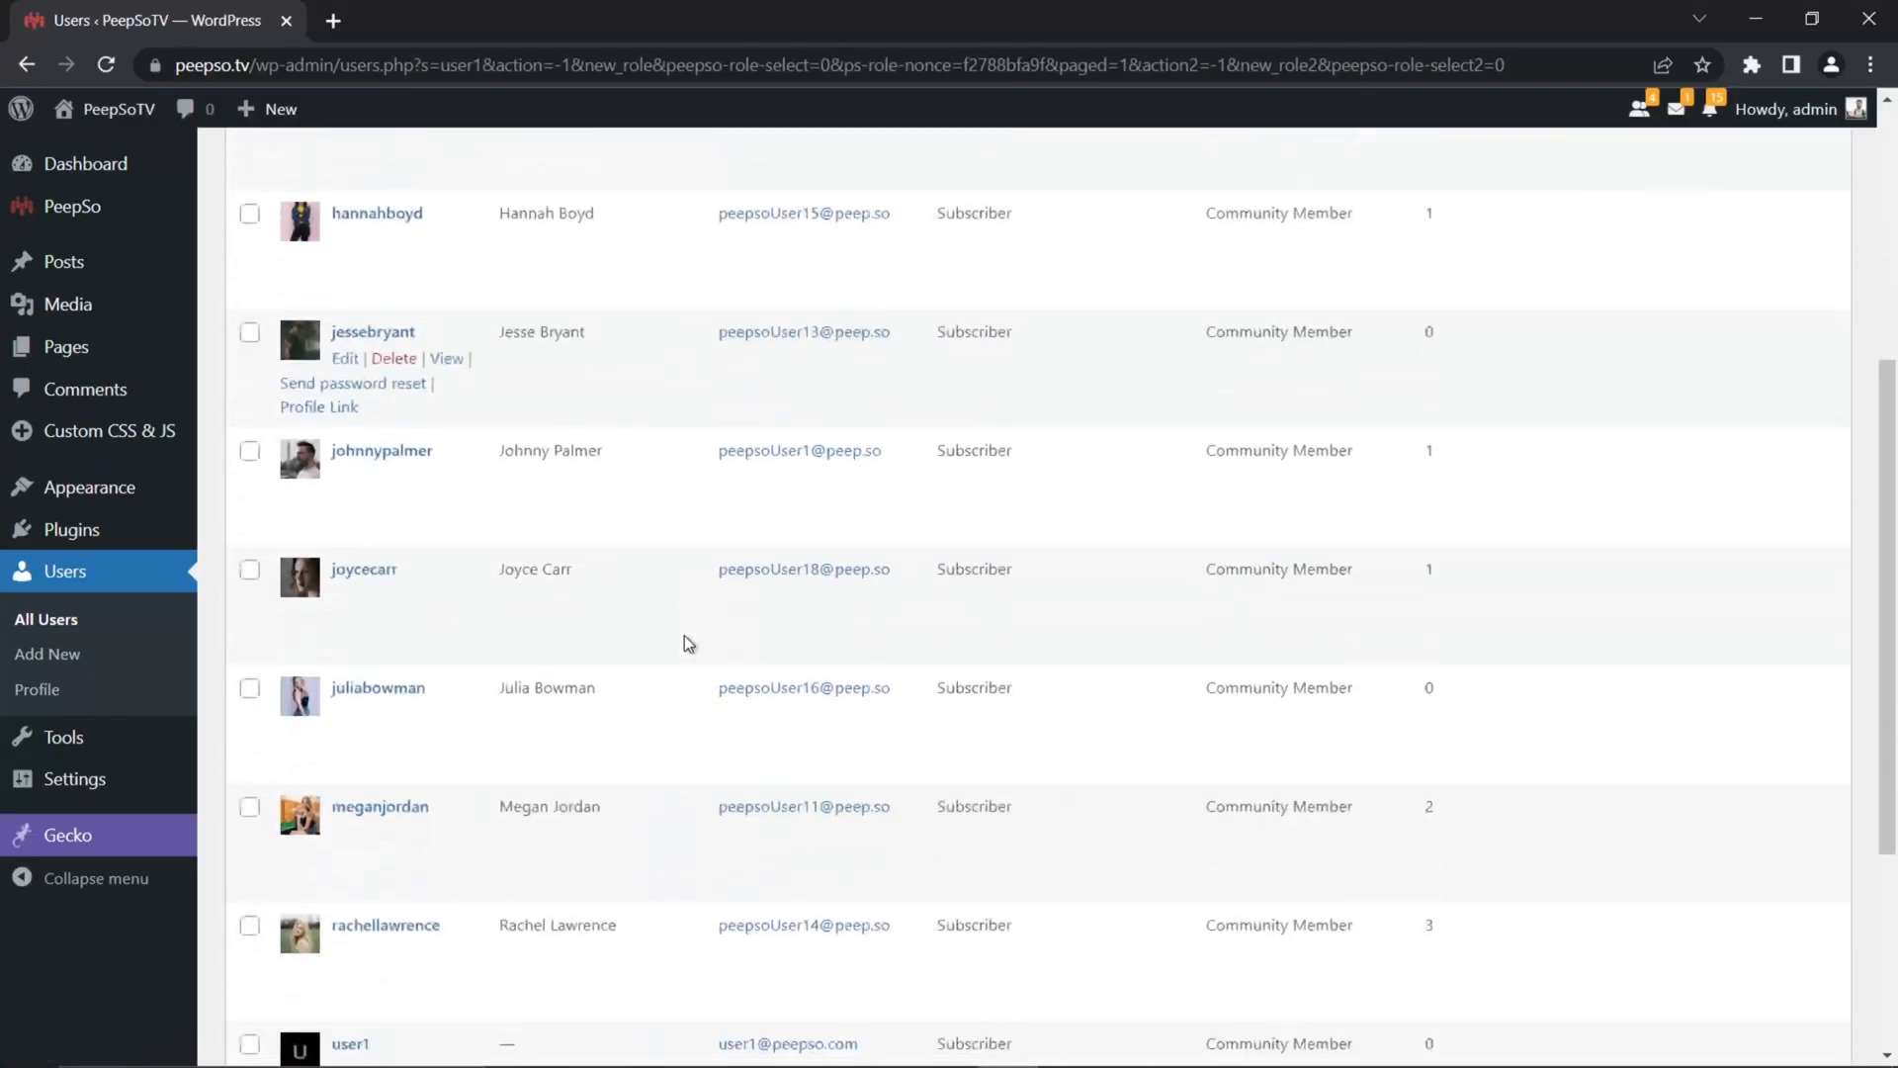
pyautogui.scroll(-3)
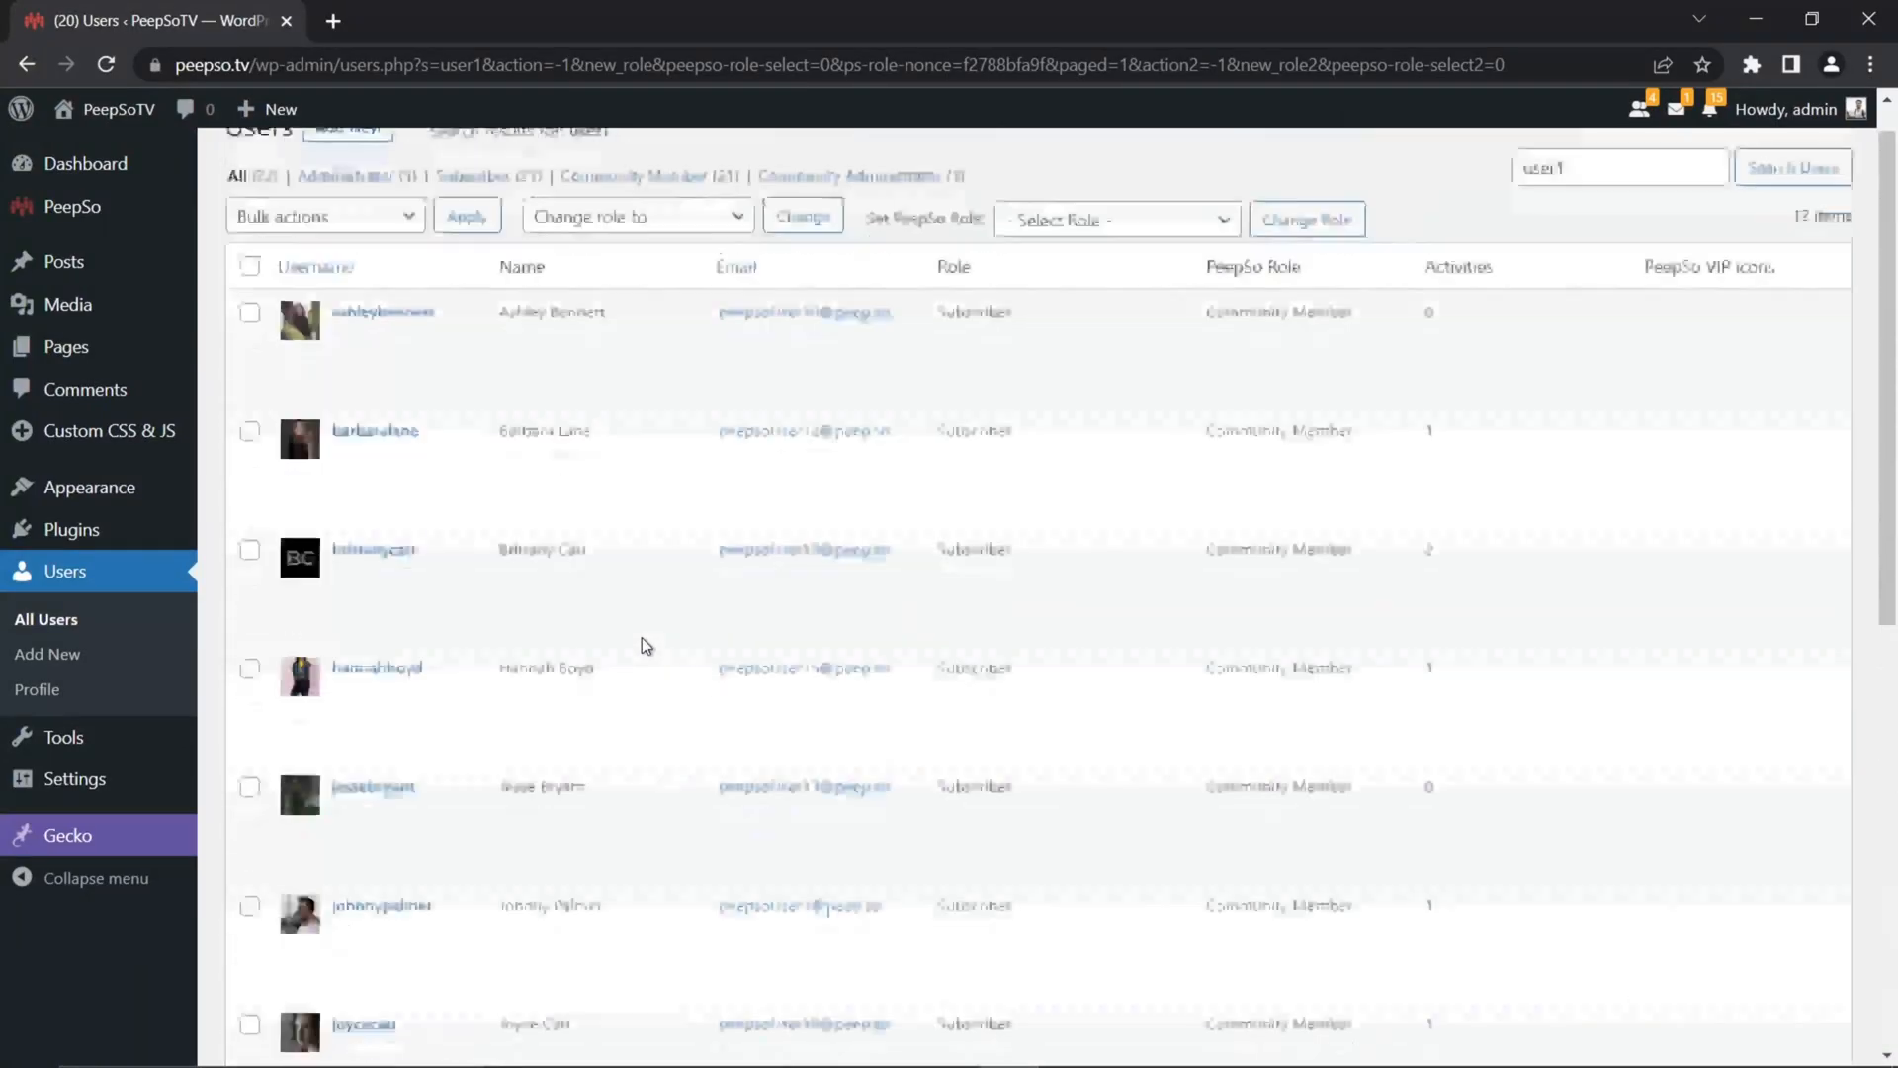
pyautogui.scroll(-3)
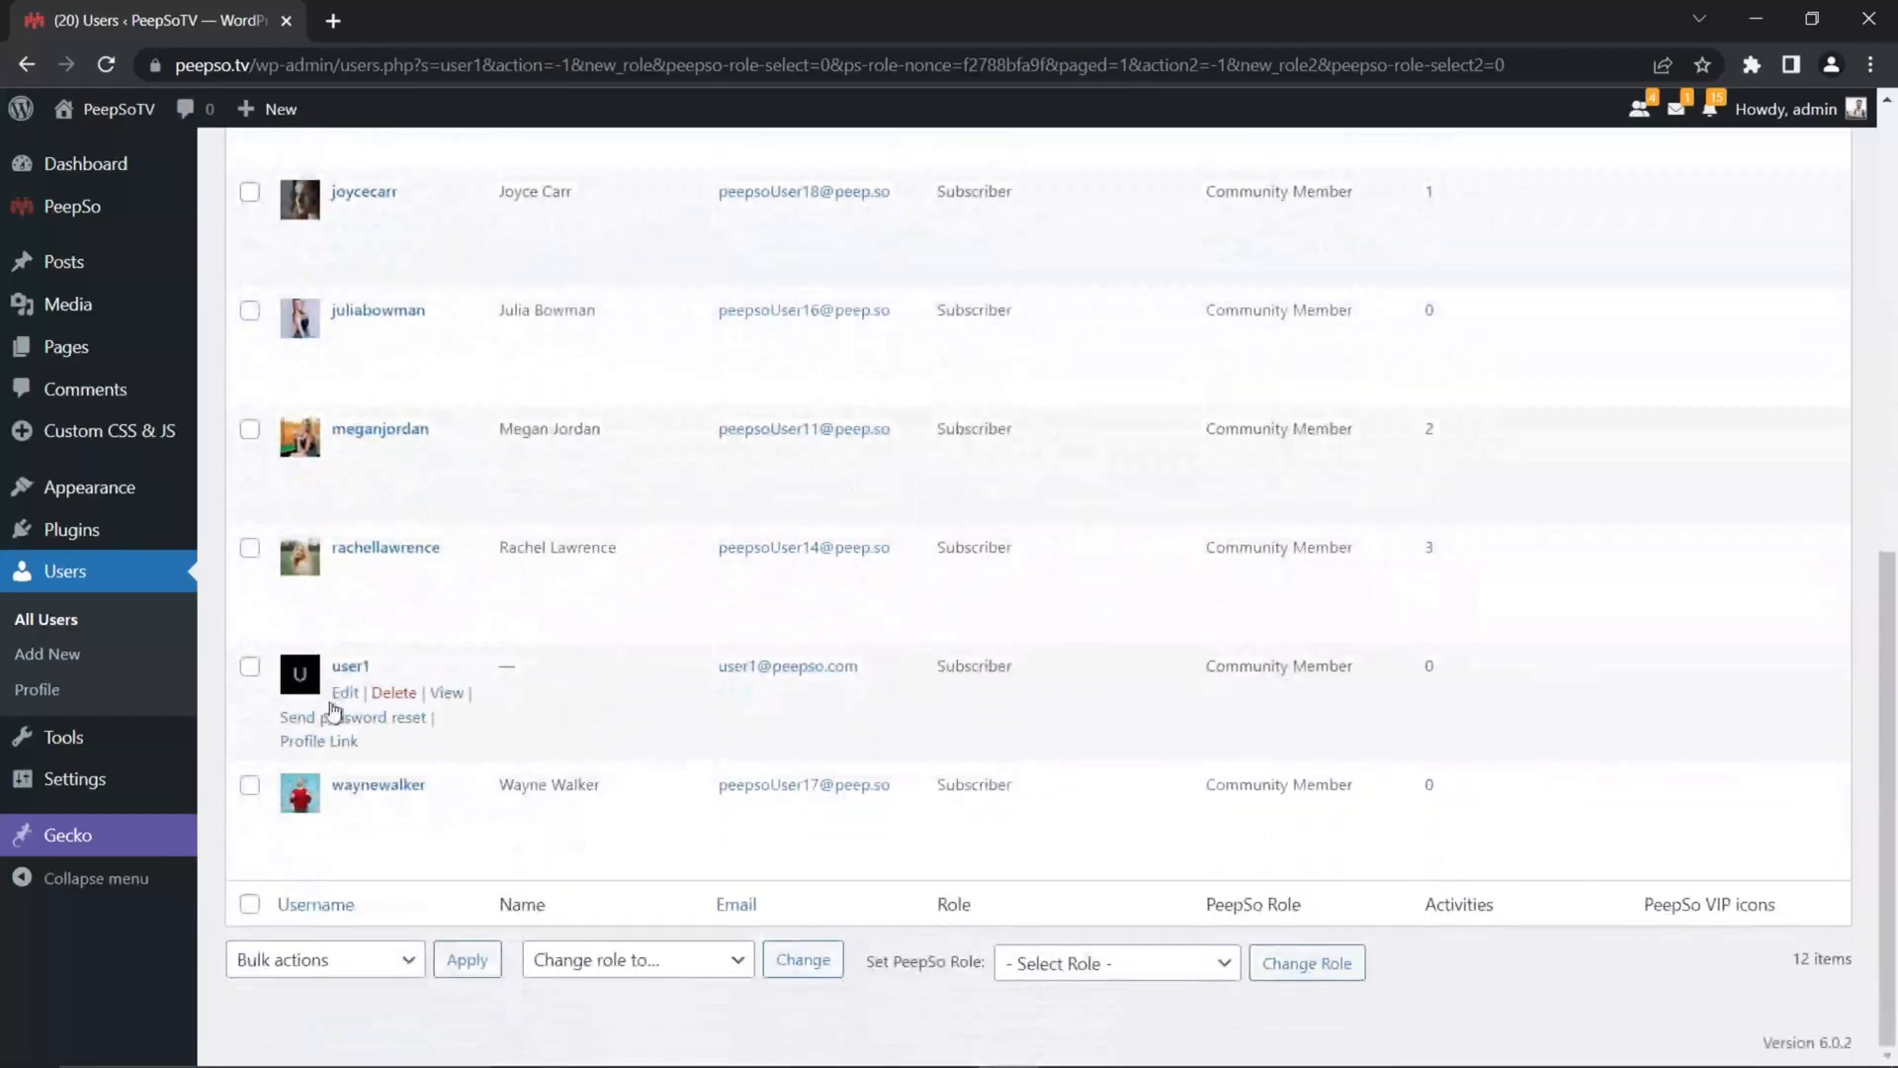
# - Save user1's profile unchanged with Update User to get the User updated notice
pyautogui.click(345, 692)
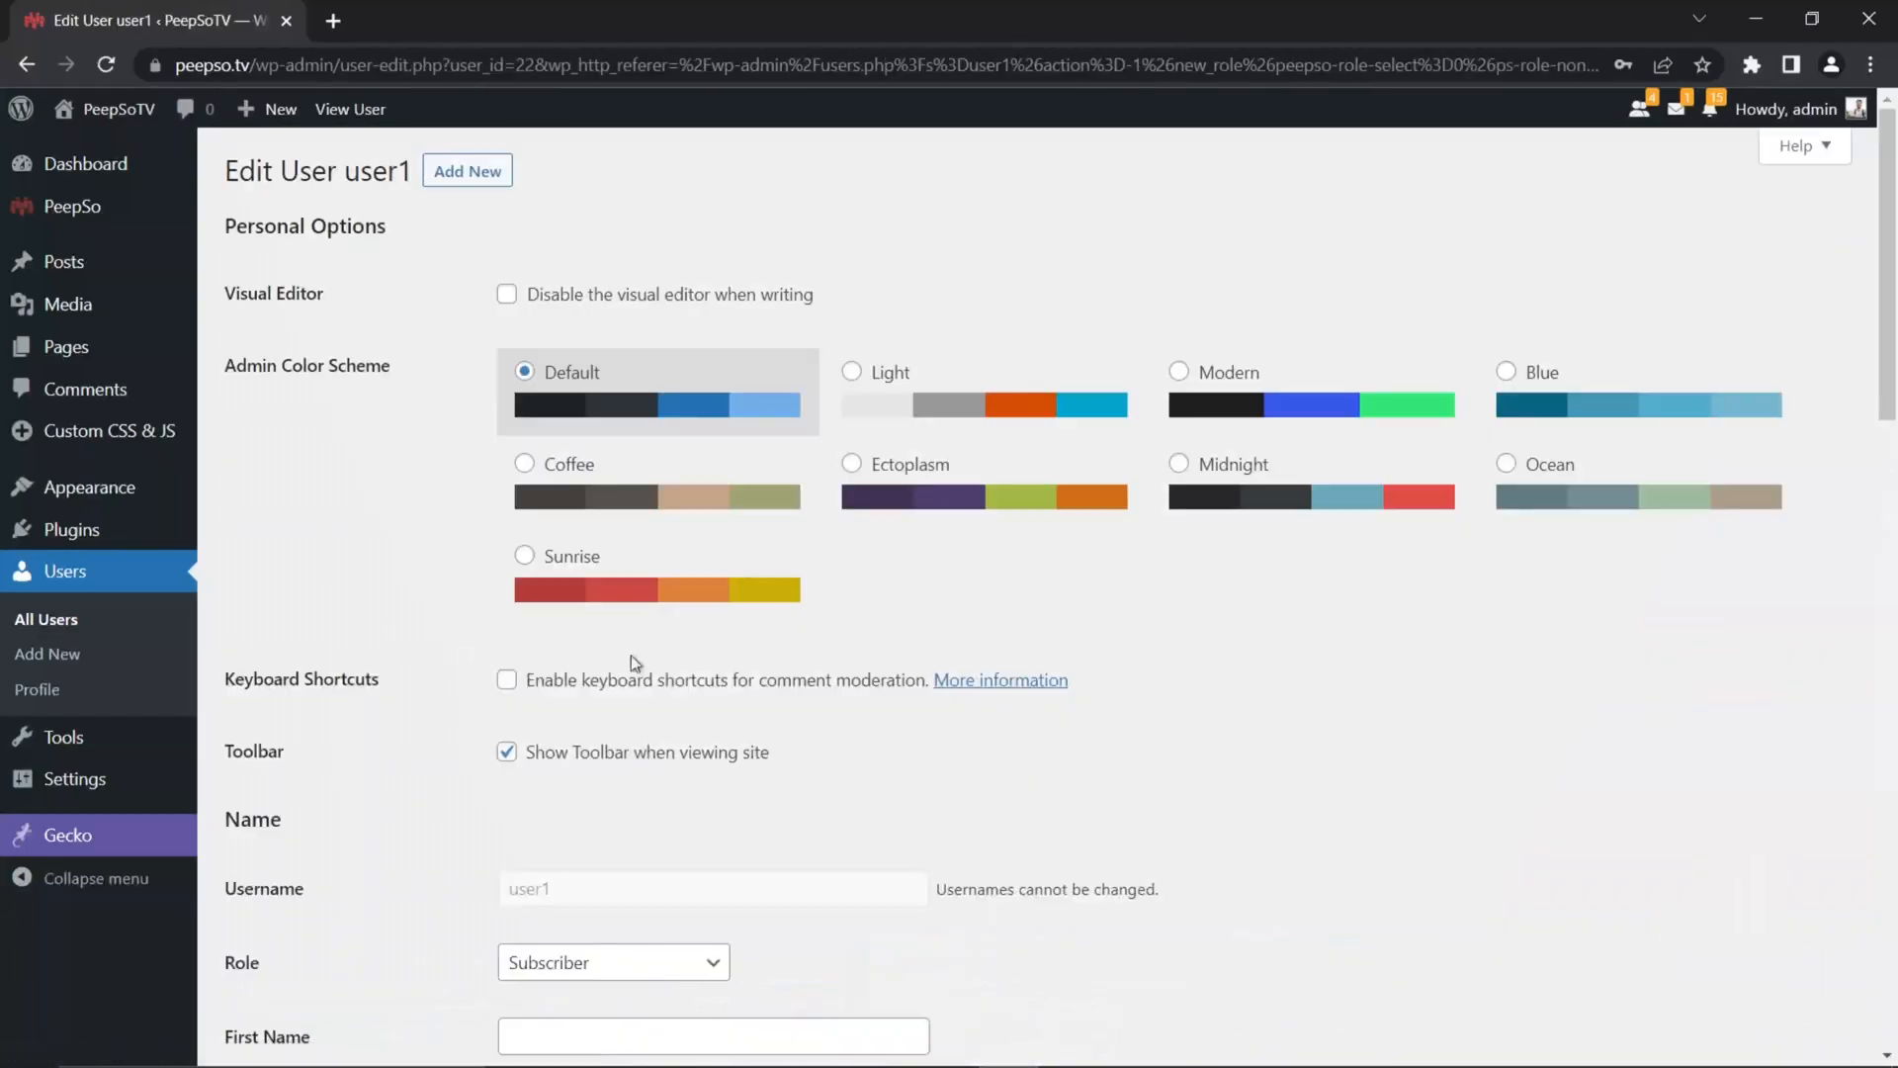
pyautogui.scroll(-3)
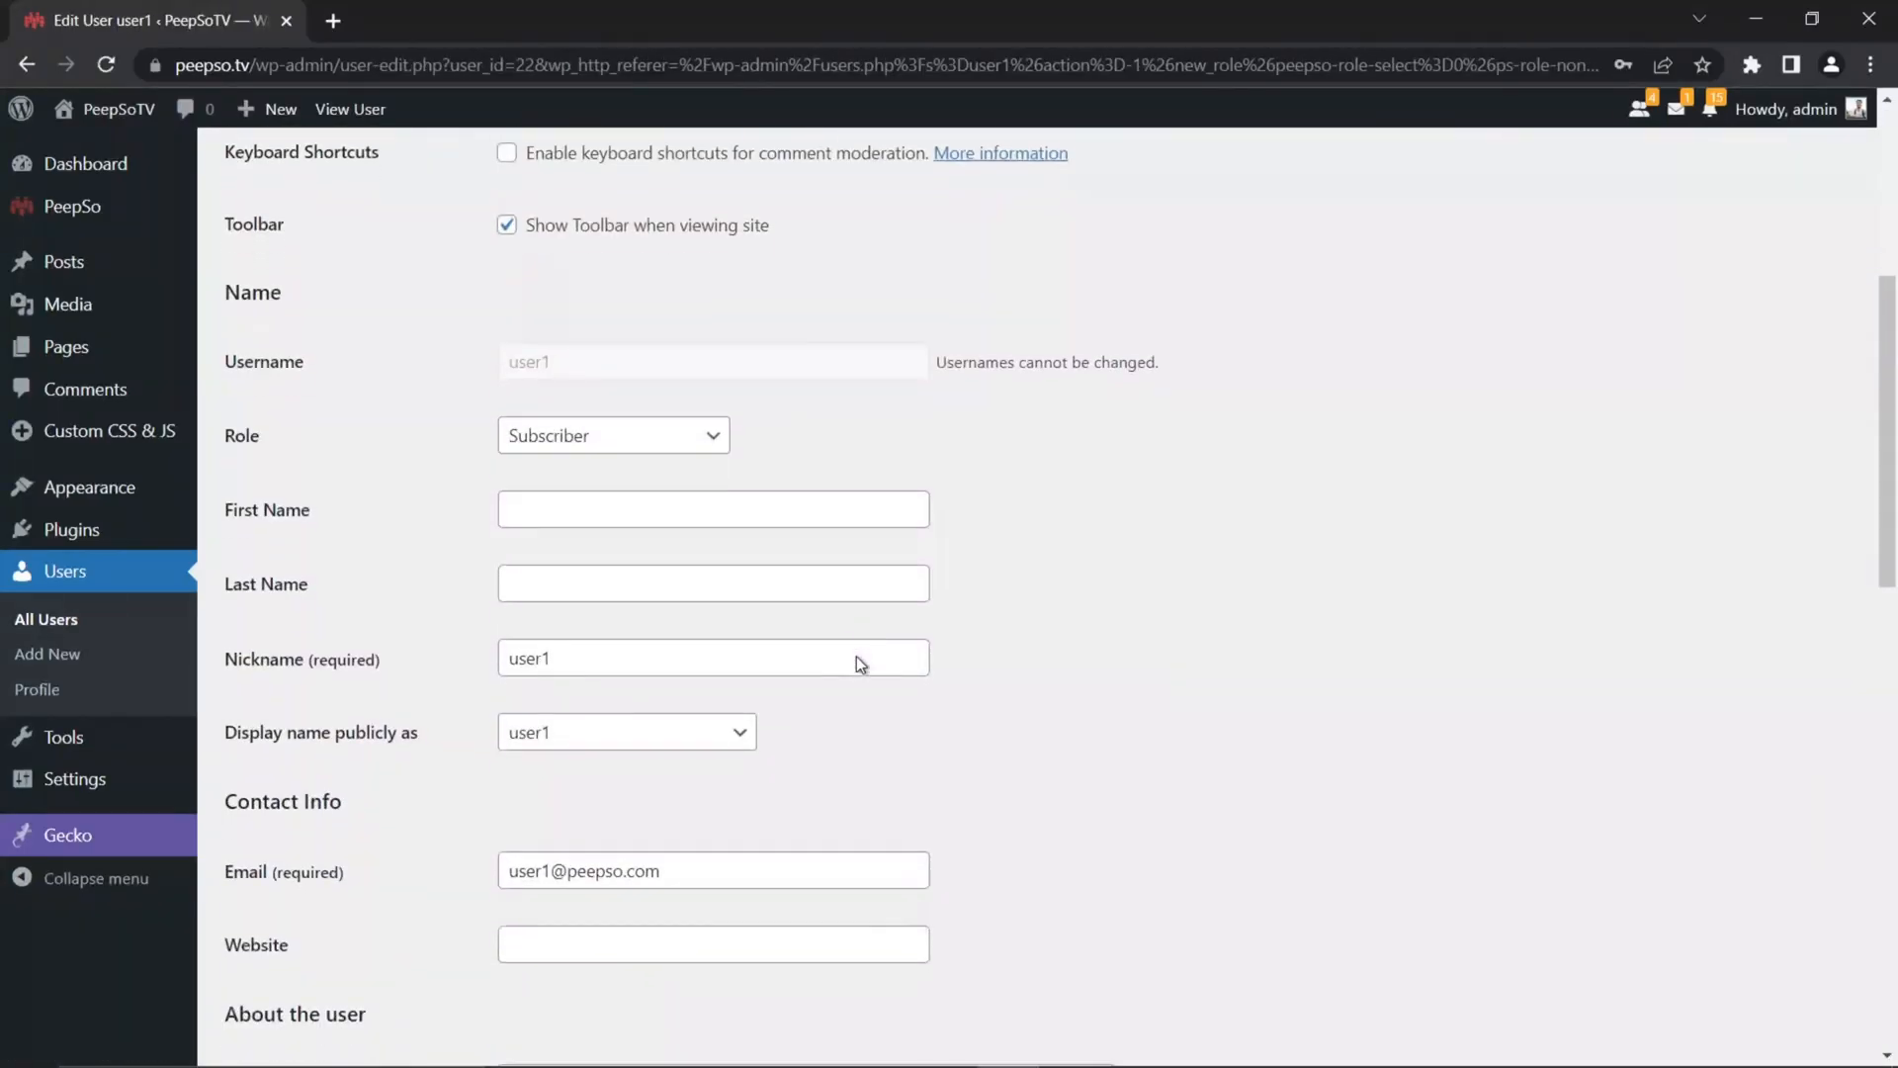
pyautogui.scroll(-3)
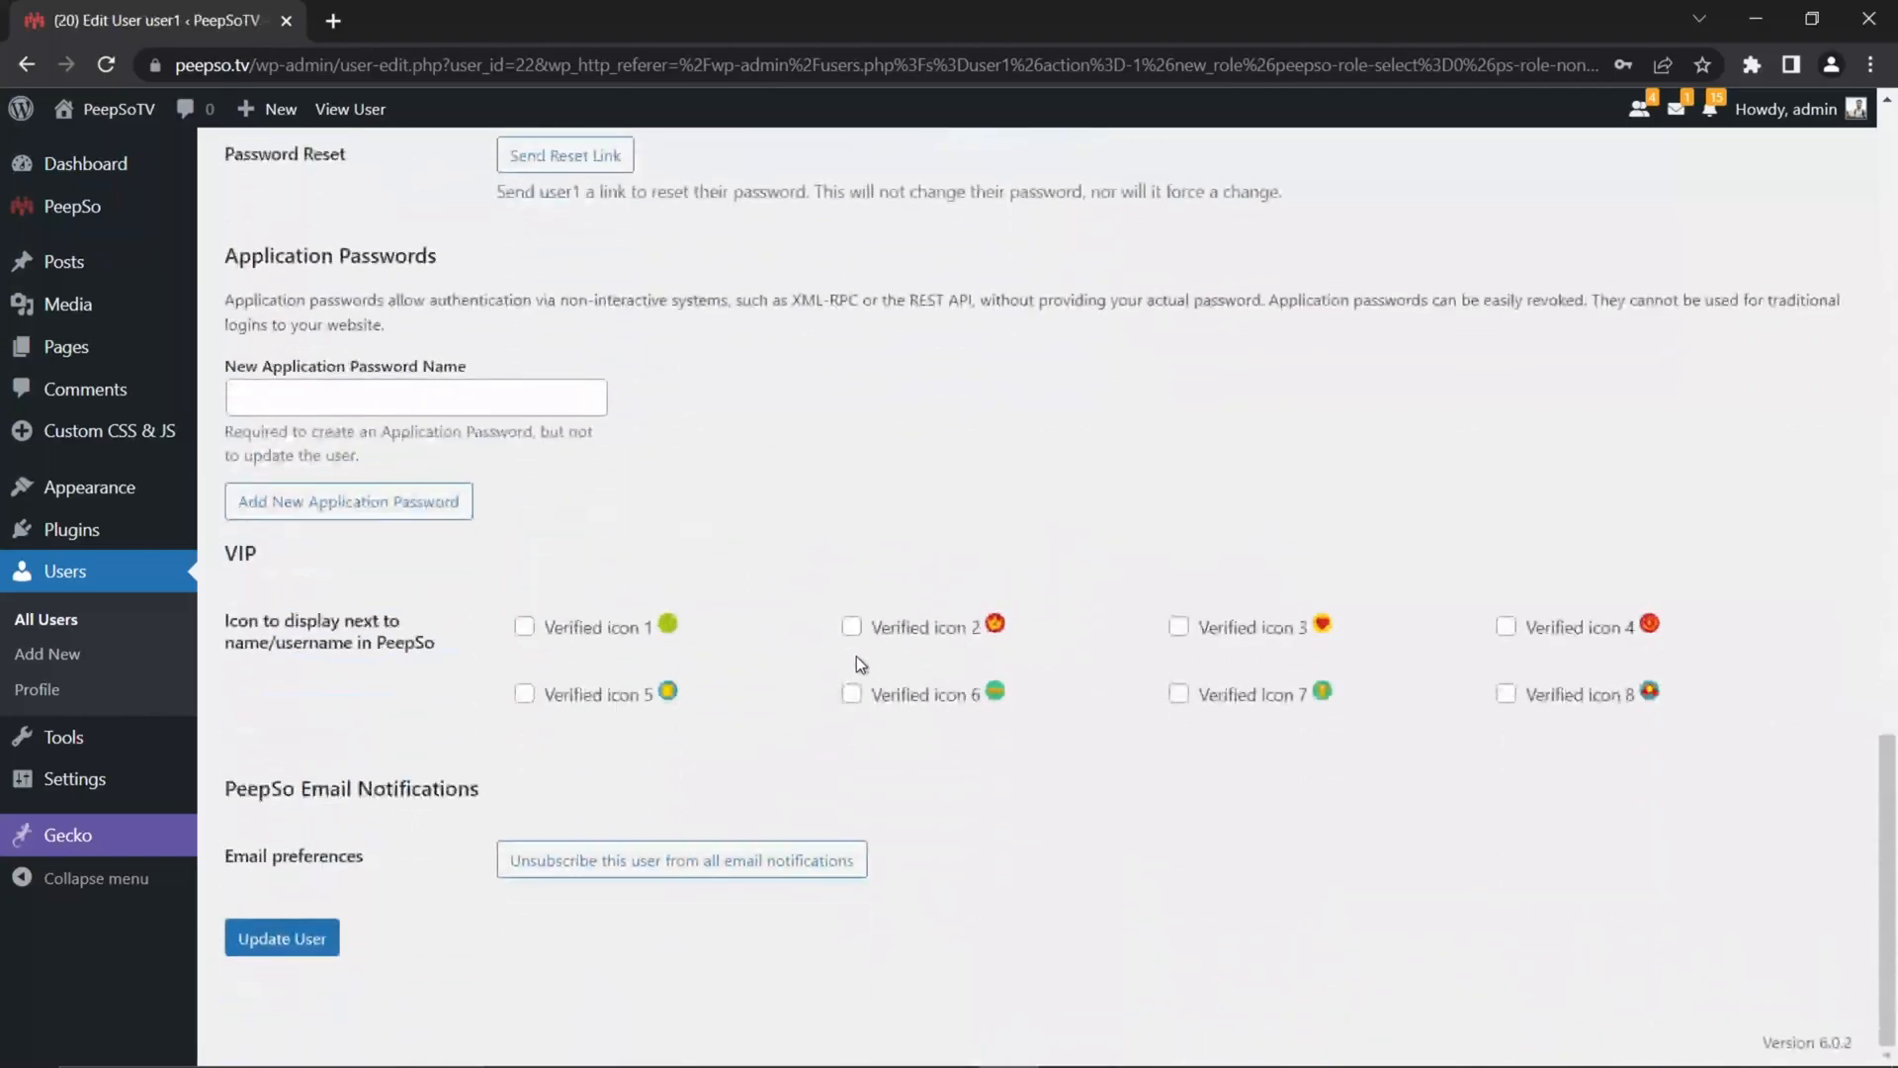
pyautogui.click(281, 947)
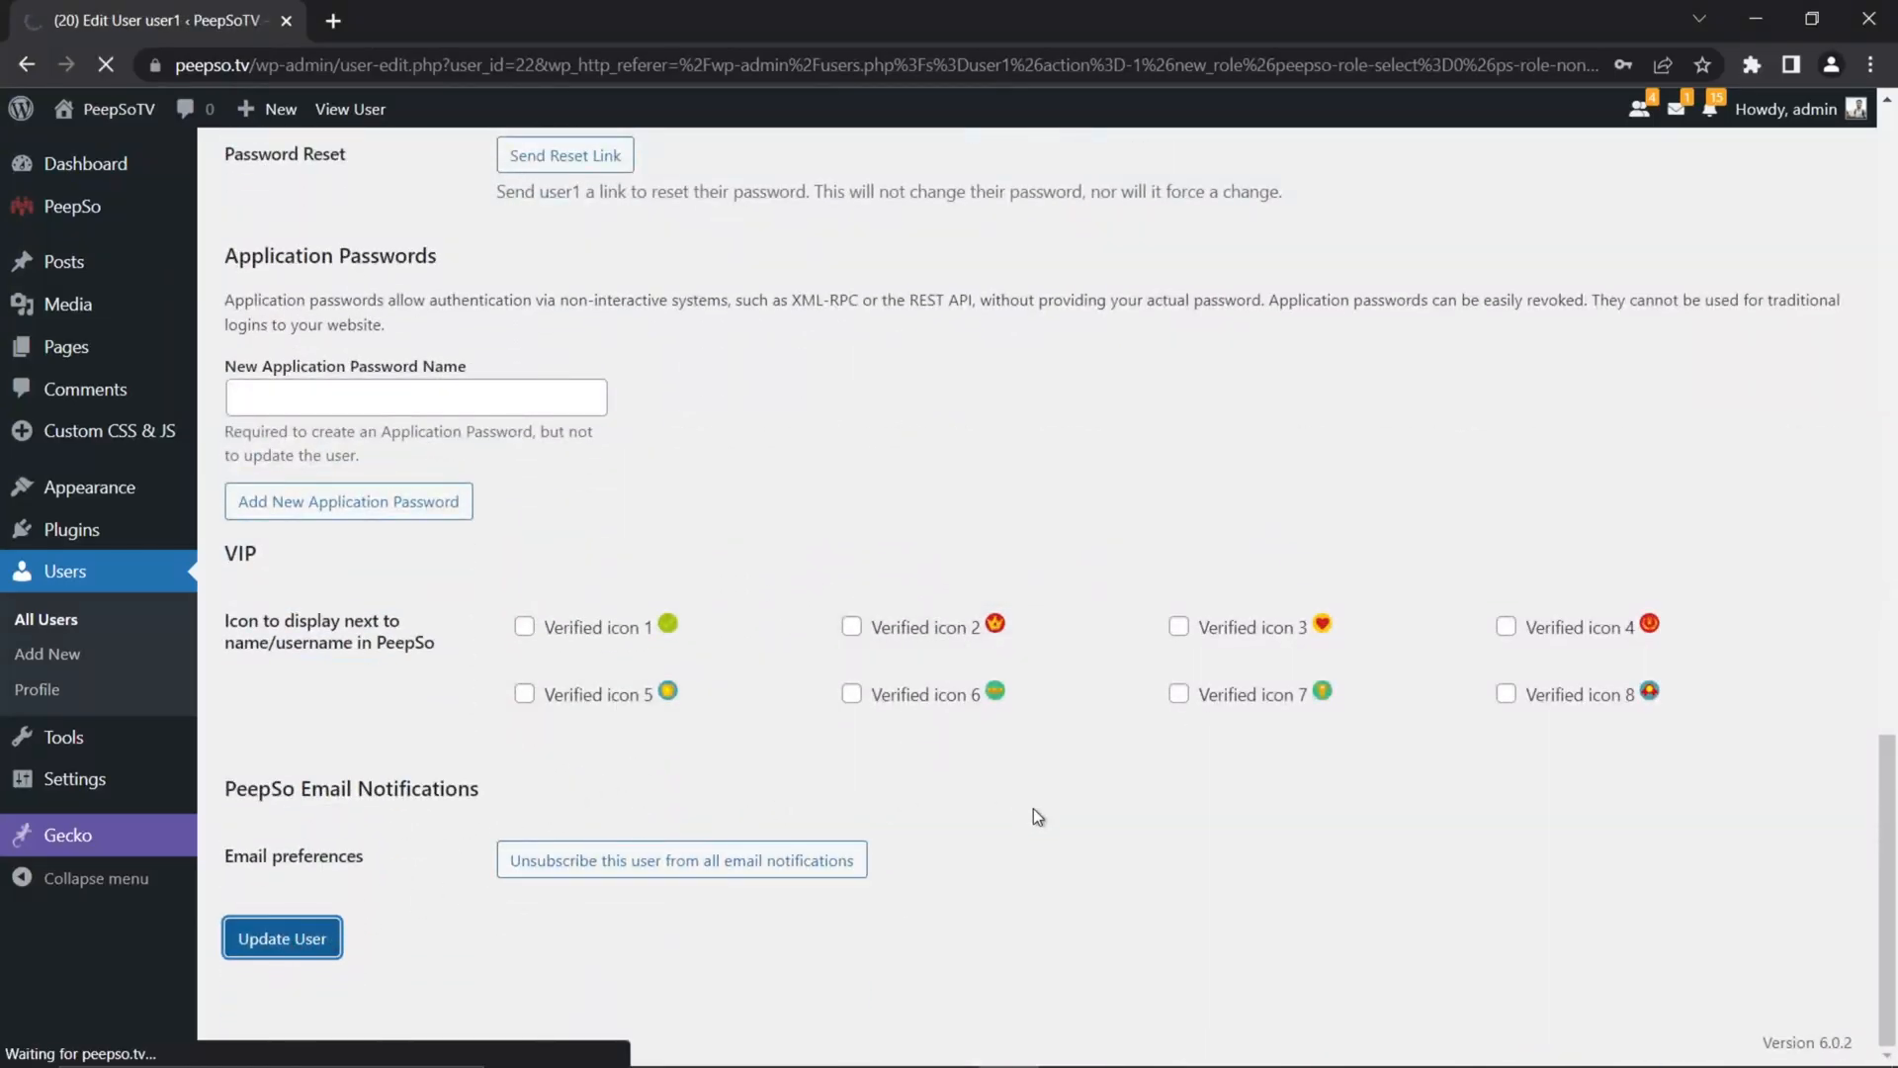
pyautogui.click(281, 937)
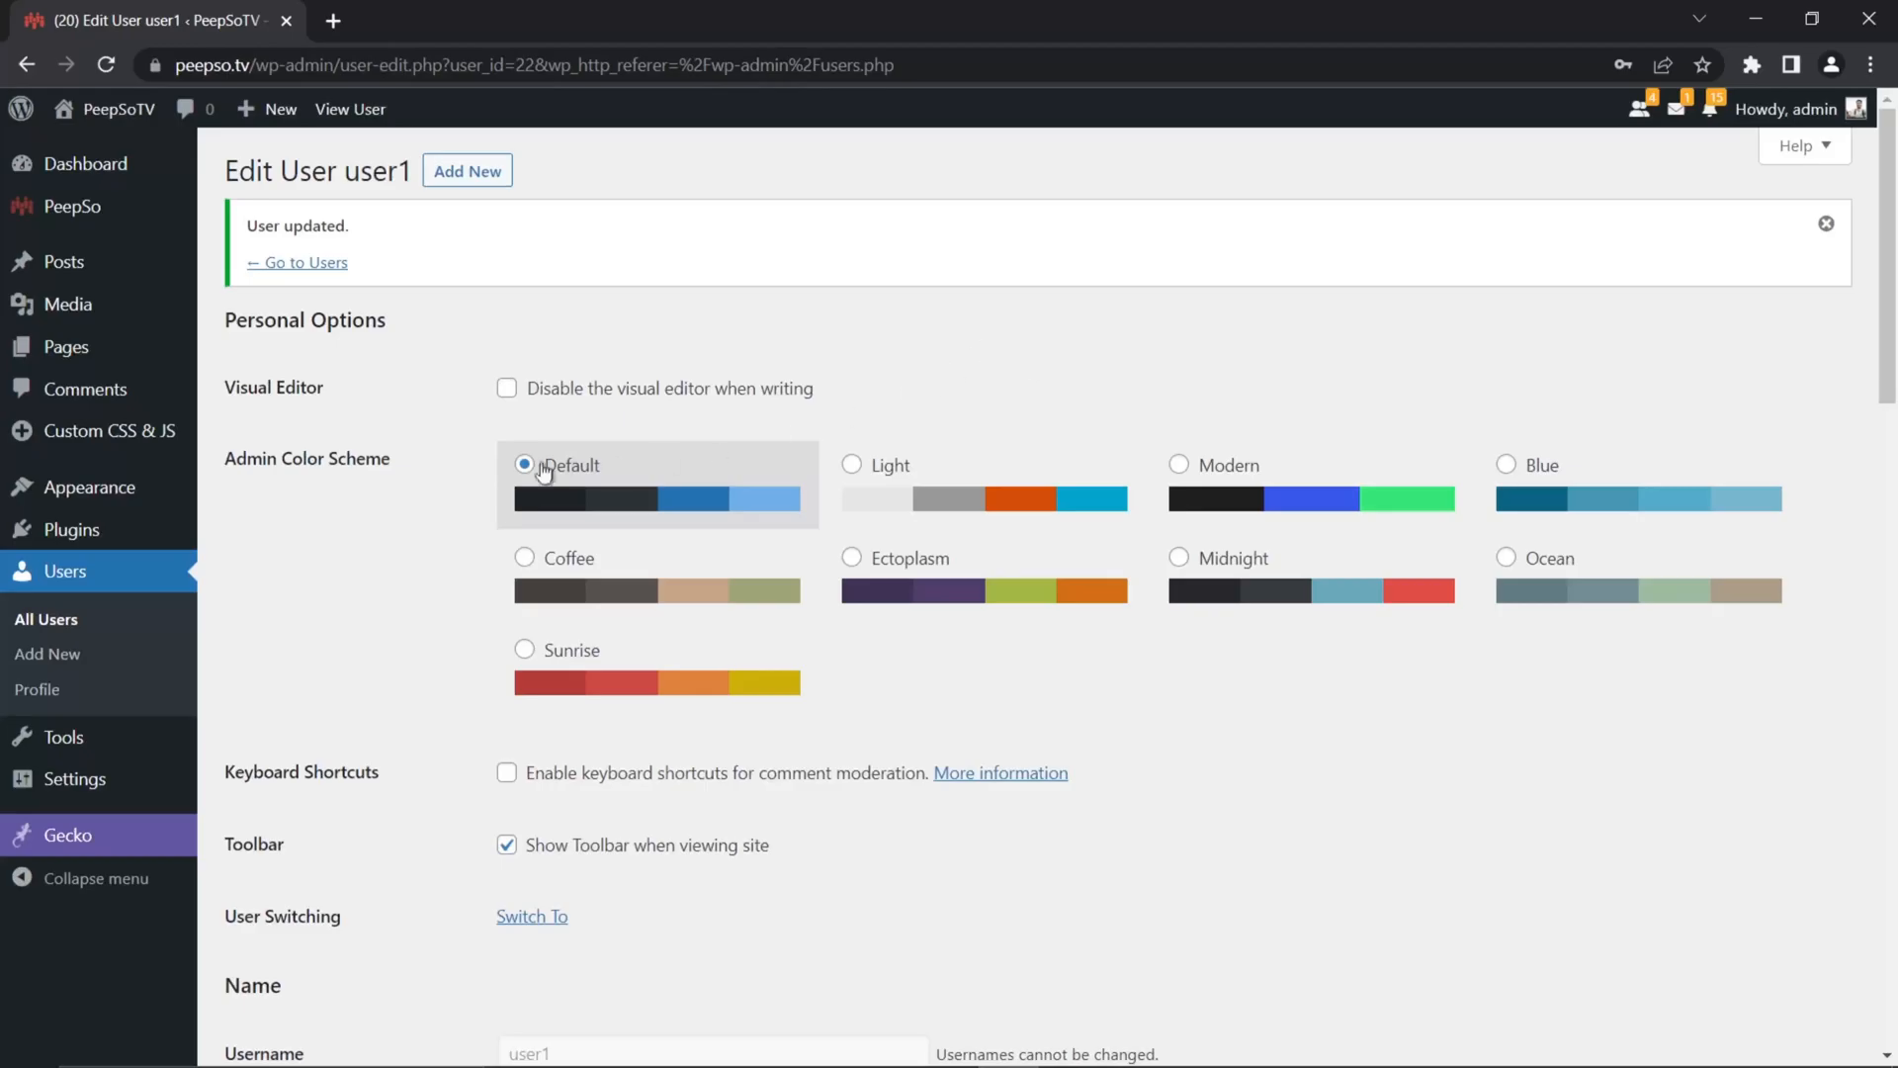
pyautogui.moveTo(69, 529)
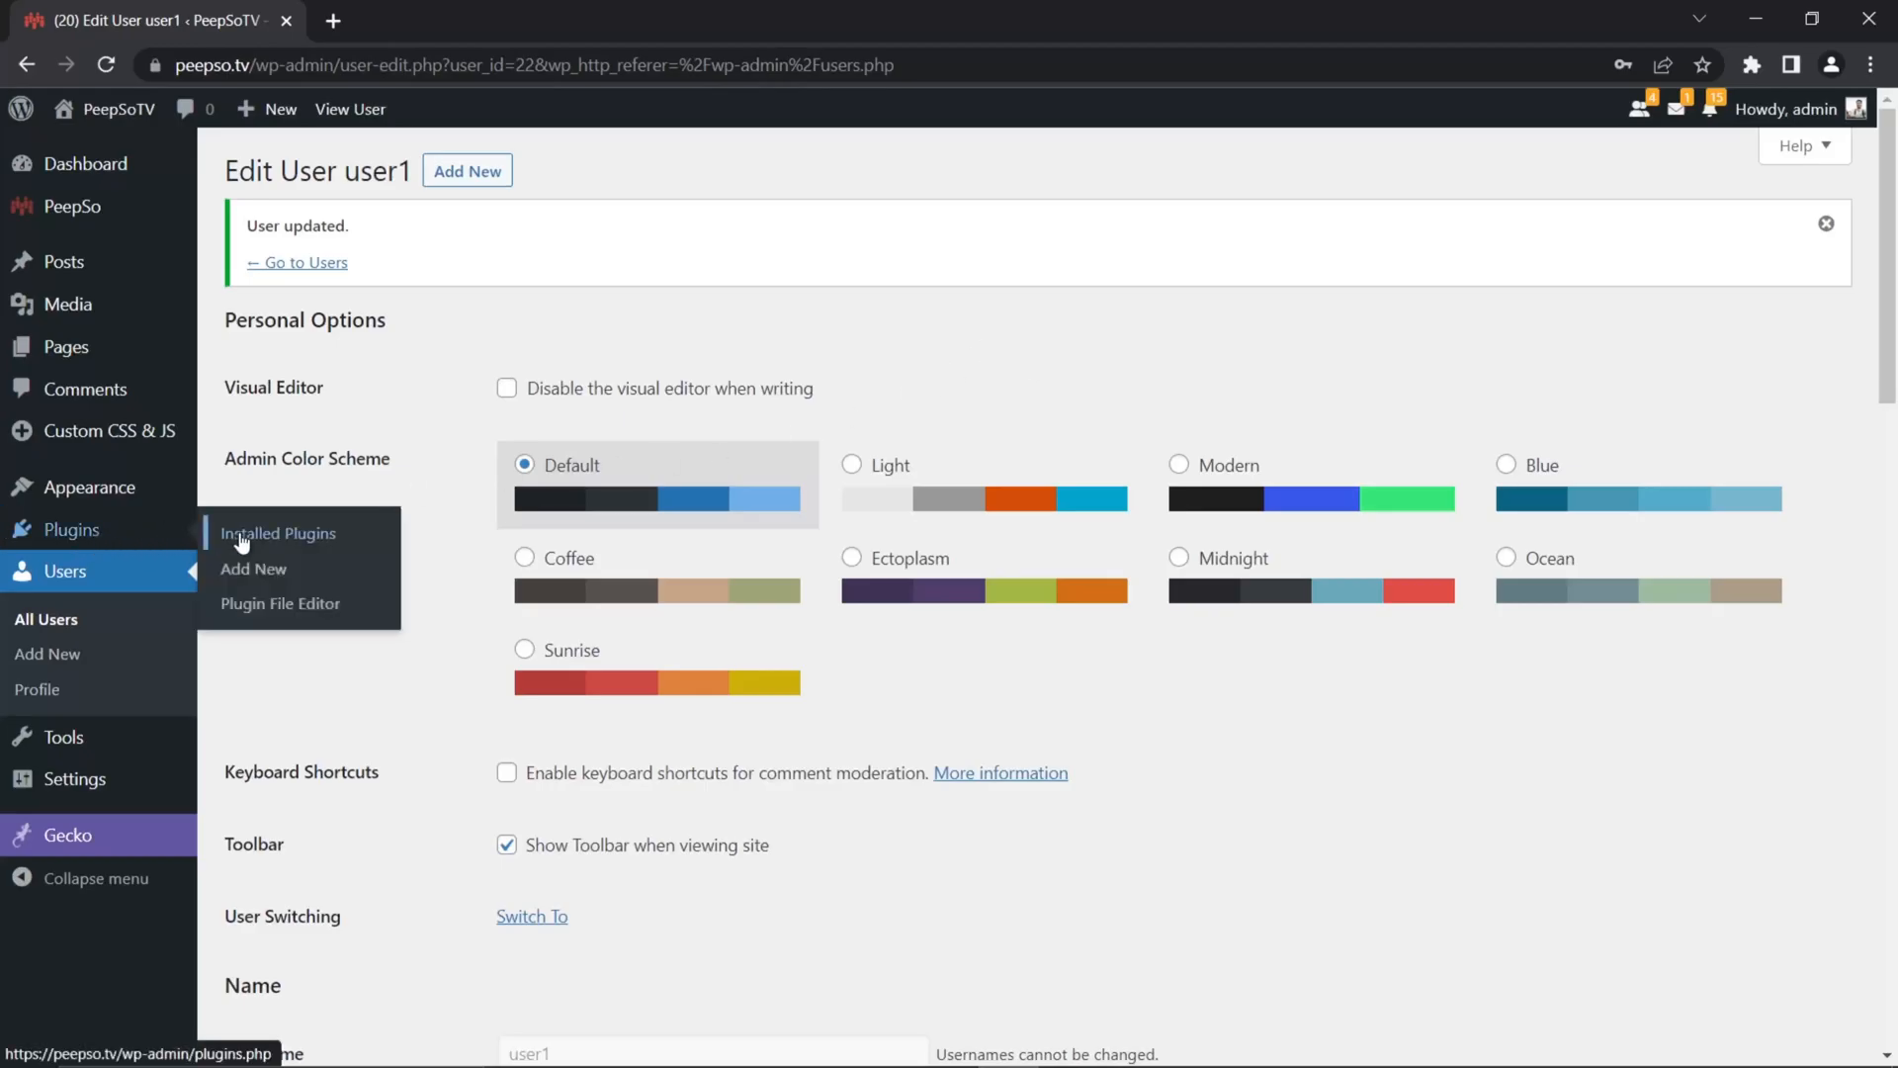
# - Show the Installed Plugins list to confirm User Switching is active
pyautogui.click(277, 532)
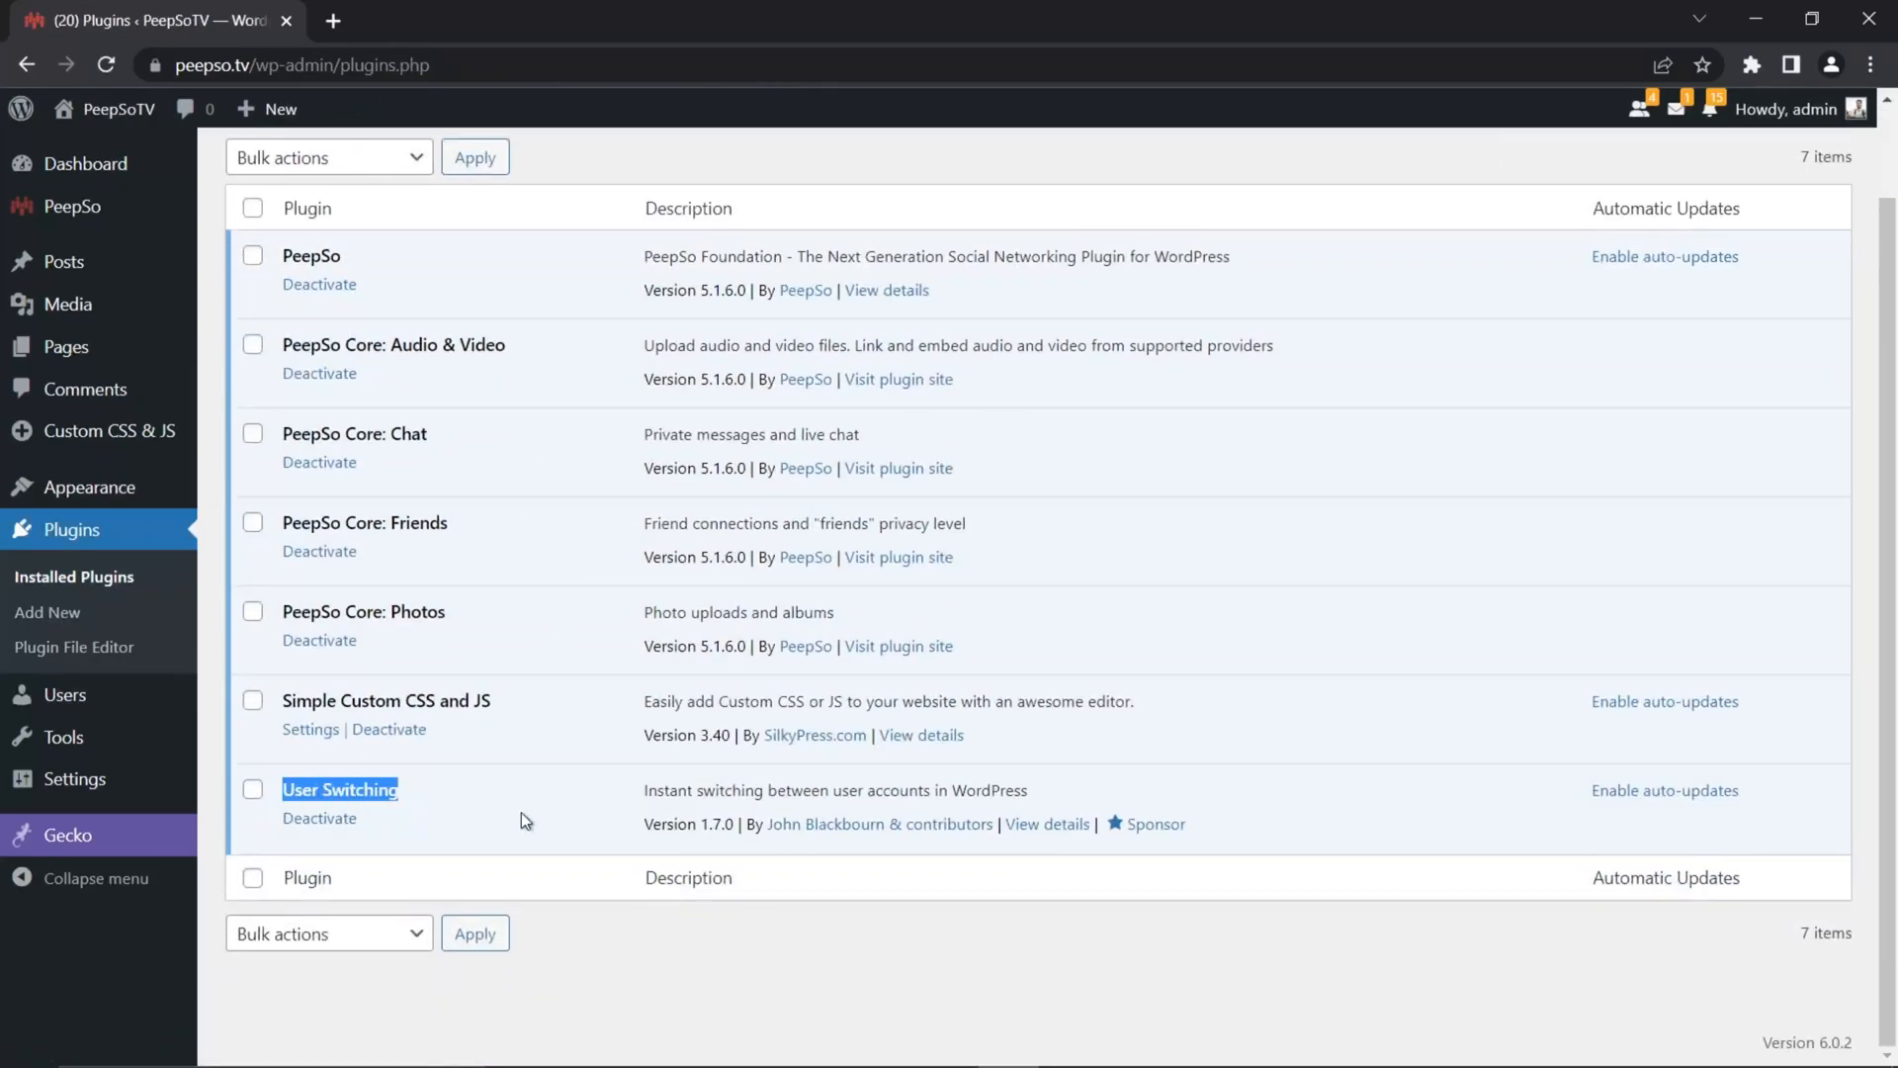
pyautogui.moveTo(53, 694)
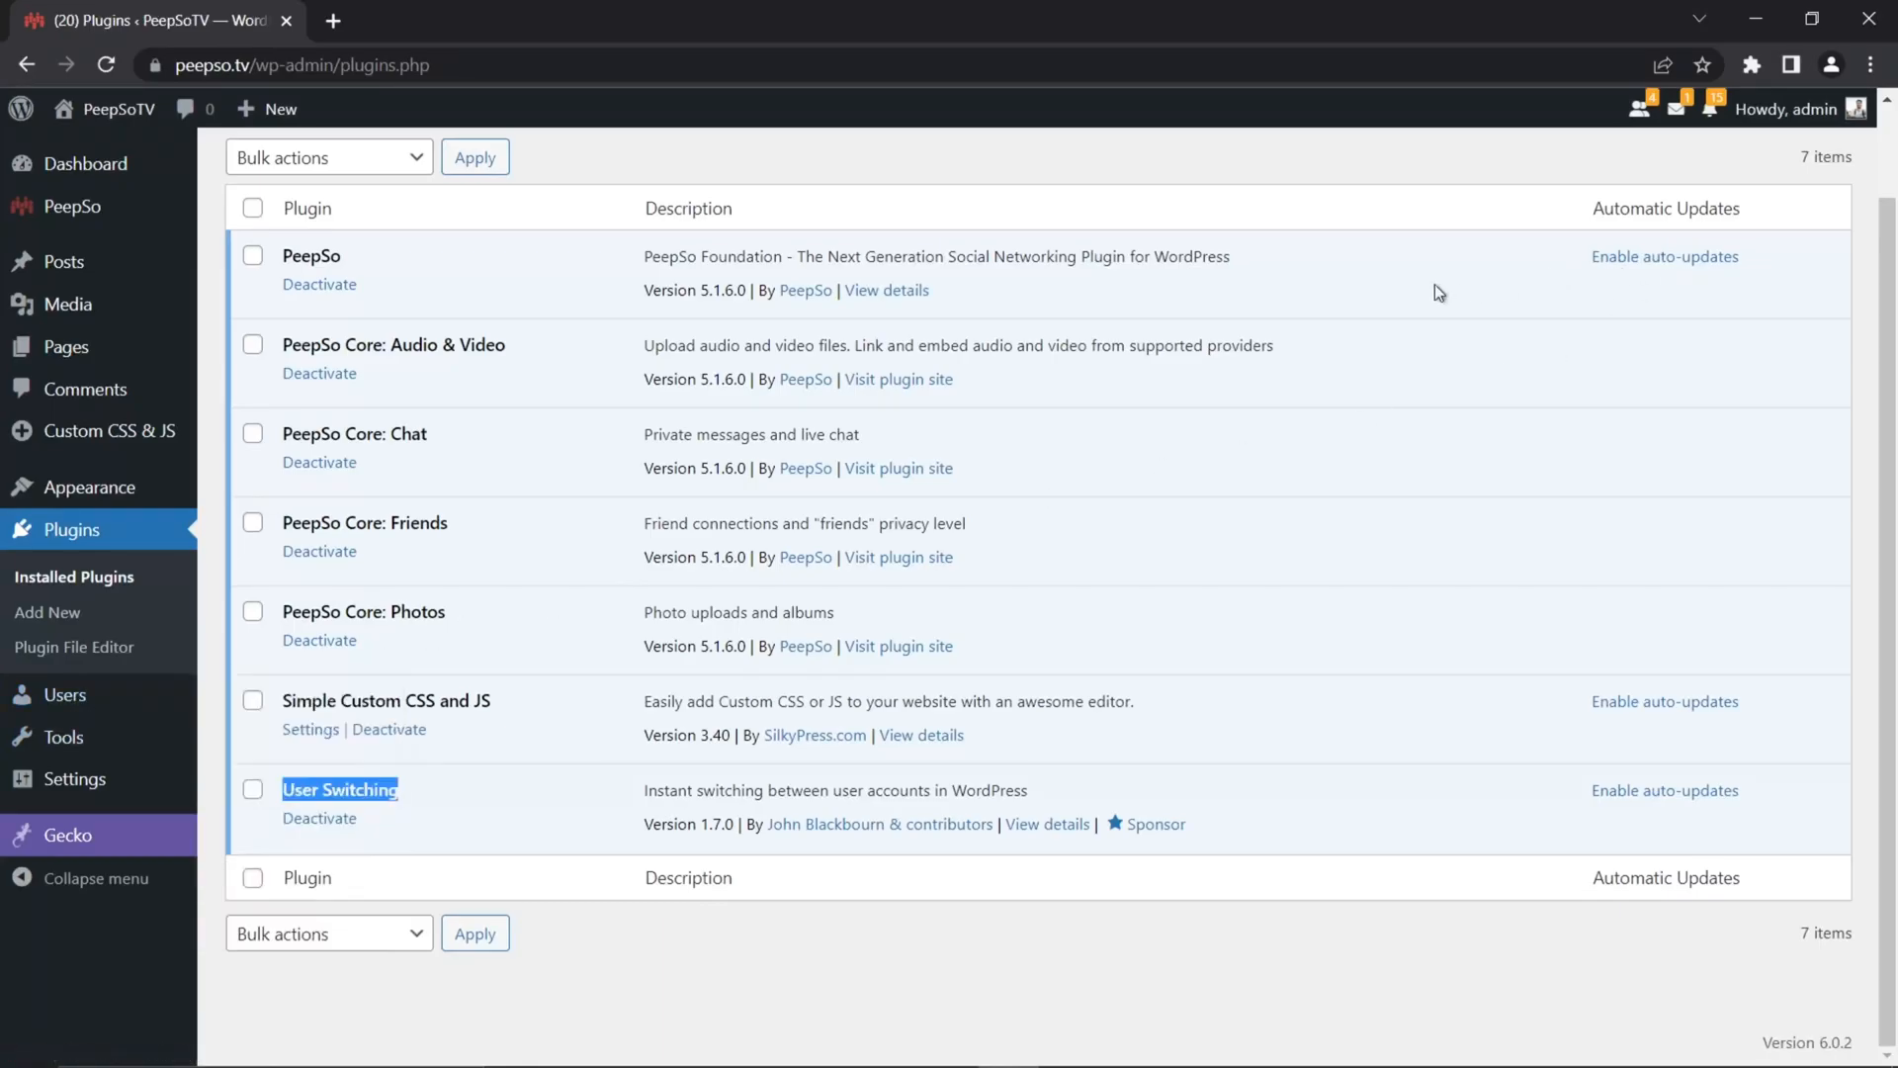
pyautogui.moveTo(64, 694)
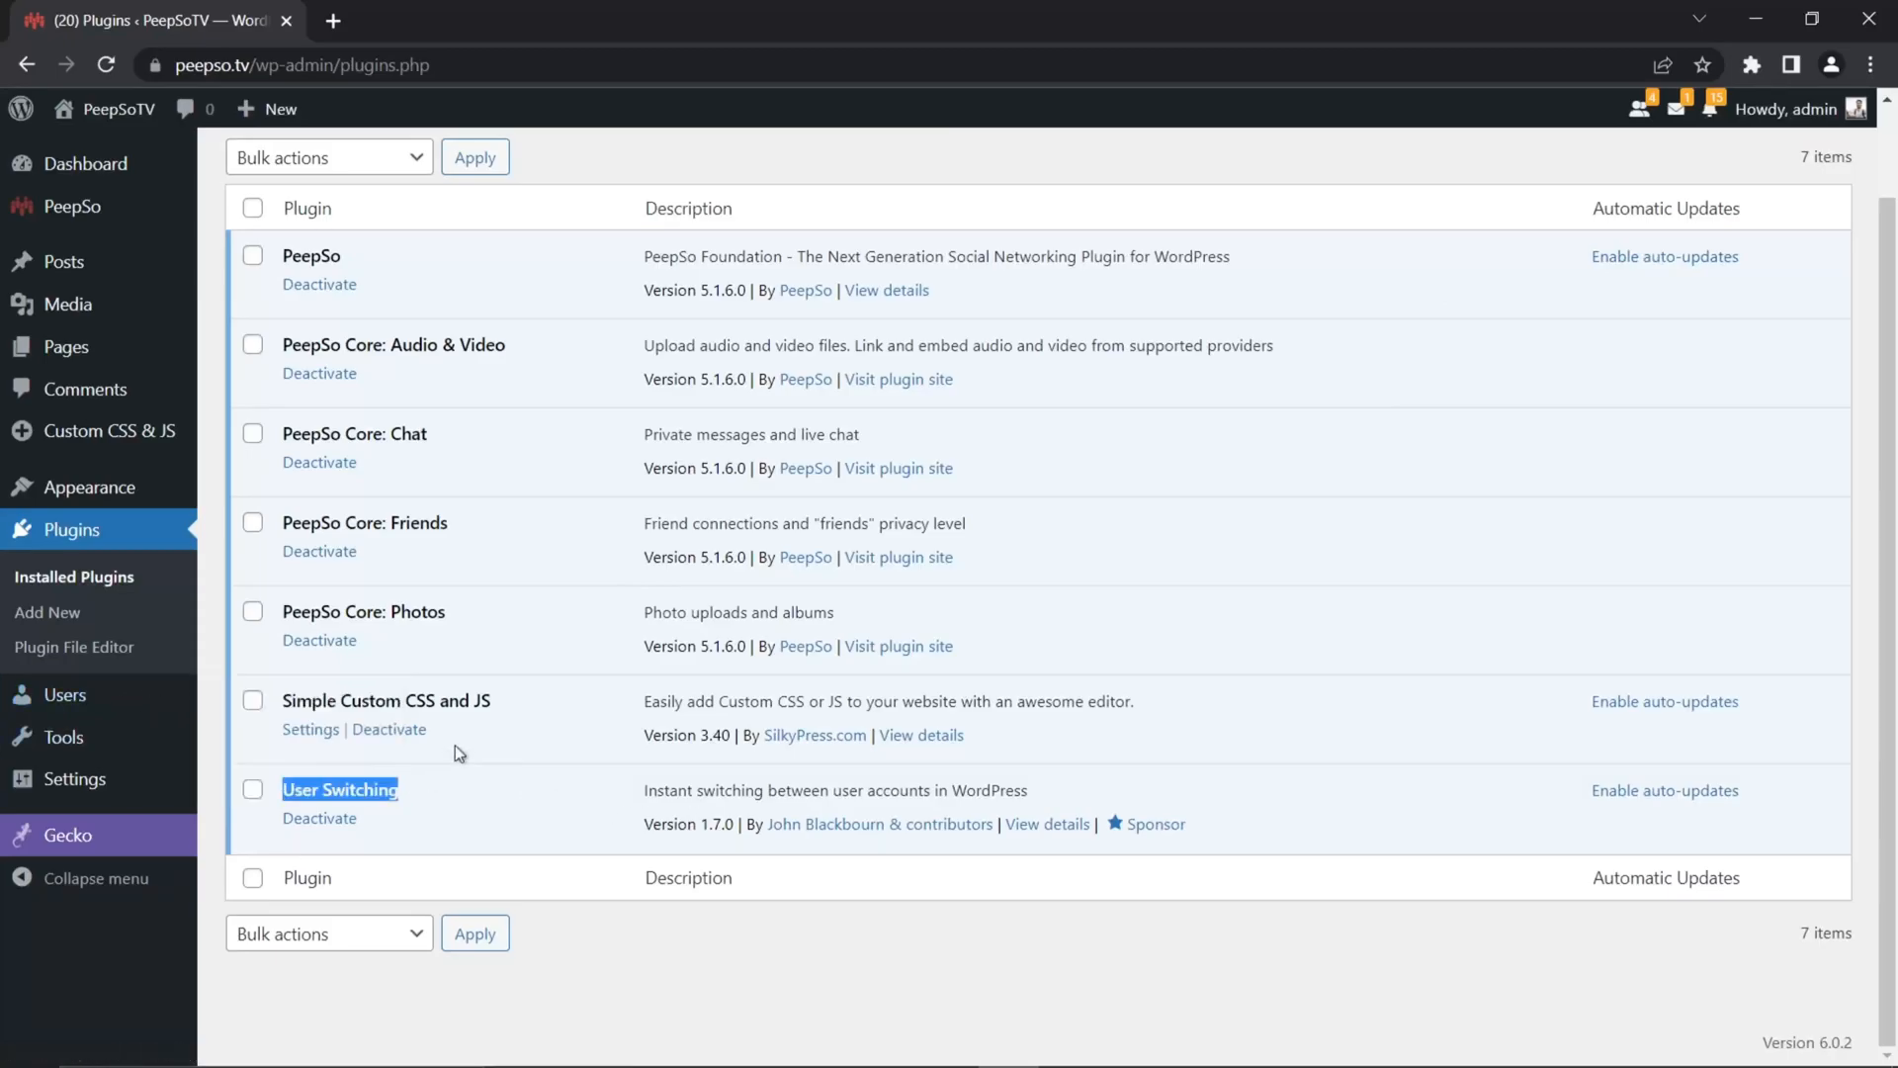
pyautogui.moveTo(66, 694)
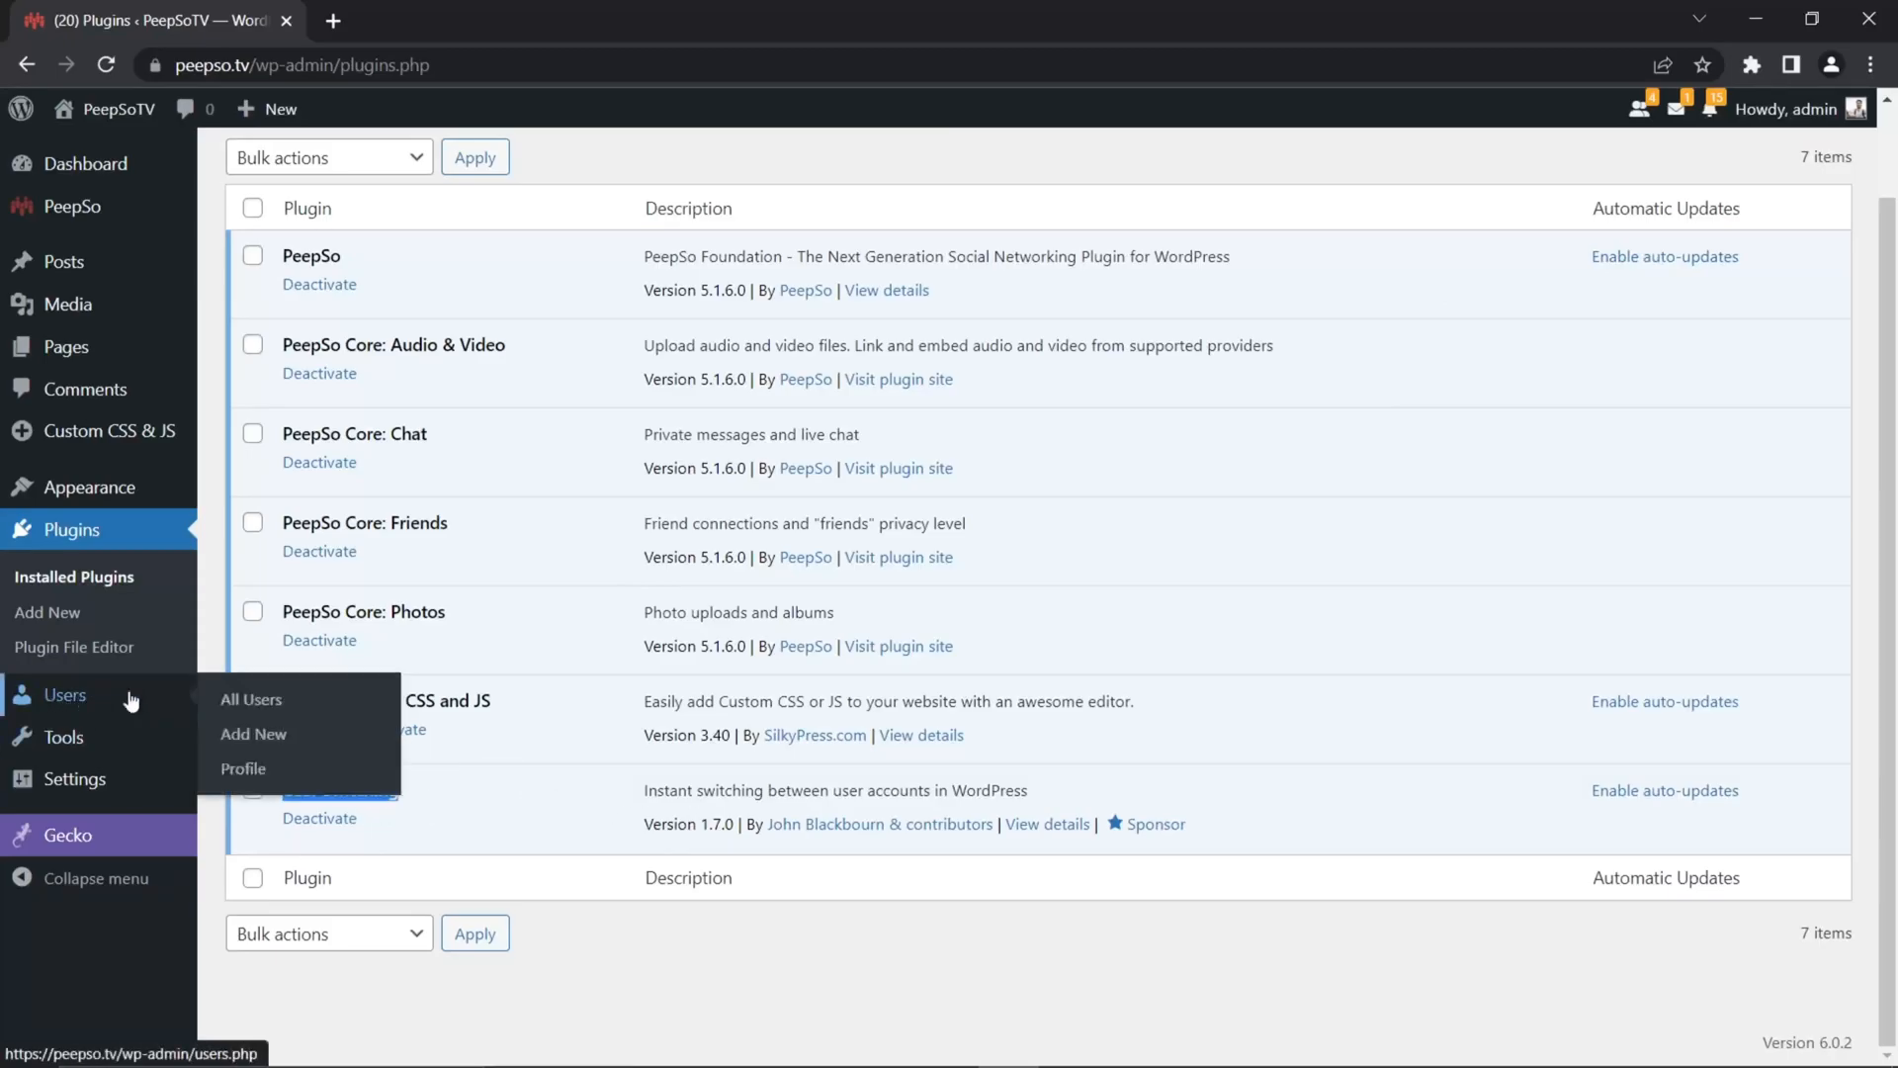
# - Switch to user1 from All Users and visit the community site
pyautogui.click(251, 699)
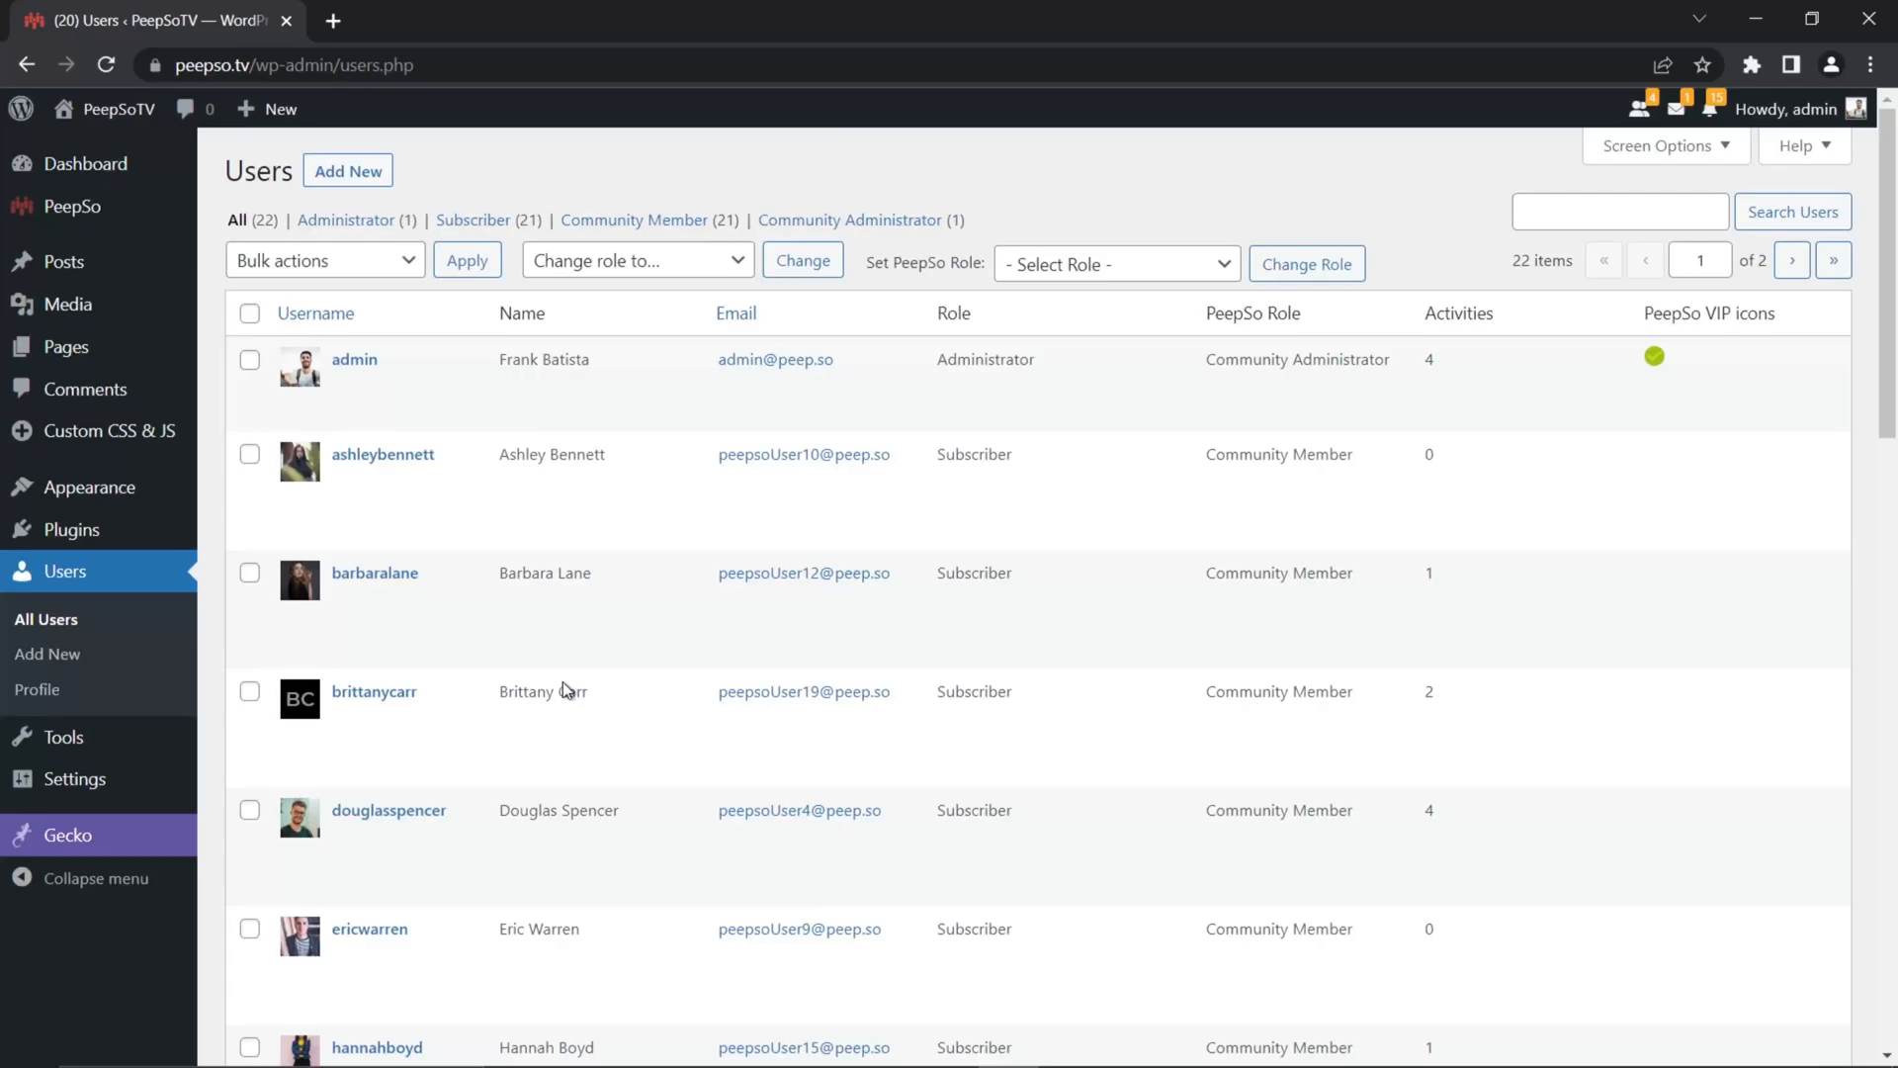
pyautogui.scroll(-3)
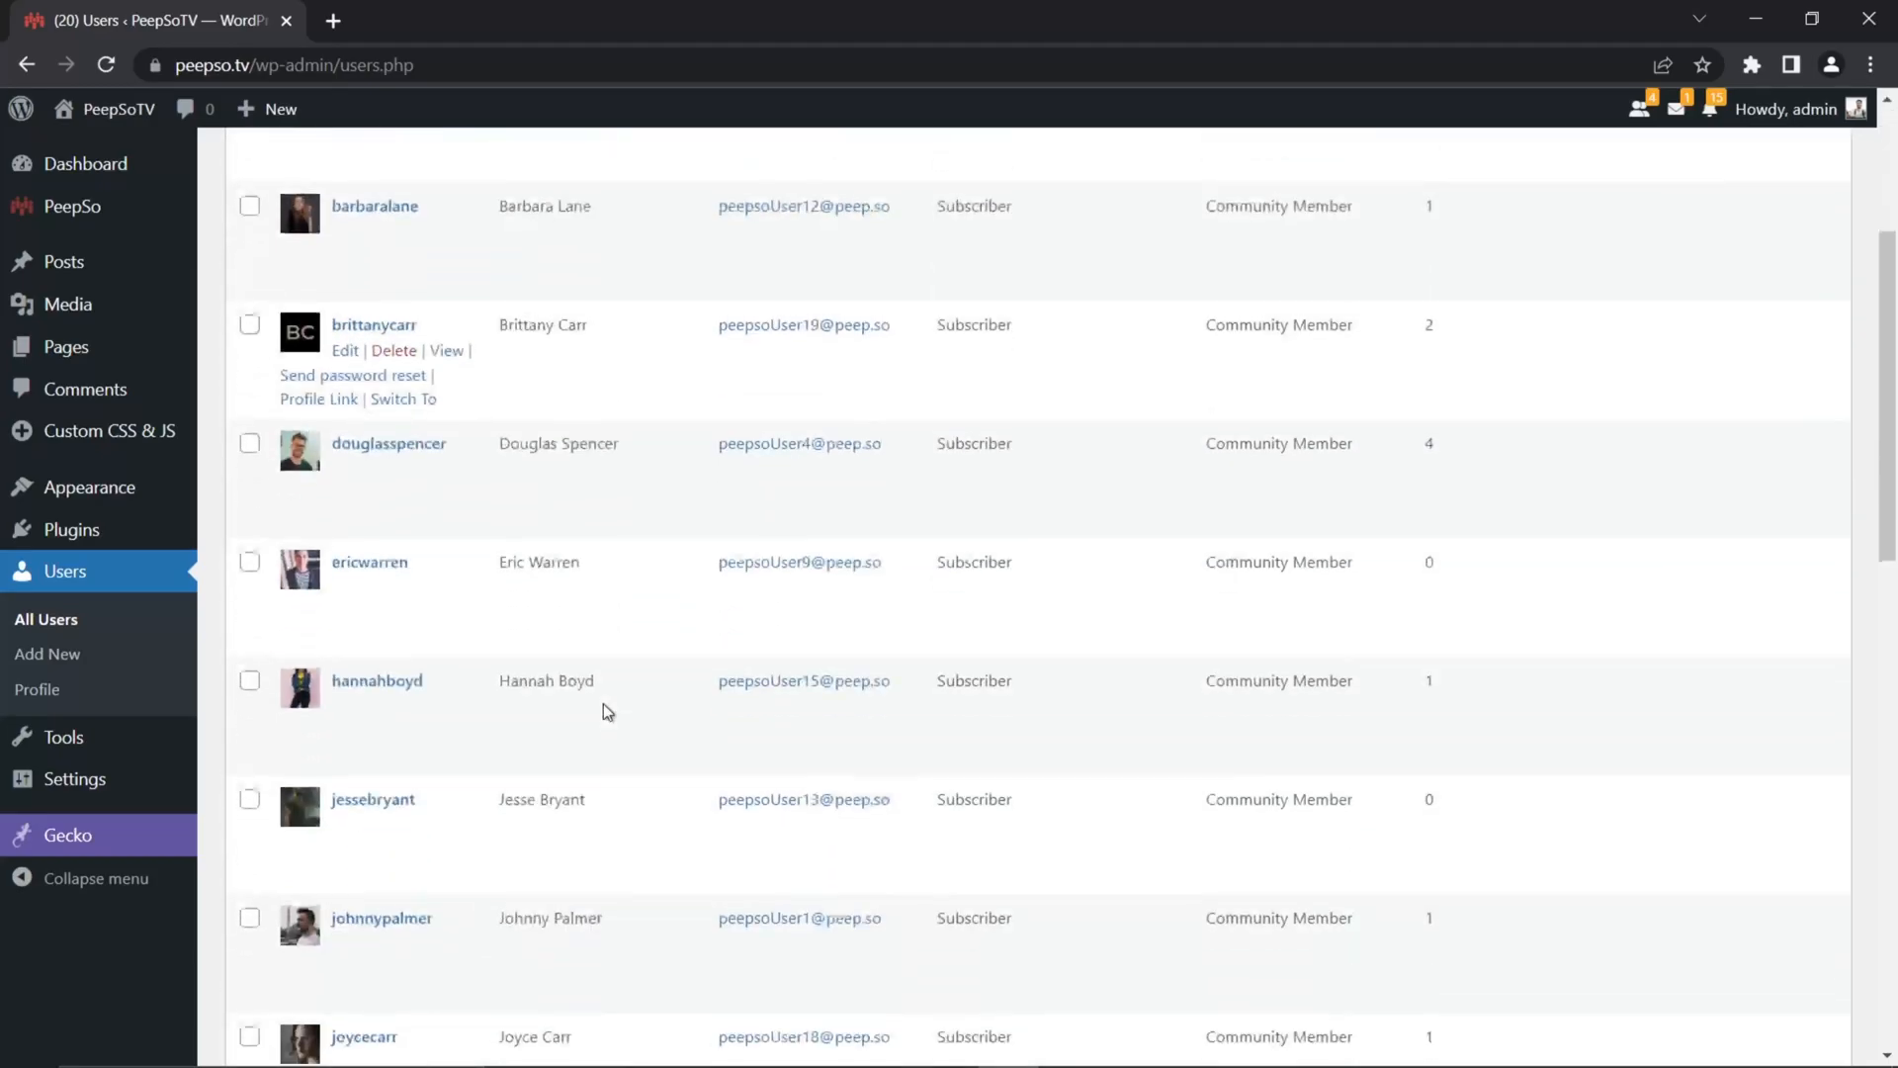
pyautogui.scroll(-3)
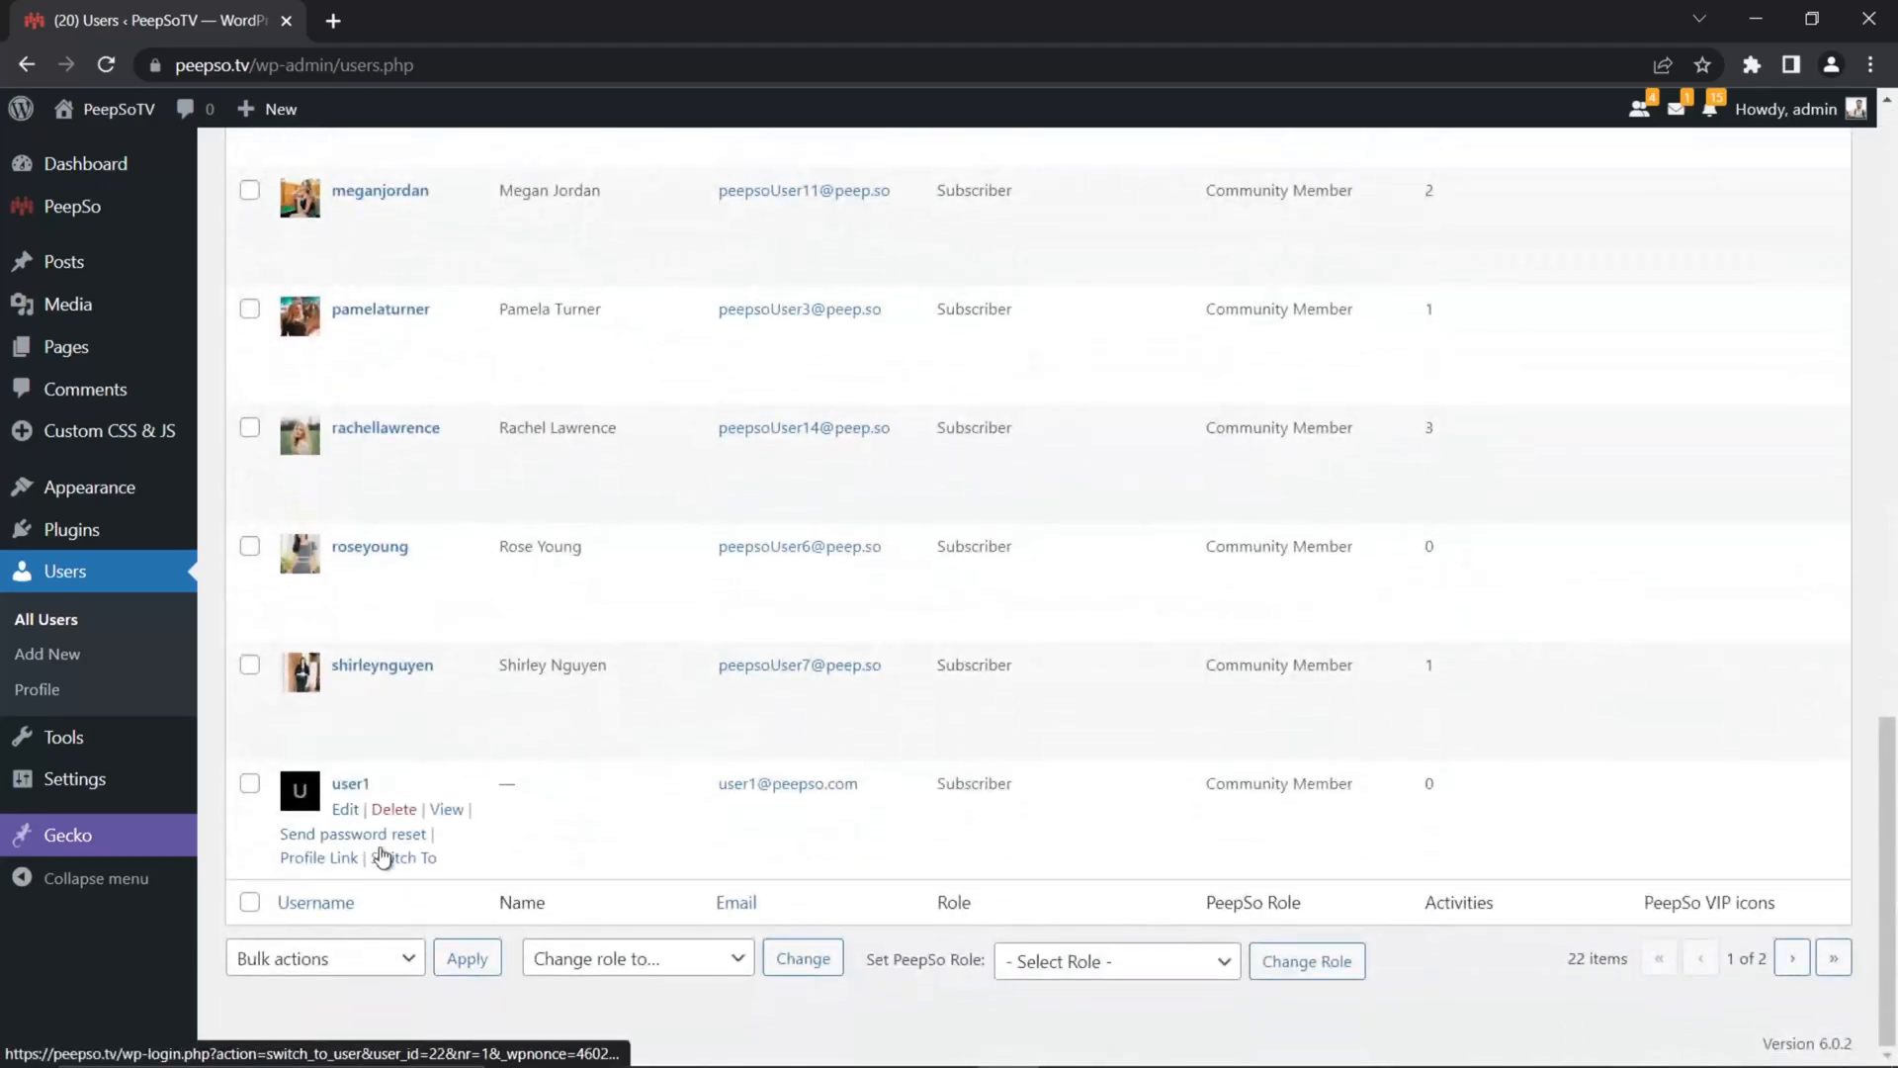
pyautogui.click(406, 857)
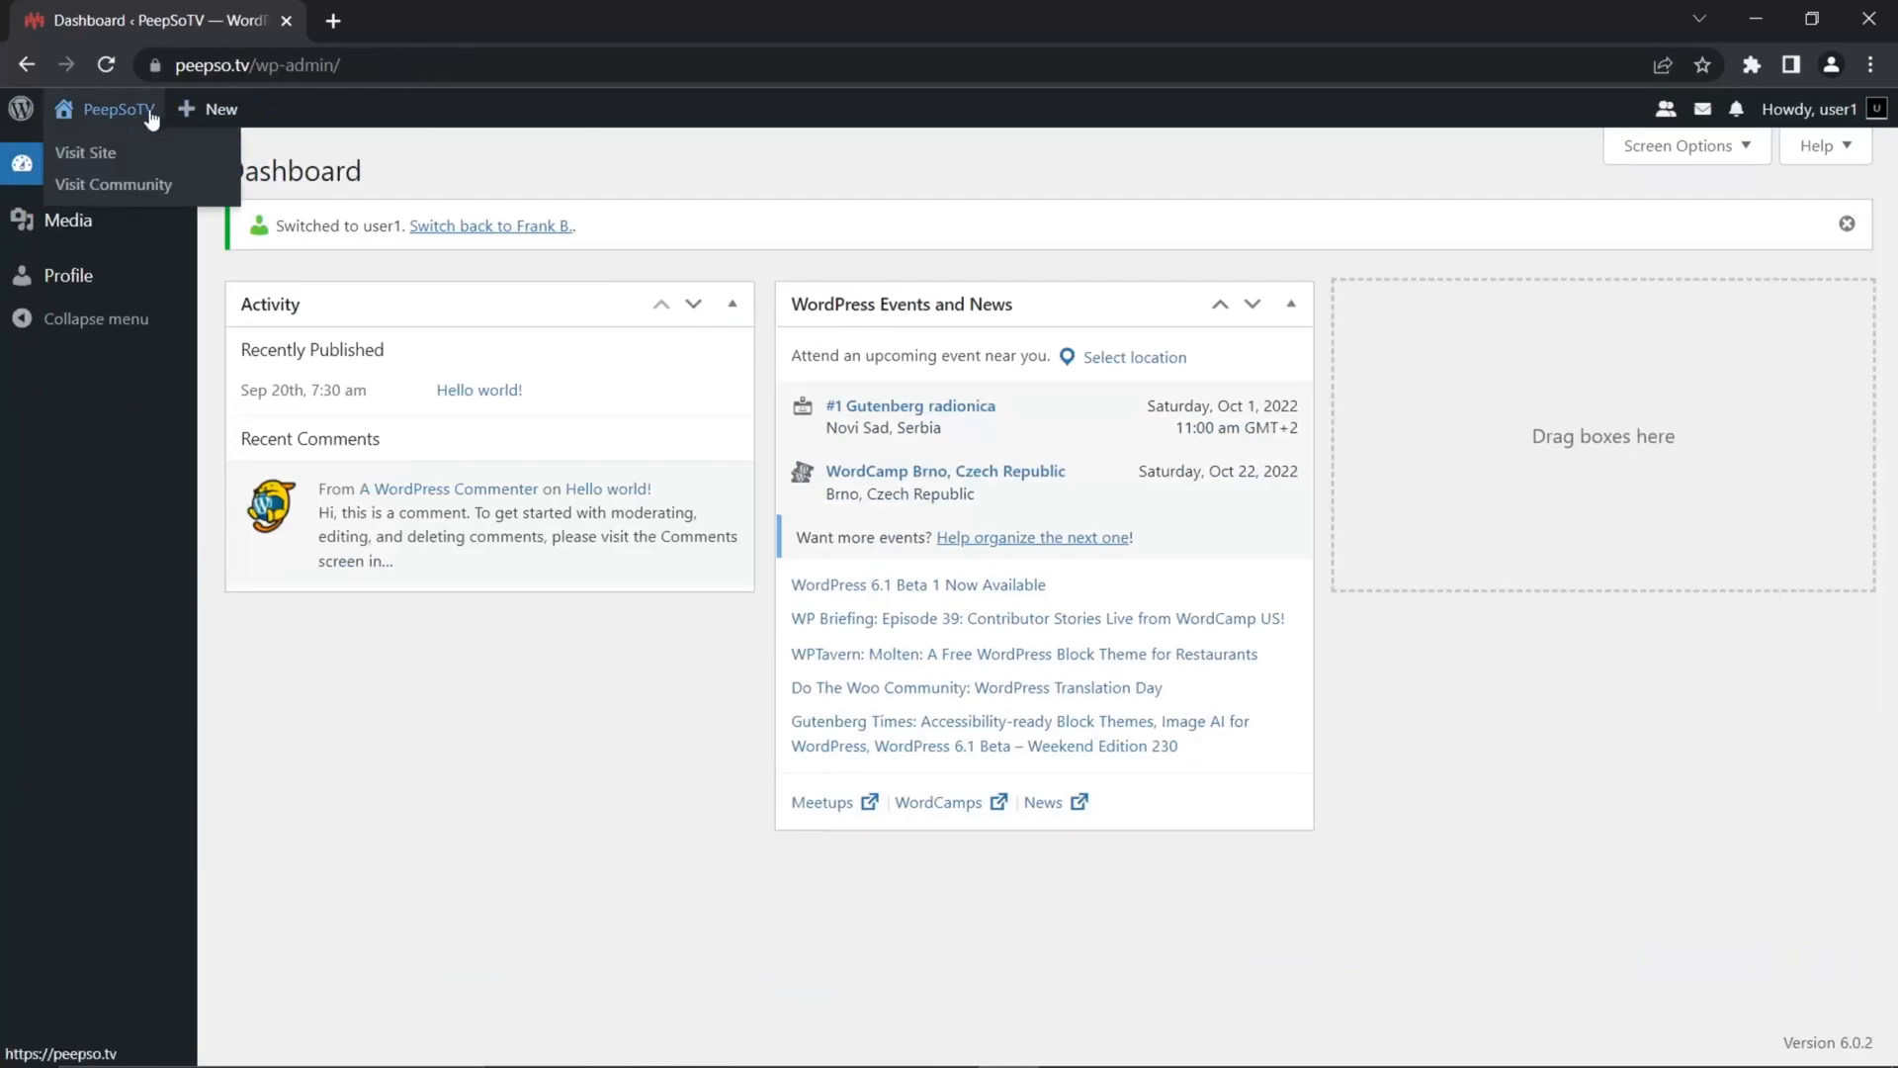
pyautogui.click(112, 184)
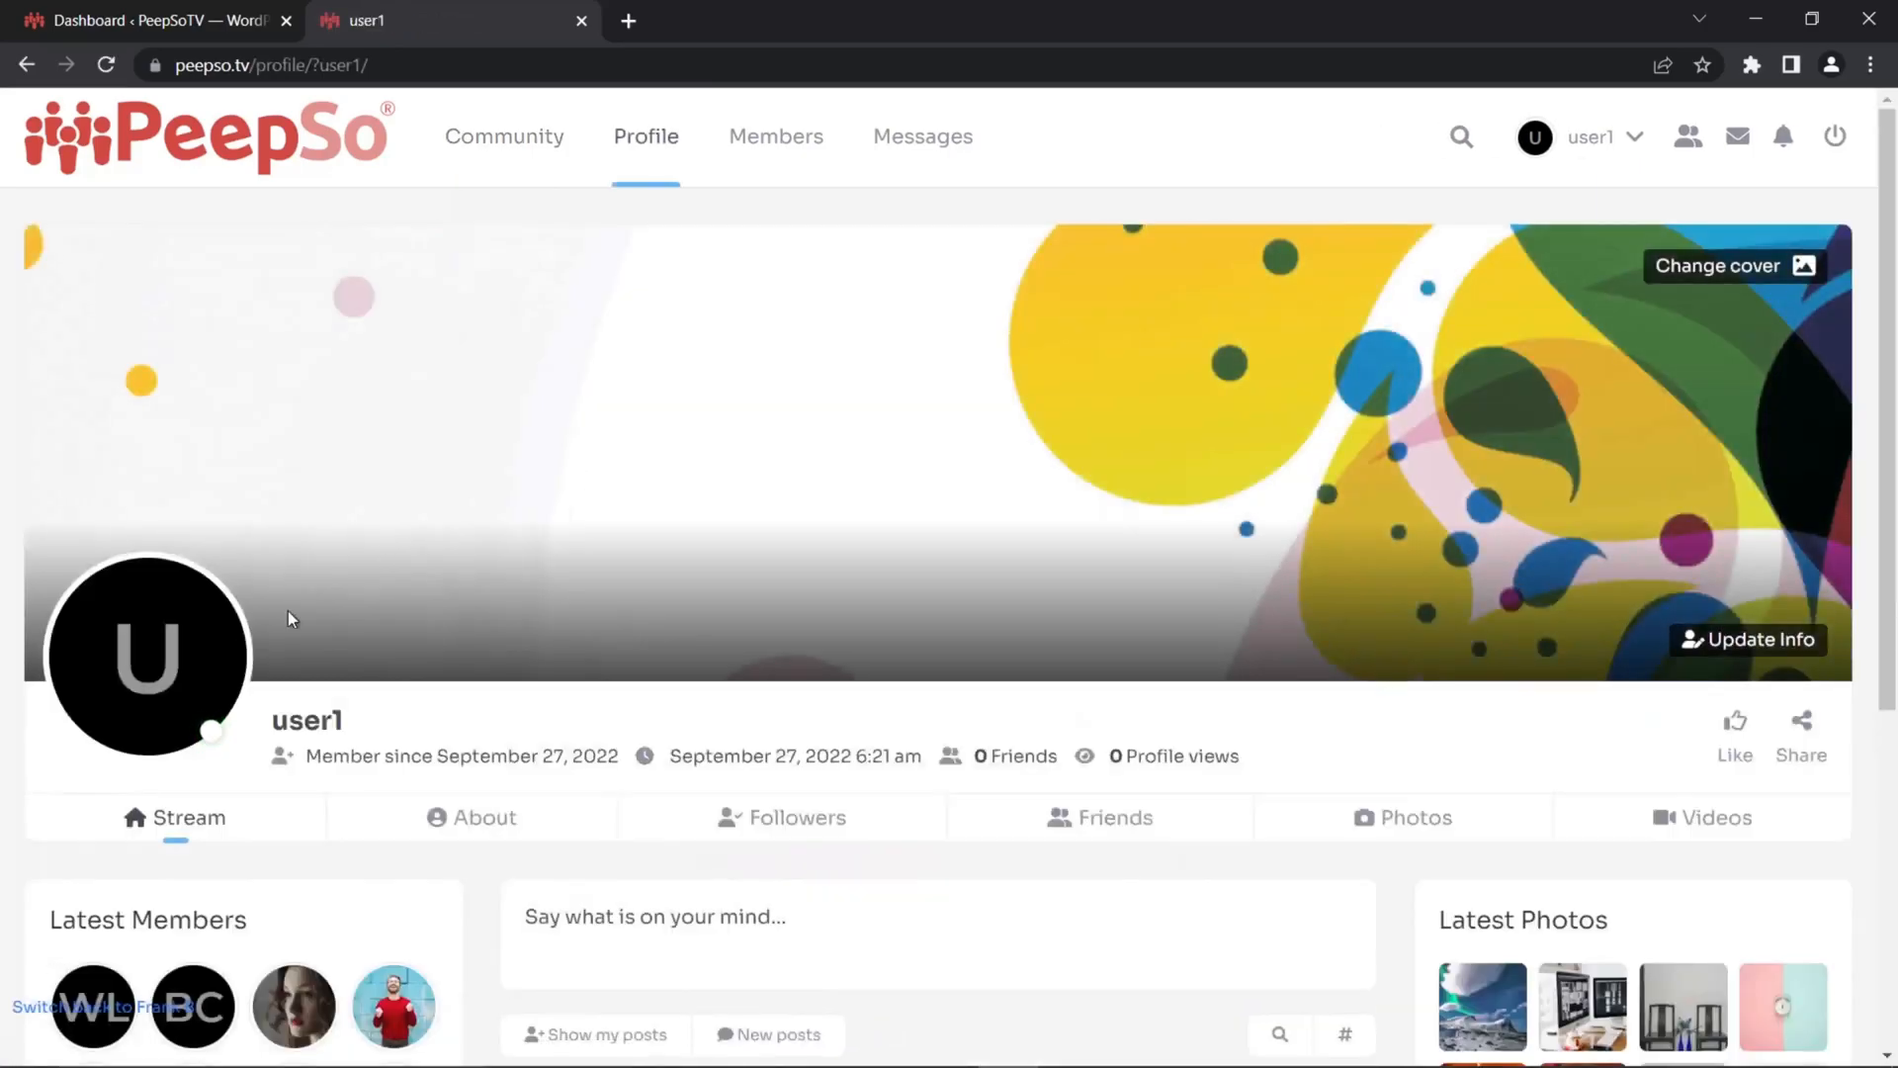
# - Replace user1's avatar with pexels-justin-shaifer-1222271.jpg, the smiling man in green
pyautogui.click(147, 658)
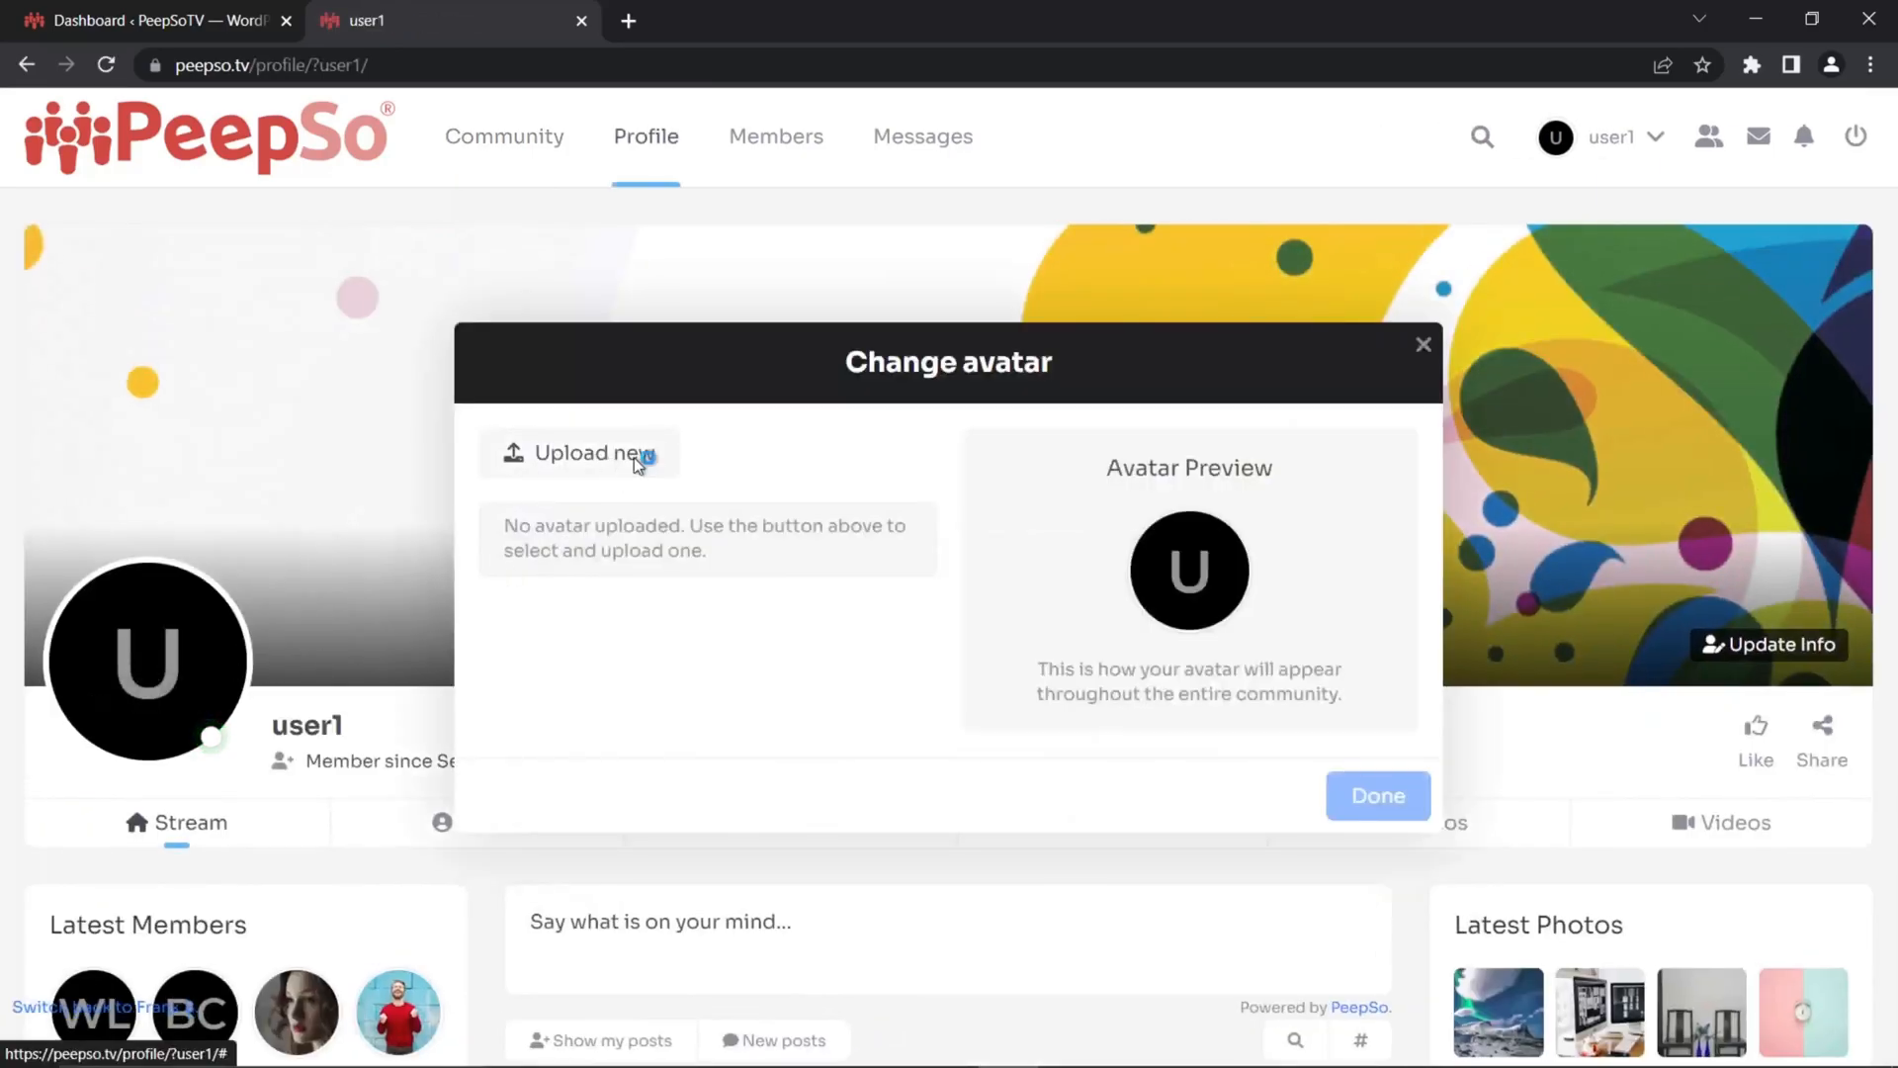
pyautogui.click(581, 452)
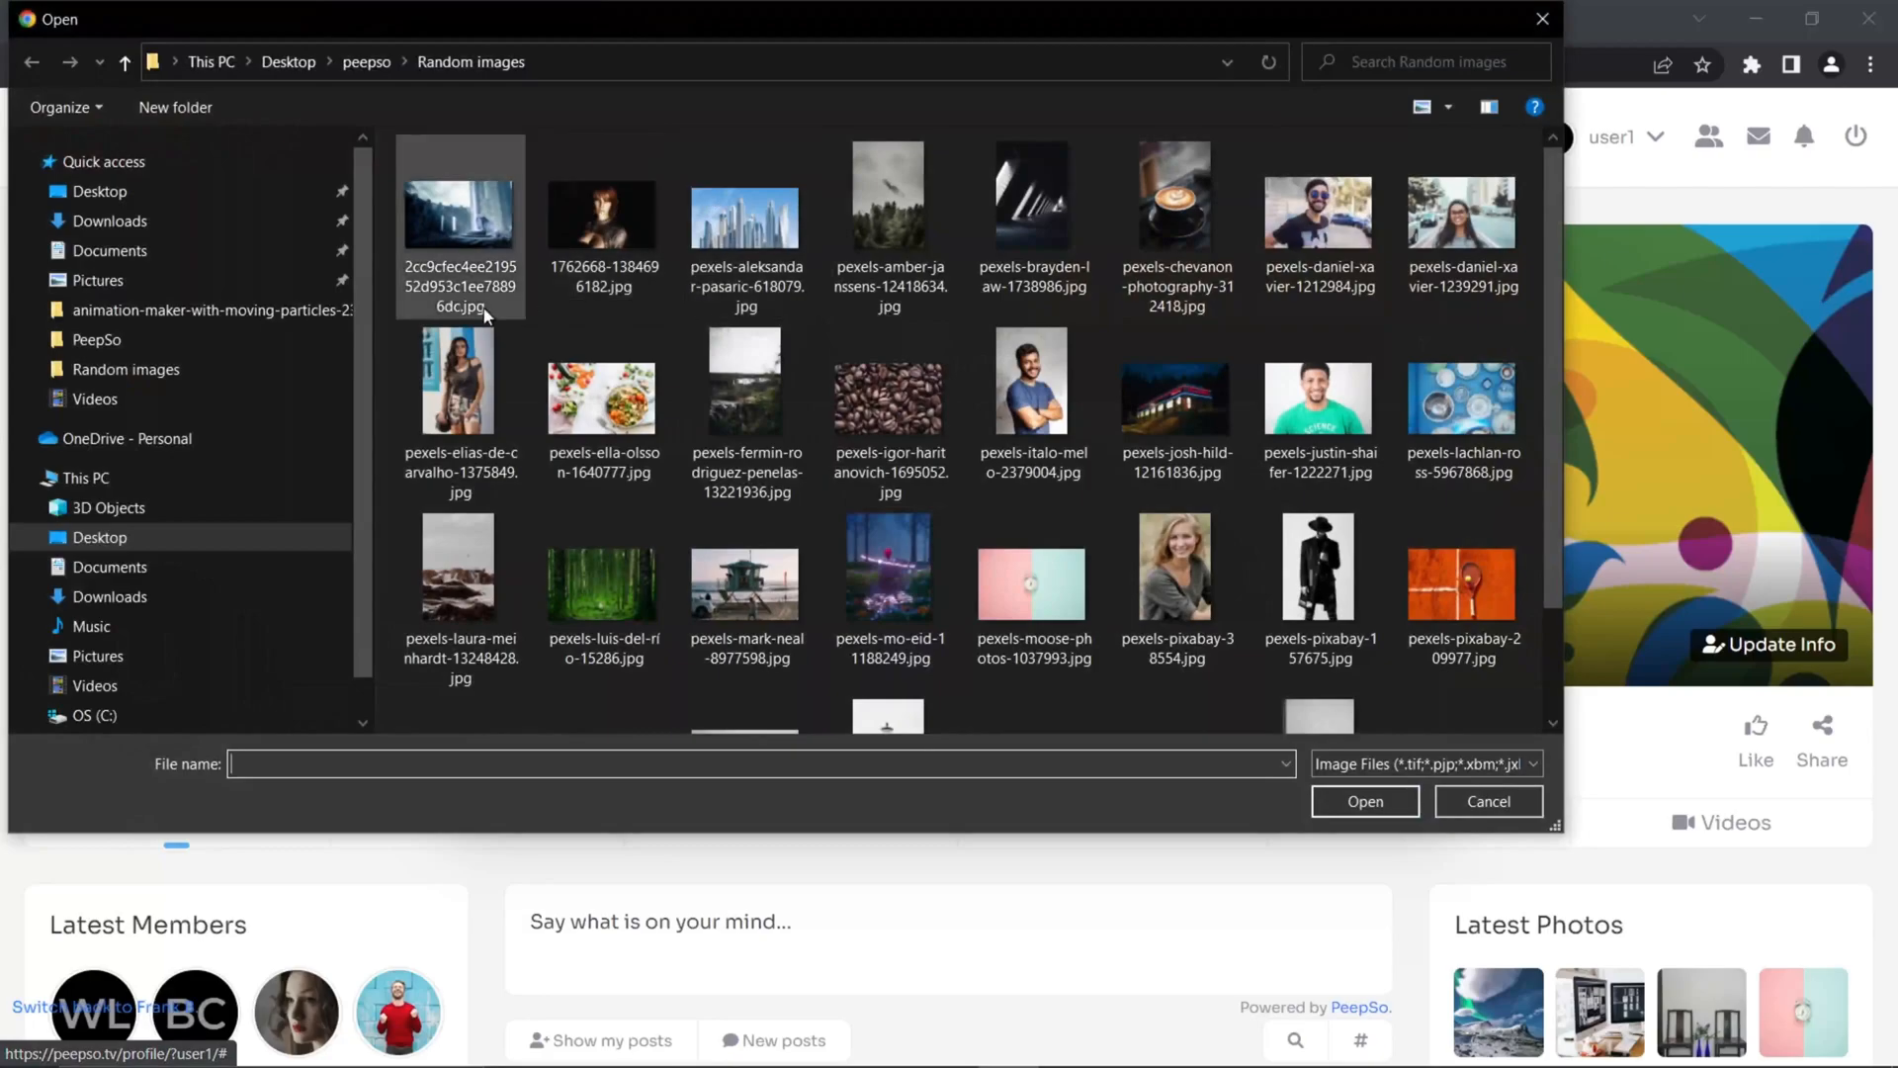
pyautogui.click(1319, 382)
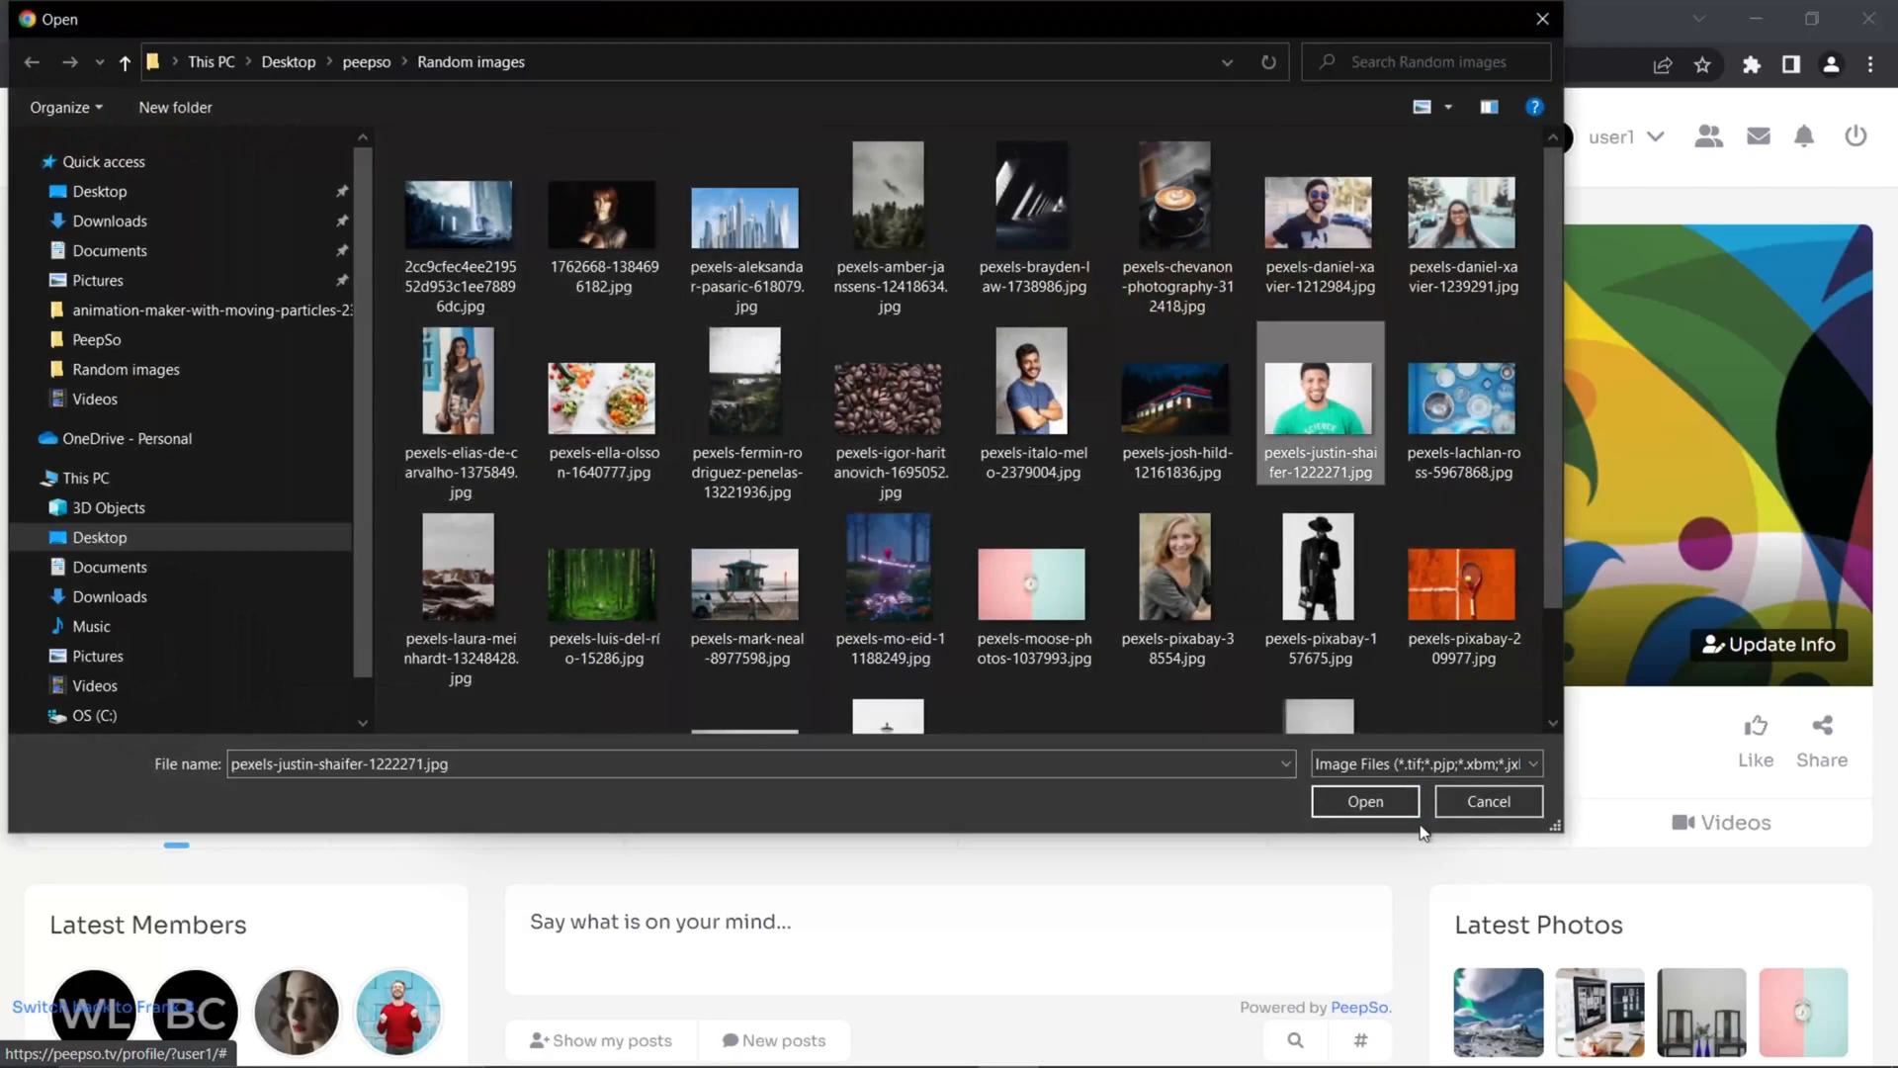
pyautogui.click(1365, 802)
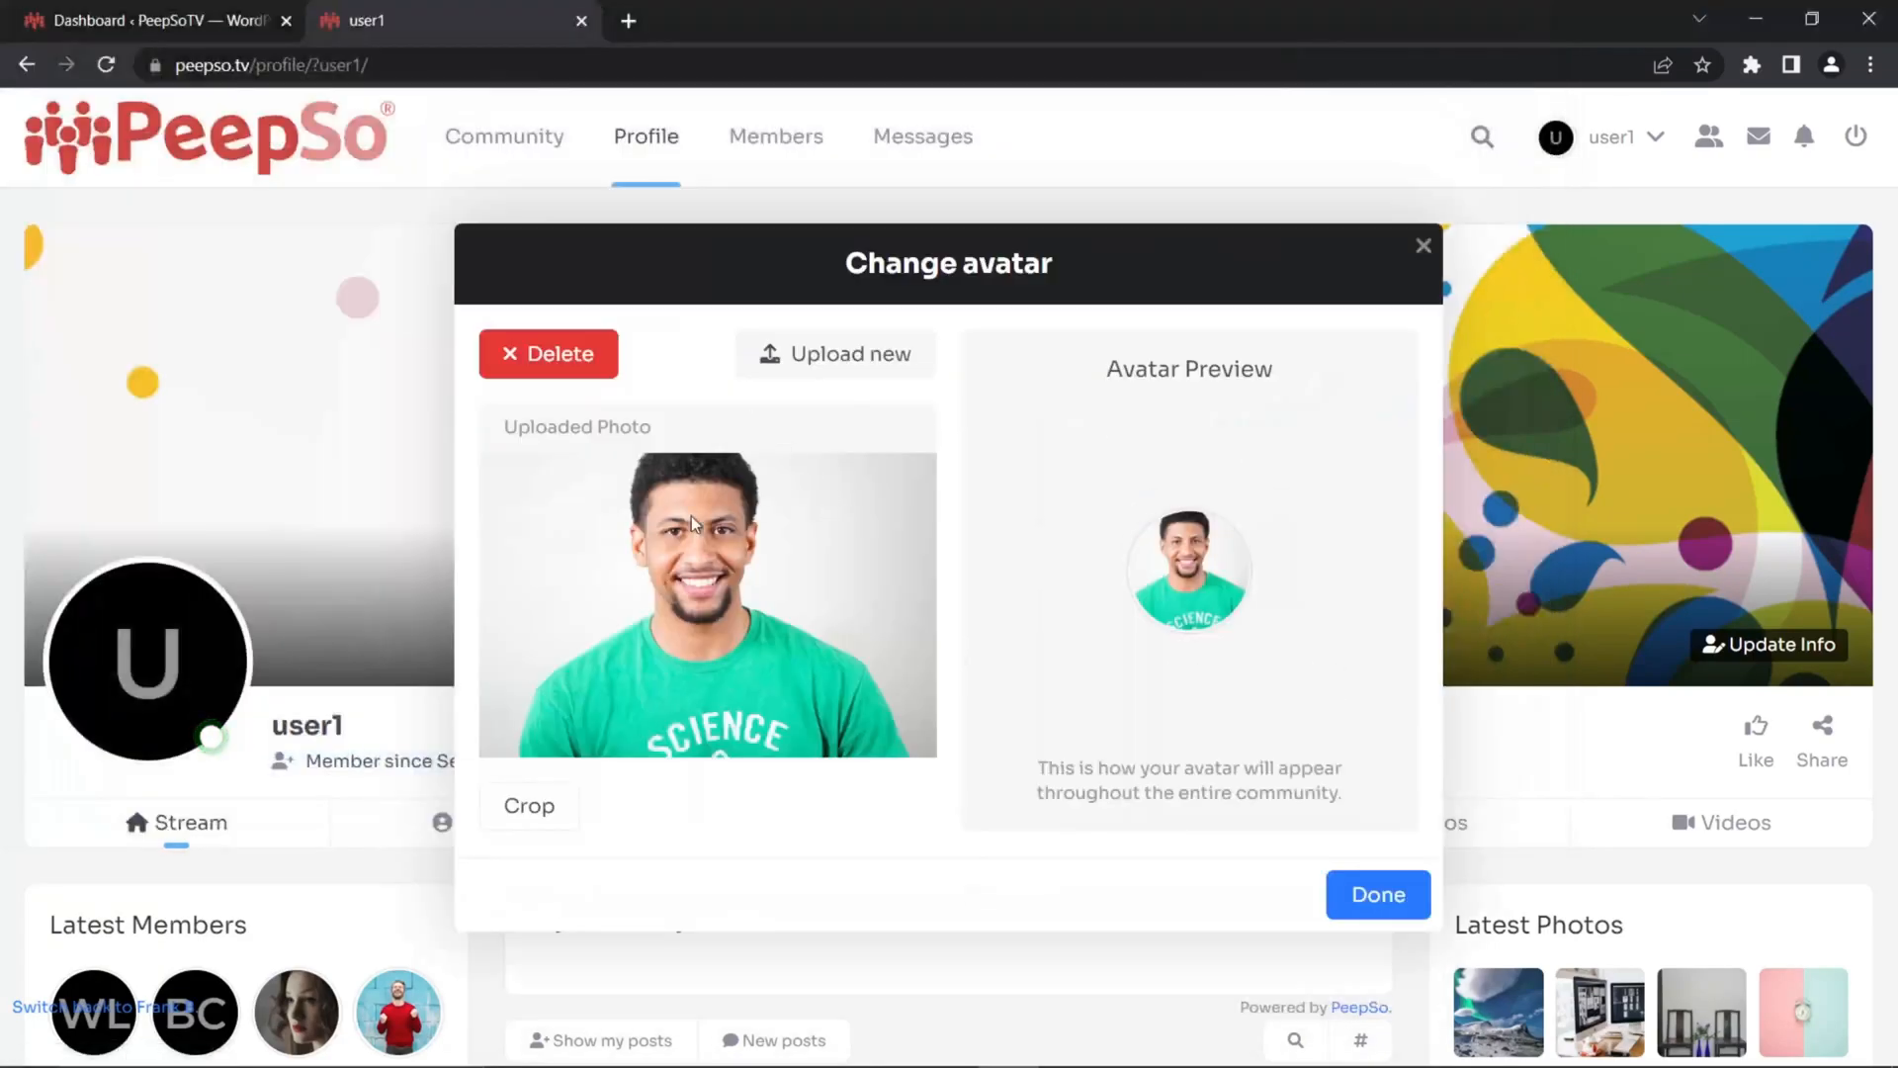
pyautogui.moveTo(923, 647)
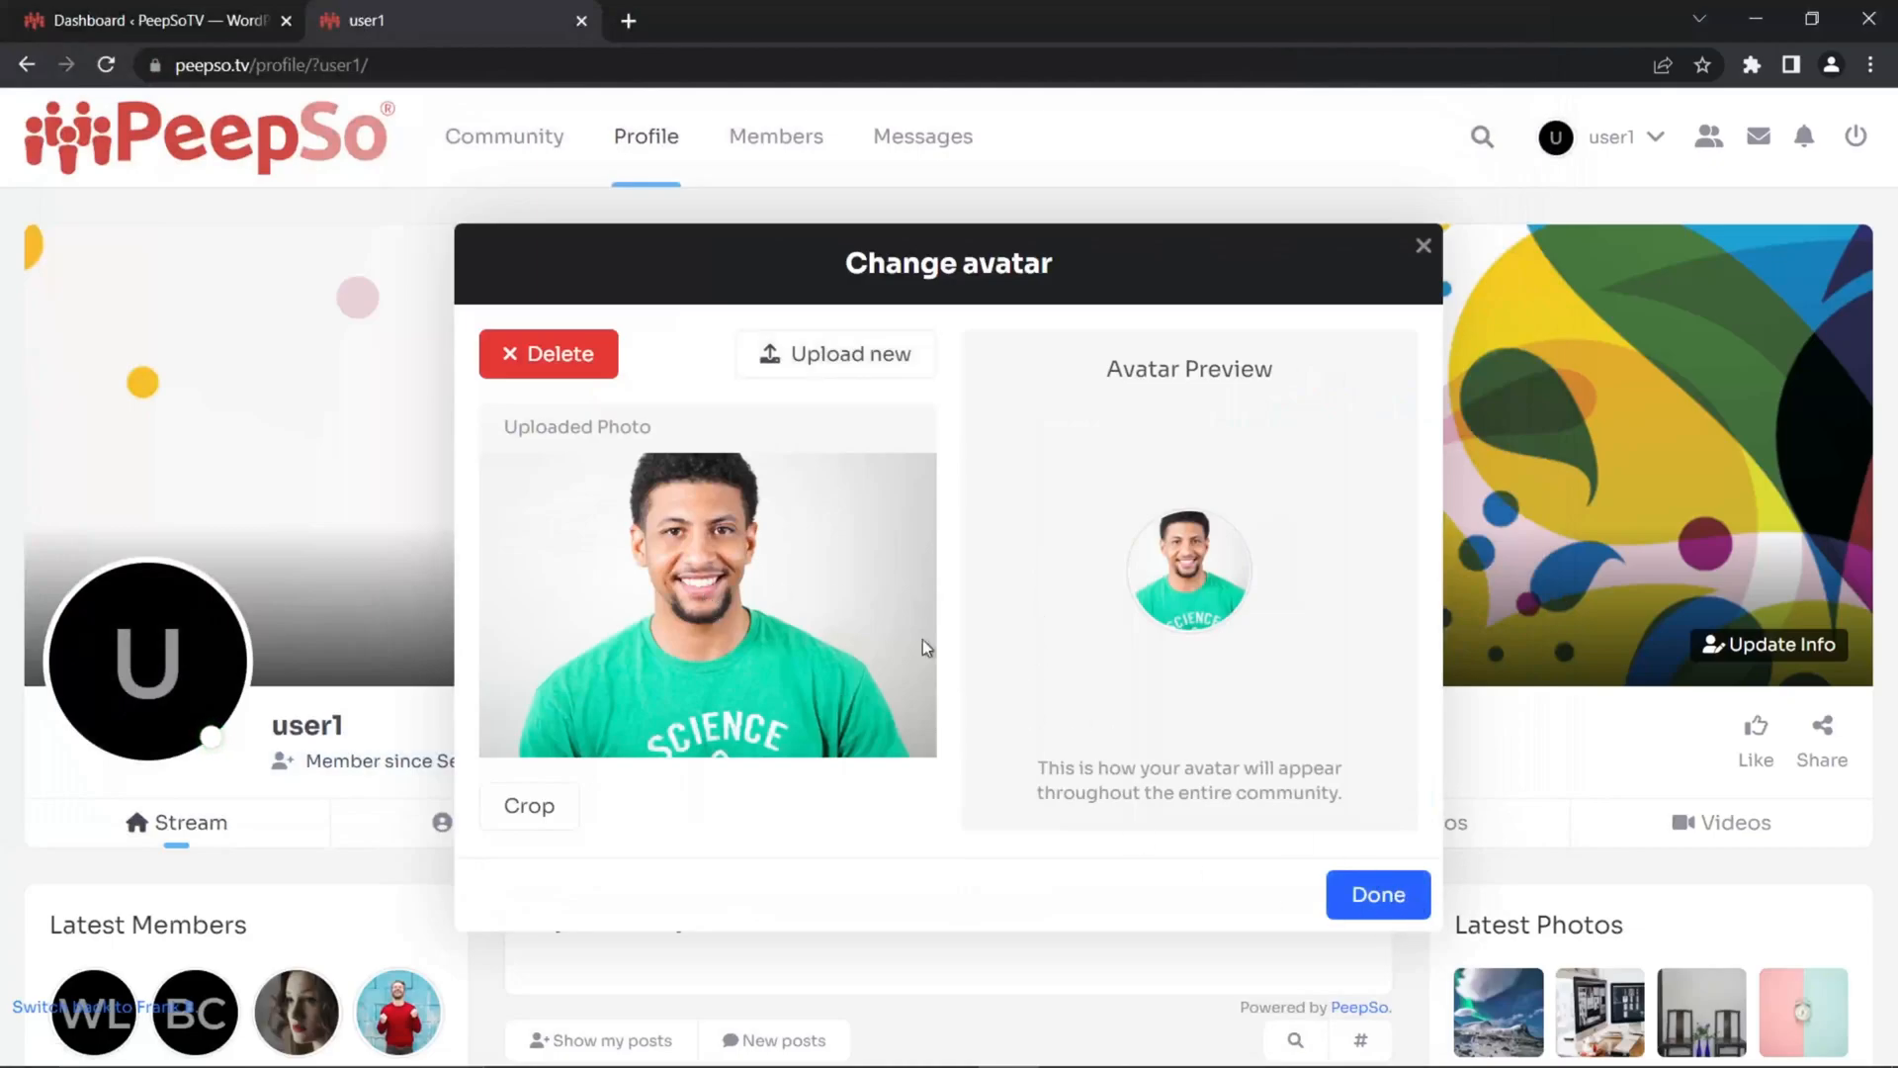
pyautogui.click(1376, 894)
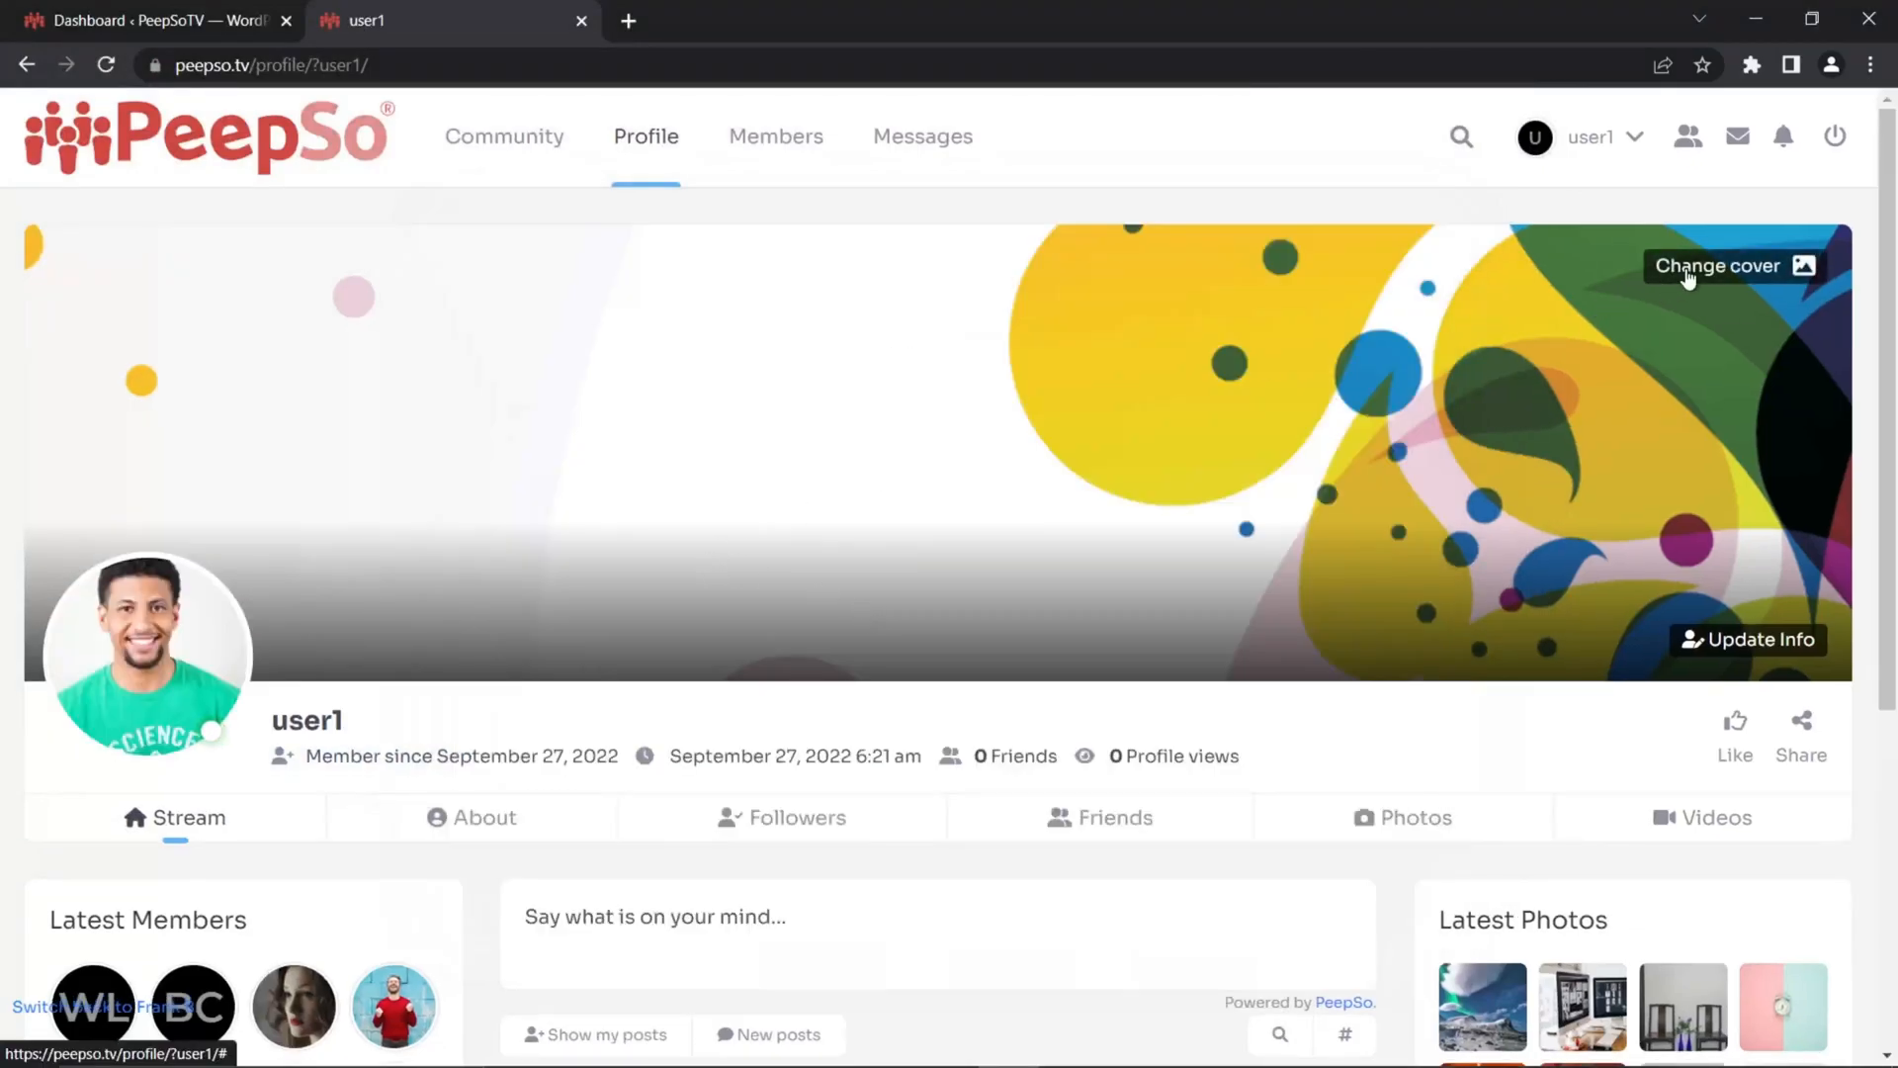
# - Set the cover to the lifeguard tower photo pexels-mark-neal-8977598.jpg and reposition it
pyautogui.click(1730, 264)
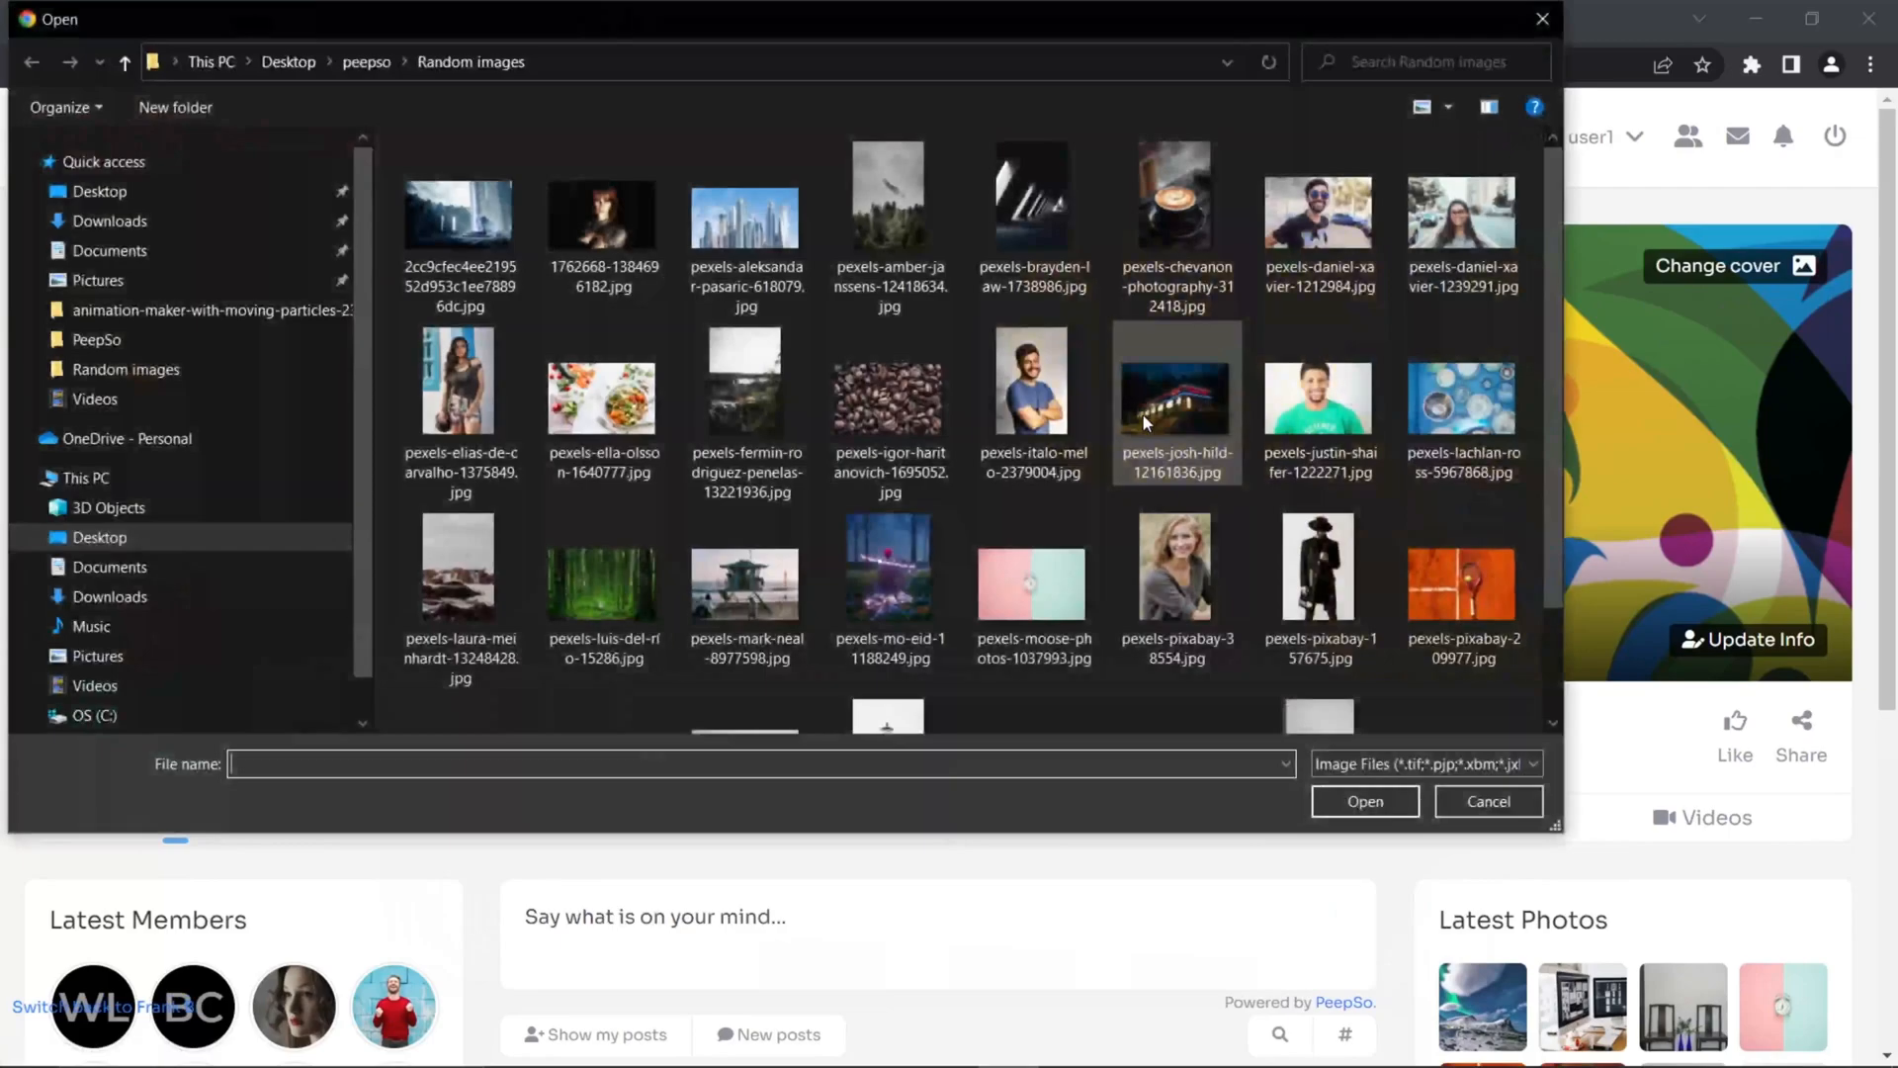
pyautogui.click(1462, 387)
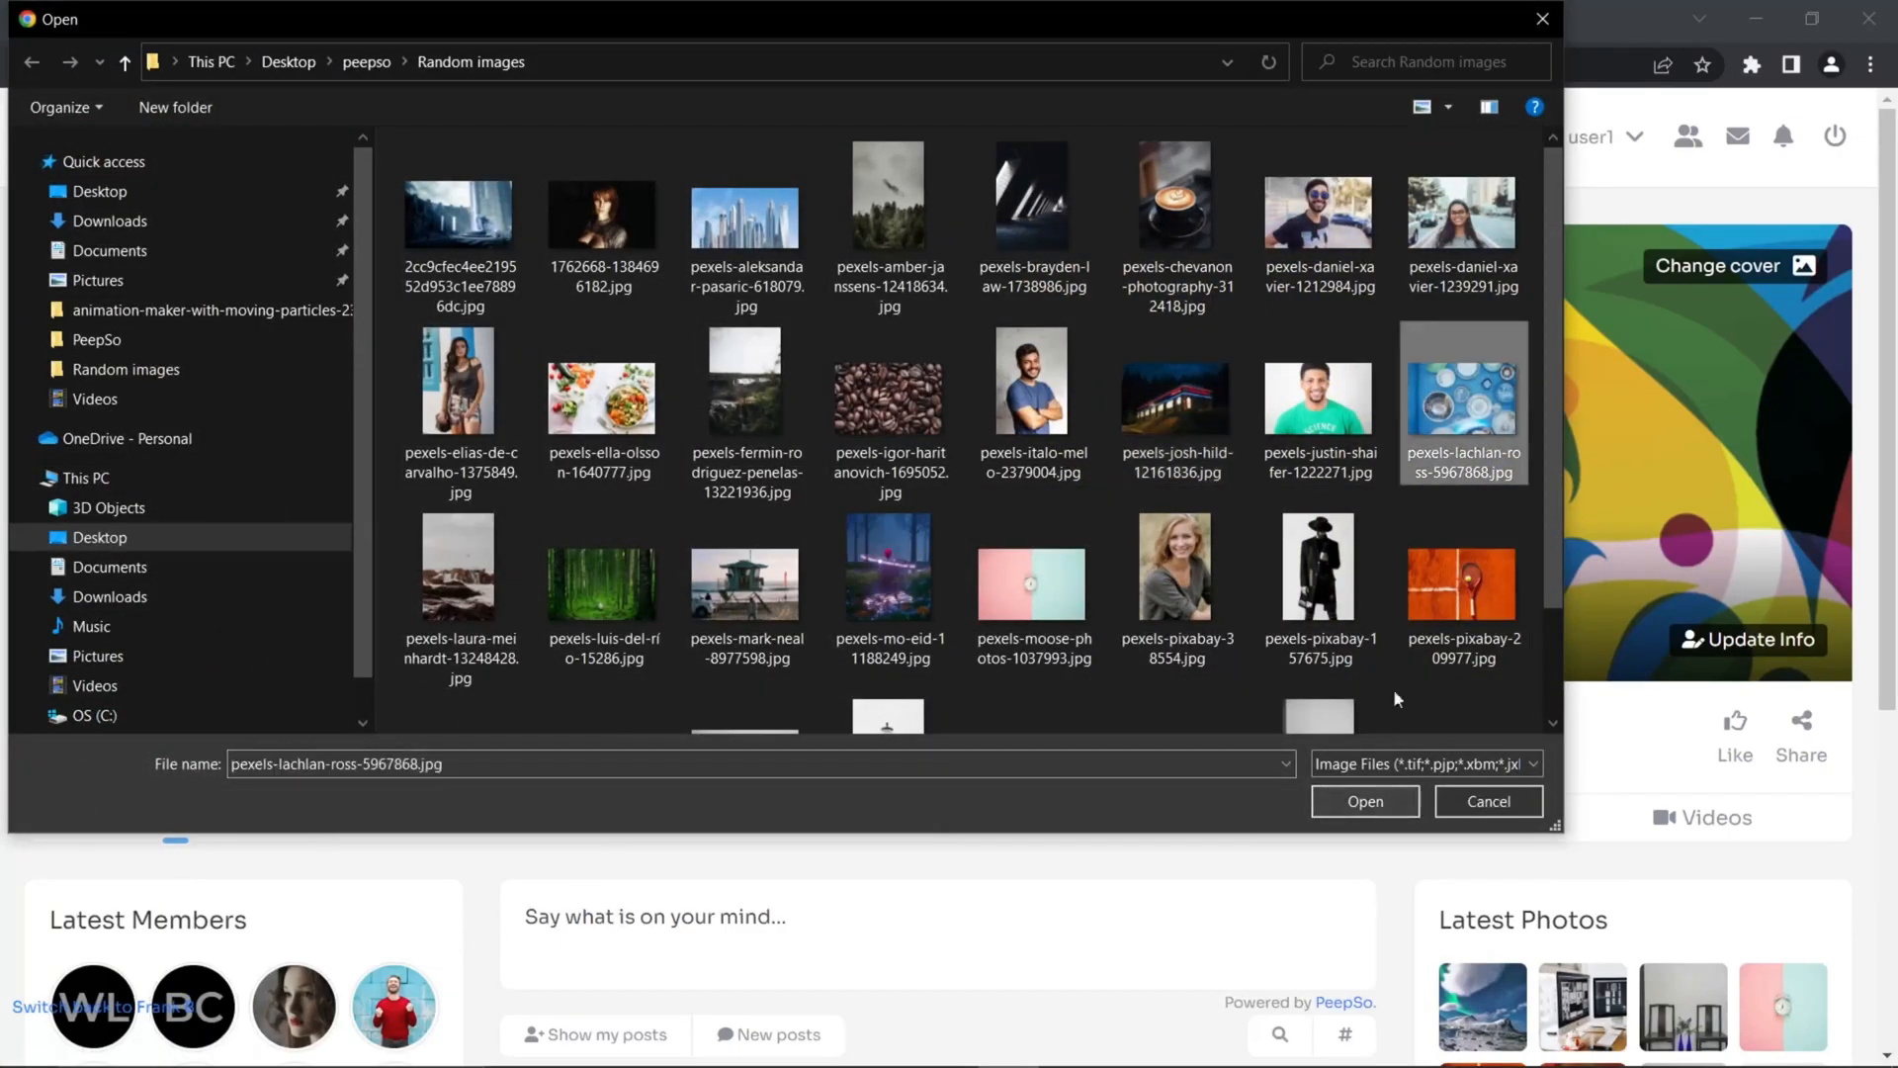
pyautogui.click(745, 570)
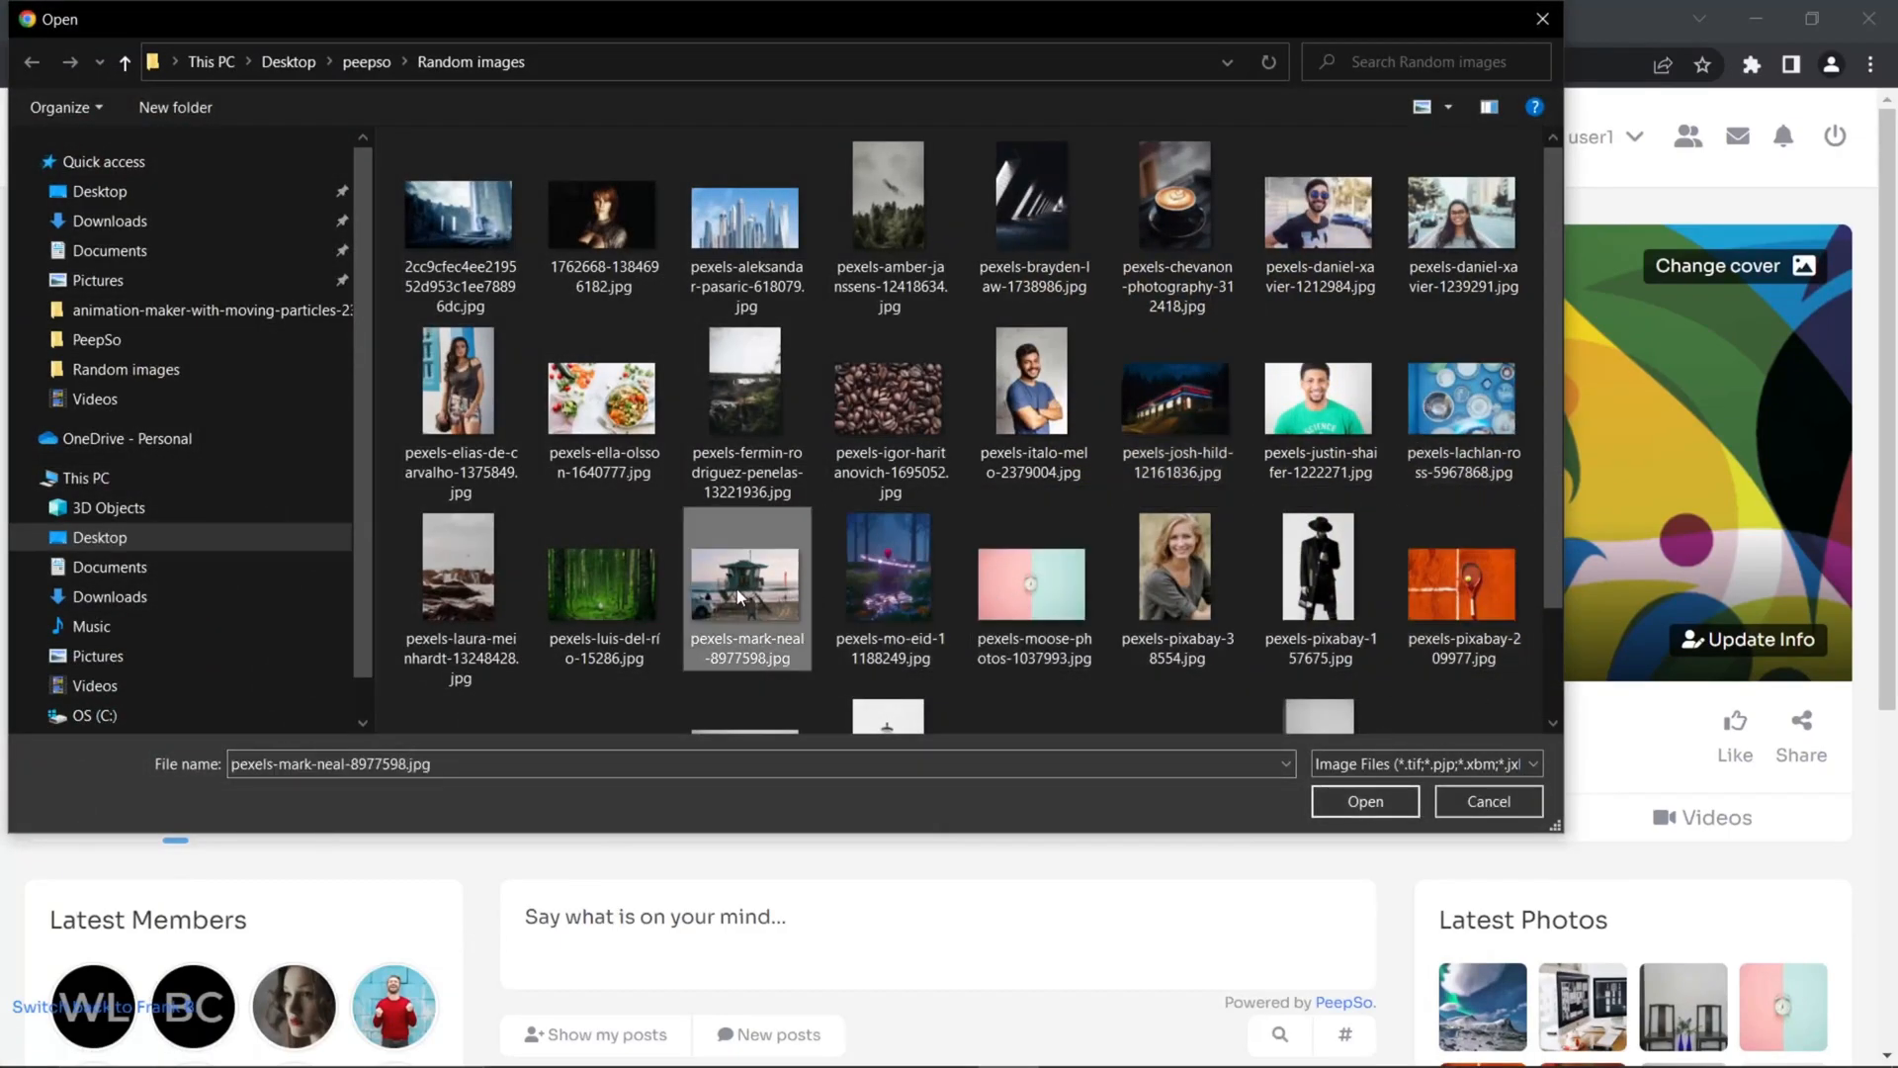
pyautogui.click(1363, 800)
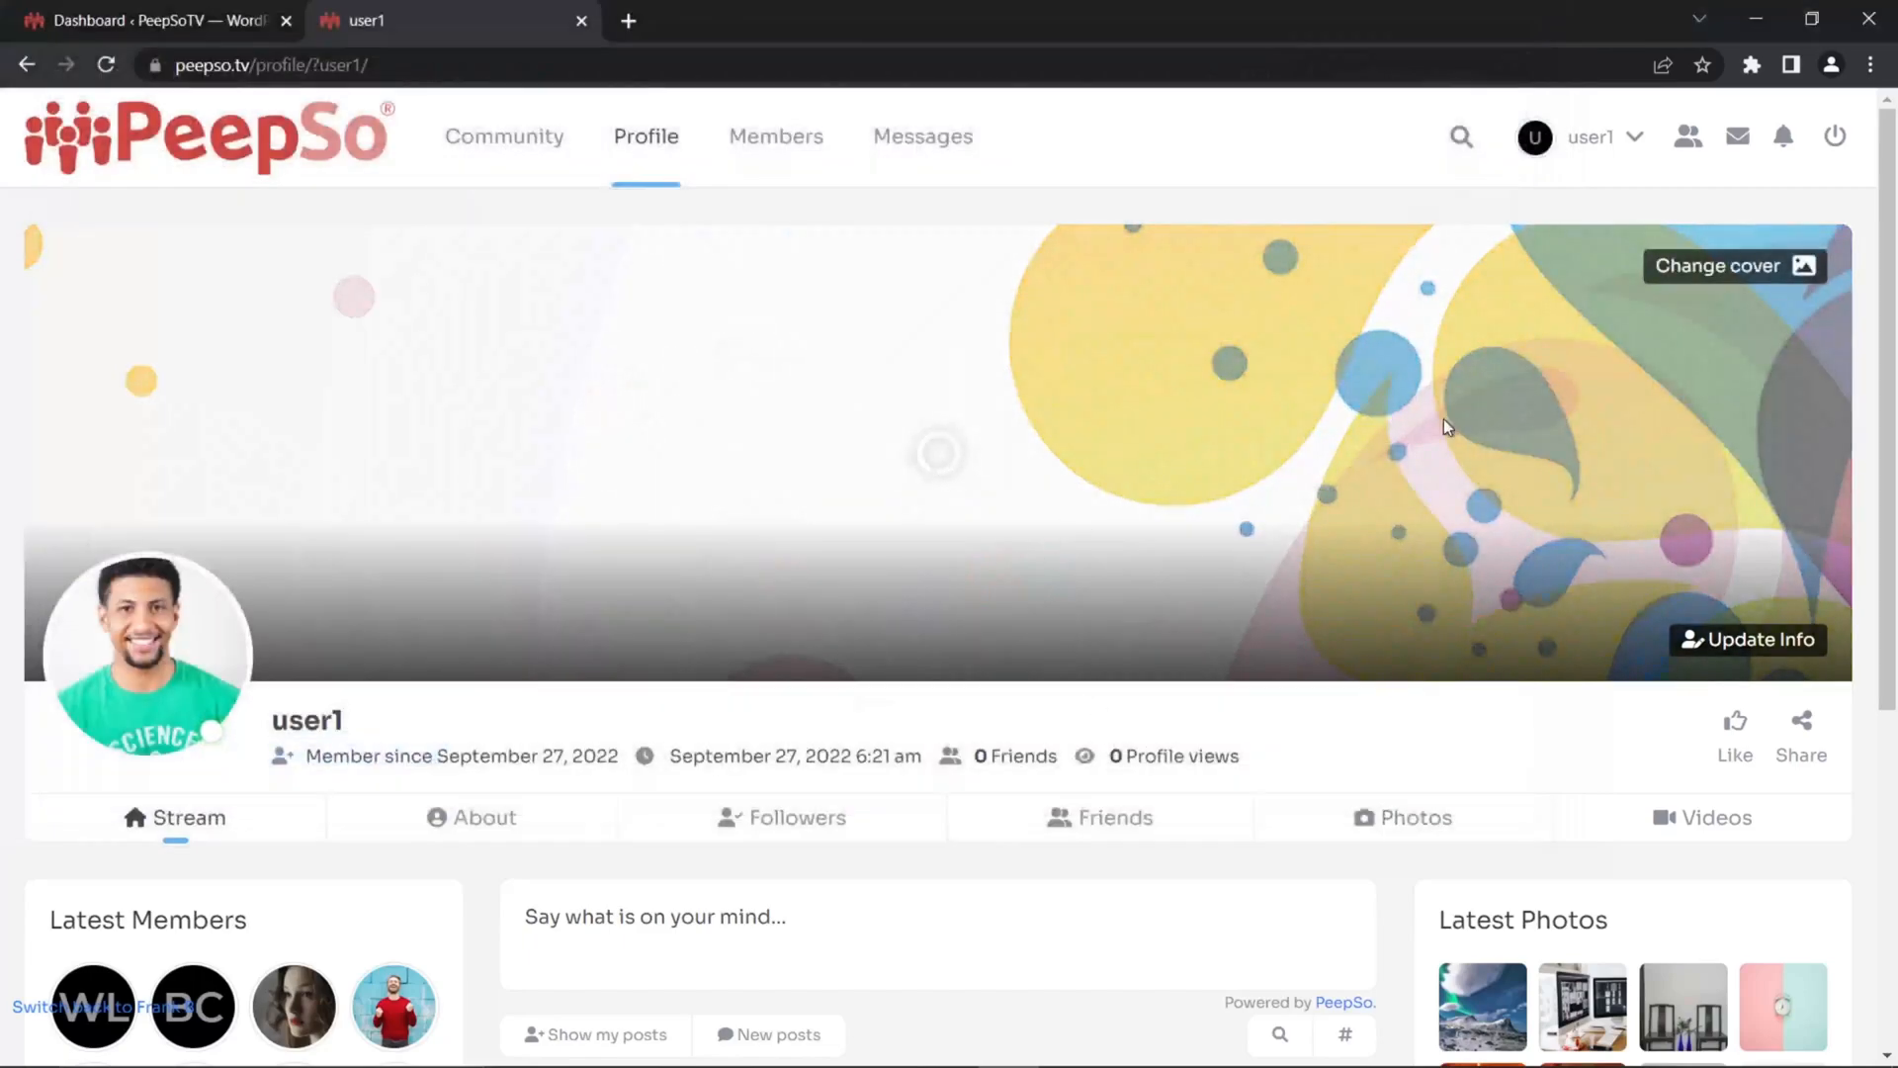
pyautogui.click(1731, 265)
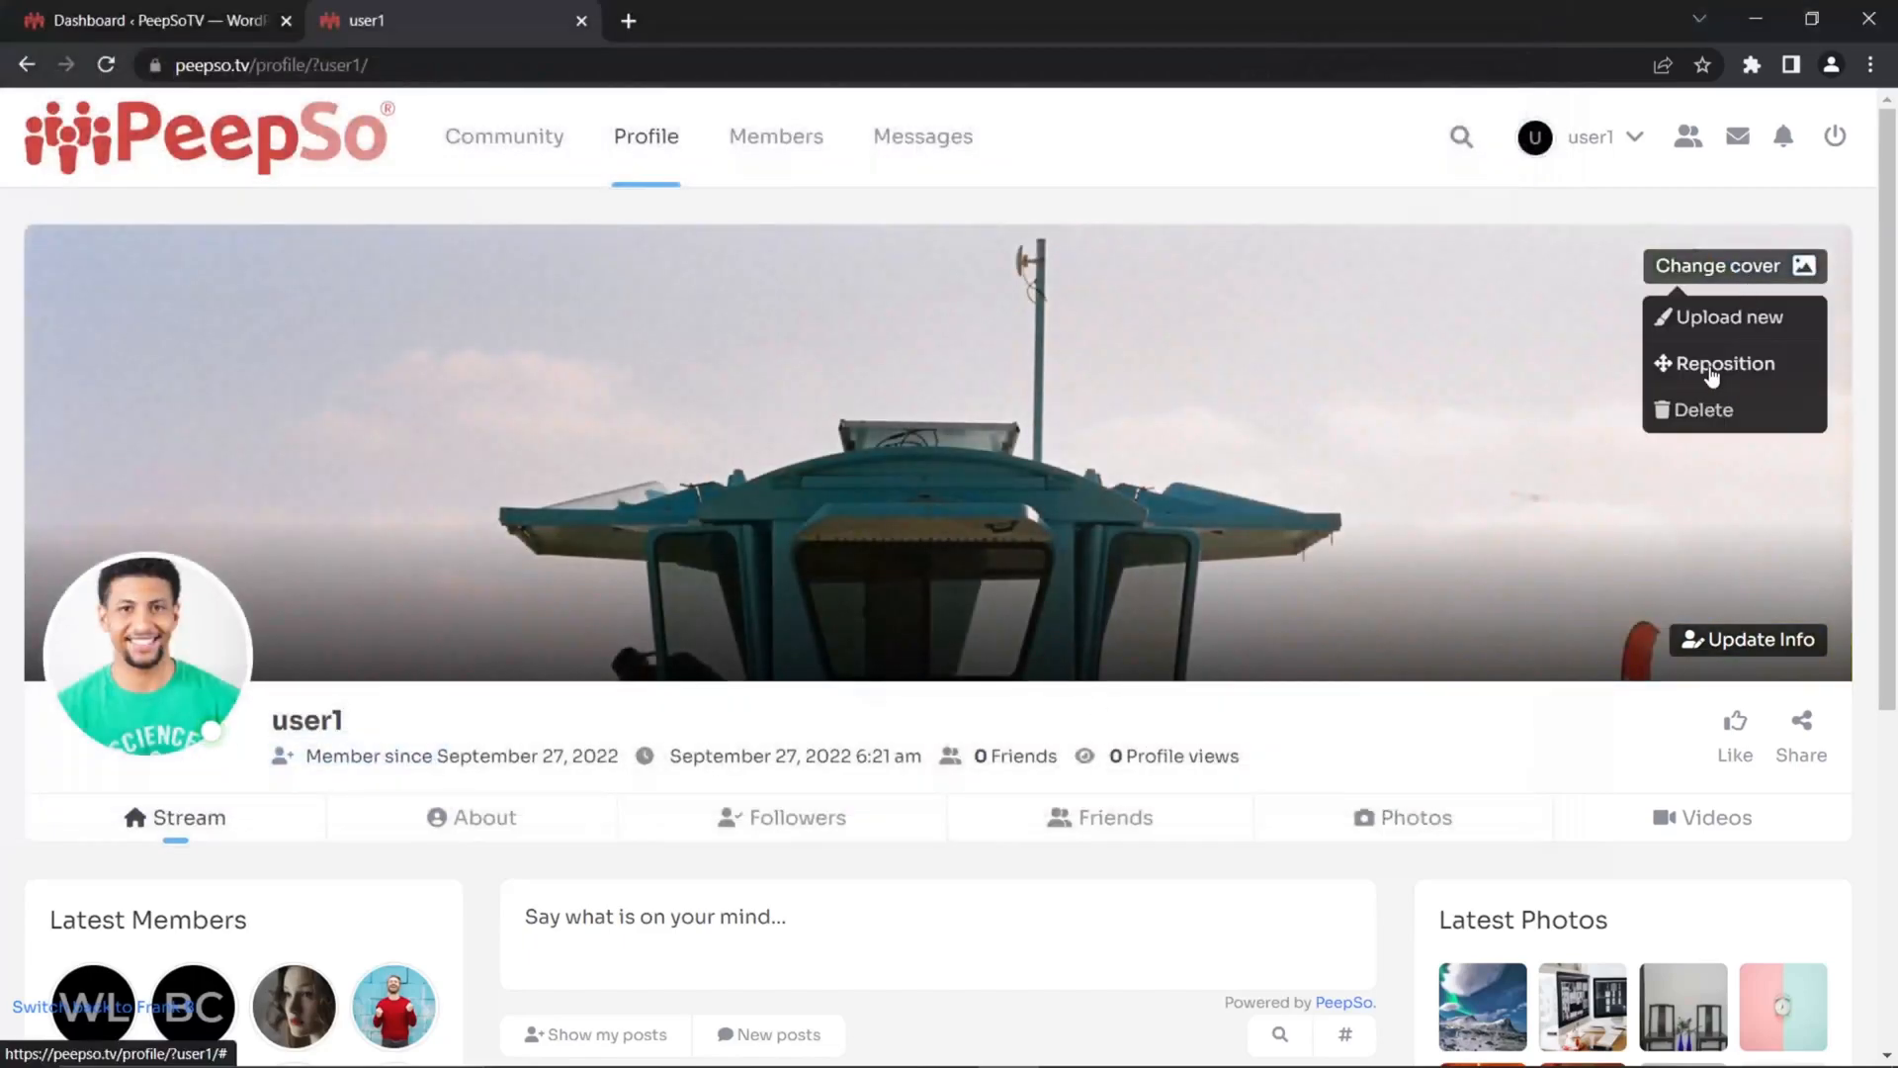
pyautogui.click(1724, 363)
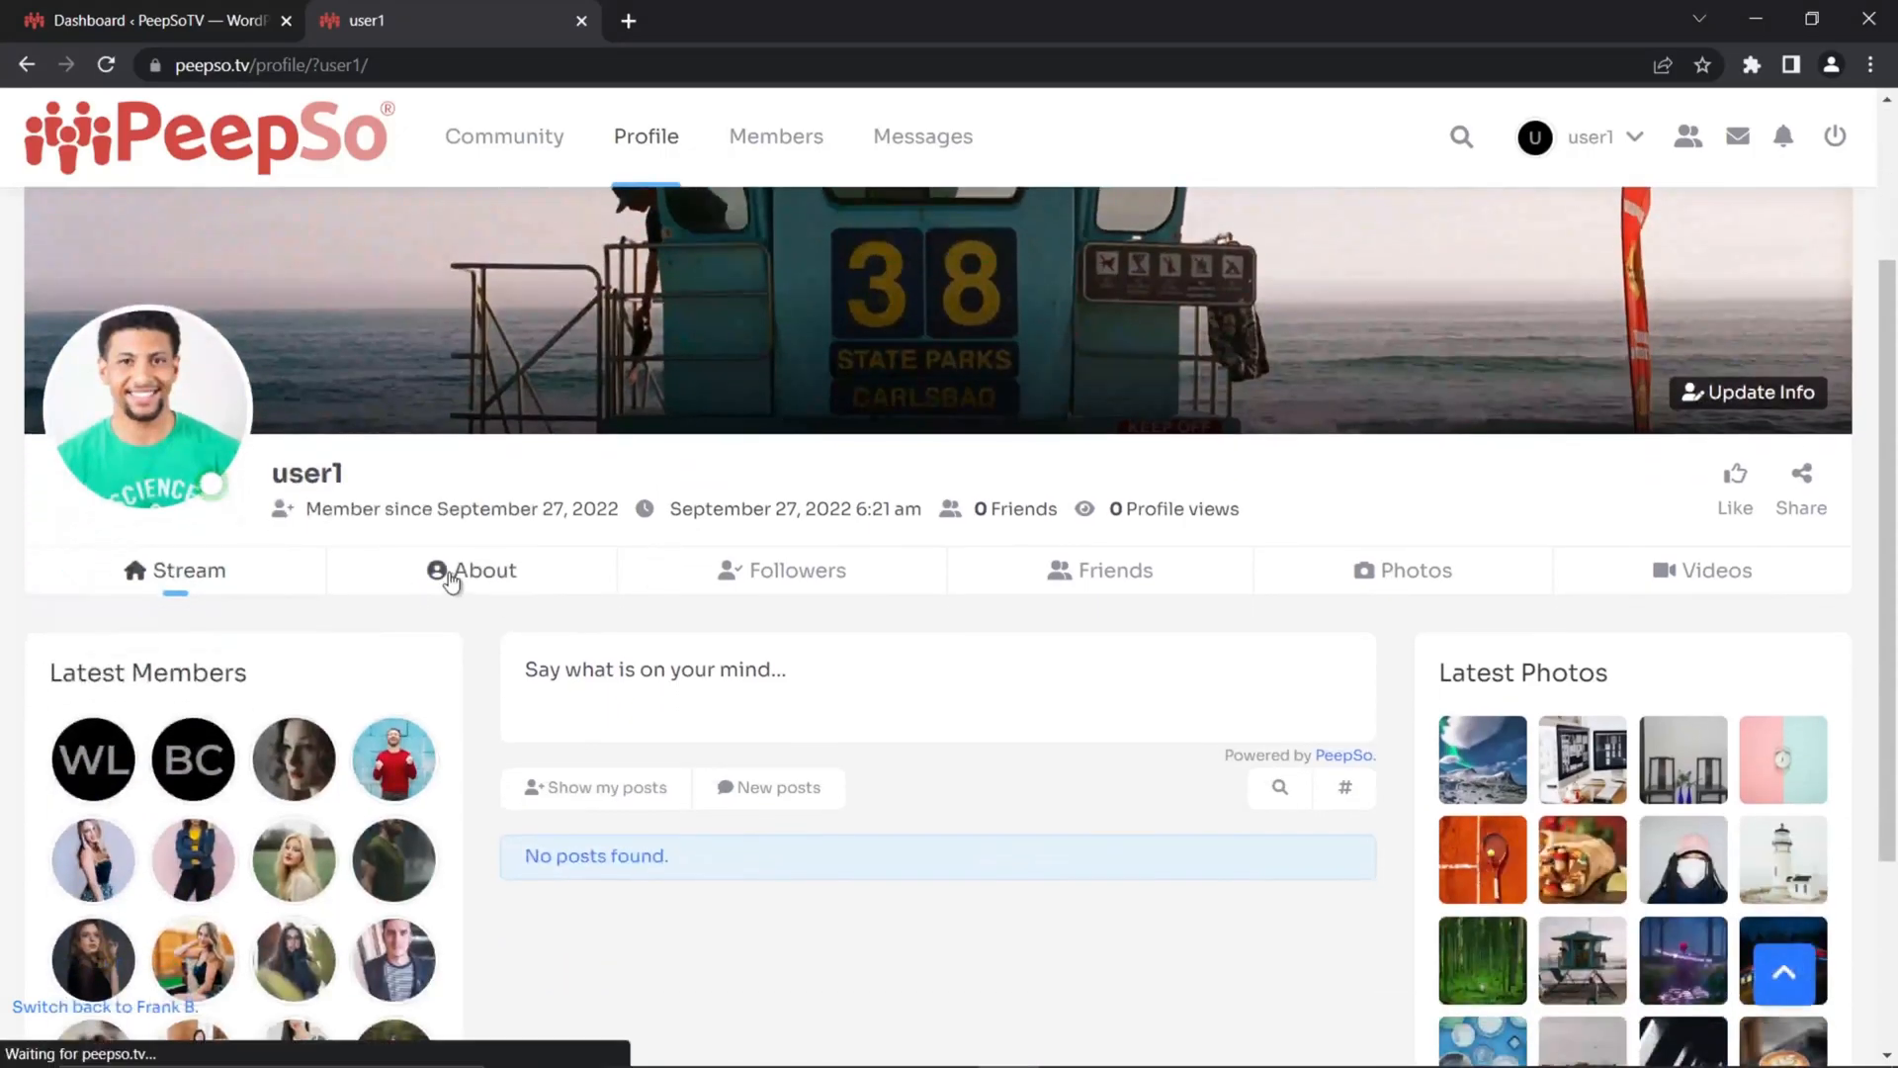
# - In About, set the first name to Rex and last name to Goodman
pyautogui.click(482, 570)
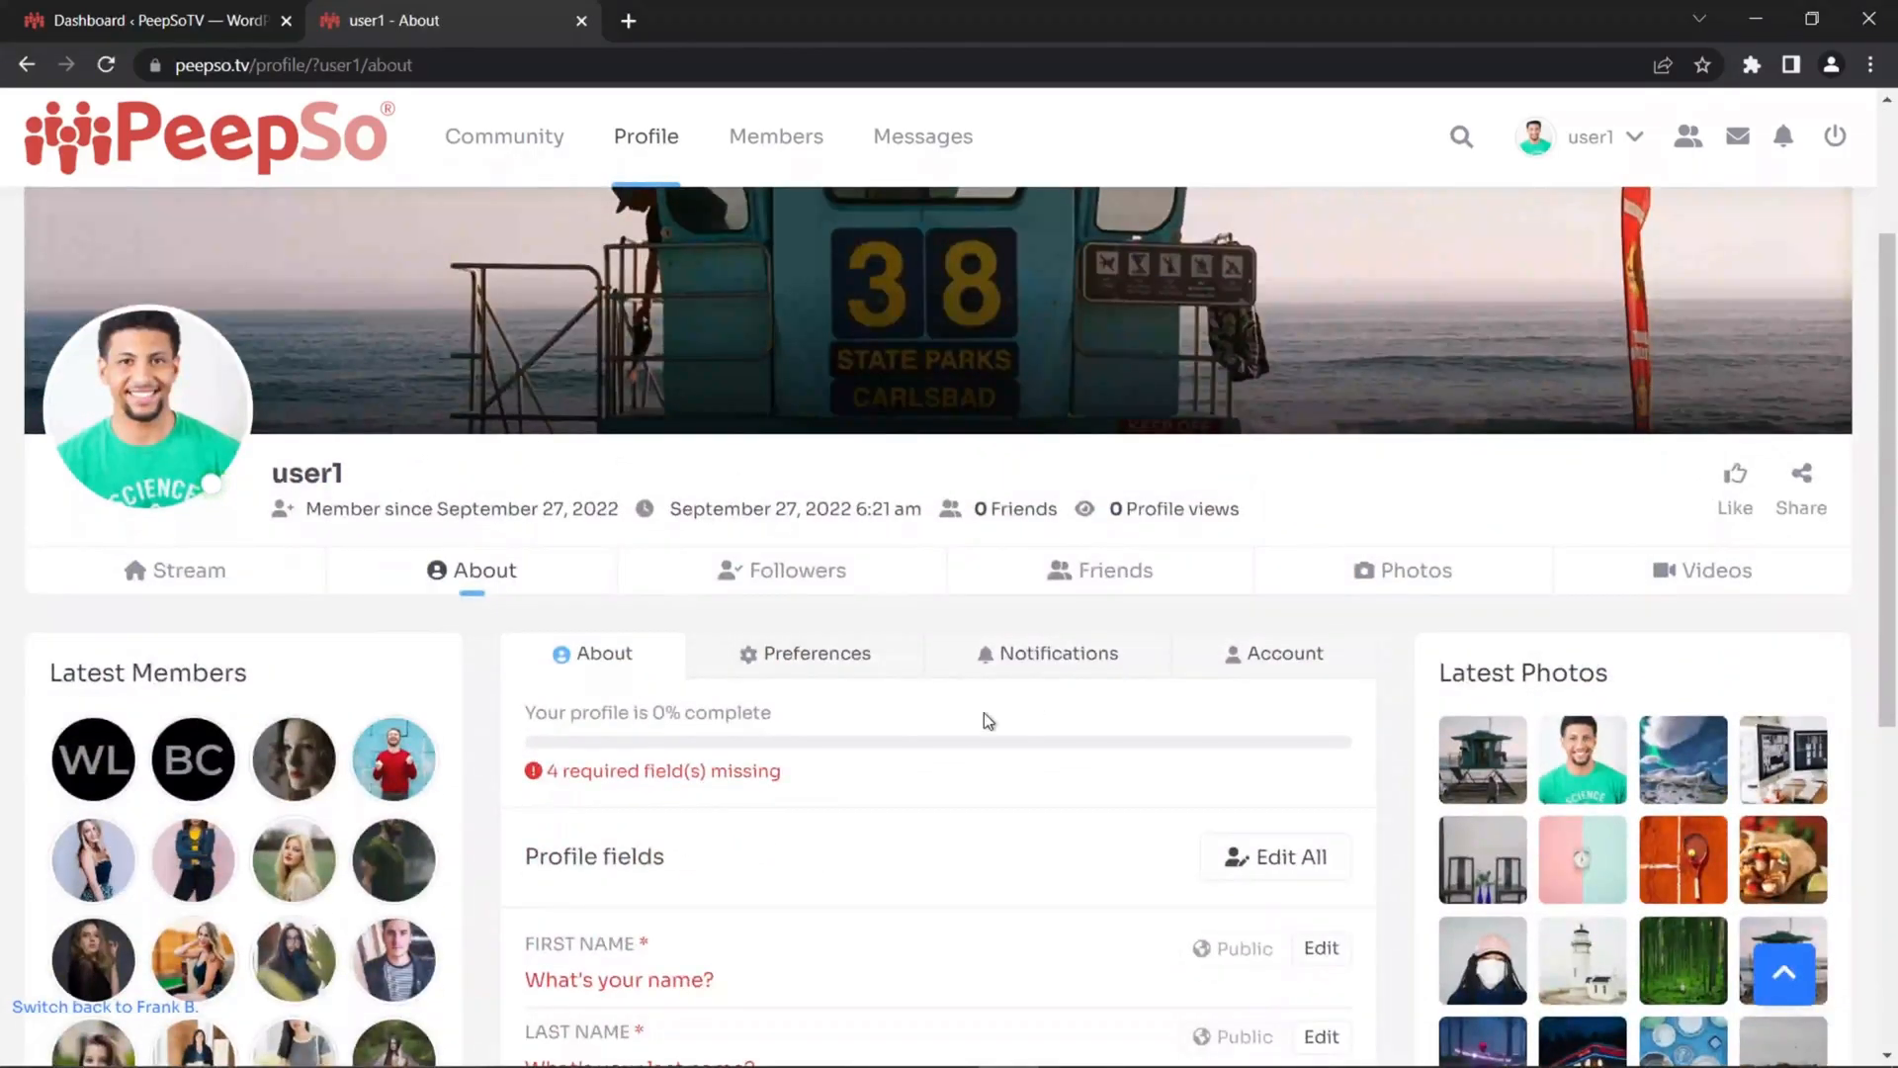
pyautogui.scroll(-3)
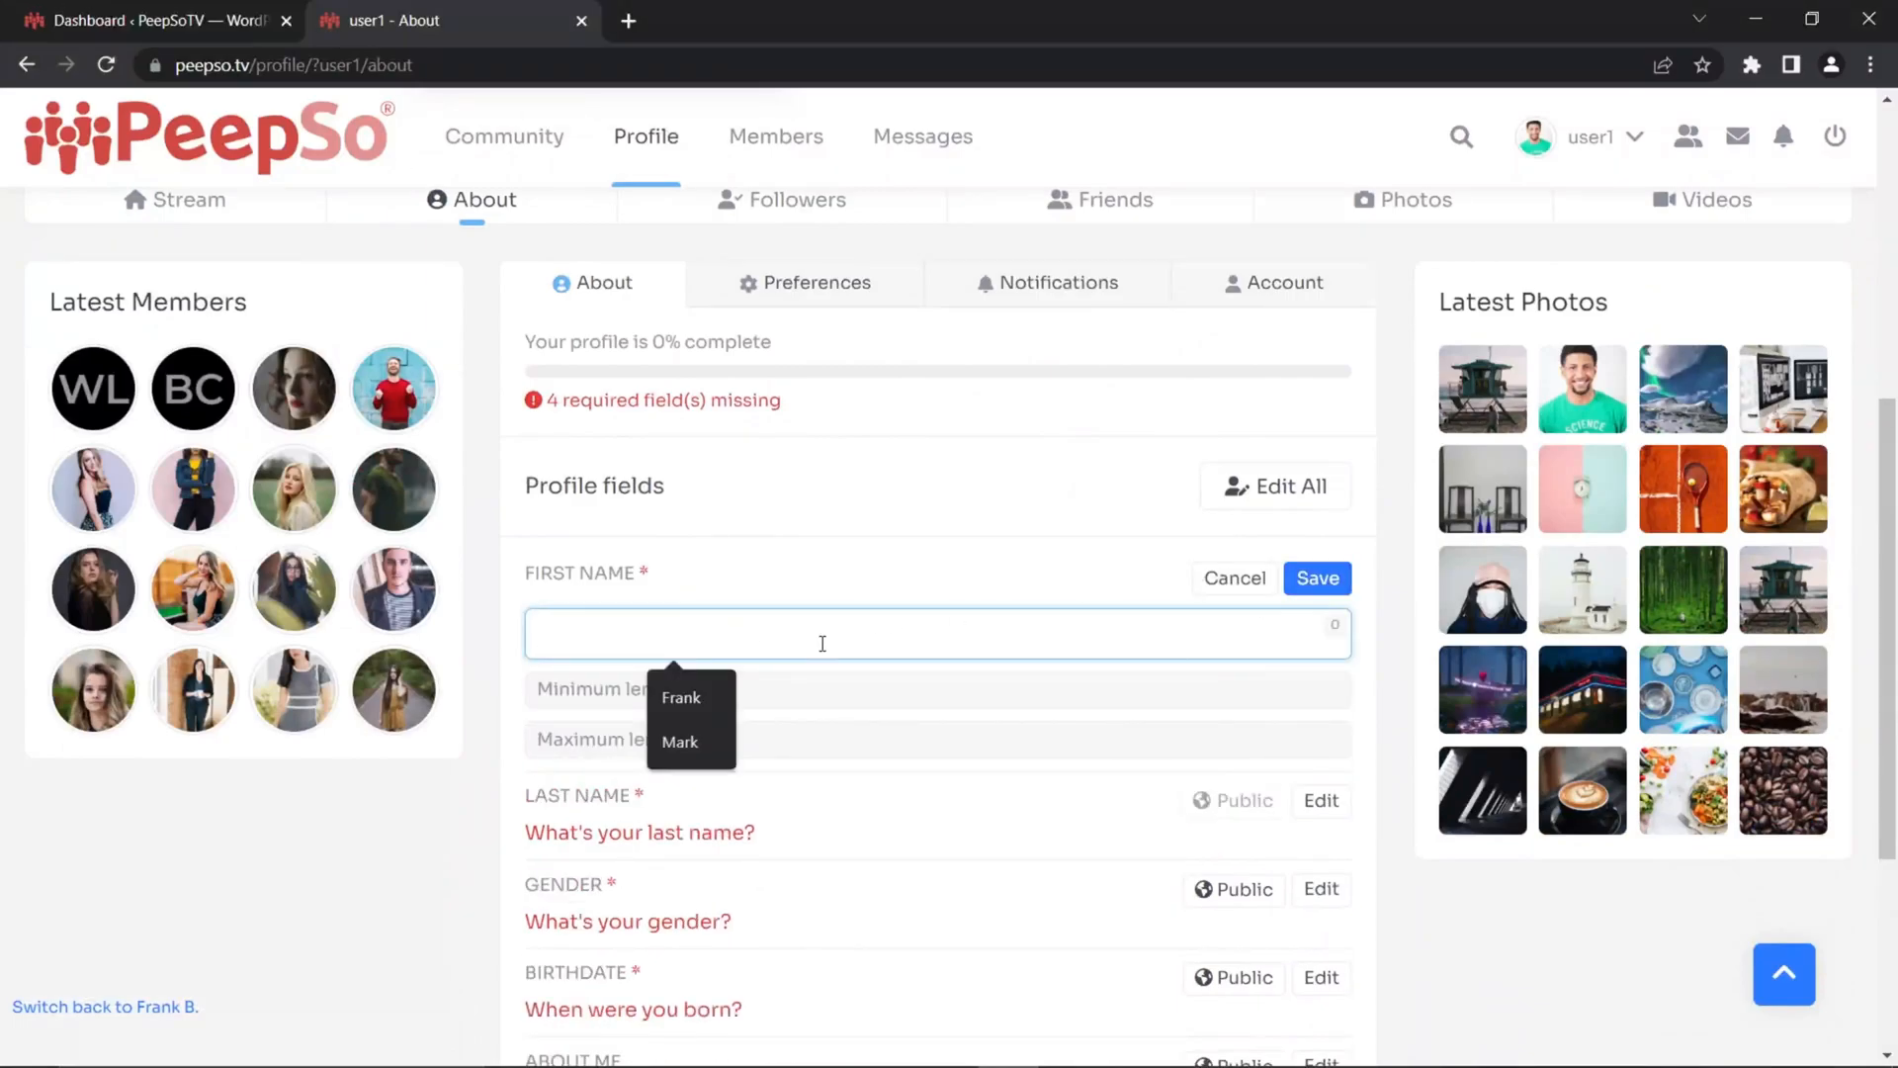
pyautogui.write('Max')
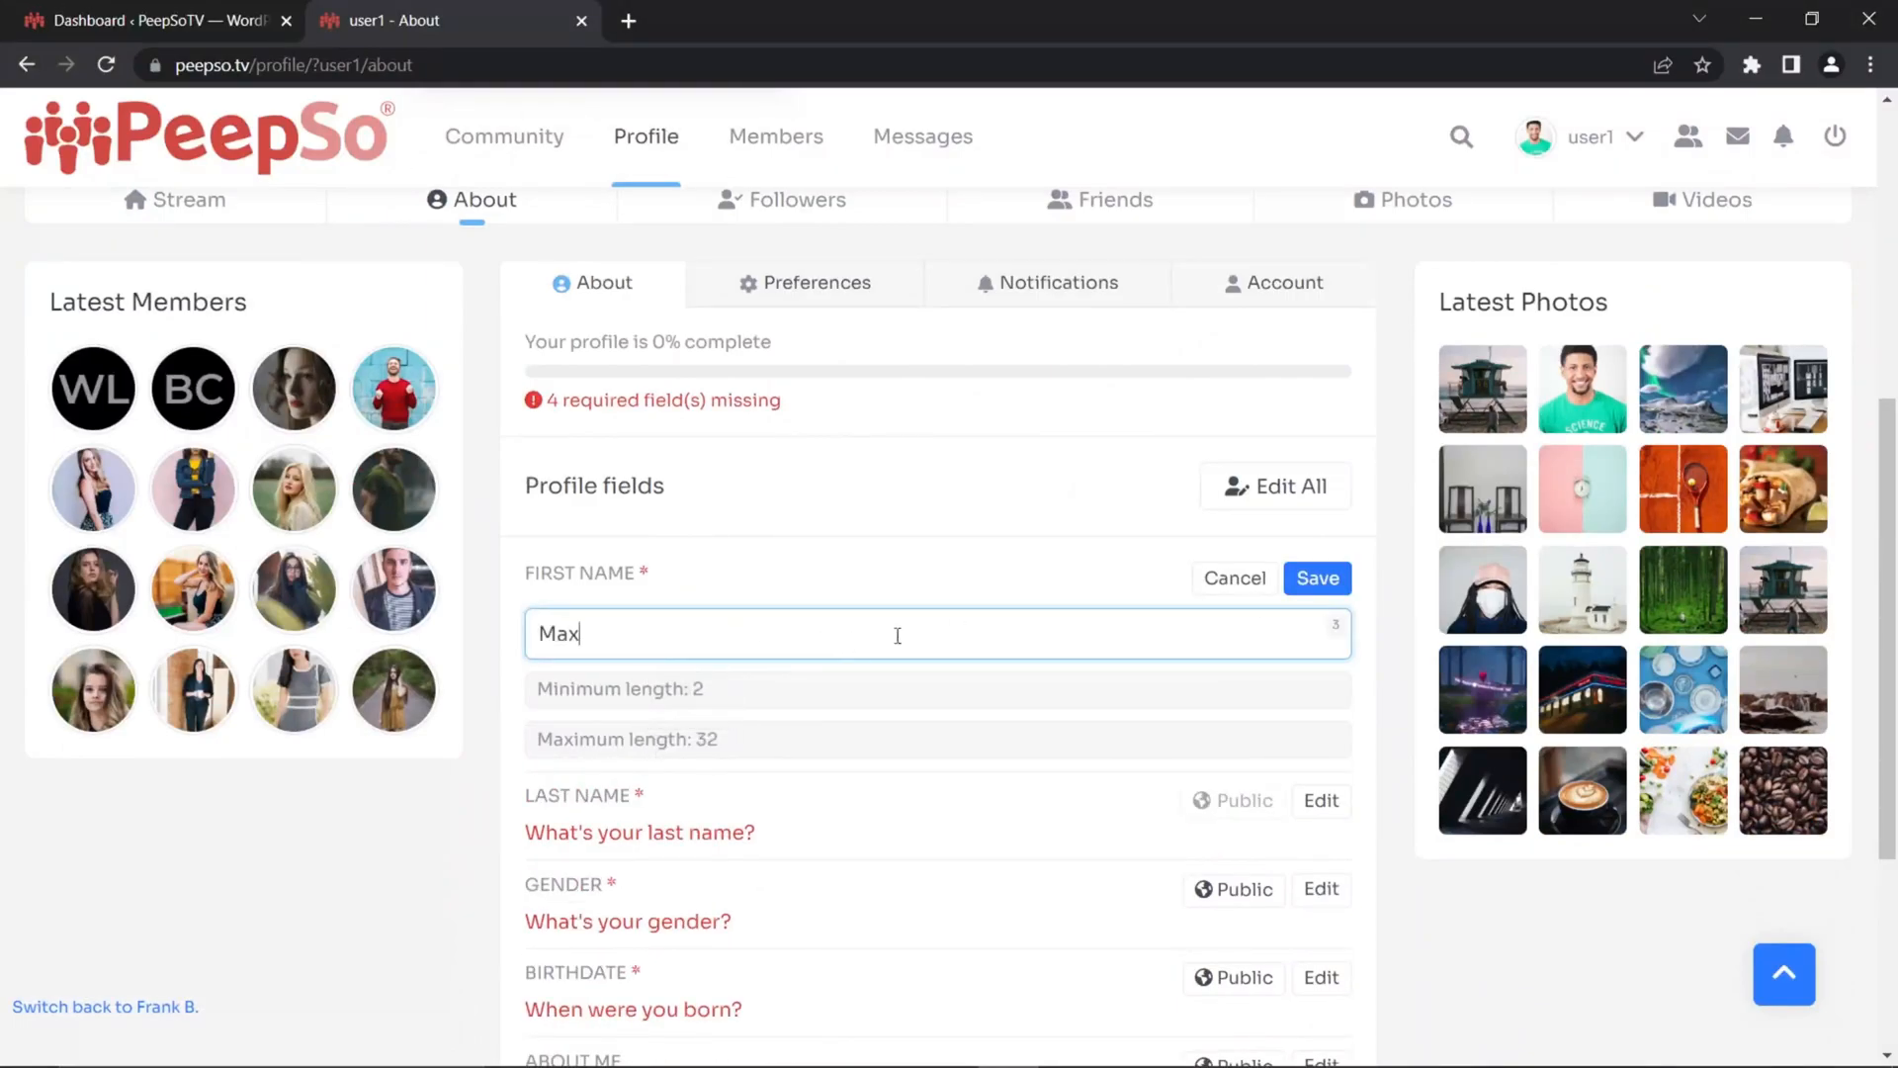
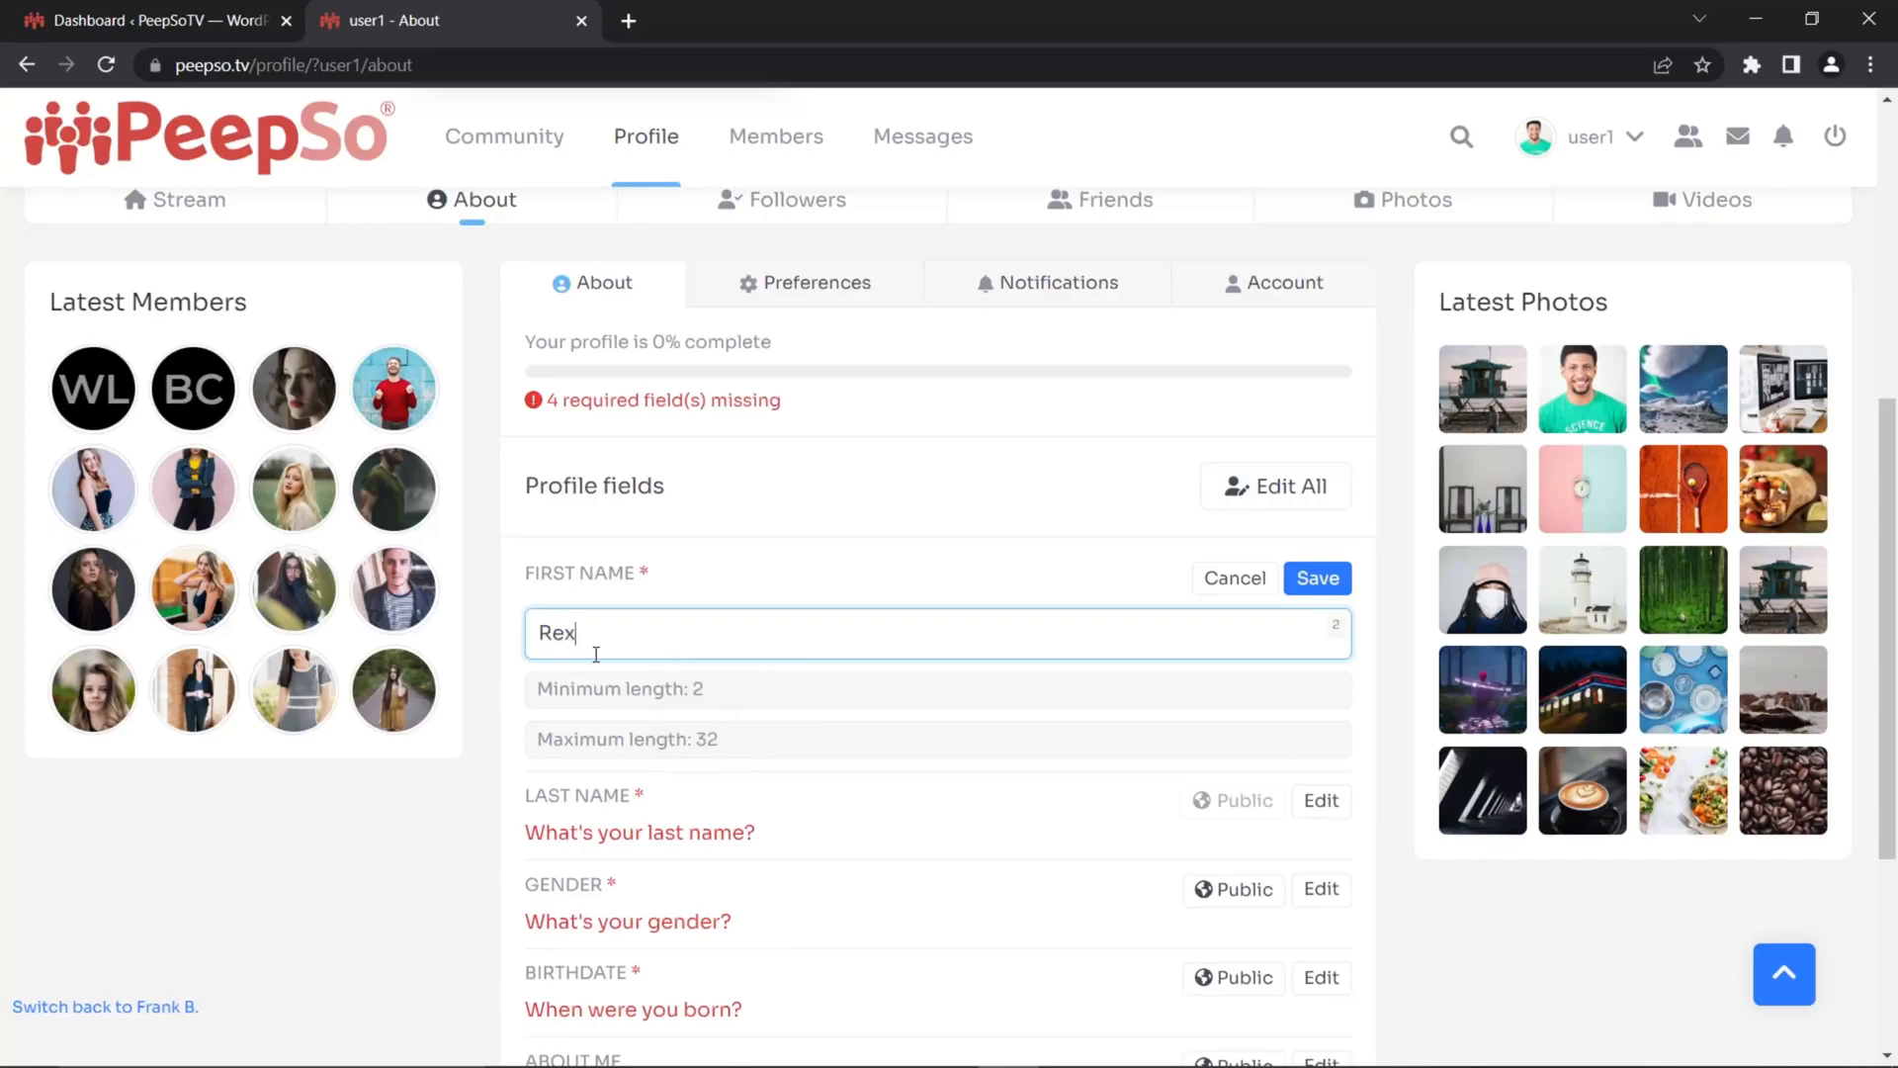
pyautogui.click(1315, 577)
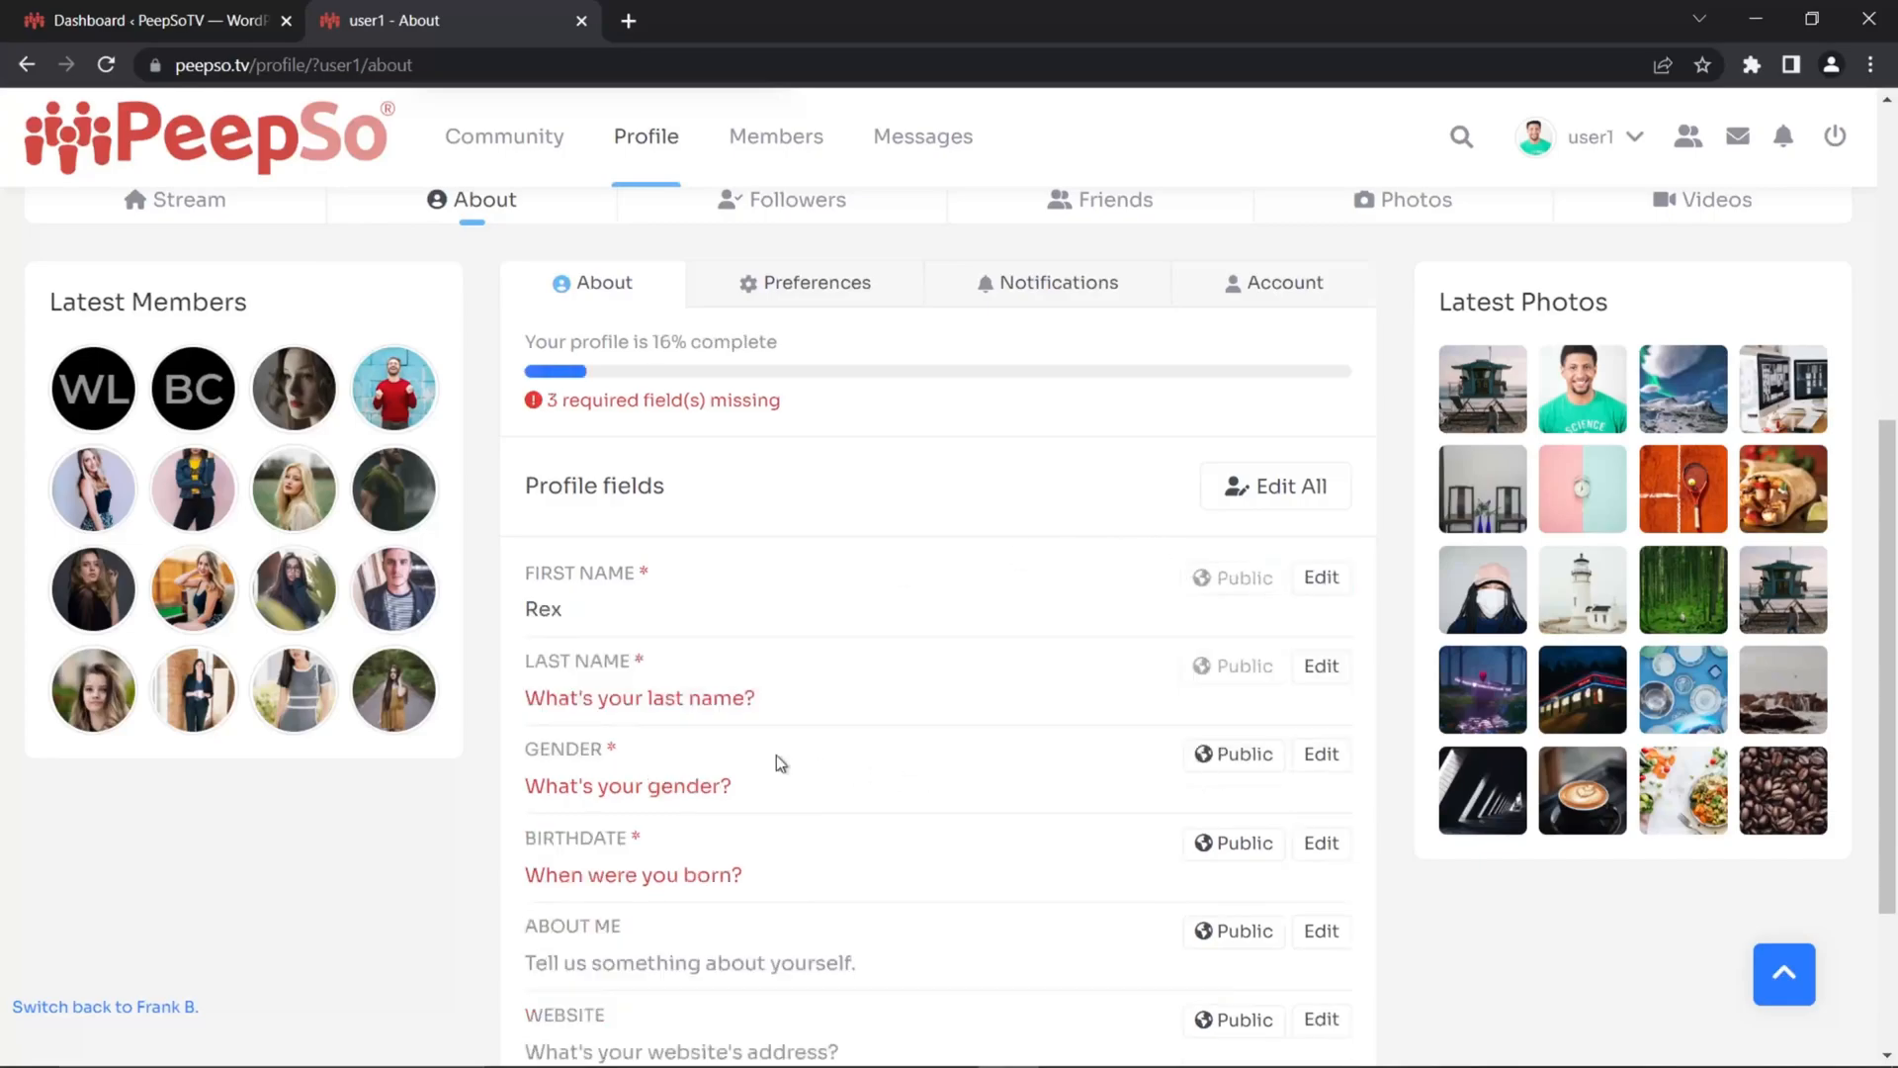
pyautogui.click(1320, 666)
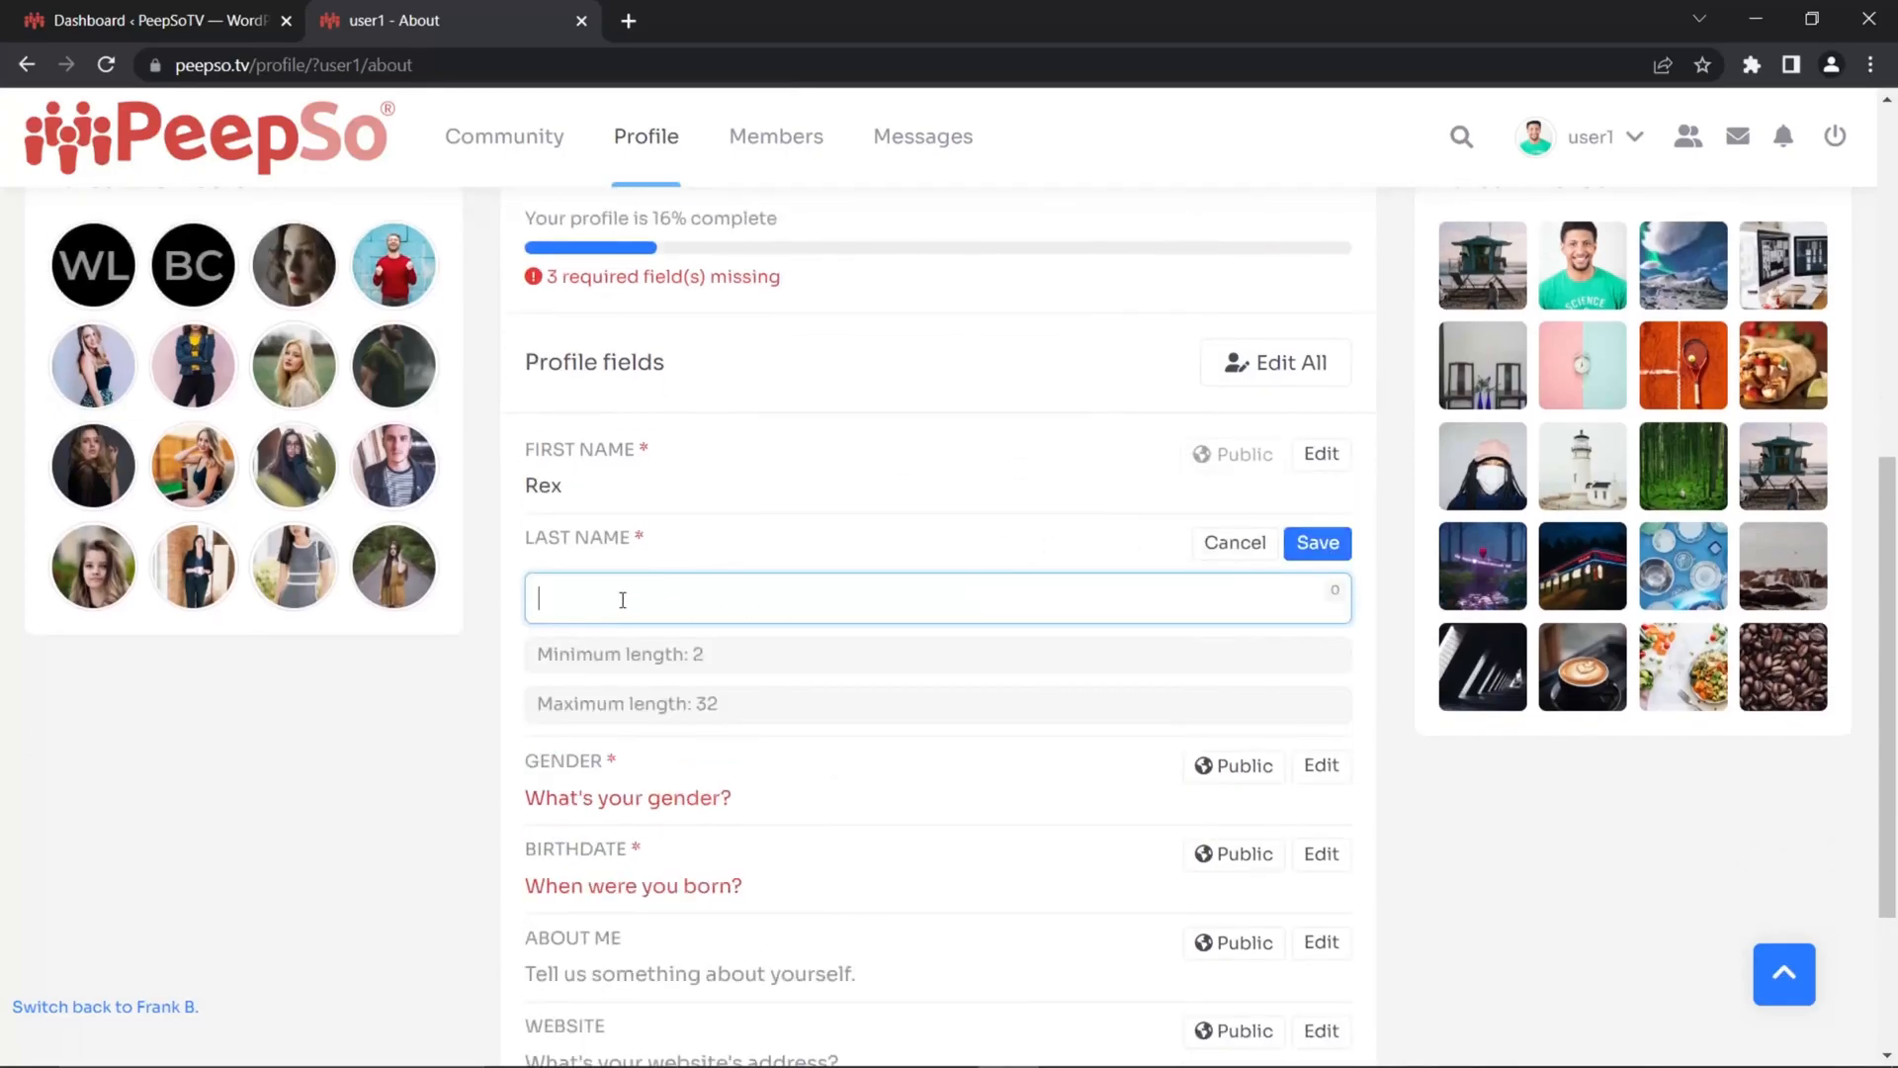
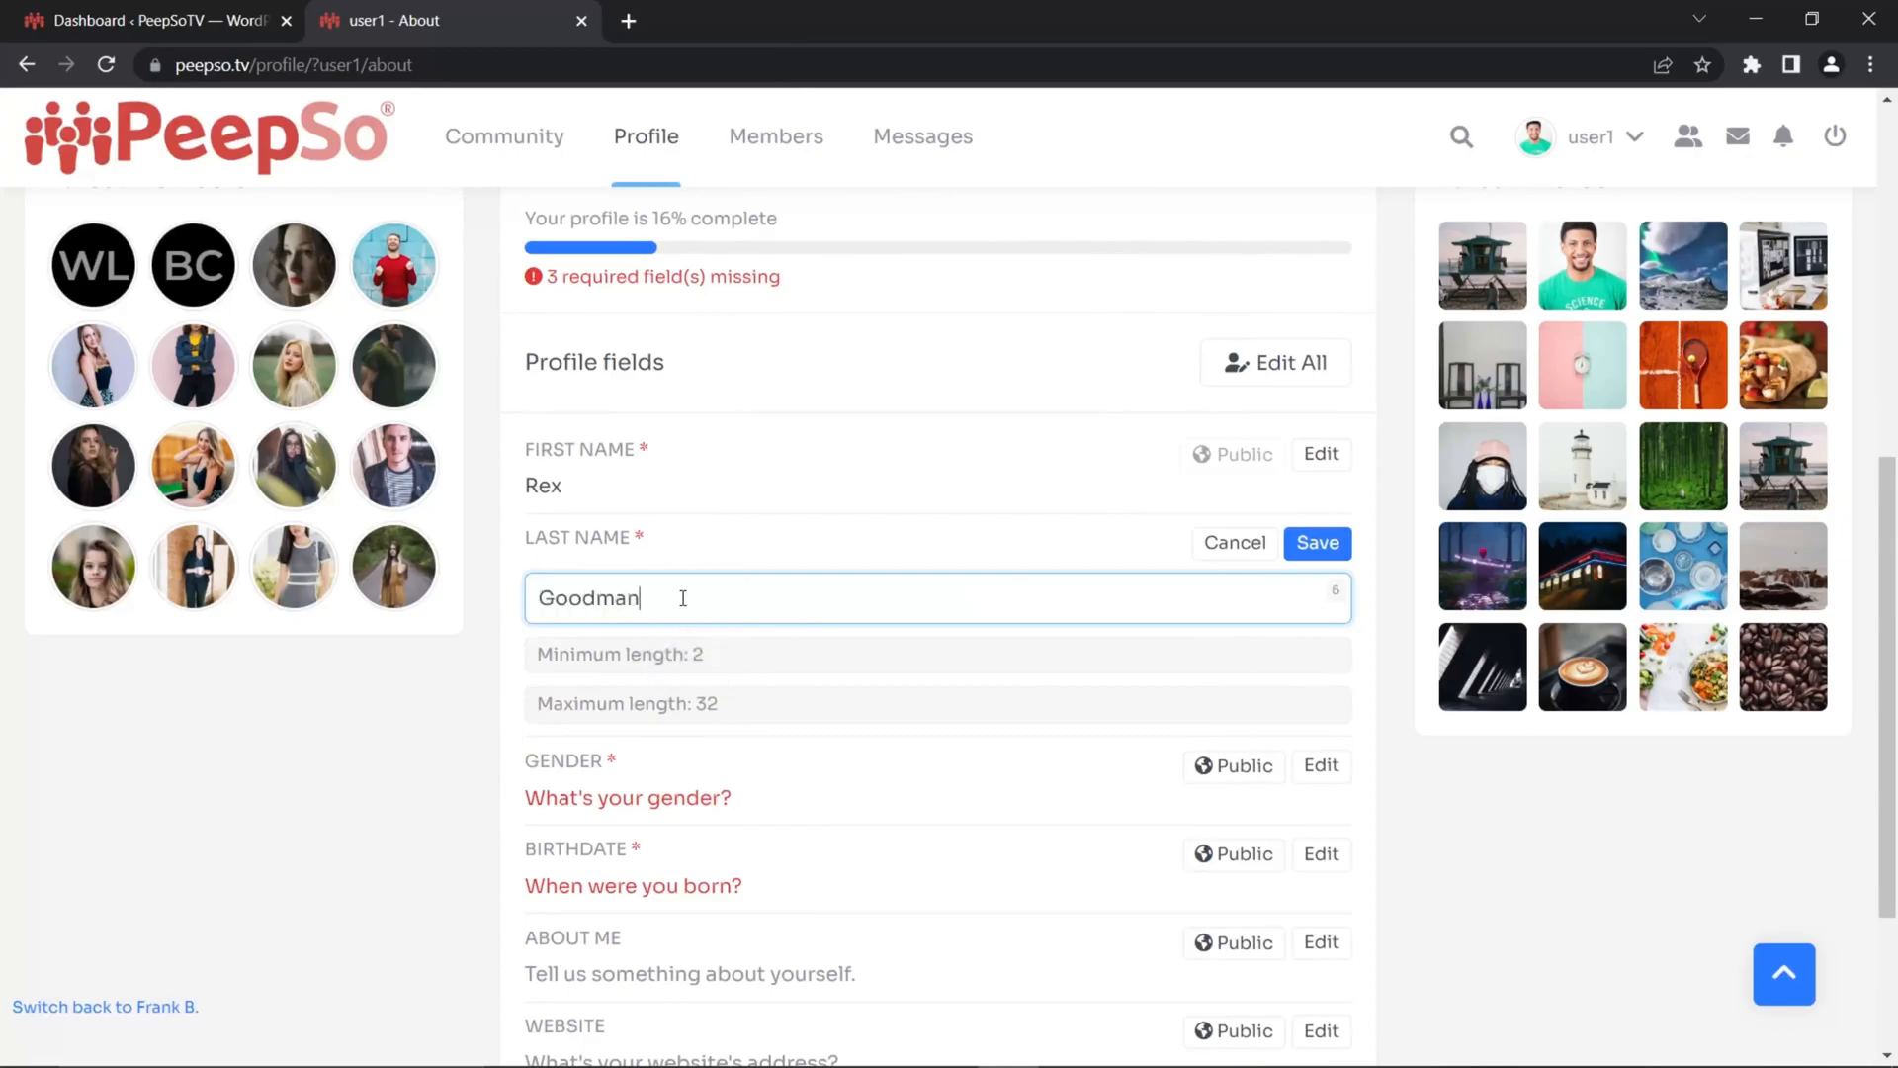
pyautogui.click(1315, 540)
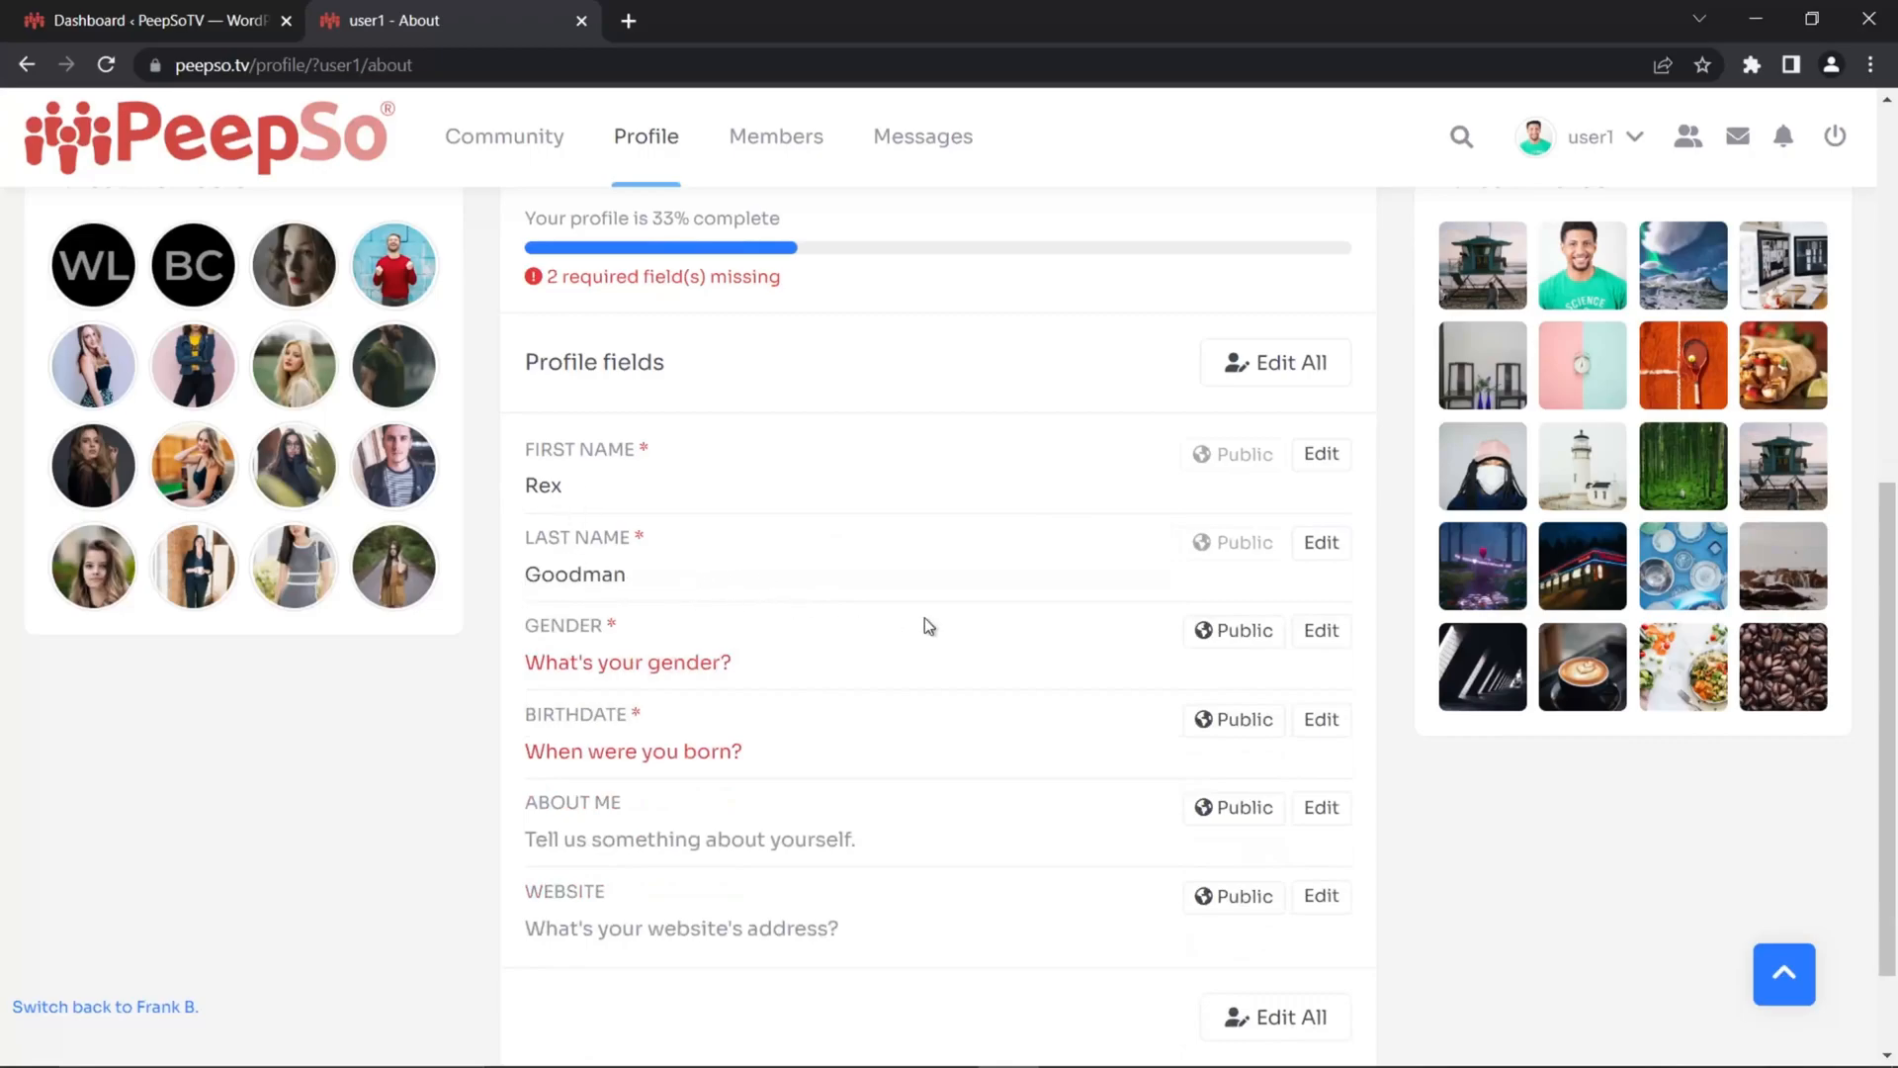
# - Set gender to Male and birthdate to June 14, 1956
pyautogui.scroll(-3)
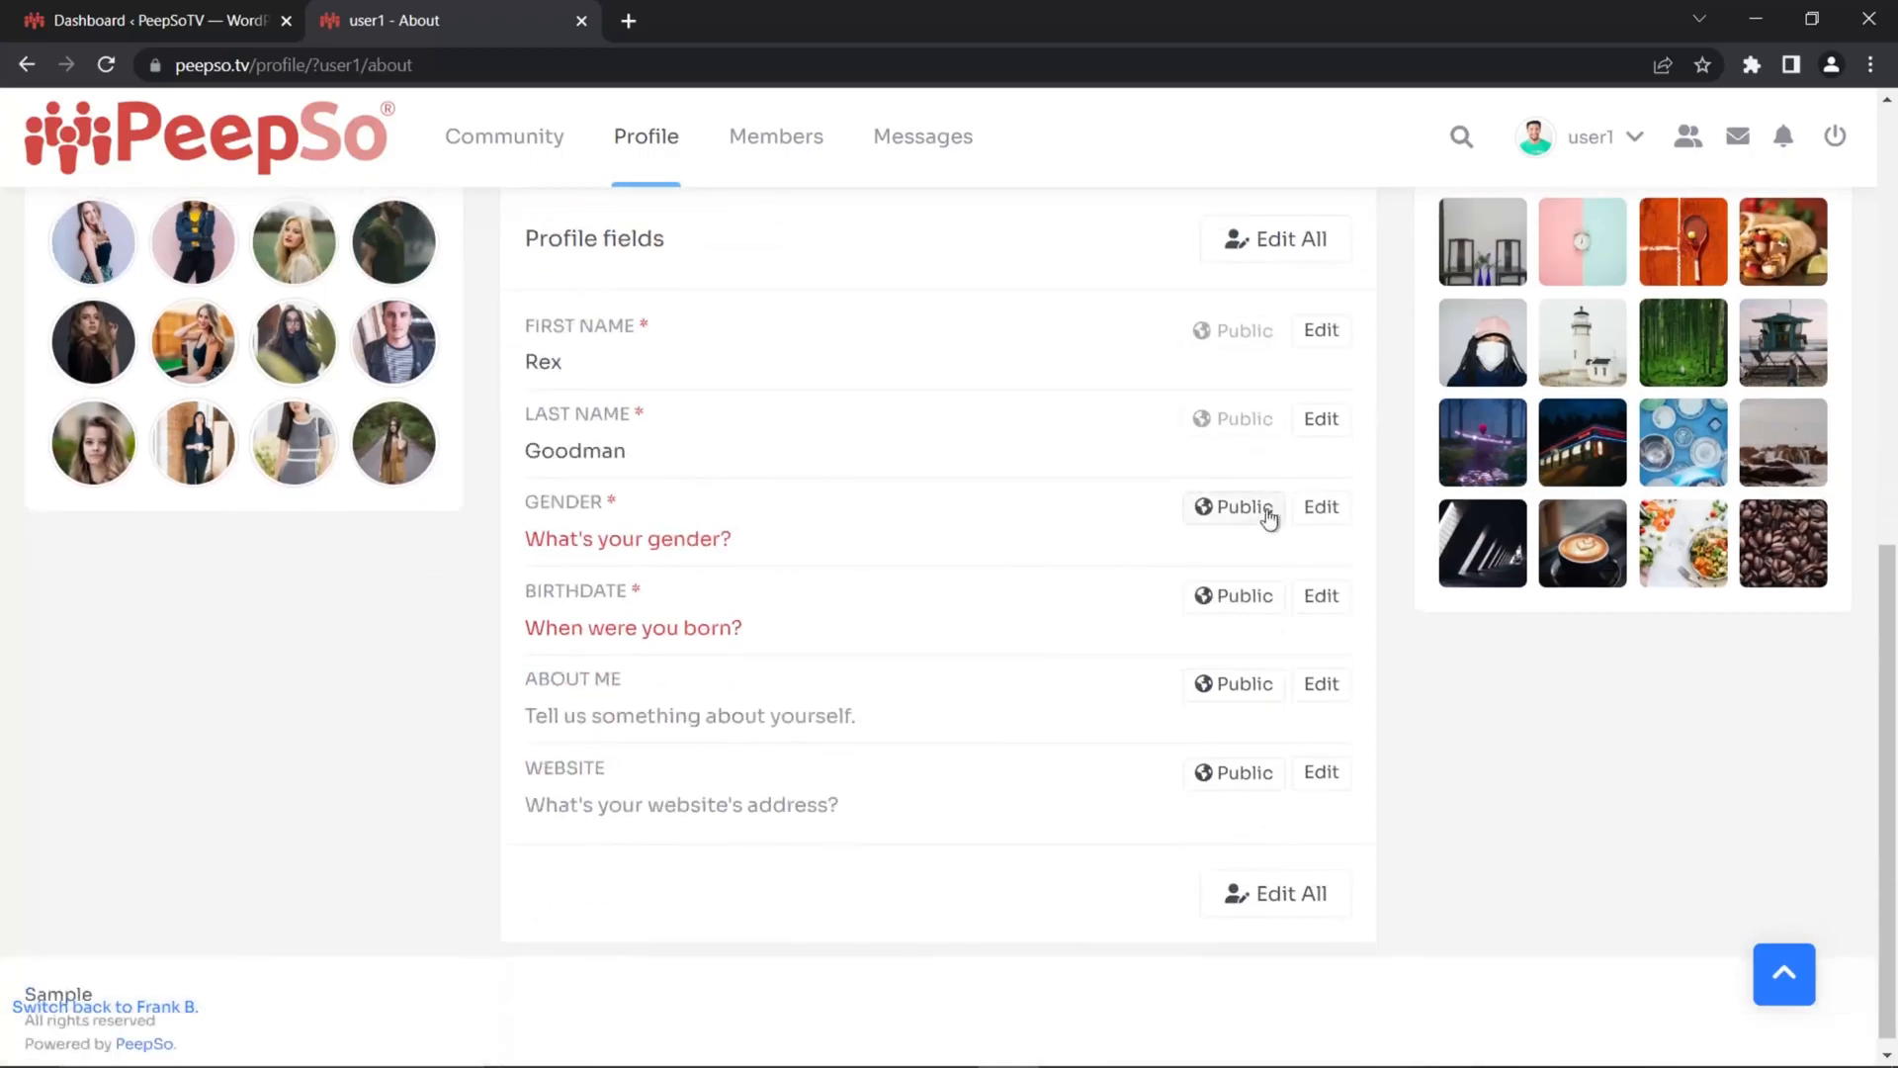
pyautogui.click(1320, 506)
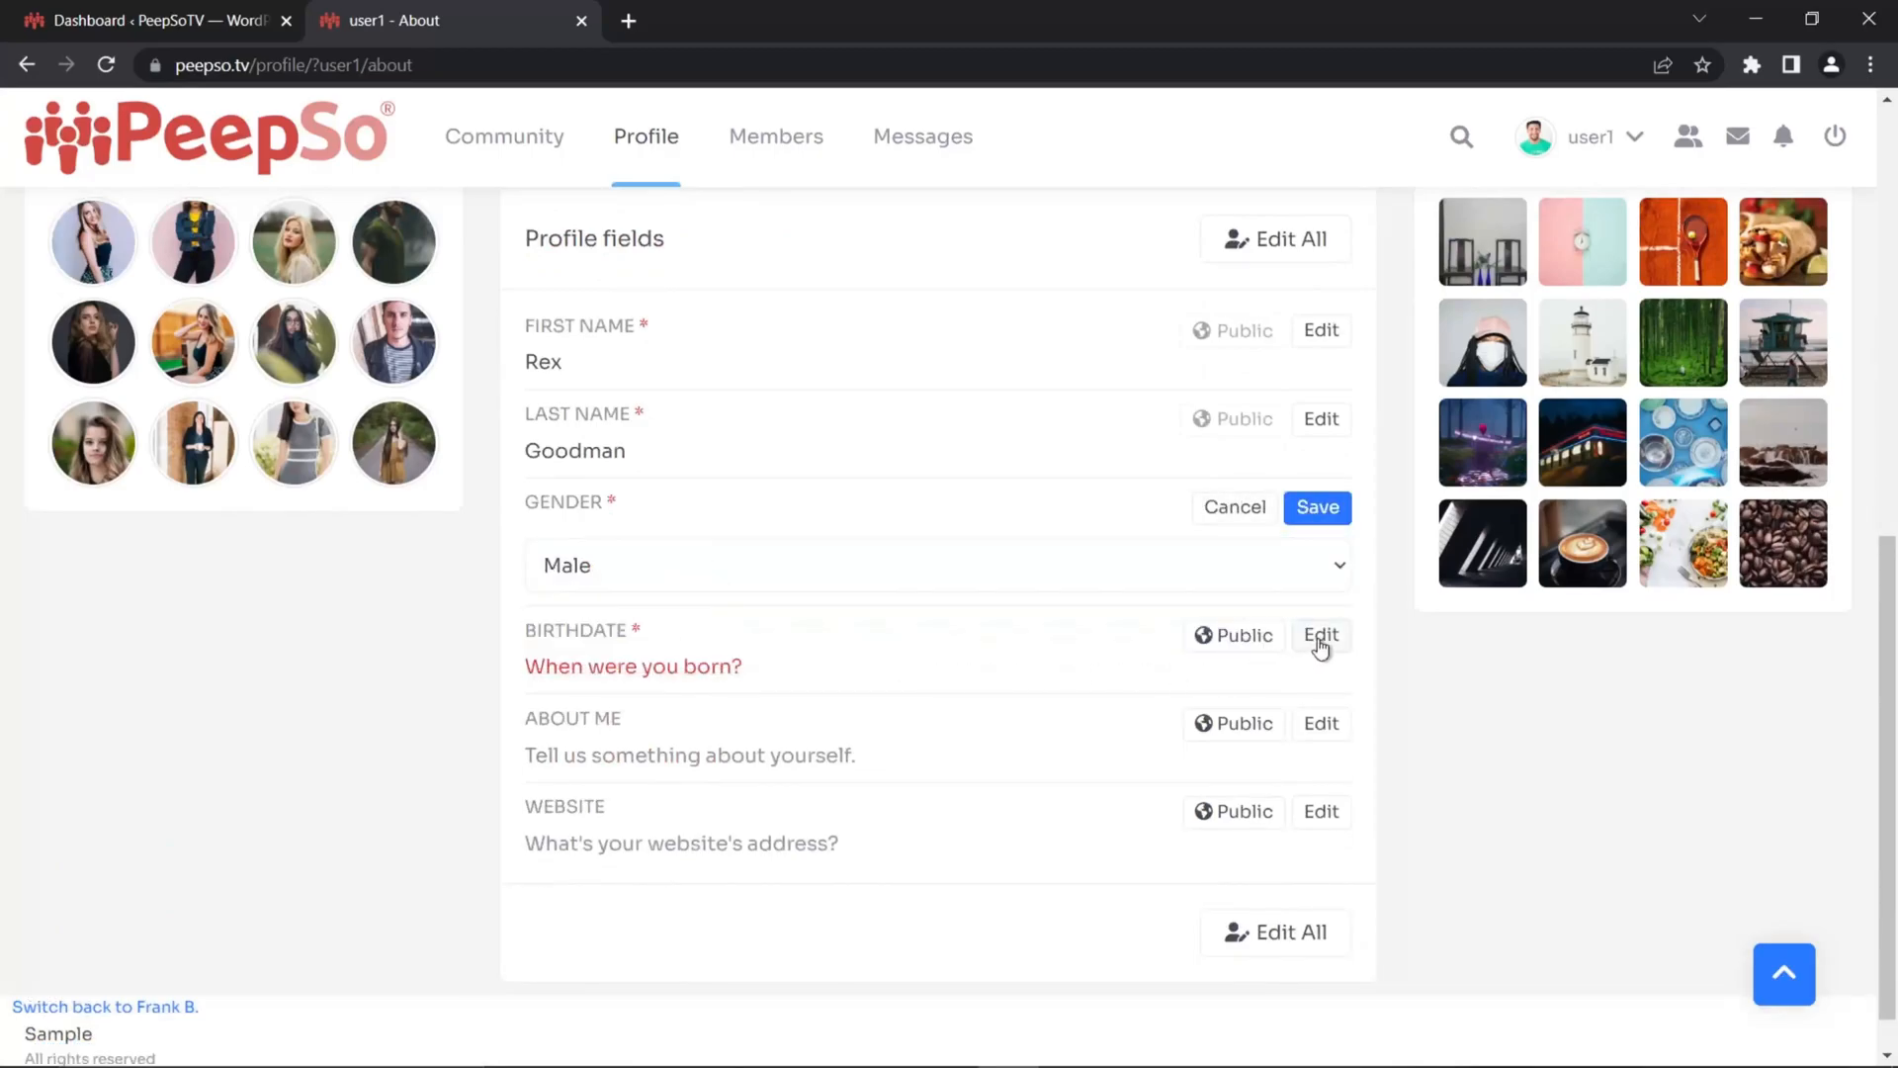
pyautogui.click(1320, 635)
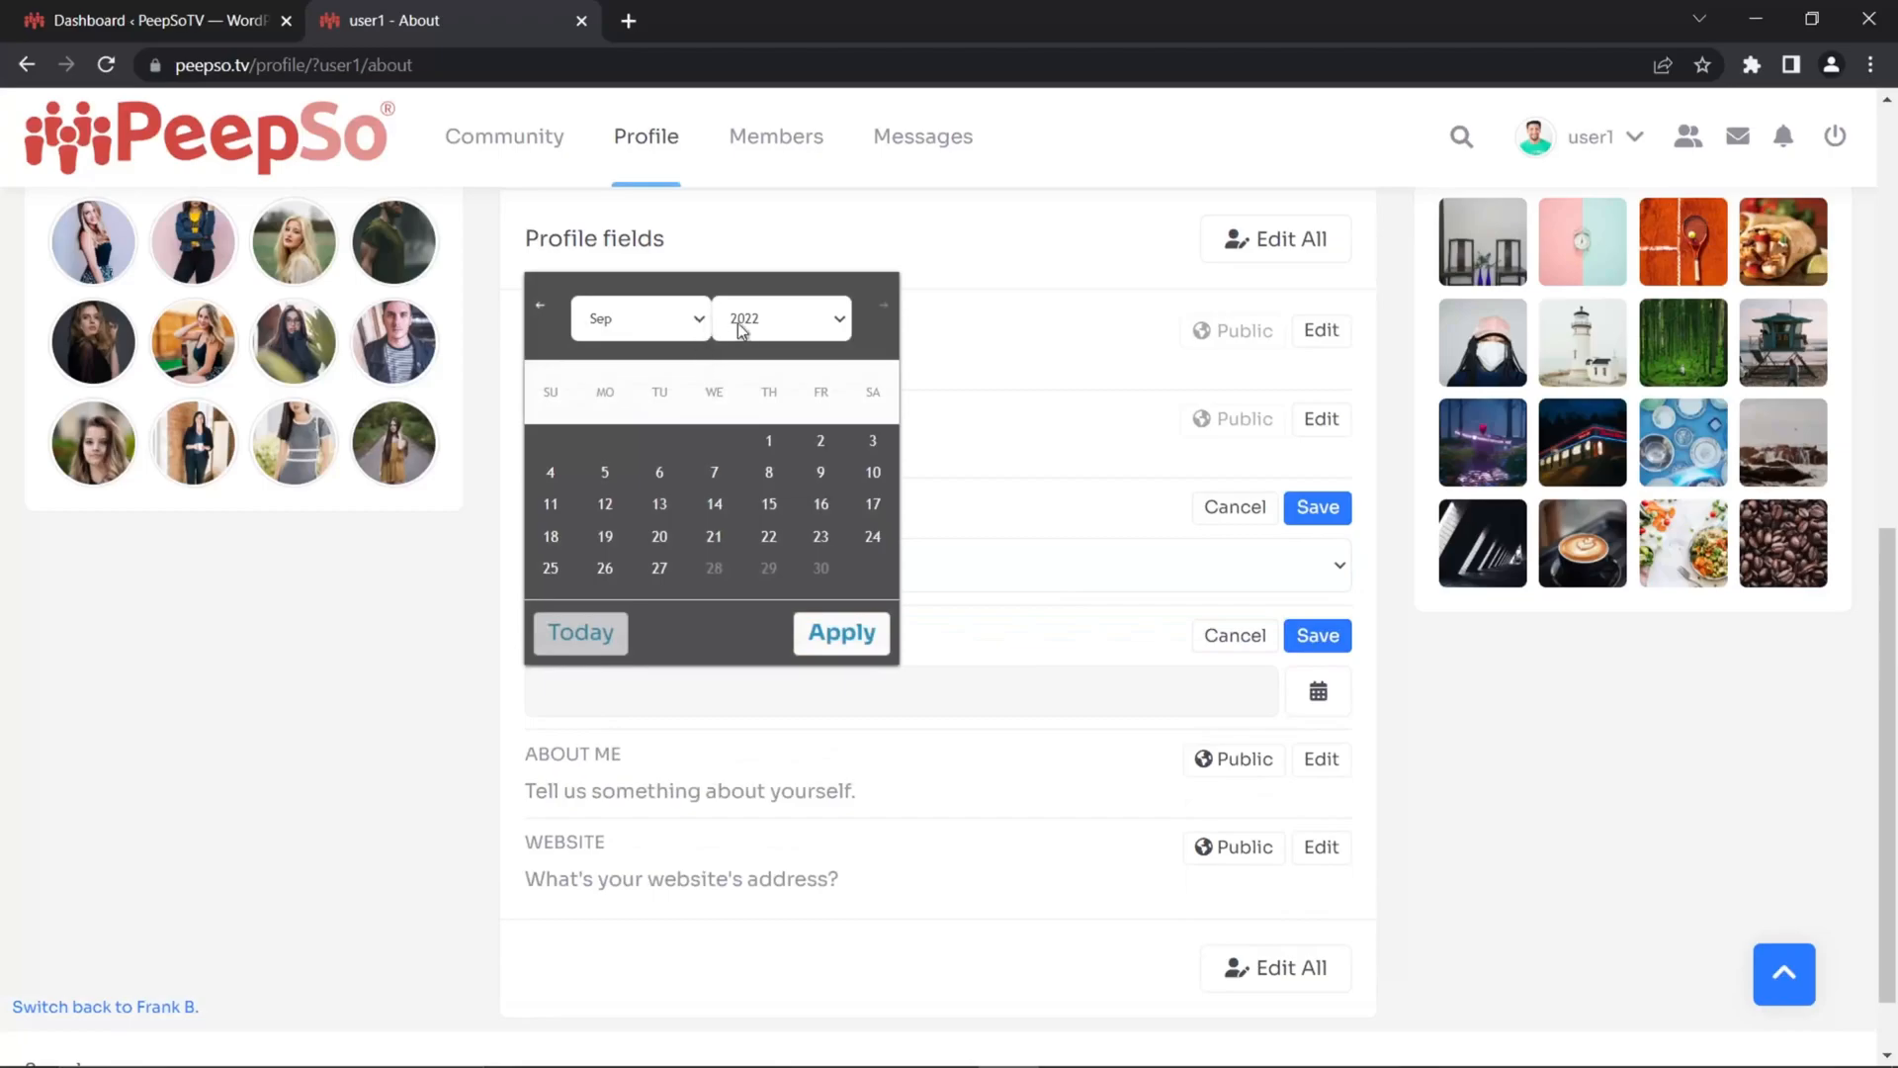
pyautogui.click(781, 318)
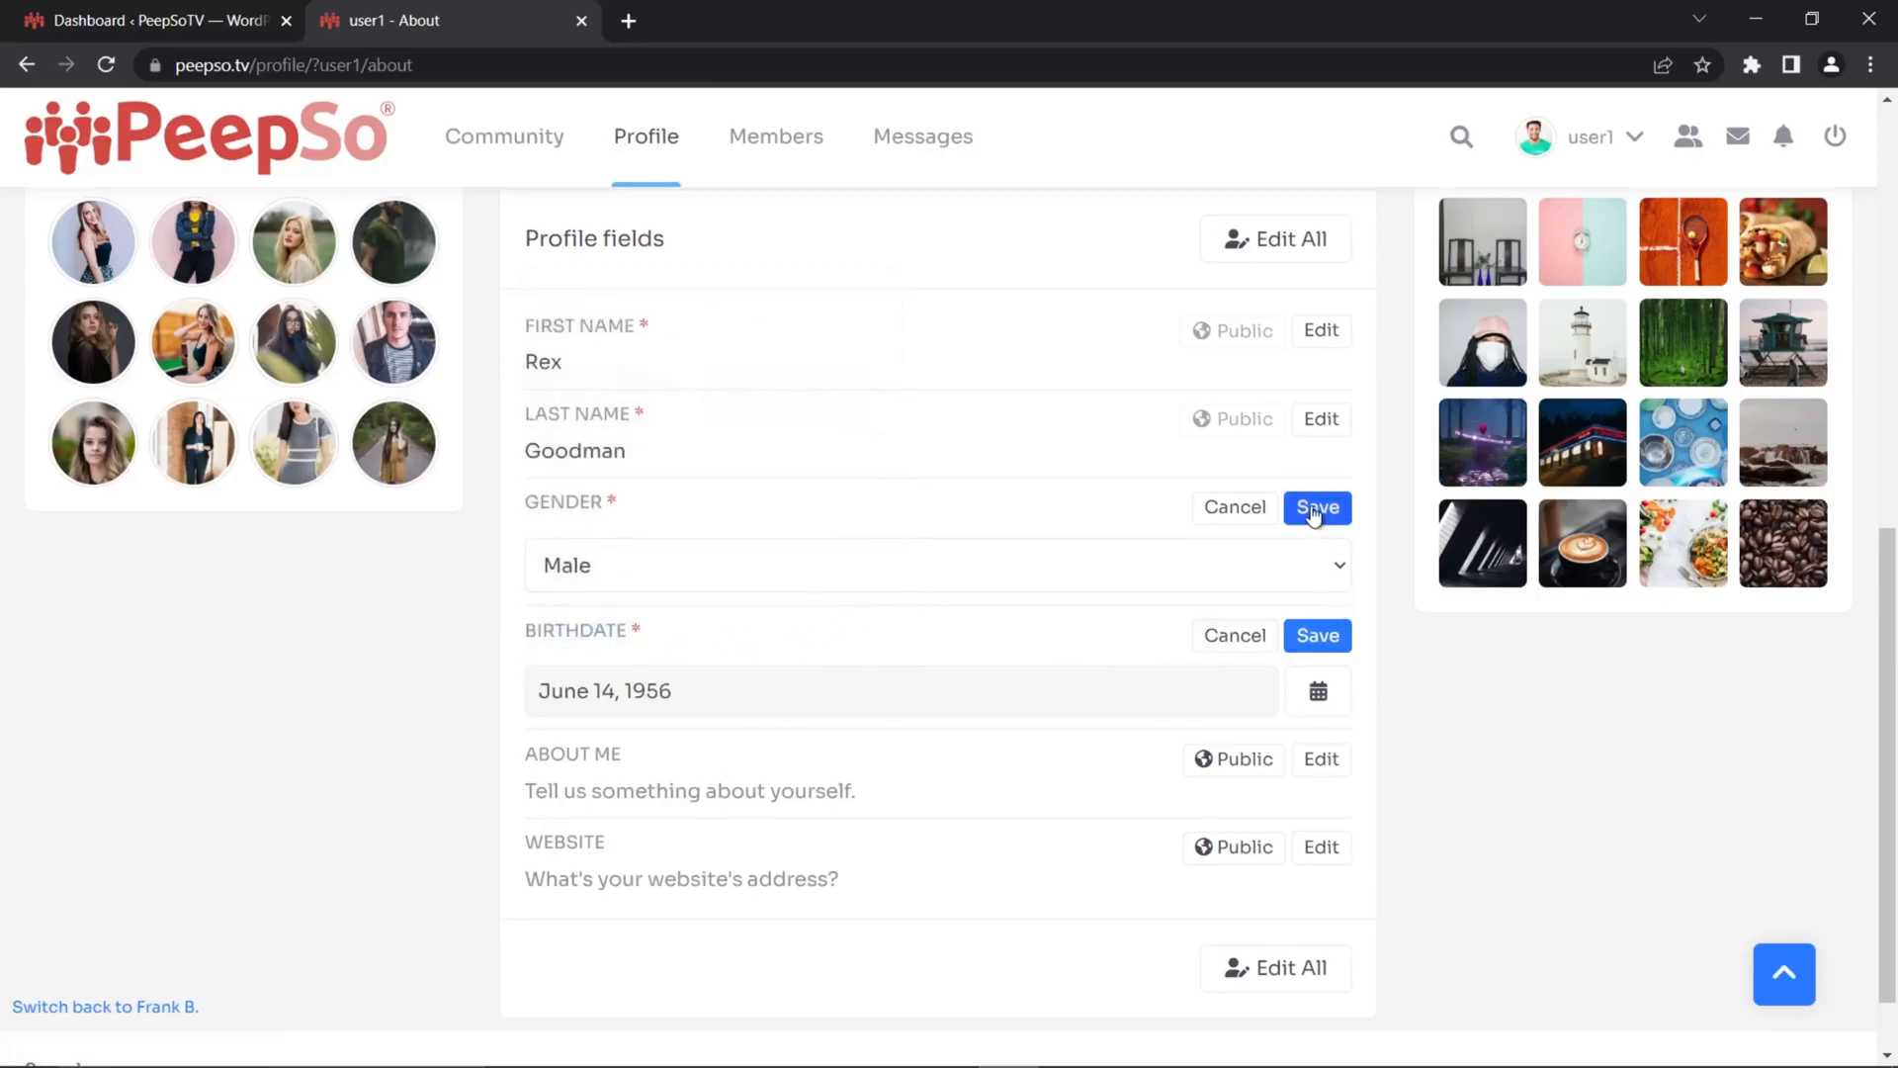
pyautogui.click(1316, 508)
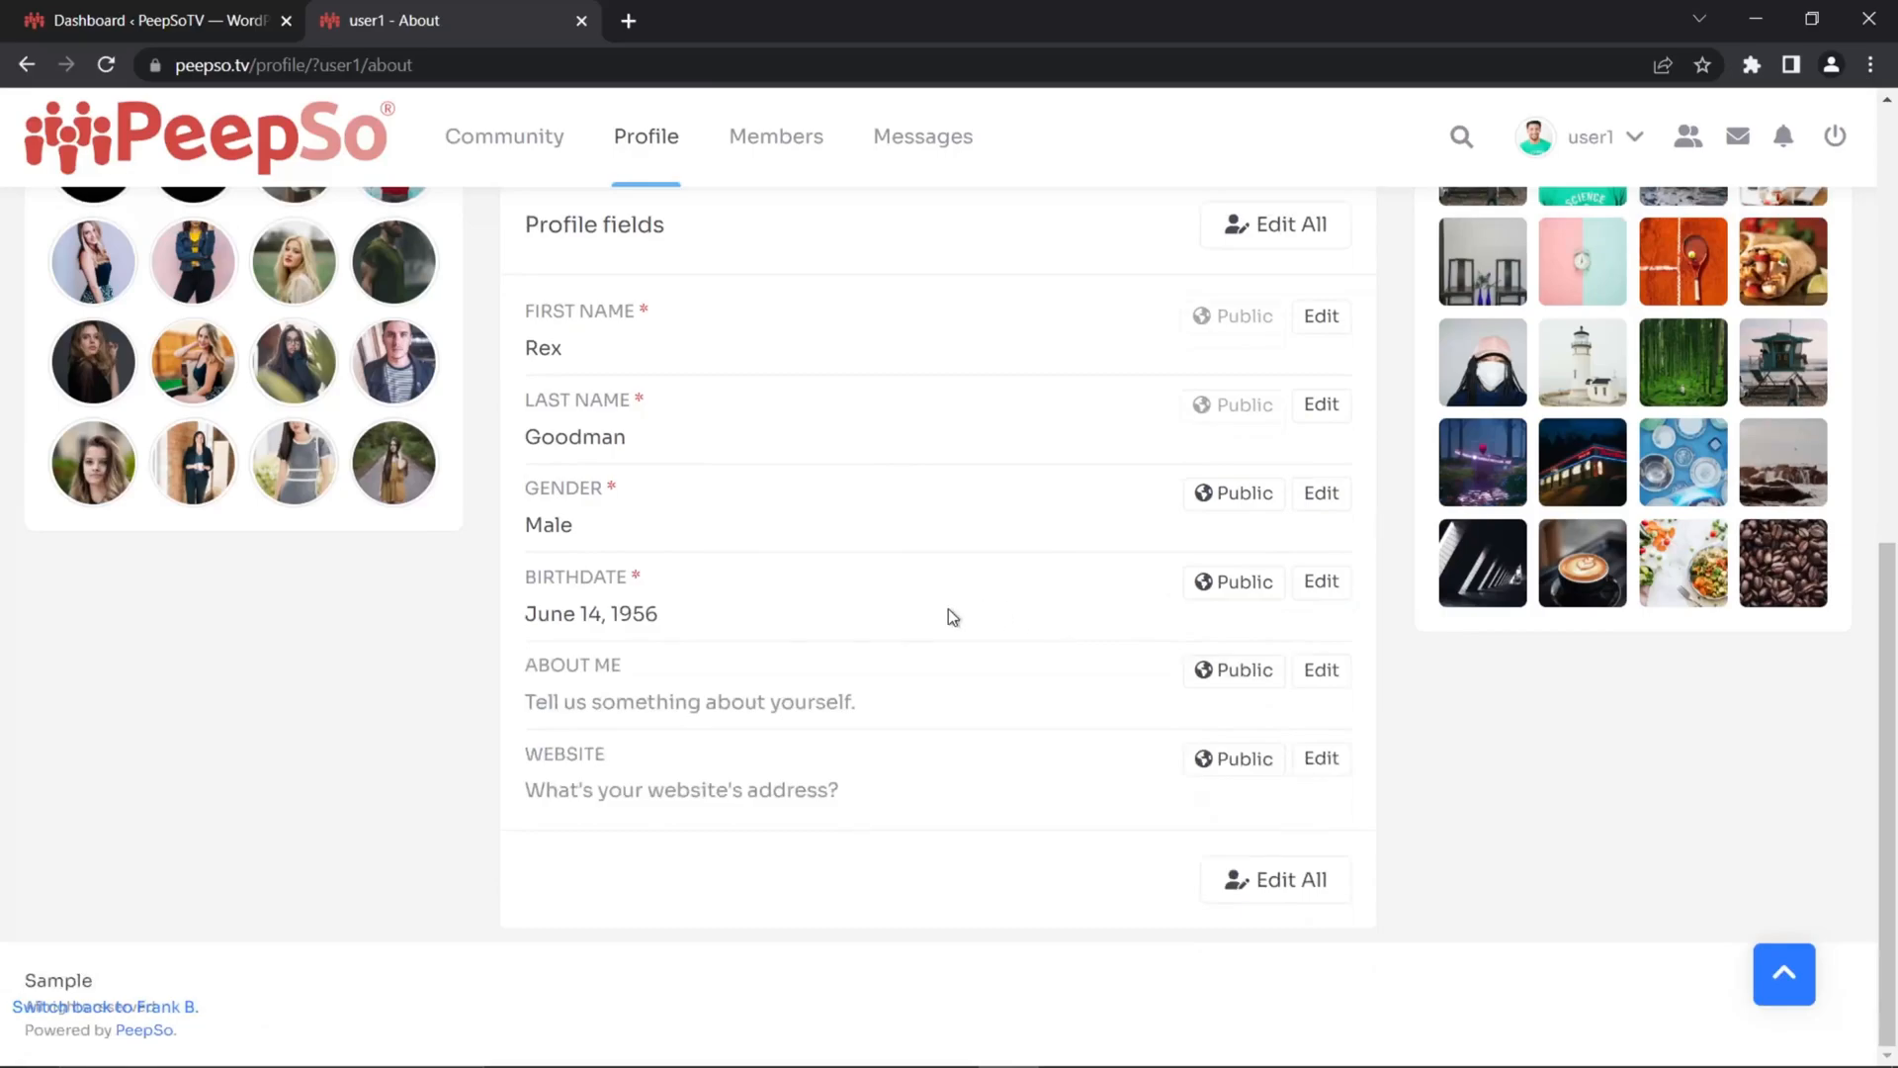
pyautogui.scroll(3)
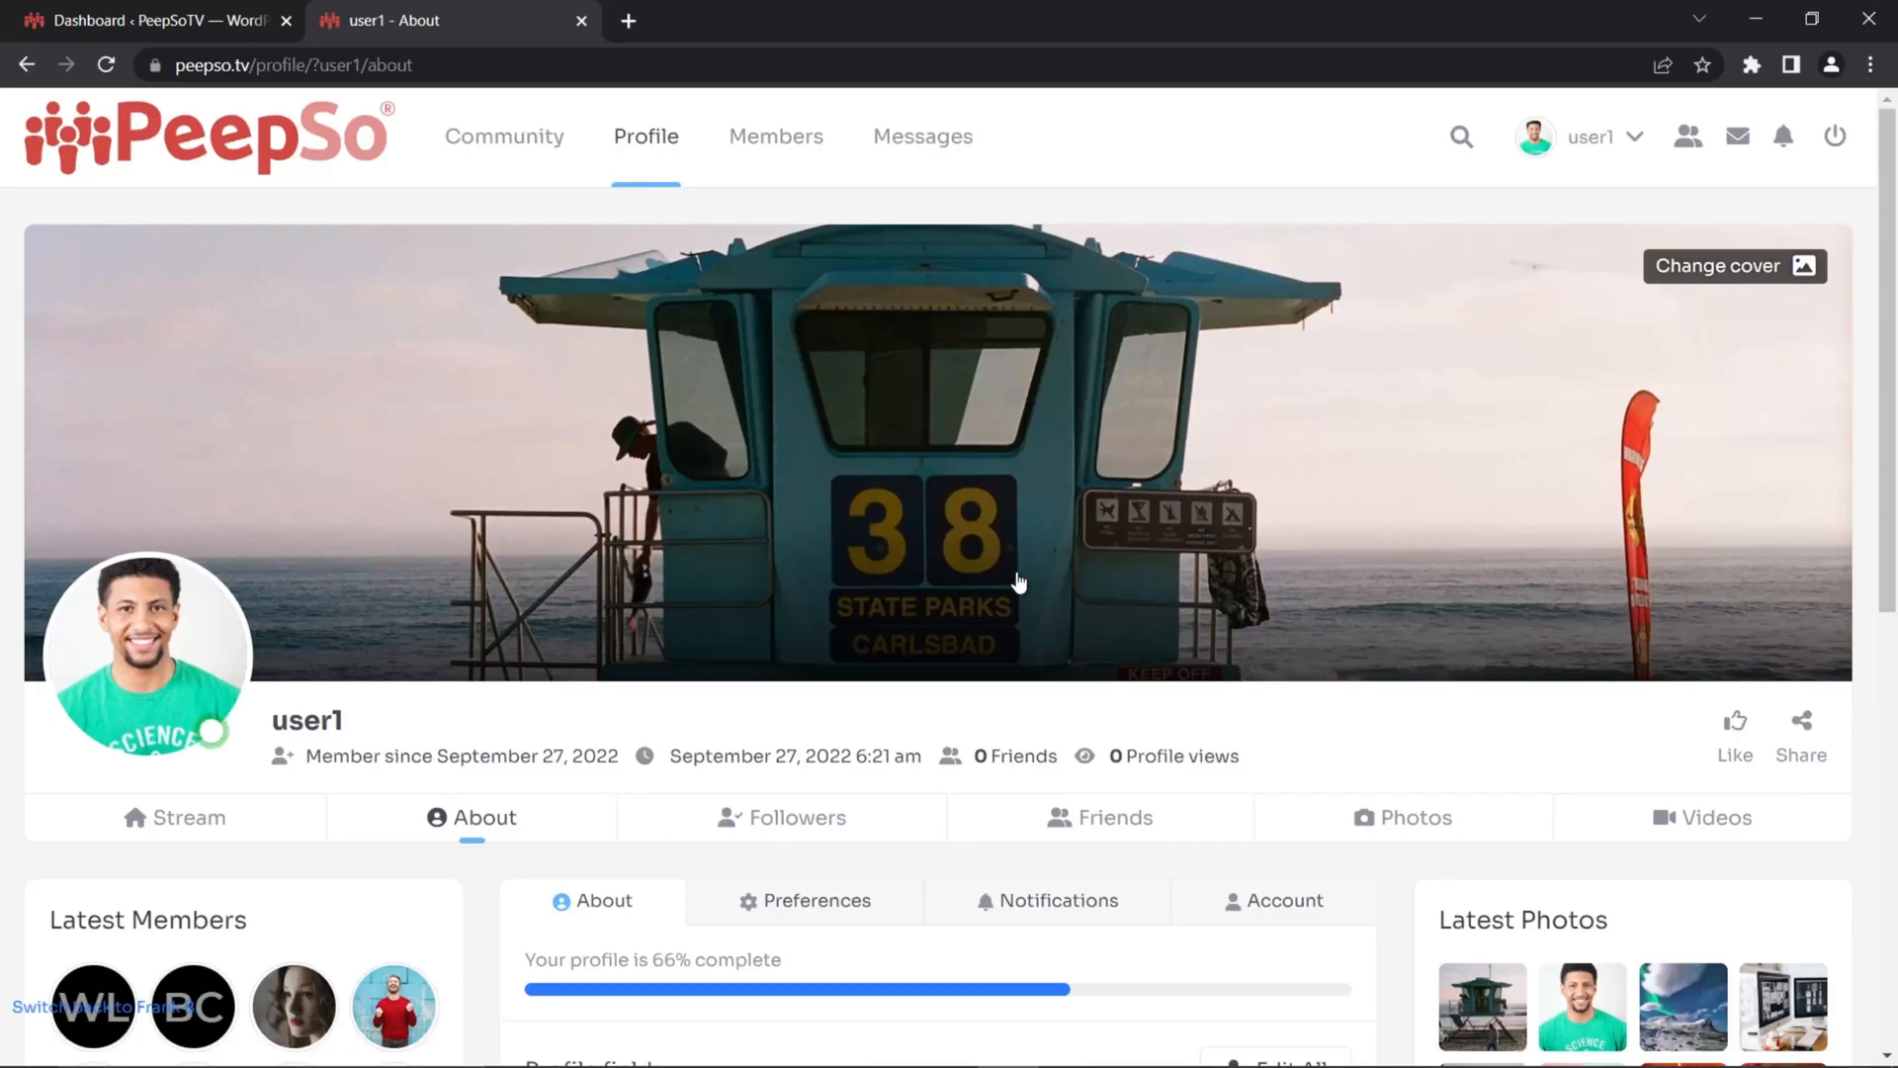
pyautogui.moveTo(981, 478)
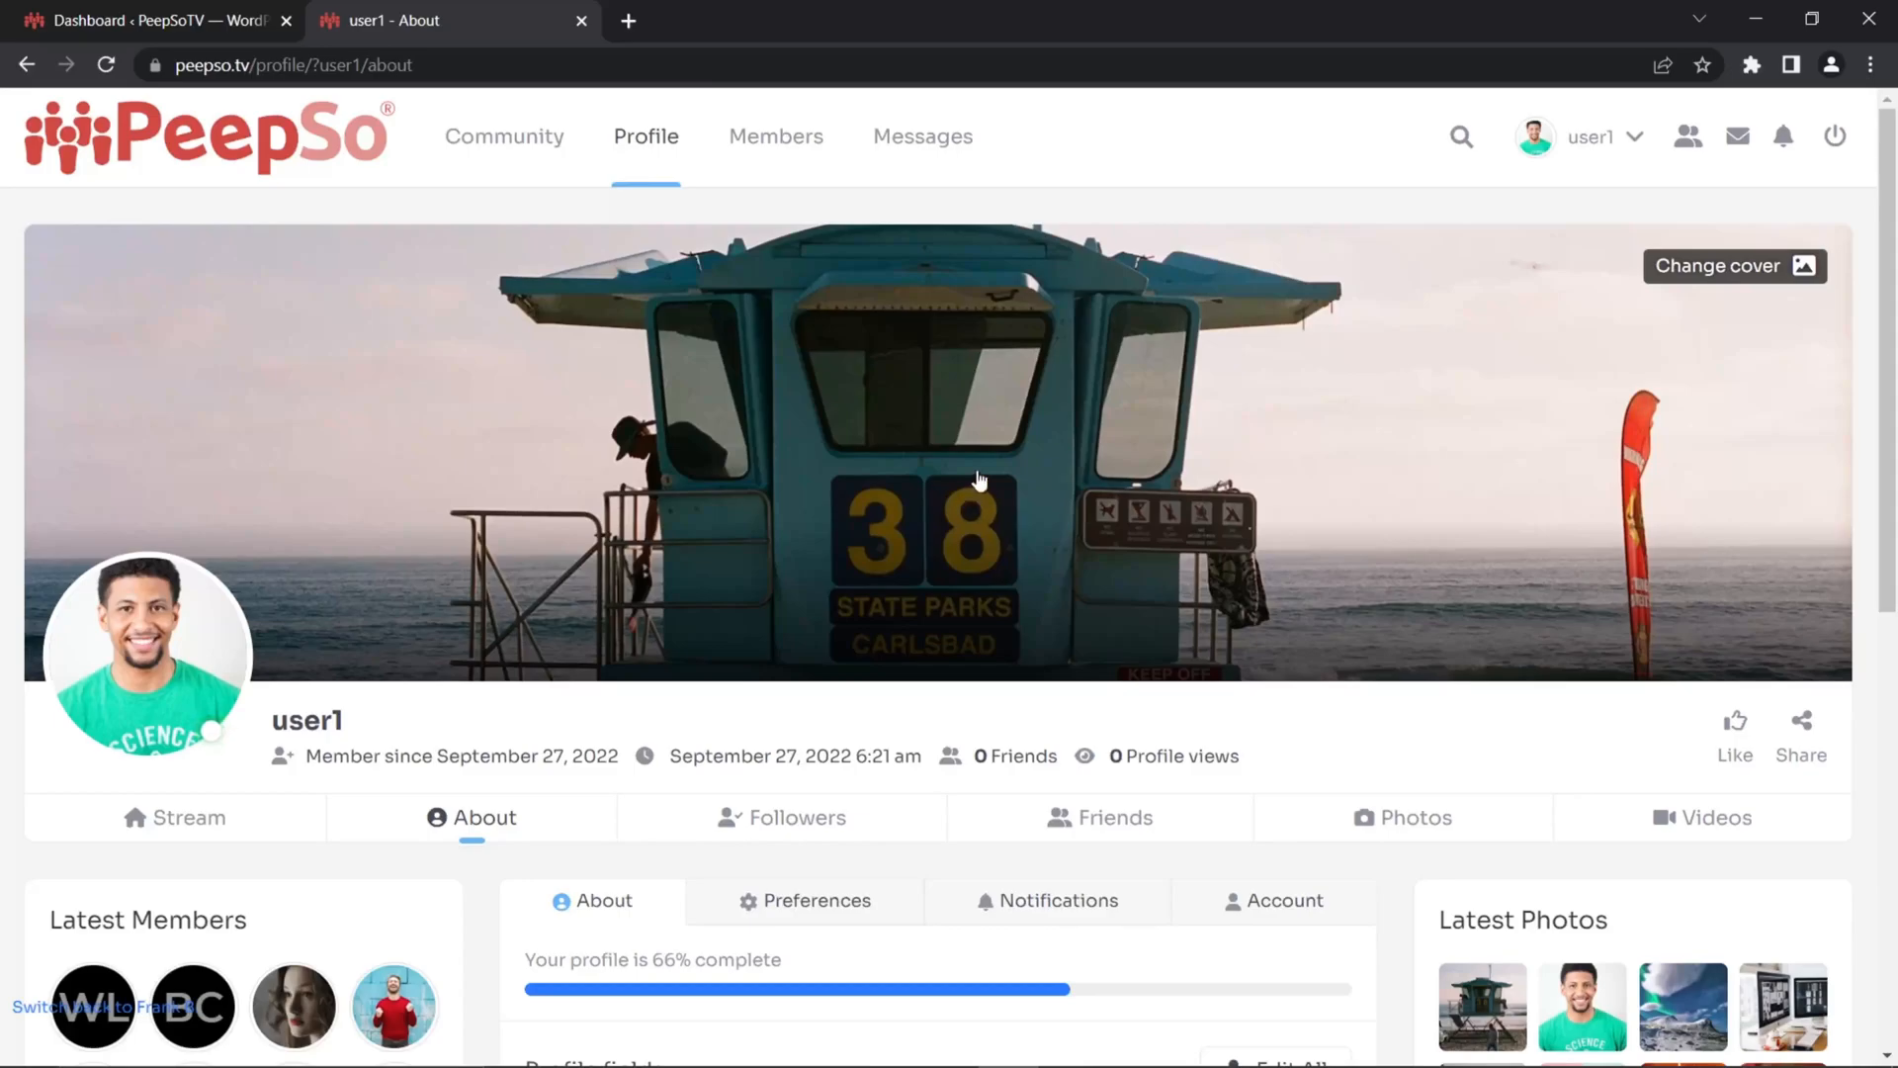
pyautogui.moveTo(944, 560)
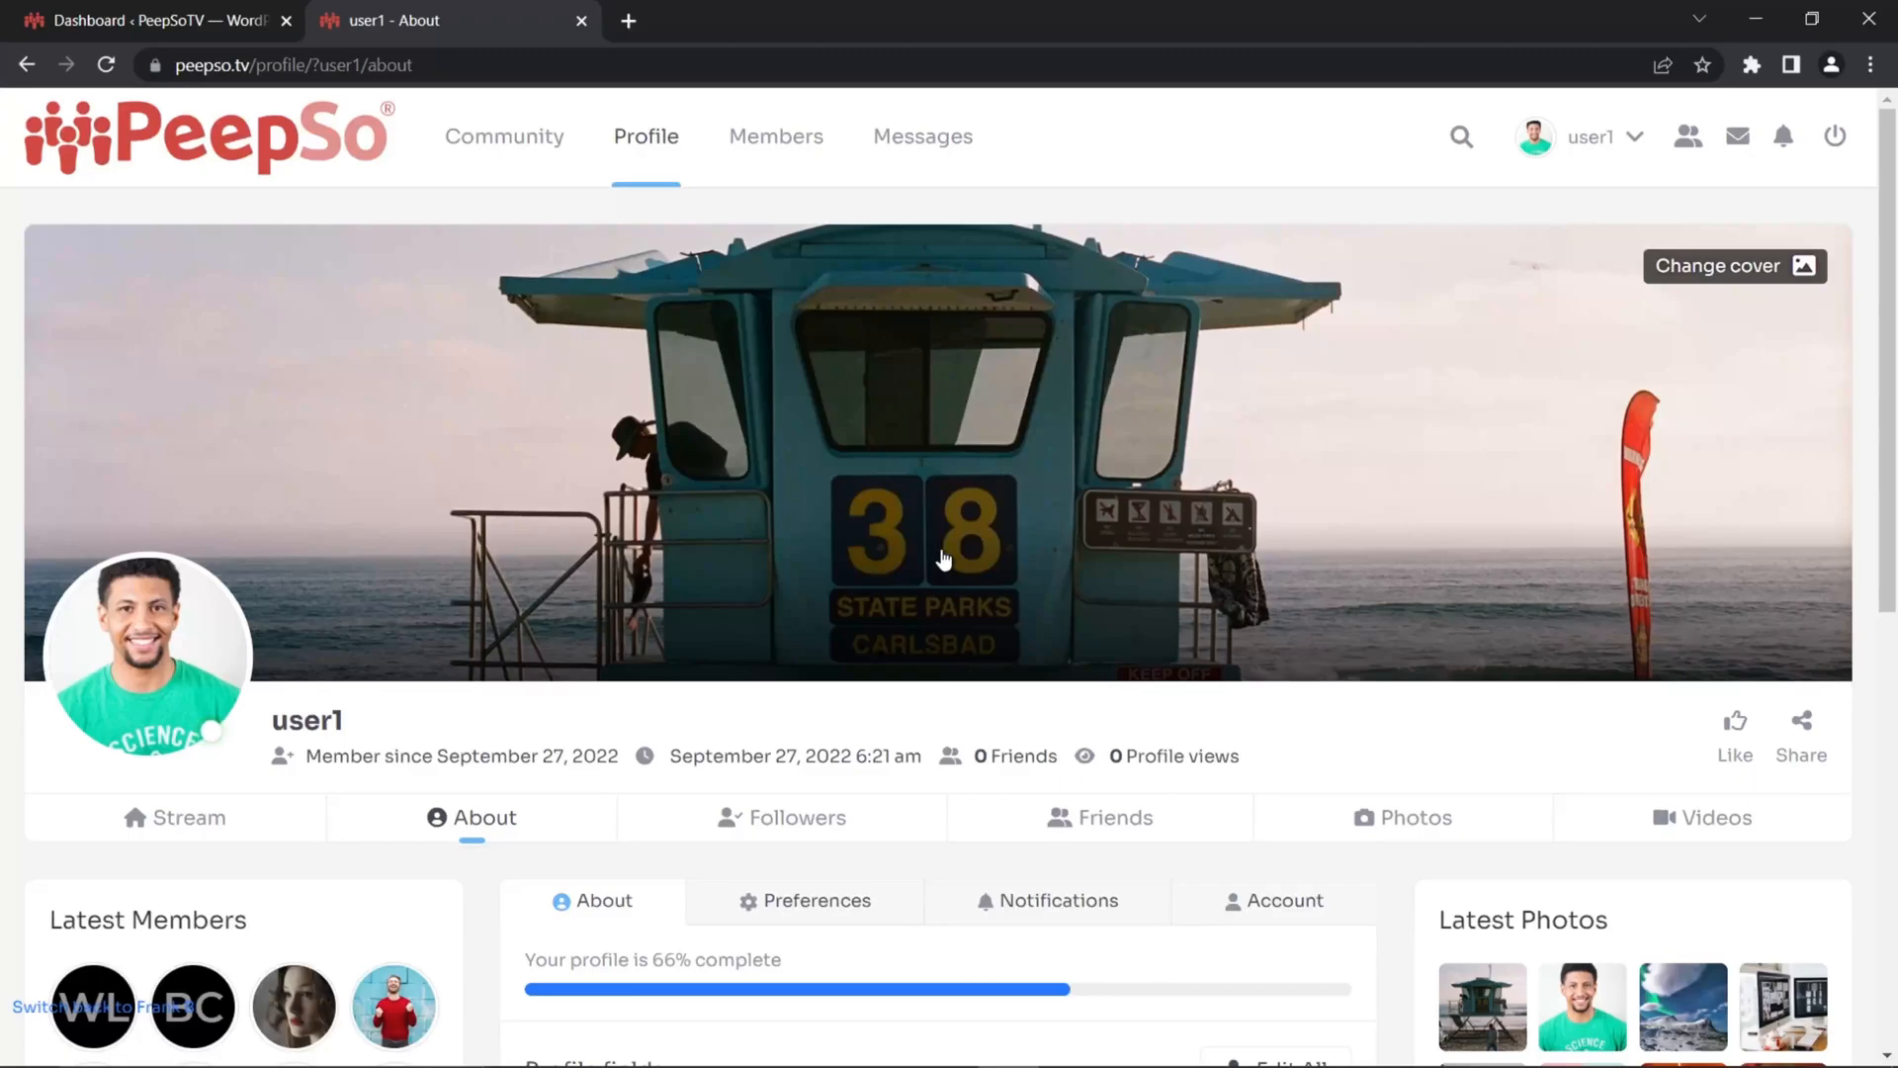
pyautogui.scroll(-3)
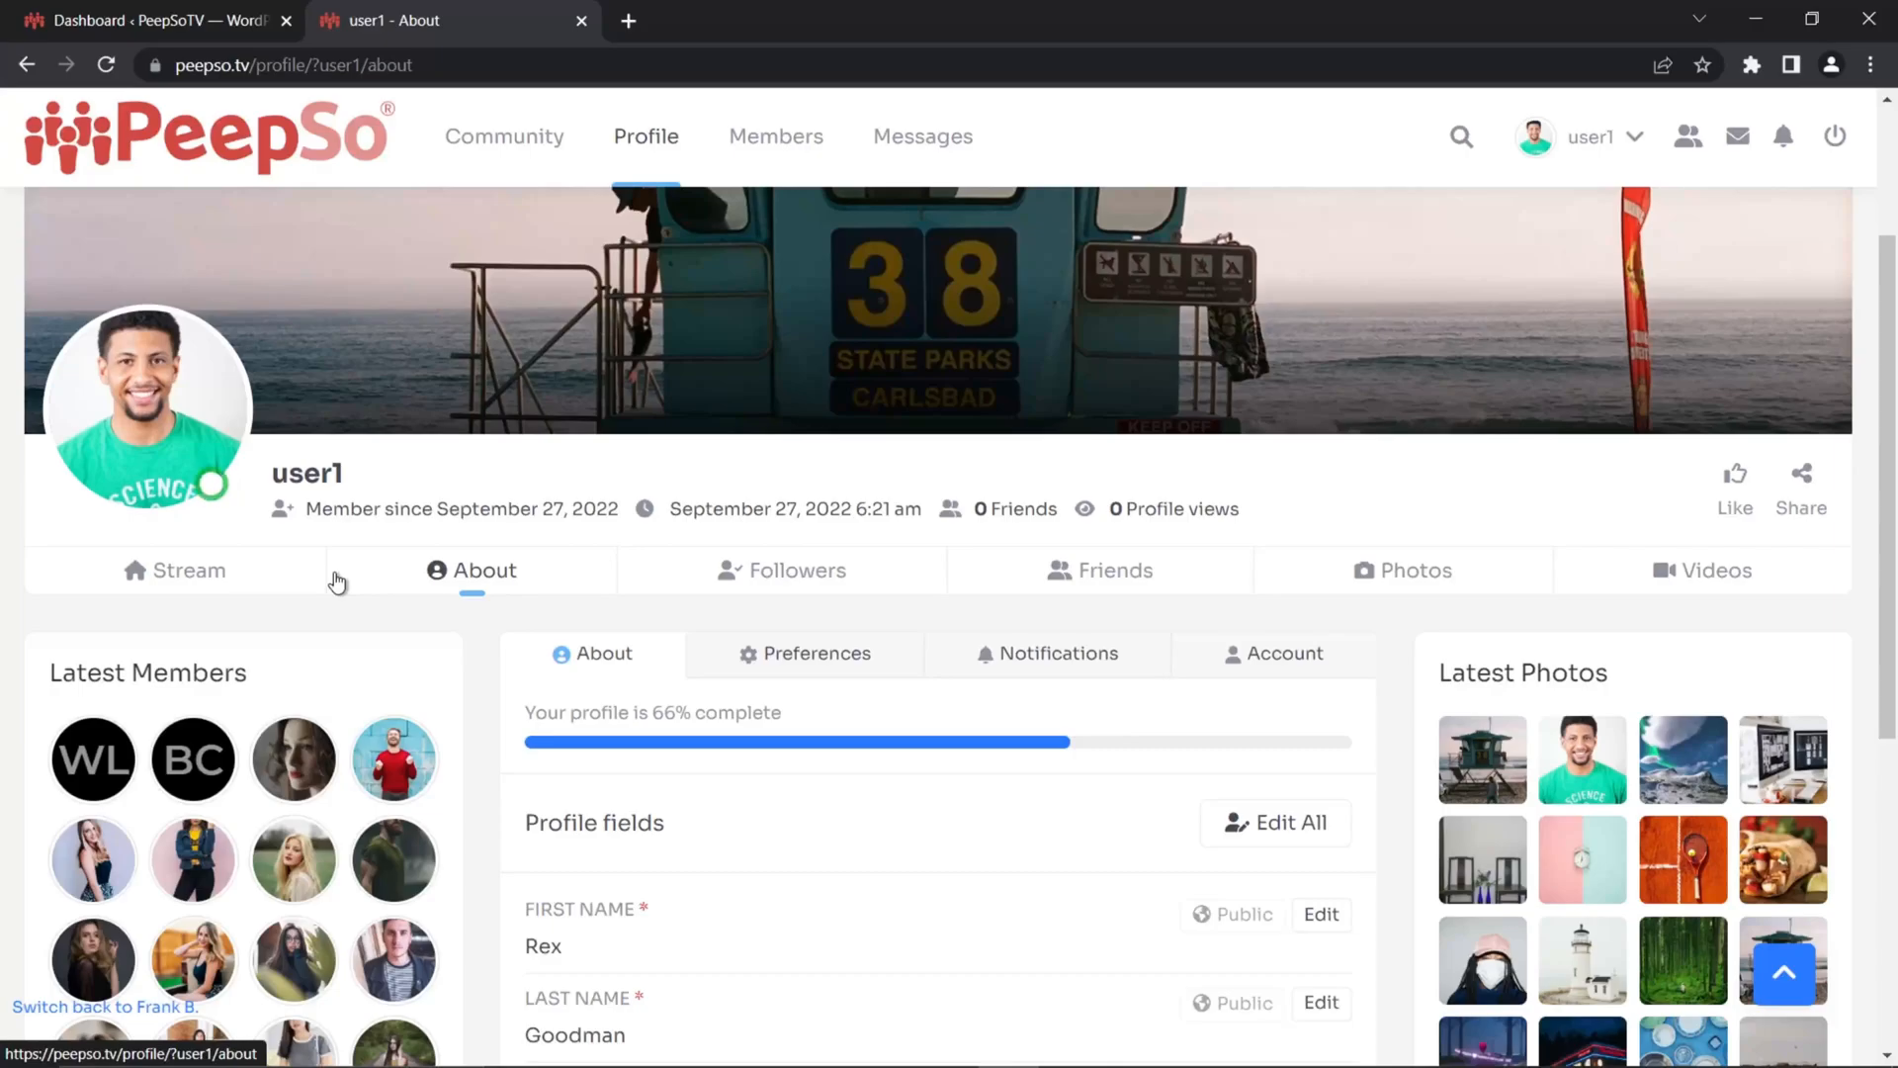
pyautogui.scroll(-3)
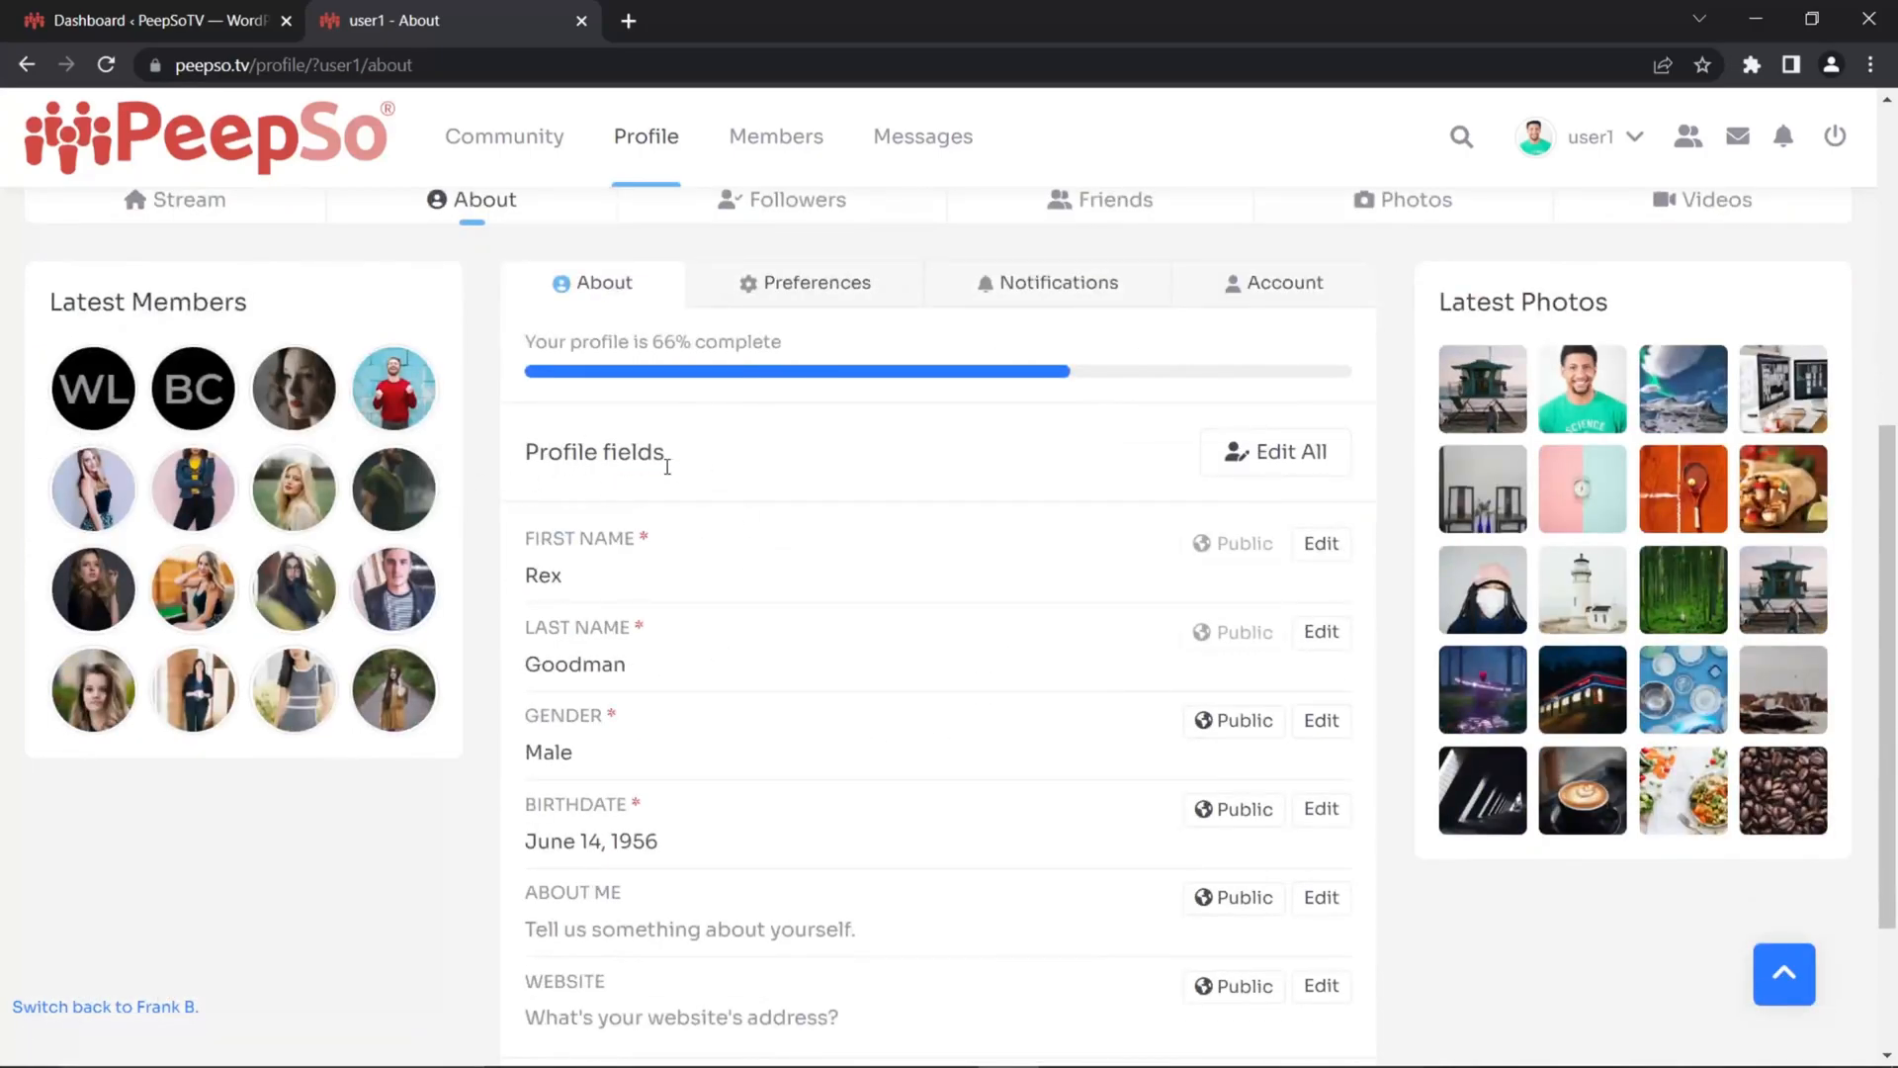
pyautogui.scroll(3)
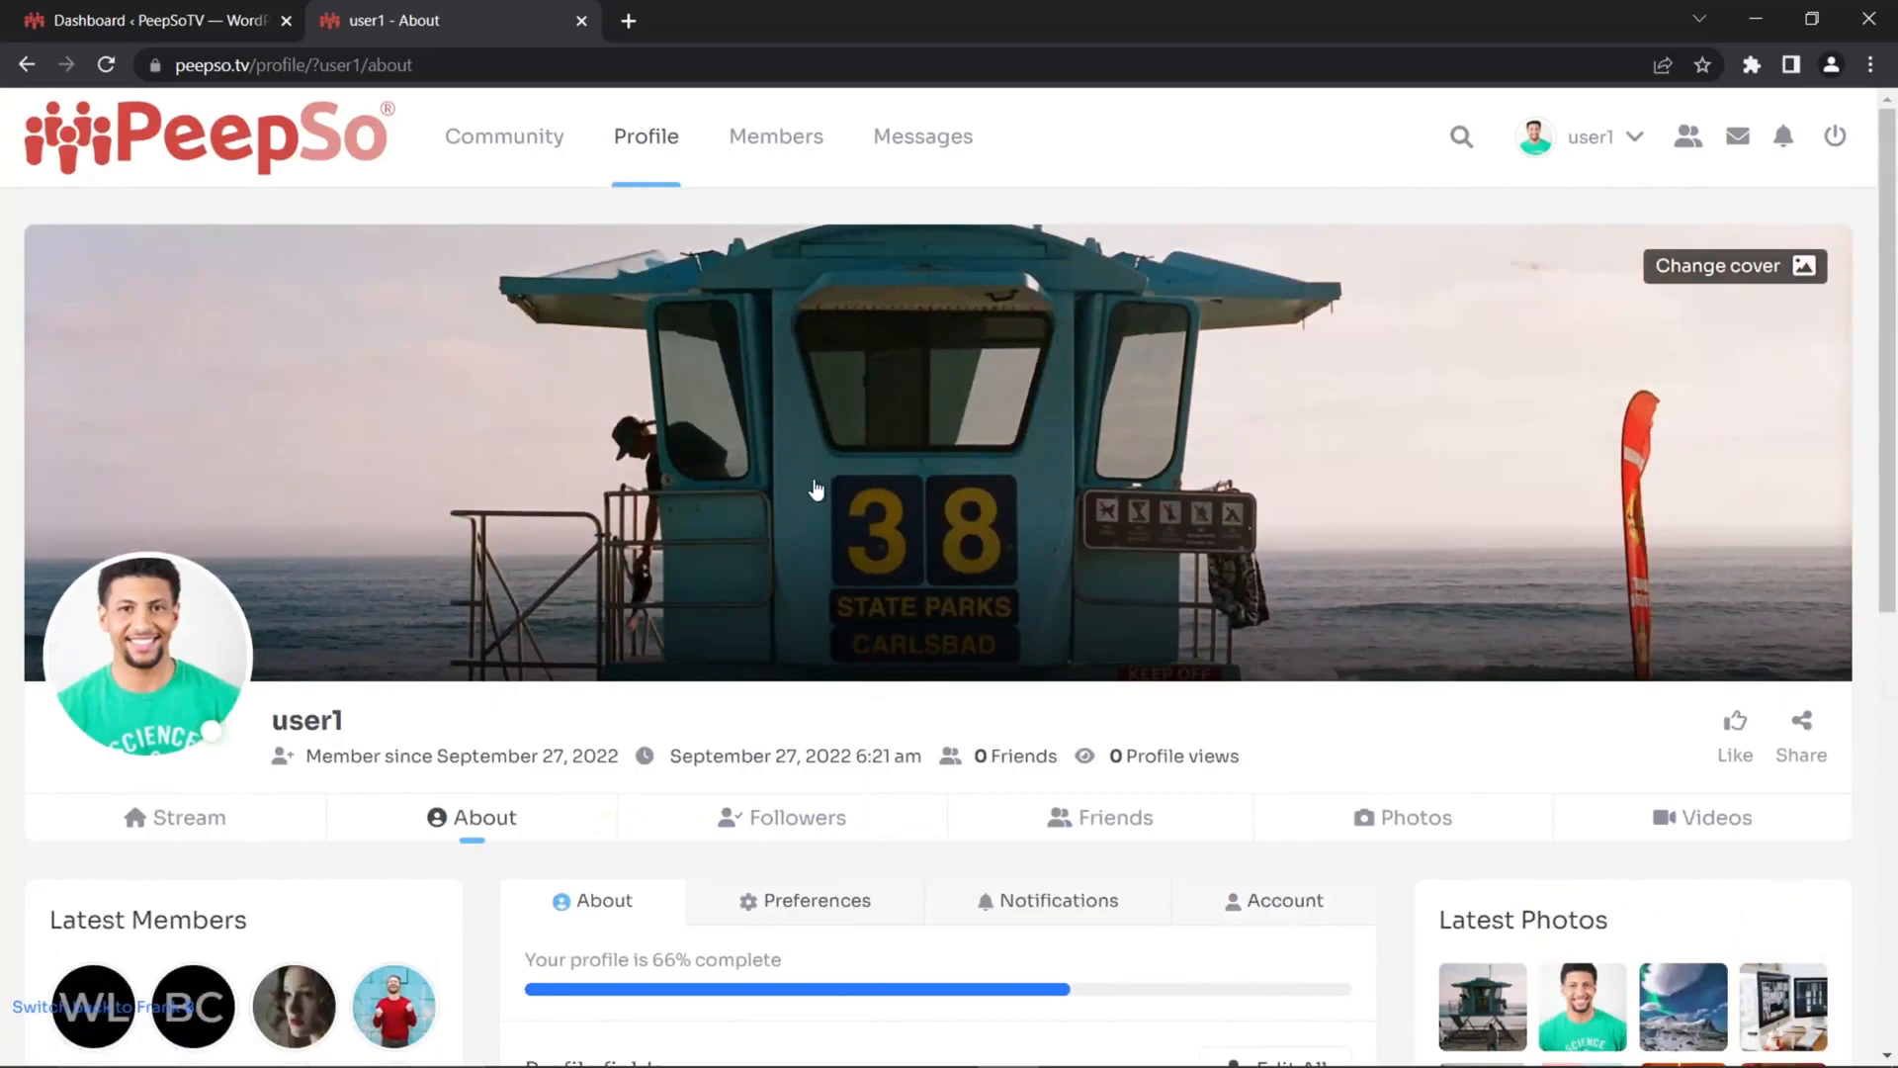
# - View the profile's Account settings: username, password fields and profile deletion section
pyautogui.click(1283, 900)
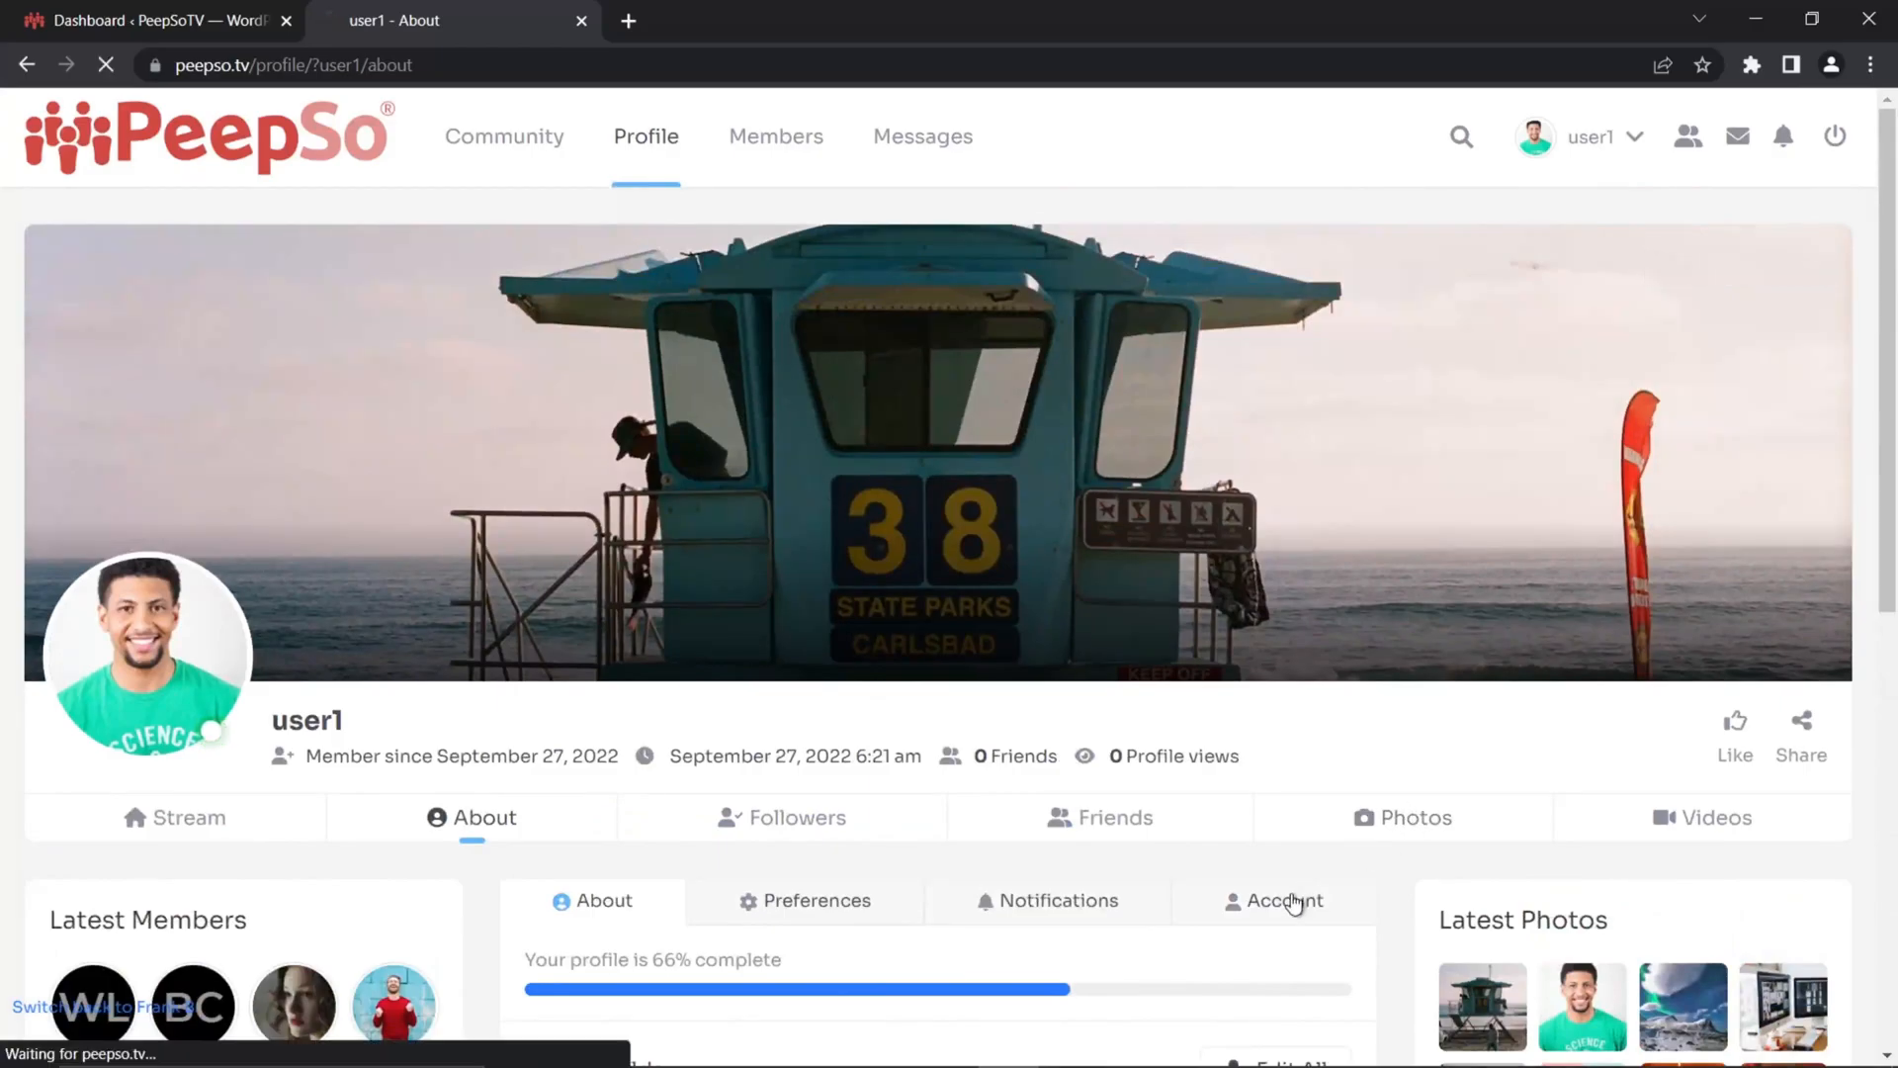
pyautogui.click(1274, 899)
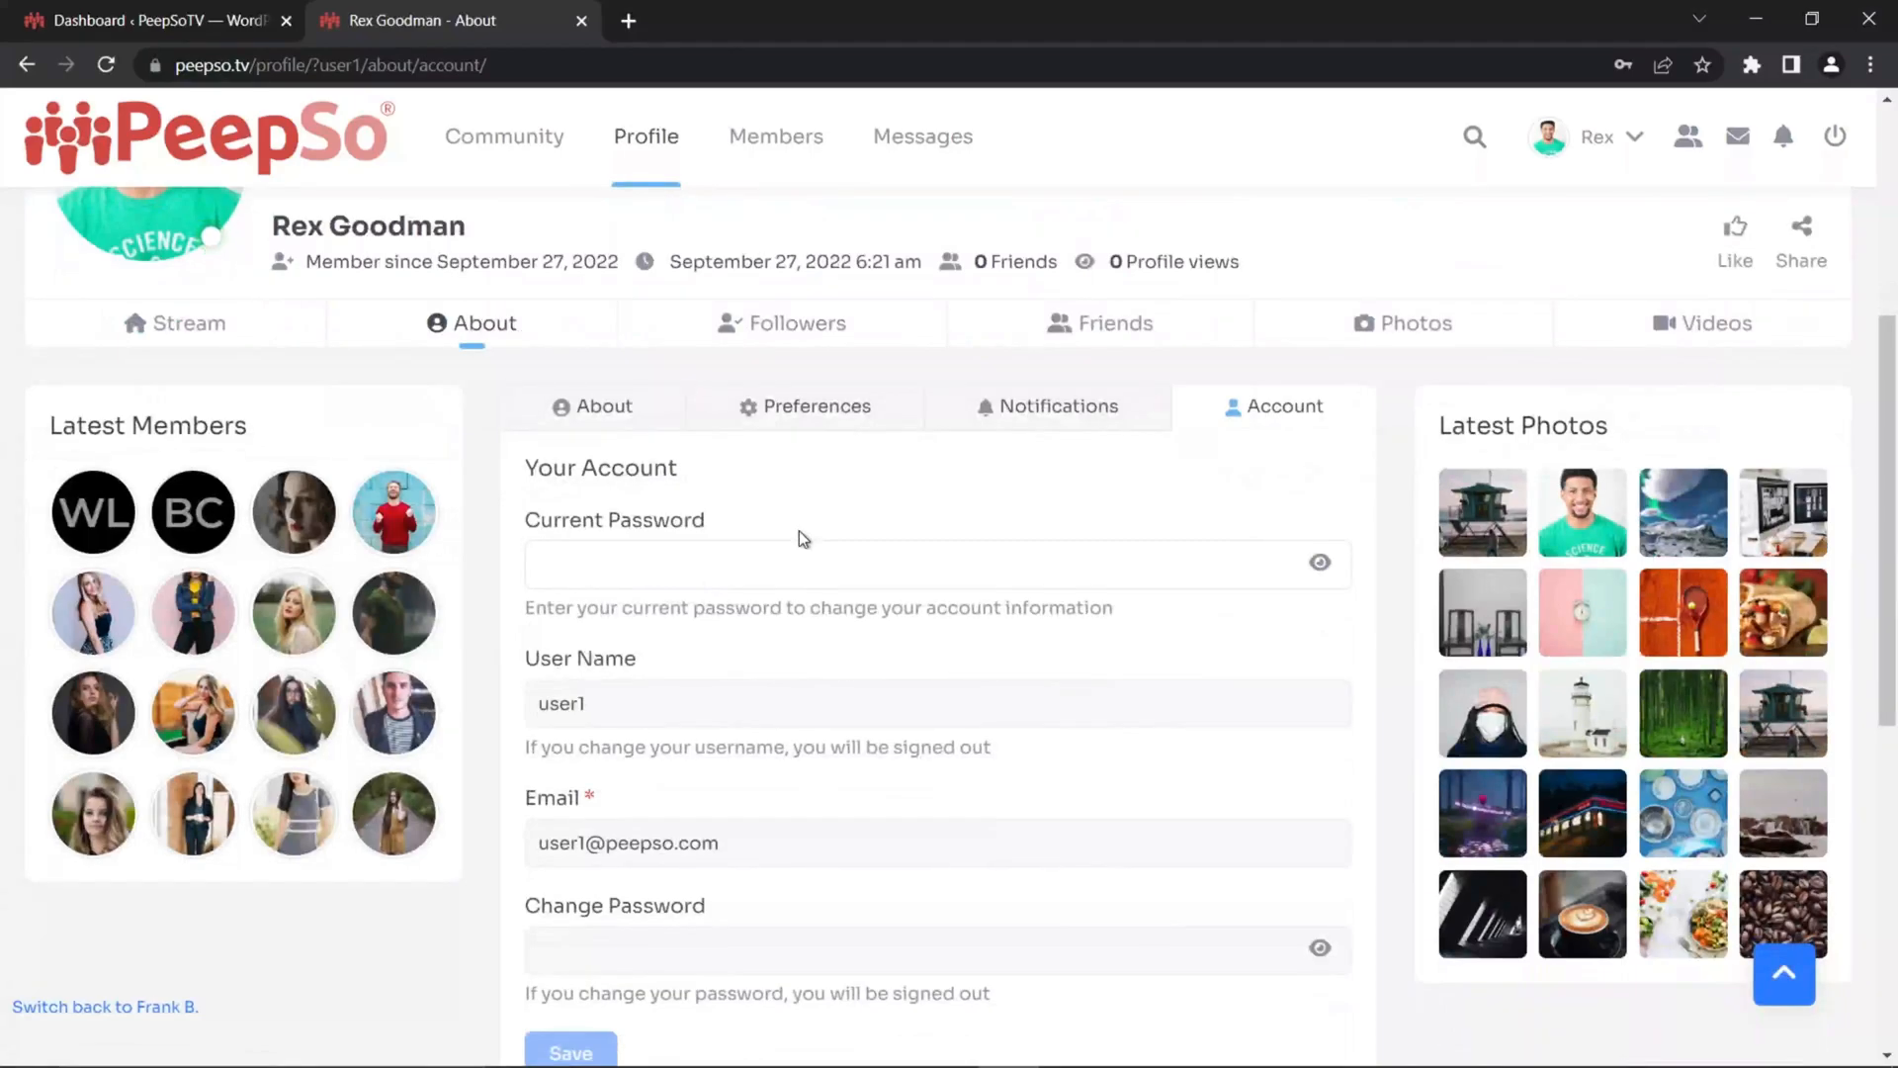
pyautogui.scroll(-3)
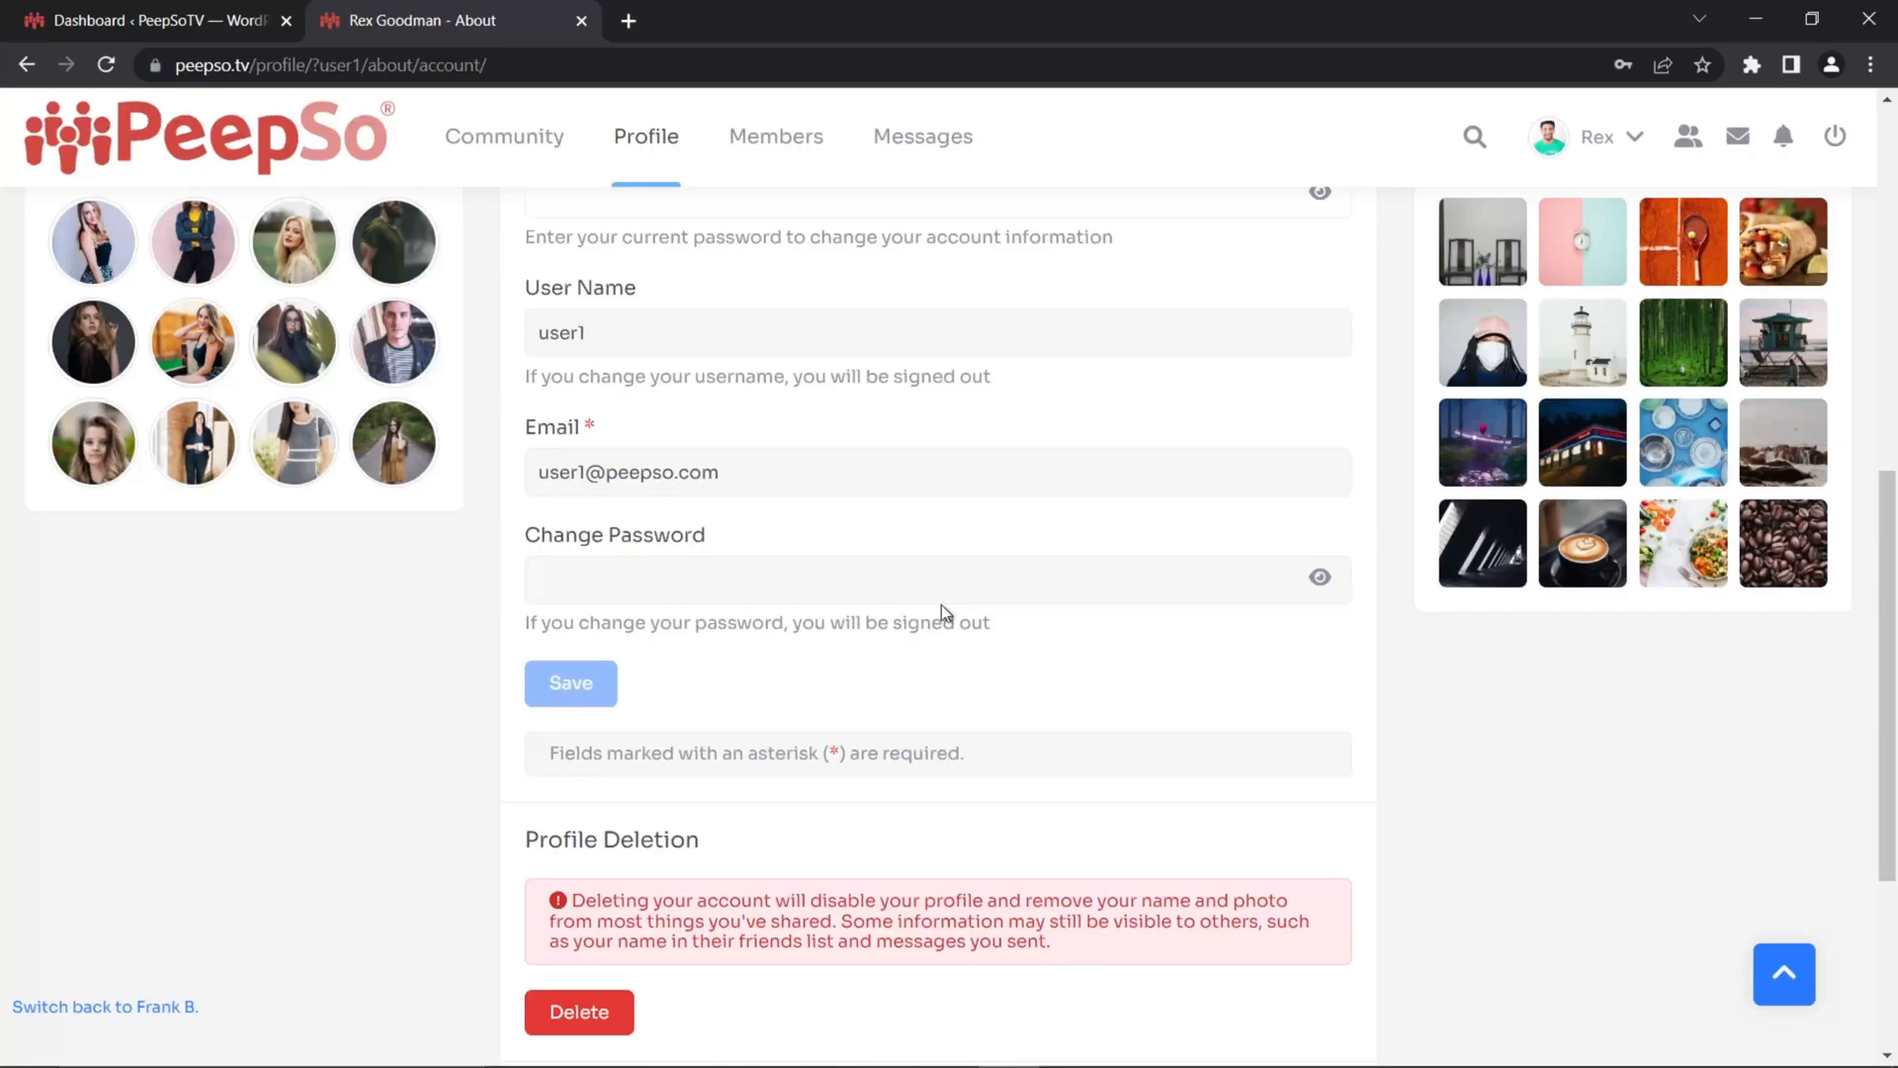
pyautogui.moveTo(1028, 619)
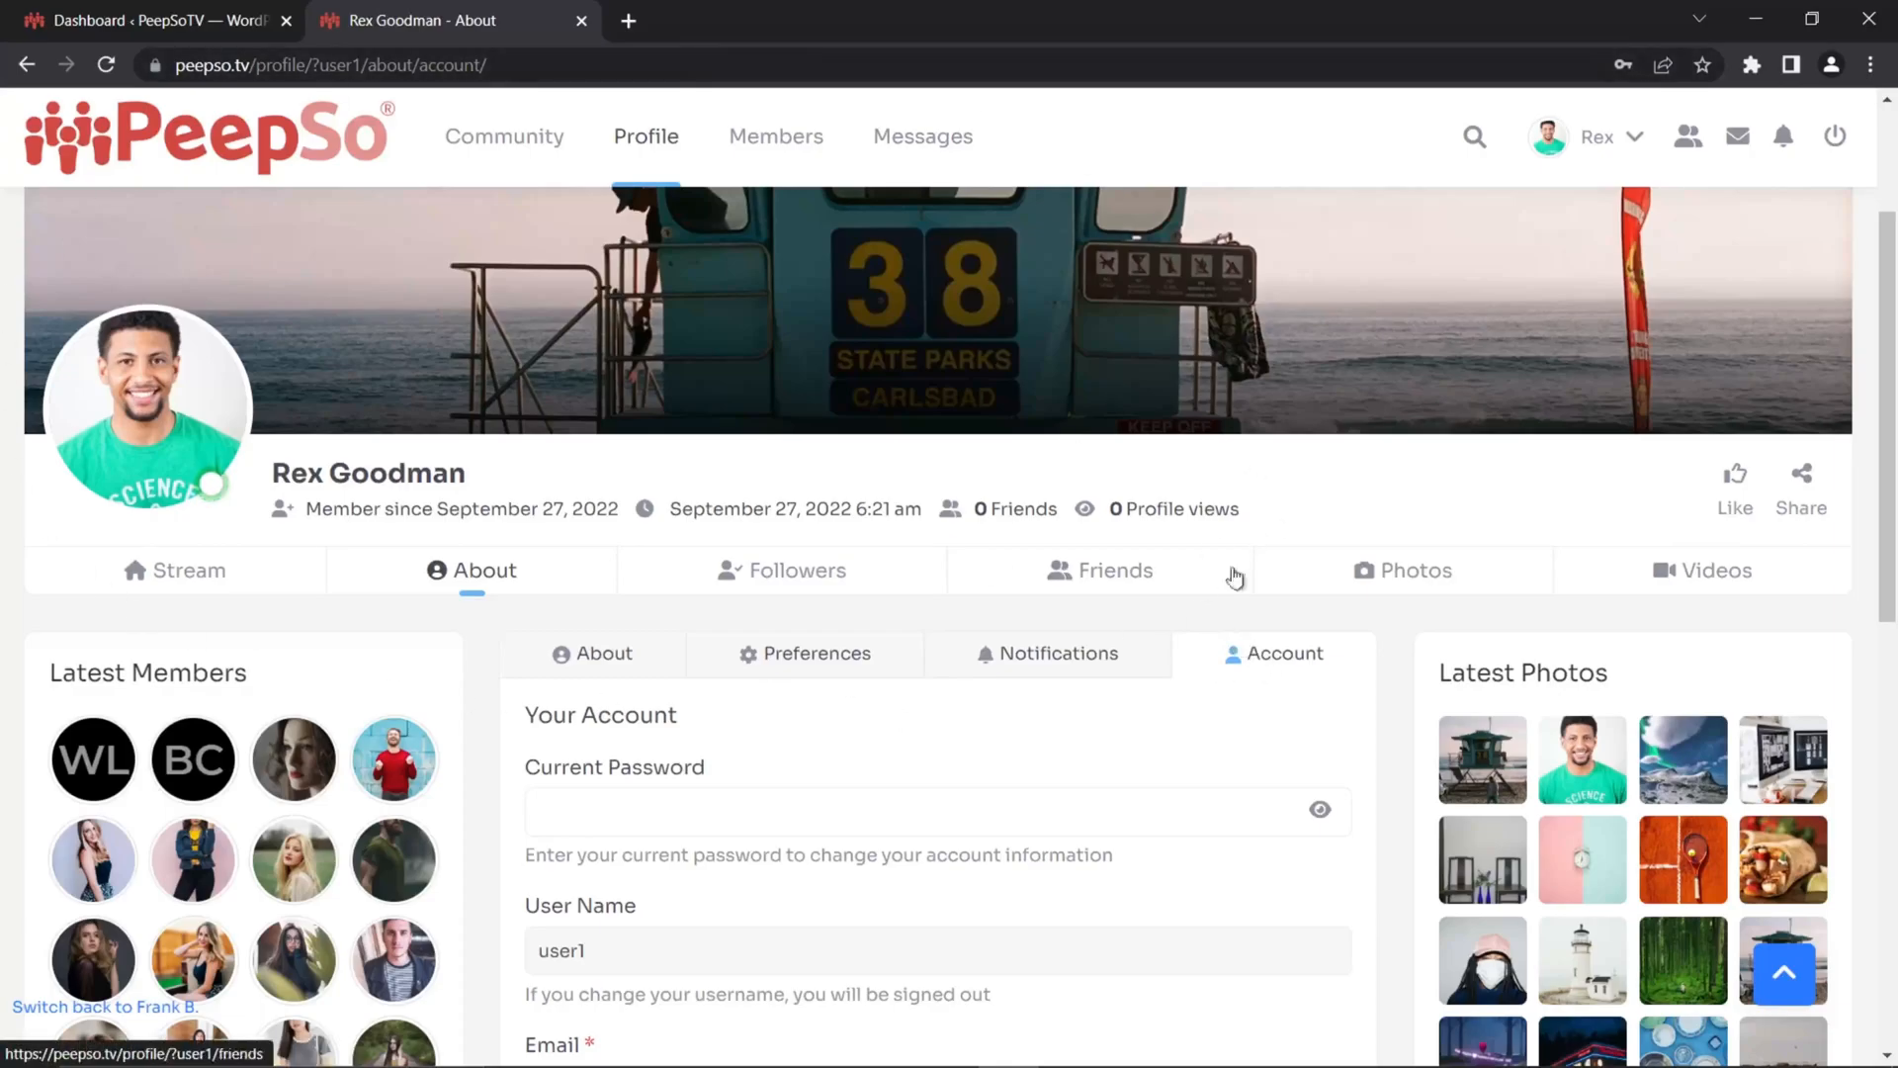
pyautogui.moveTo(506, 639)
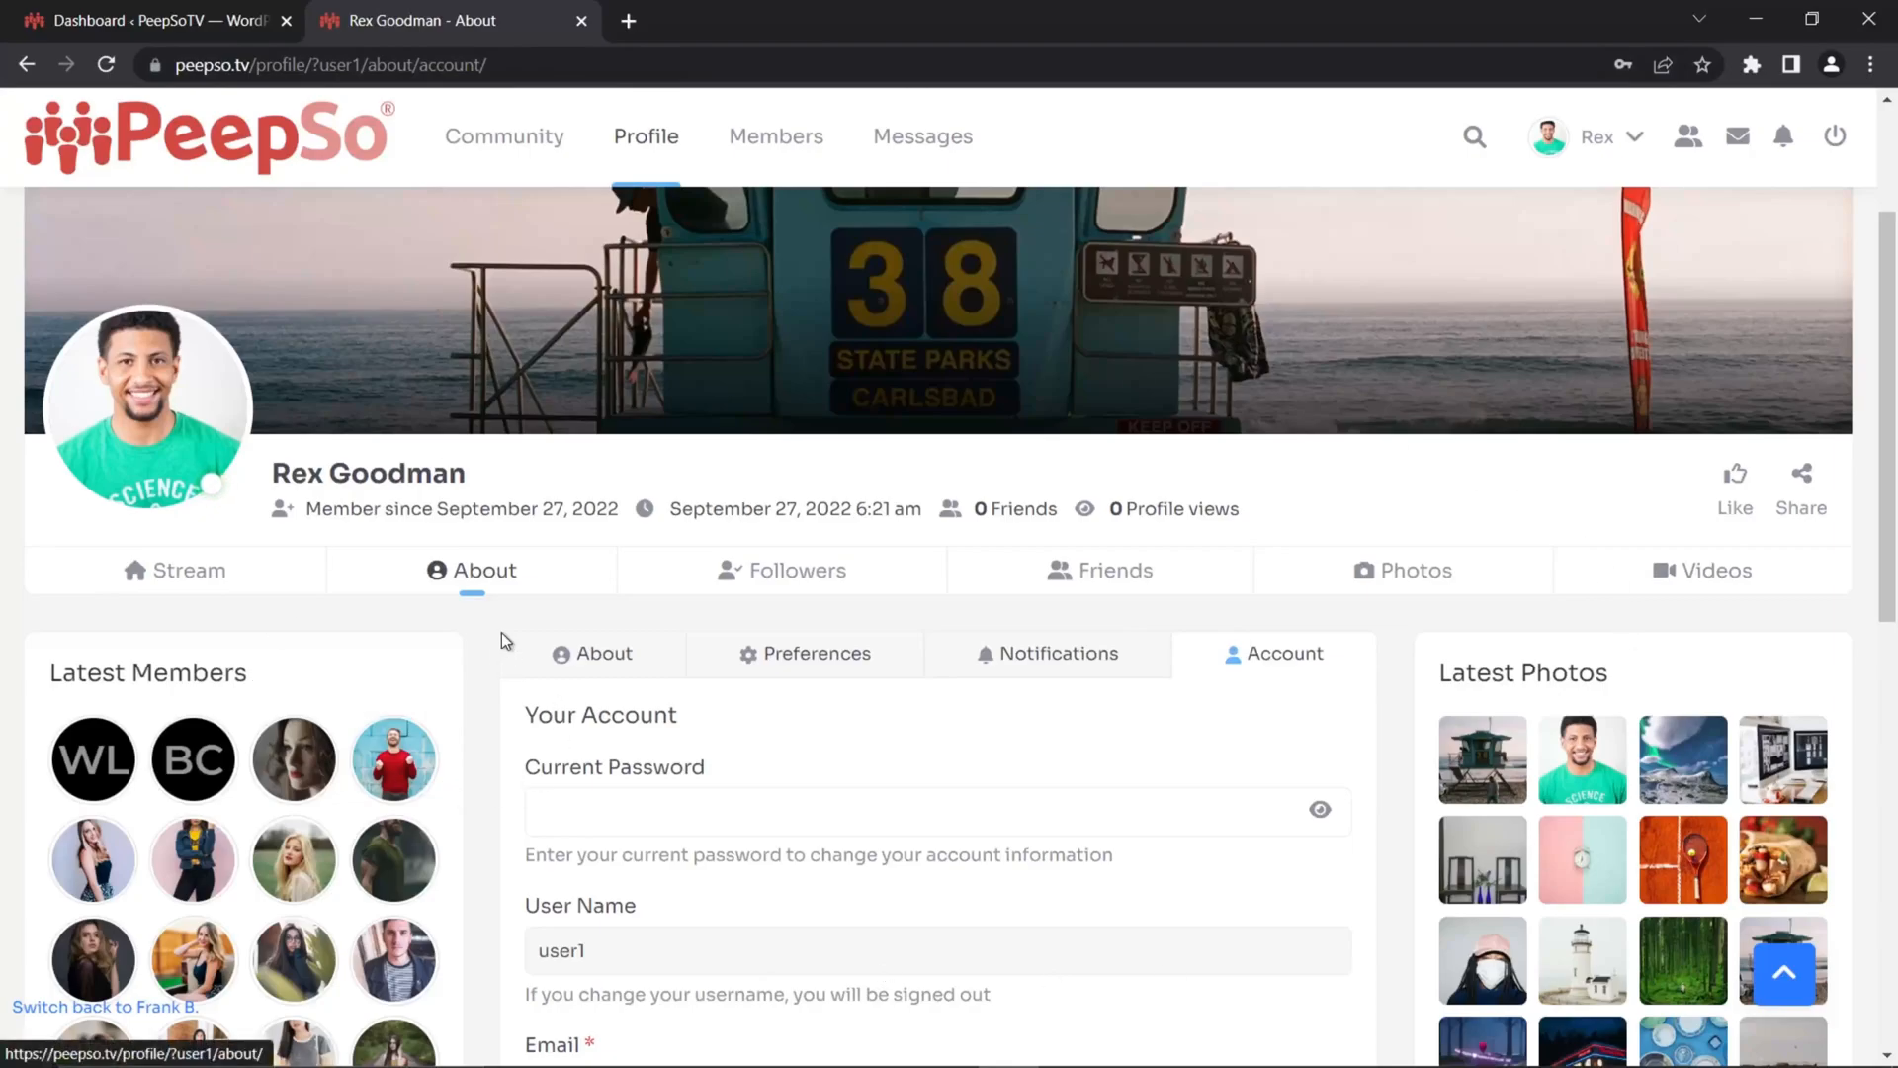
pyautogui.click(107, 1006)
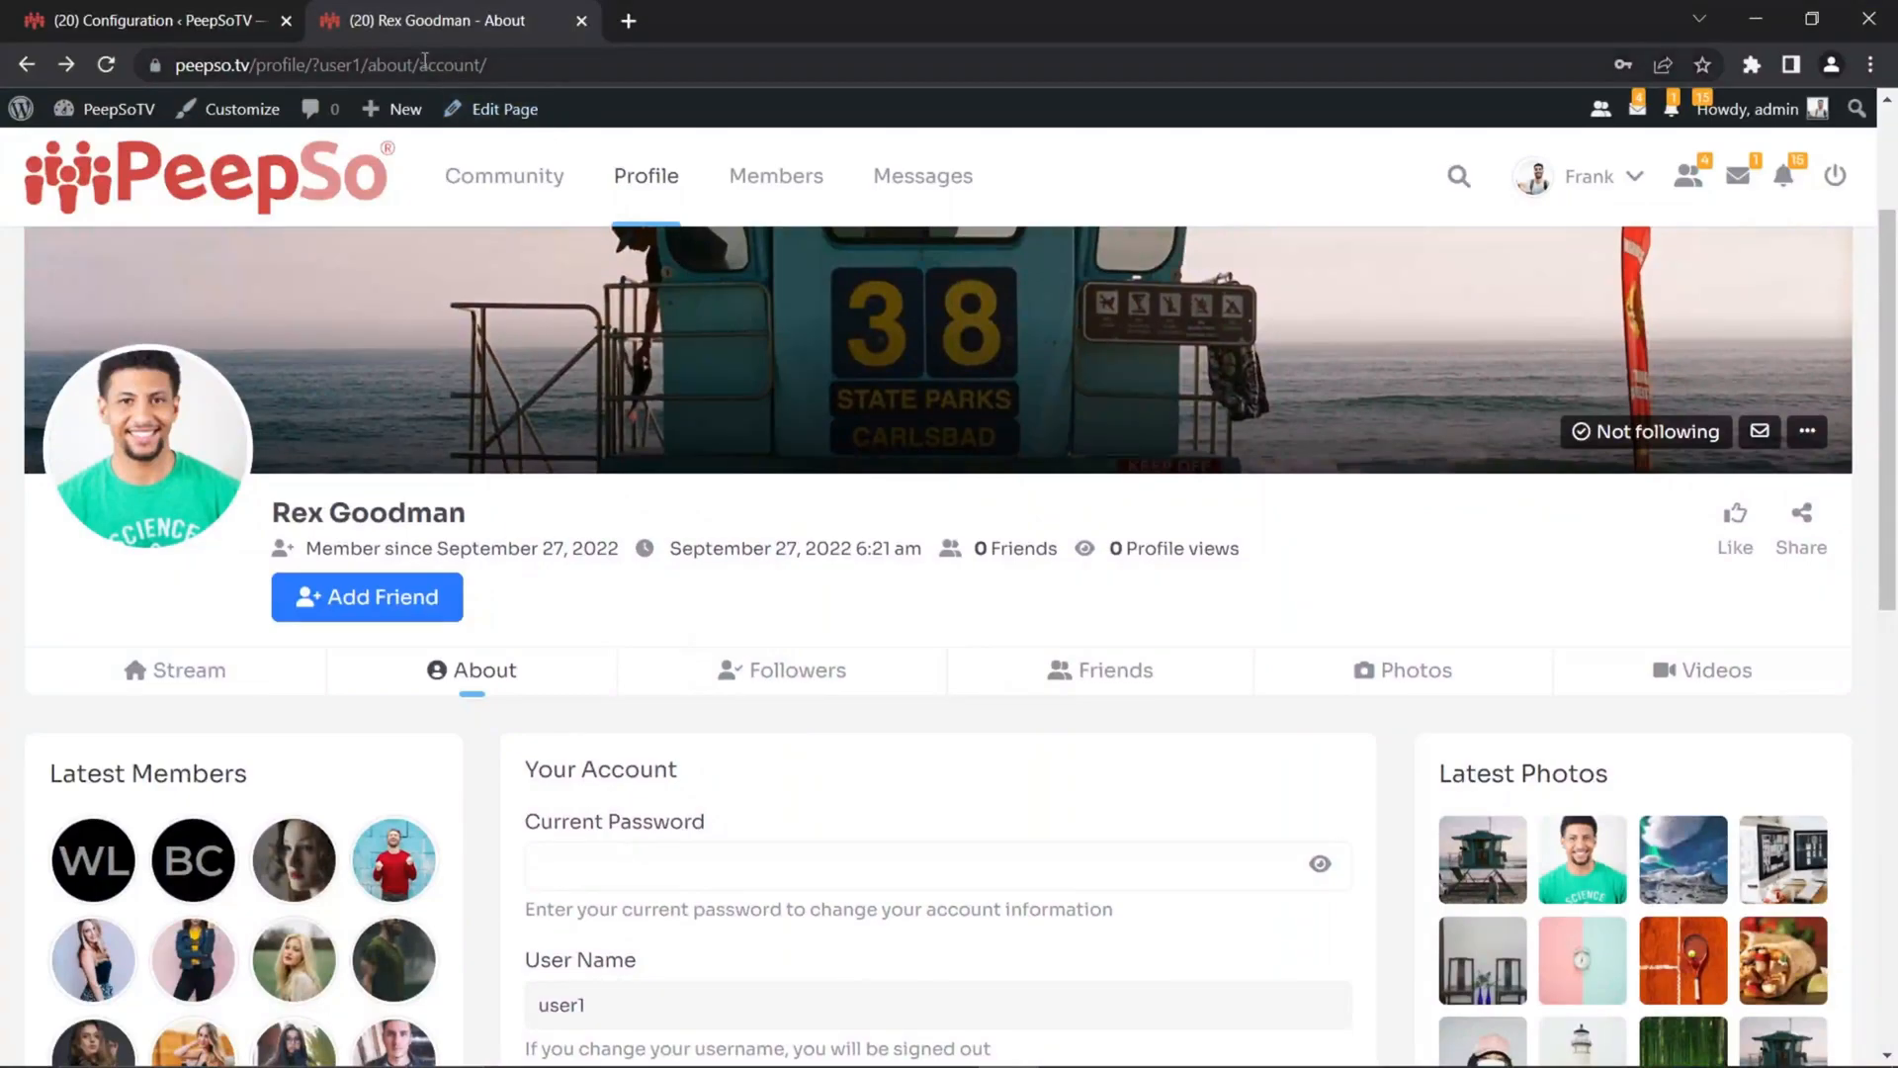
# - Go to the WooCommerce My account page through the address bar suggestion
pyautogui.click(362, 65)
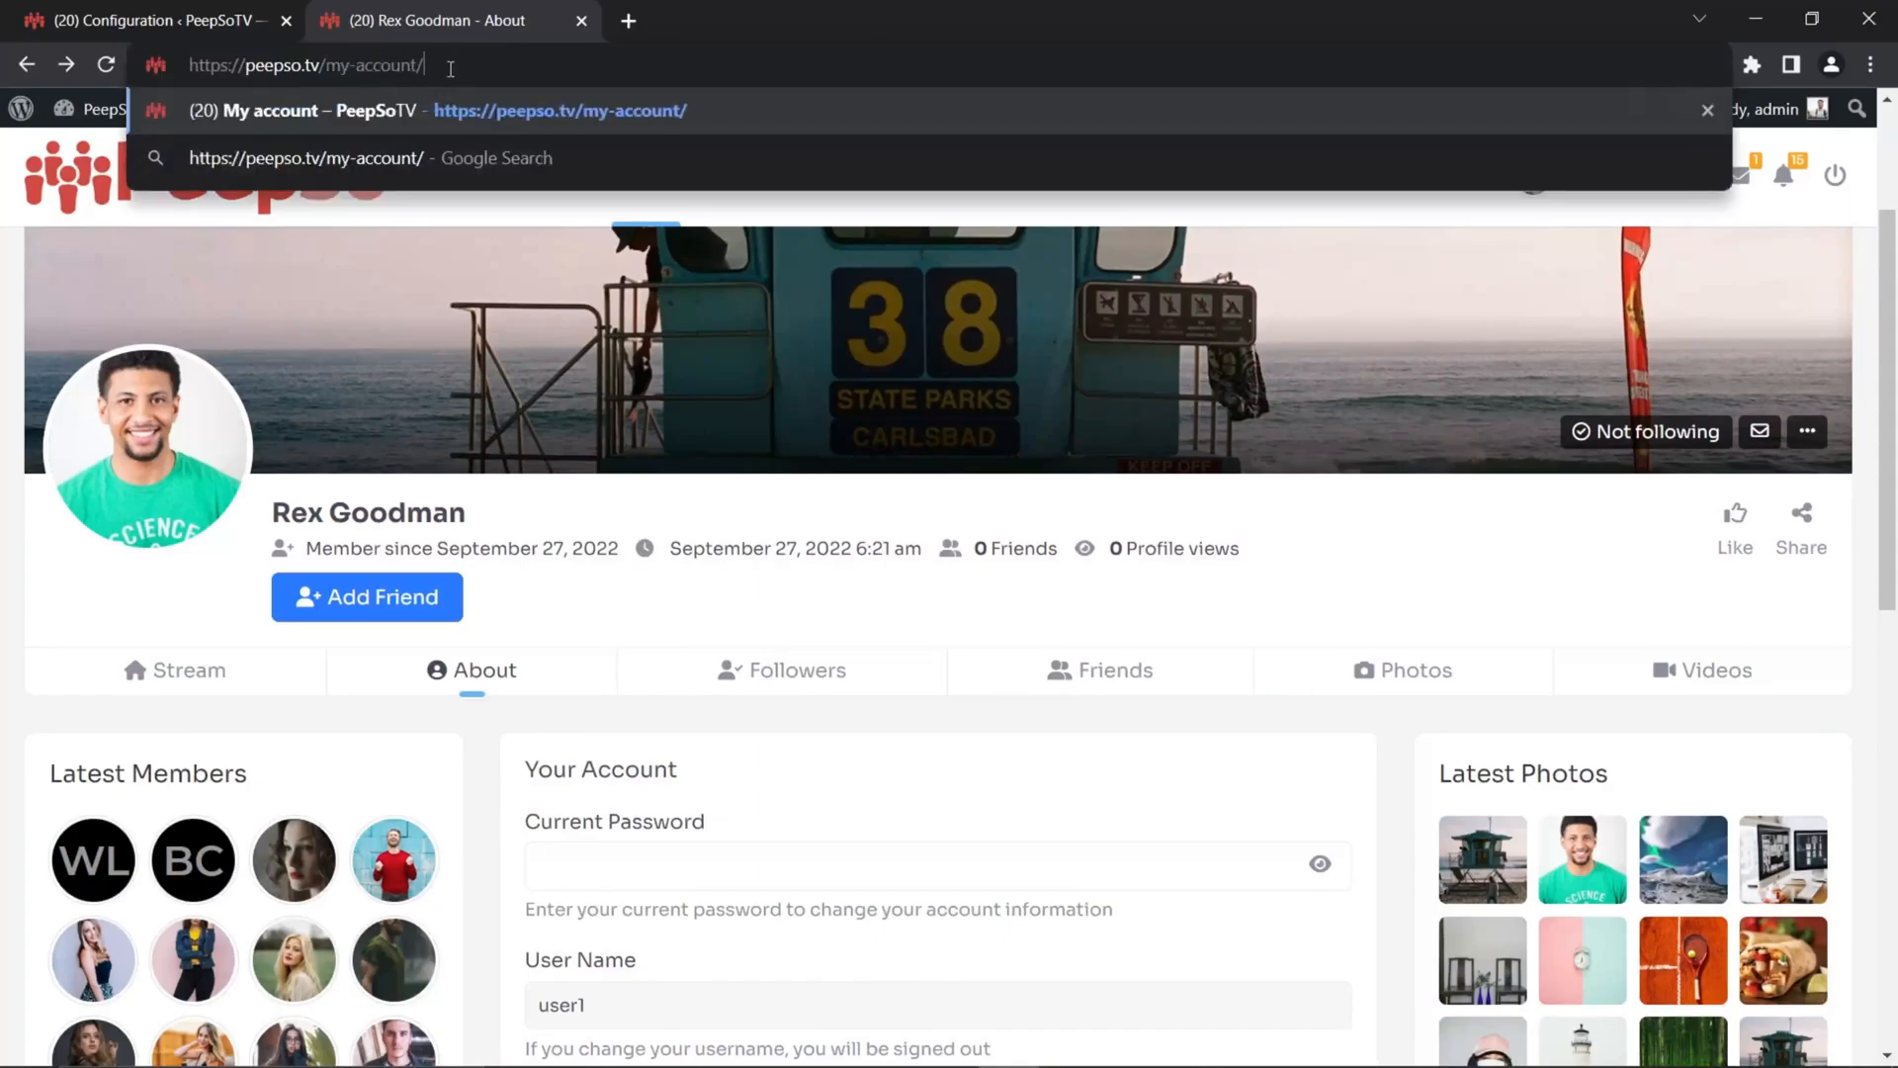
pyautogui.click(560, 110)
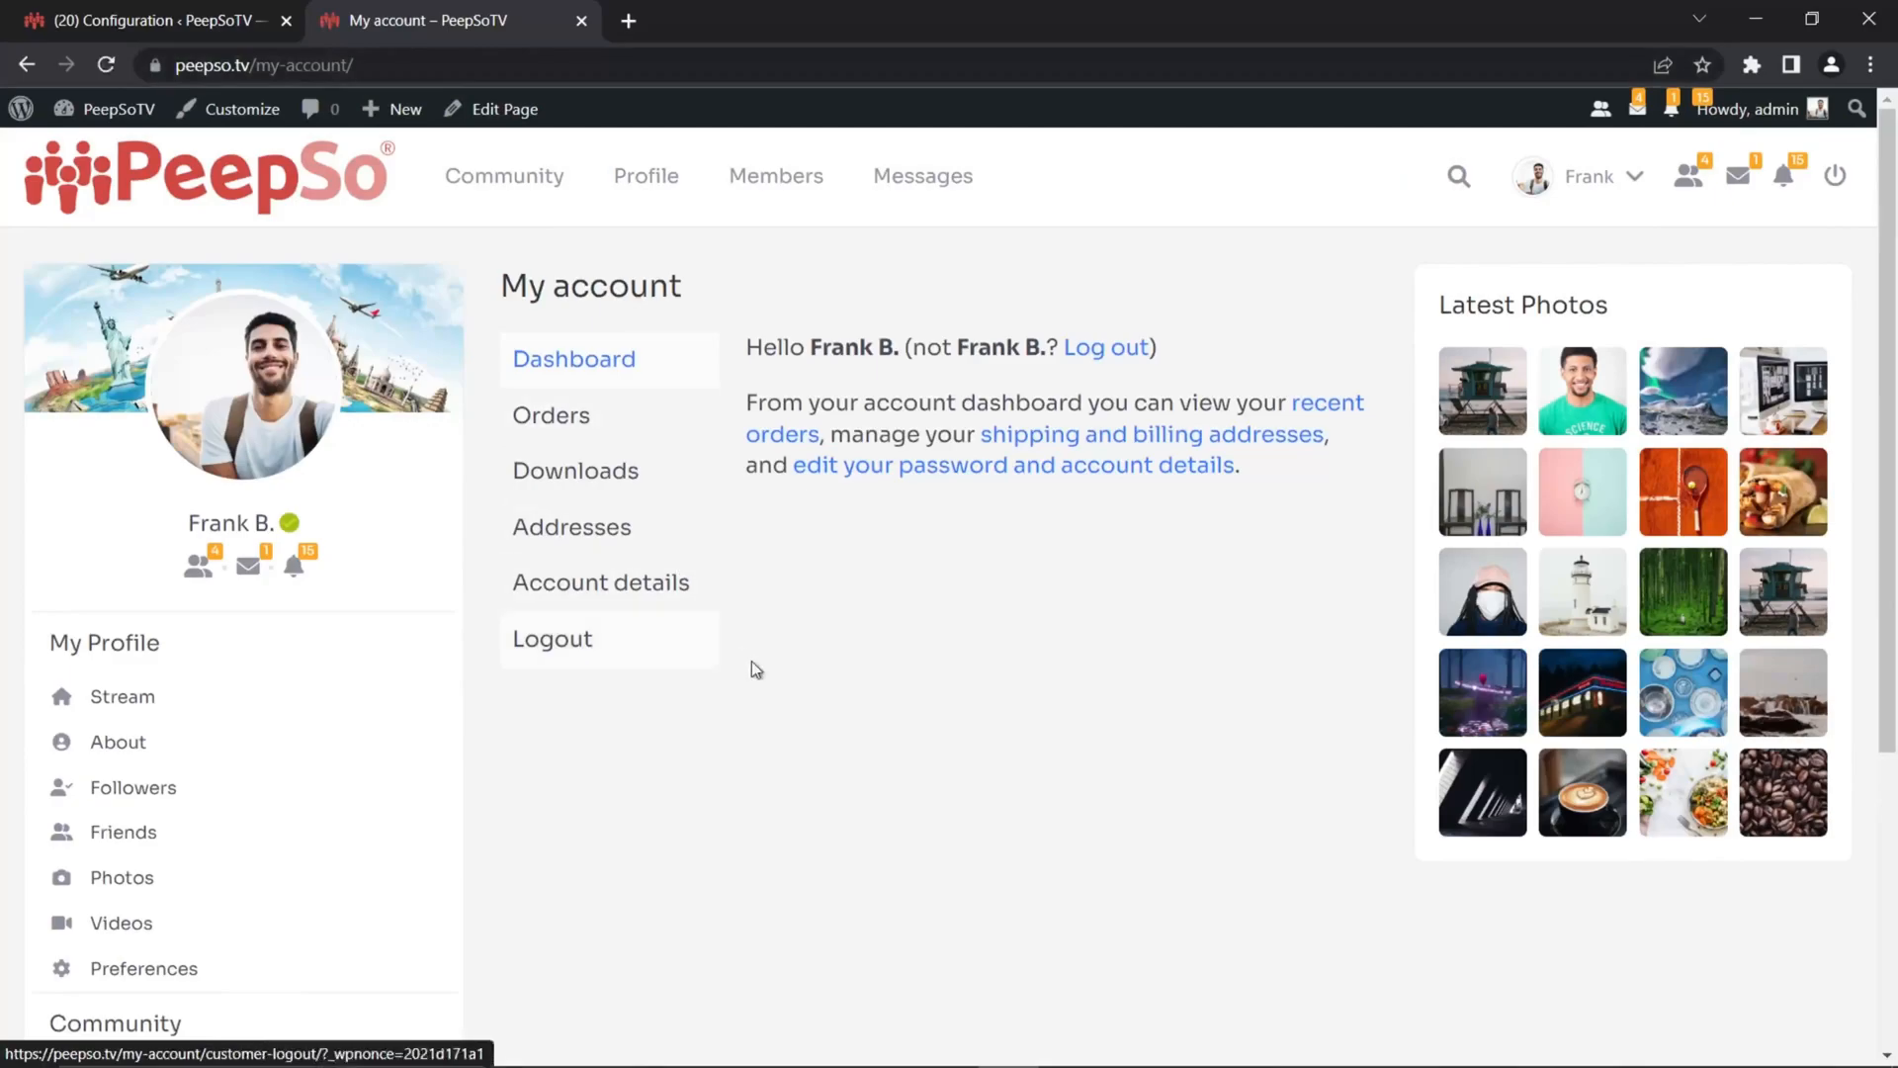
pyautogui.moveTo(1156, 635)
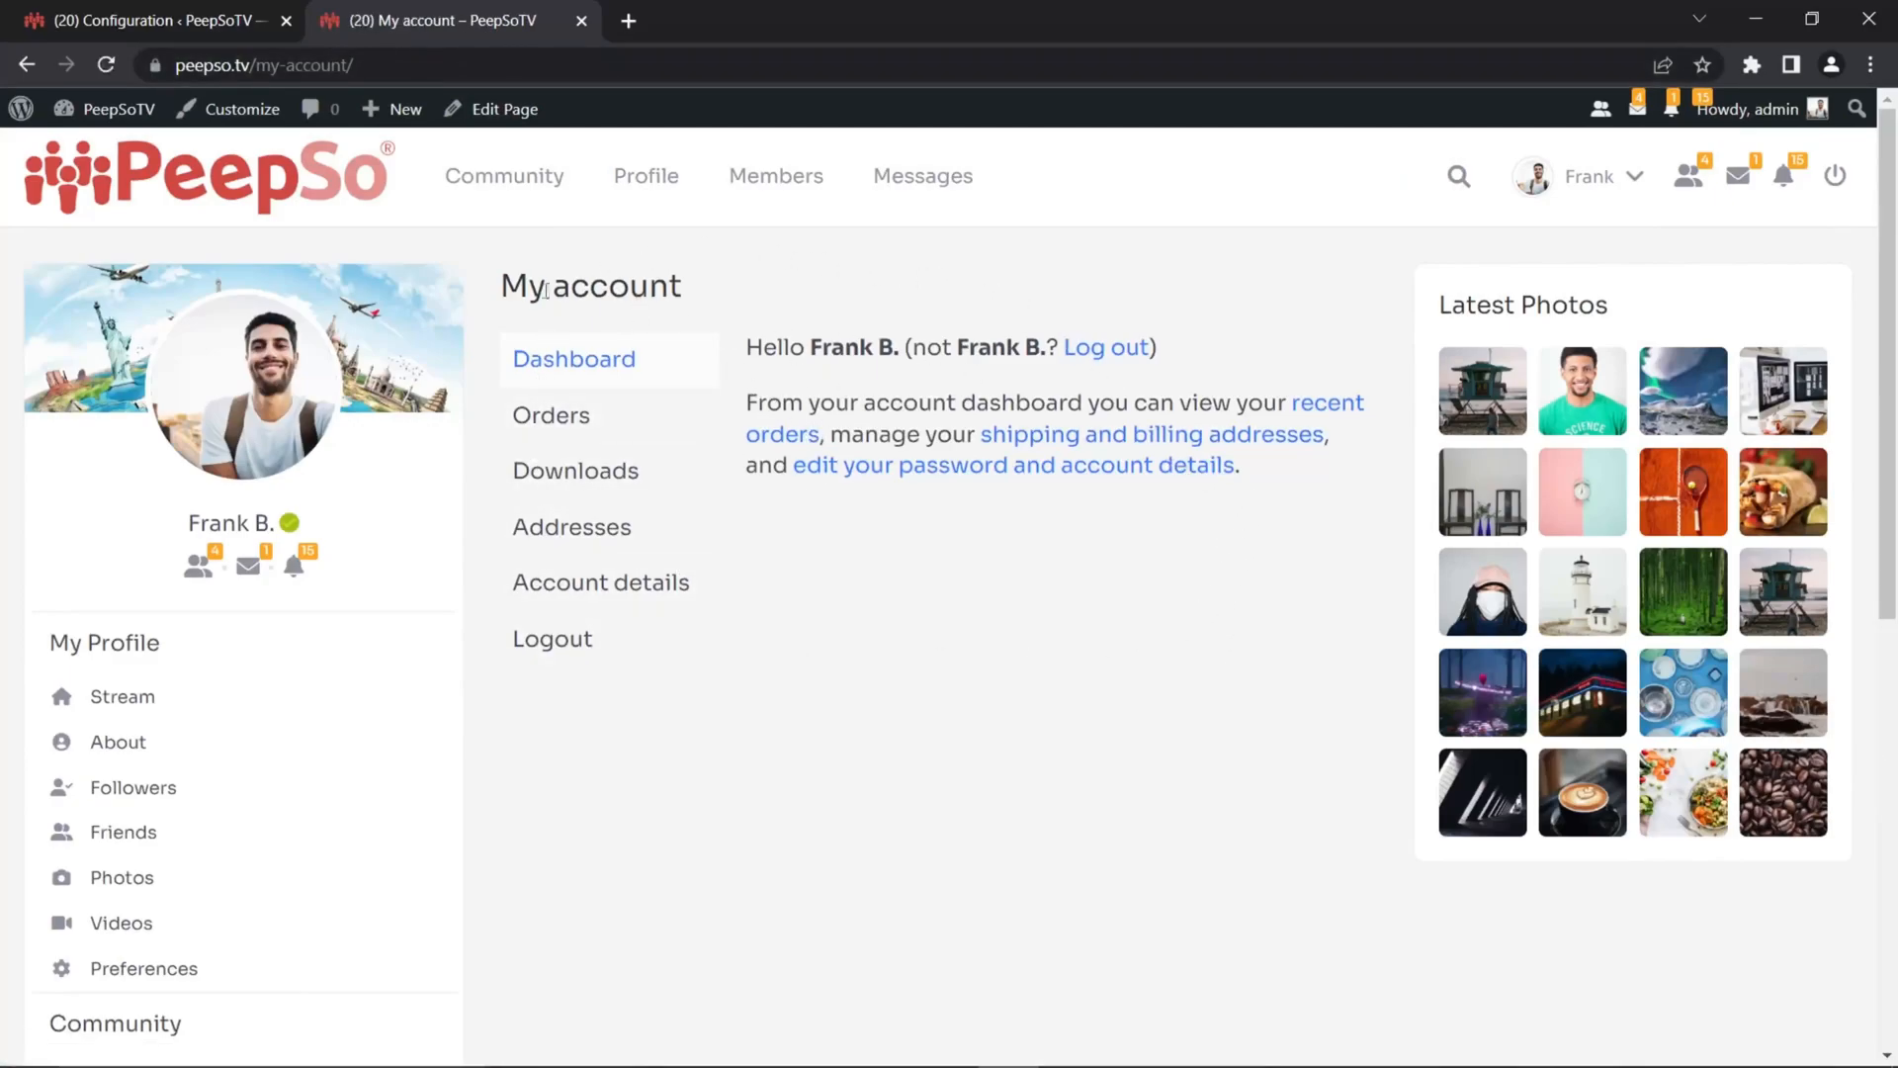
pyautogui.moveTo(956, 573)
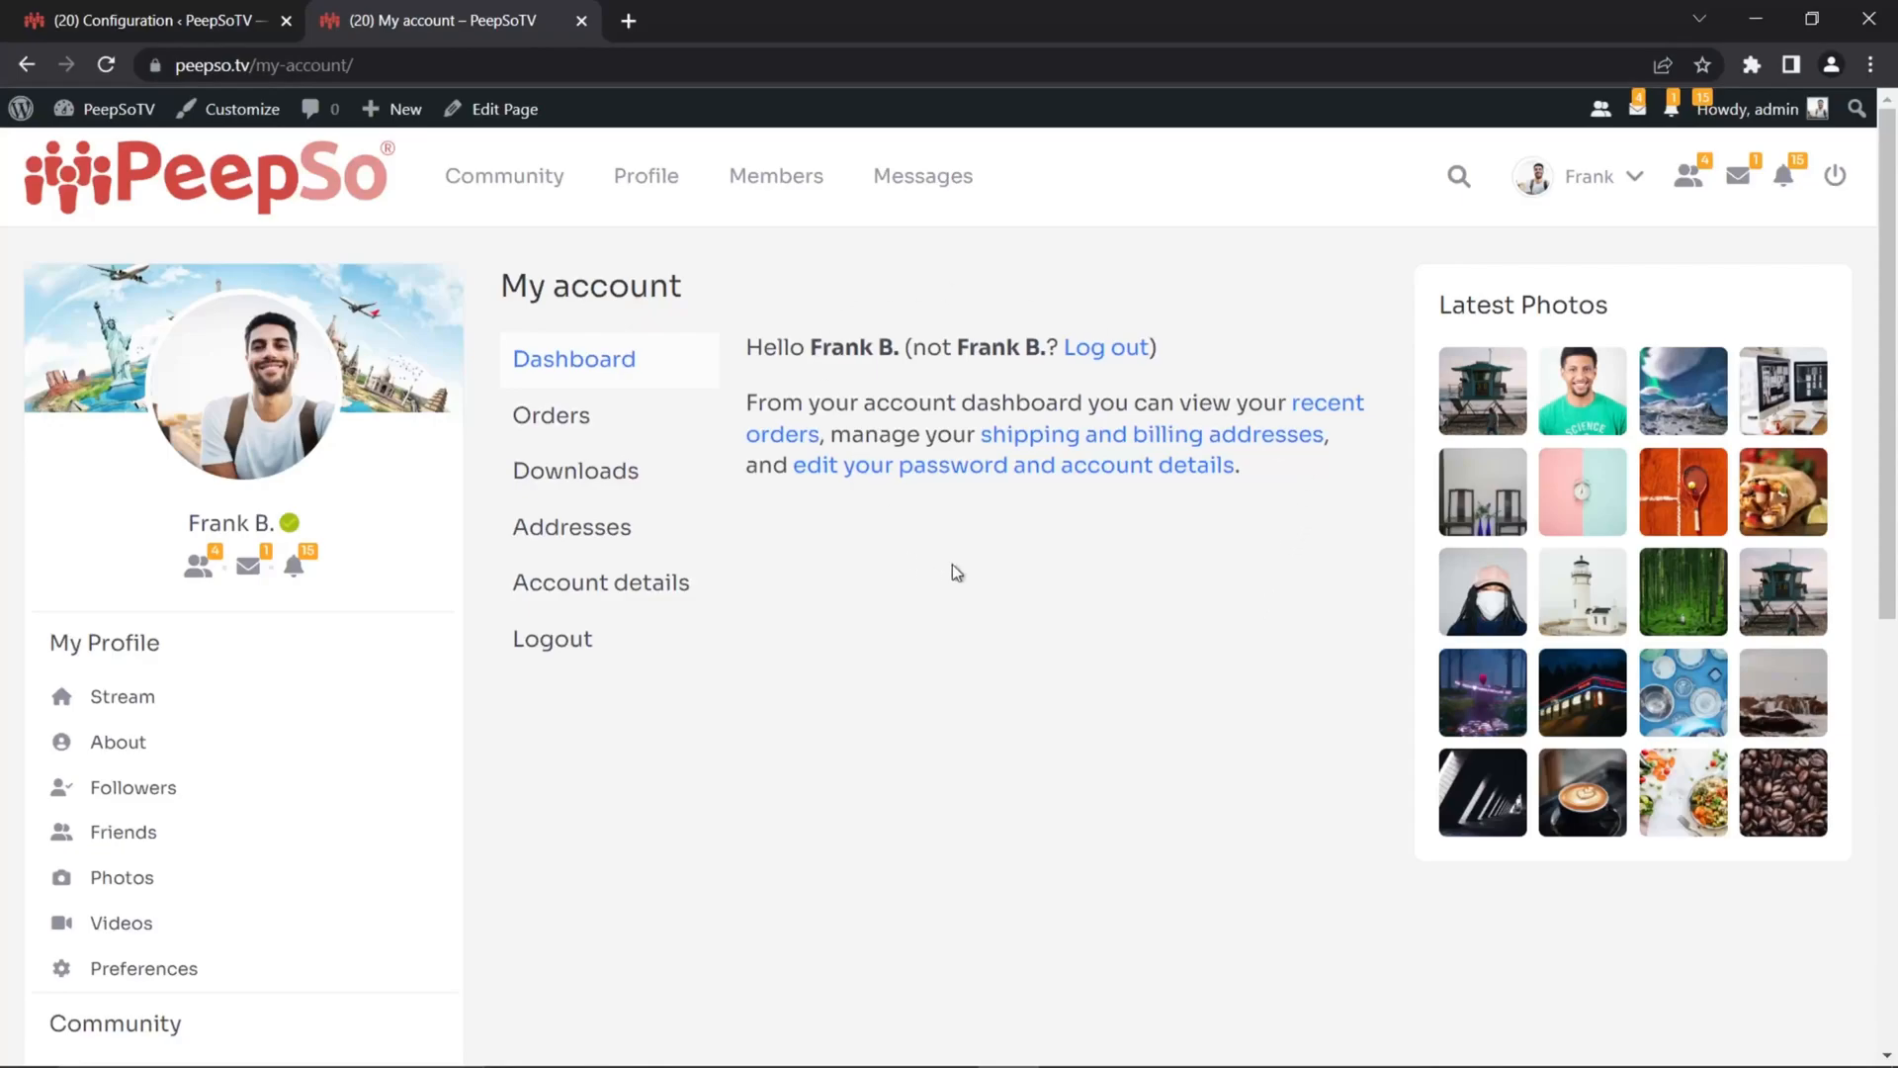
pyautogui.moveTo(965, 566)
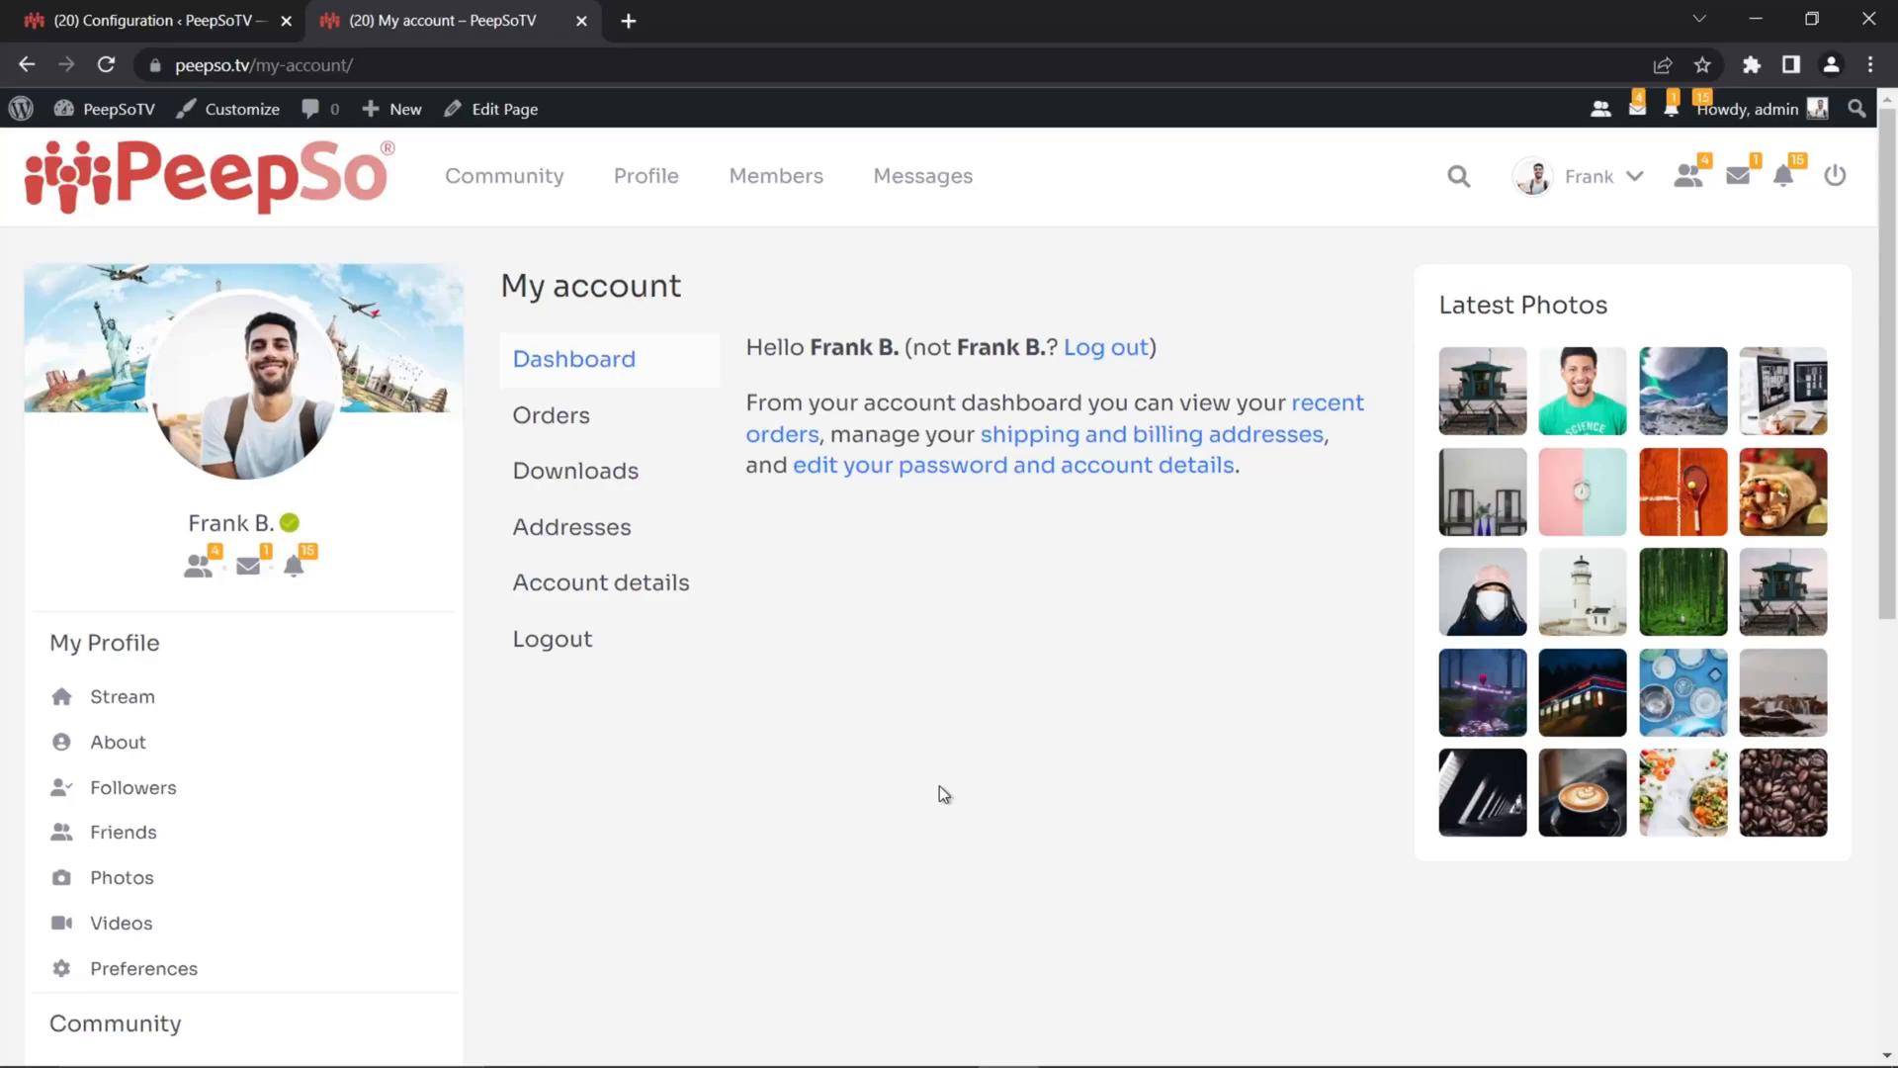
pyautogui.moveTo(847, 727)
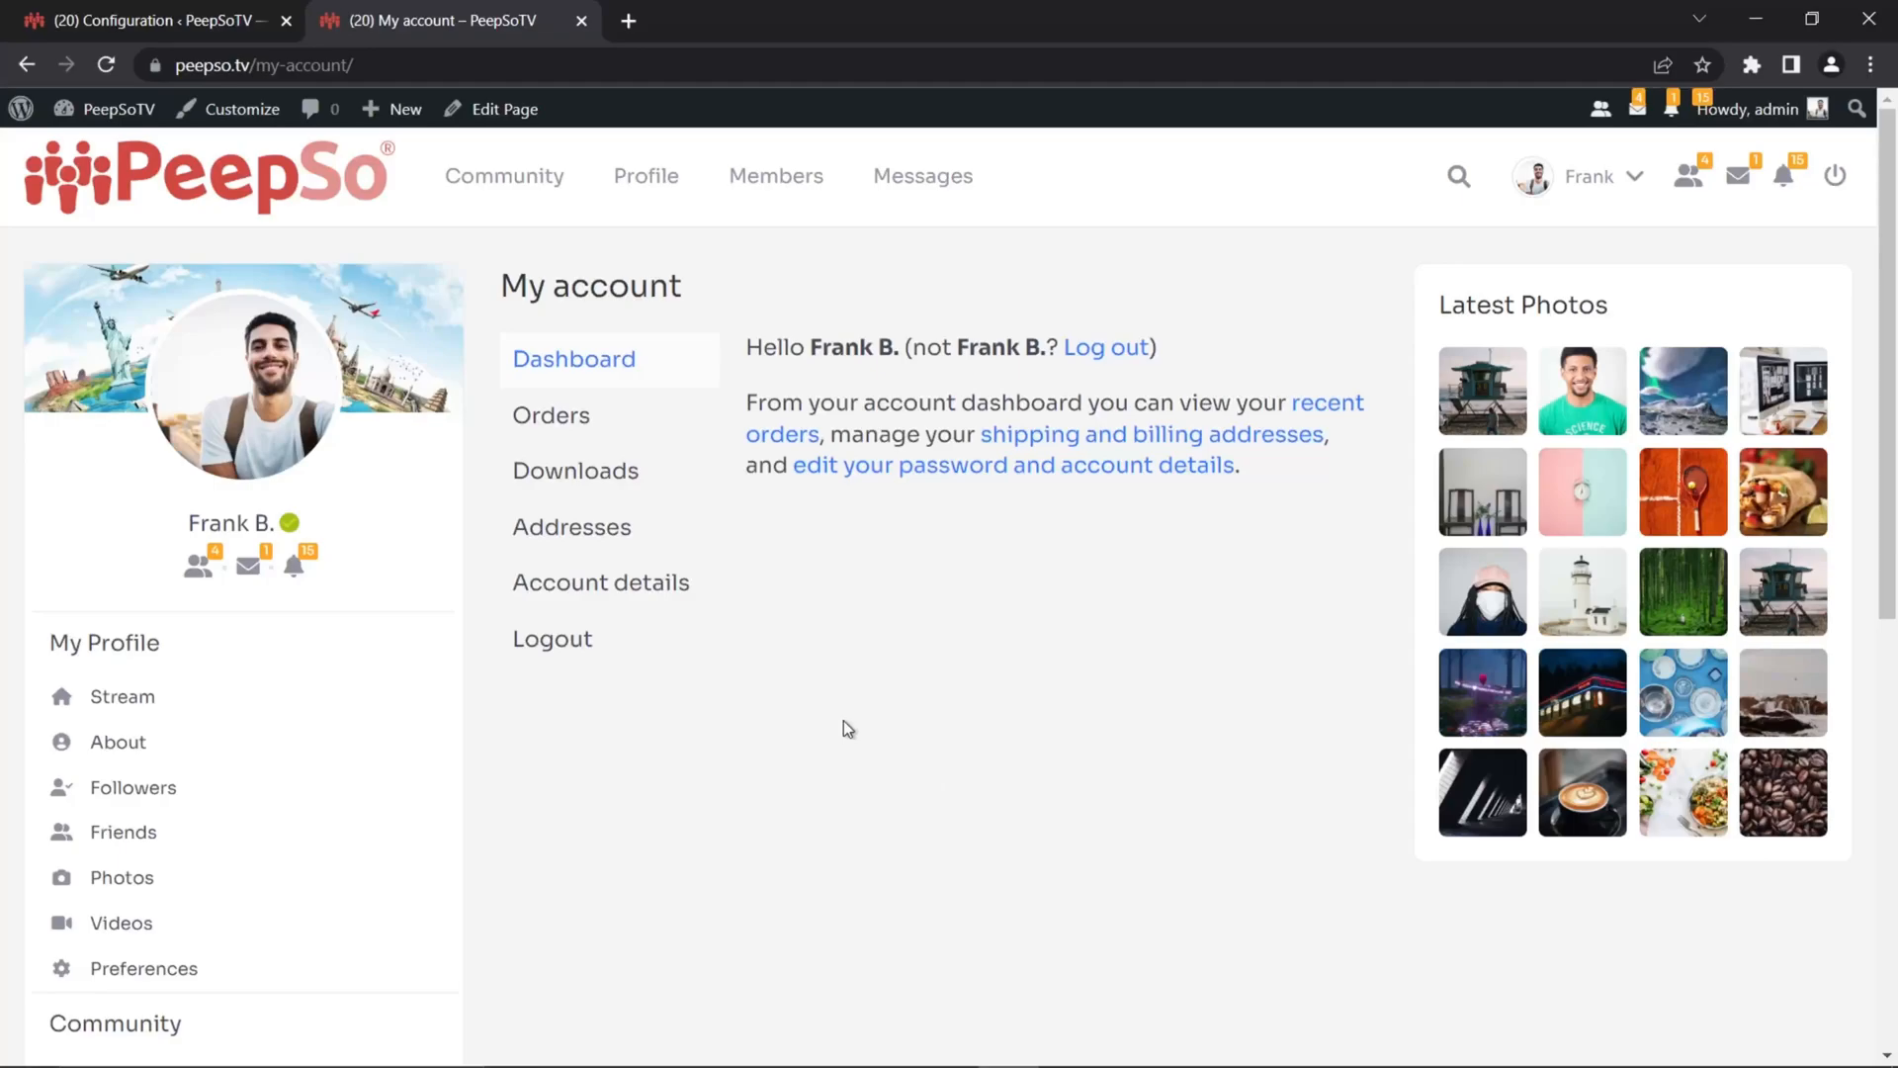
pyautogui.moveTo(142, 134)
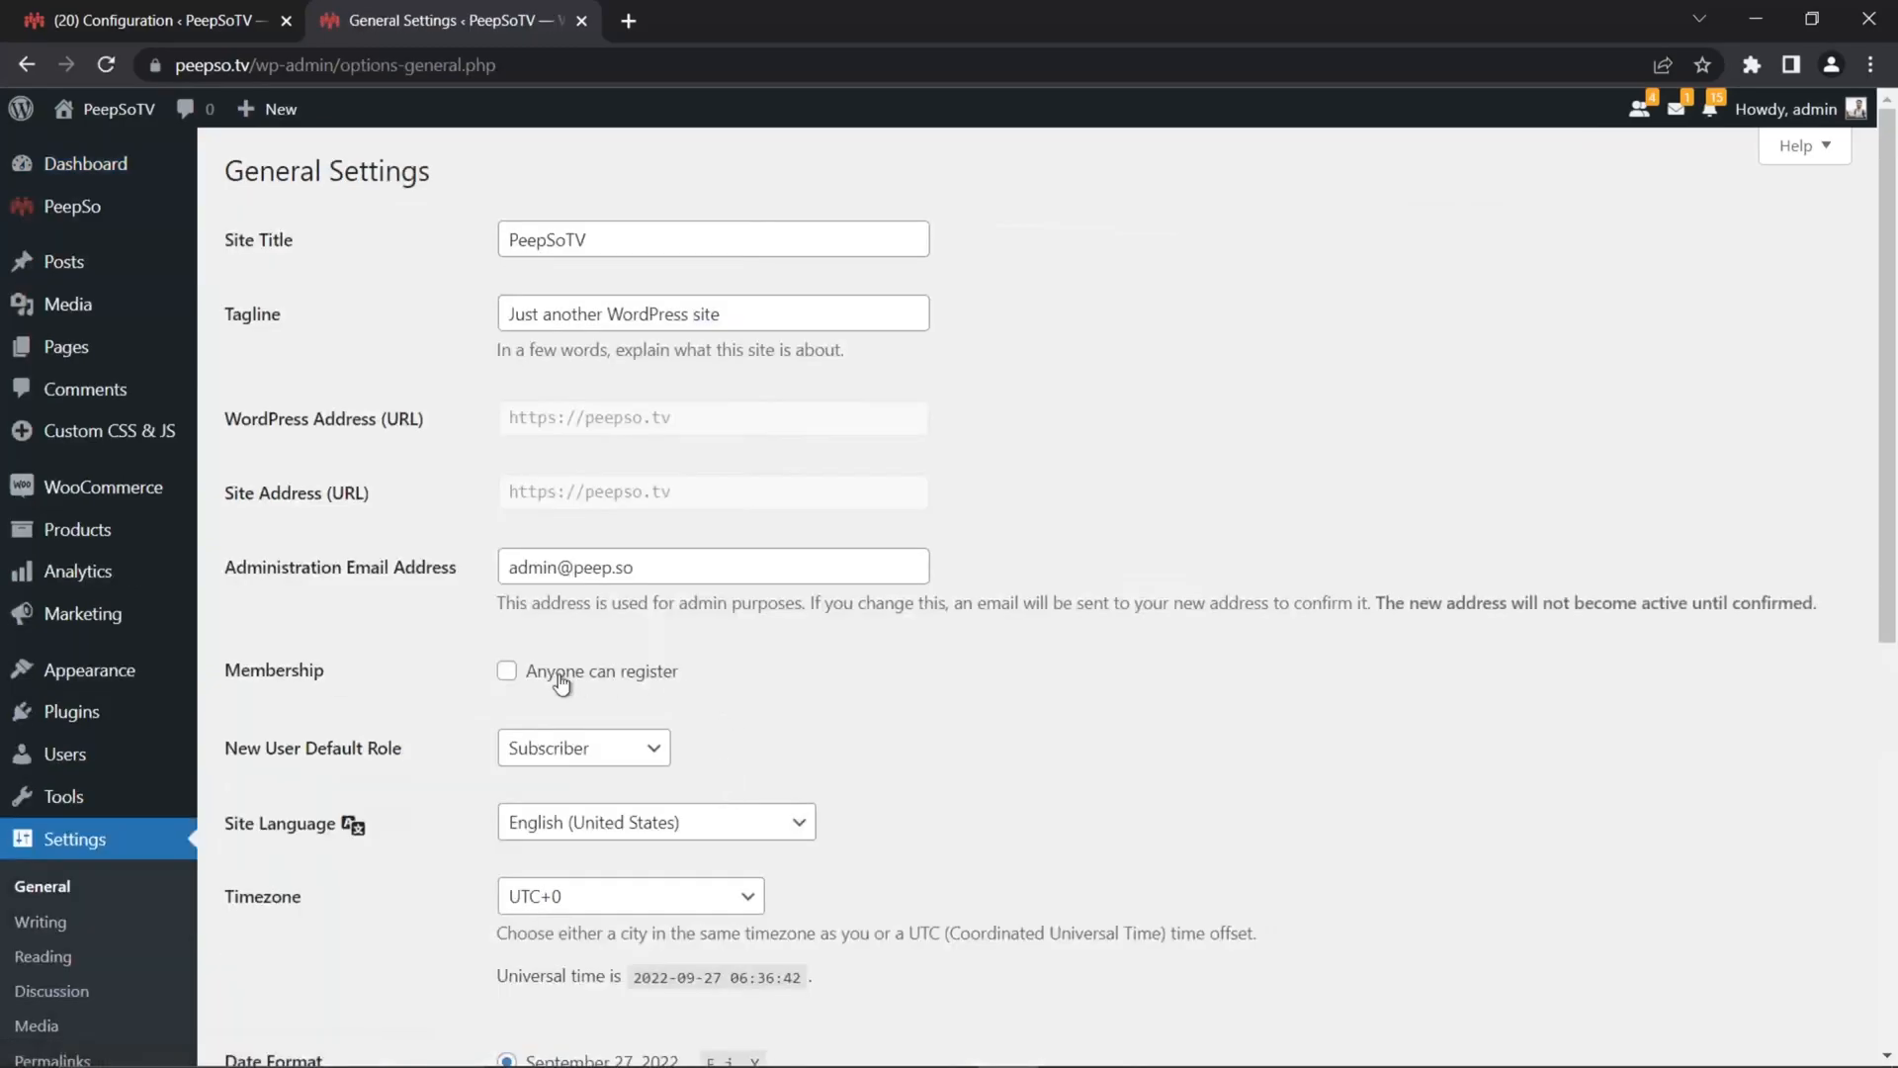
# - Enable Membership 'Anyone can register' in General Settings and save the changes
pyautogui.click(507, 670)
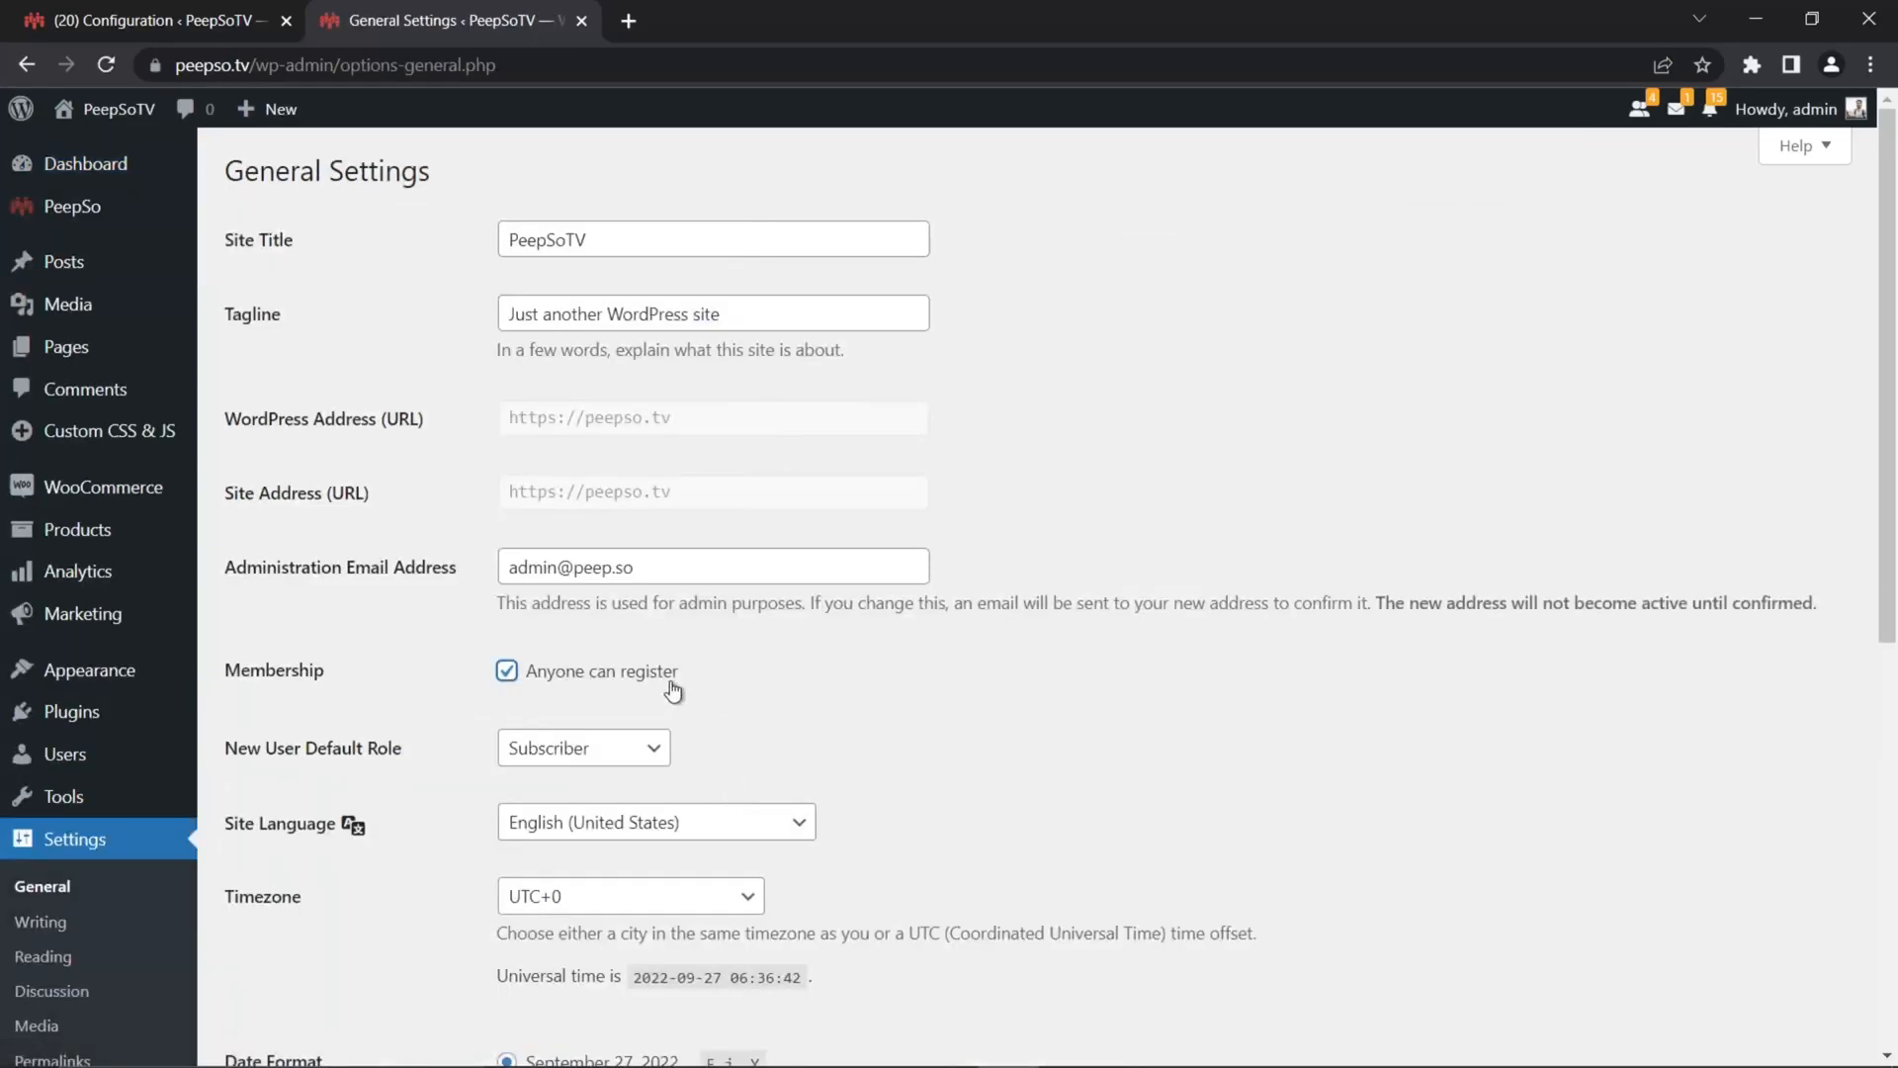
pyautogui.scroll(-3)
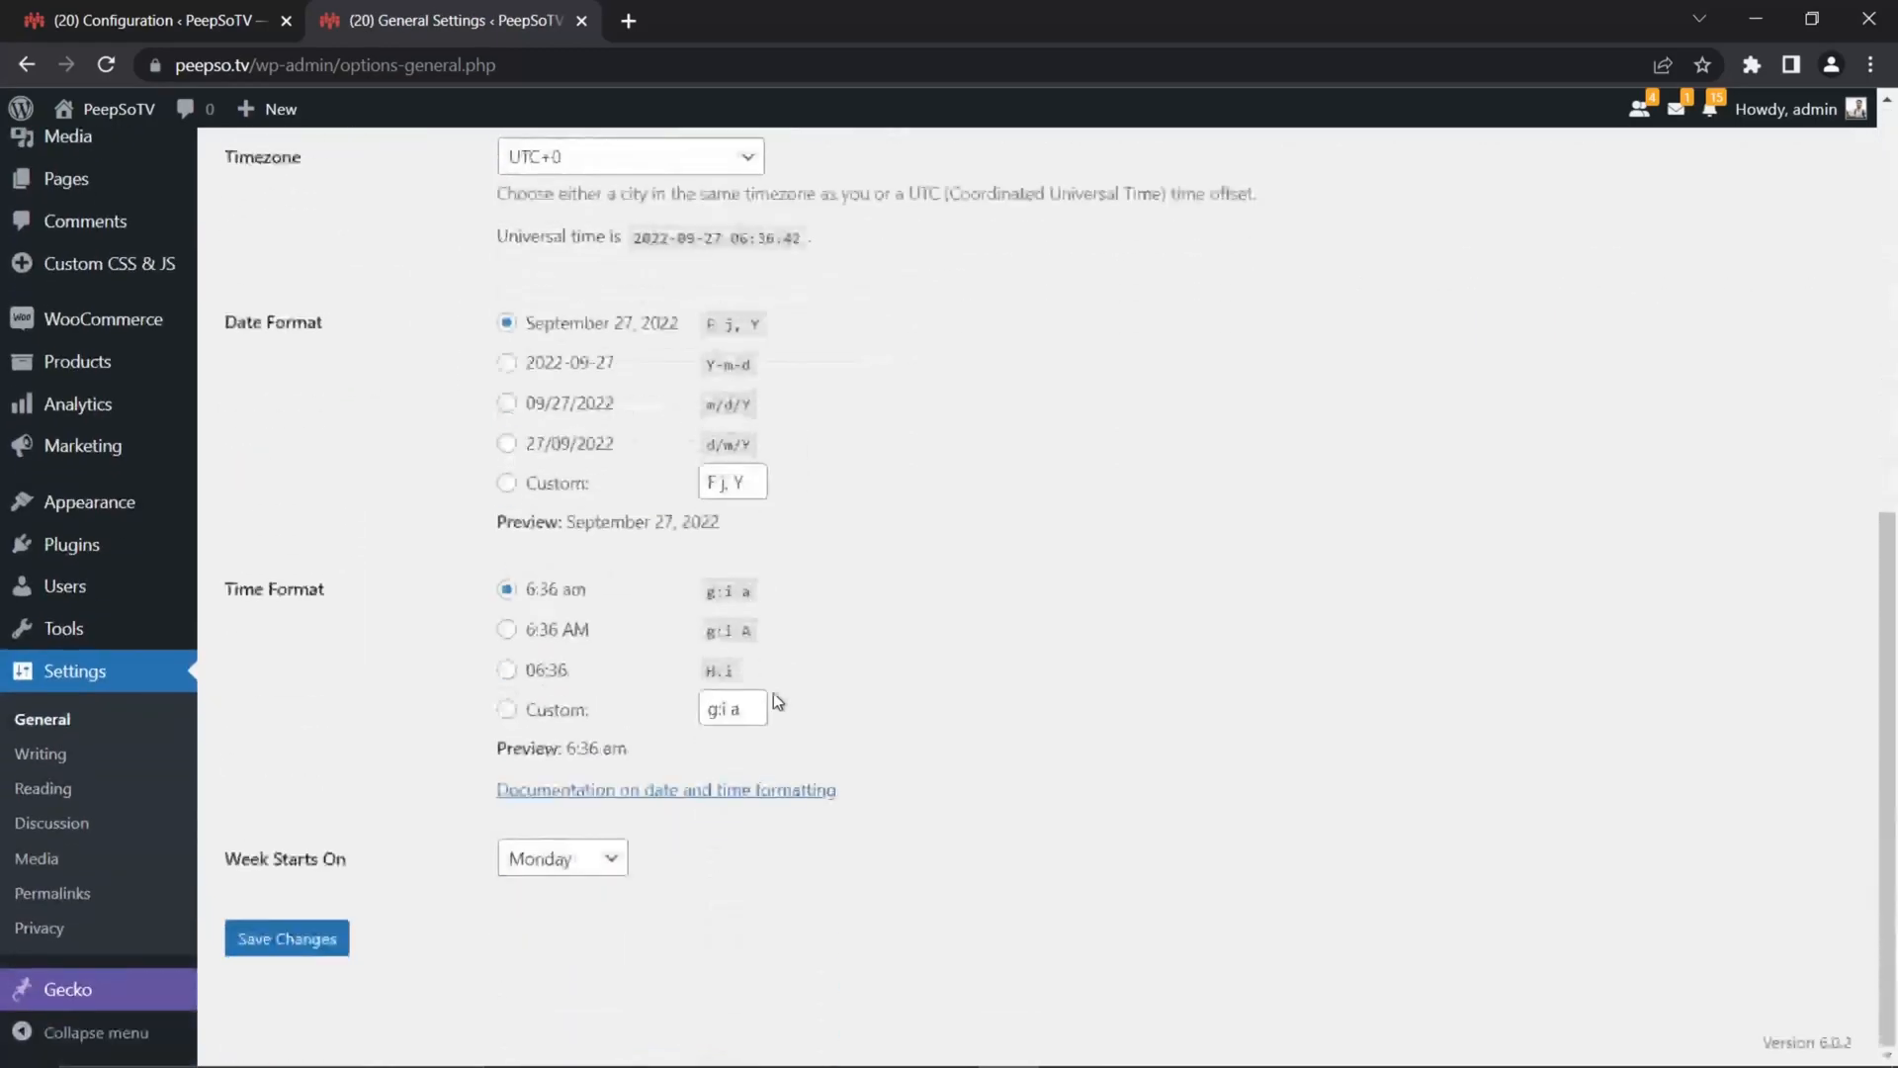
pyautogui.click(287, 937)
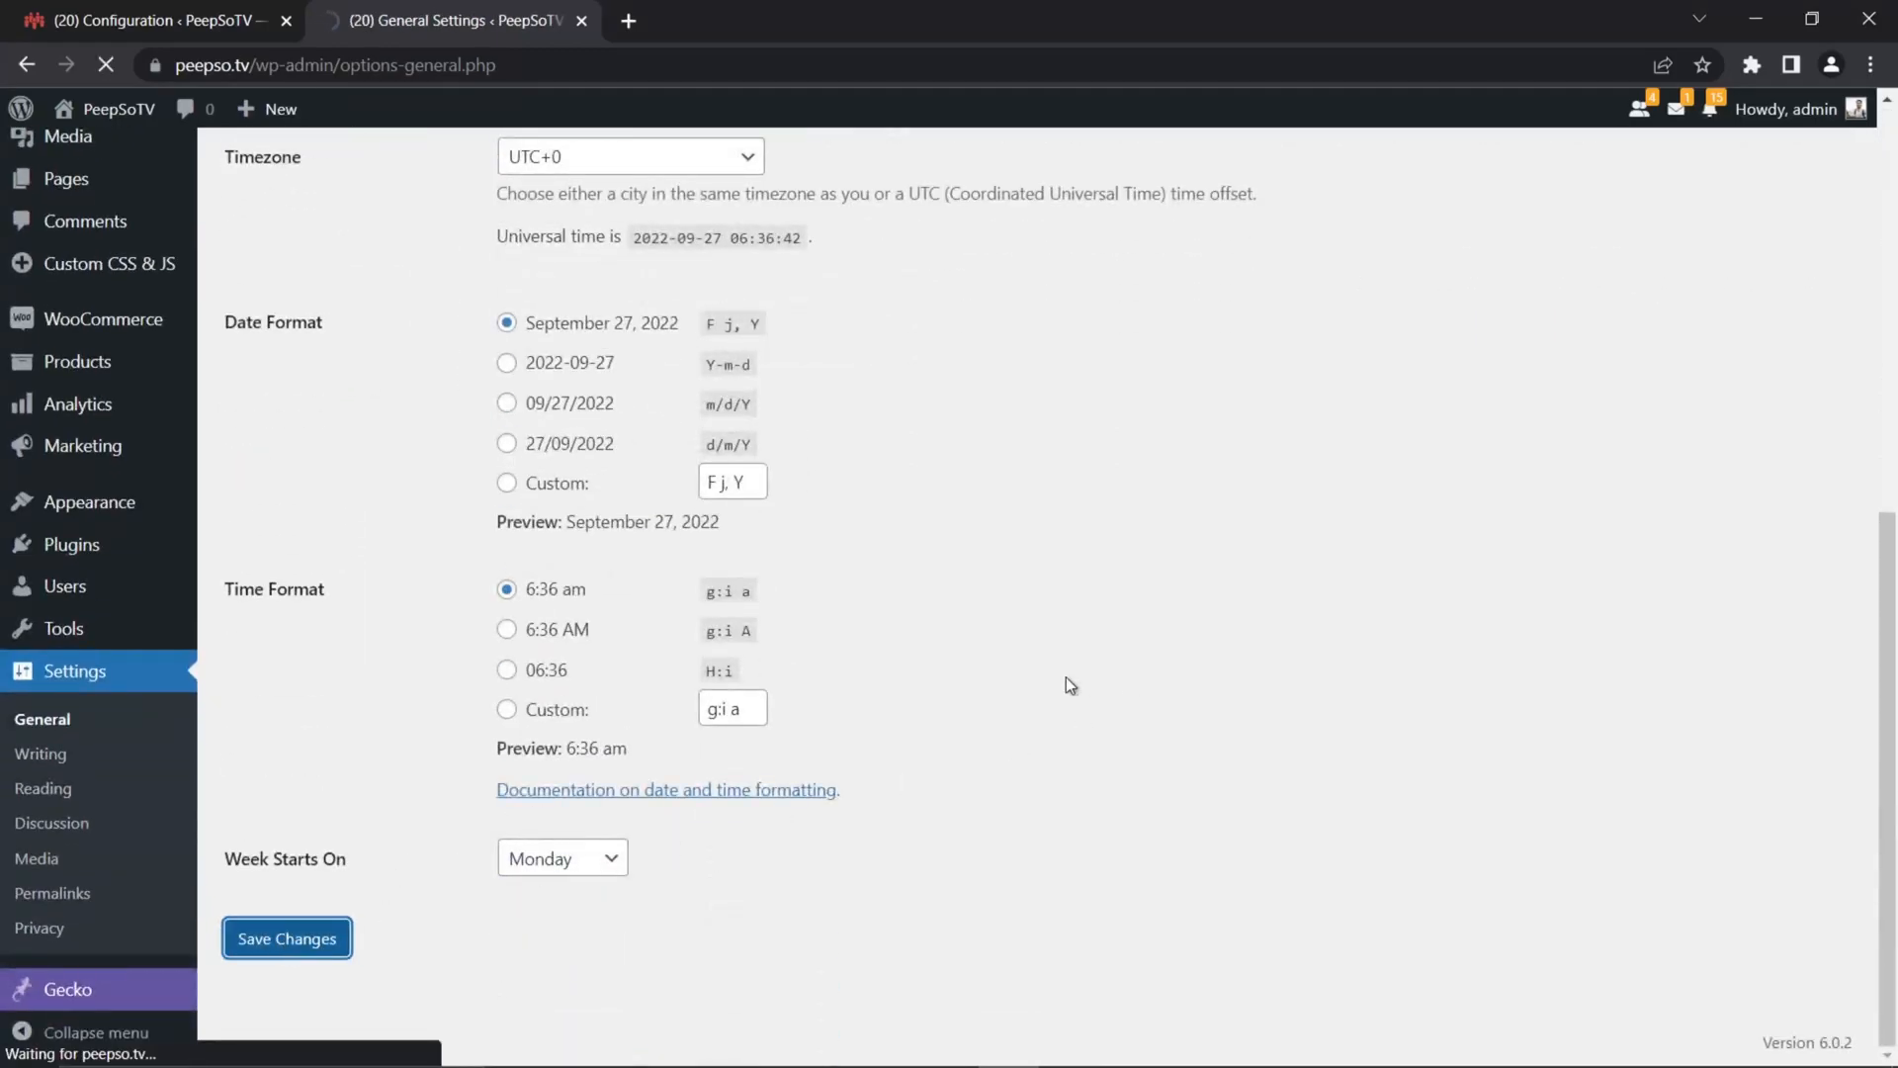
pyautogui.click(287, 937)
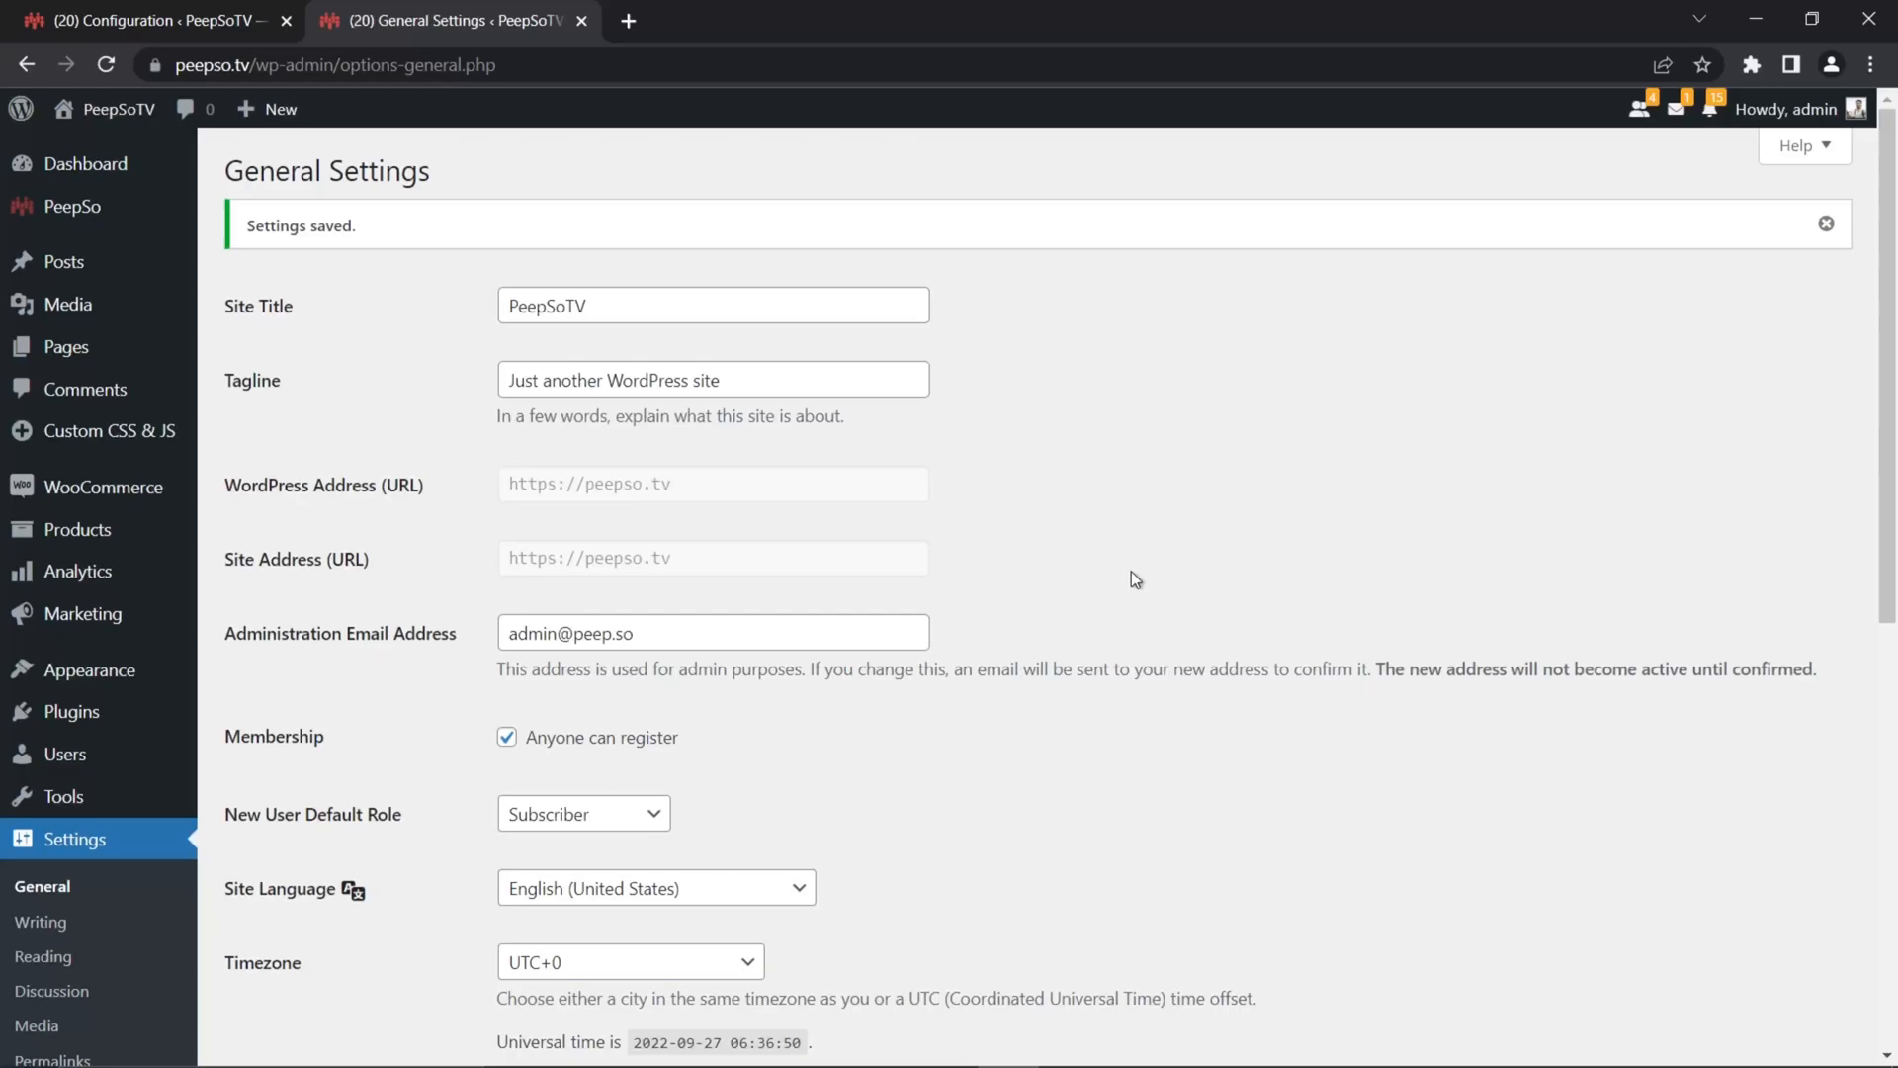
pyautogui.moveTo(907, 844)
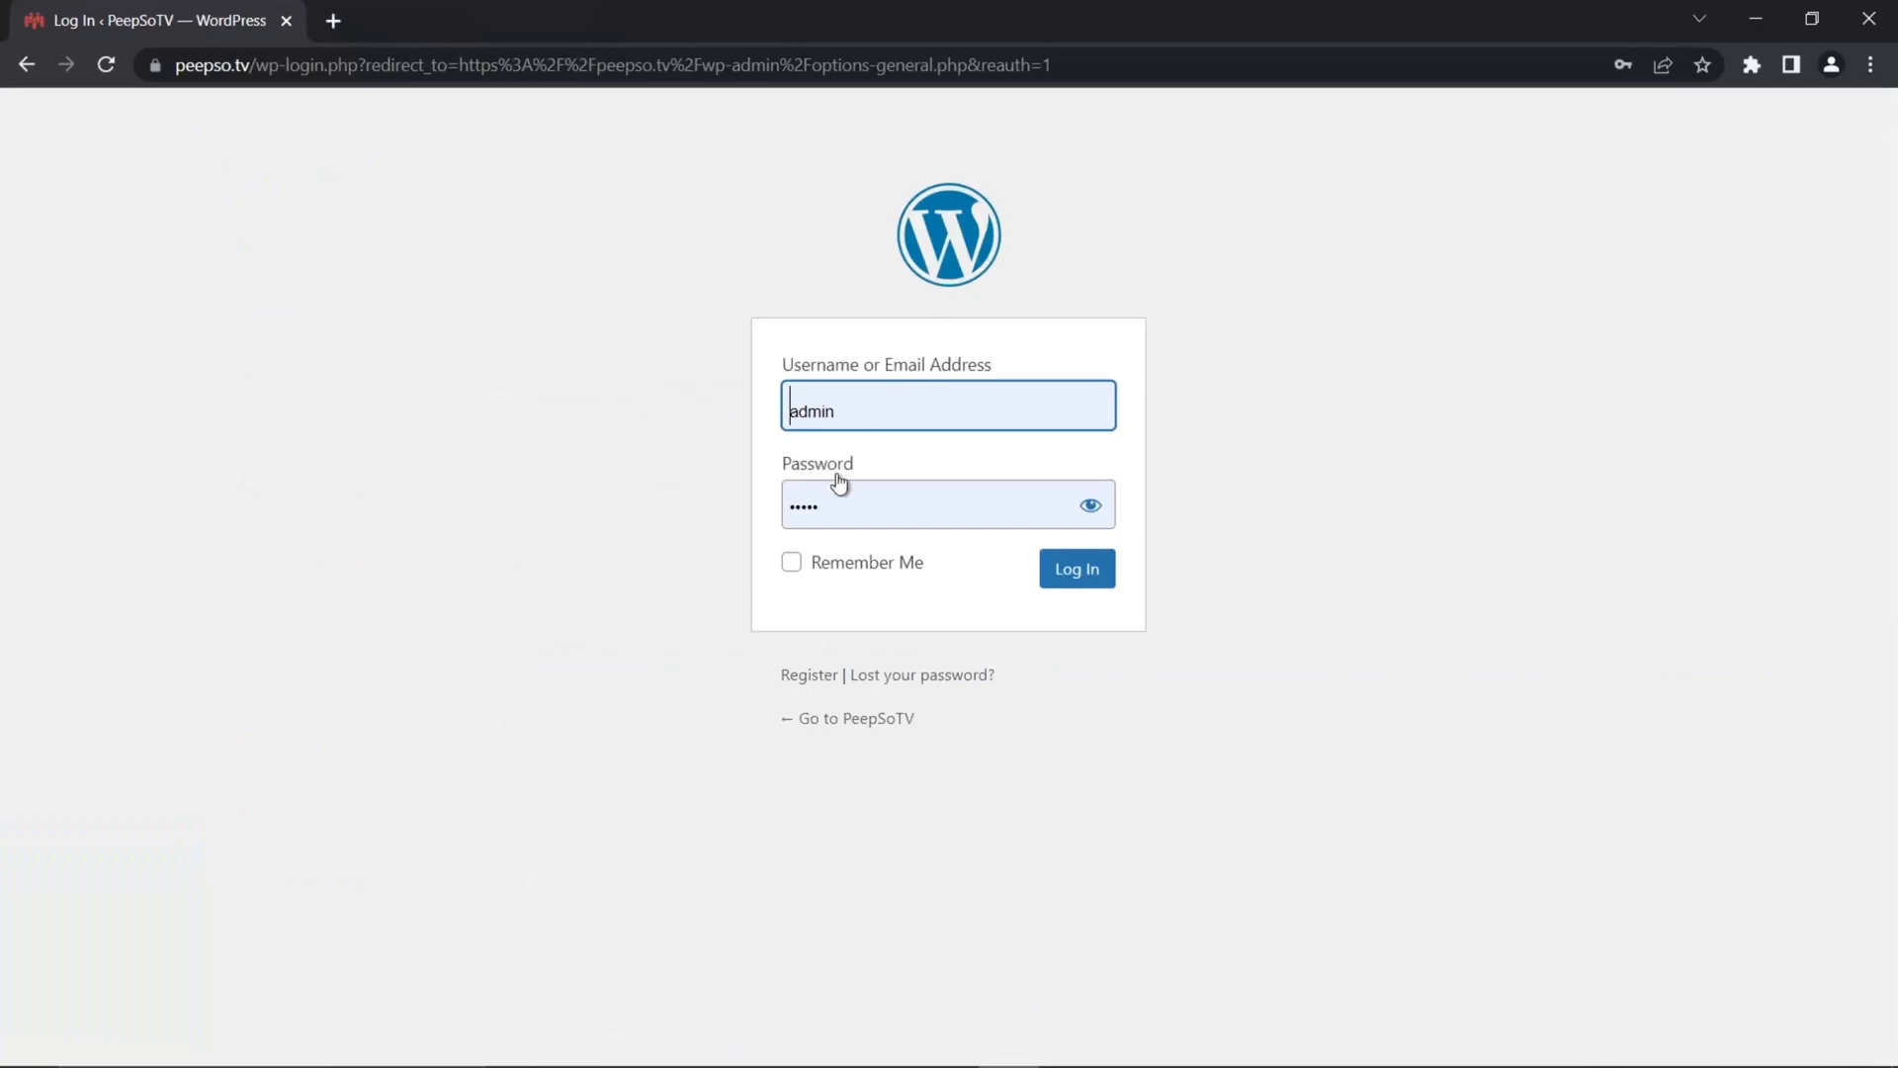
pyautogui.moveTo(825, 675)
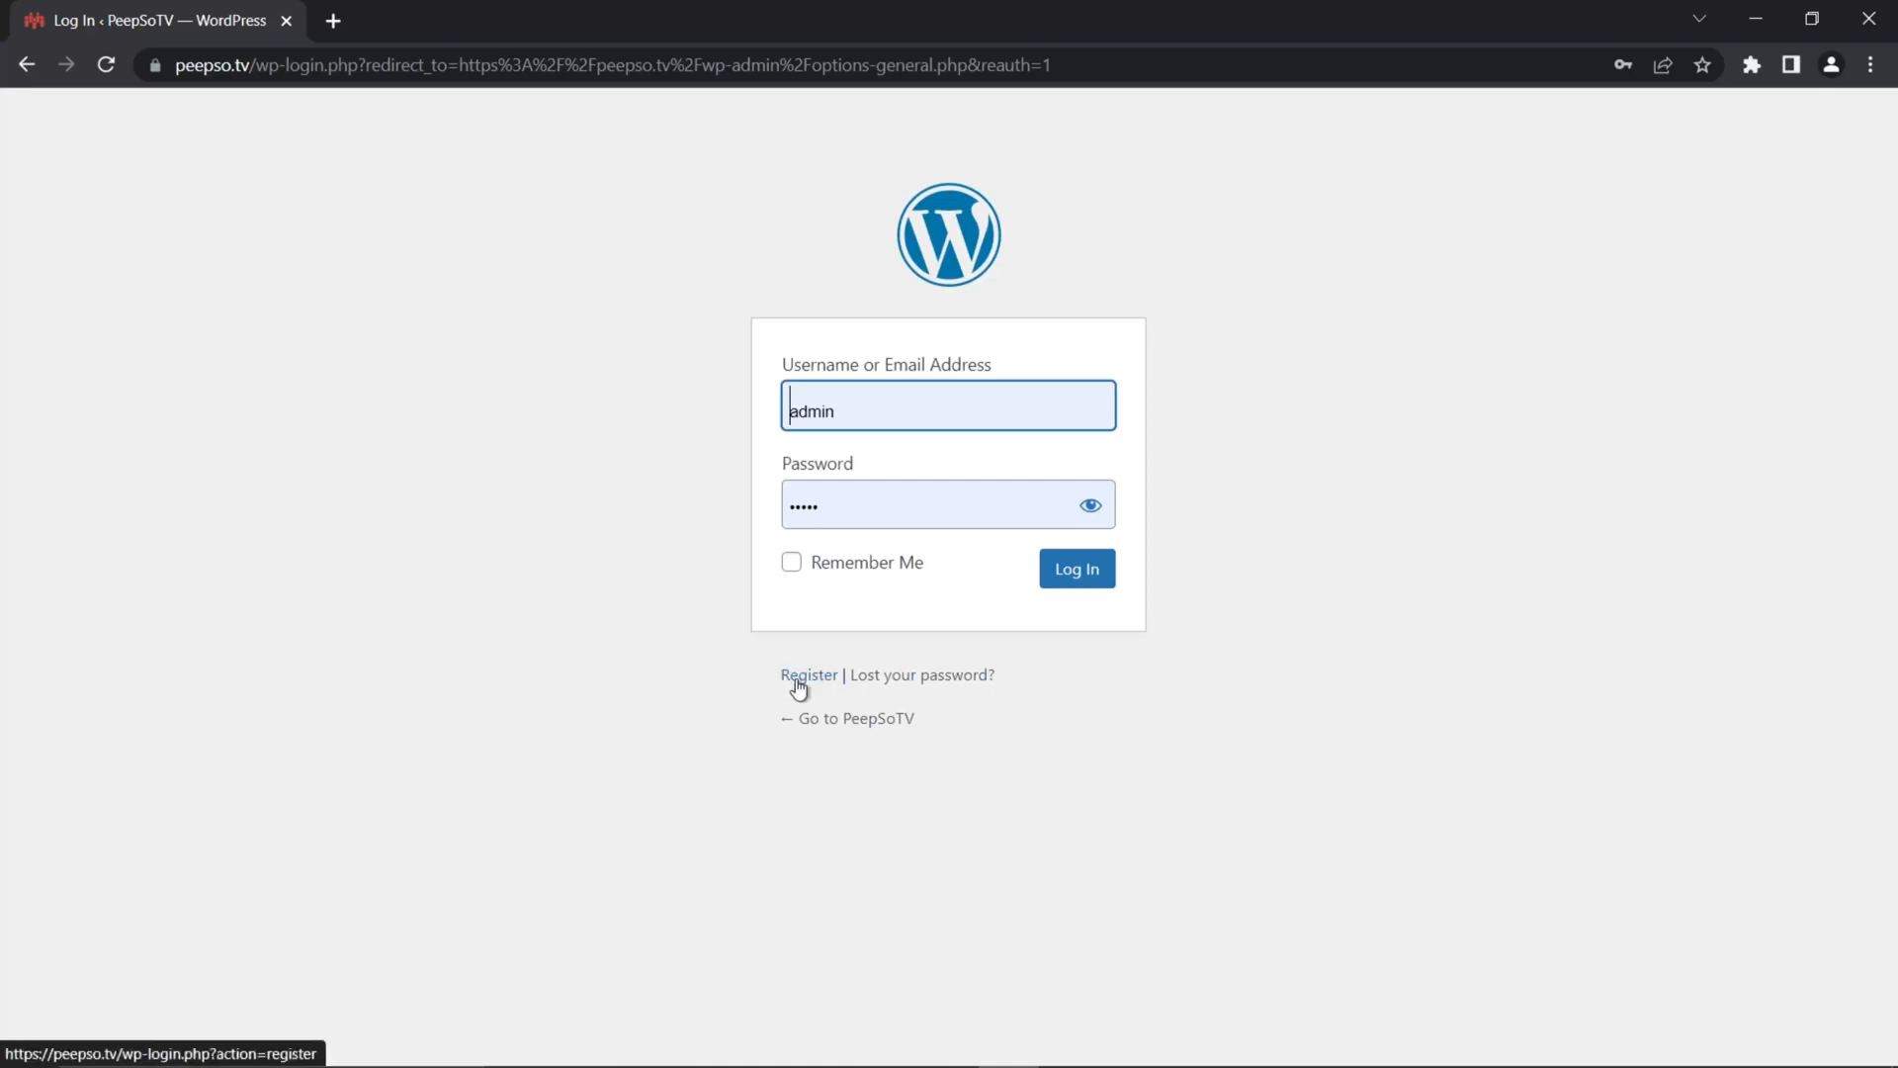
pyautogui.click(808, 674)
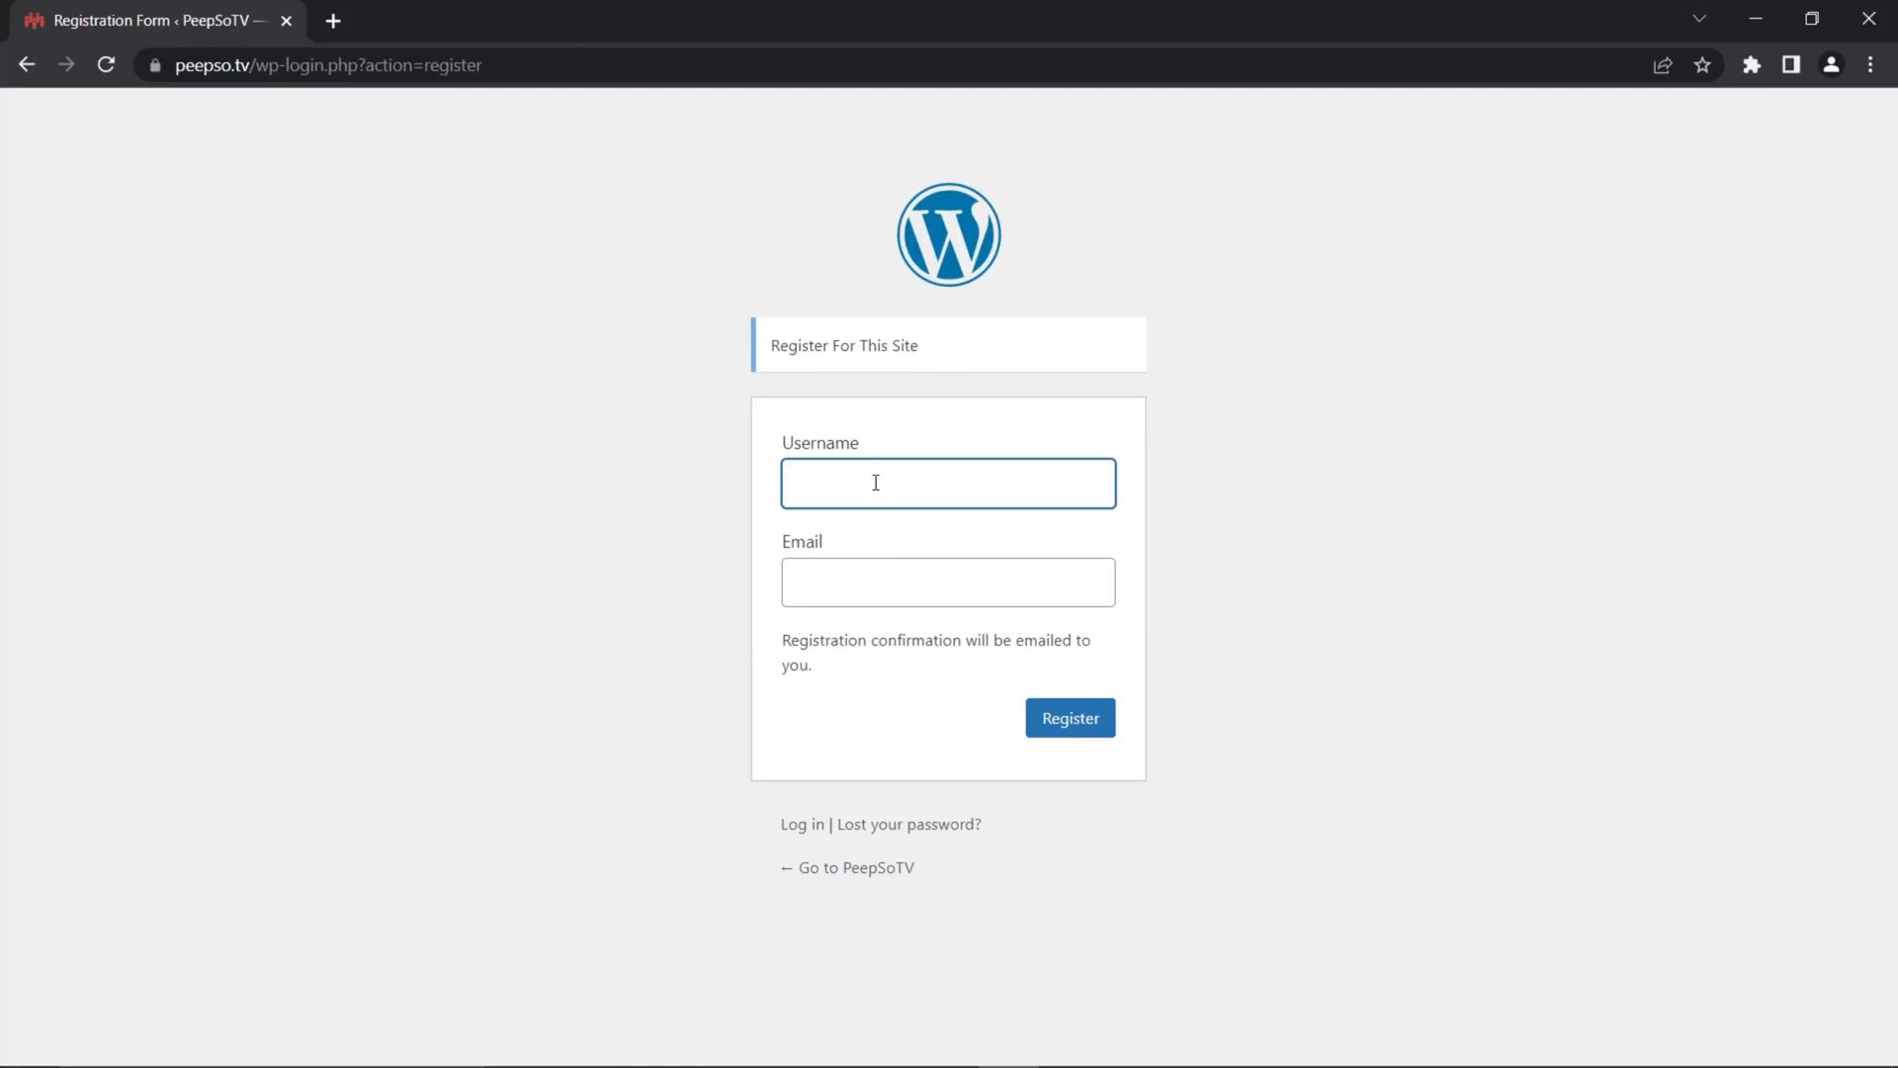
pyautogui.write('user2')
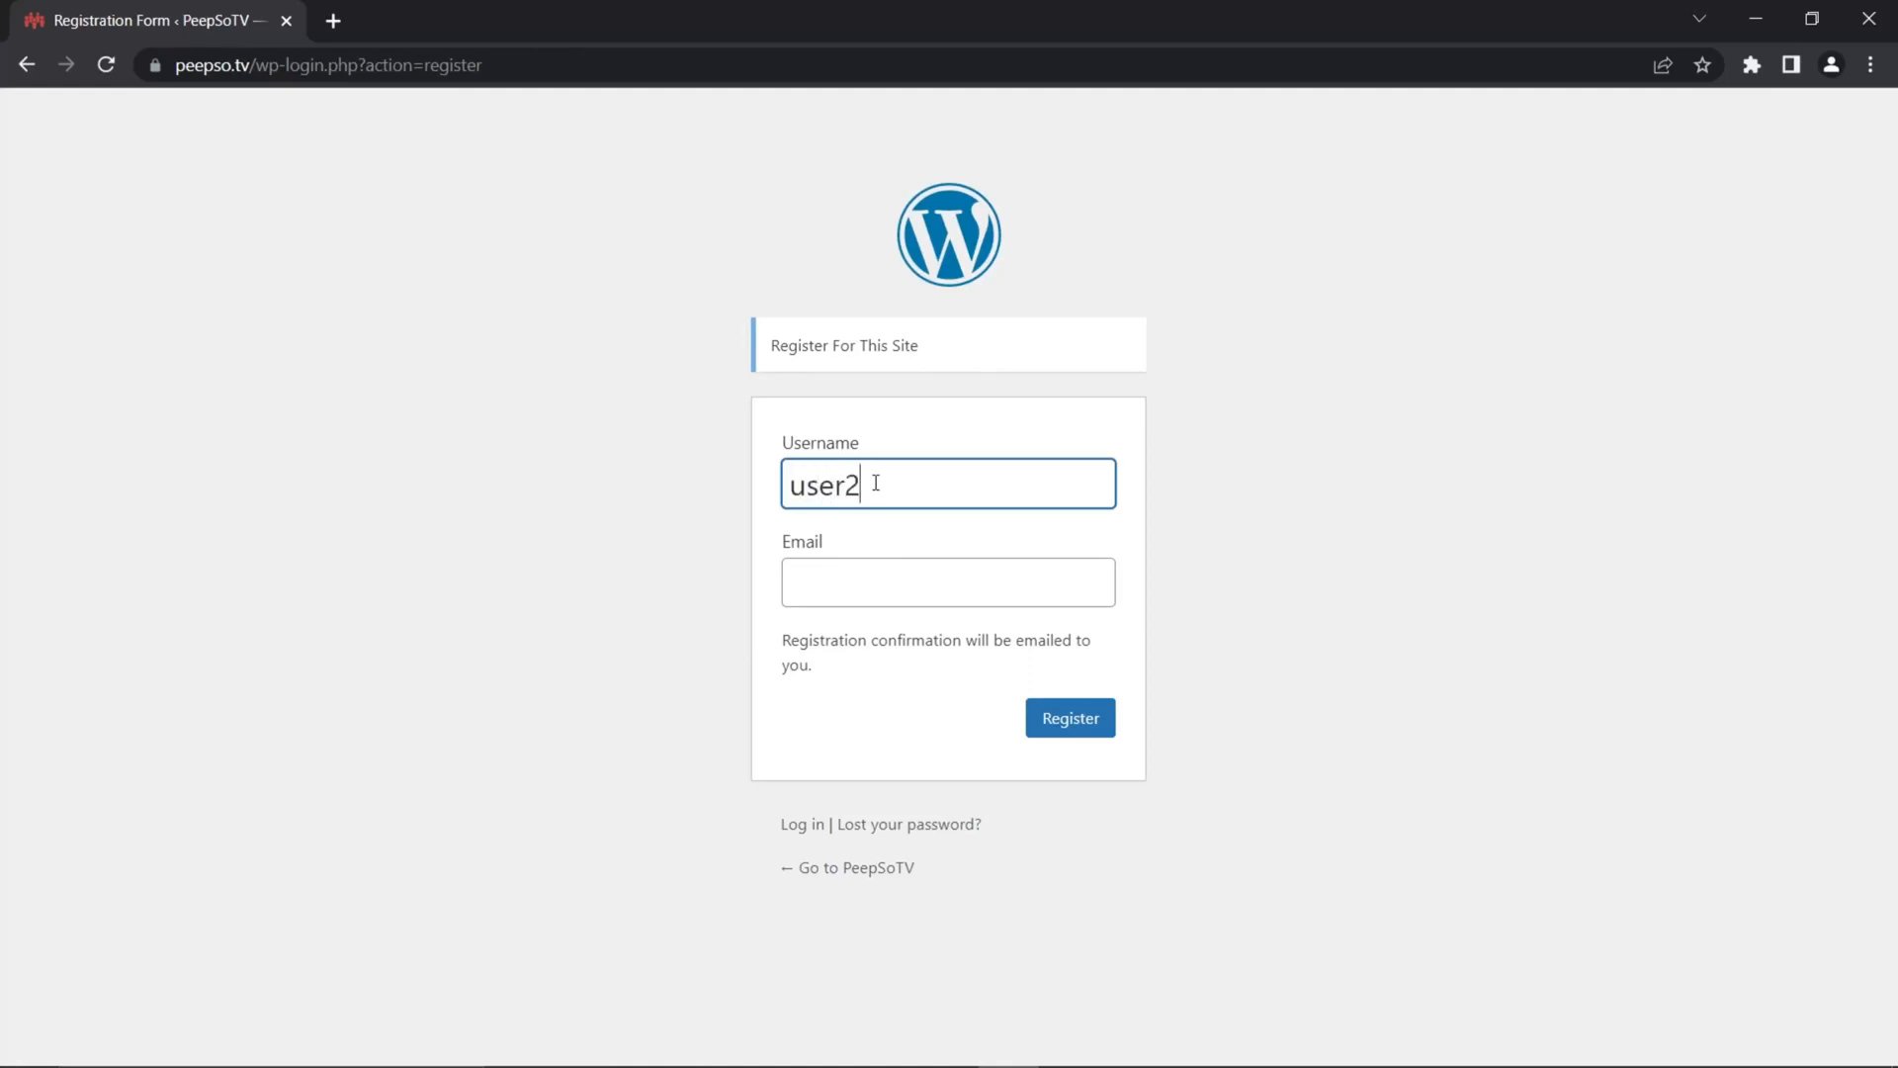
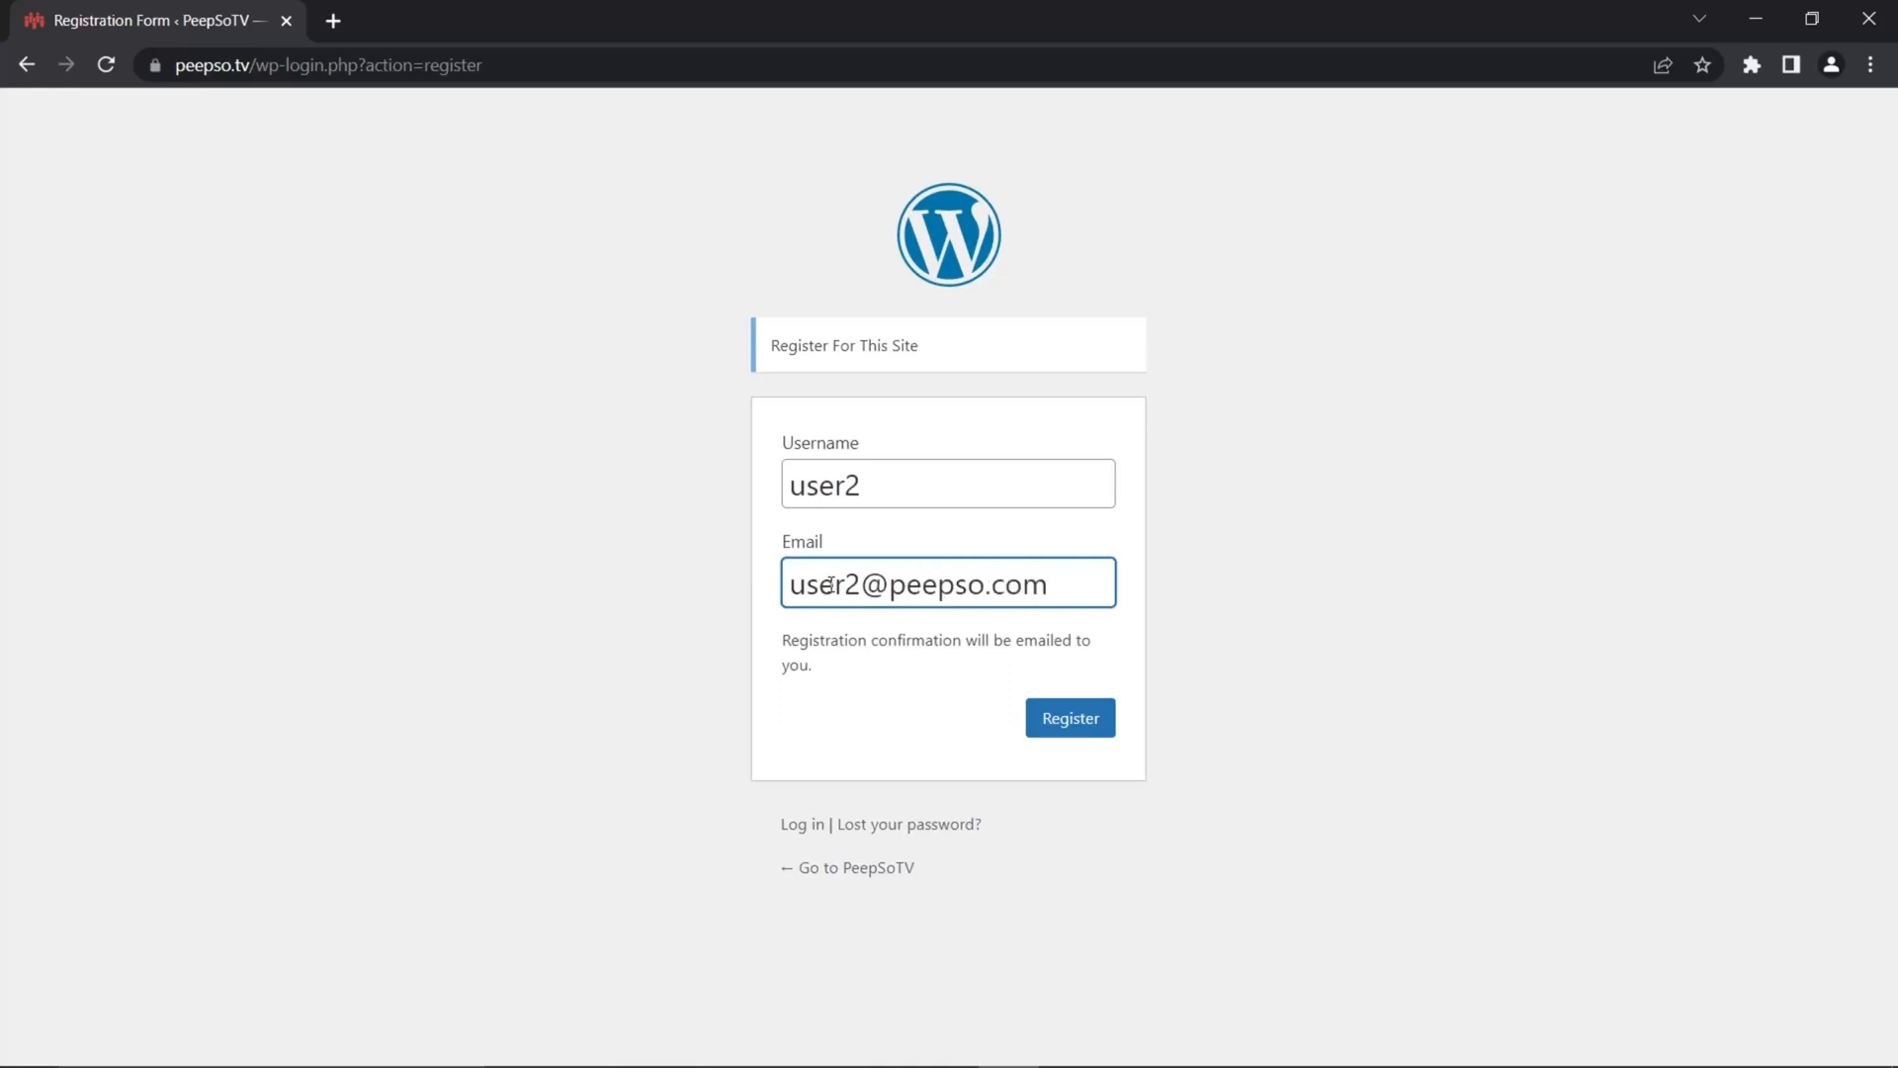
pyautogui.click(1068, 716)
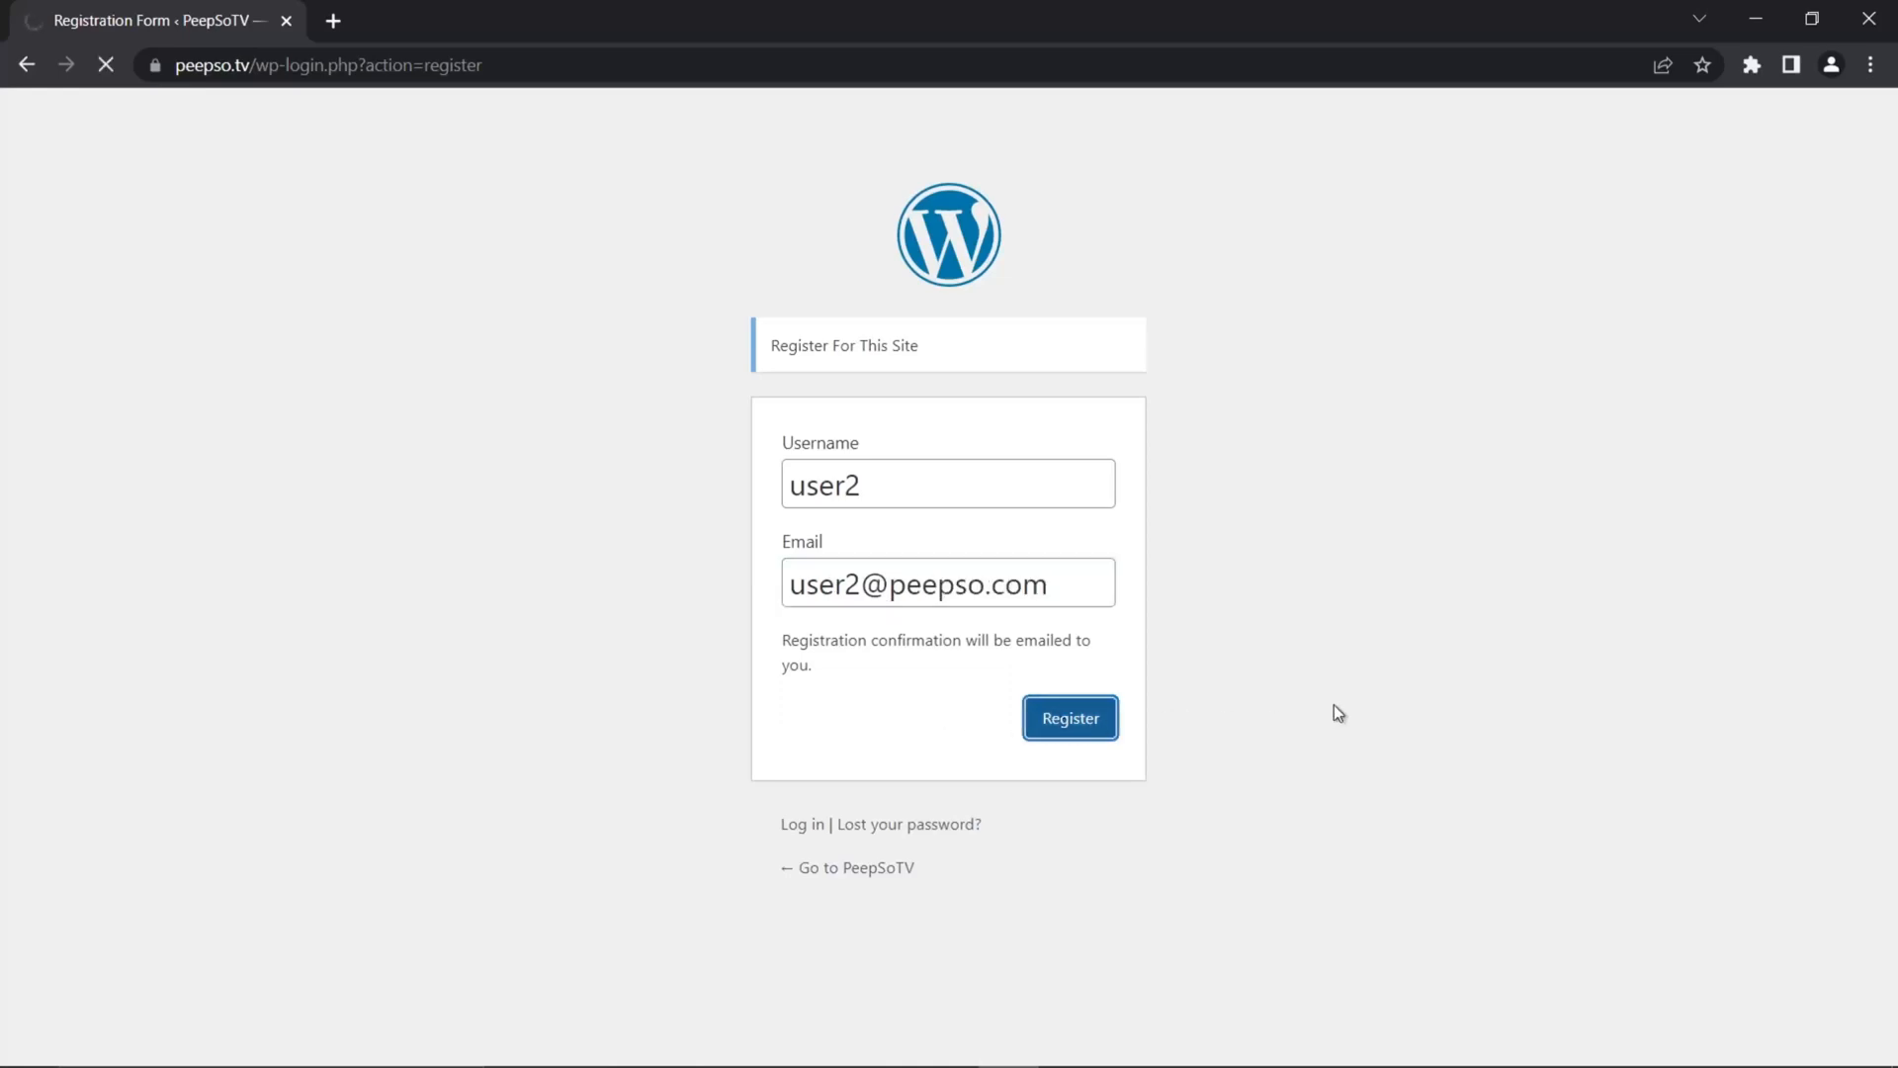
pyautogui.click(1068, 717)
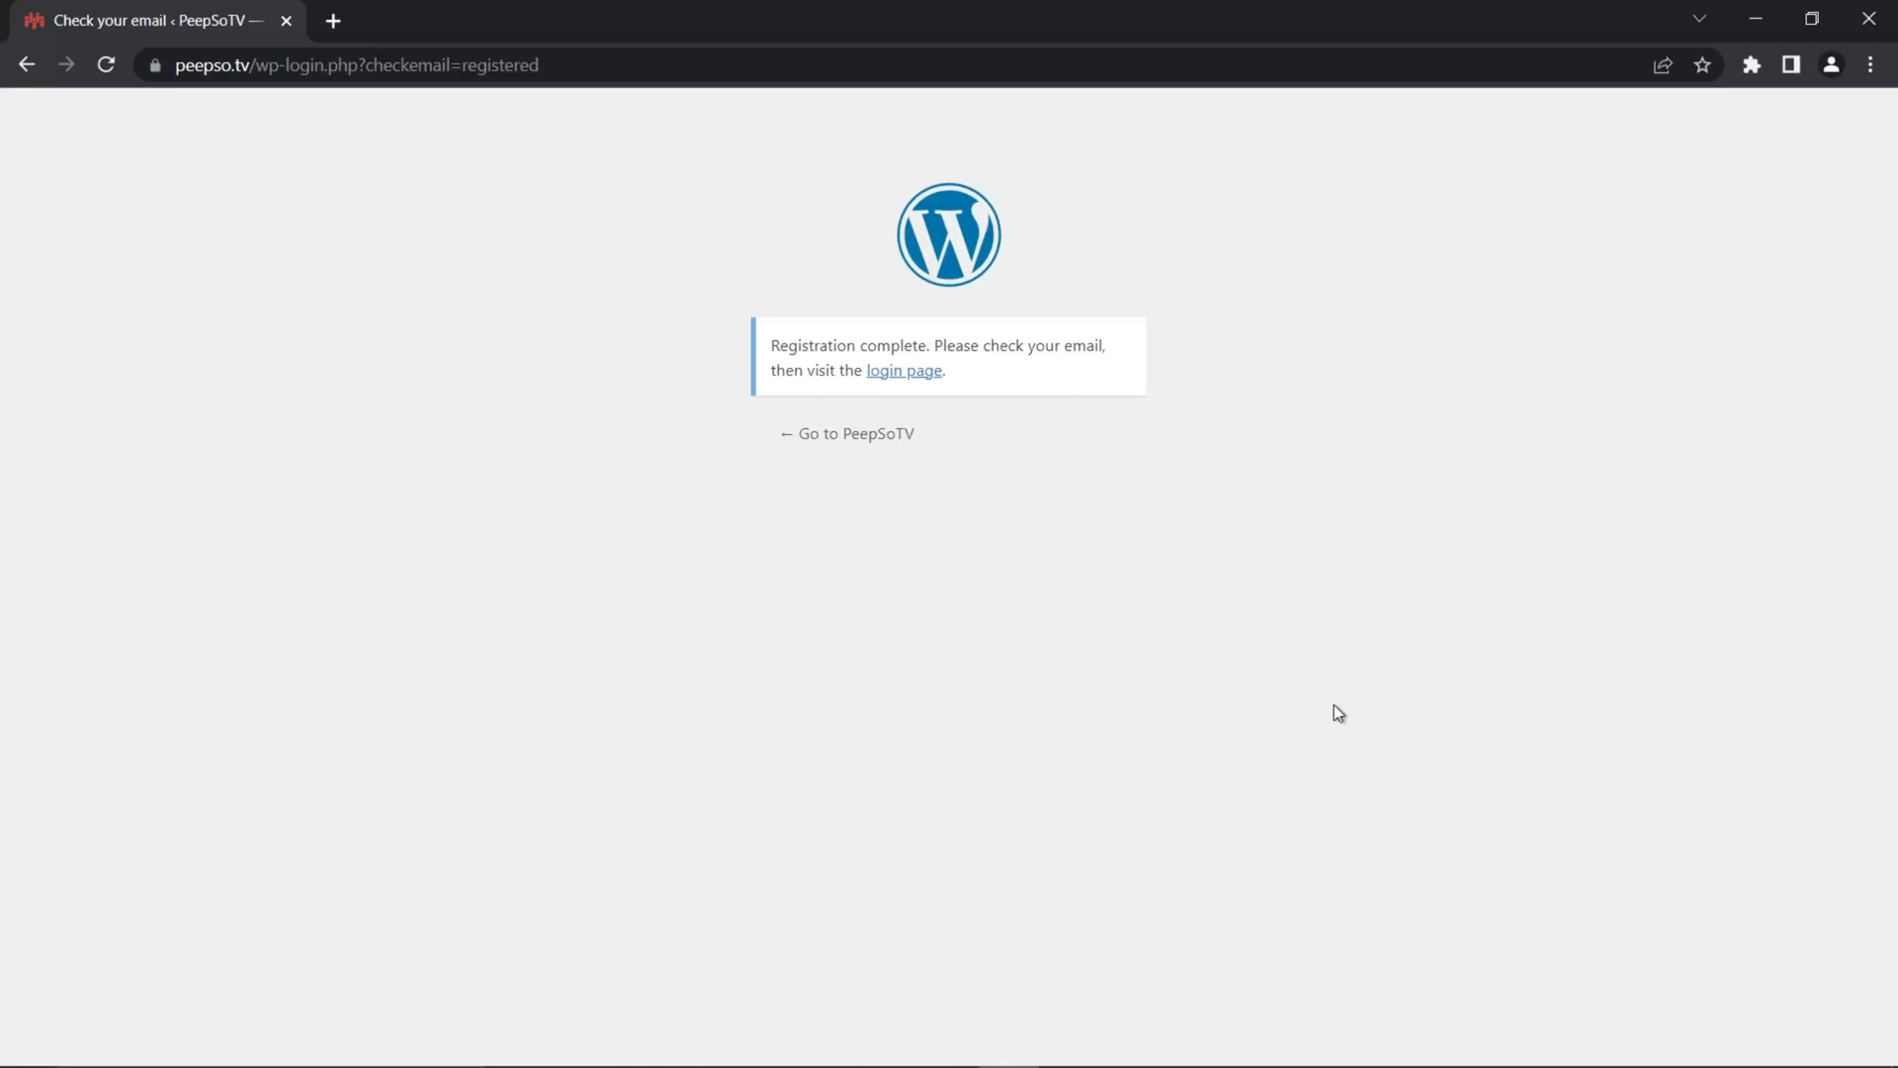
pyautogui.moveTo(820, 442)
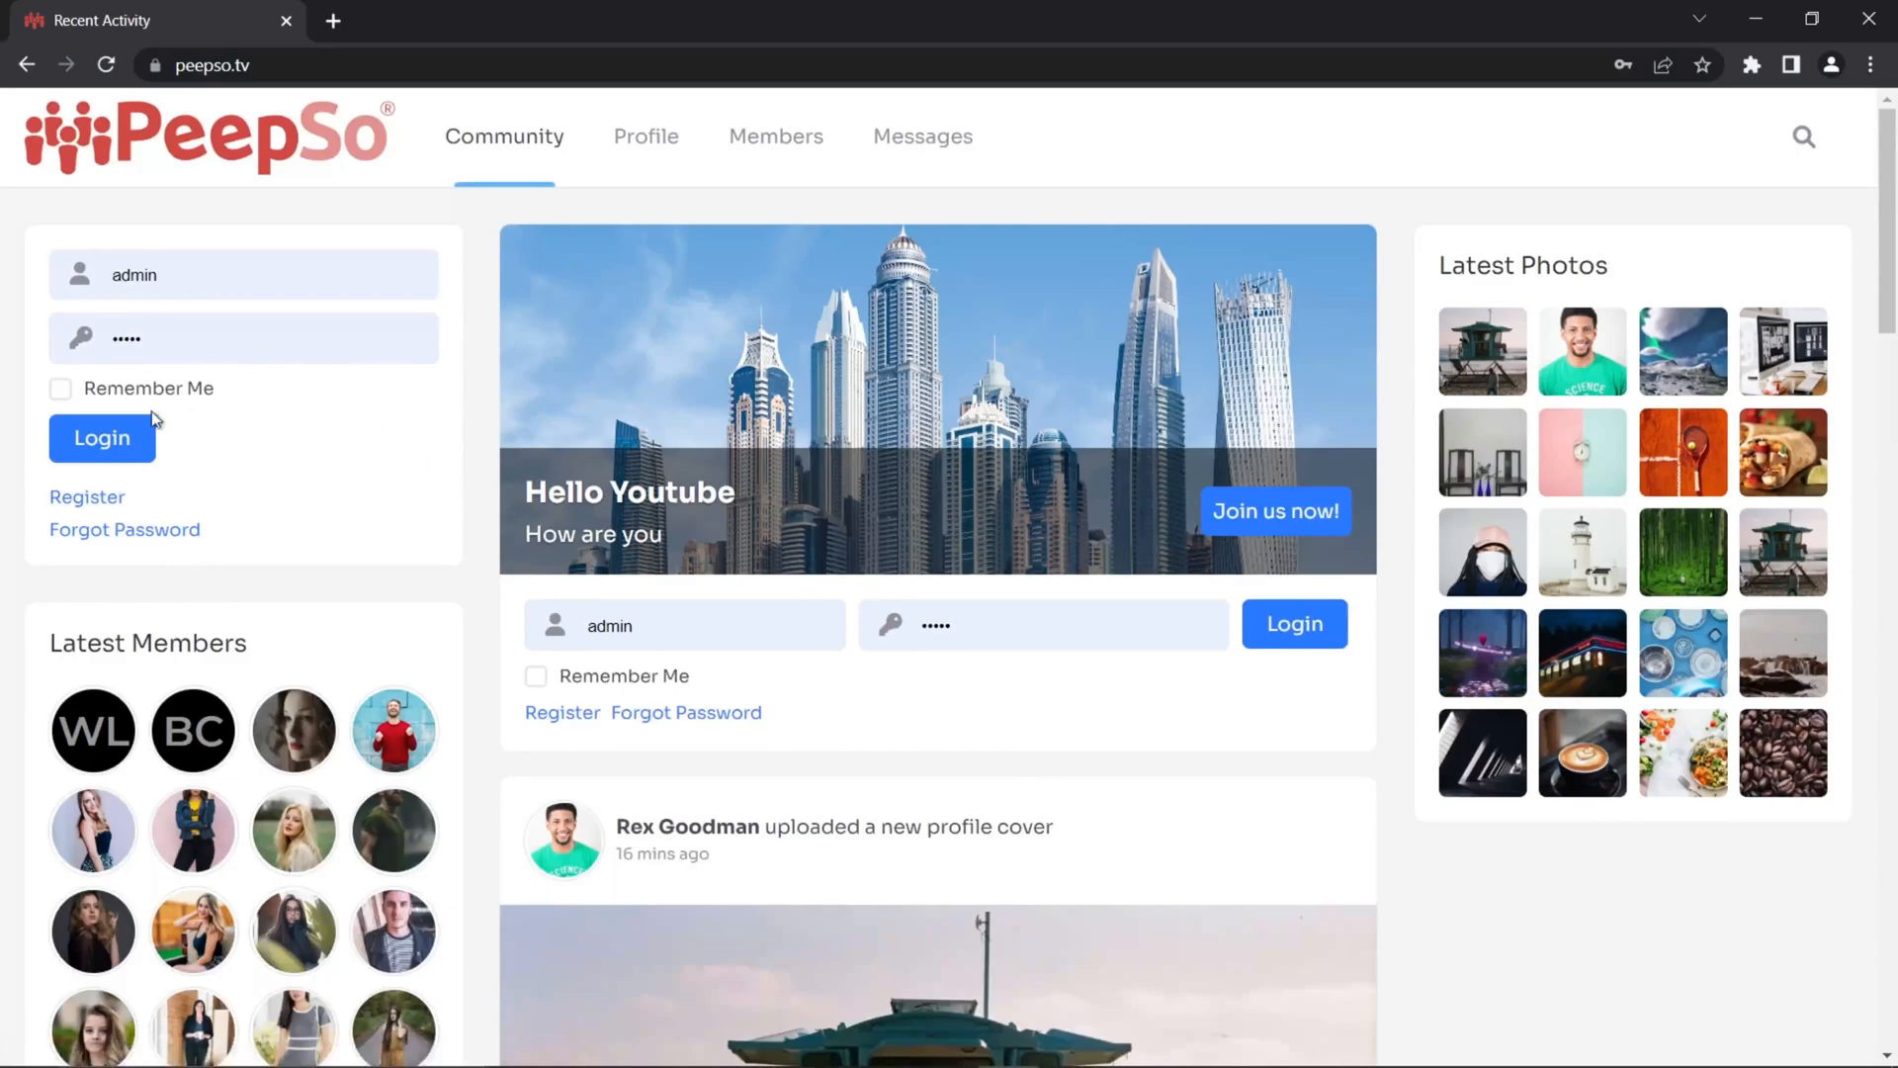
# - Log back in as admin with Remember Me and go to wp-admin
pyautogui.click(60, 388)
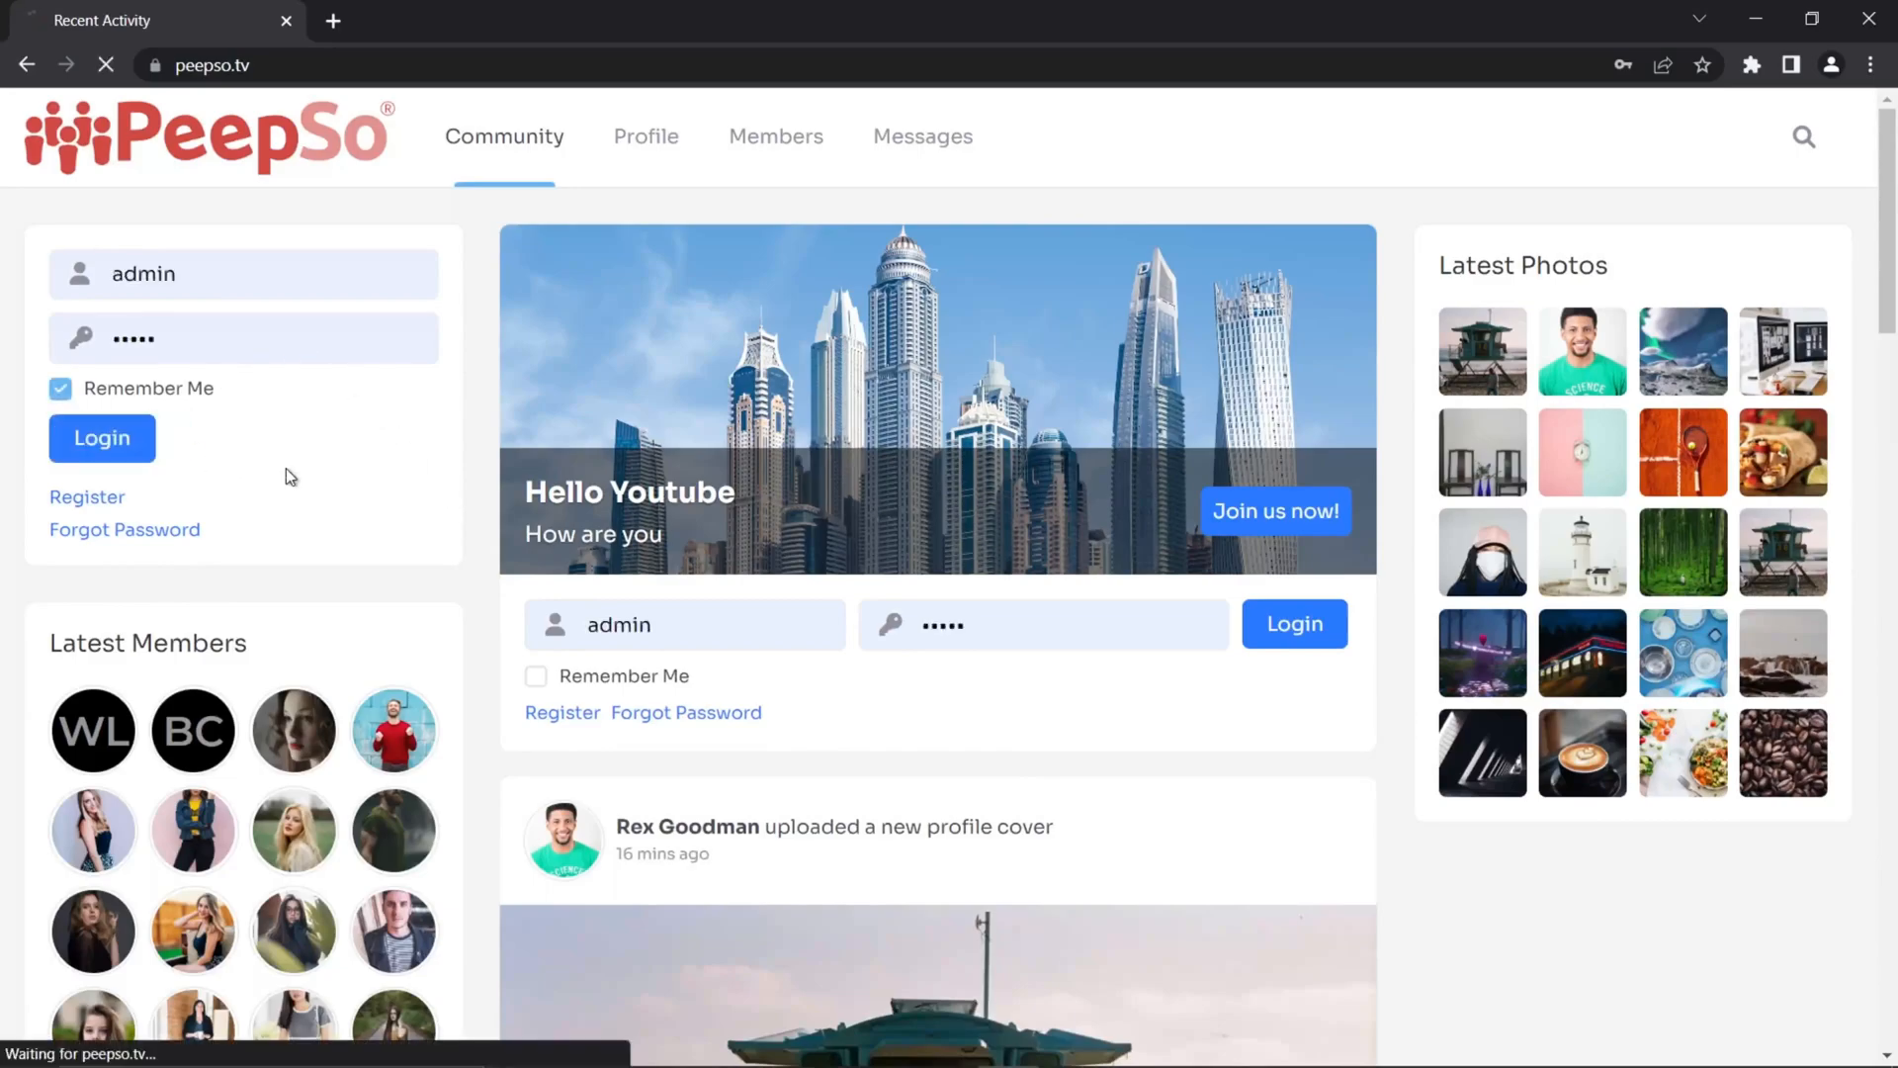
pyautogui.click(102, 438)
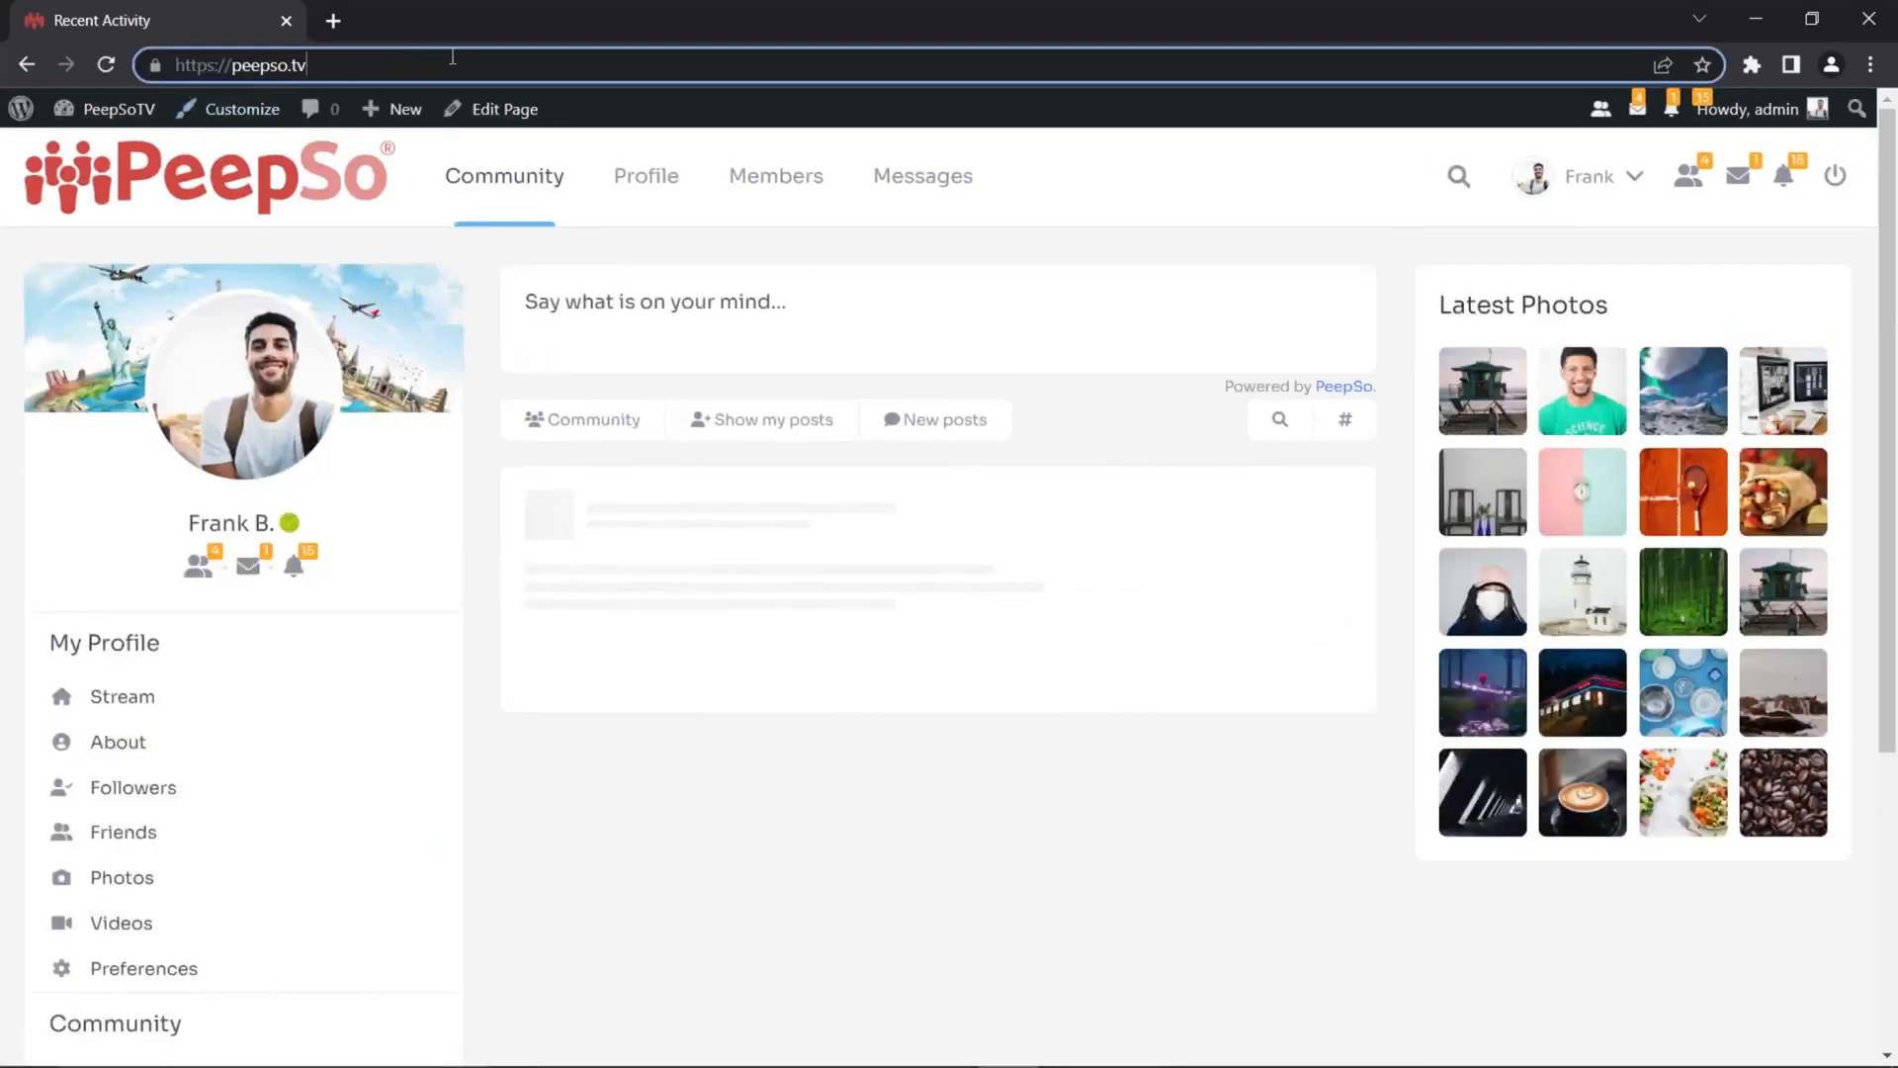
pyautogui.write('wp-admin/')
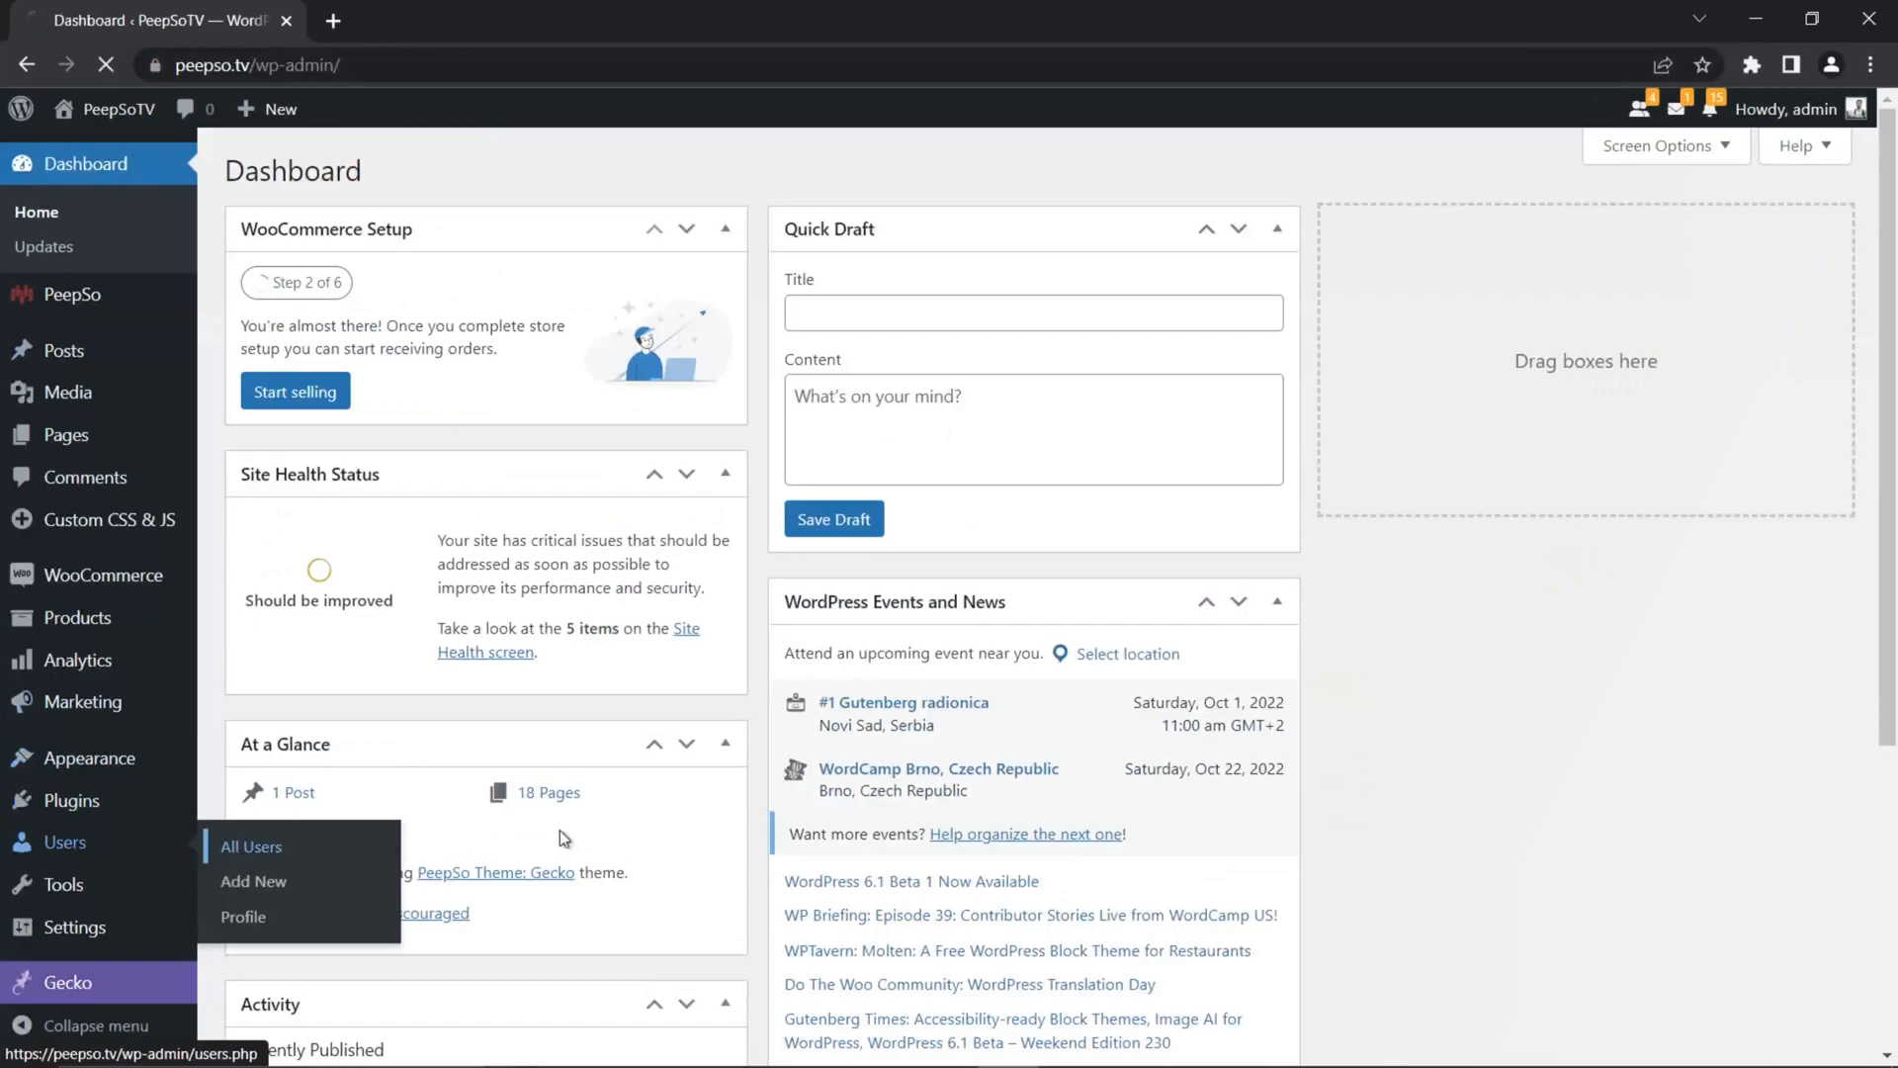
# - Open All Users and move to the next page of users
pyautogui.click(250, 846)
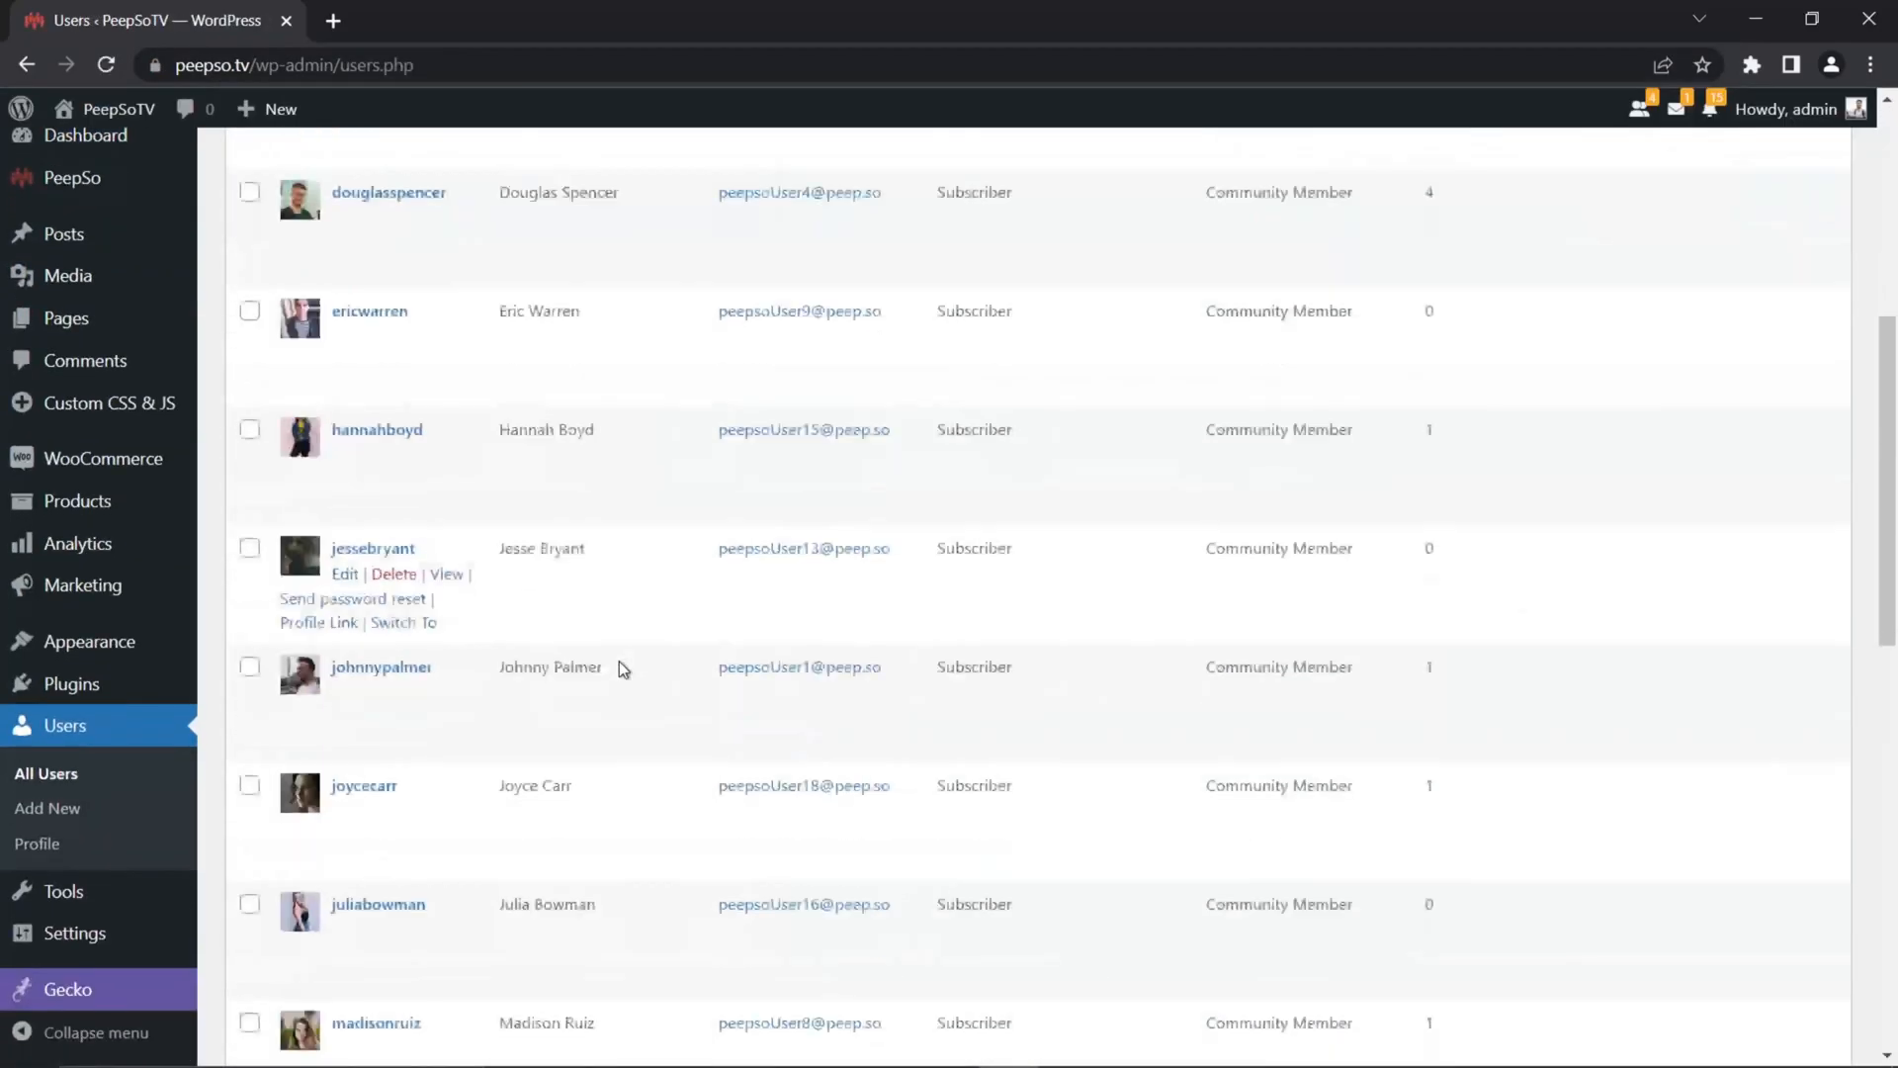
pyautogui.scroll(-3)
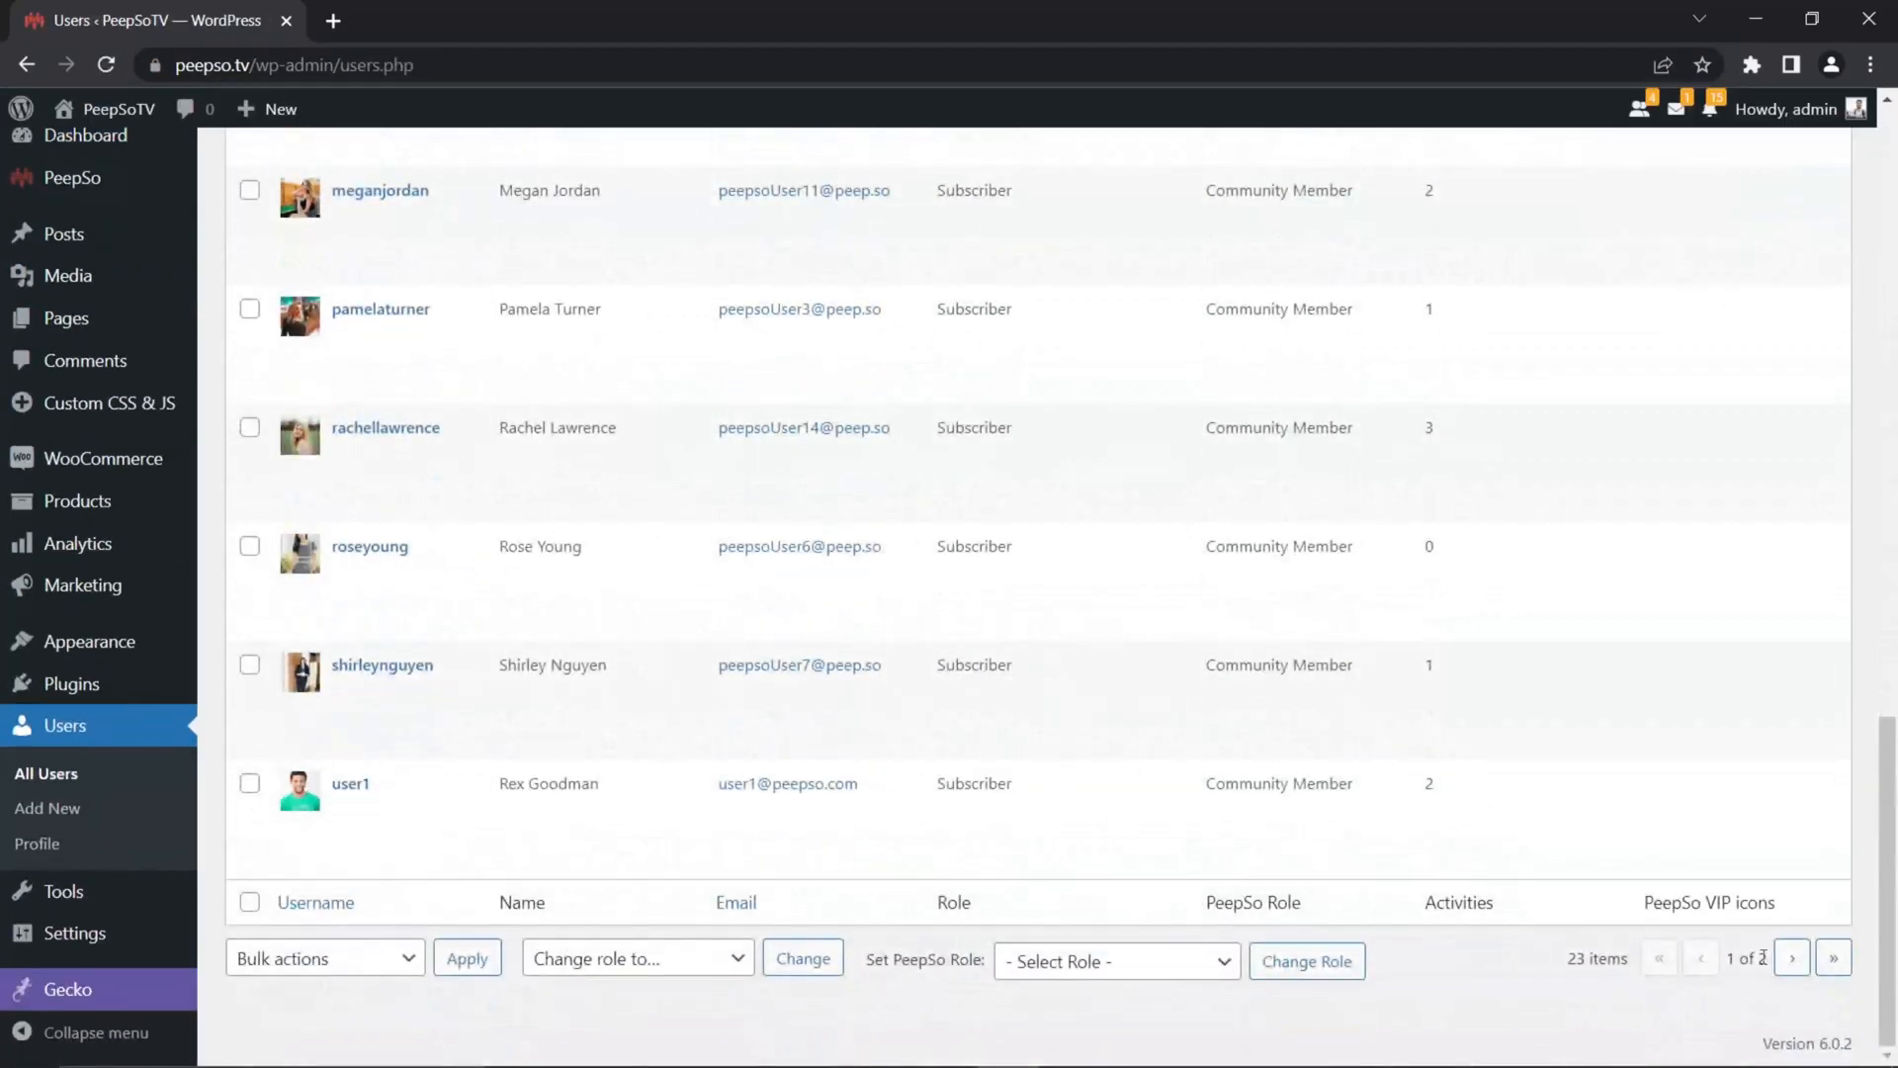
pyautogui.click(1793, 958)
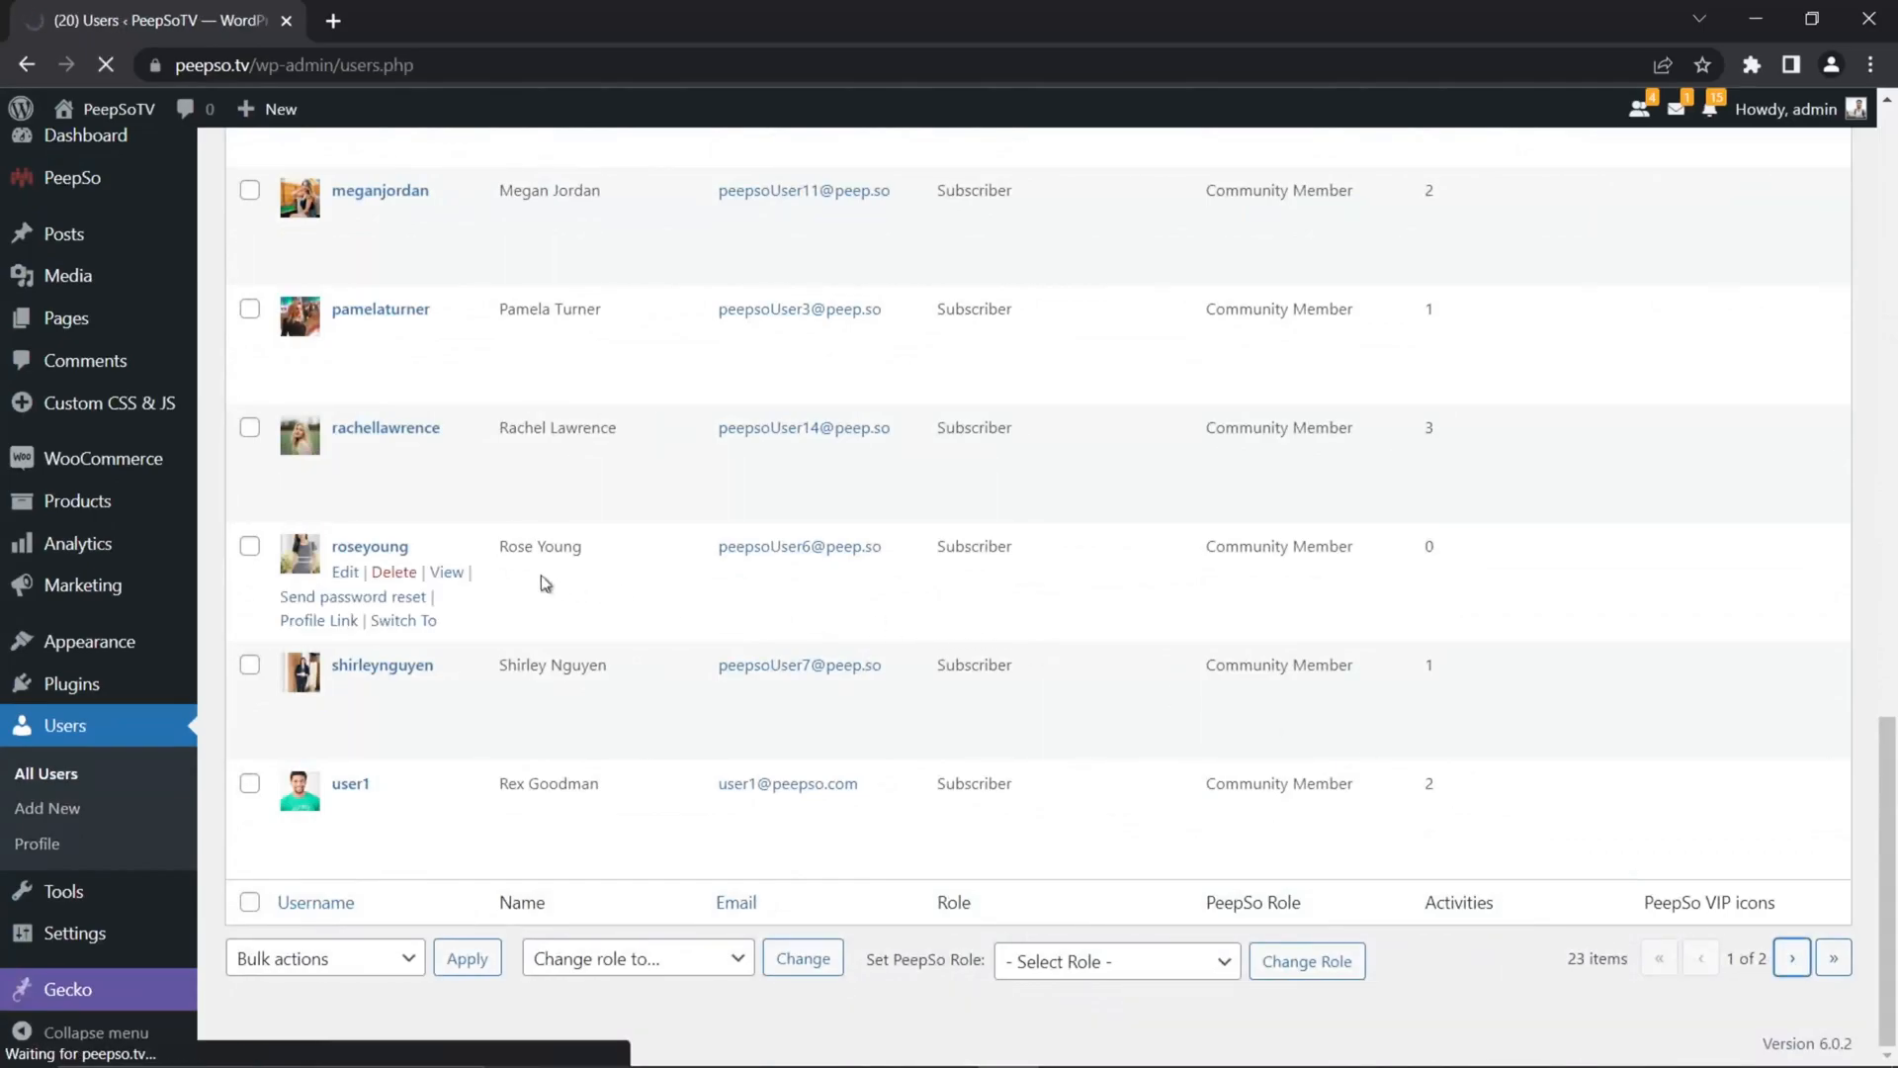
pyautogui.click(1792, 957)
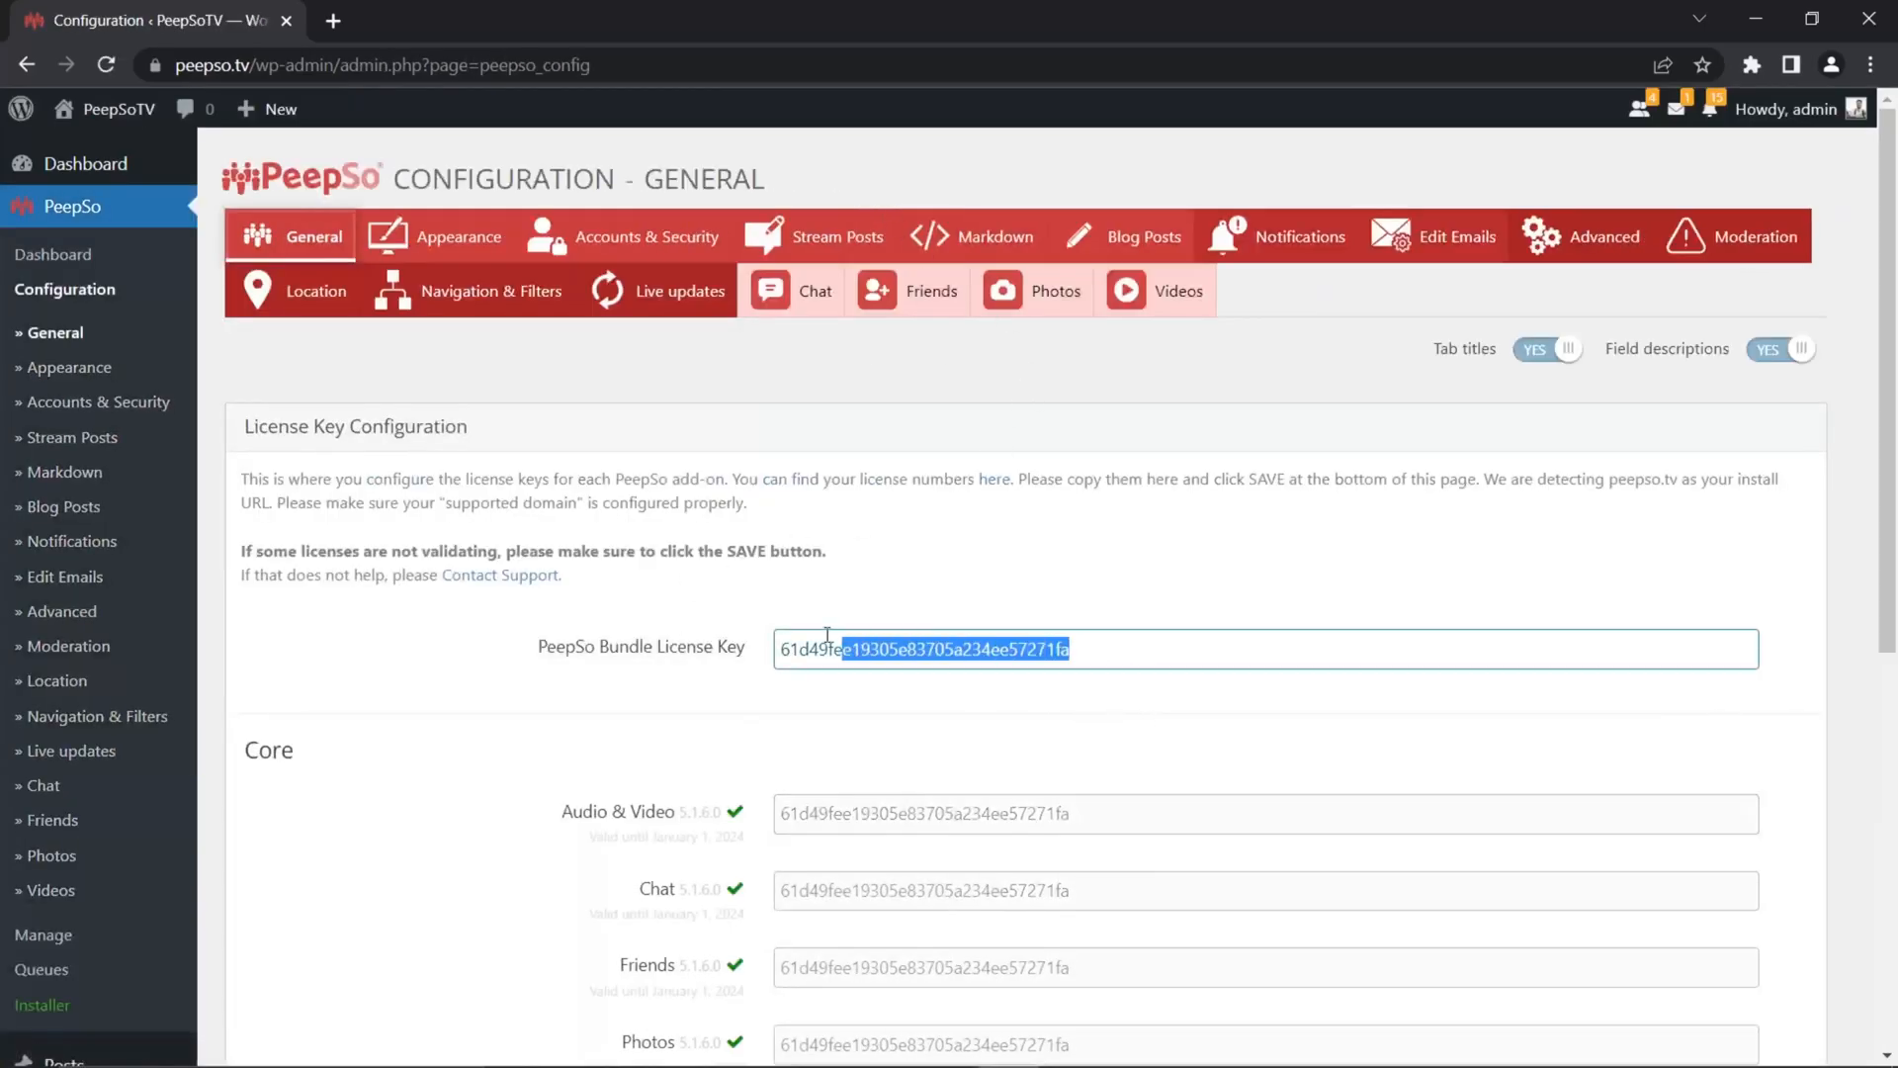
pyautogui.click(1048, 556)
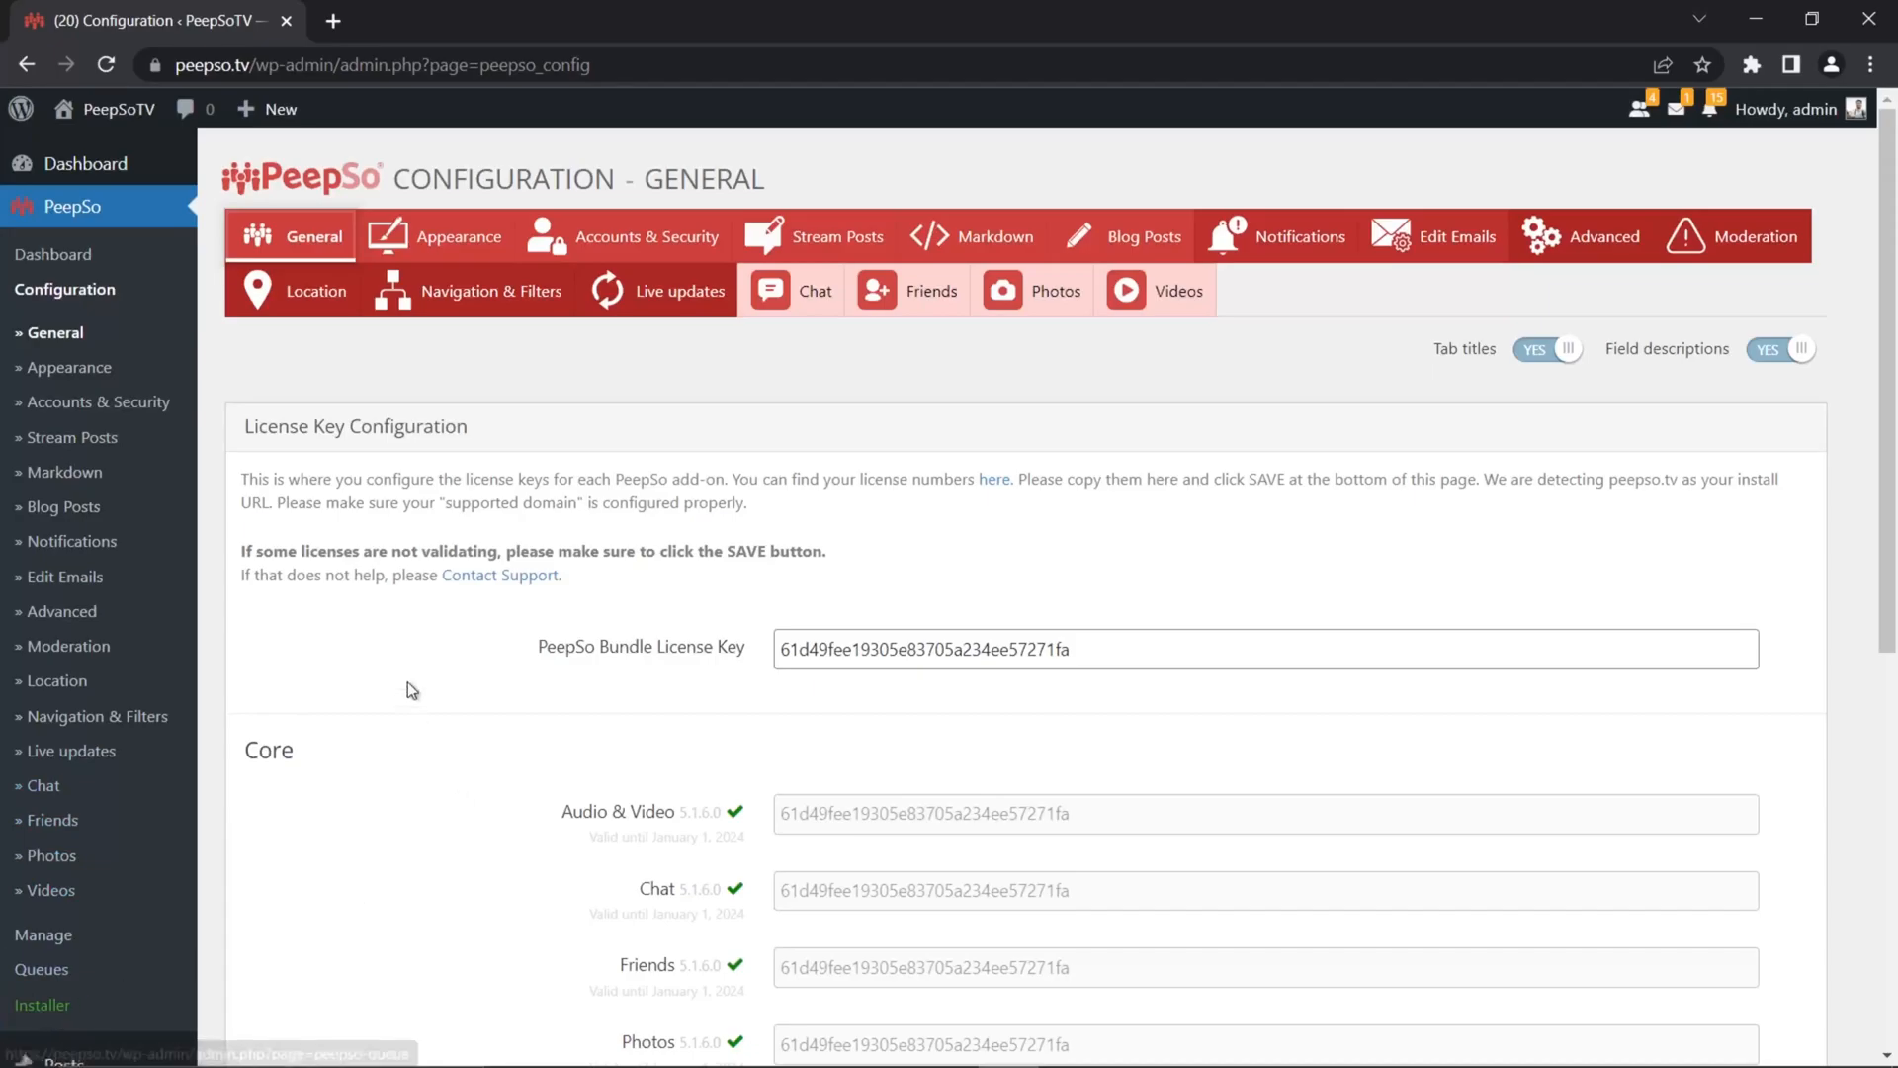
pyautogui.doubleClick(1029, 648)
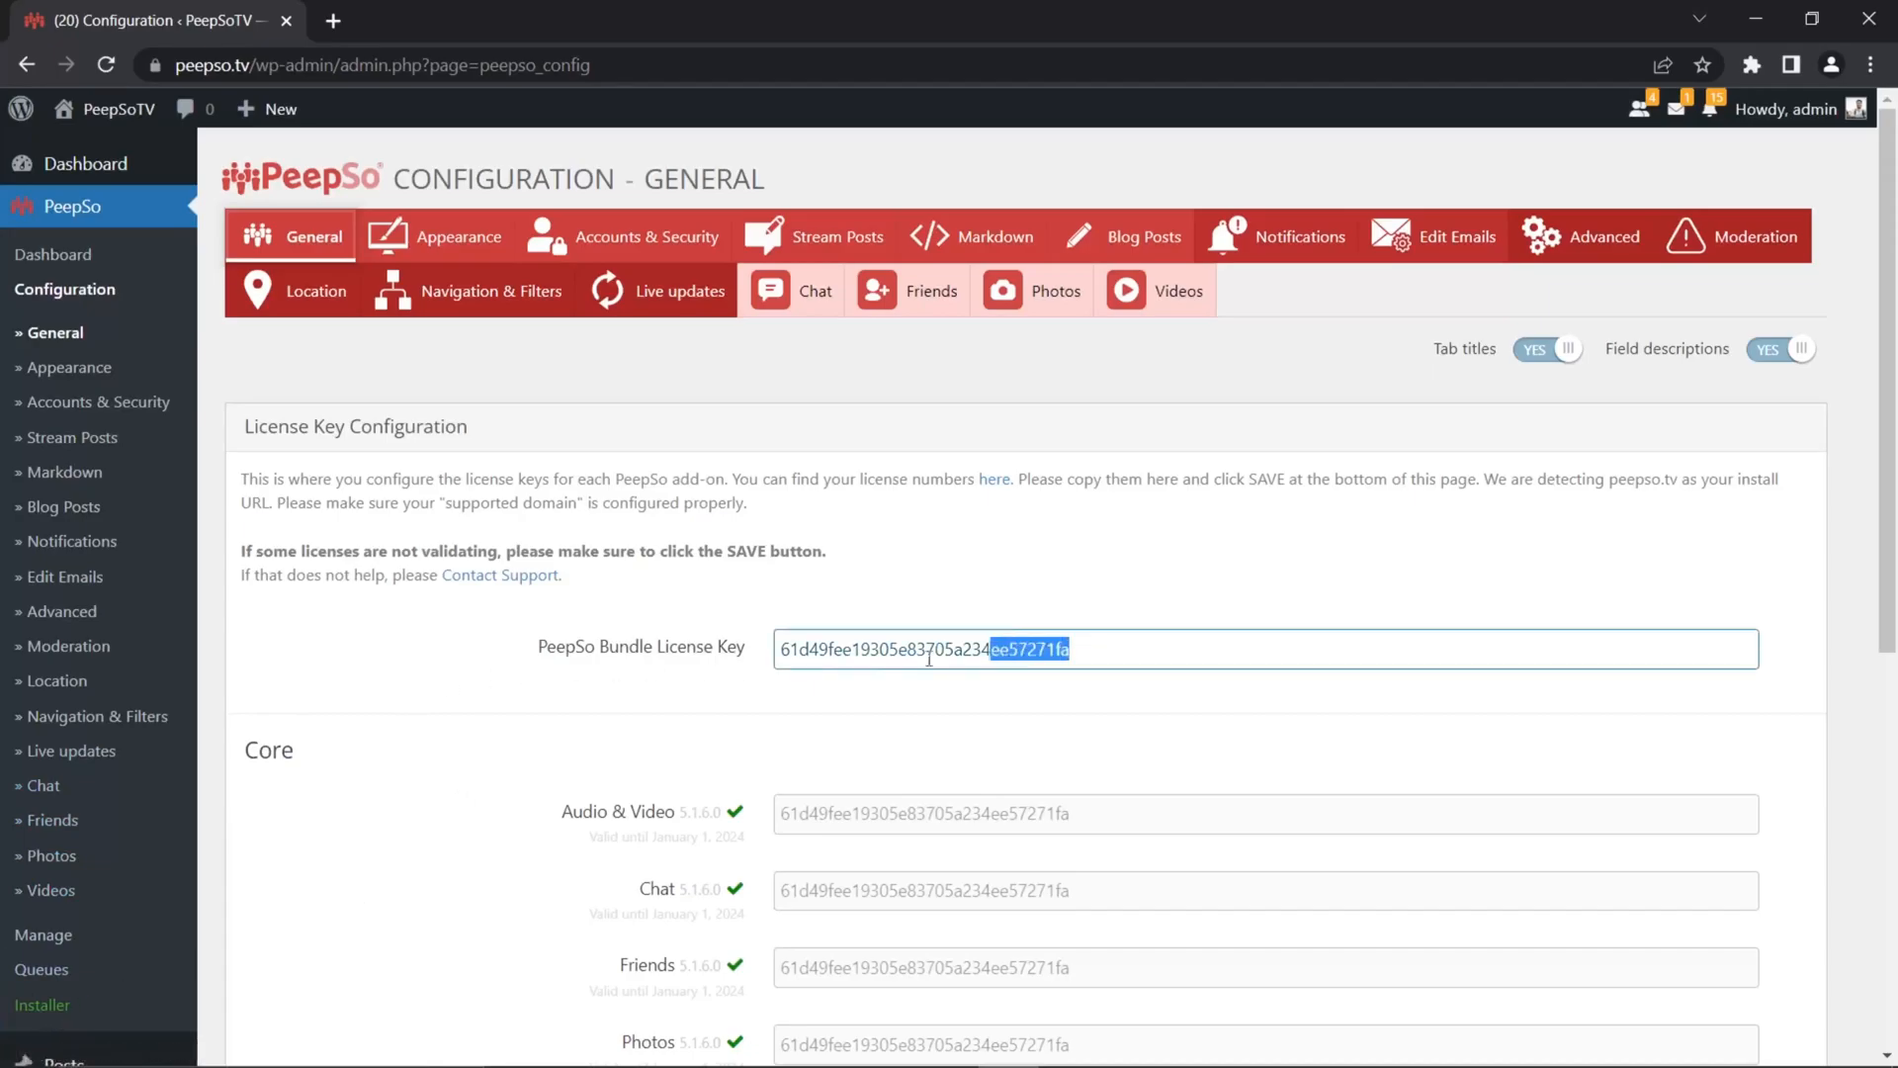
pyautogui.click(796, 393)
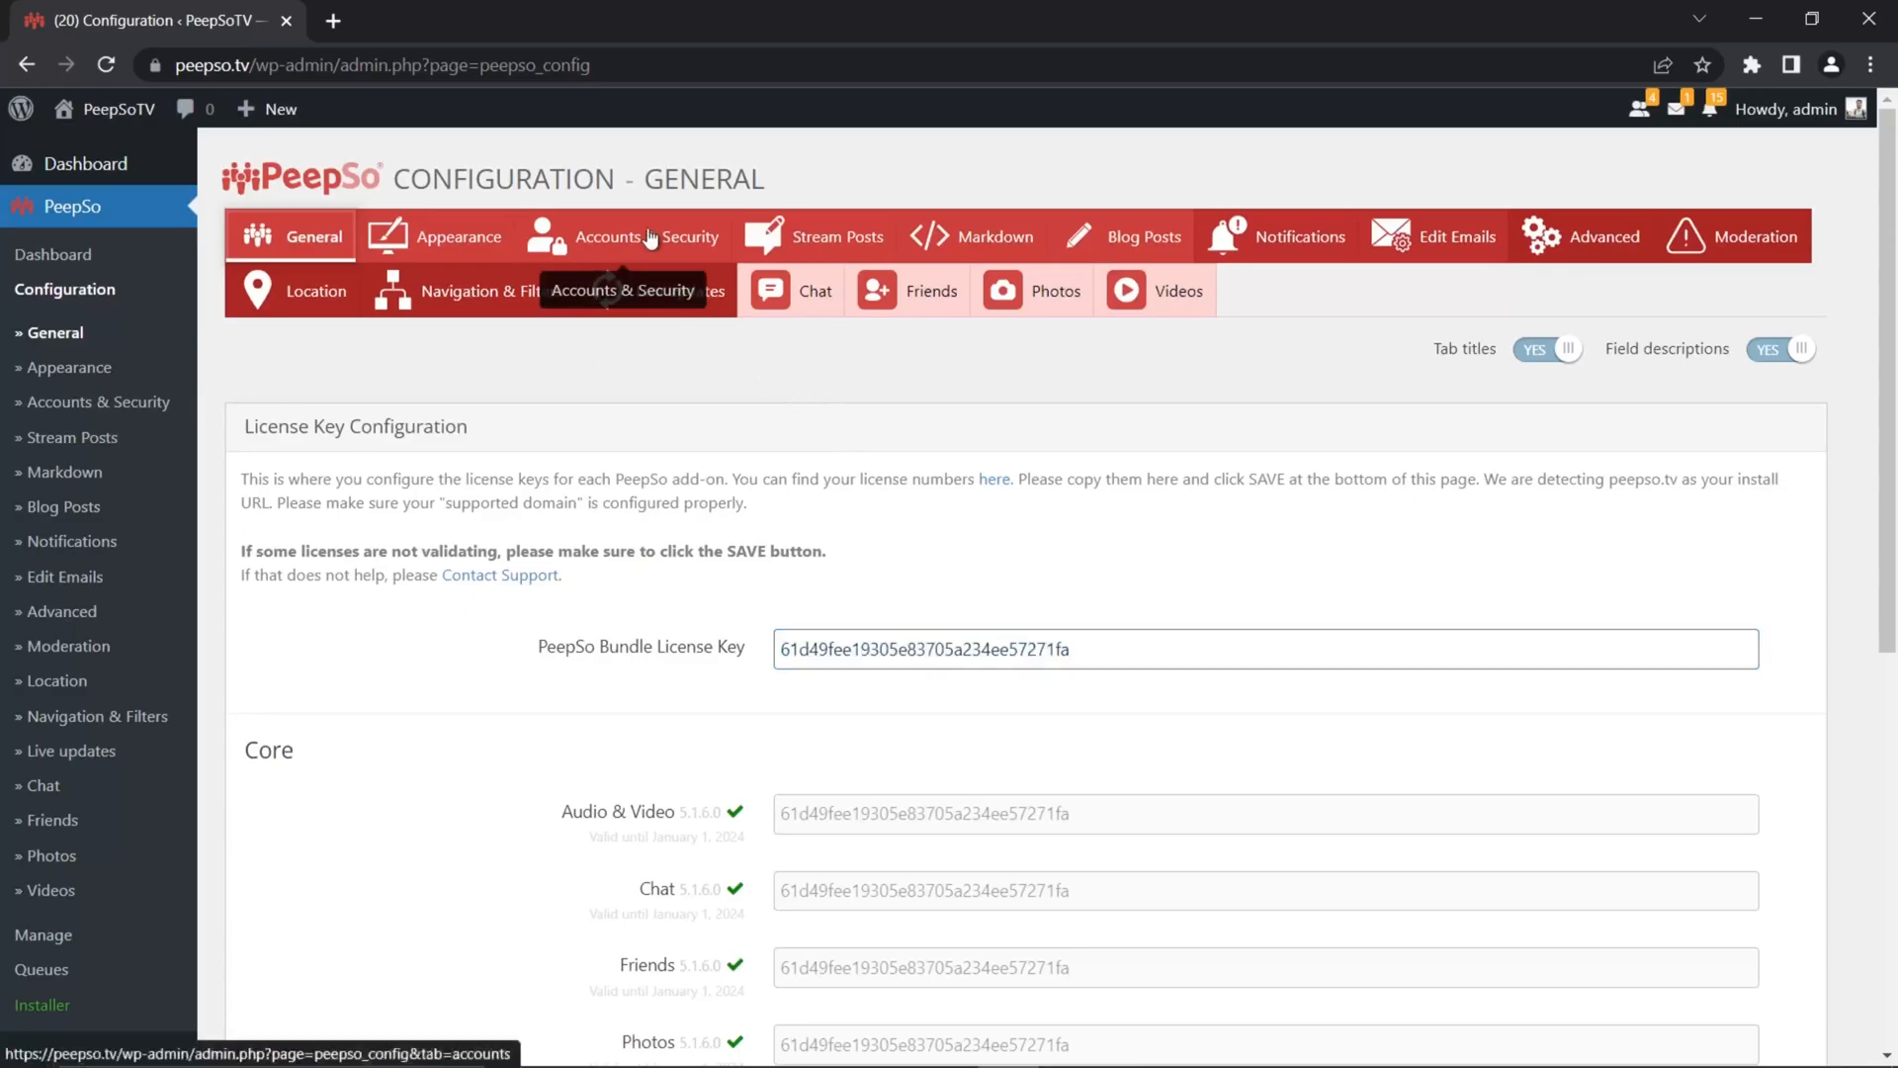
# - Turn on Redirect WordPress registration under Accounts & Security and save the settings
pyautogui.click(646, 236)
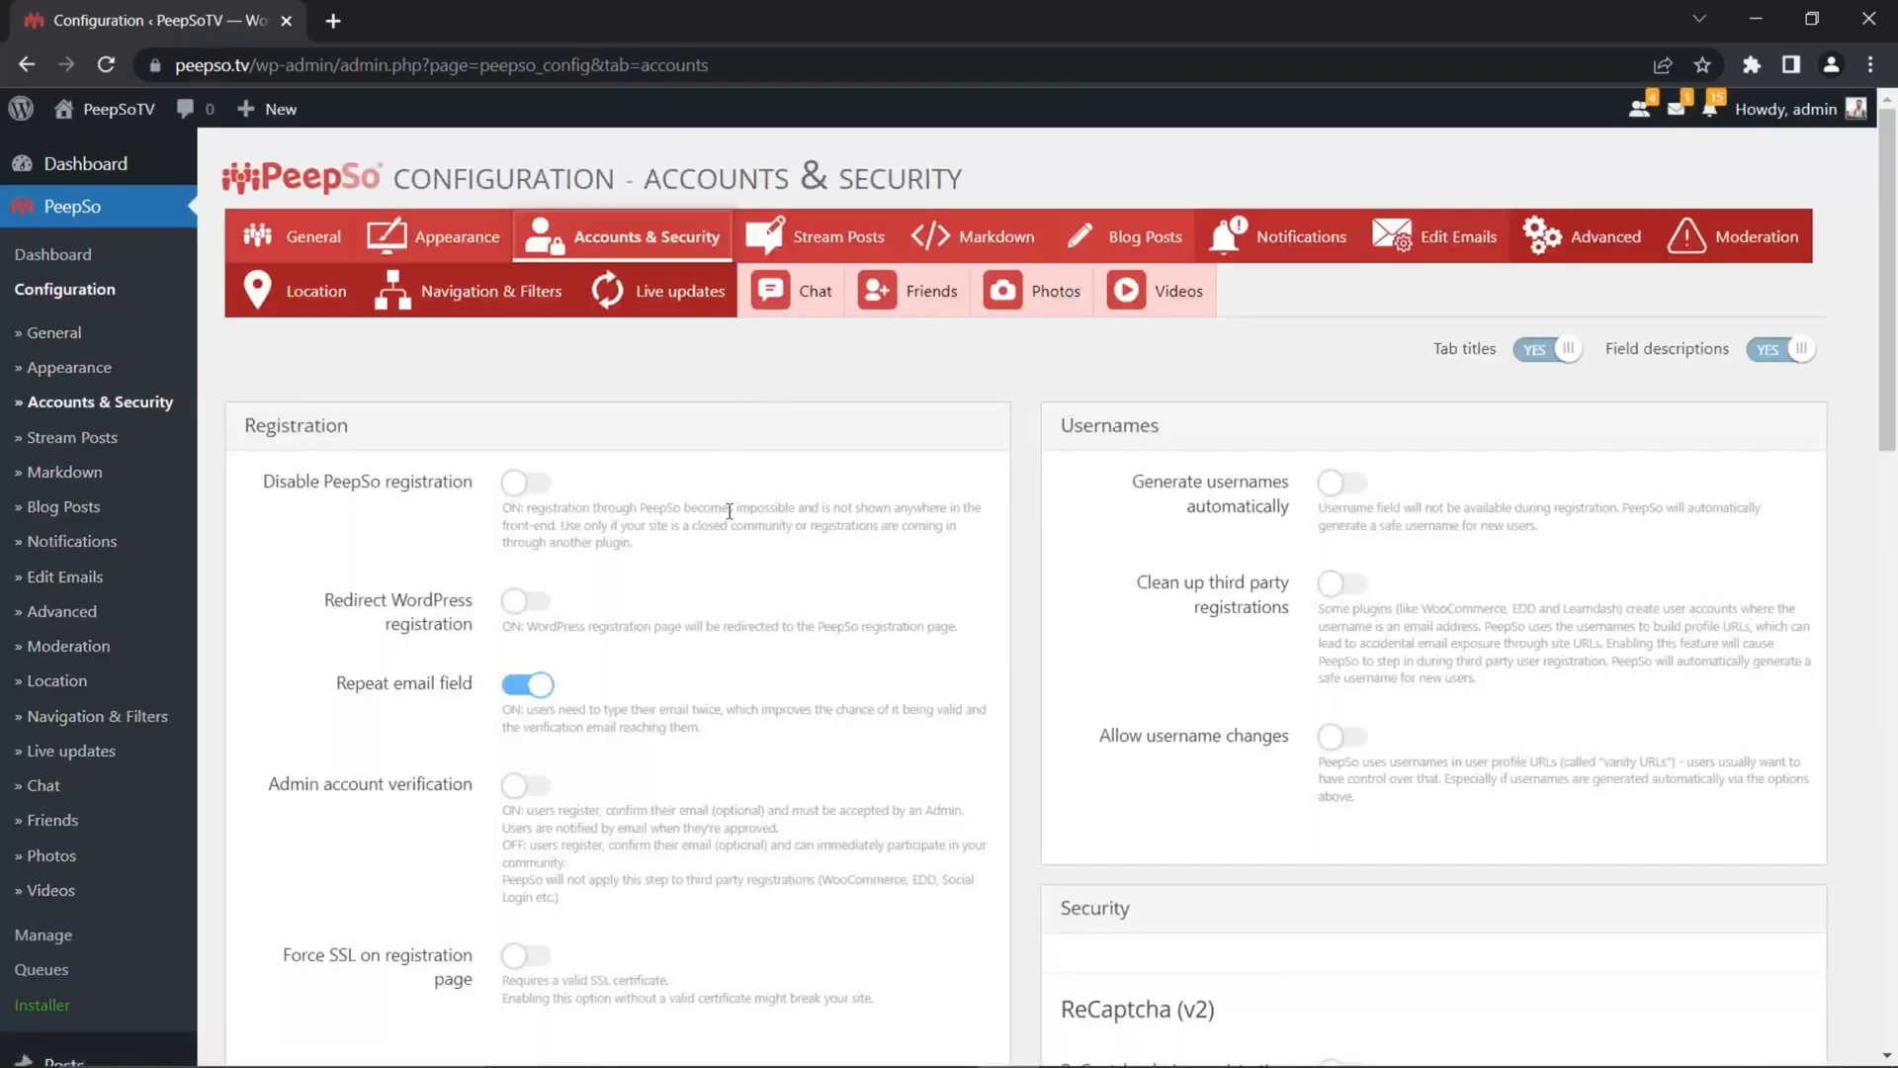
pyautogui.scroll(-3)
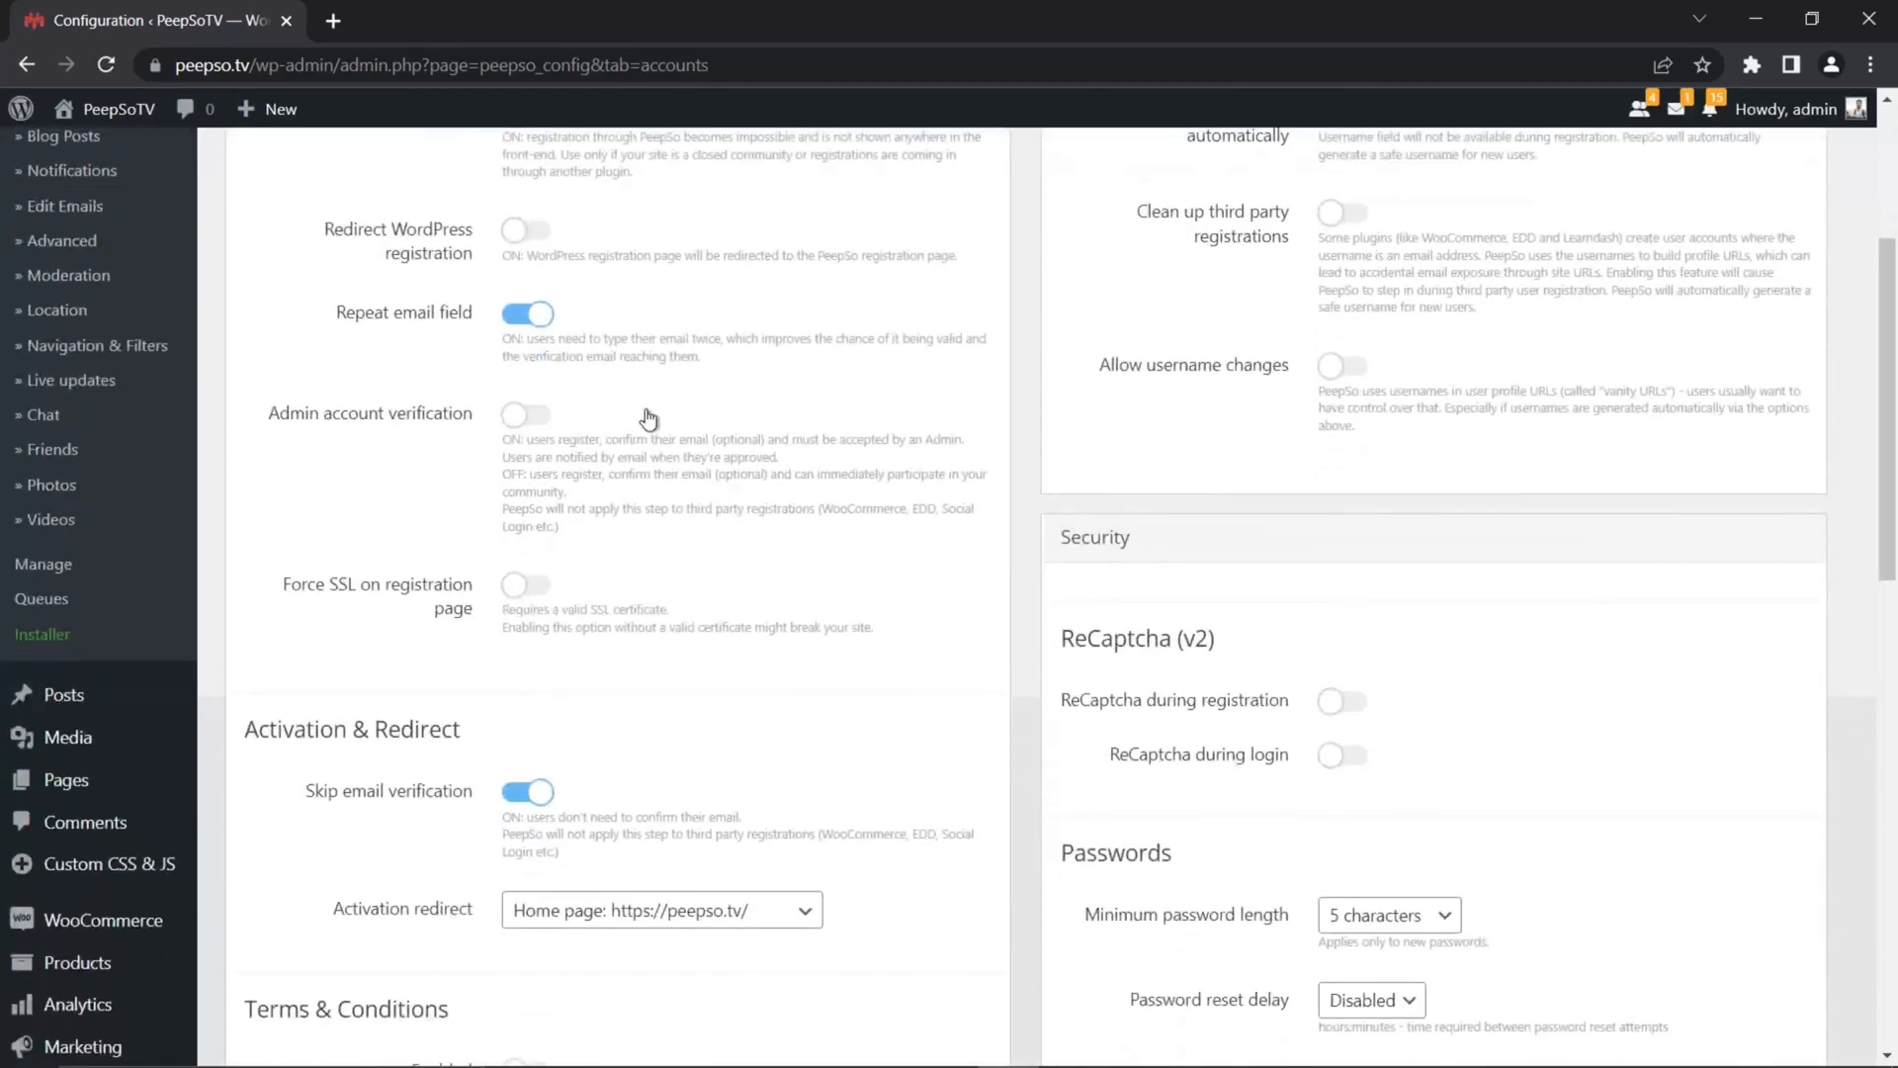
pyautogui.scroll(-3)
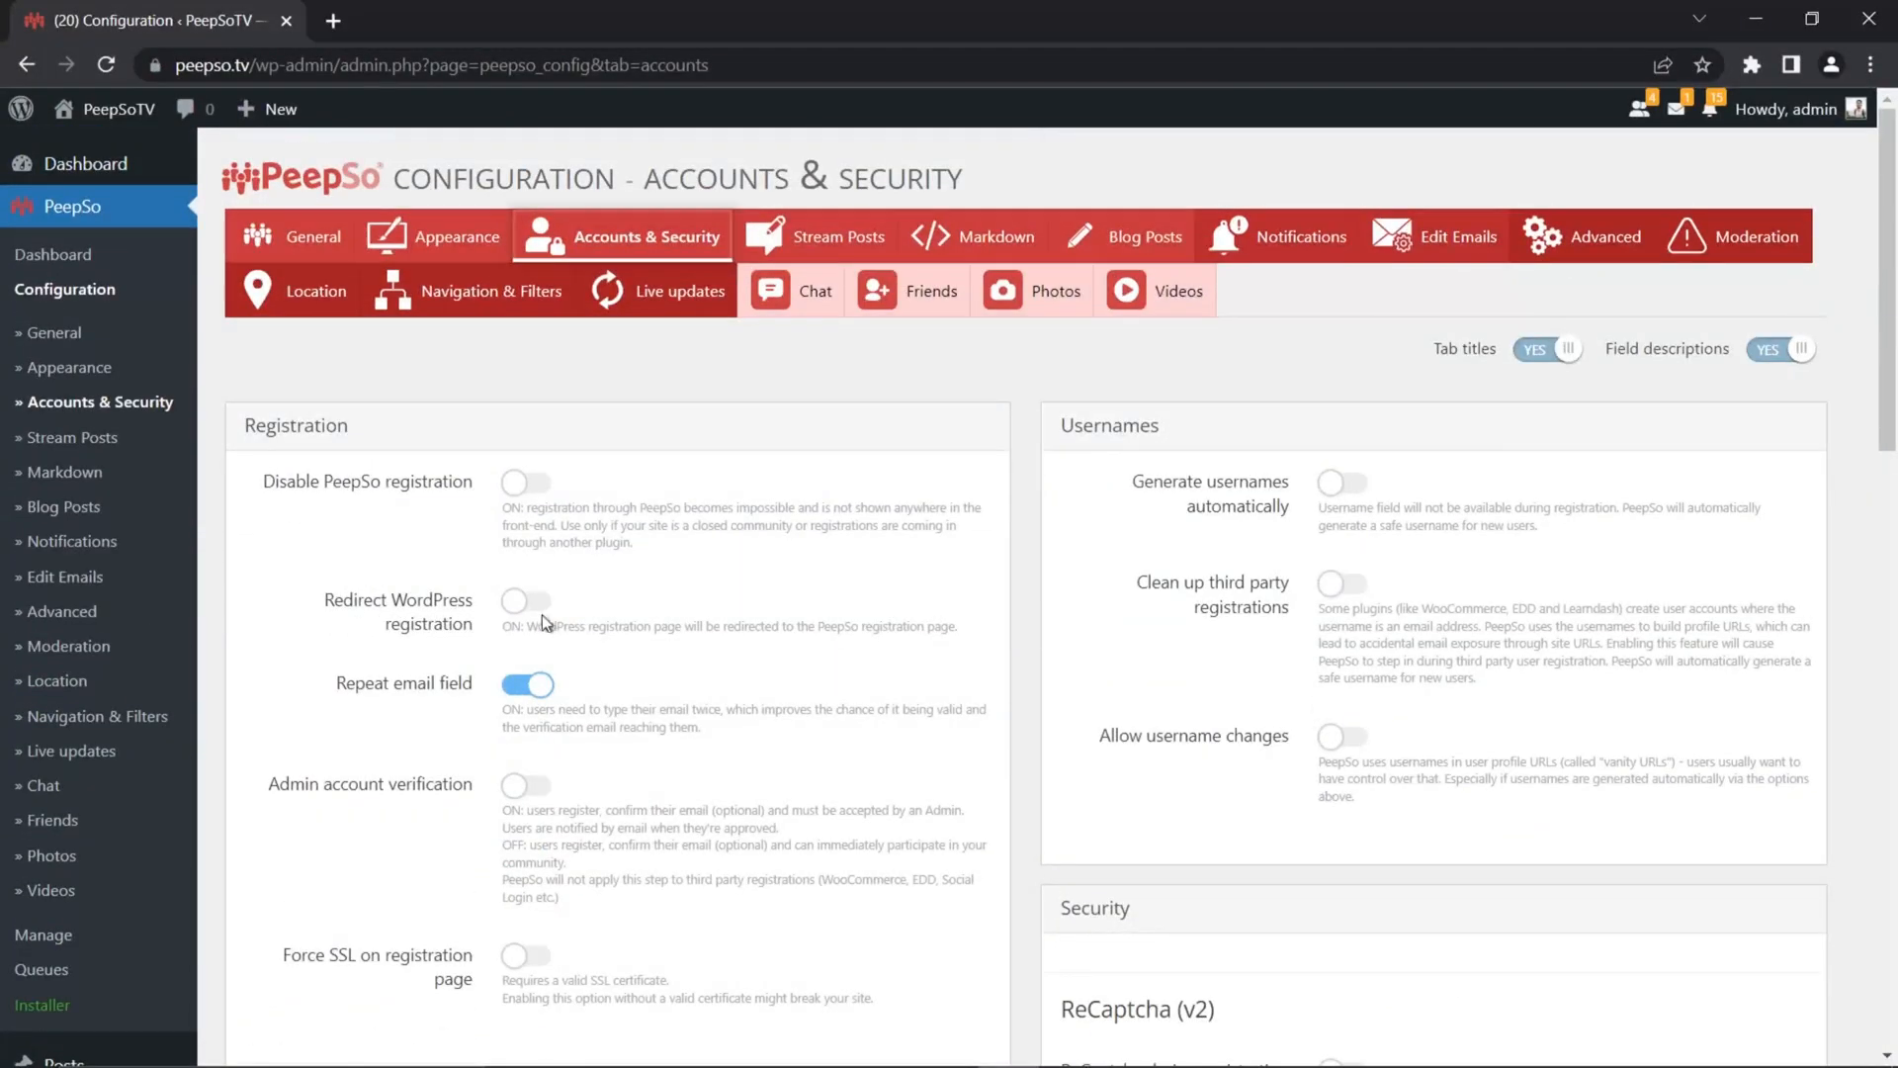
pyautogui.click(527, 602)
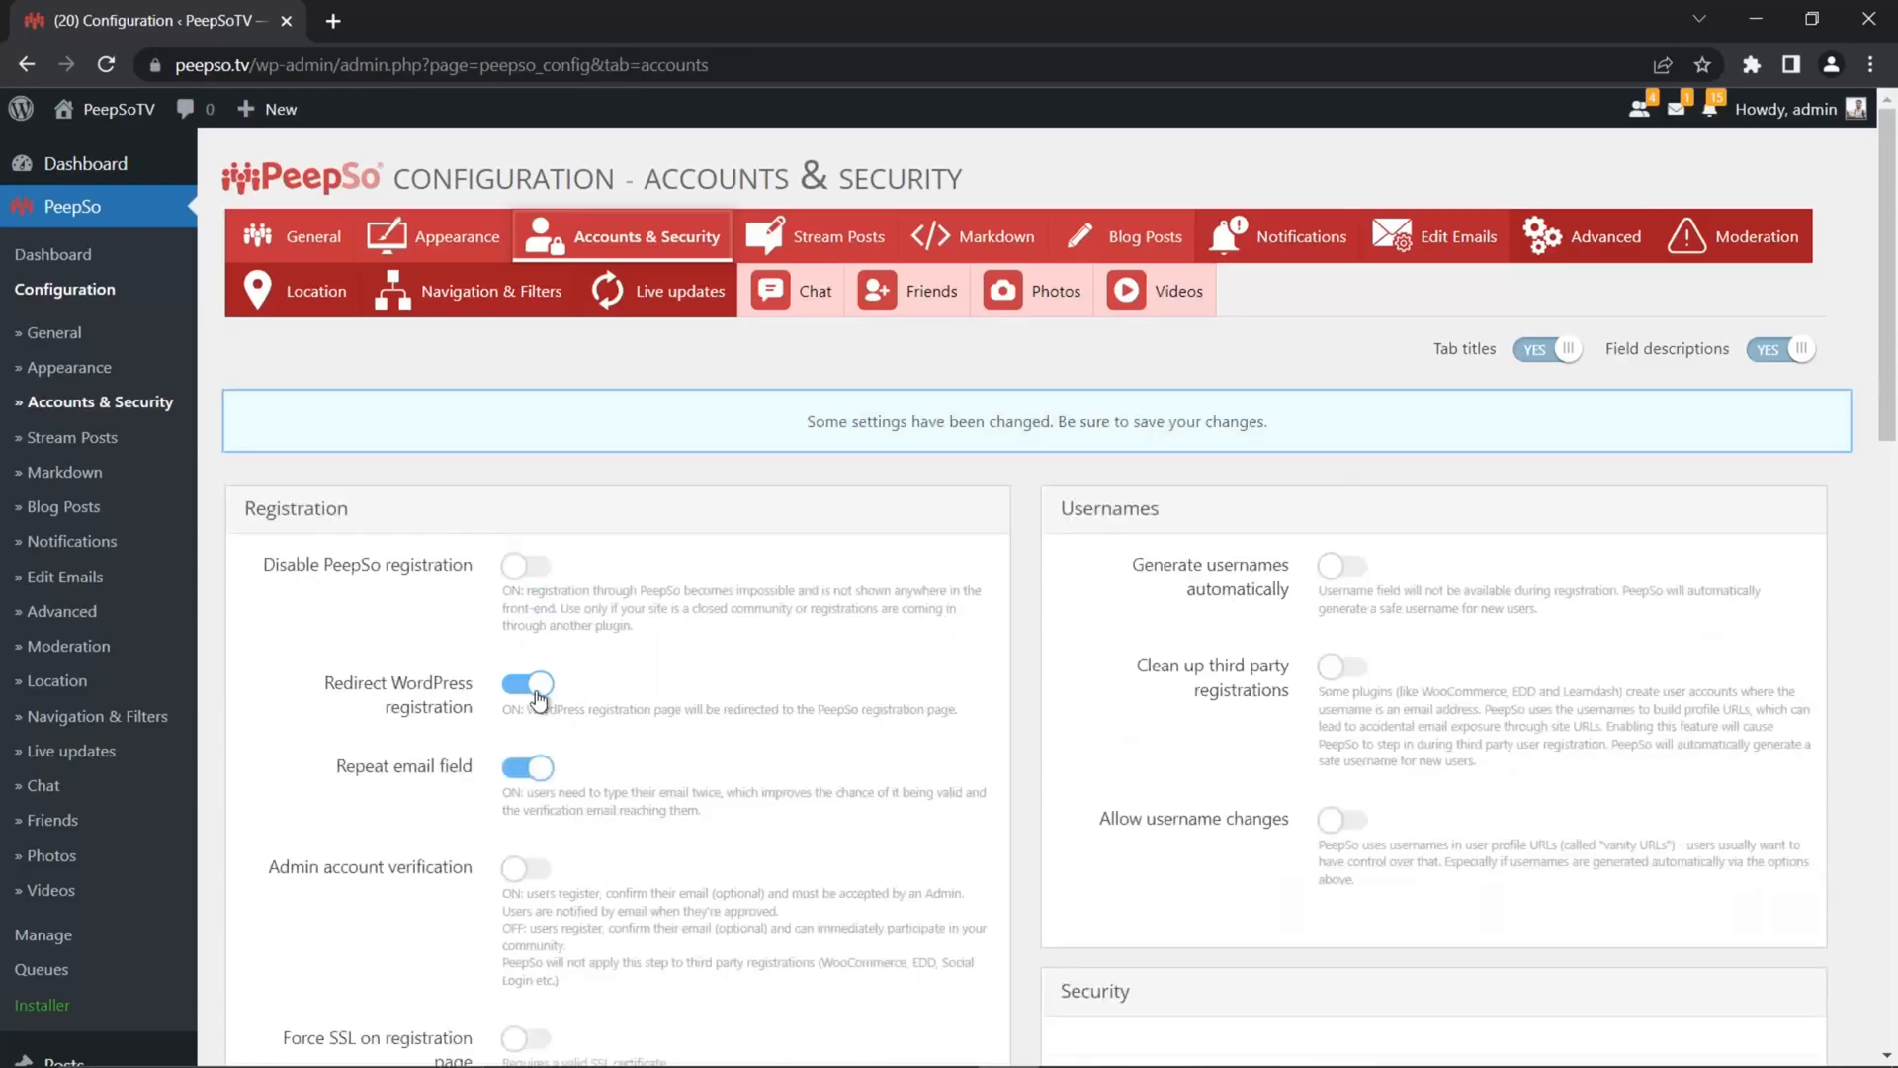
pyautogui.scroll(-3)
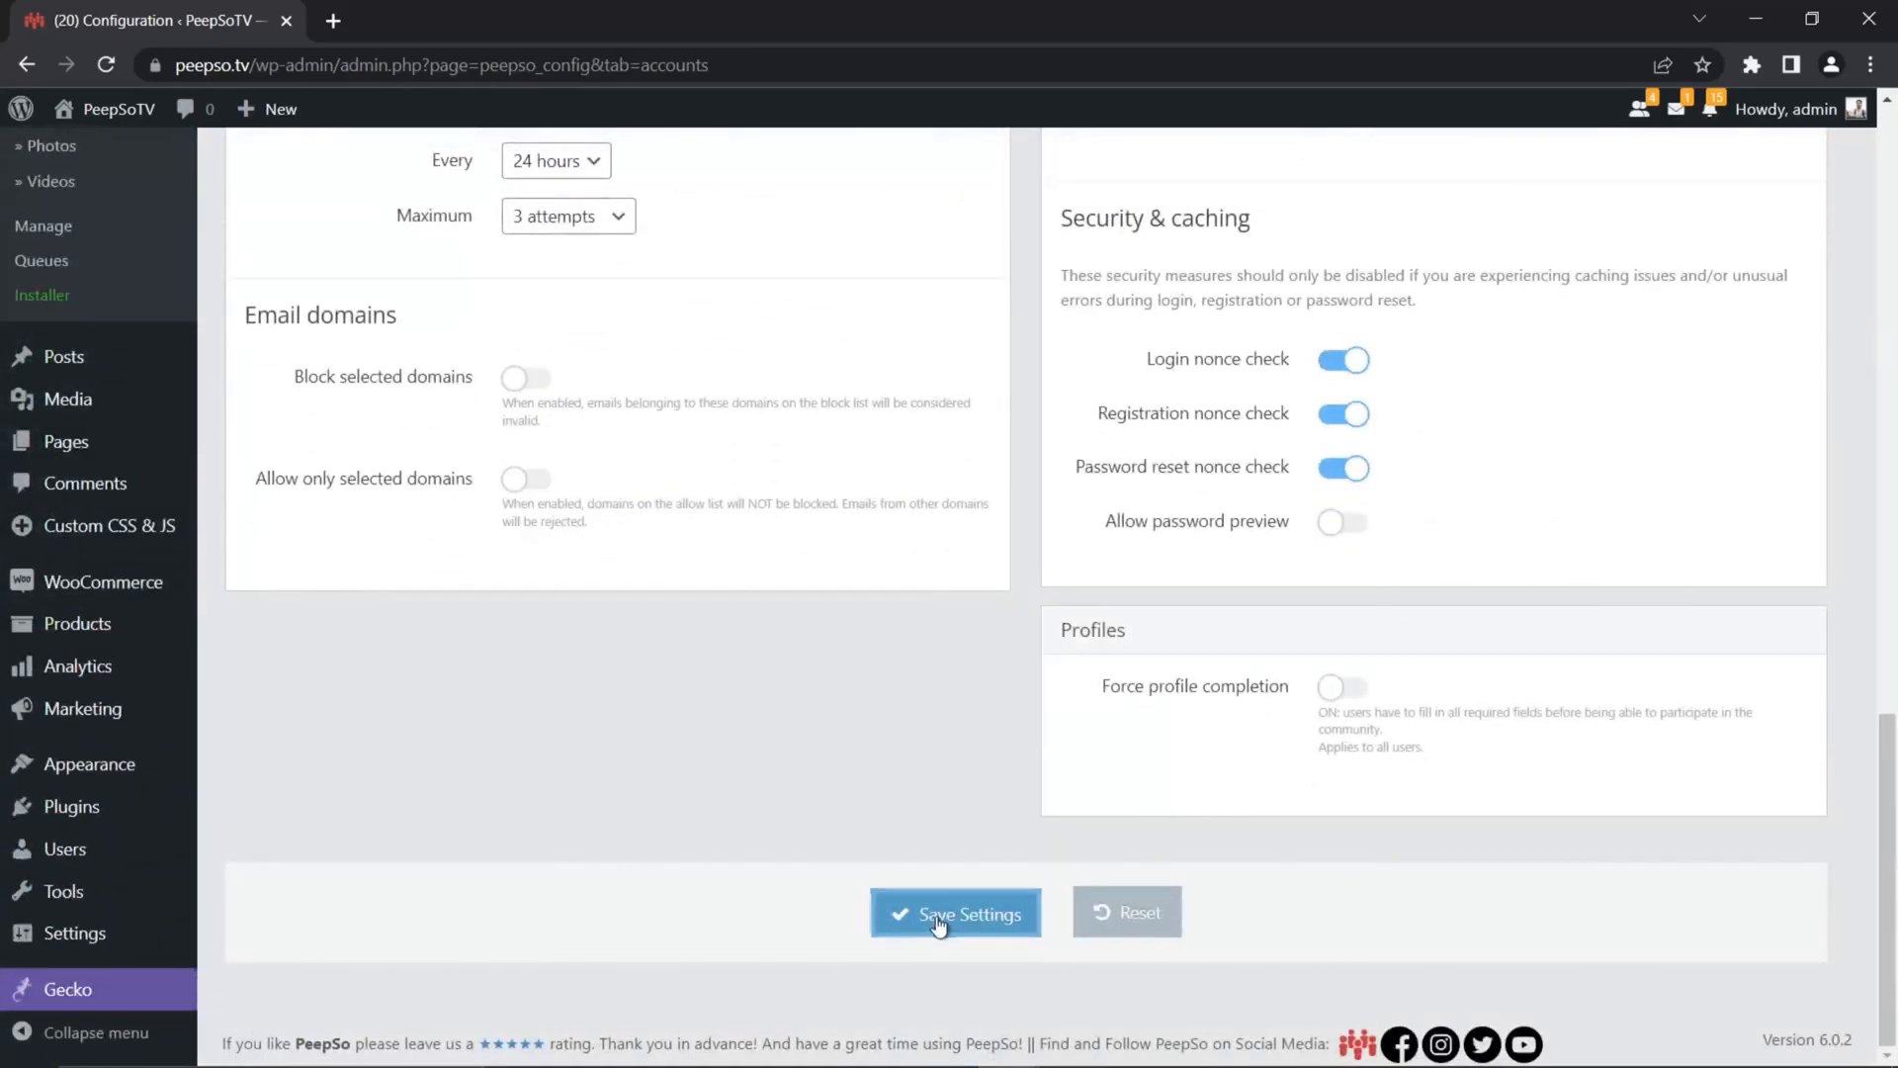
pyautogui.click(954, 912)
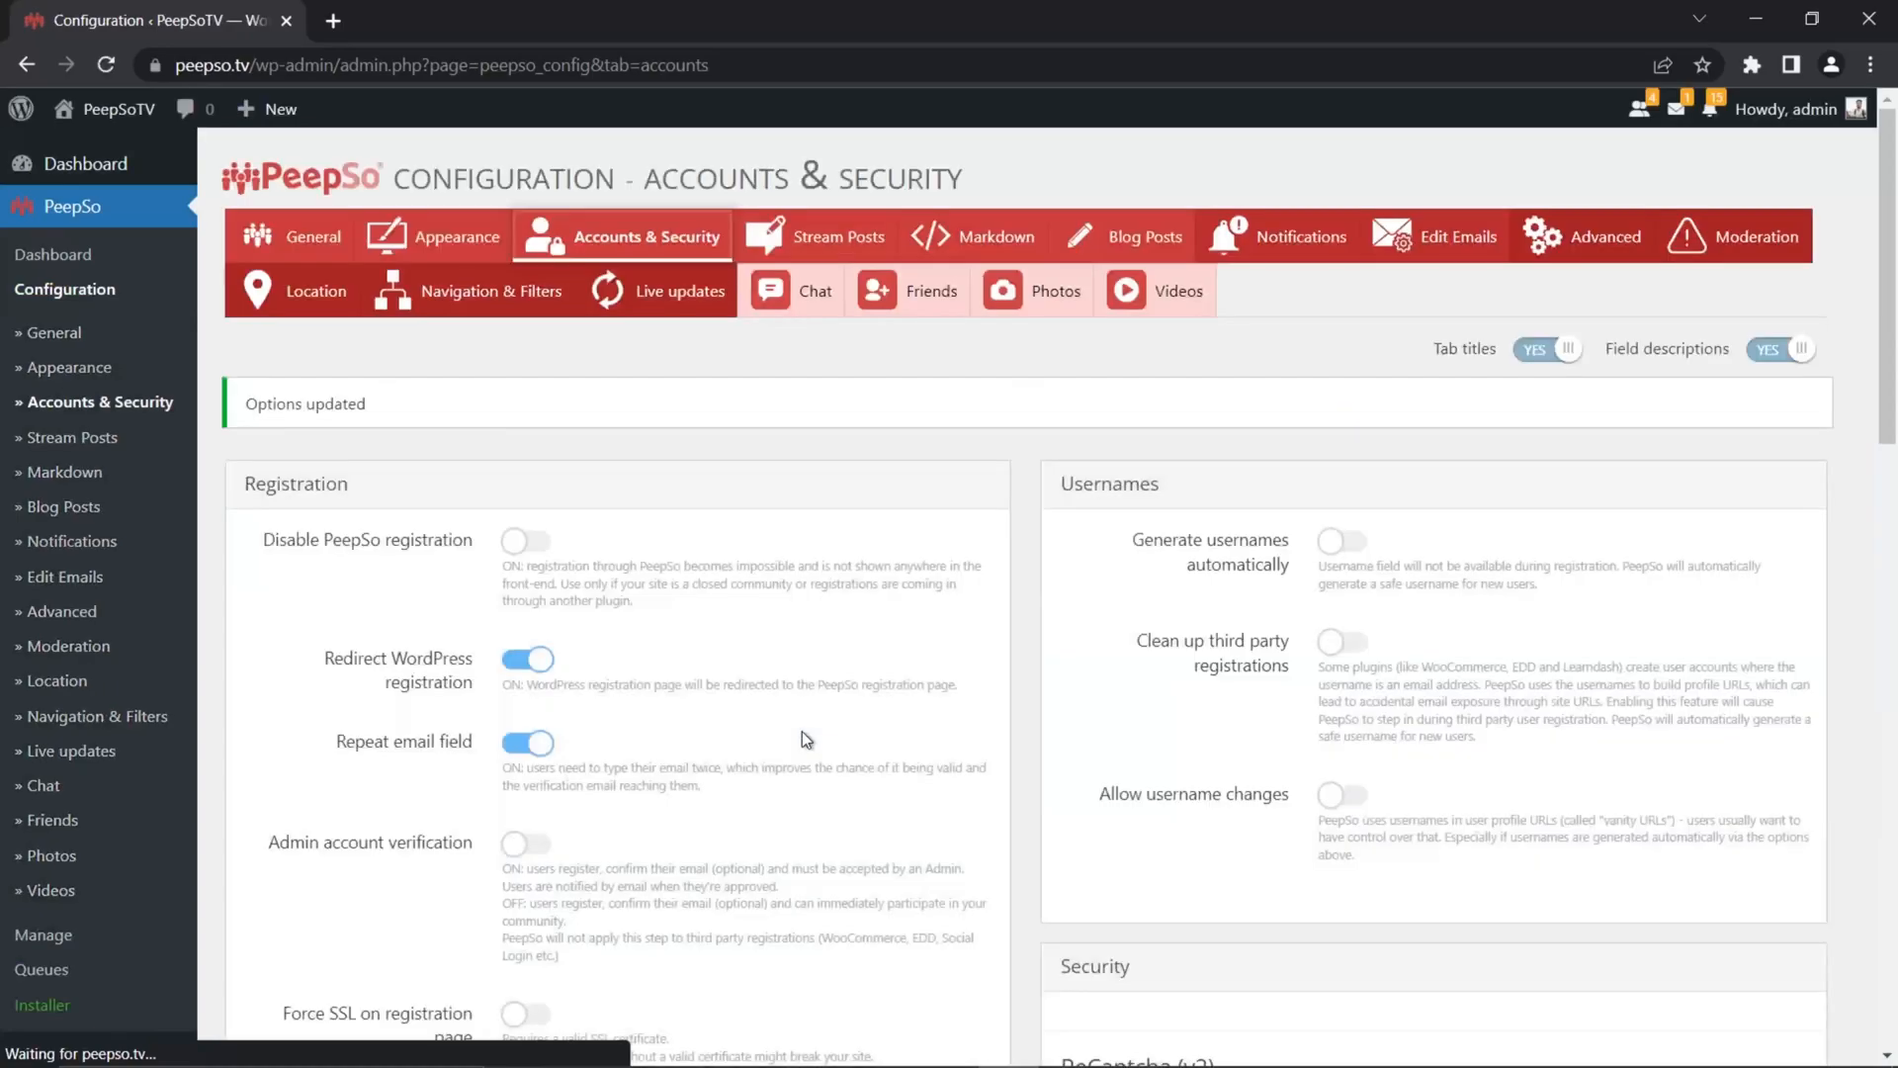
# - Log out from the Howdy, admin menu and follow the Register link to test the redirect
pyautogui.click(1789, 109)
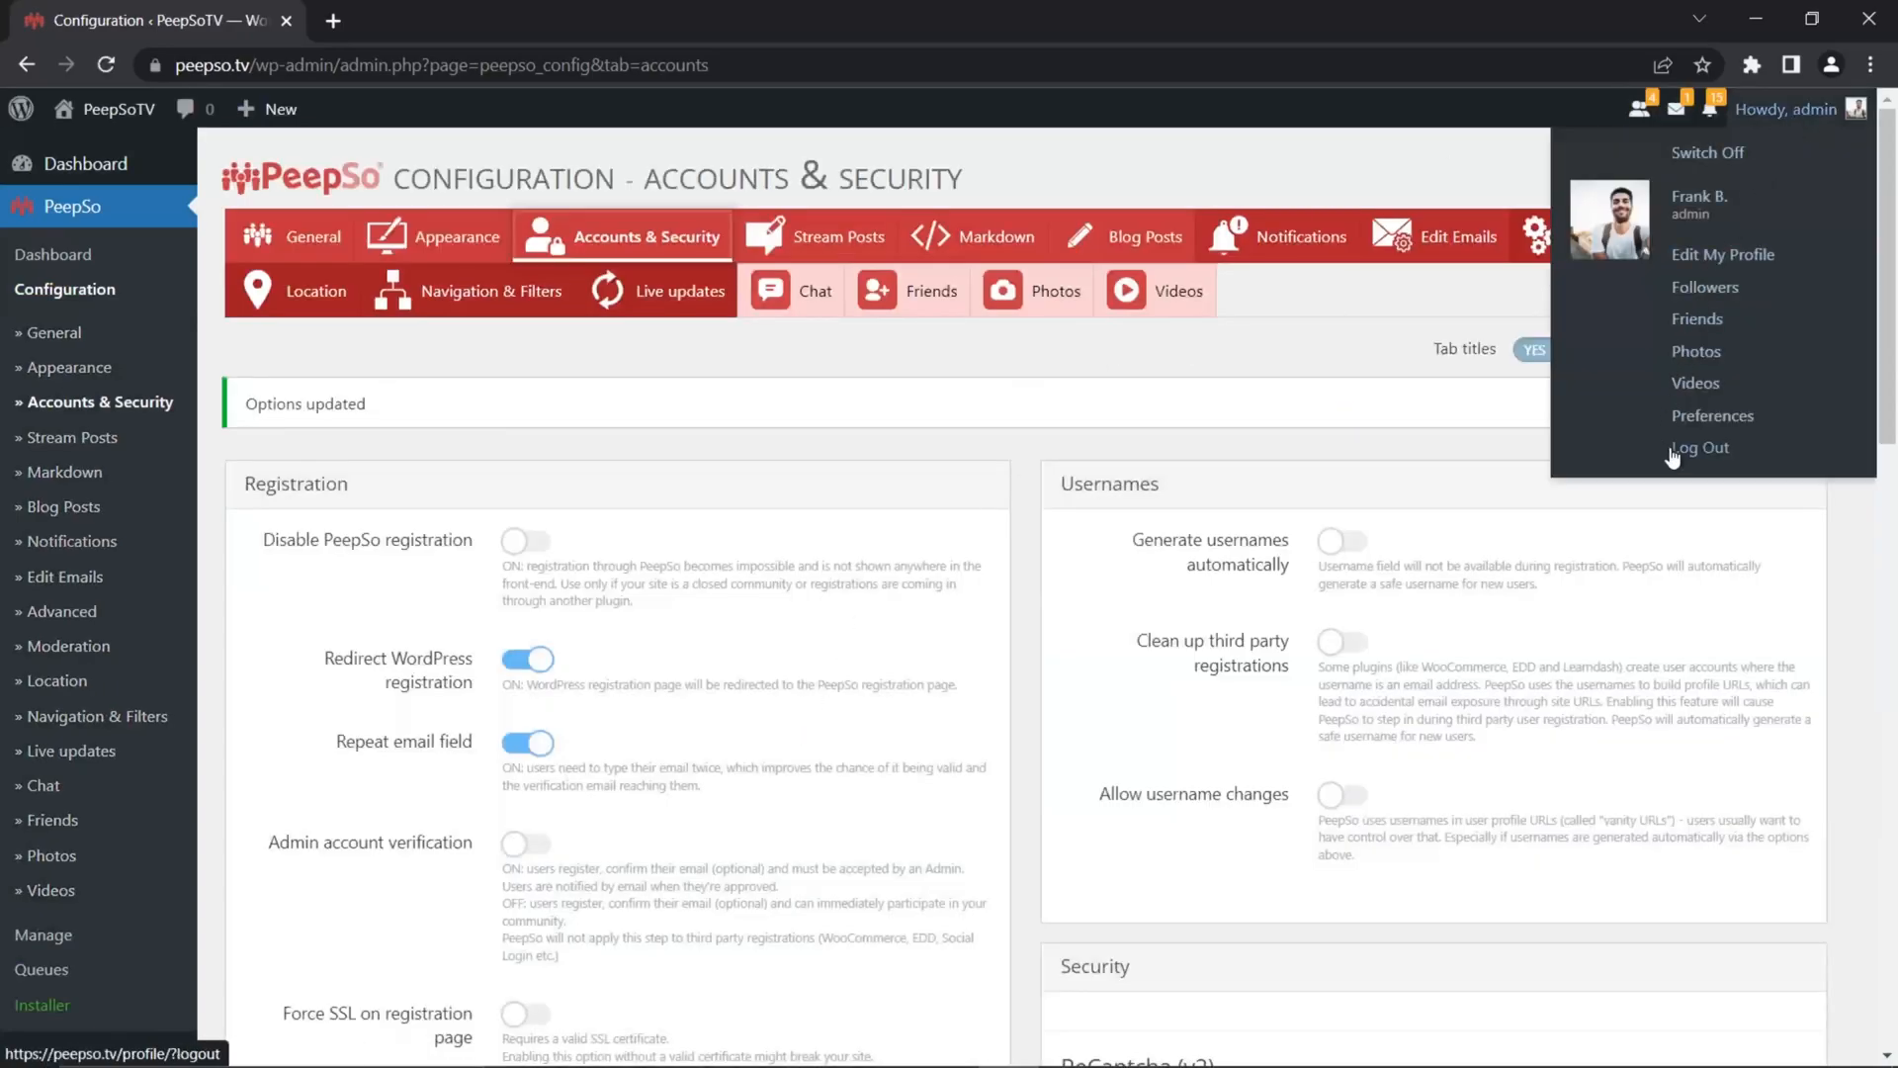
pyautogui.click(1699, 447)
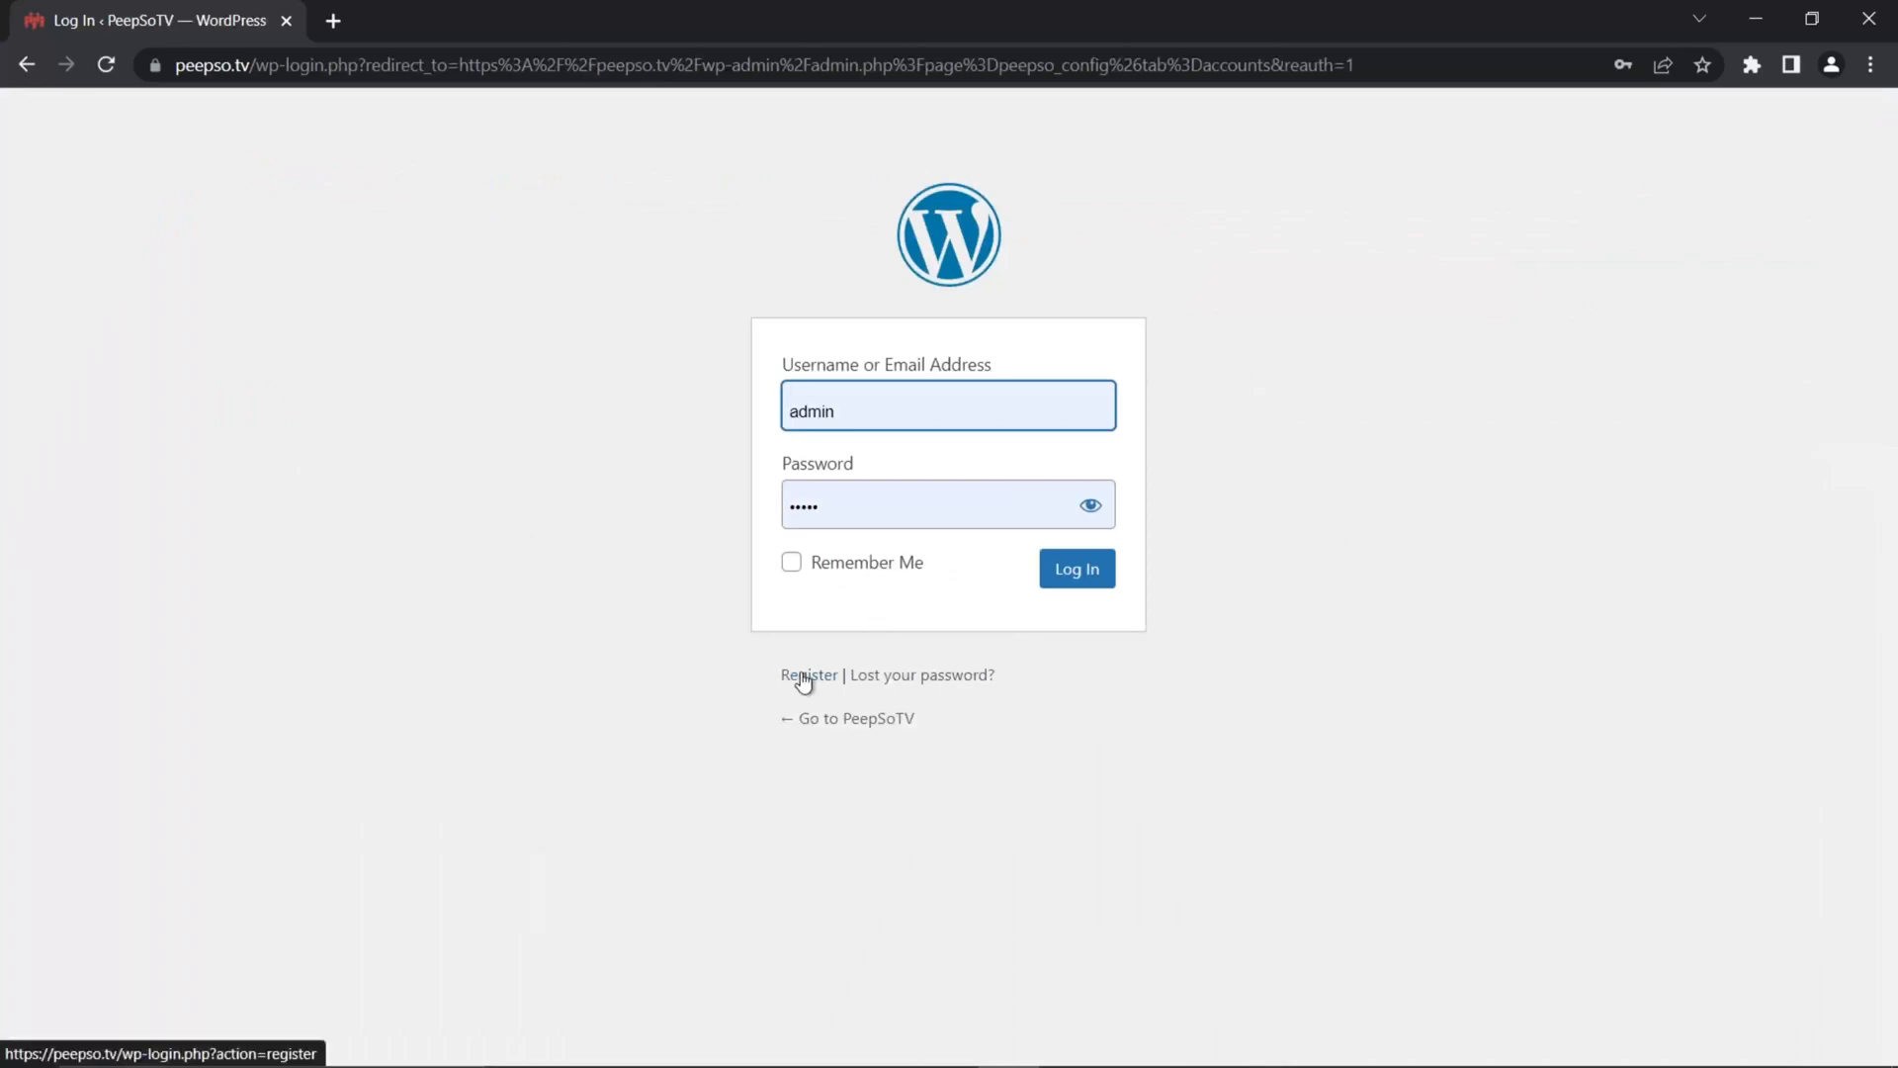
pyautogui.click(808, 674)
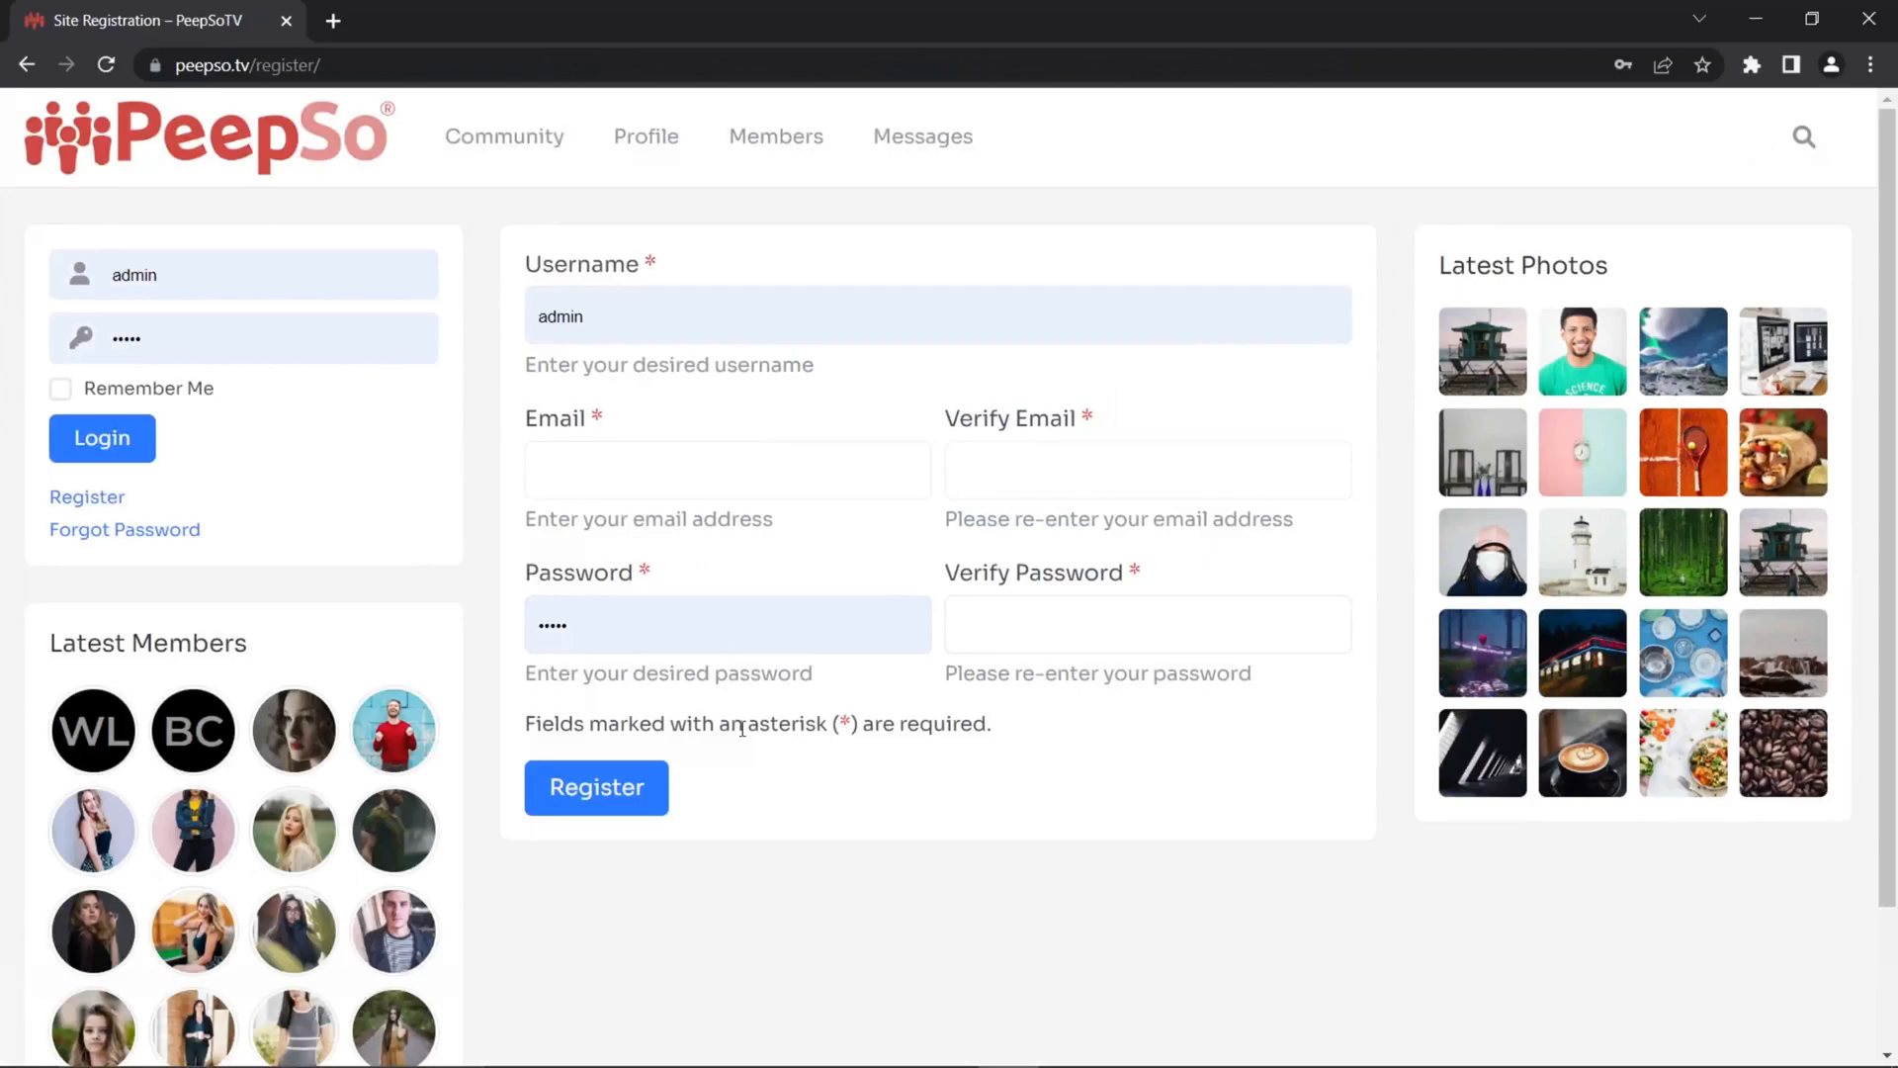
pyautogui.click(101, 437)
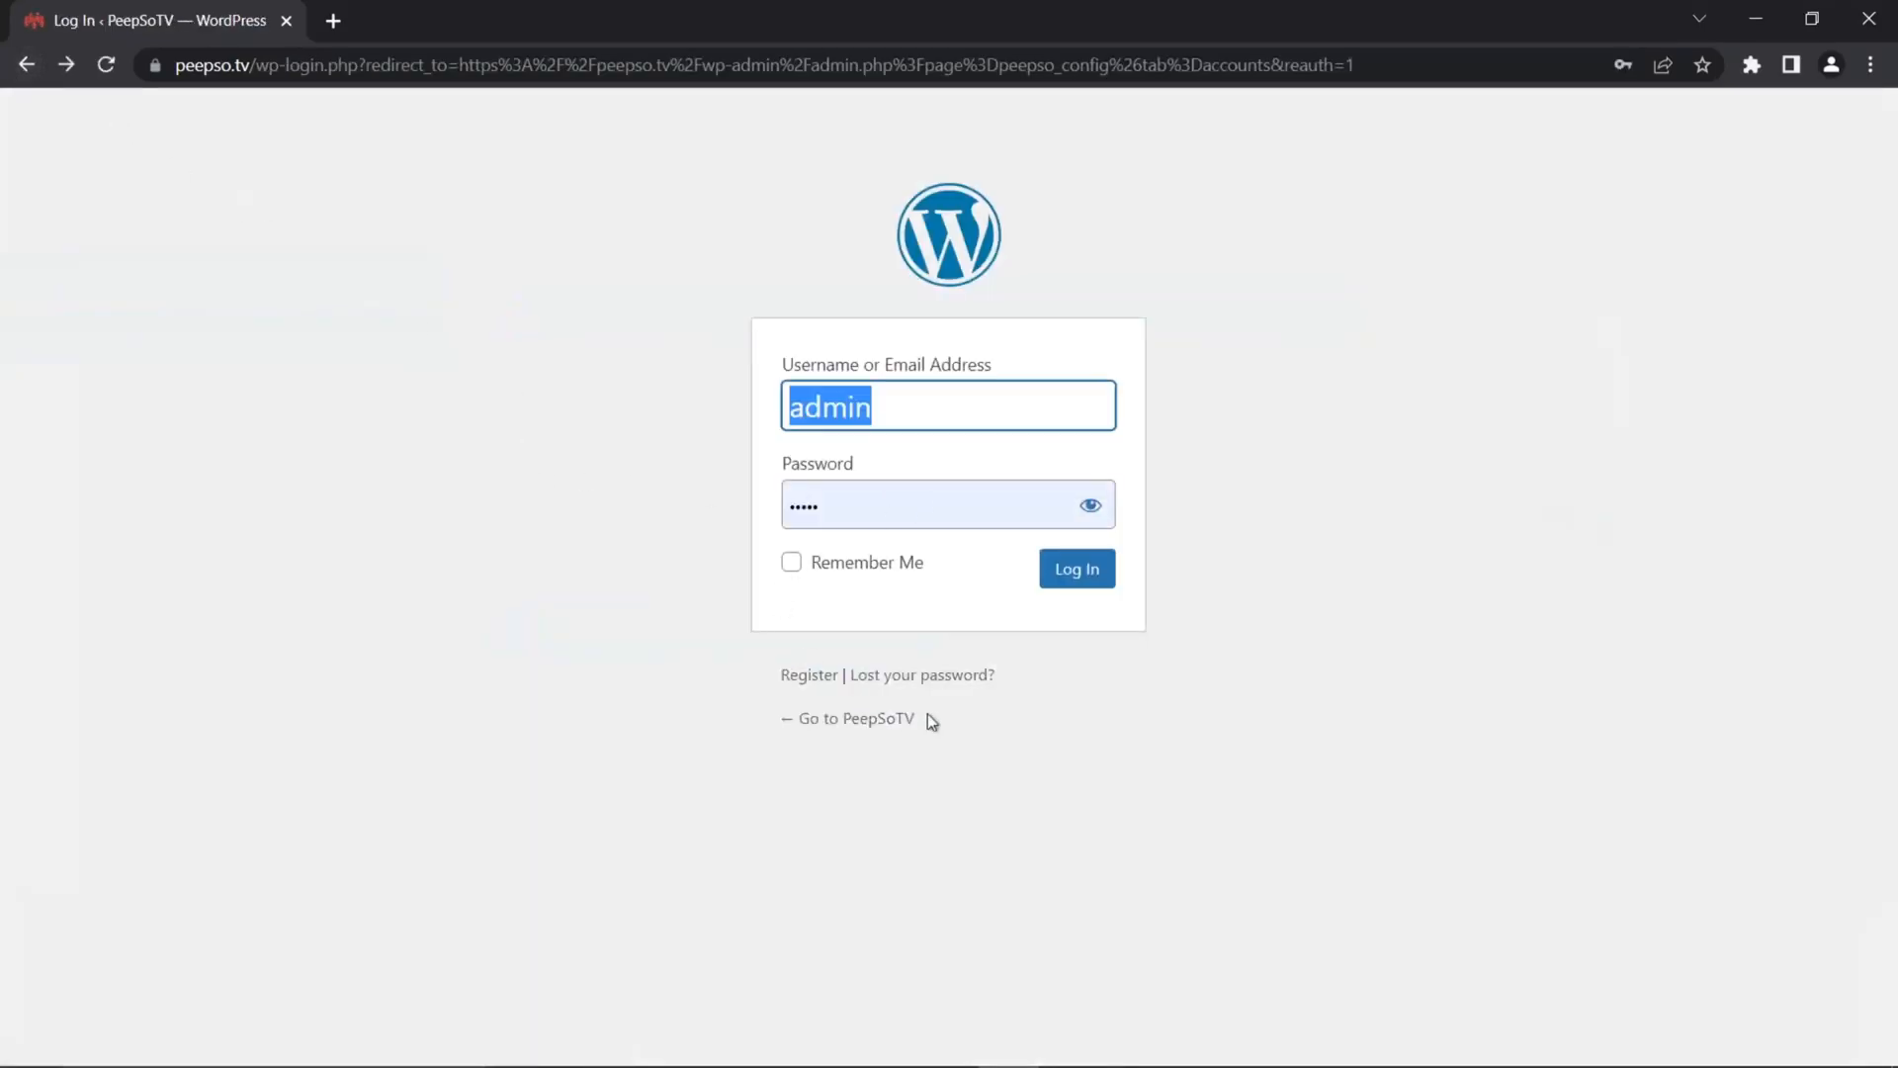
pyautogui.click(808, 674)
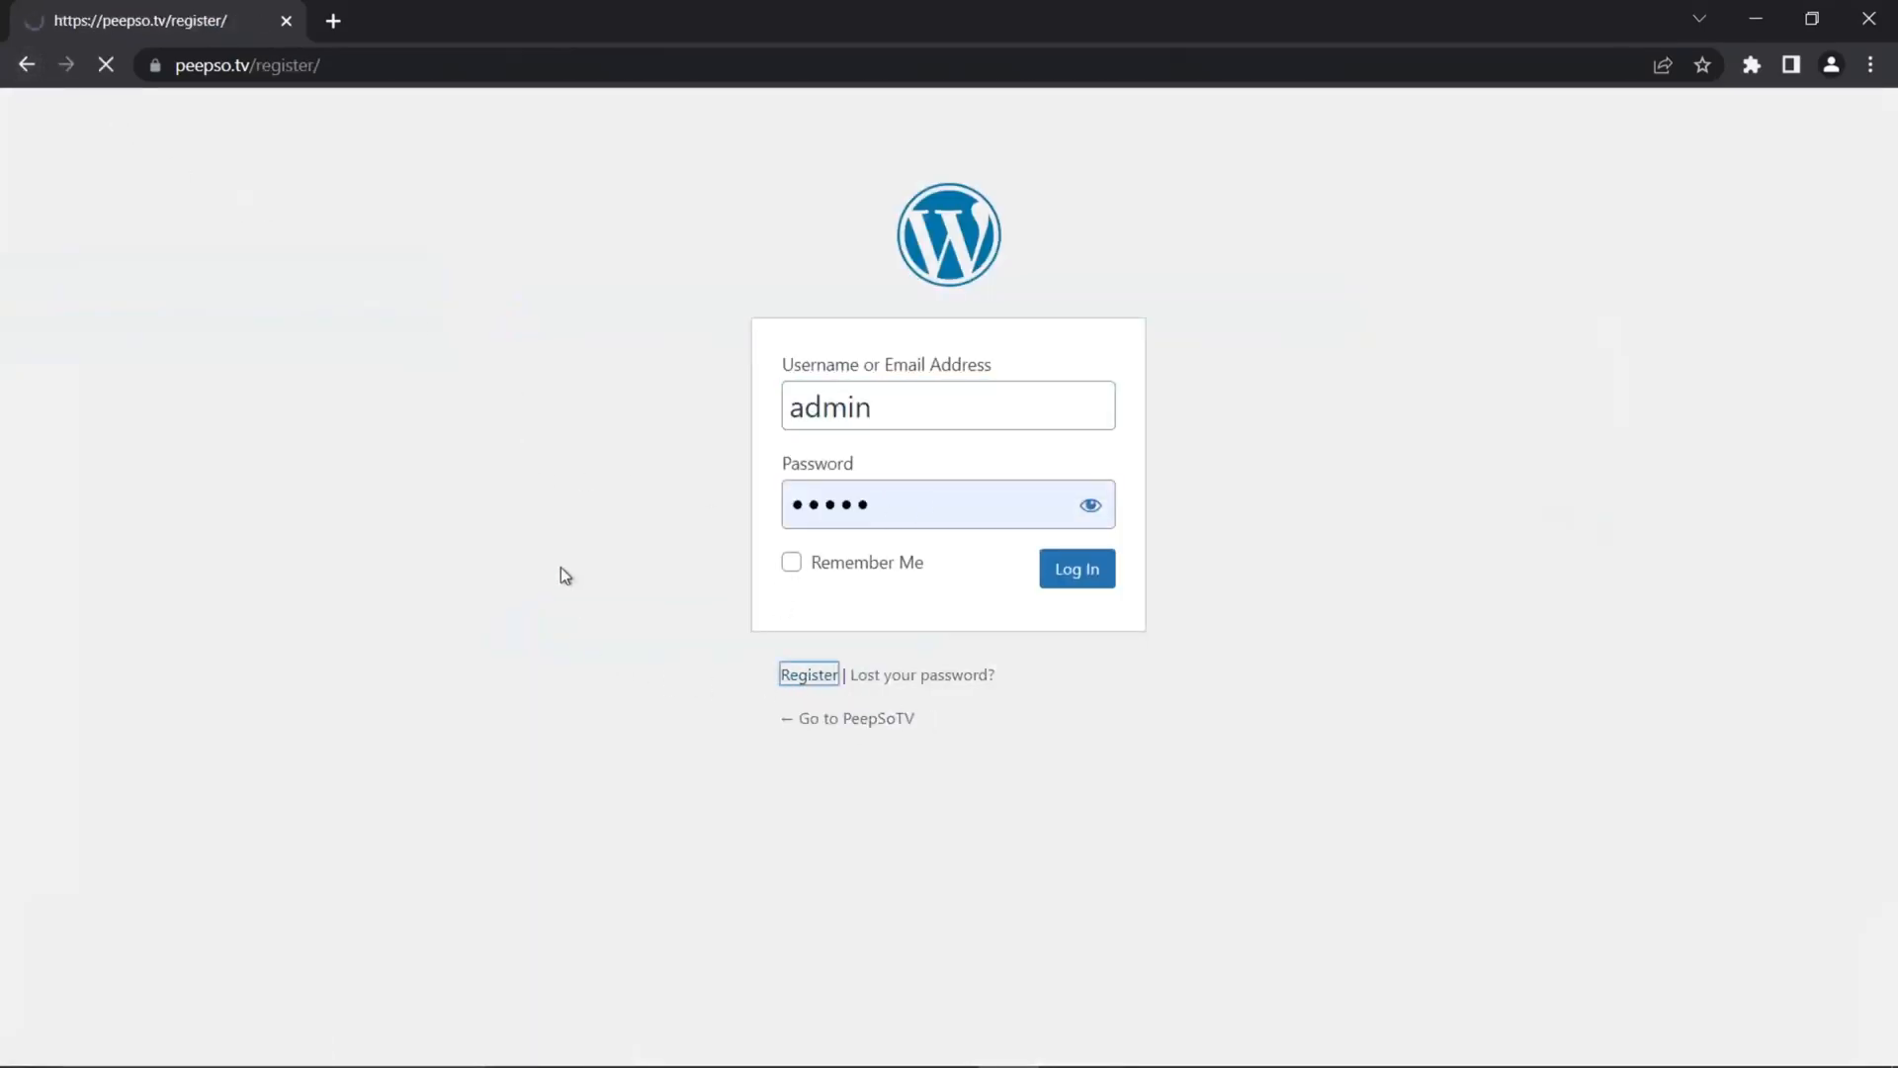
pyautogui.click(807, 674)
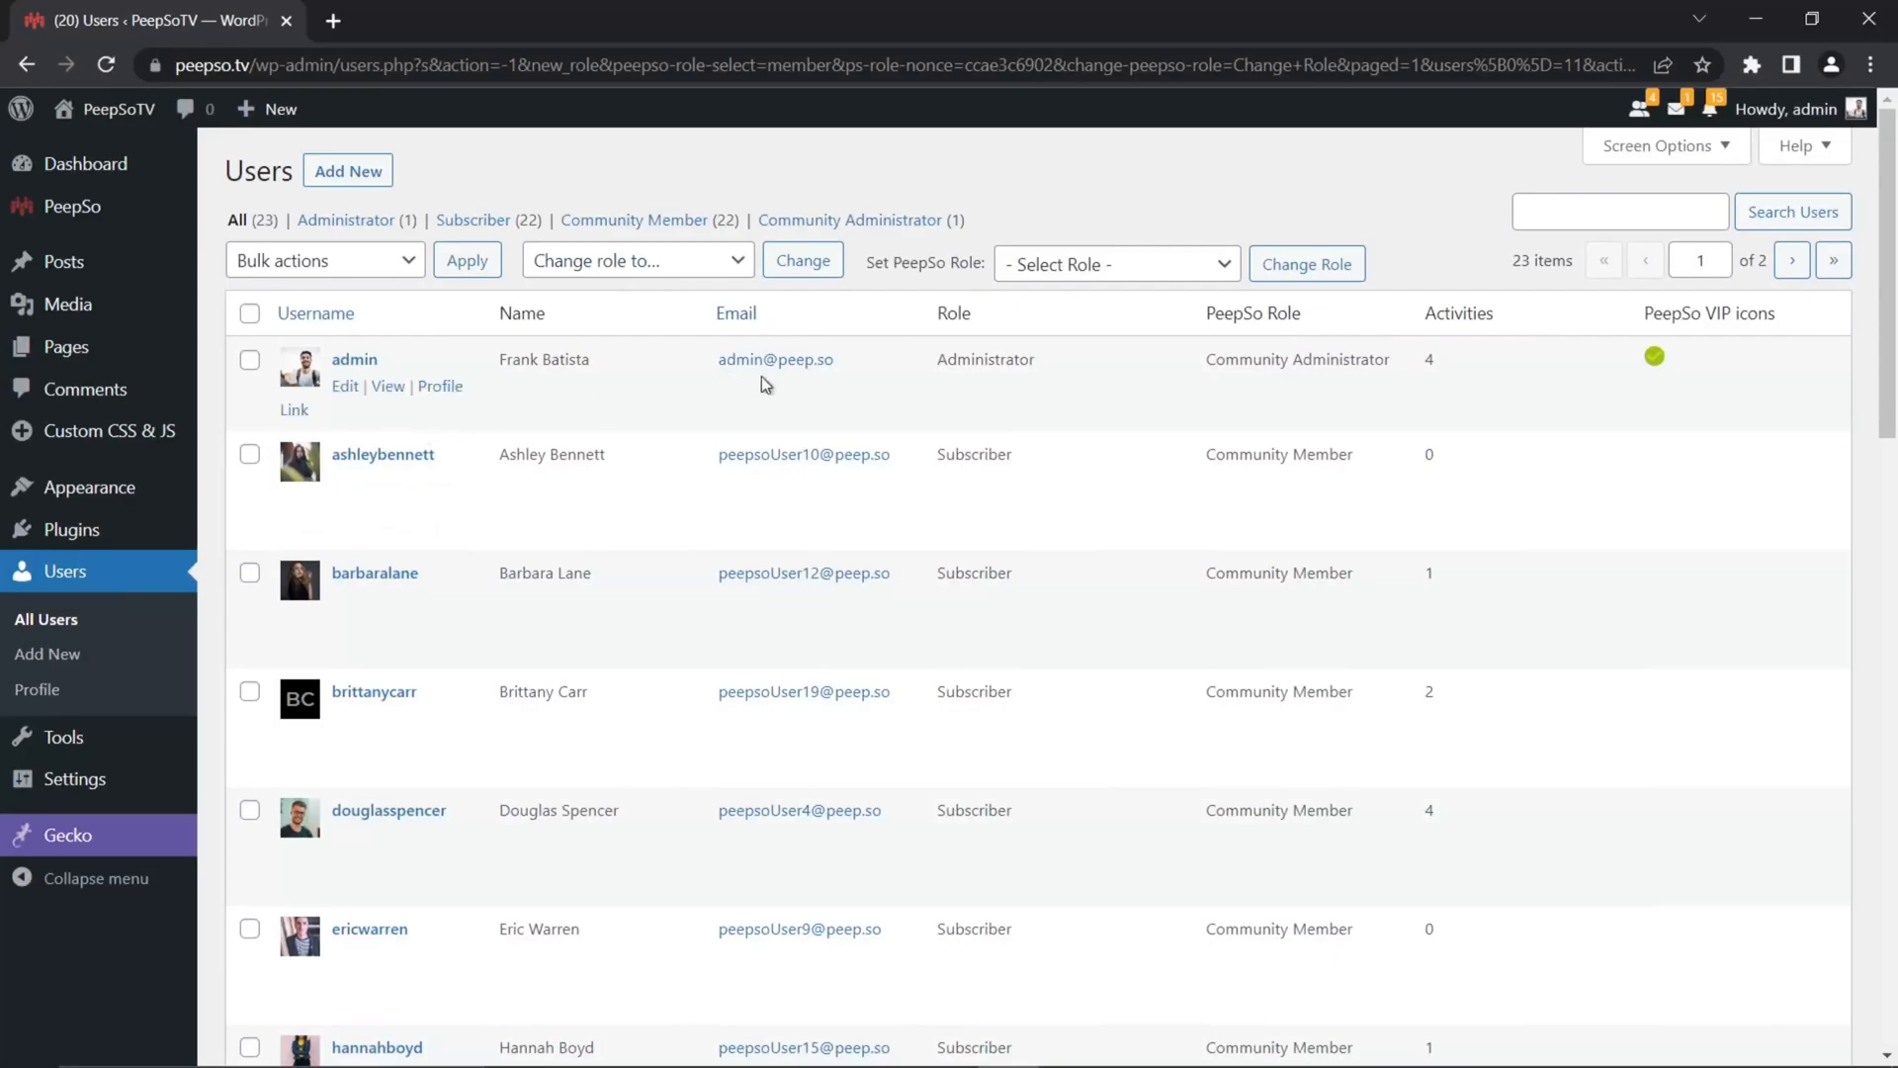
pyautogui.moveTo(1048, 415)
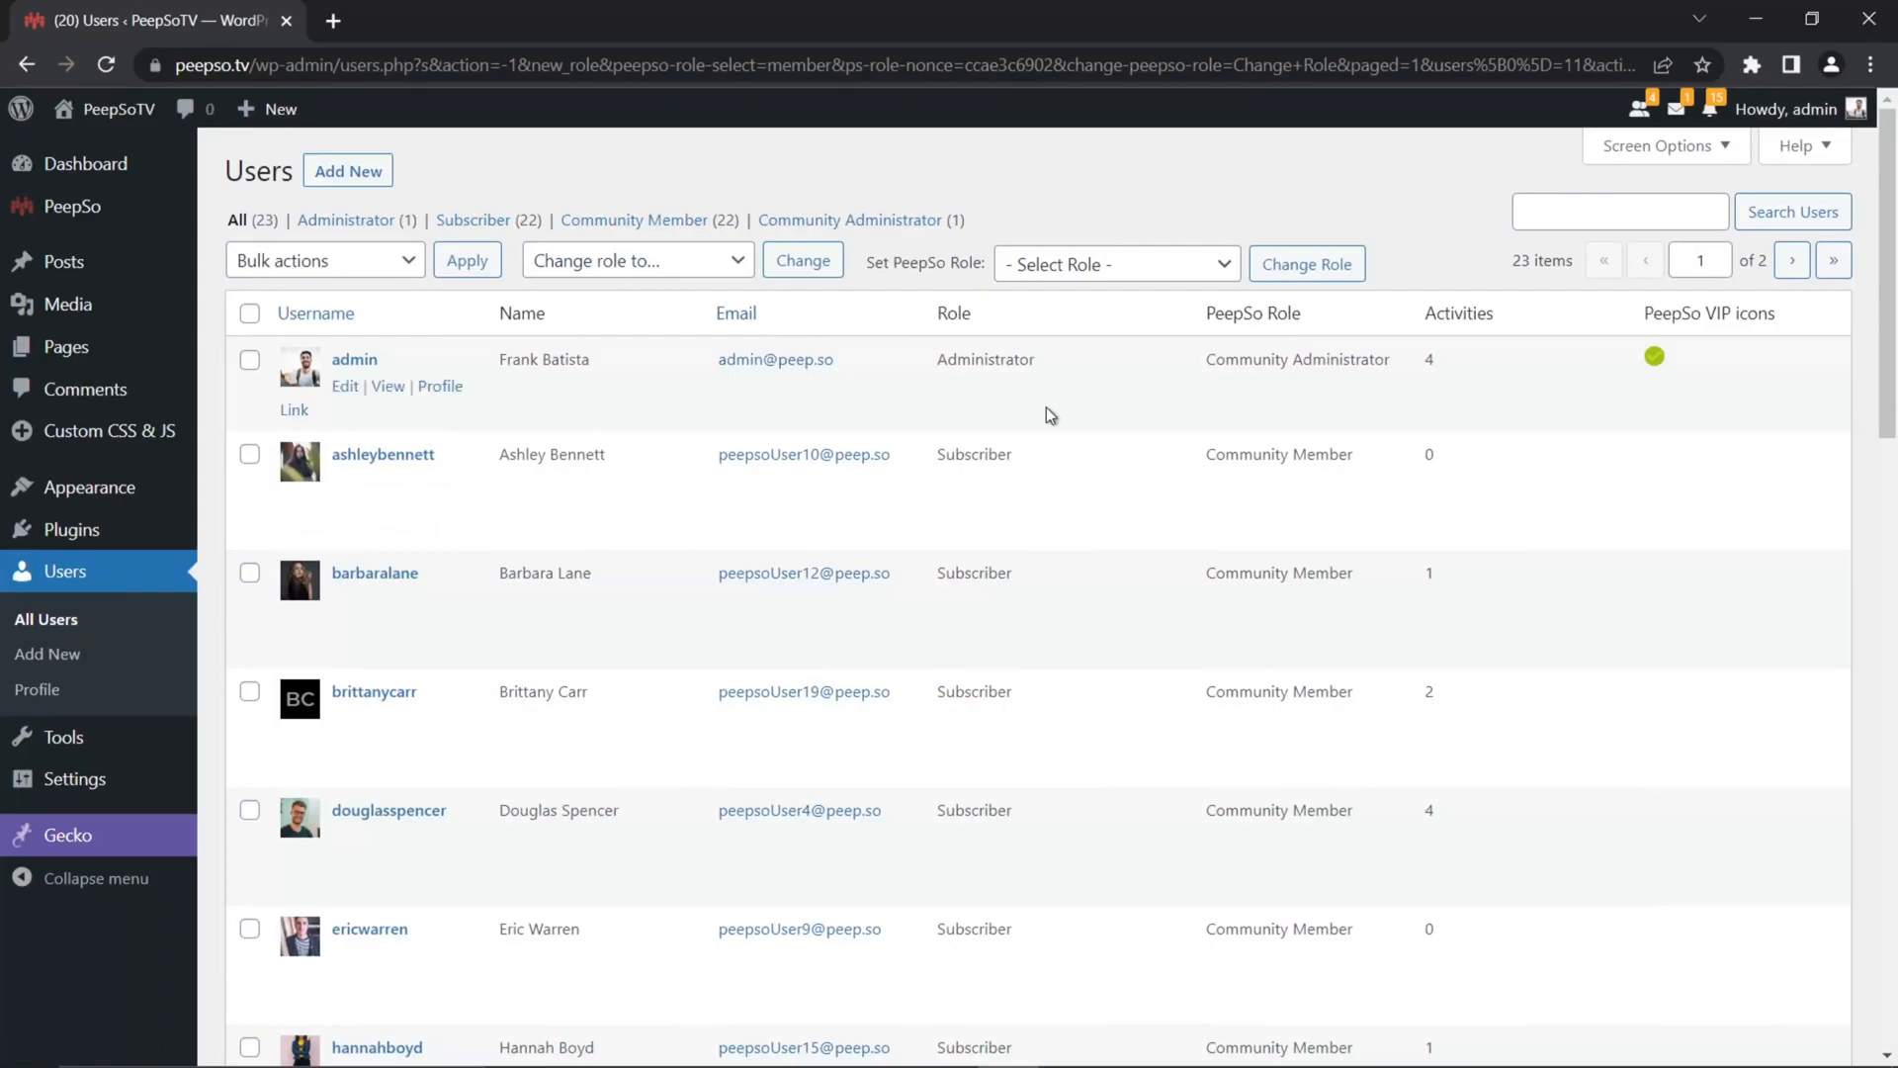
pyautogui.moveTo(1066, 415)
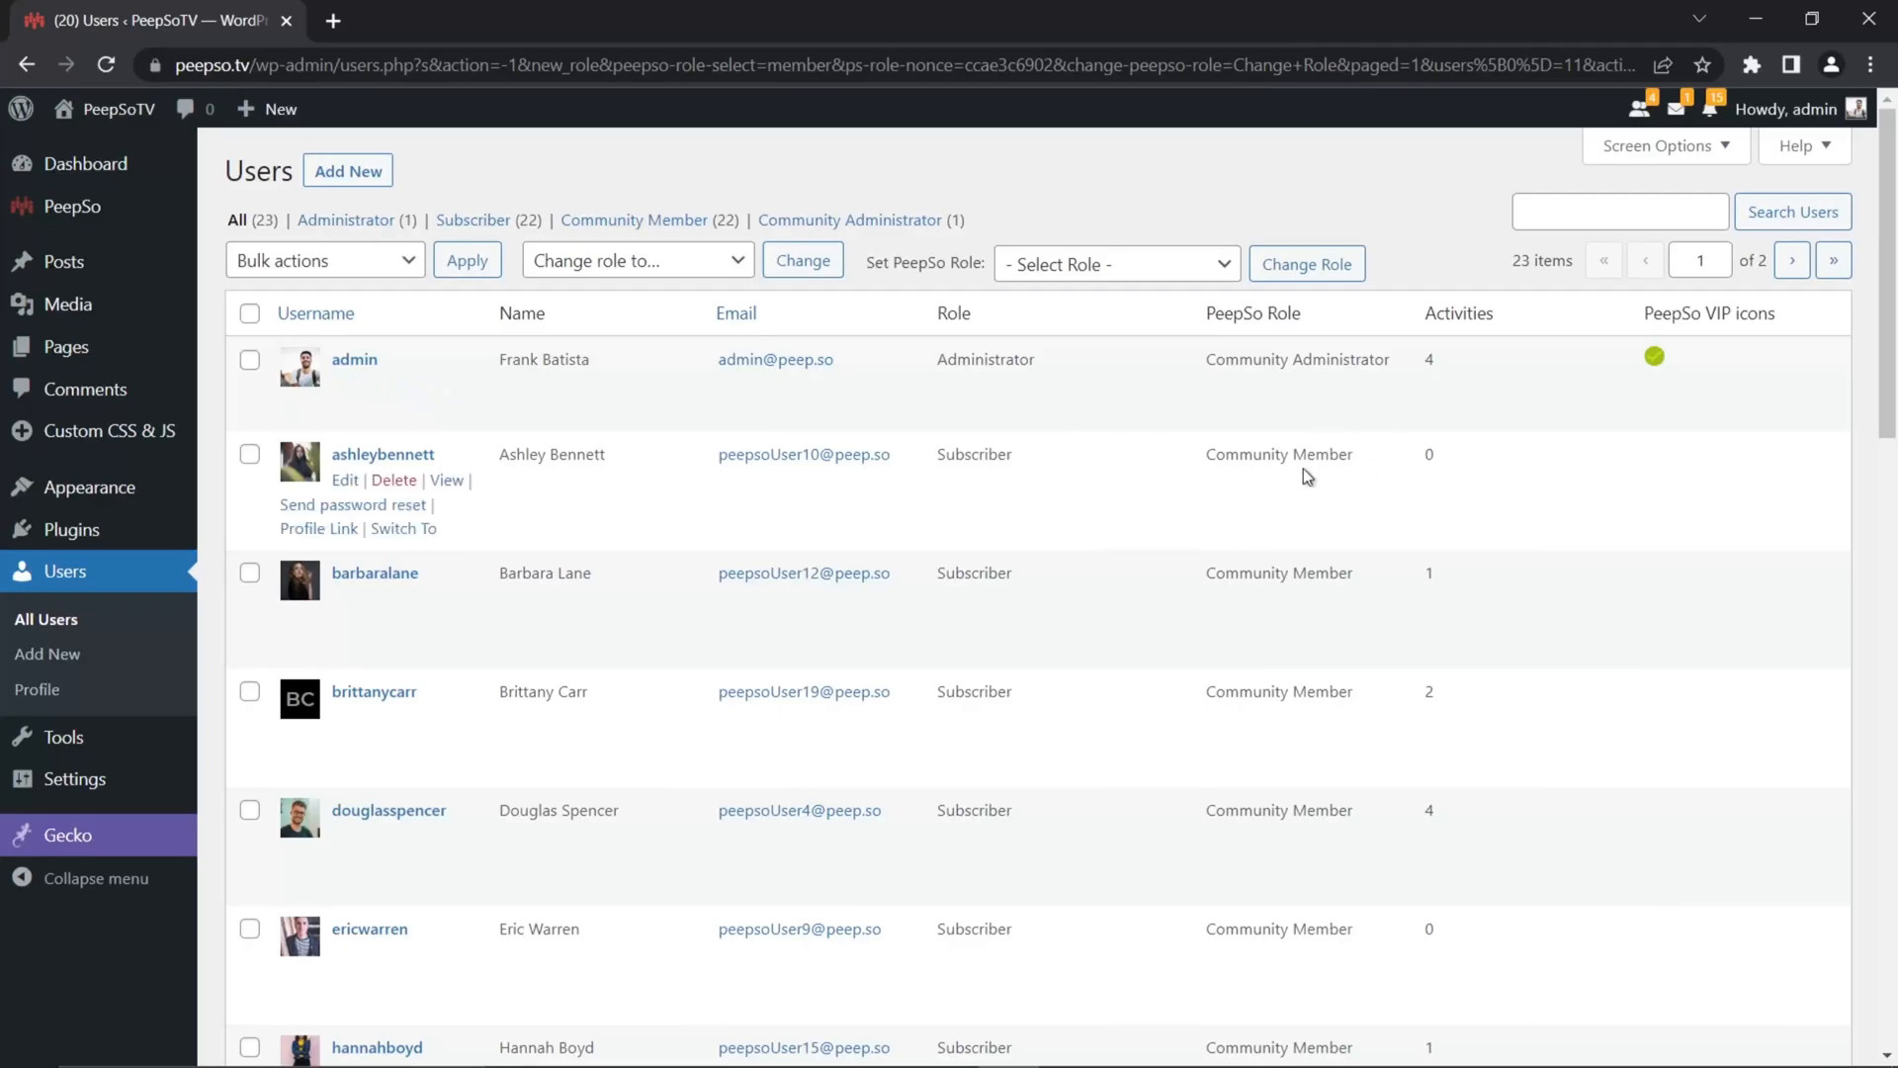
pyautogui.moveTo(1097, 519)
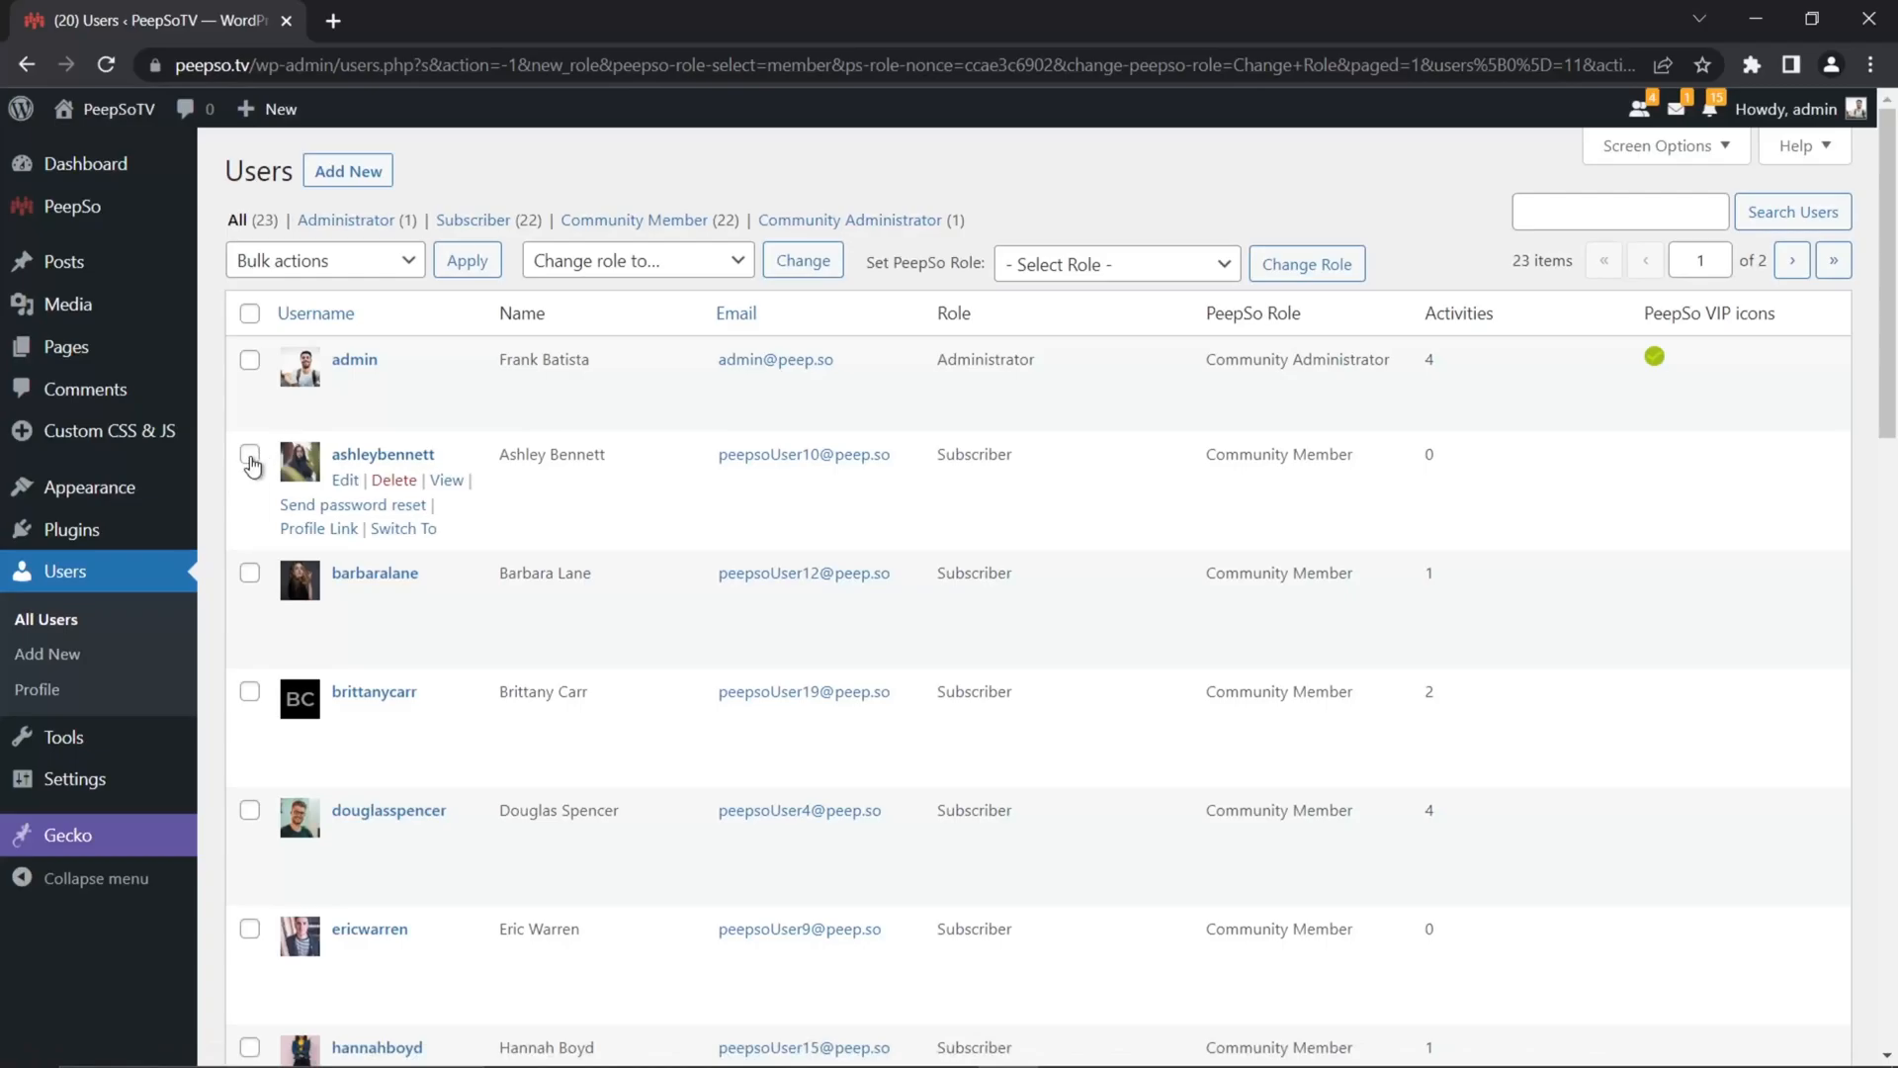
pyautogui.click(249, 454)
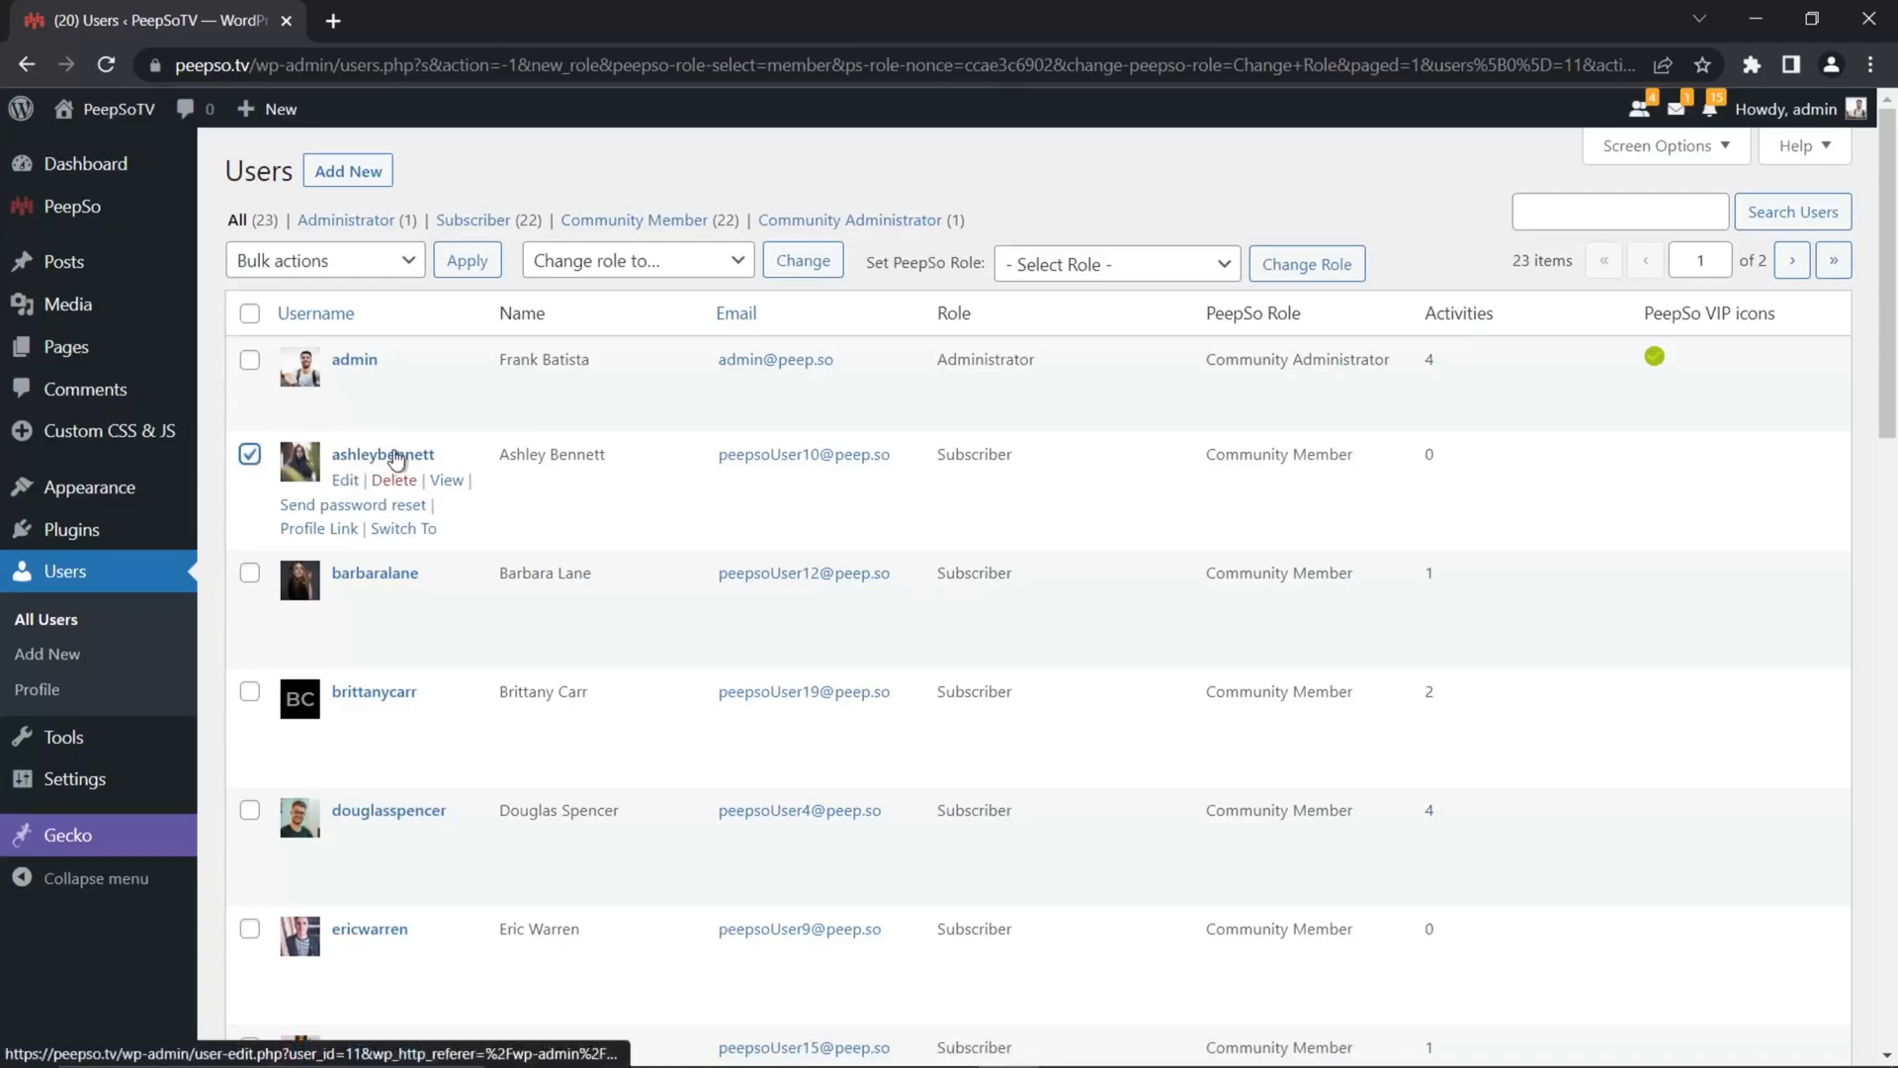
pyautogui.moveTo(383, 453)
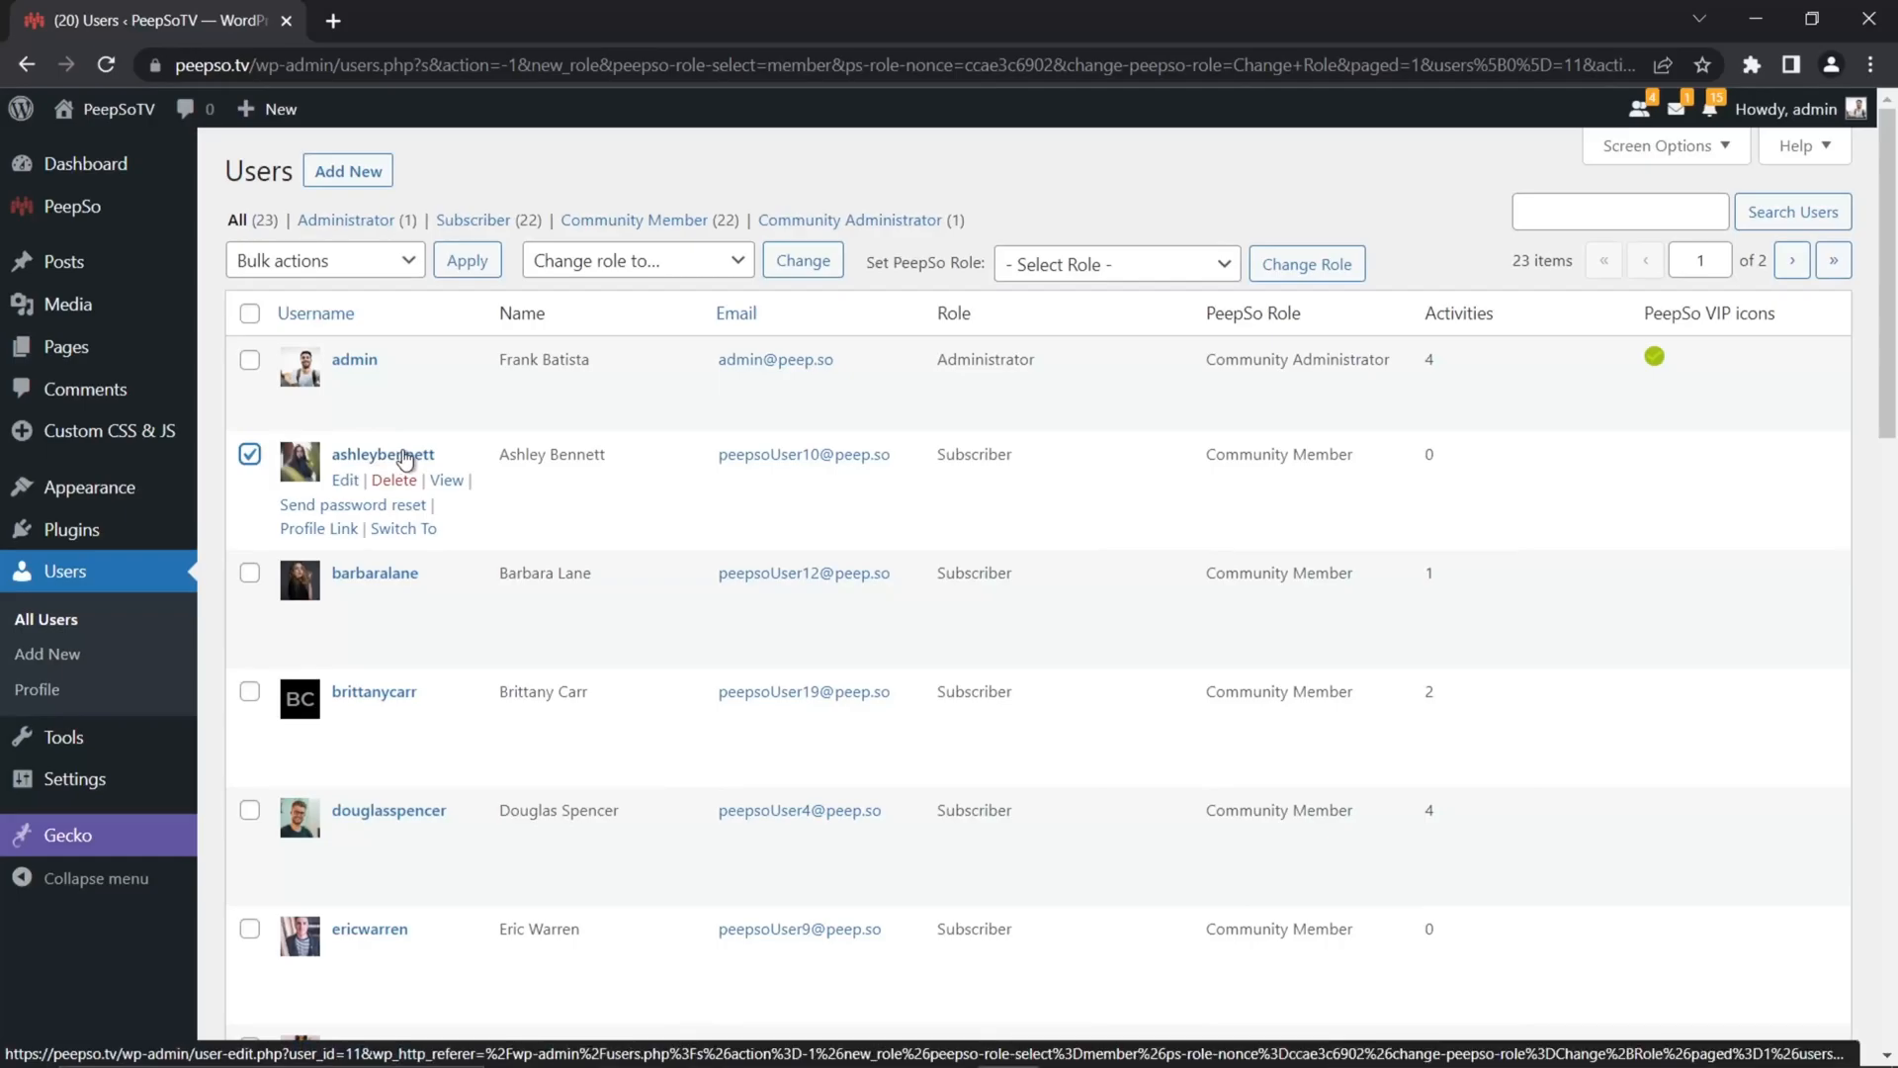
pyautogui.moveTo(318, 528)
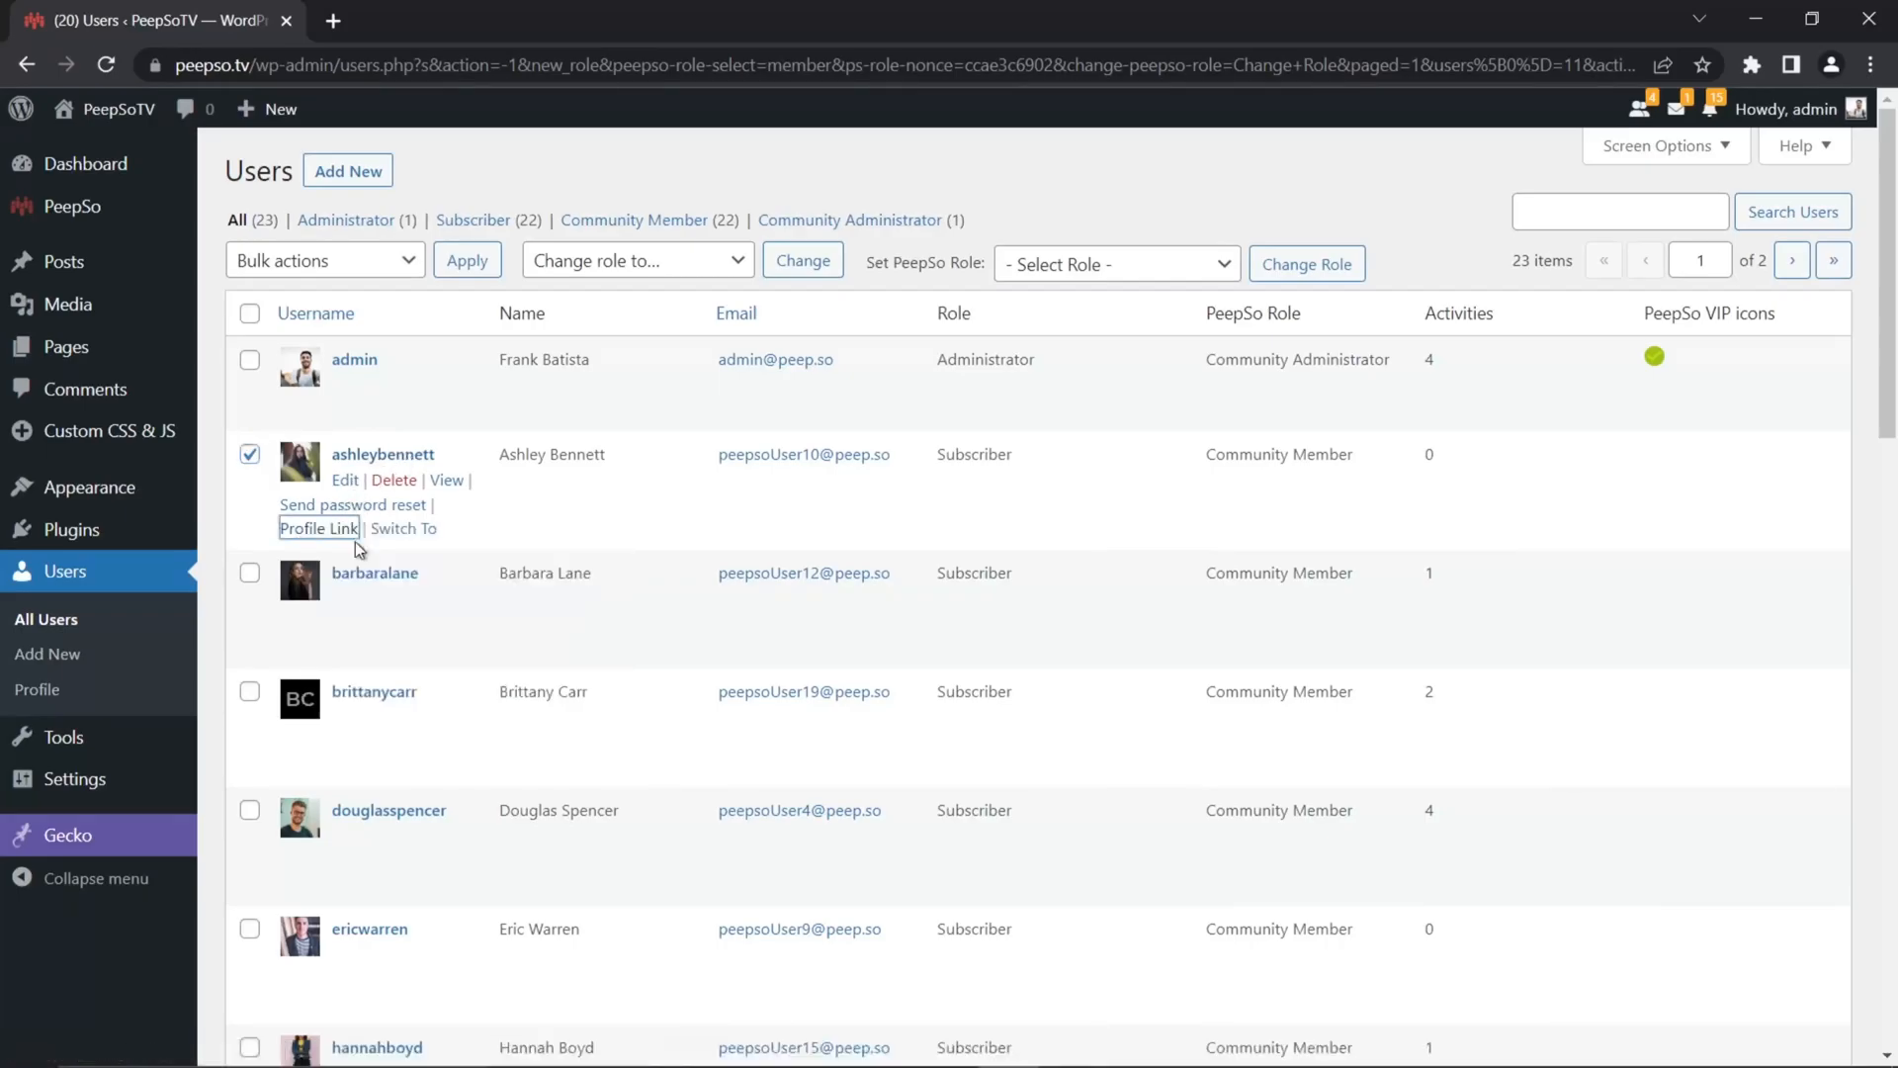
pyautogui.click(318, 528)
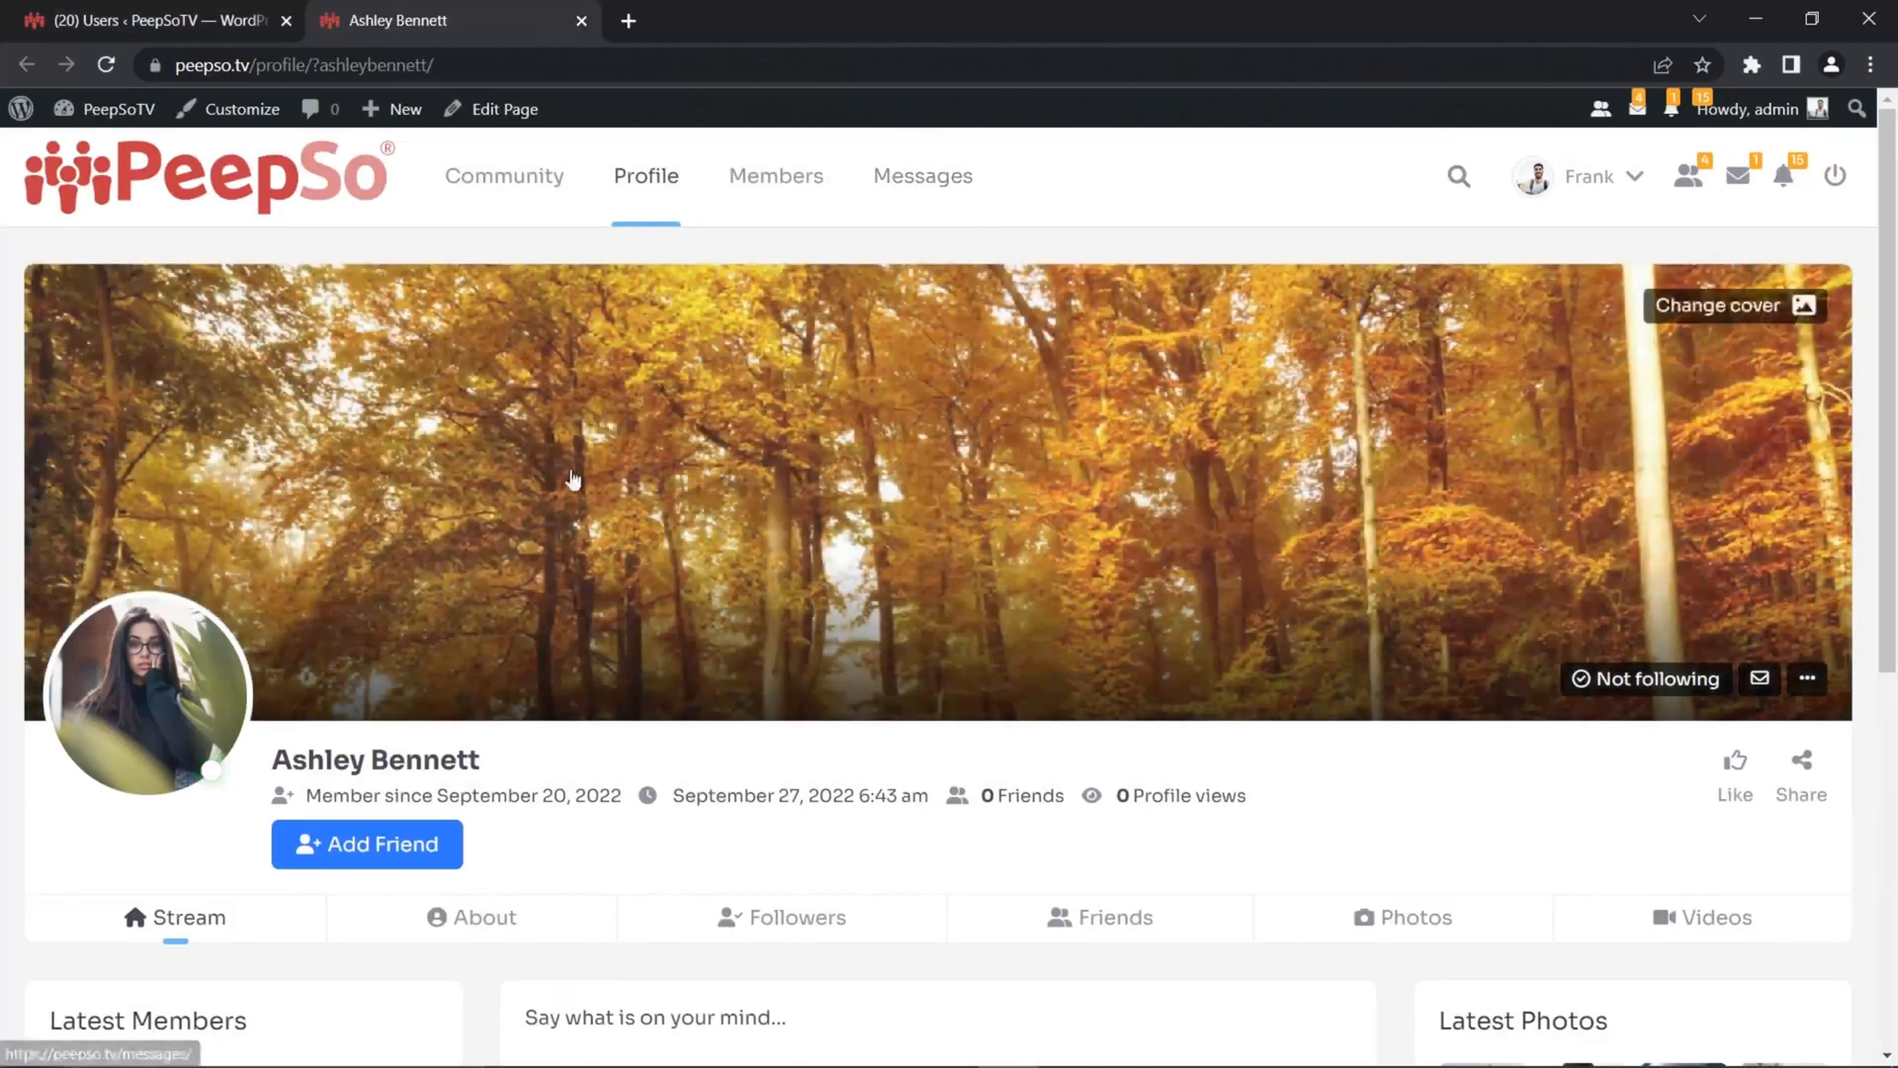
pyautogui.scroll(-3)
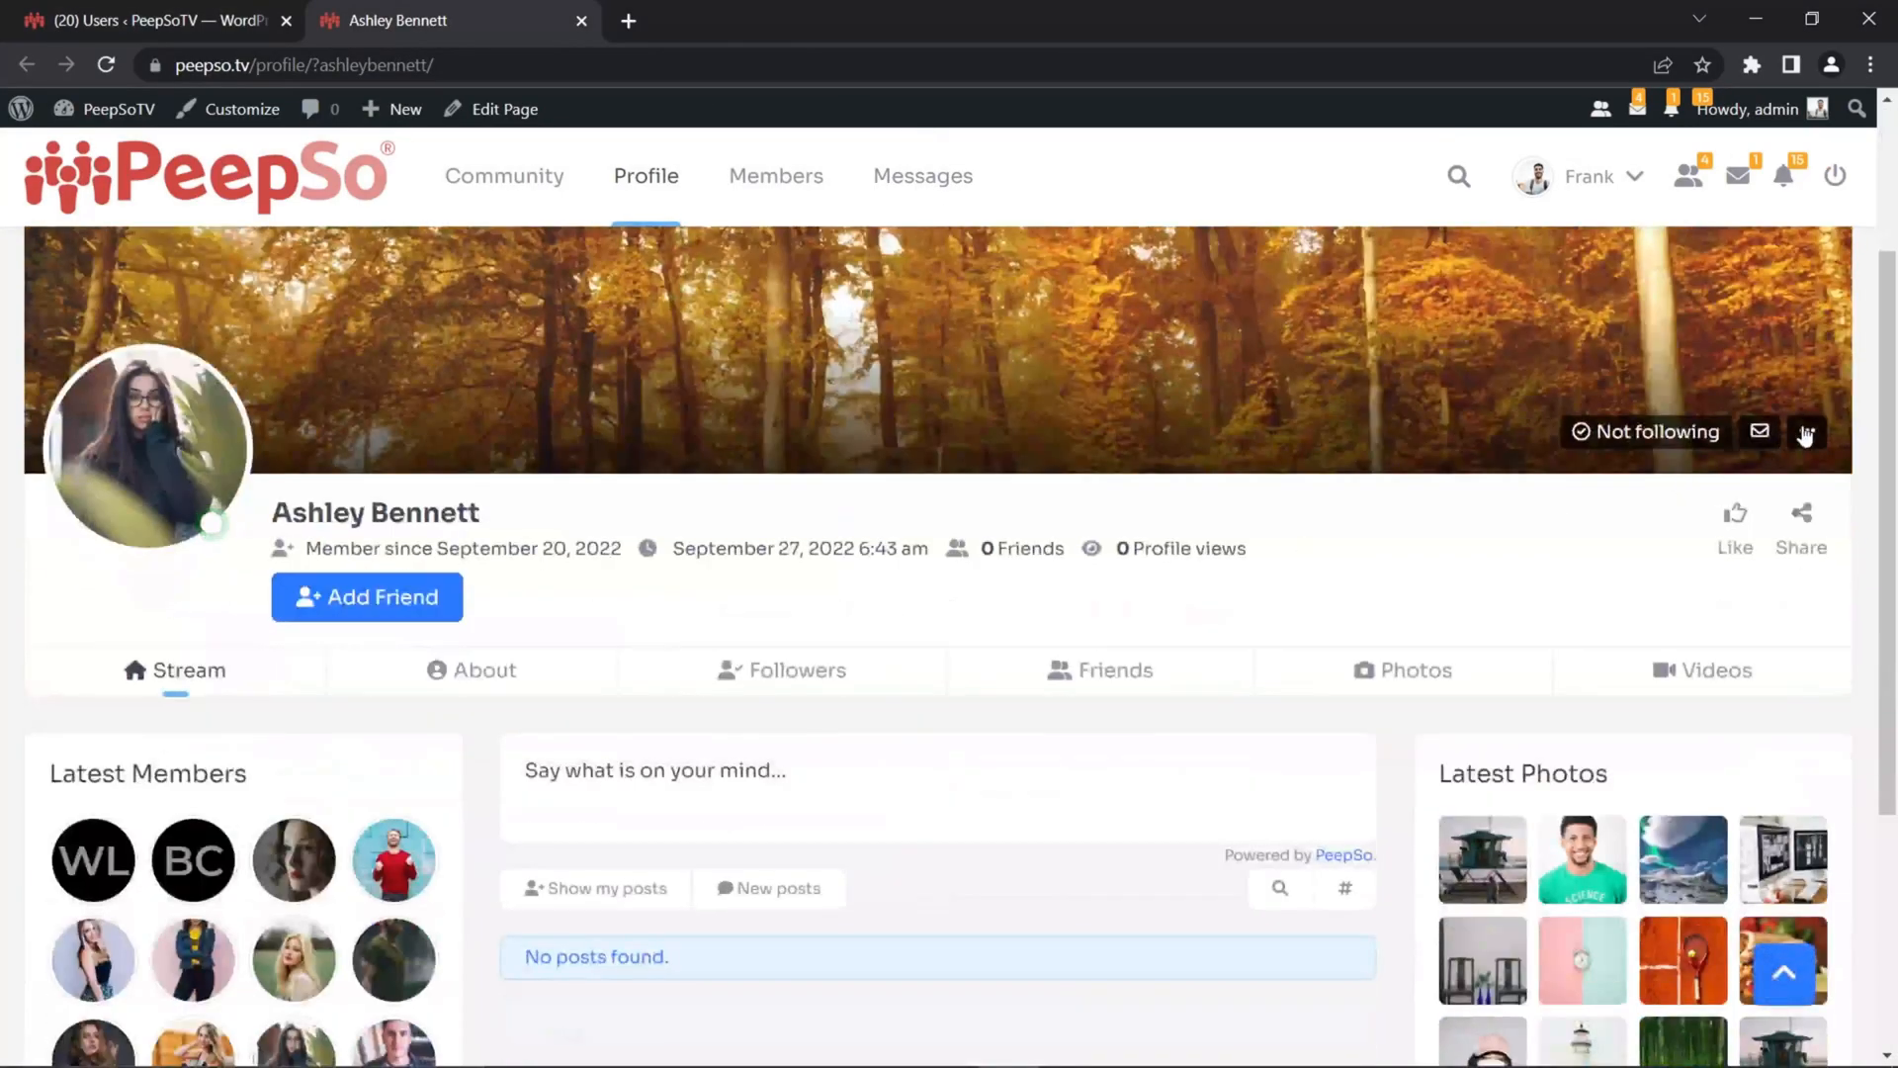
pyautogui.click(1807, 432)
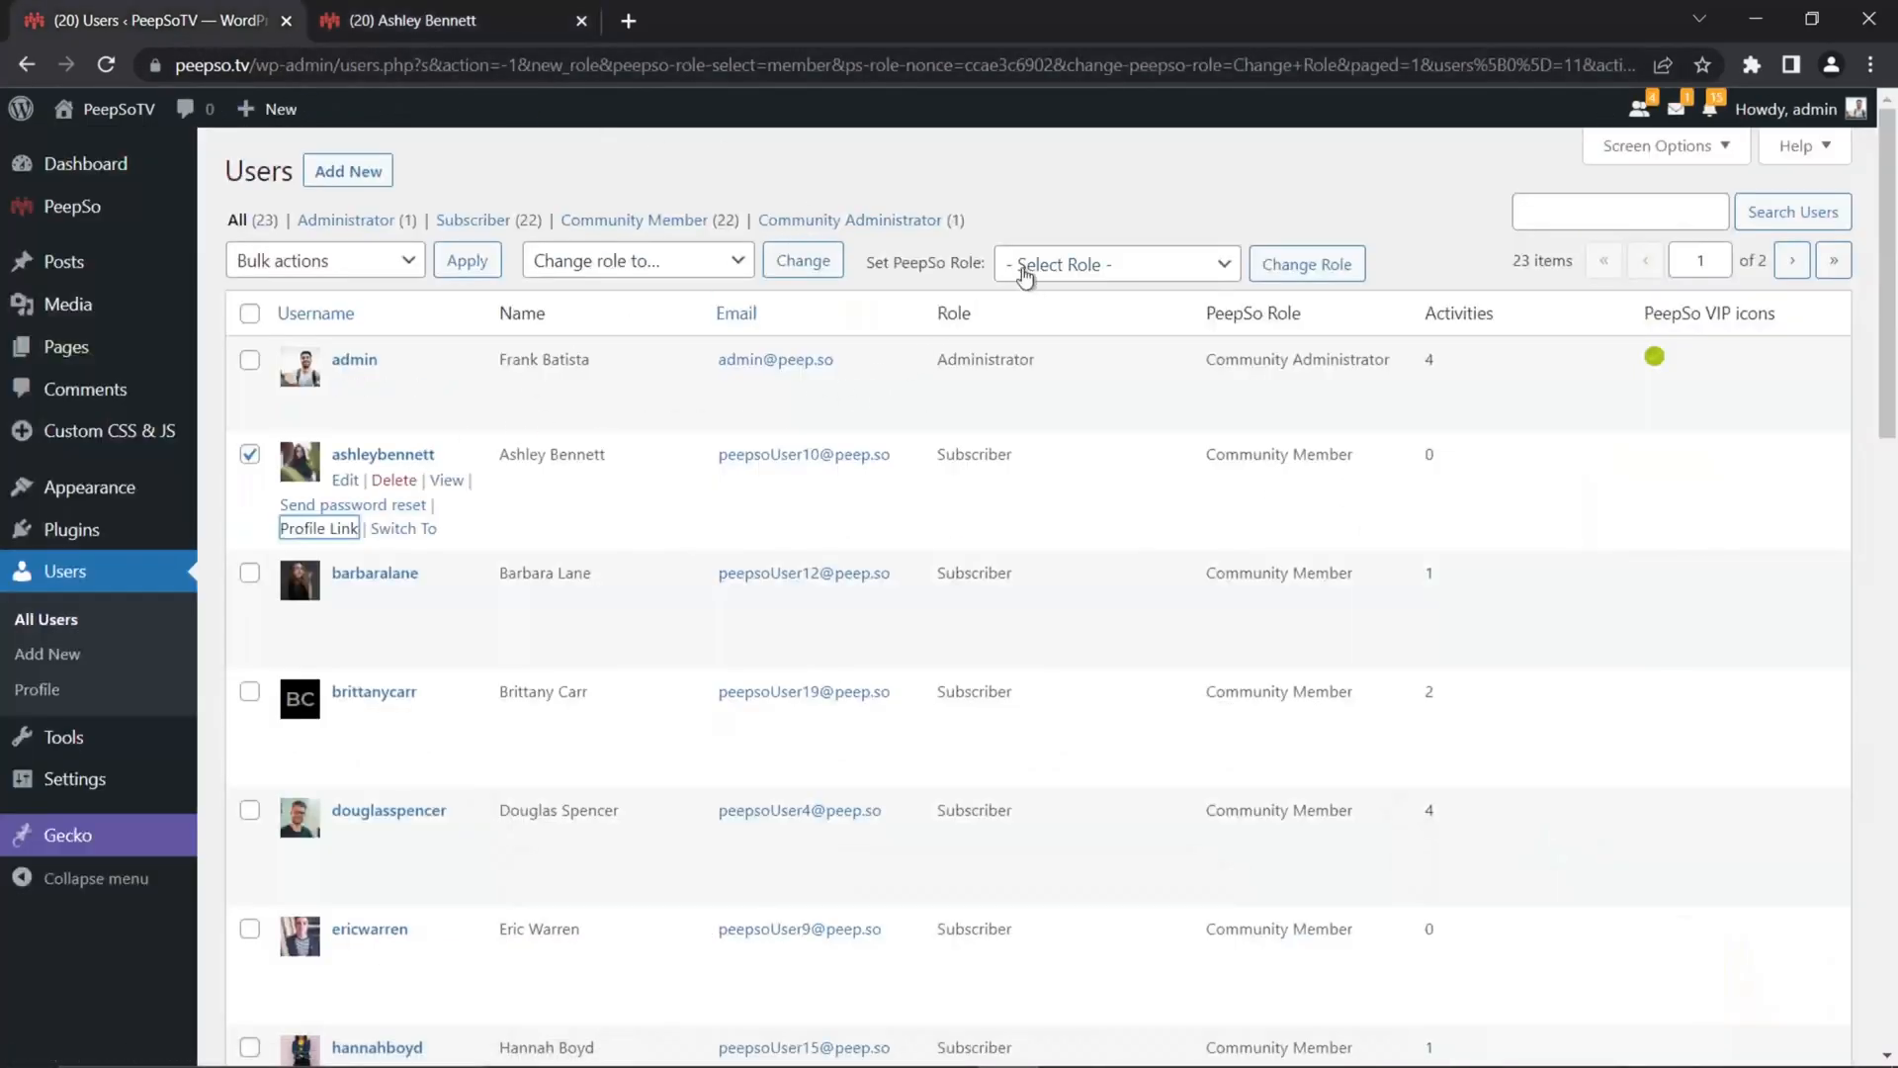
pyautogui.click(1113, 264)
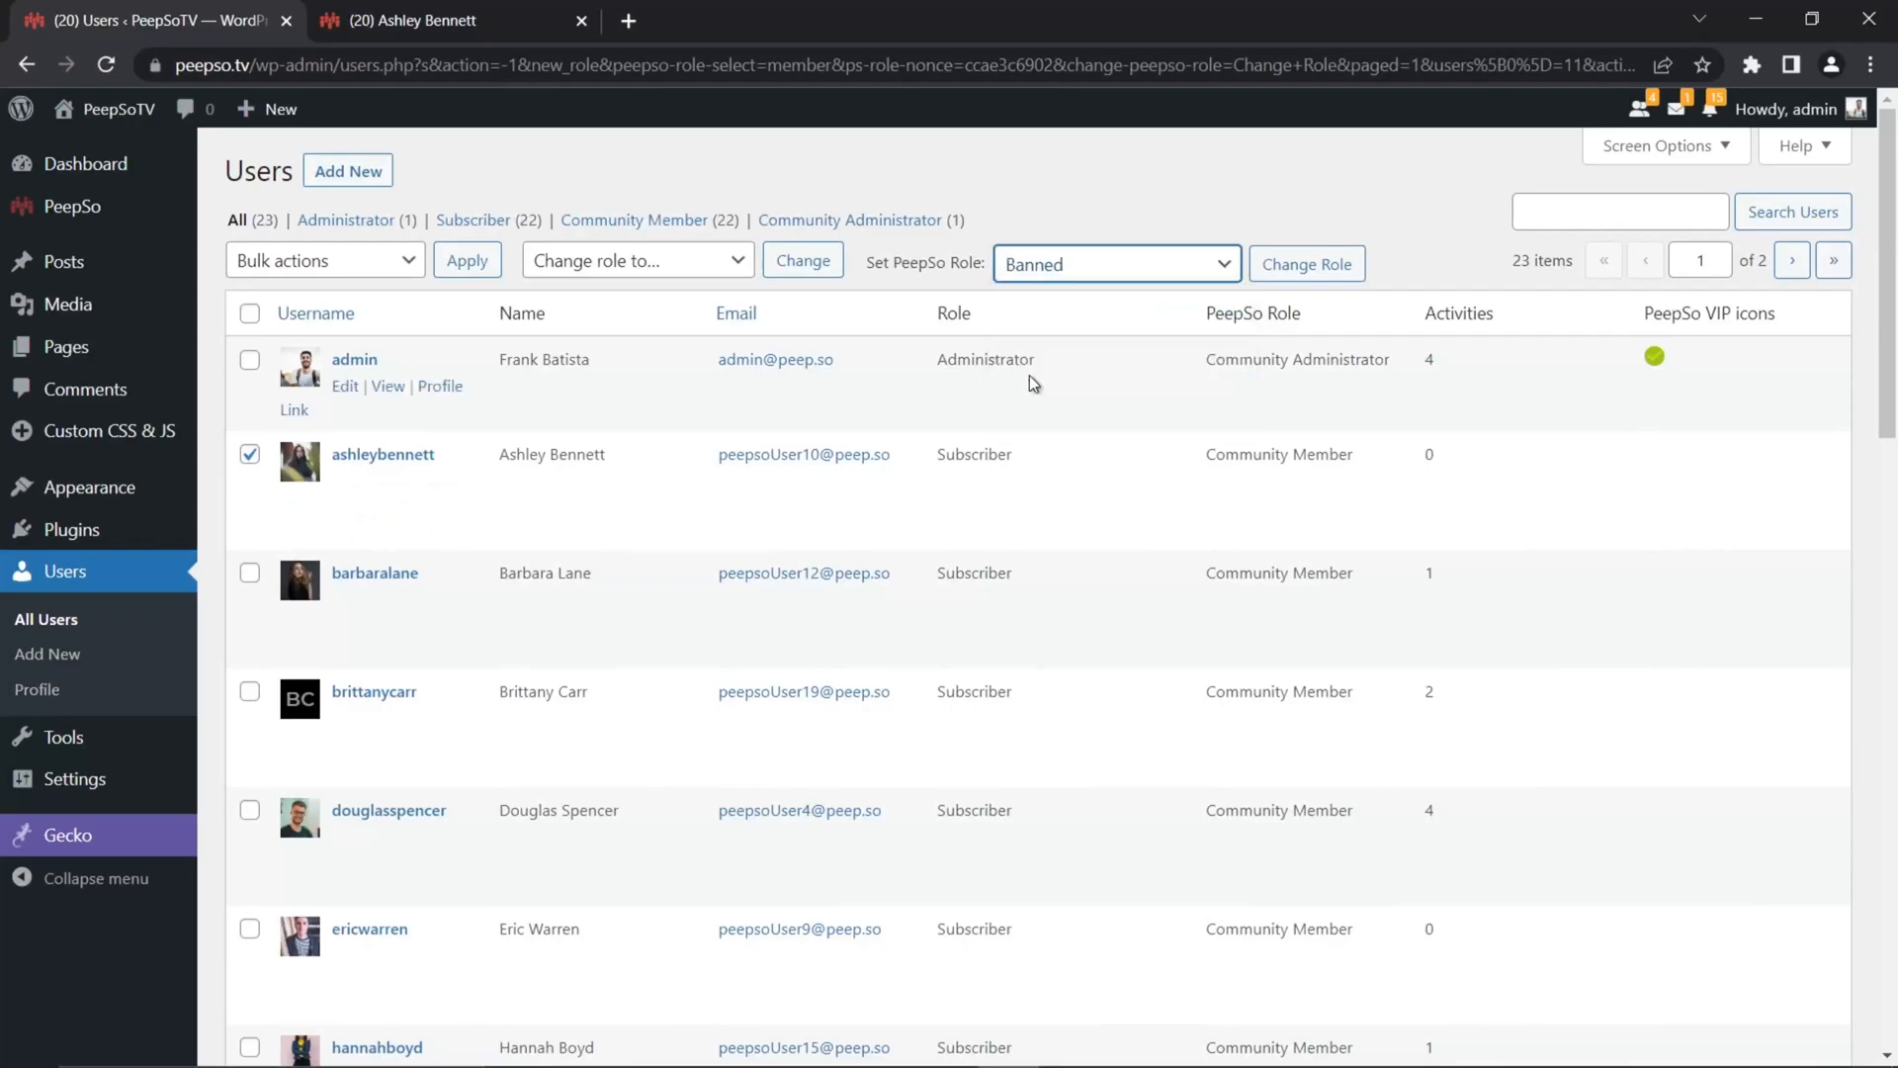
pyautogui.click(1306, 264)
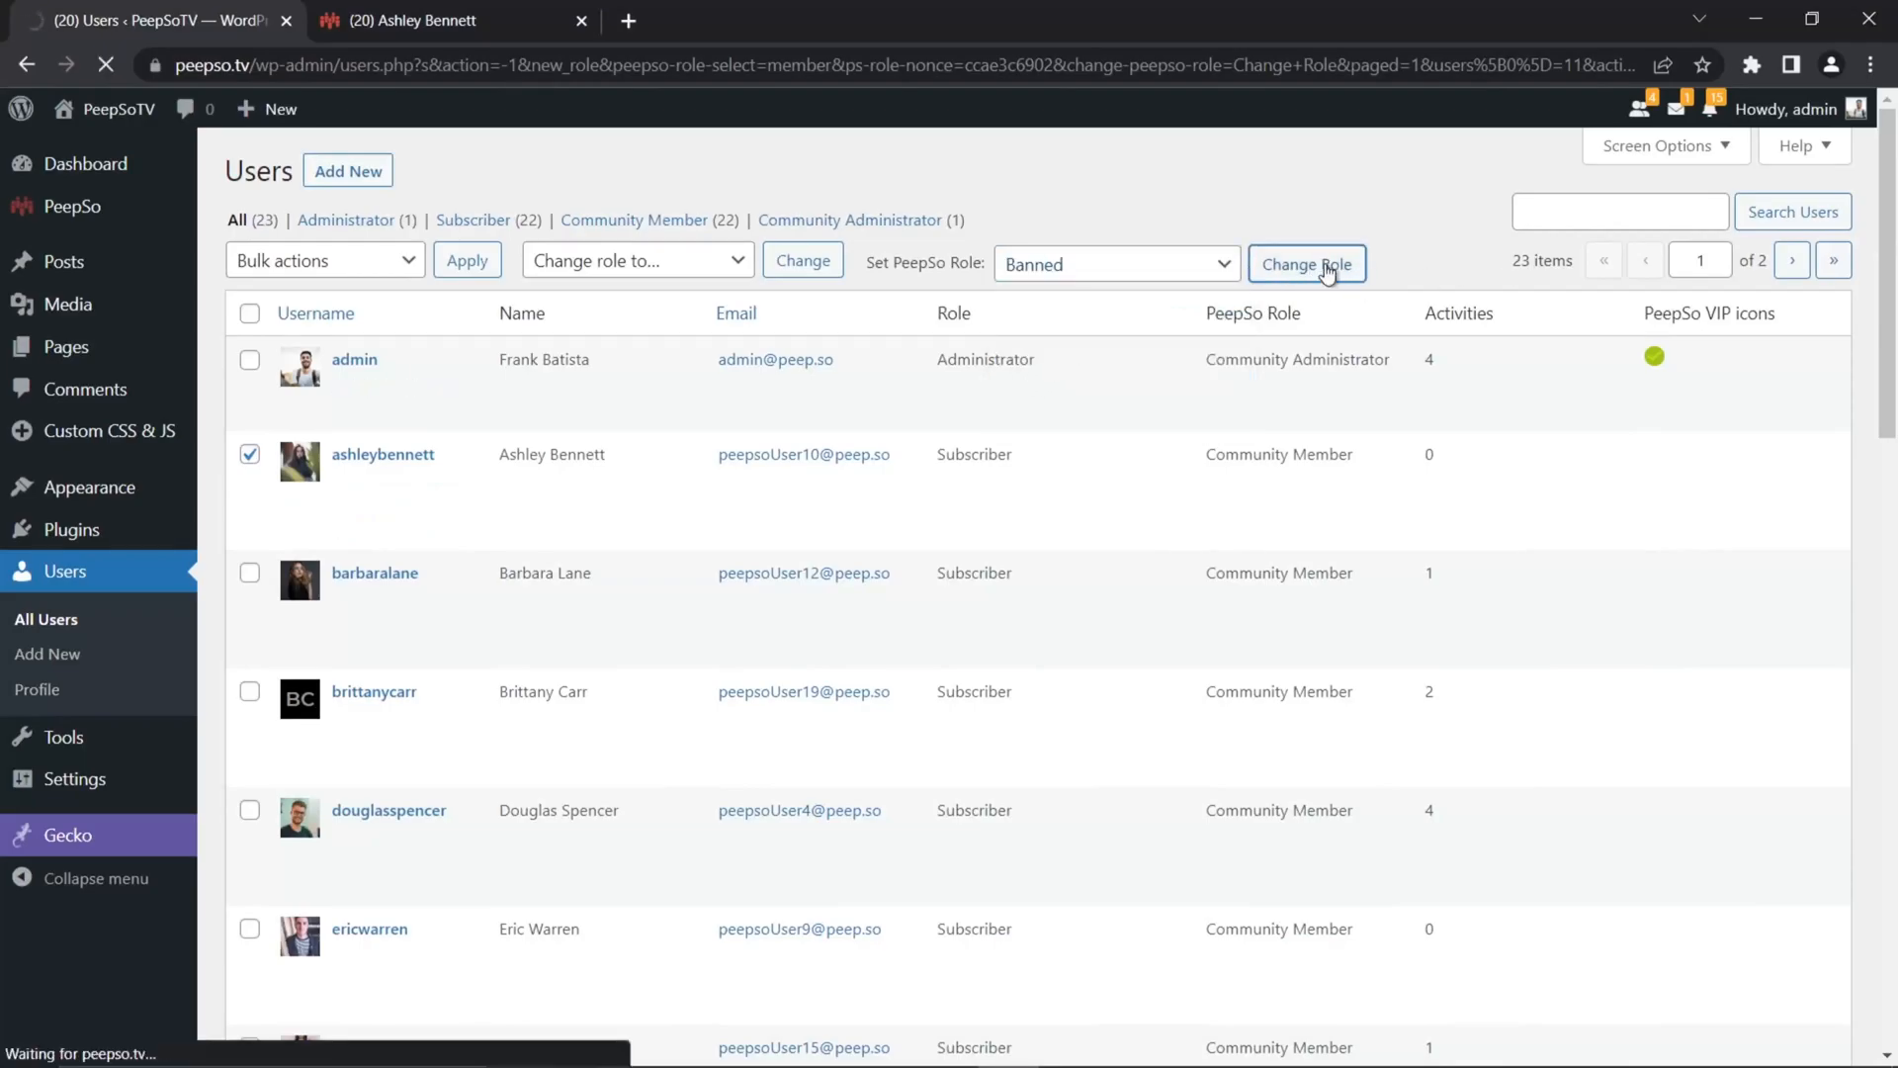
pyautogui.click(1306, 264)
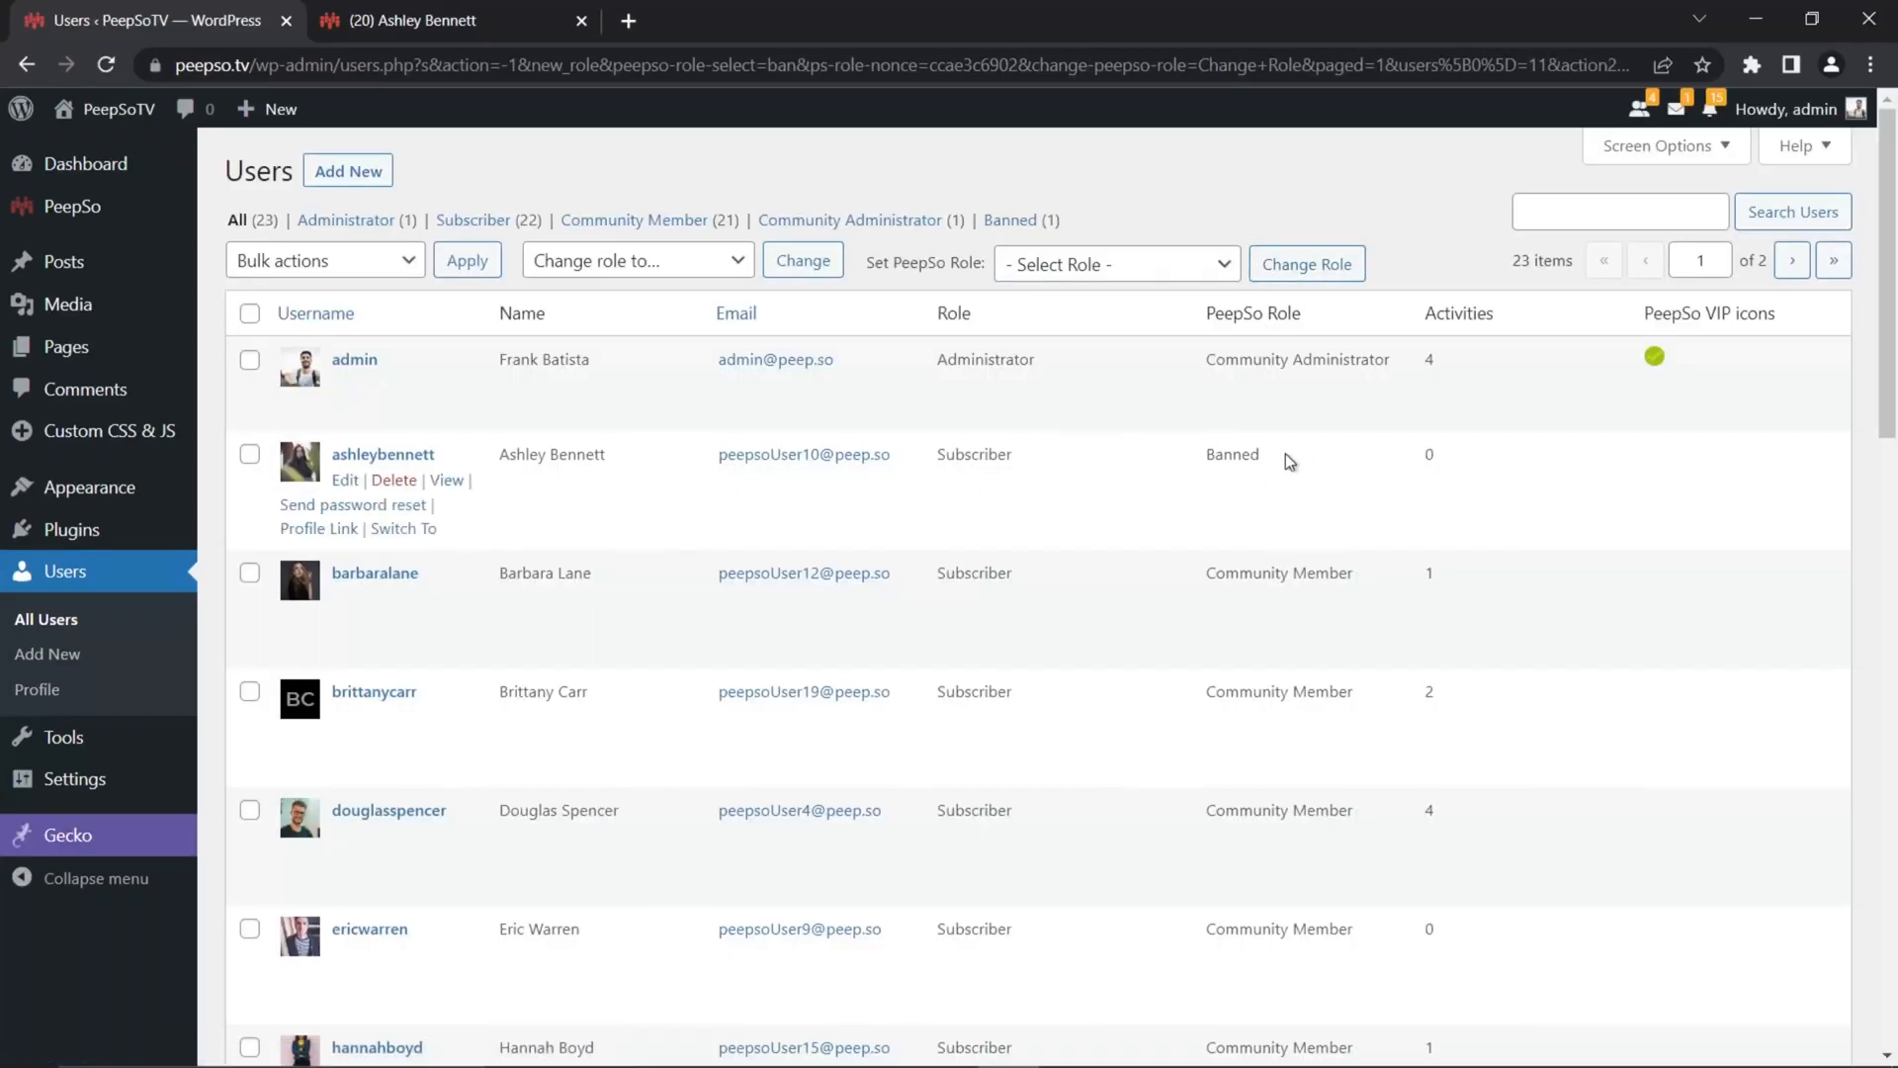
pyautogui.doubleClick(1230, 454)
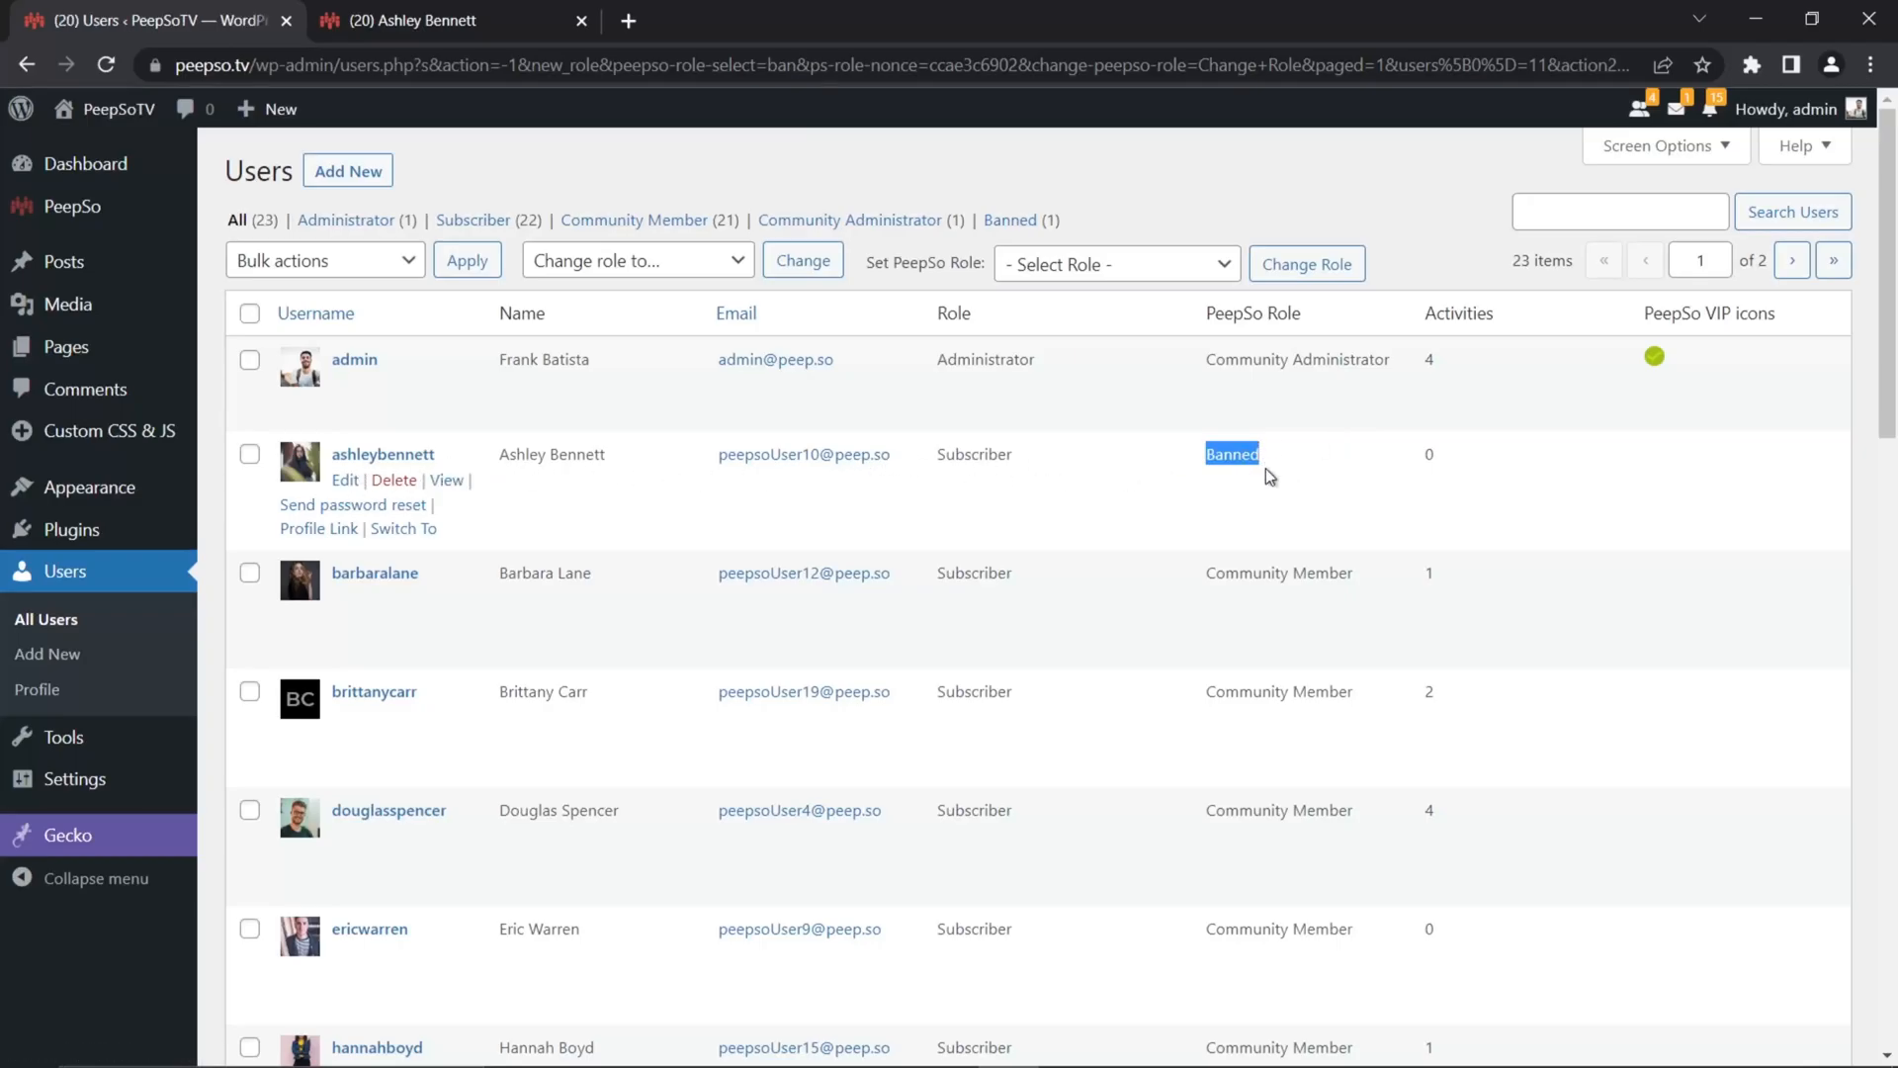
pyautogui.moveTo(269, 475)
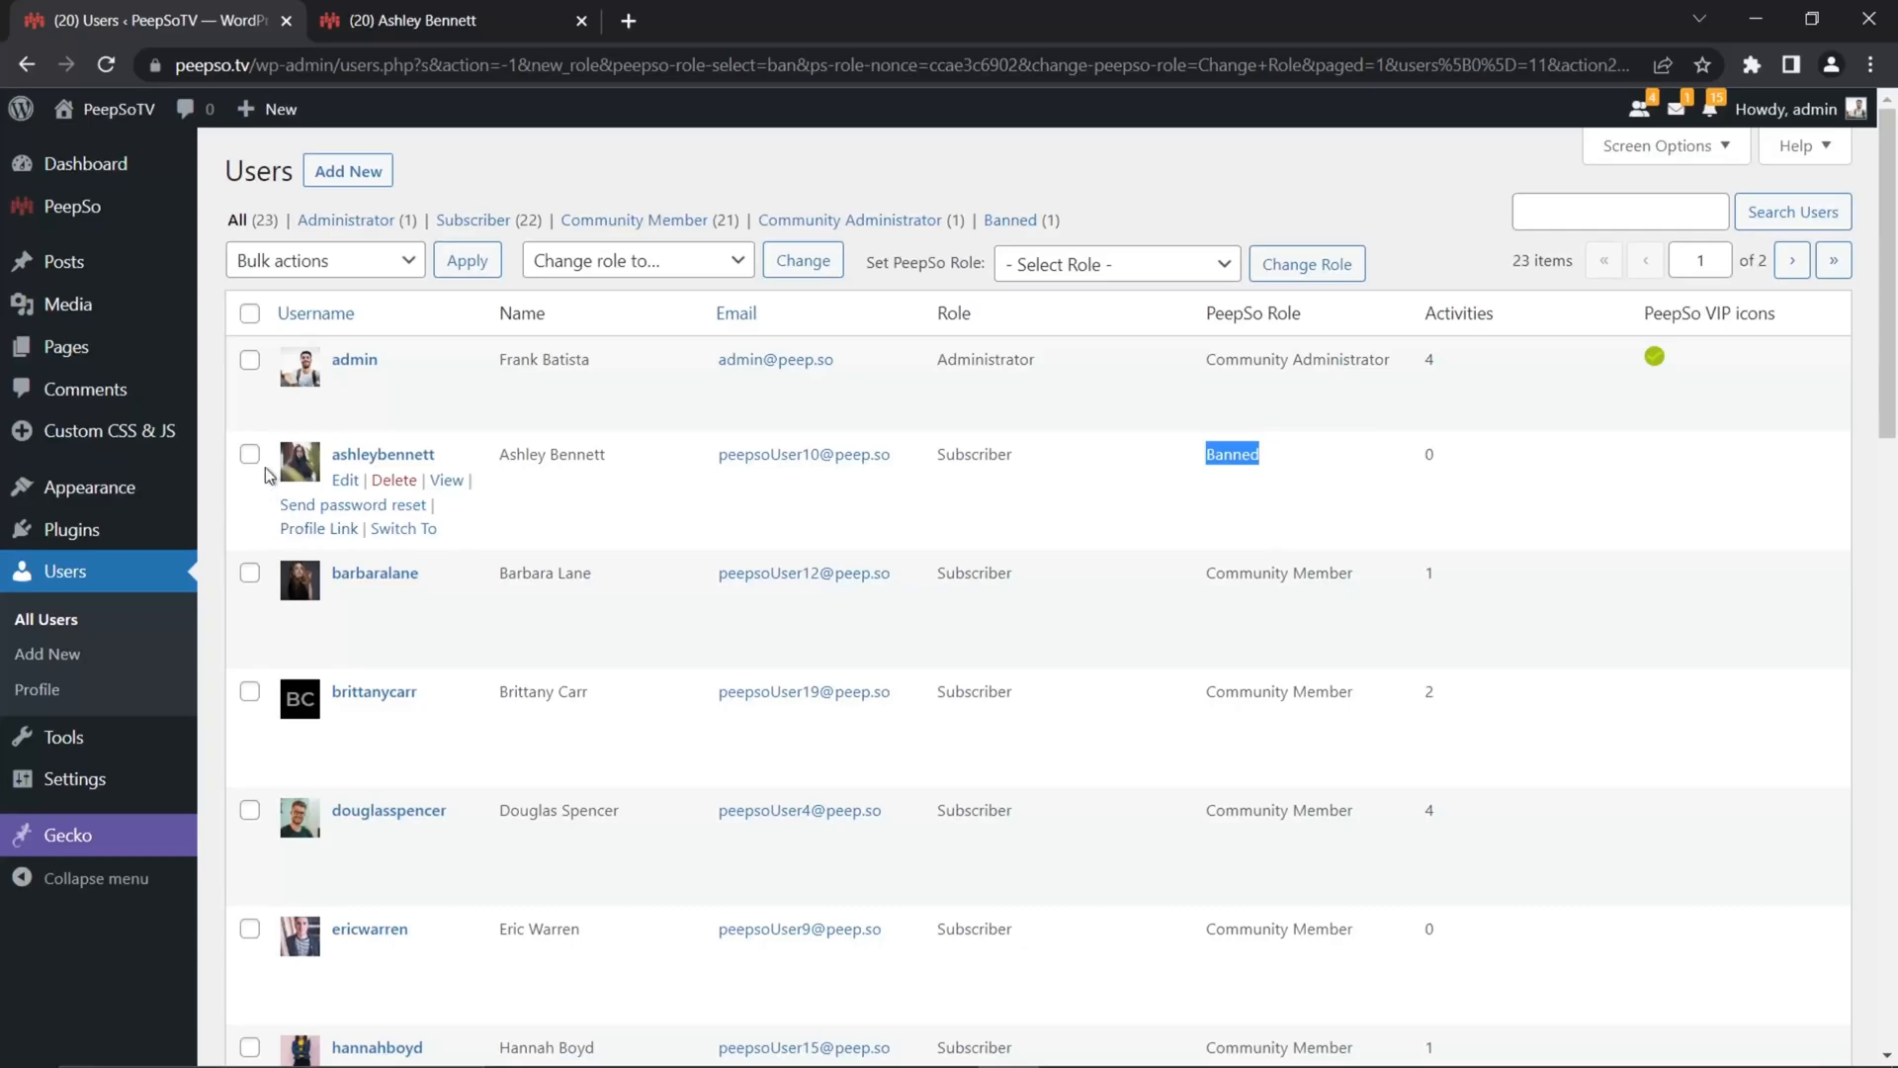
pyautogui.moveTo(313, 463)
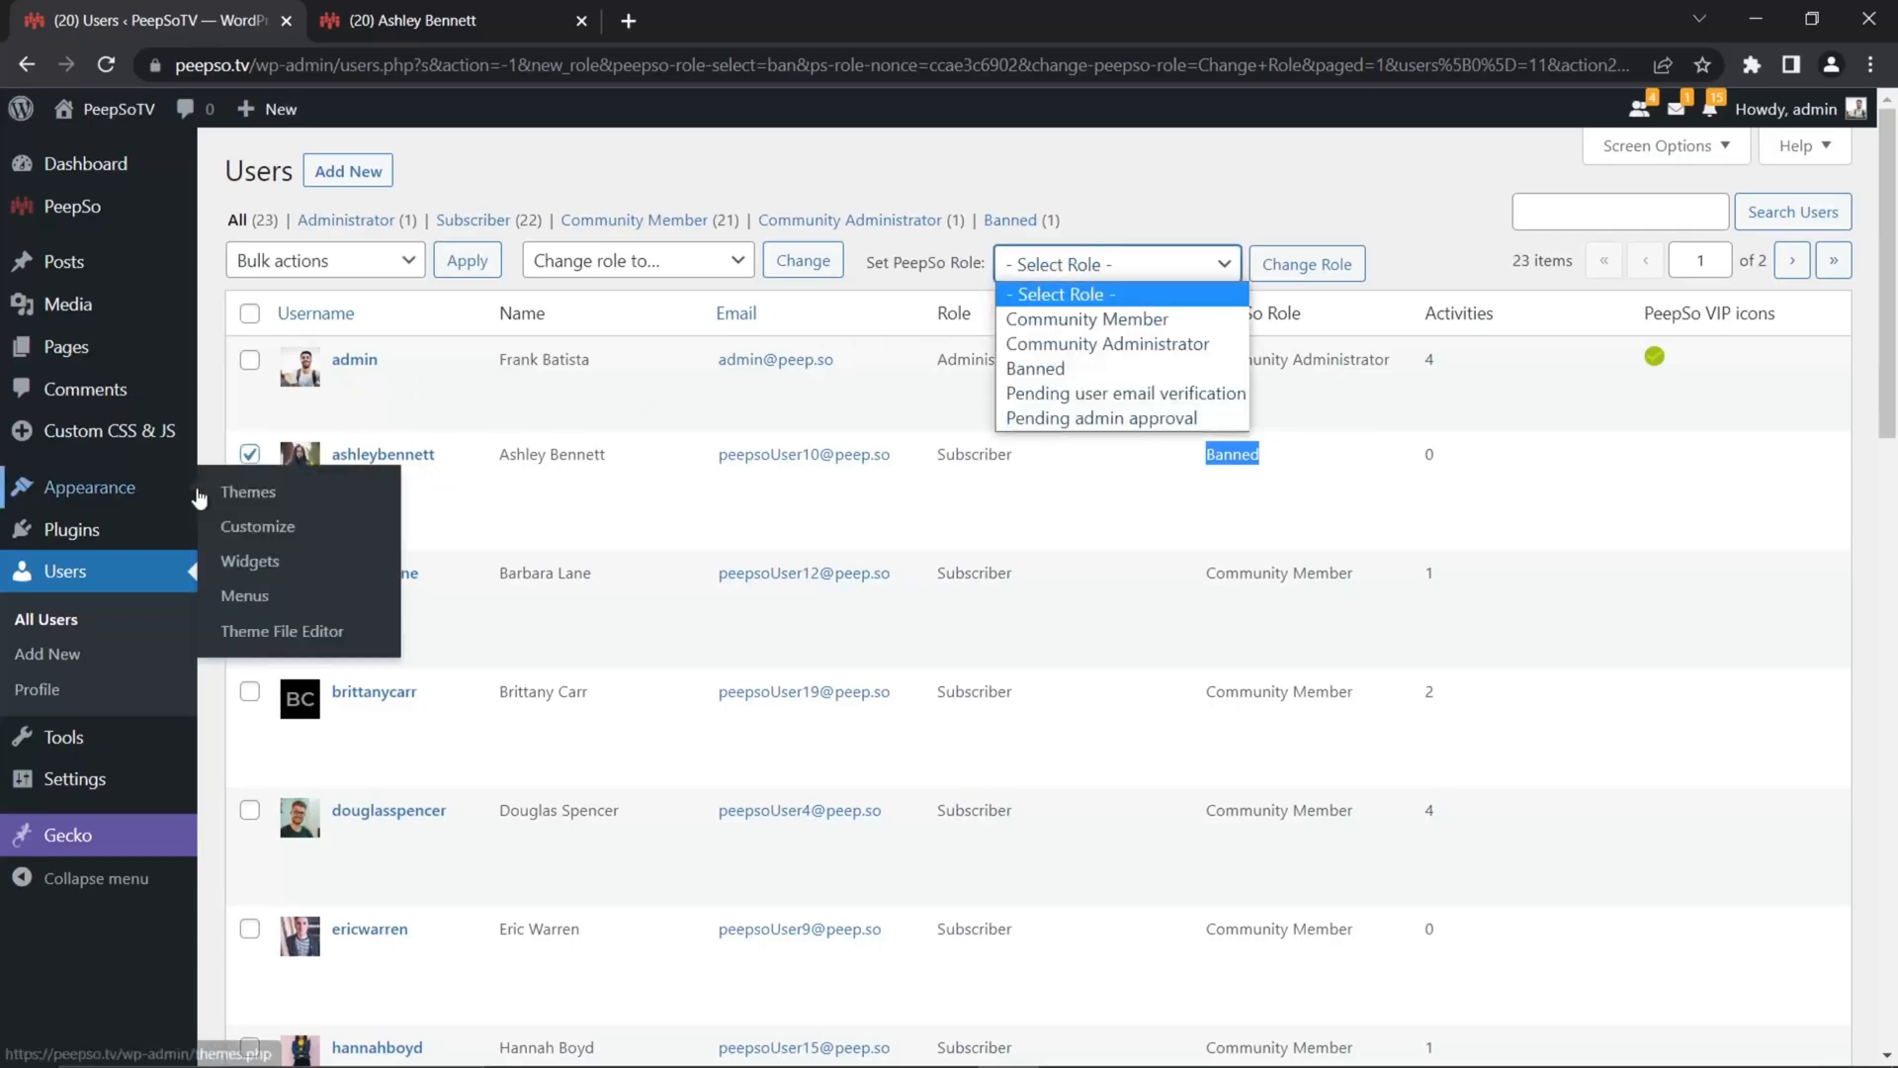
pyautogui.moveTo(1085, 318)
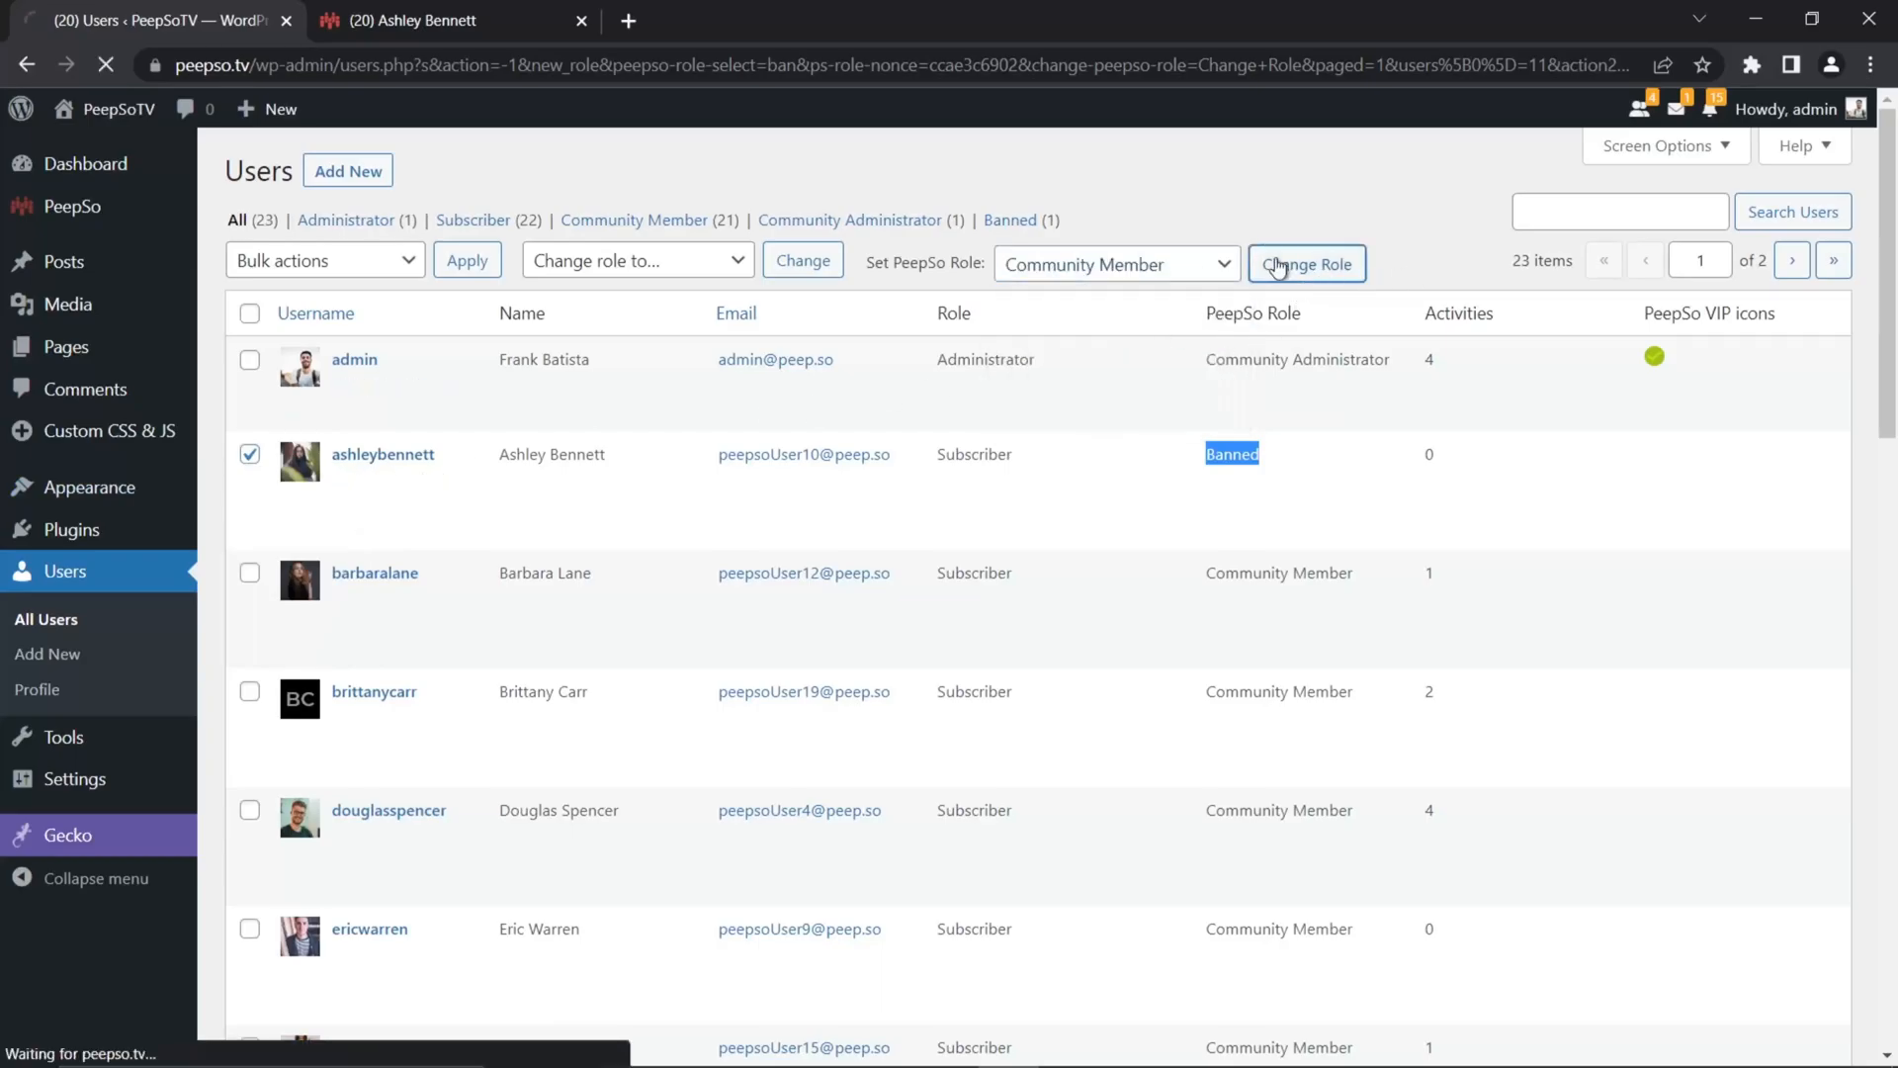
# - Lift Ashley's ban as Community Member, then make her Community Administrator
pyautogui.click(1305, 264)
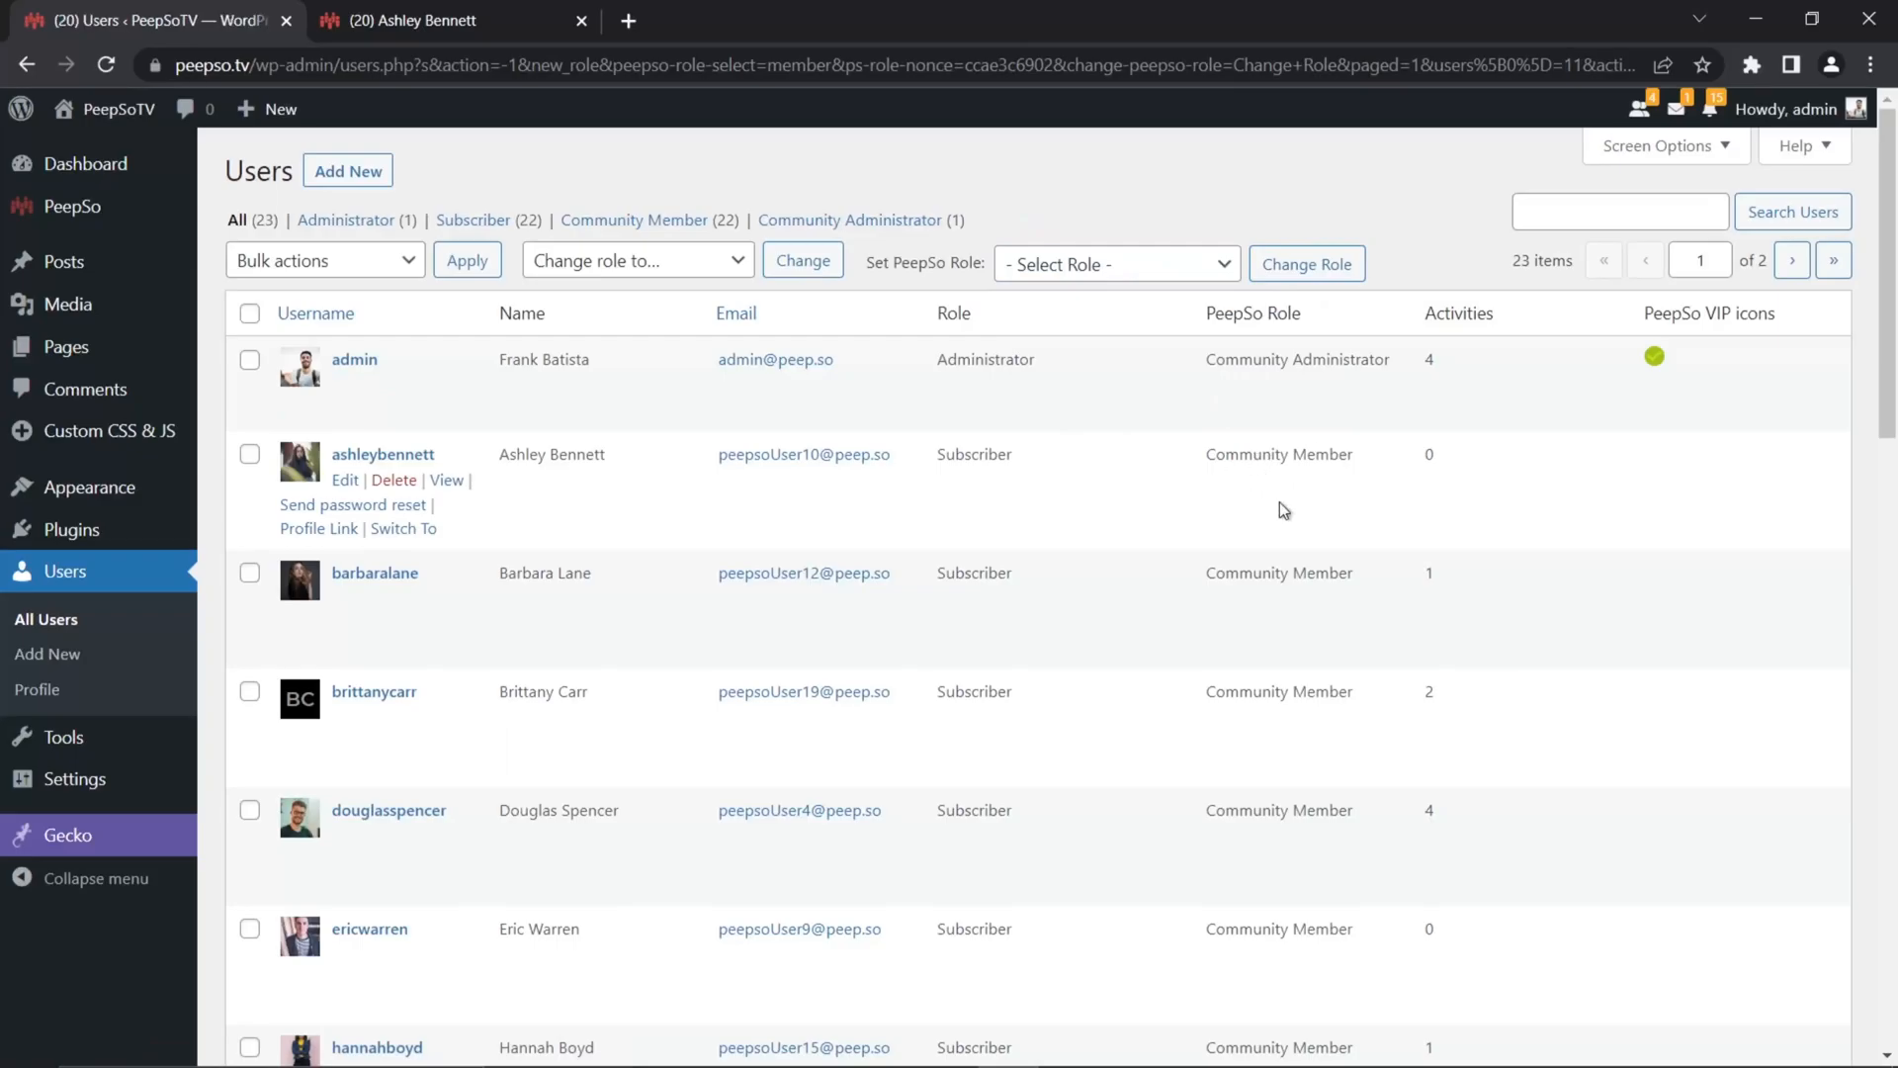
pyautogui.click(1114, 264)
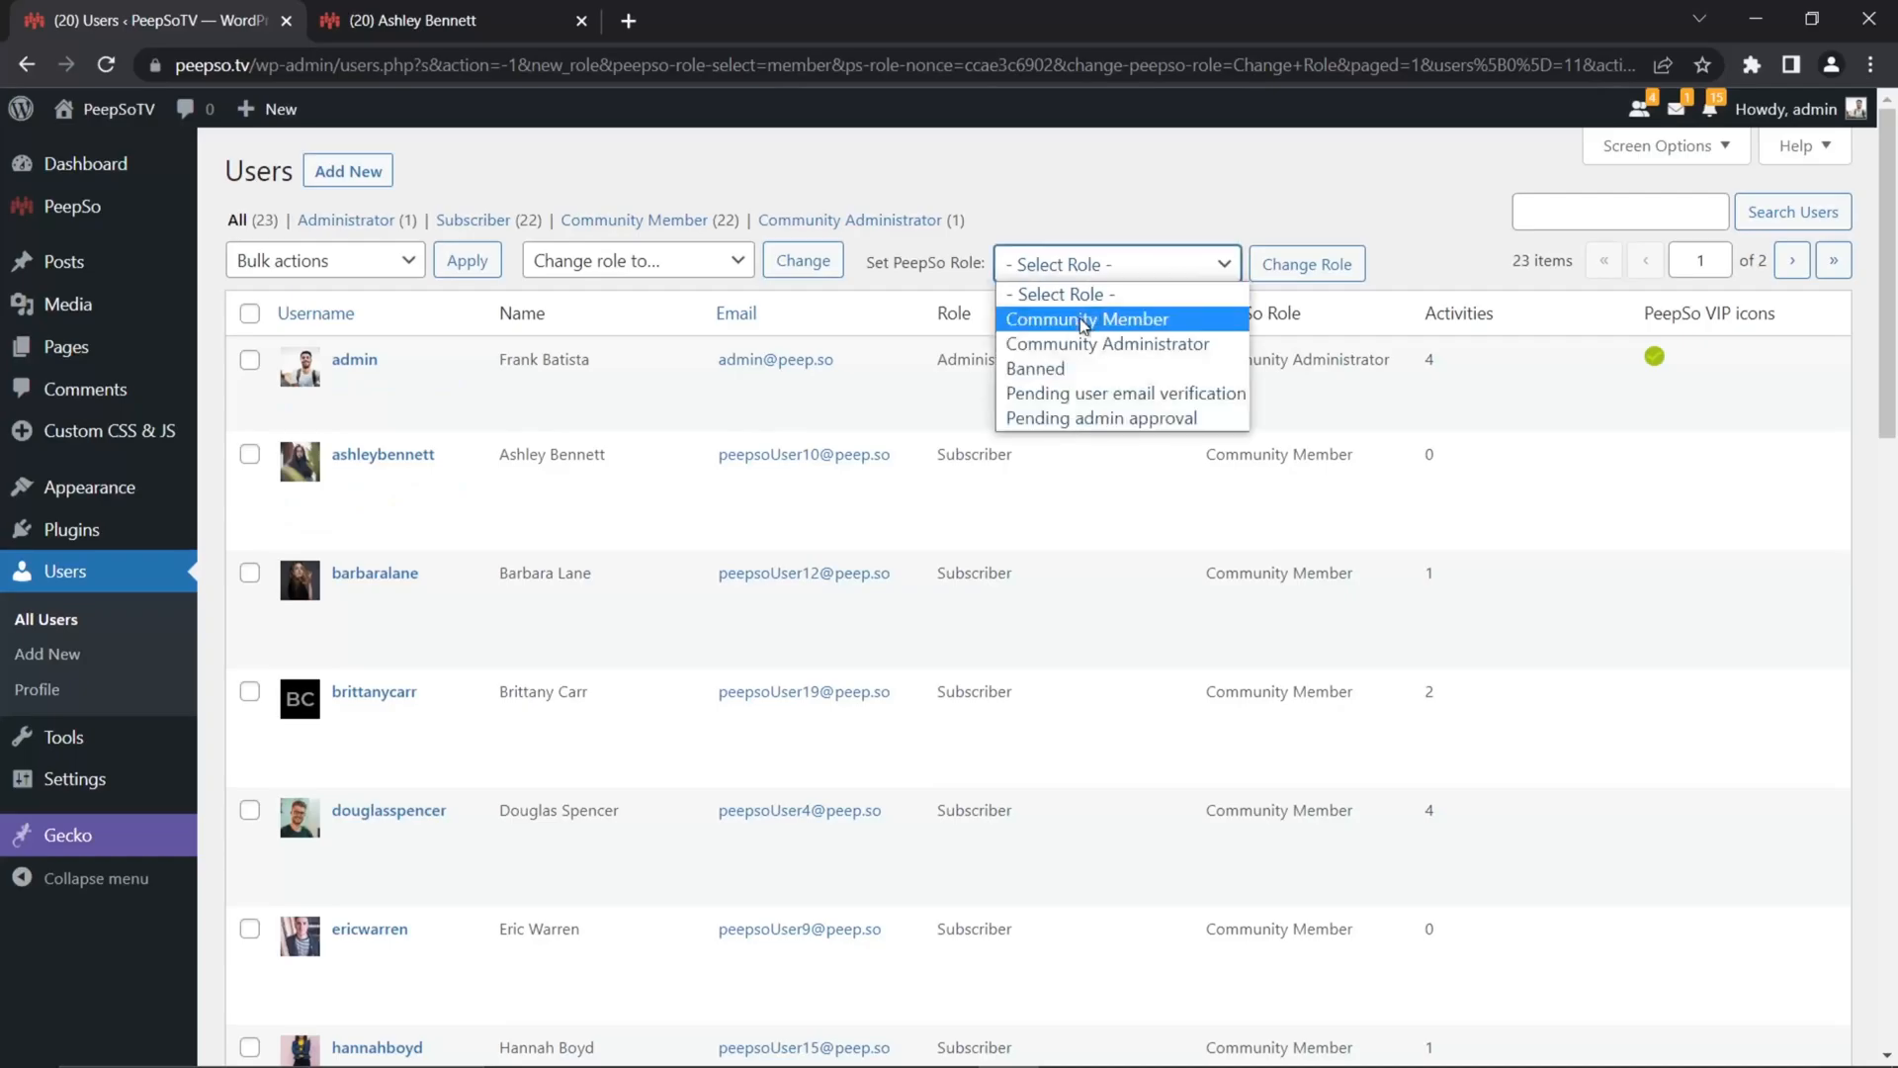
pyautogui.click(1106, 344)
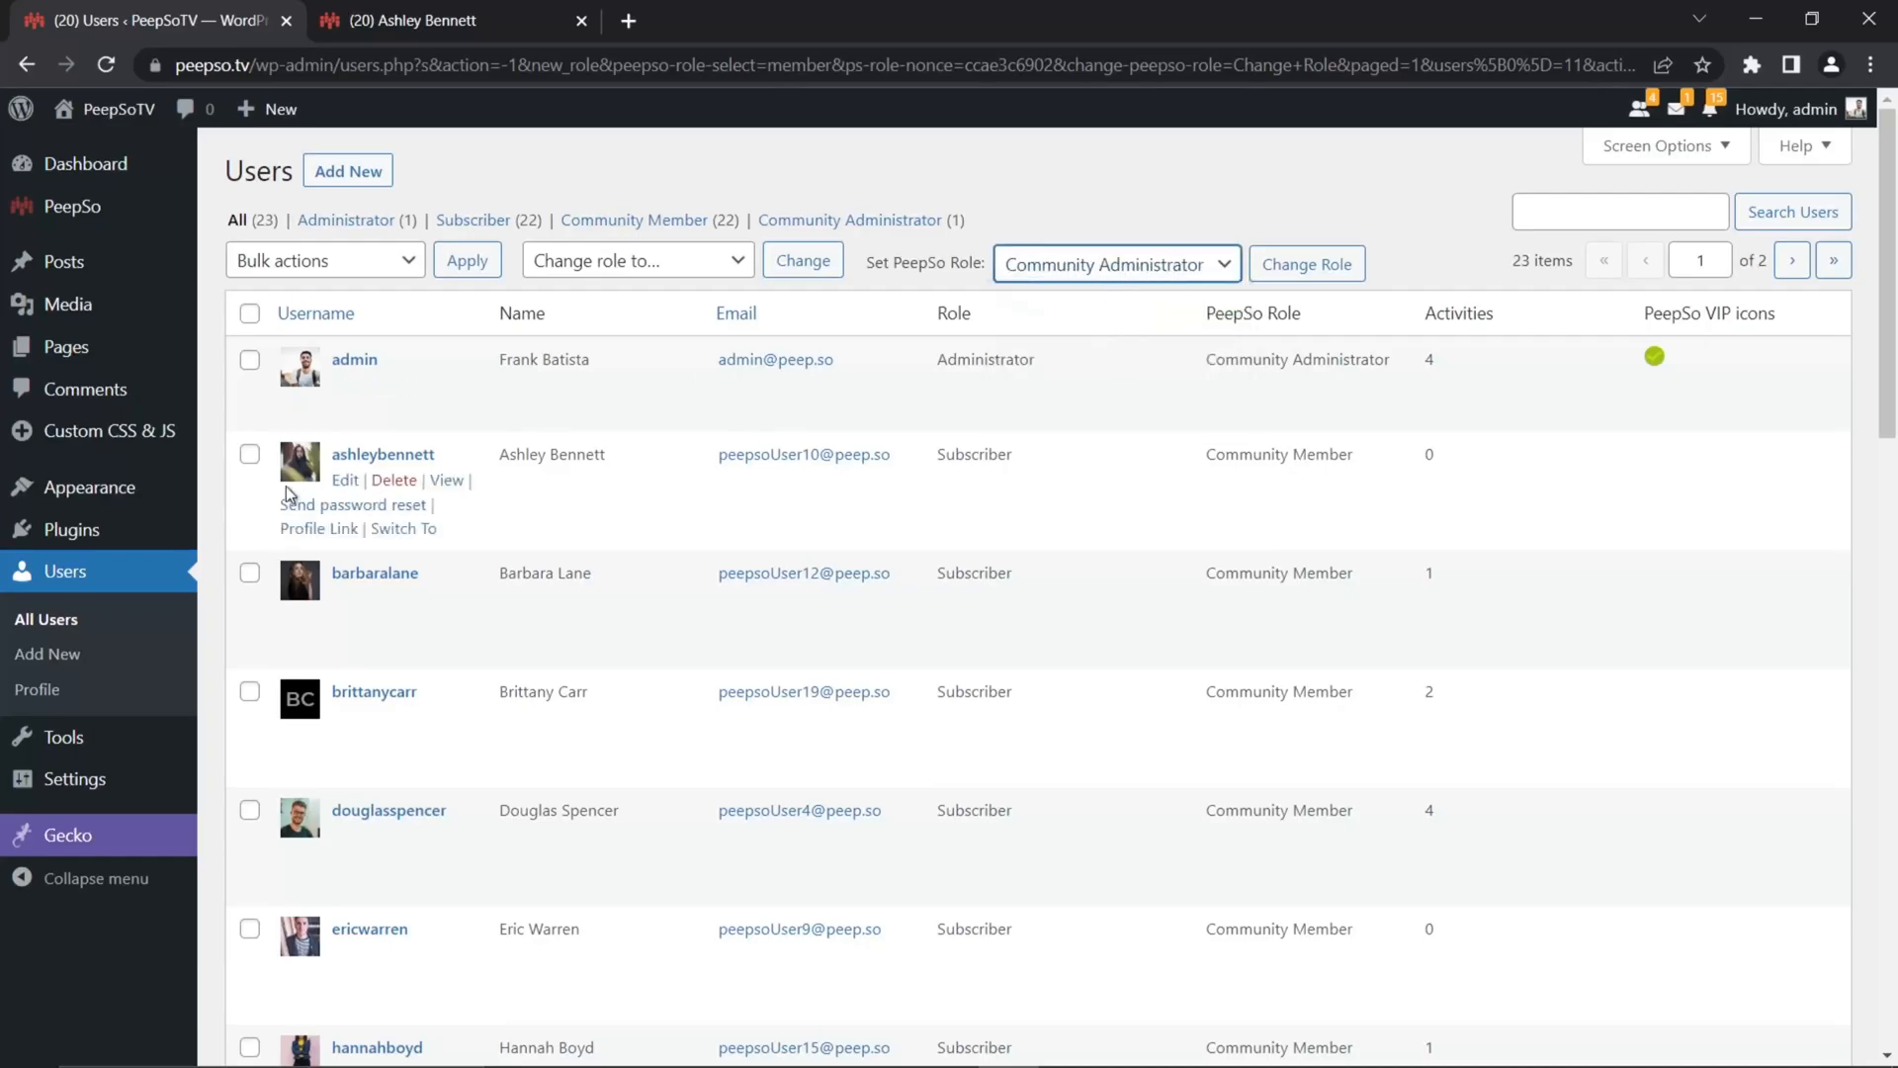
pyautogui.click(249, 452)
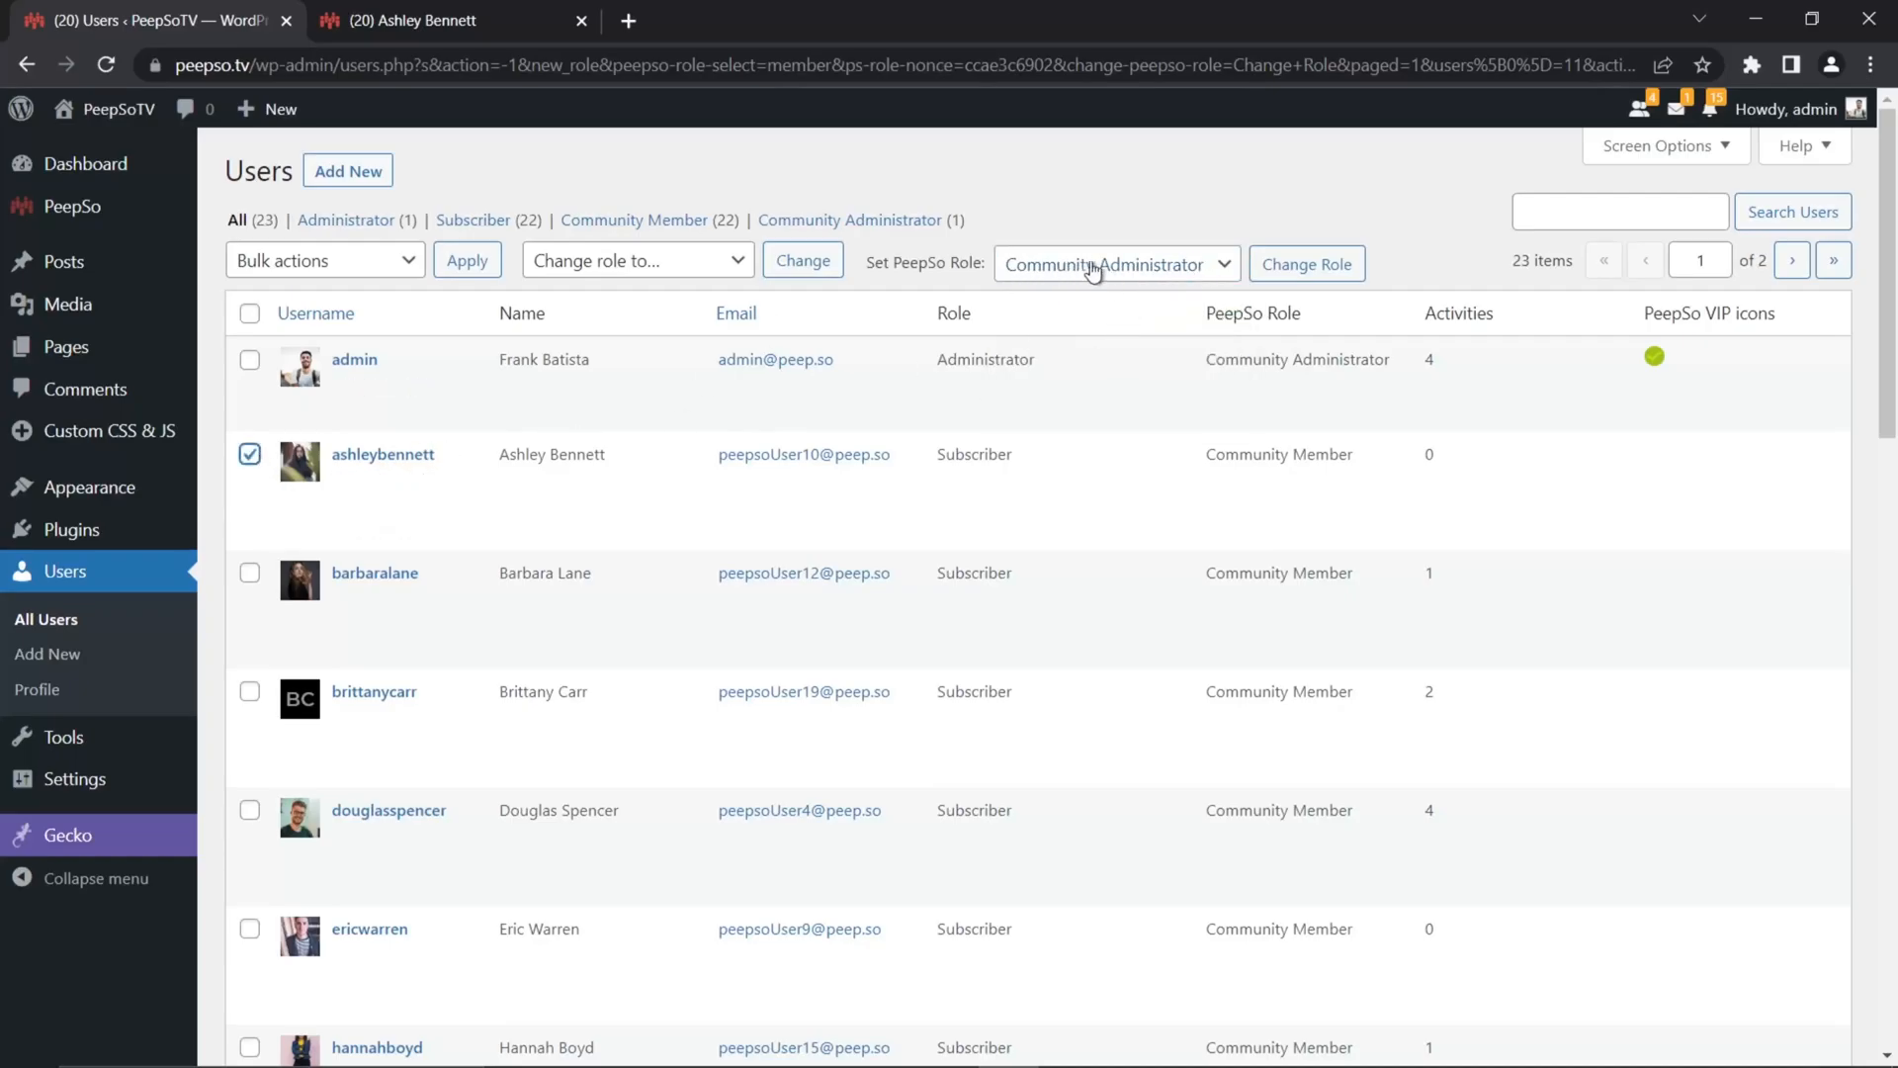
pyautogui.click(1305, 264)
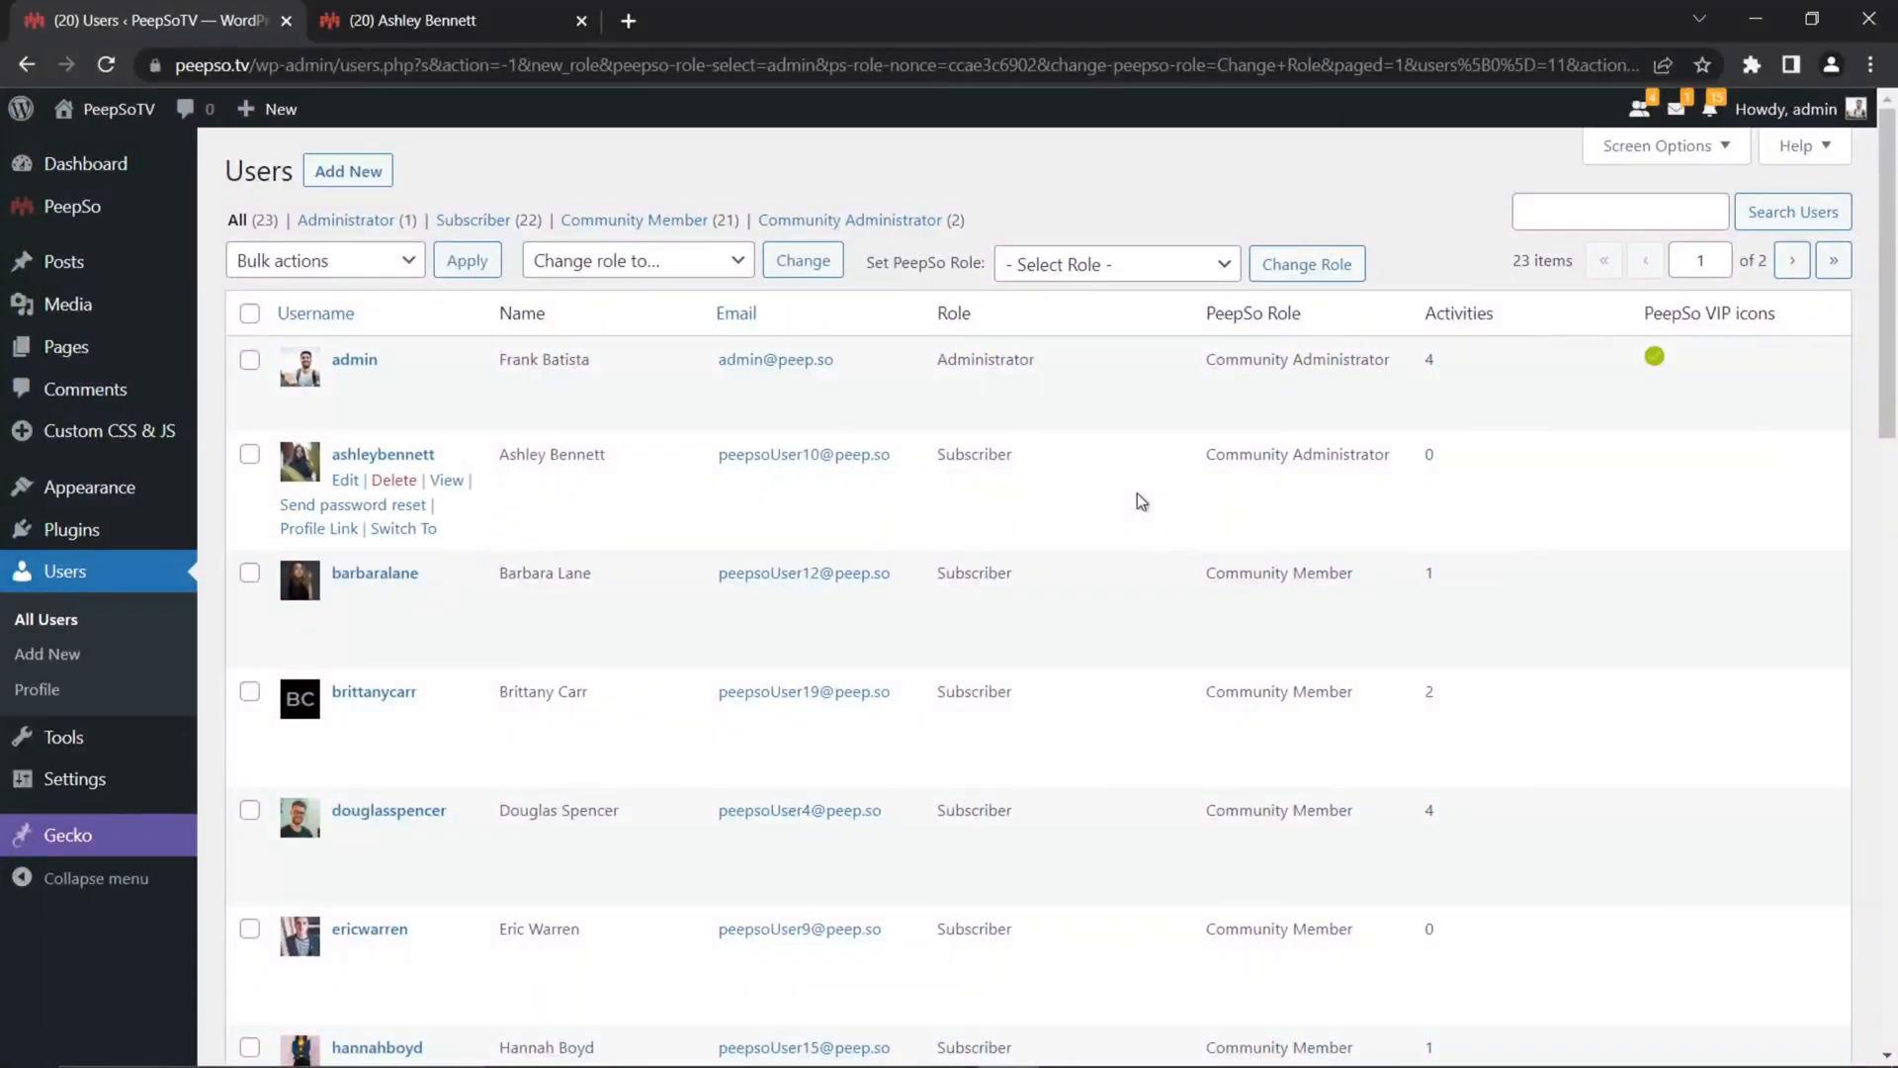
pyautogui.moveTo(490, 544)
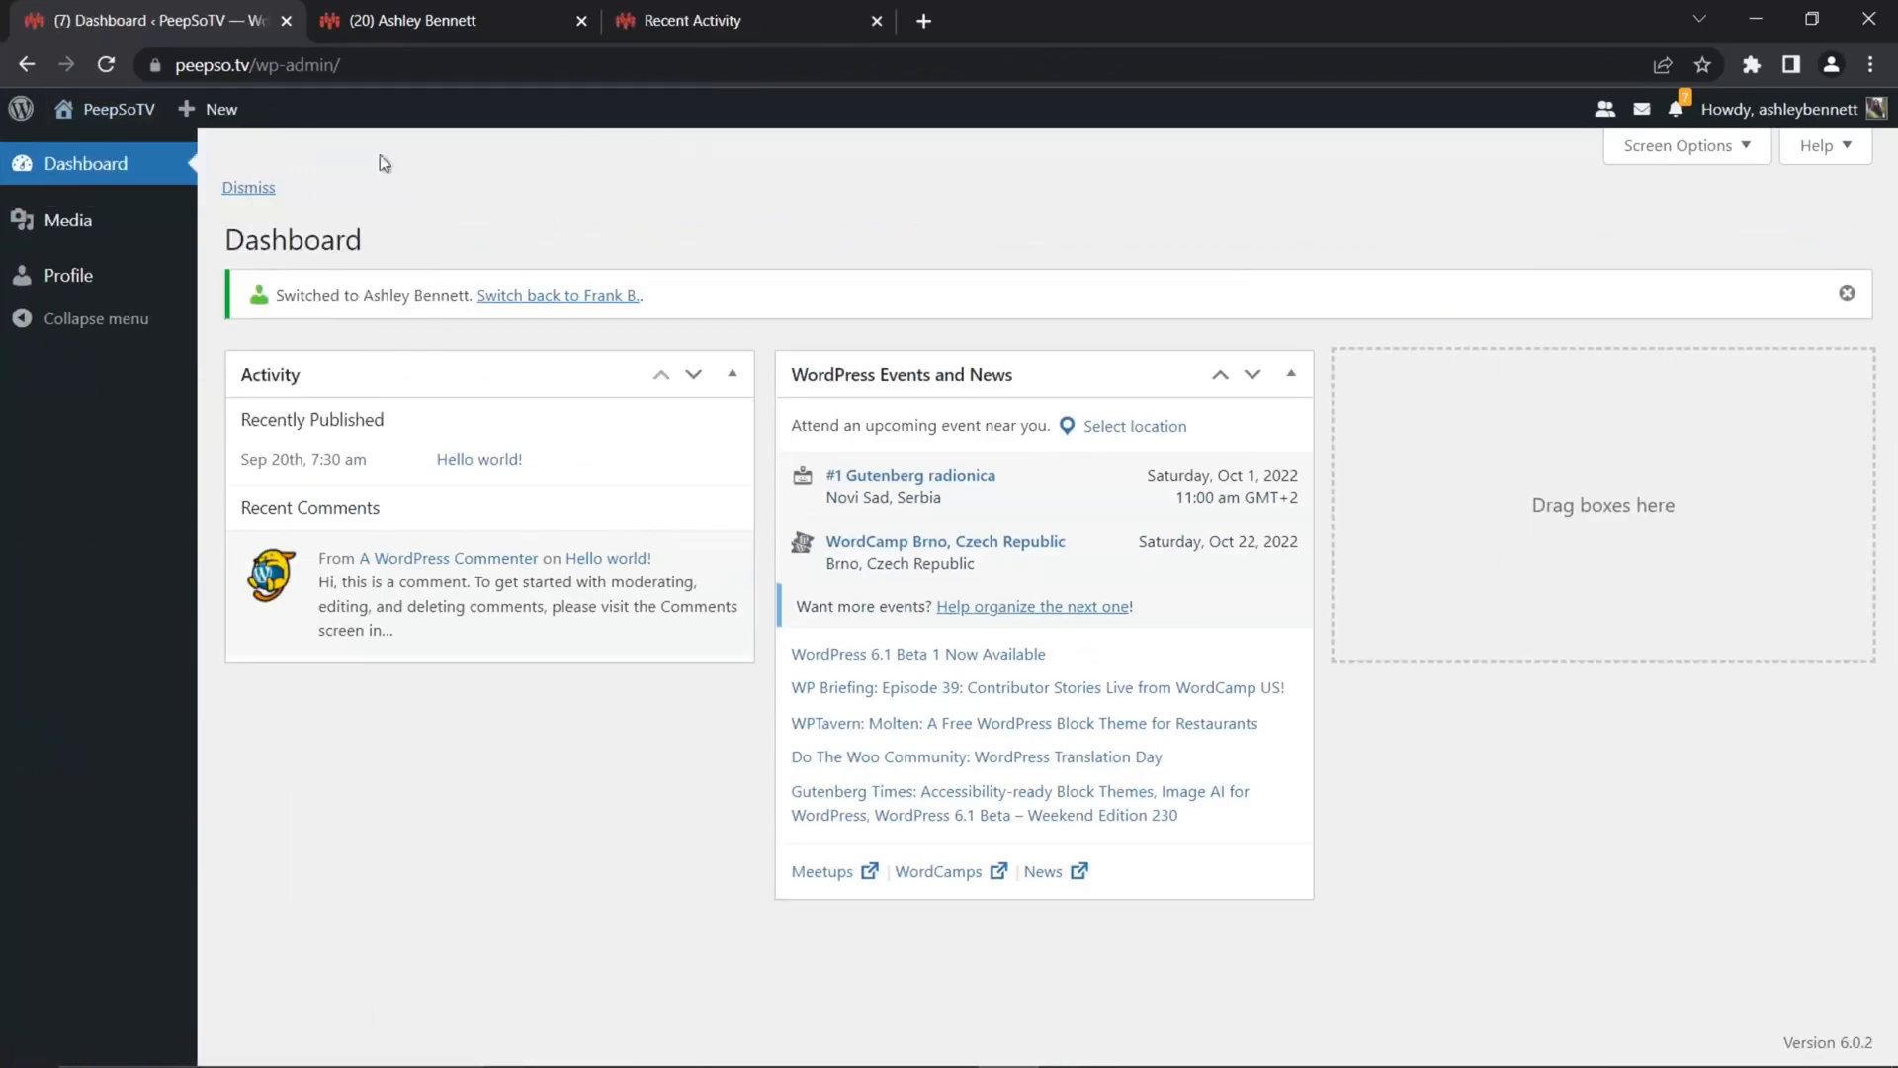
pyautogui.moveTo(216, 359)
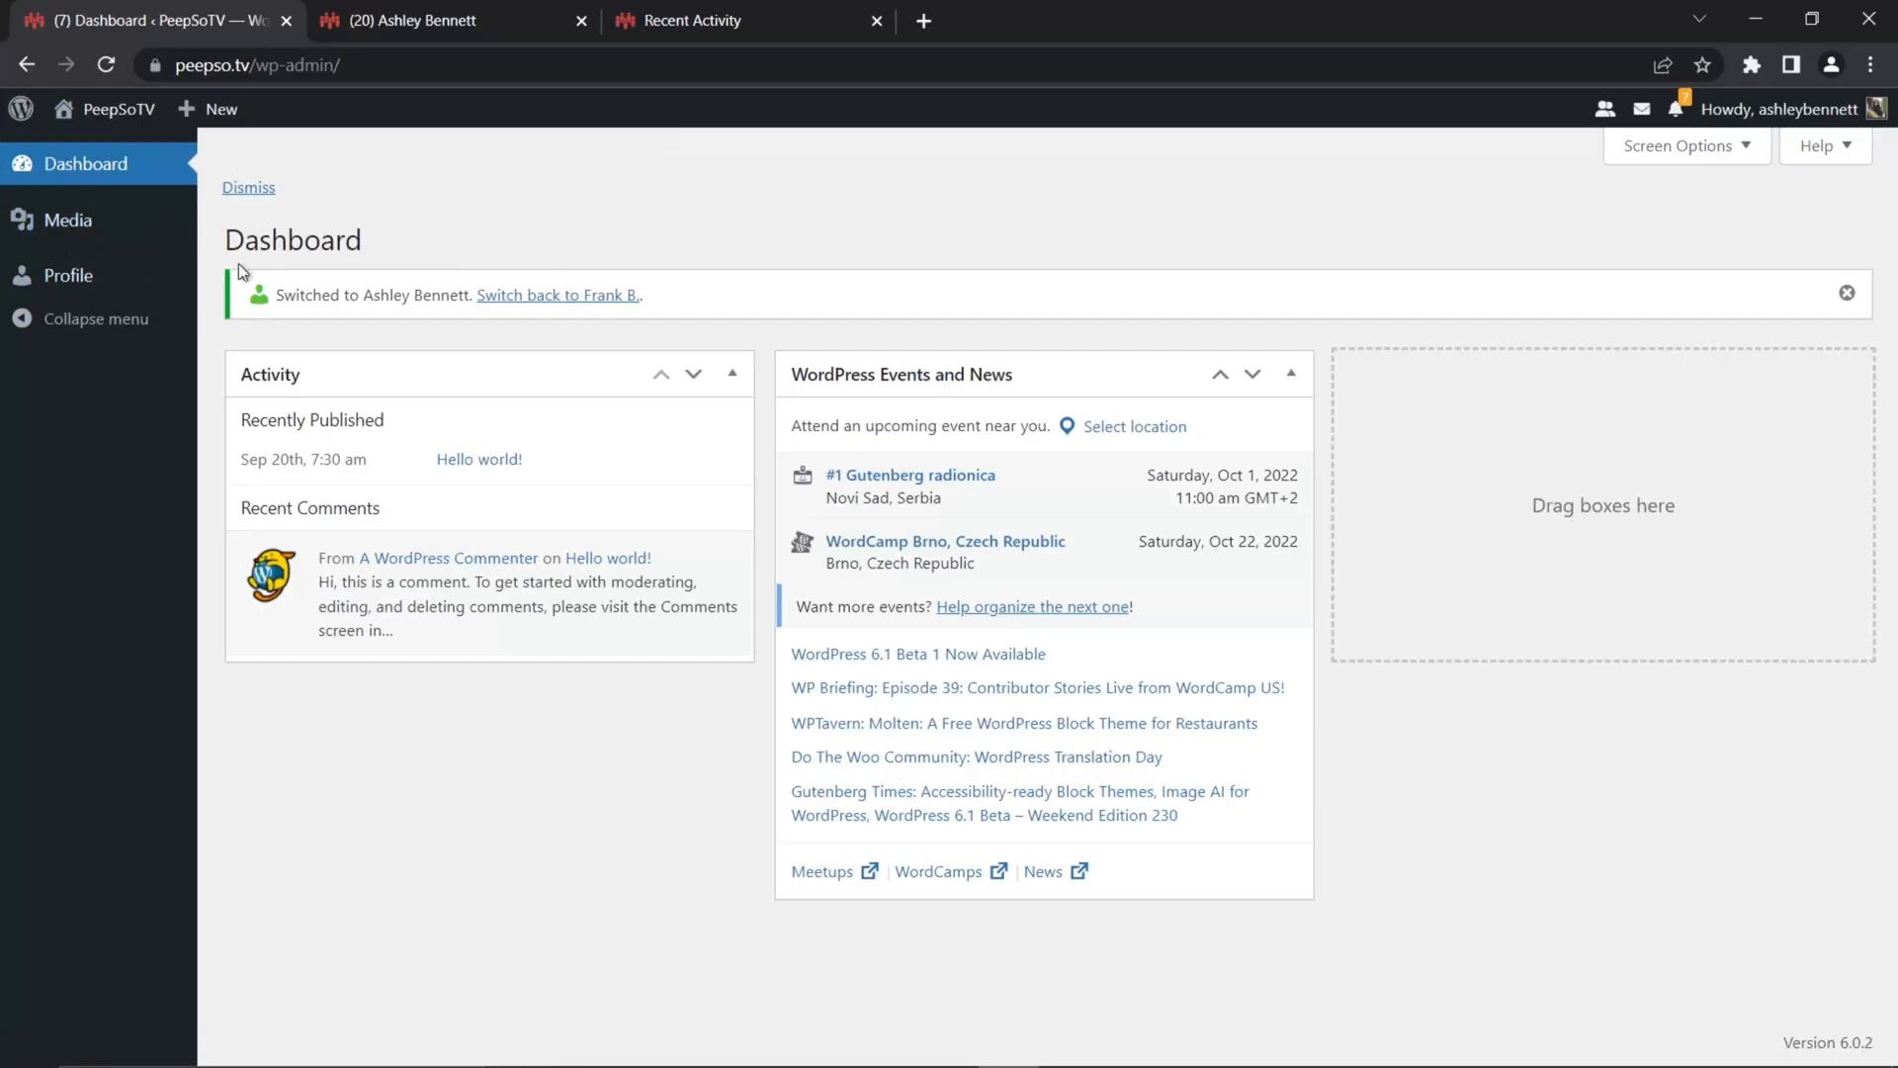
pyautogui.click(727, 21)
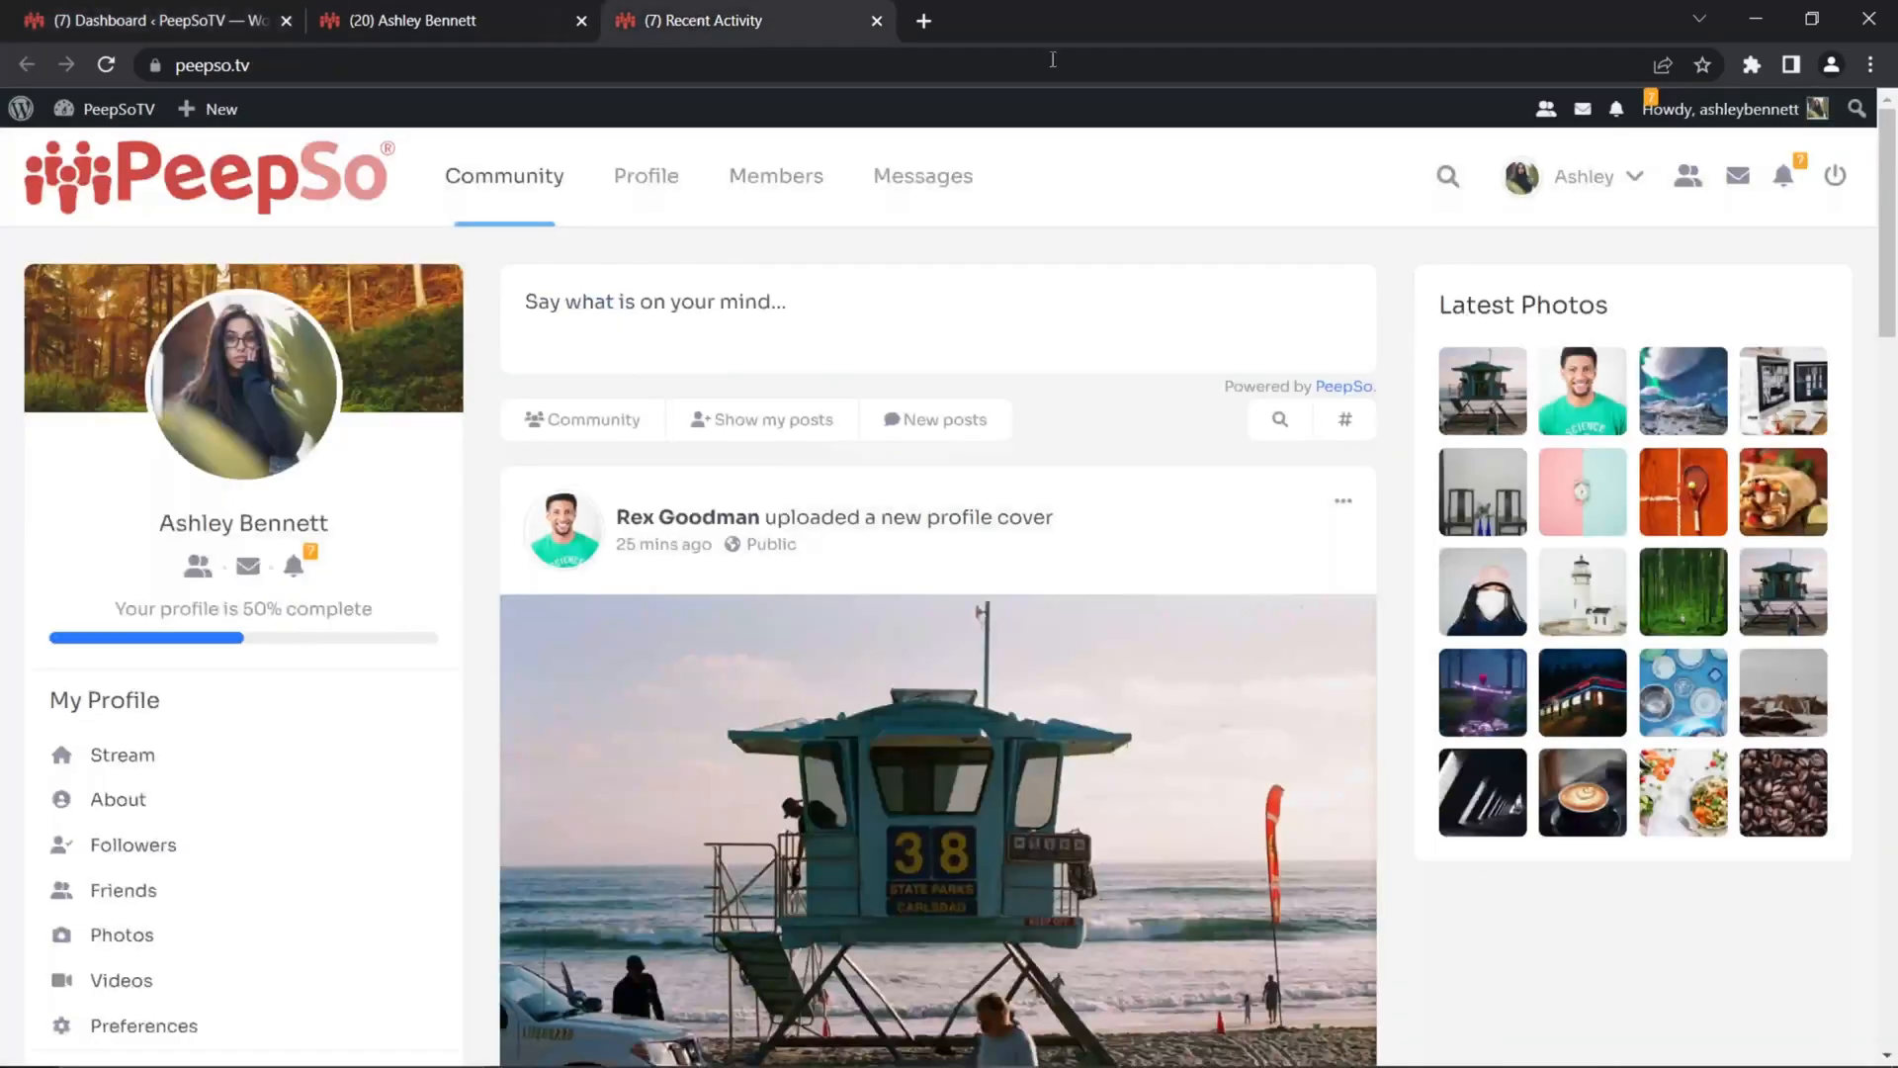
pyautogui.scroll(-3)
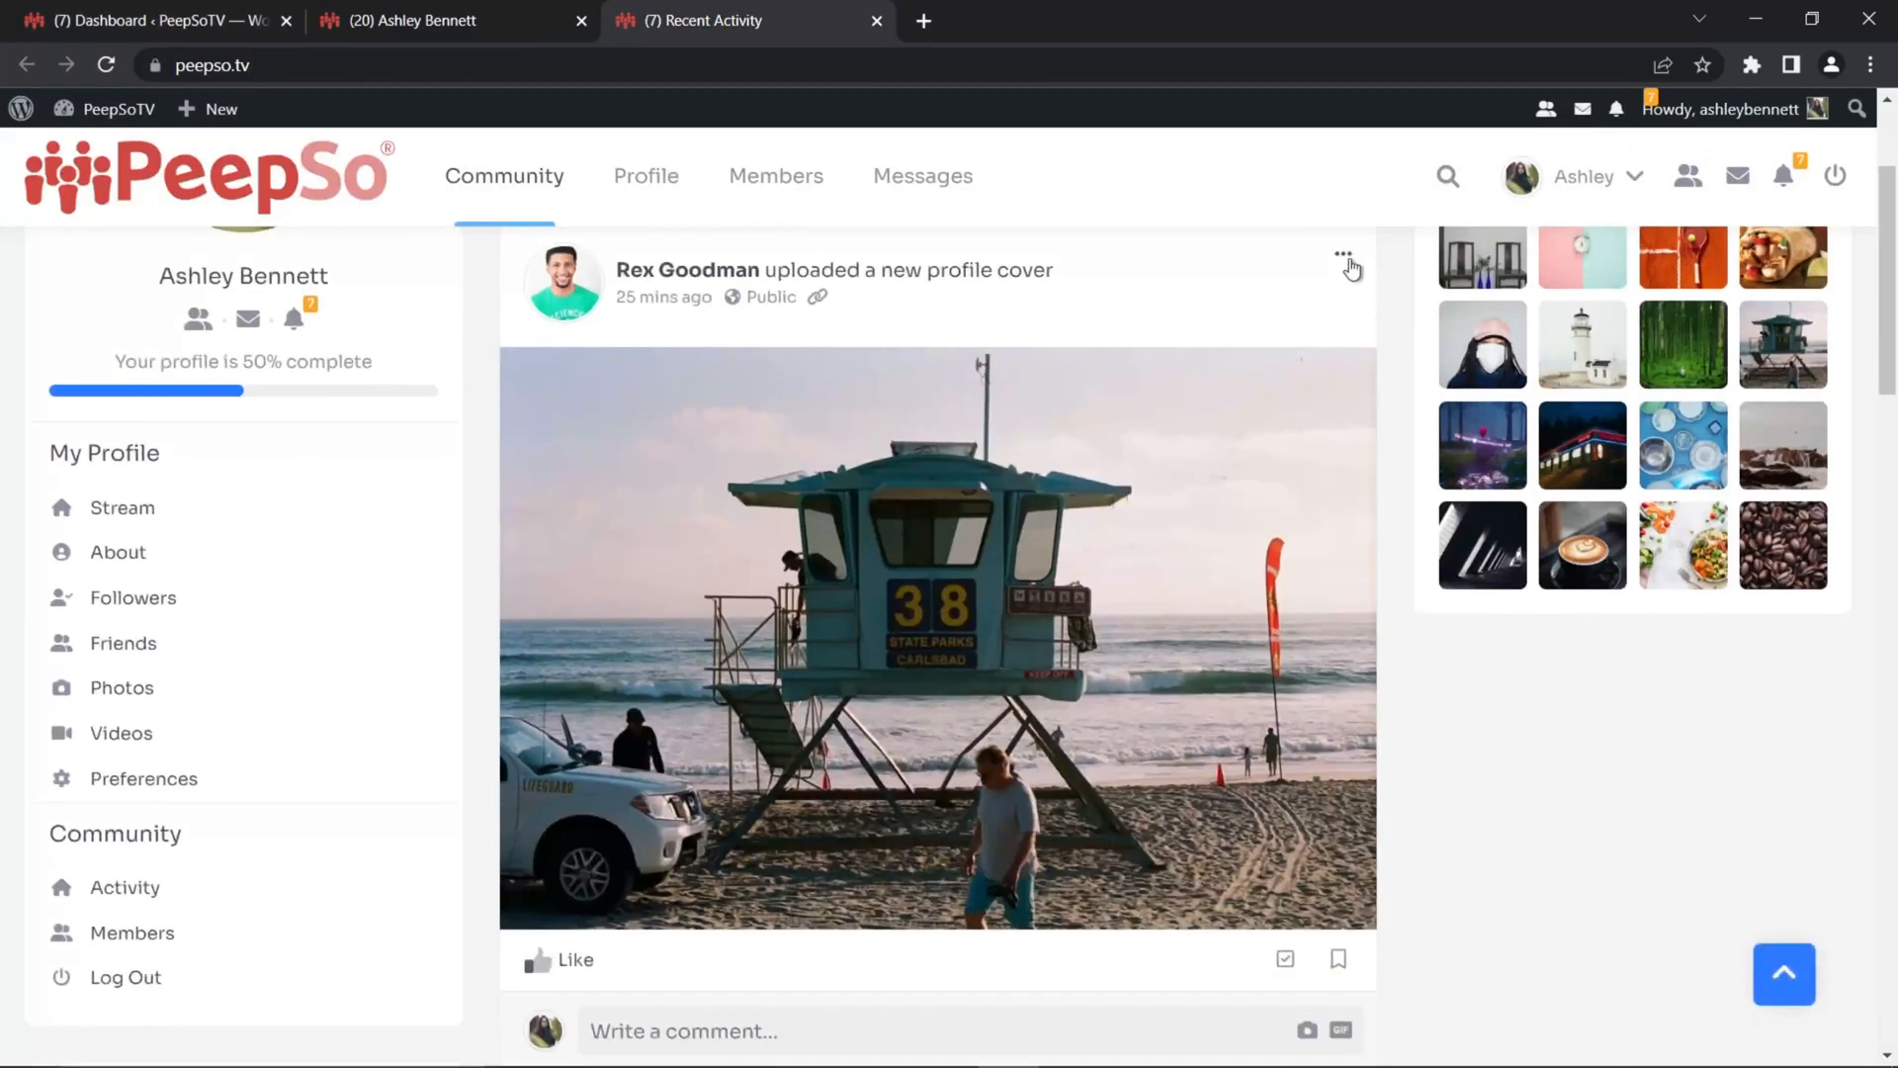
pyautogui.click(1343, 255)
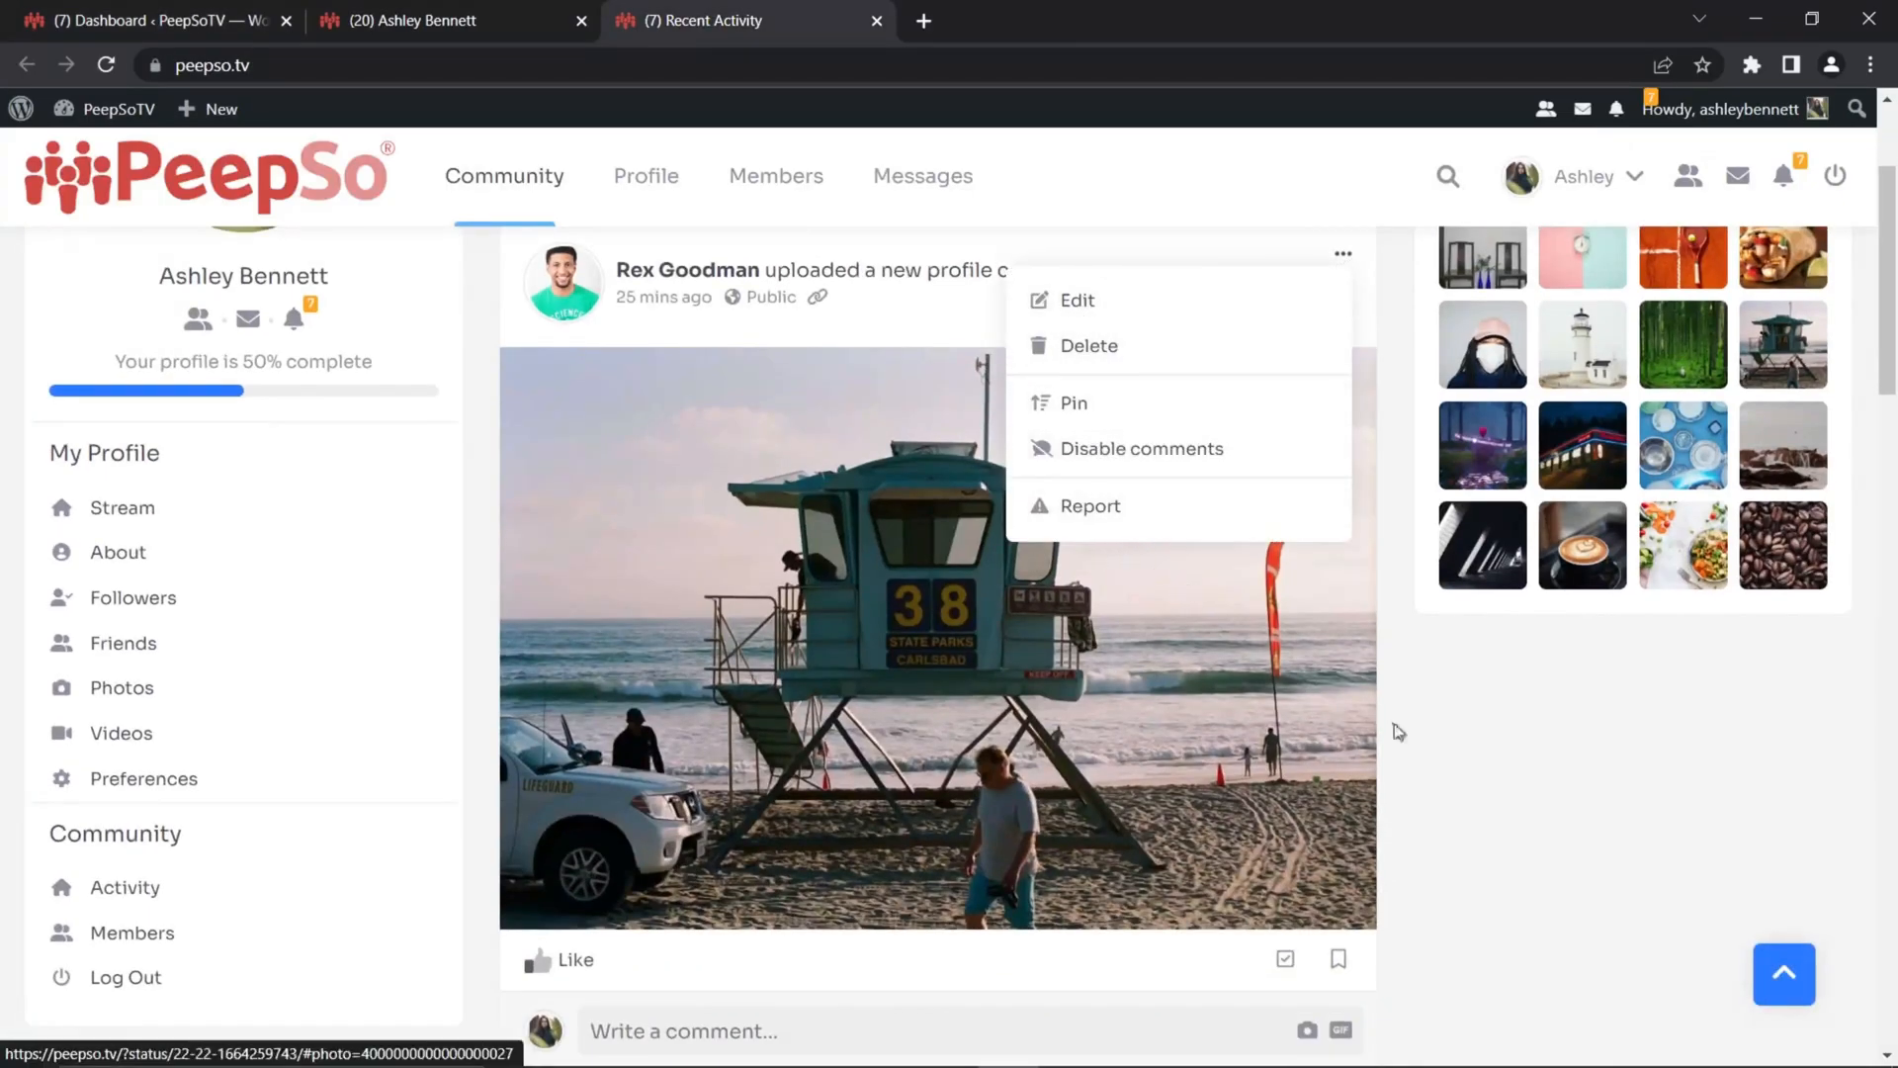
pyautogui.scroll(-3)
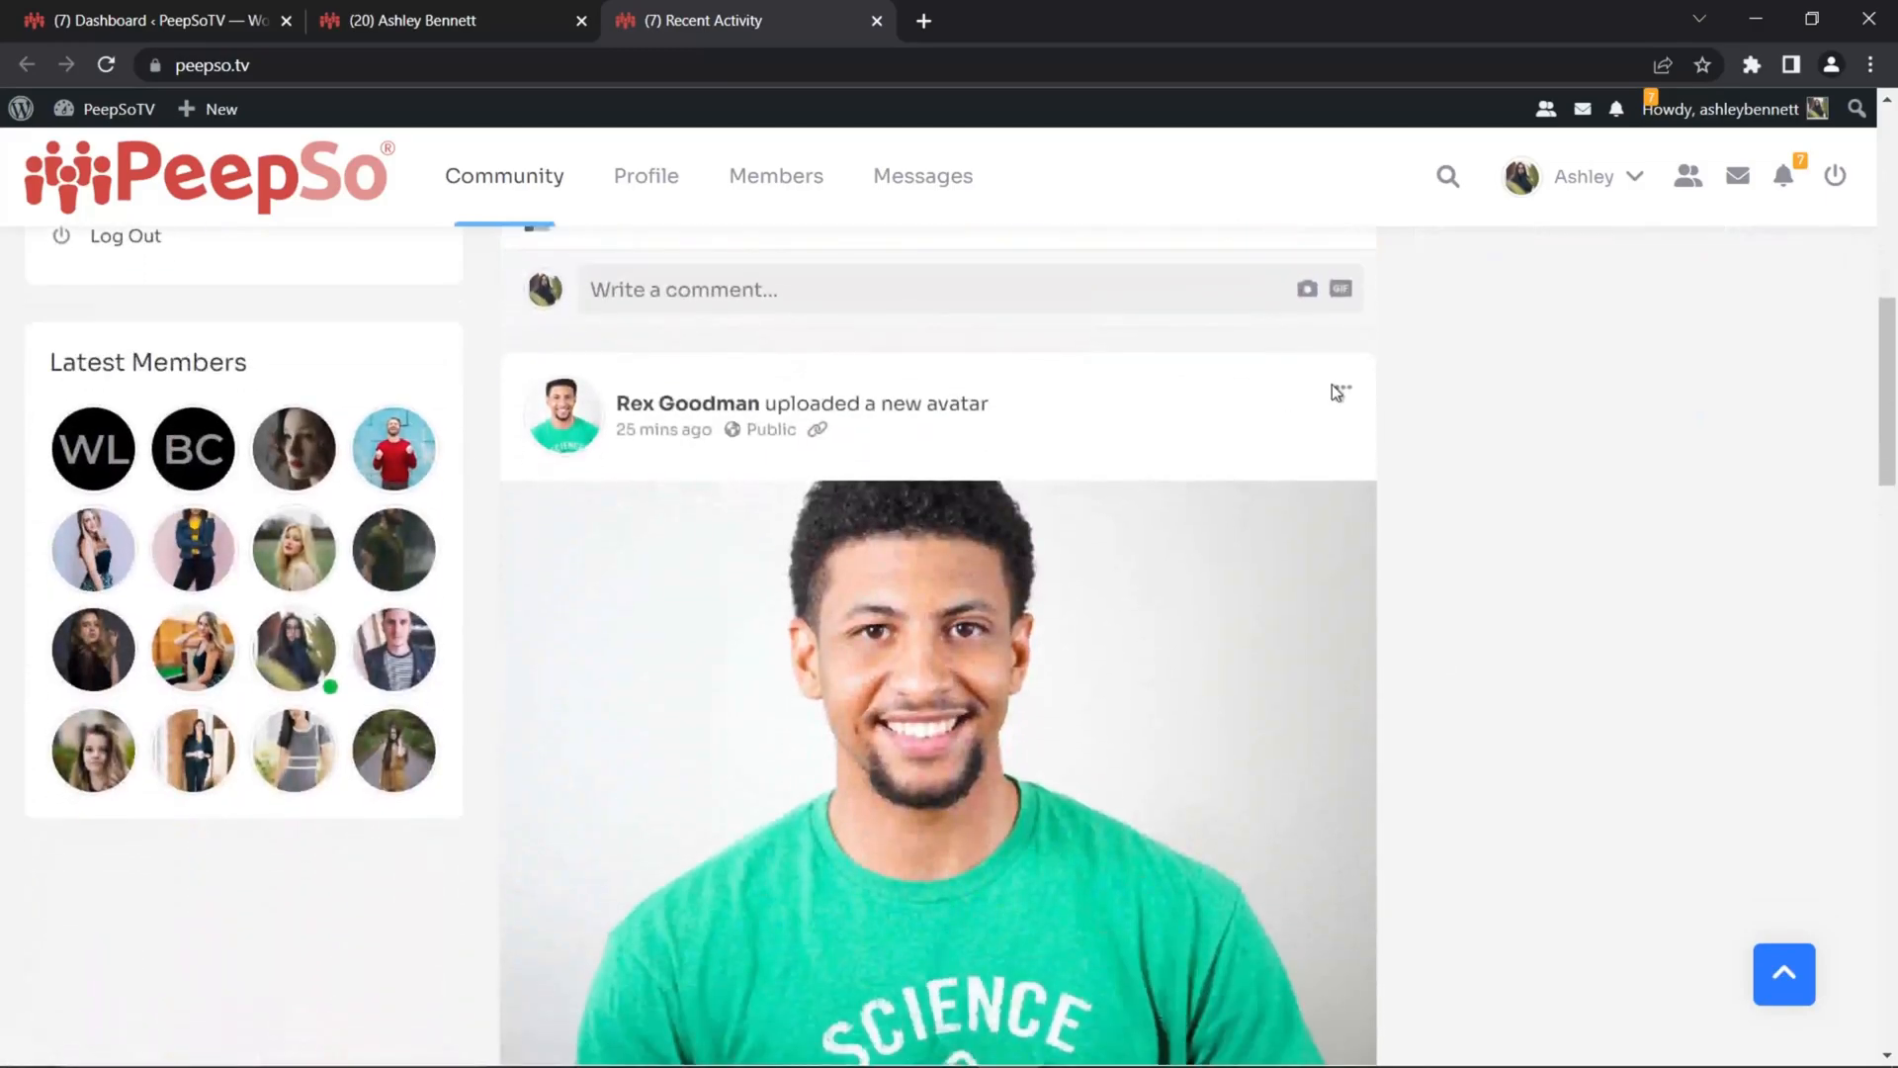
pyautogui.click(1341, 387)
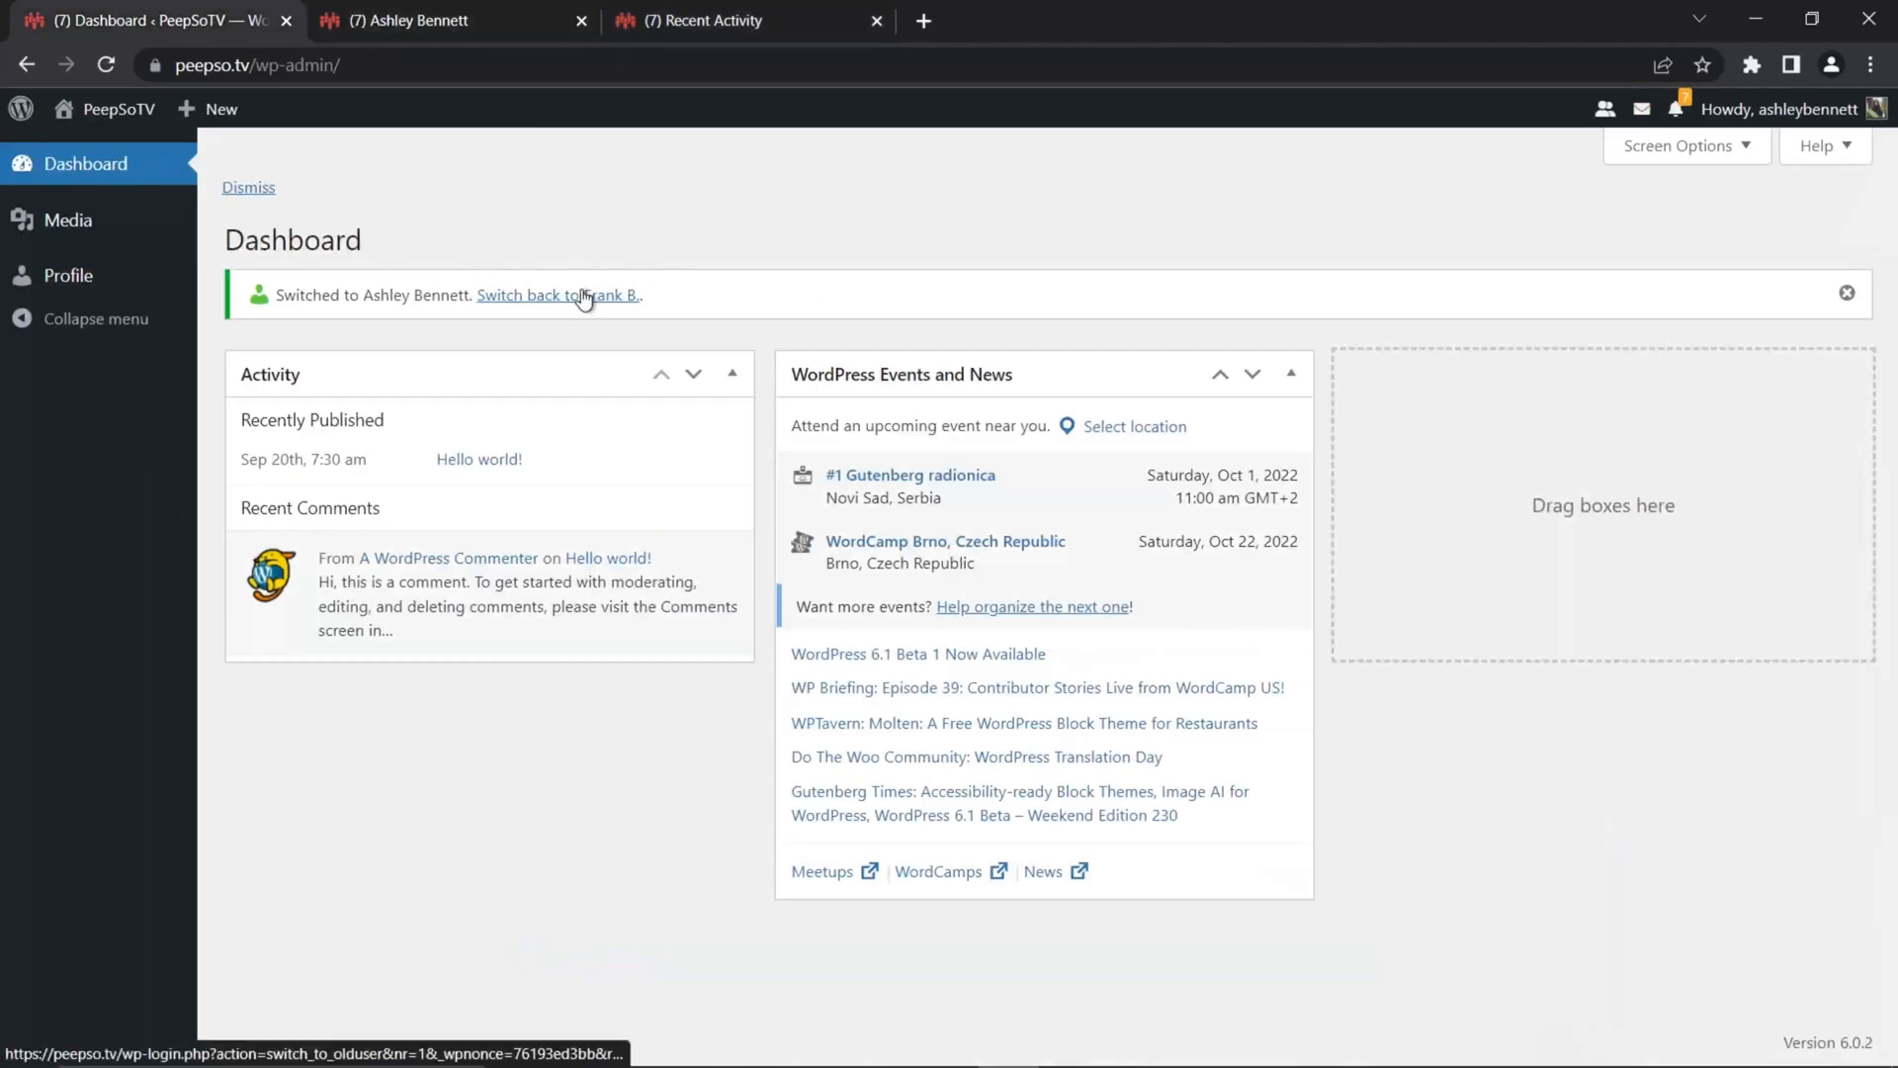
# - Switch back to the admin account Frank B. and open All Users
pyautogui.click(558, 294)
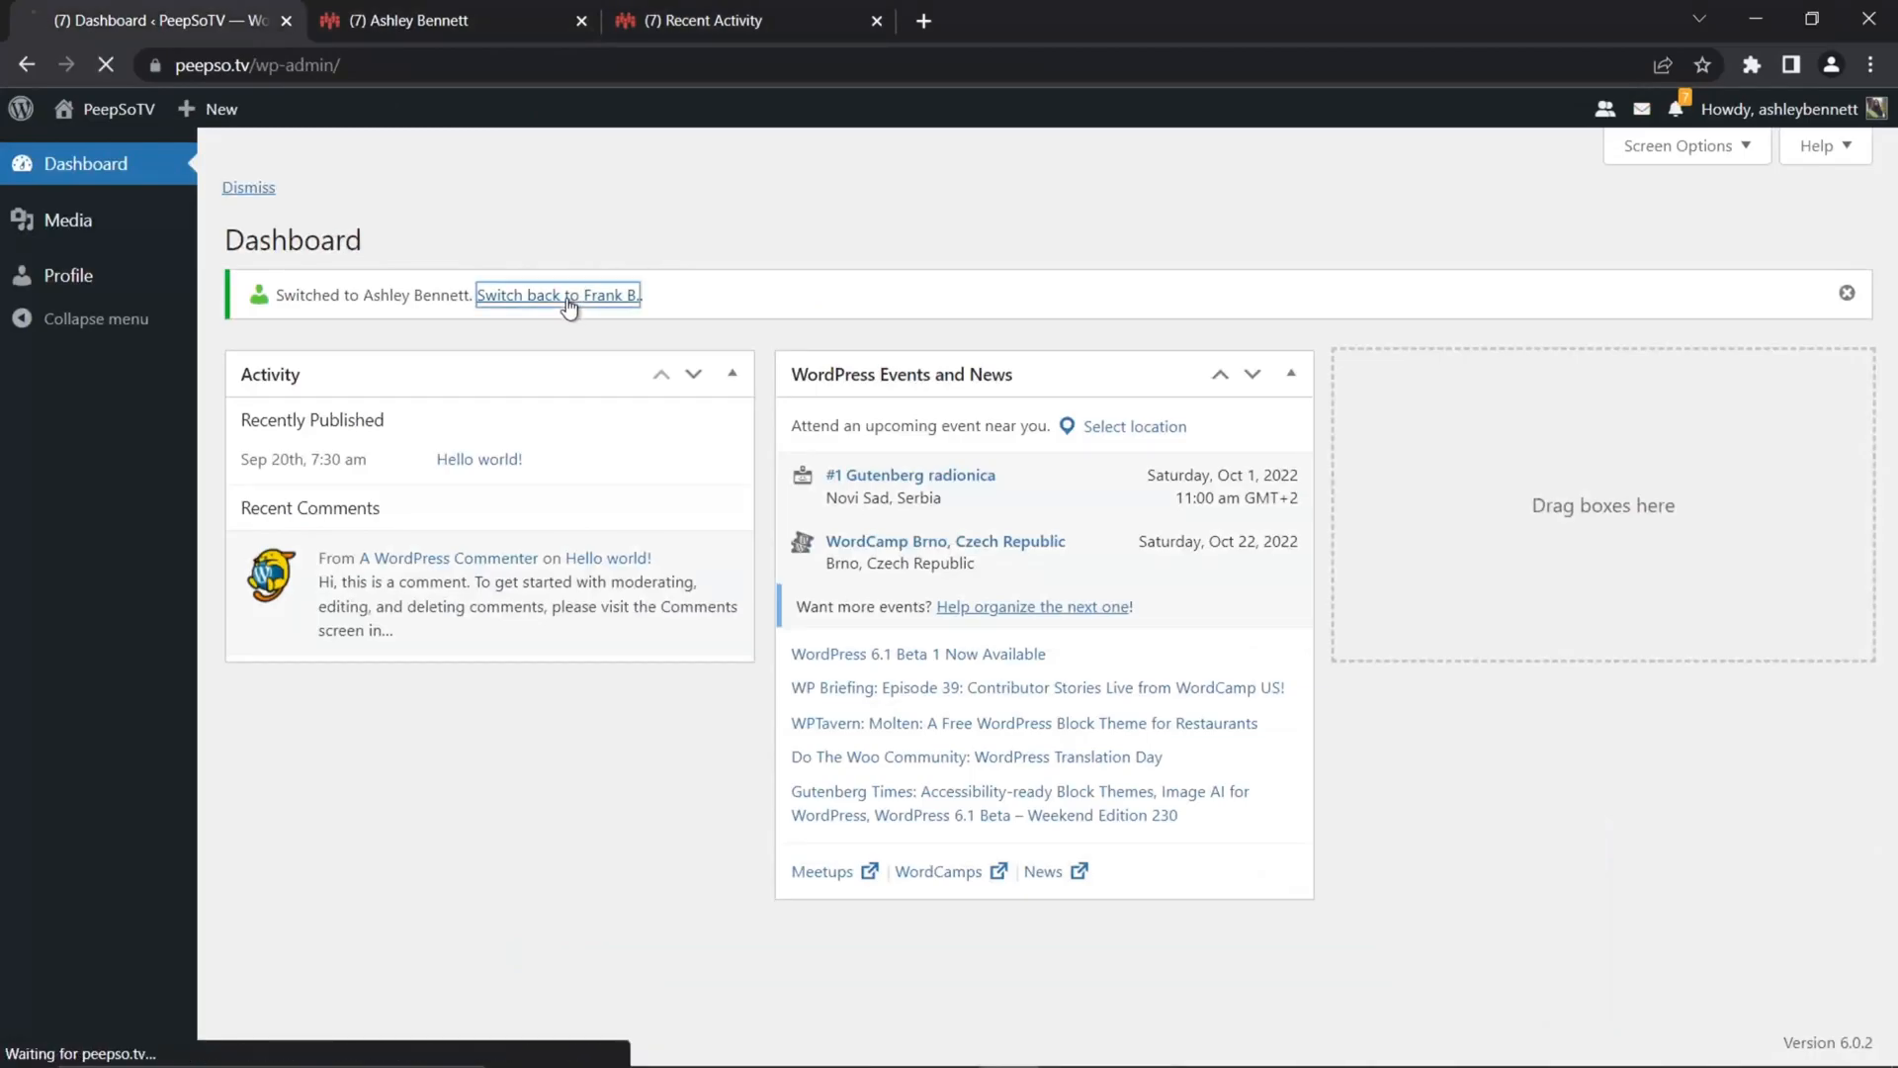
pyautogui.click(558, 294)
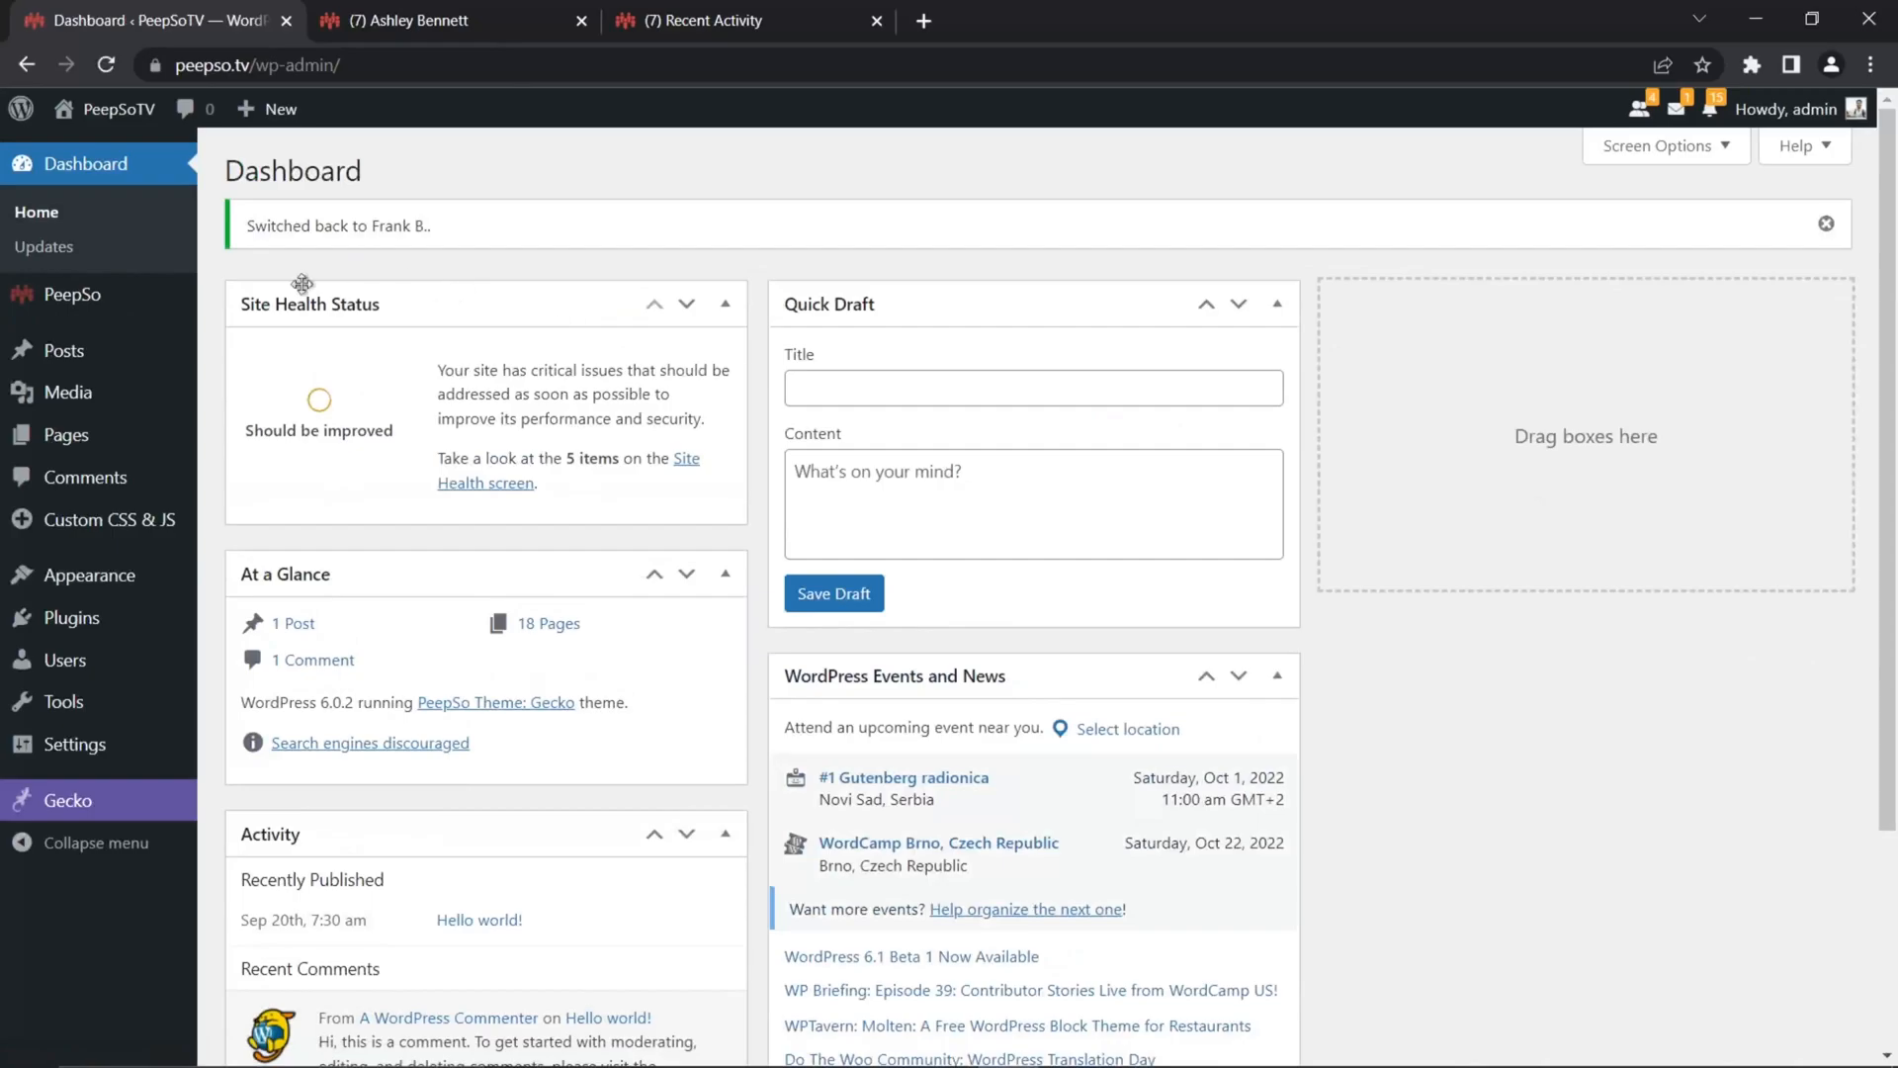
pyautogui.moveTo(53, 659)
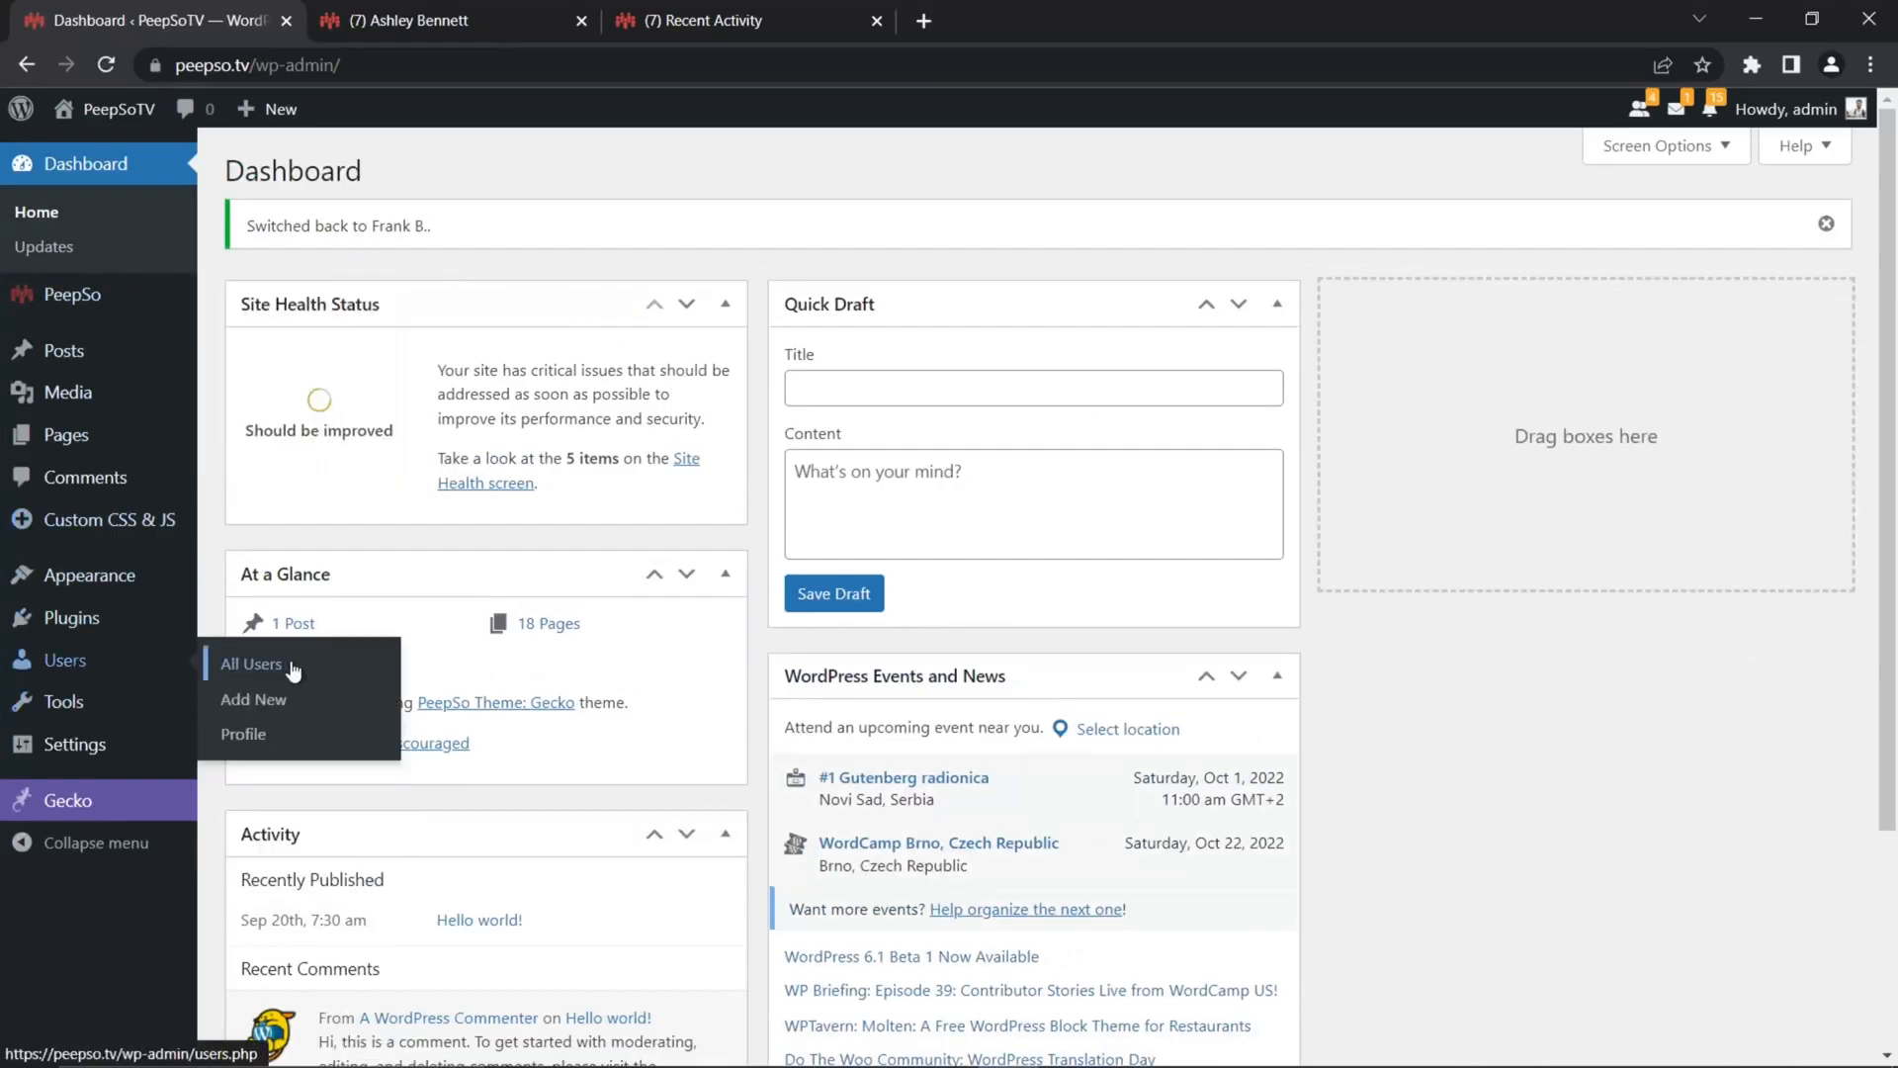
pyautogui.click(252, 663)
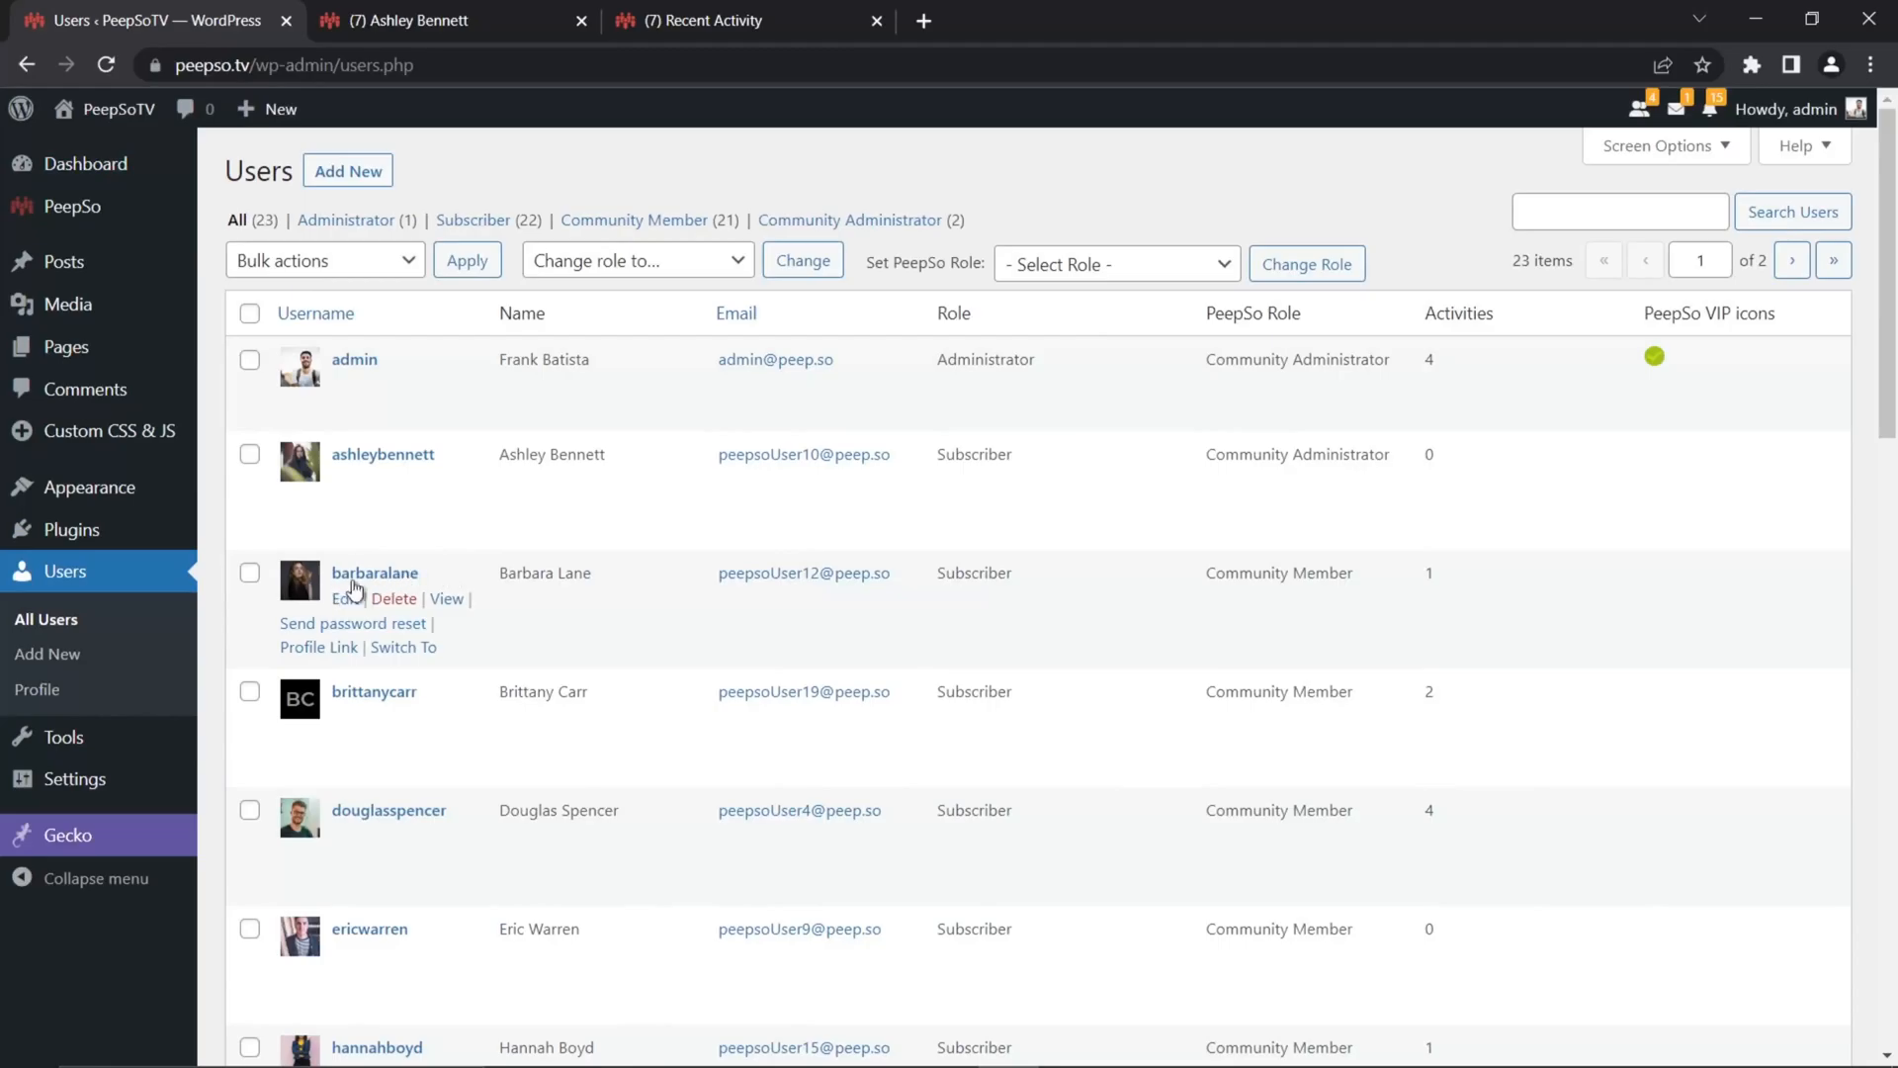
pyautogui.click(250, 573)
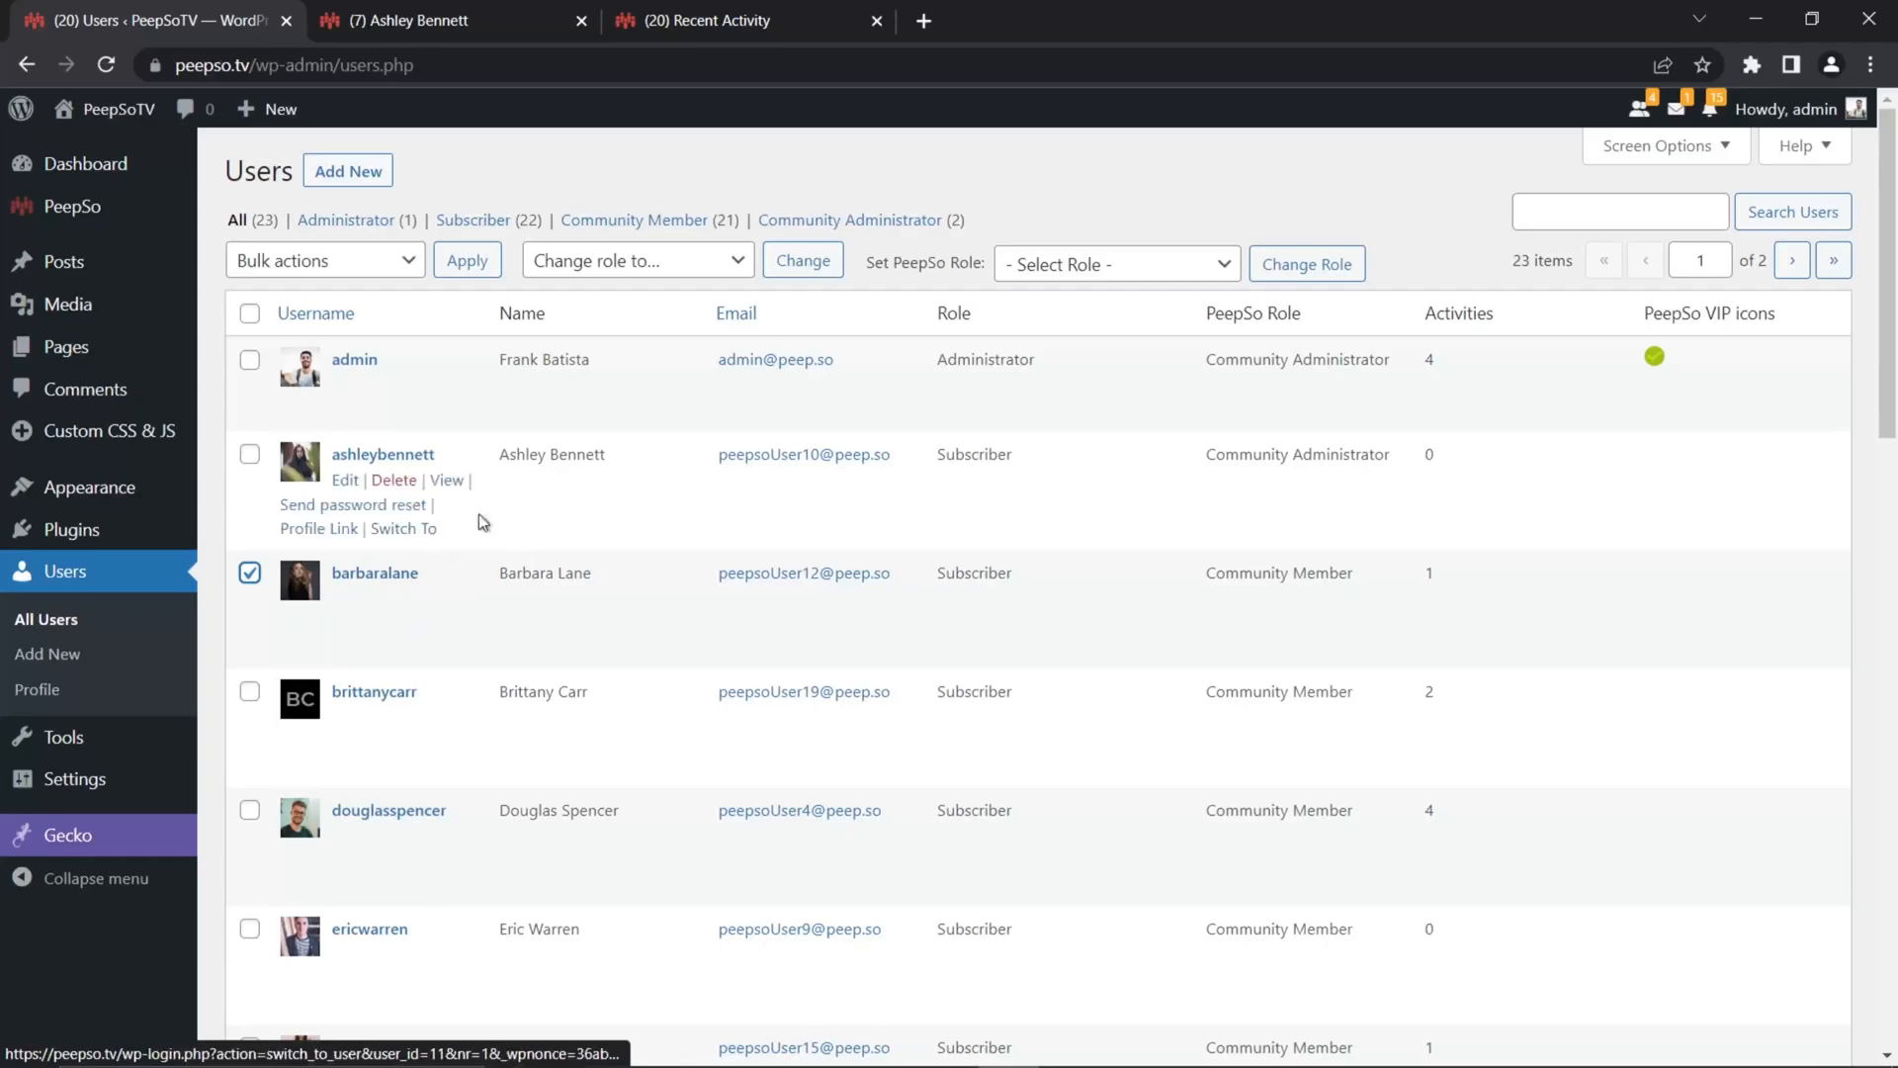
pyautogui.click(1114, 264)
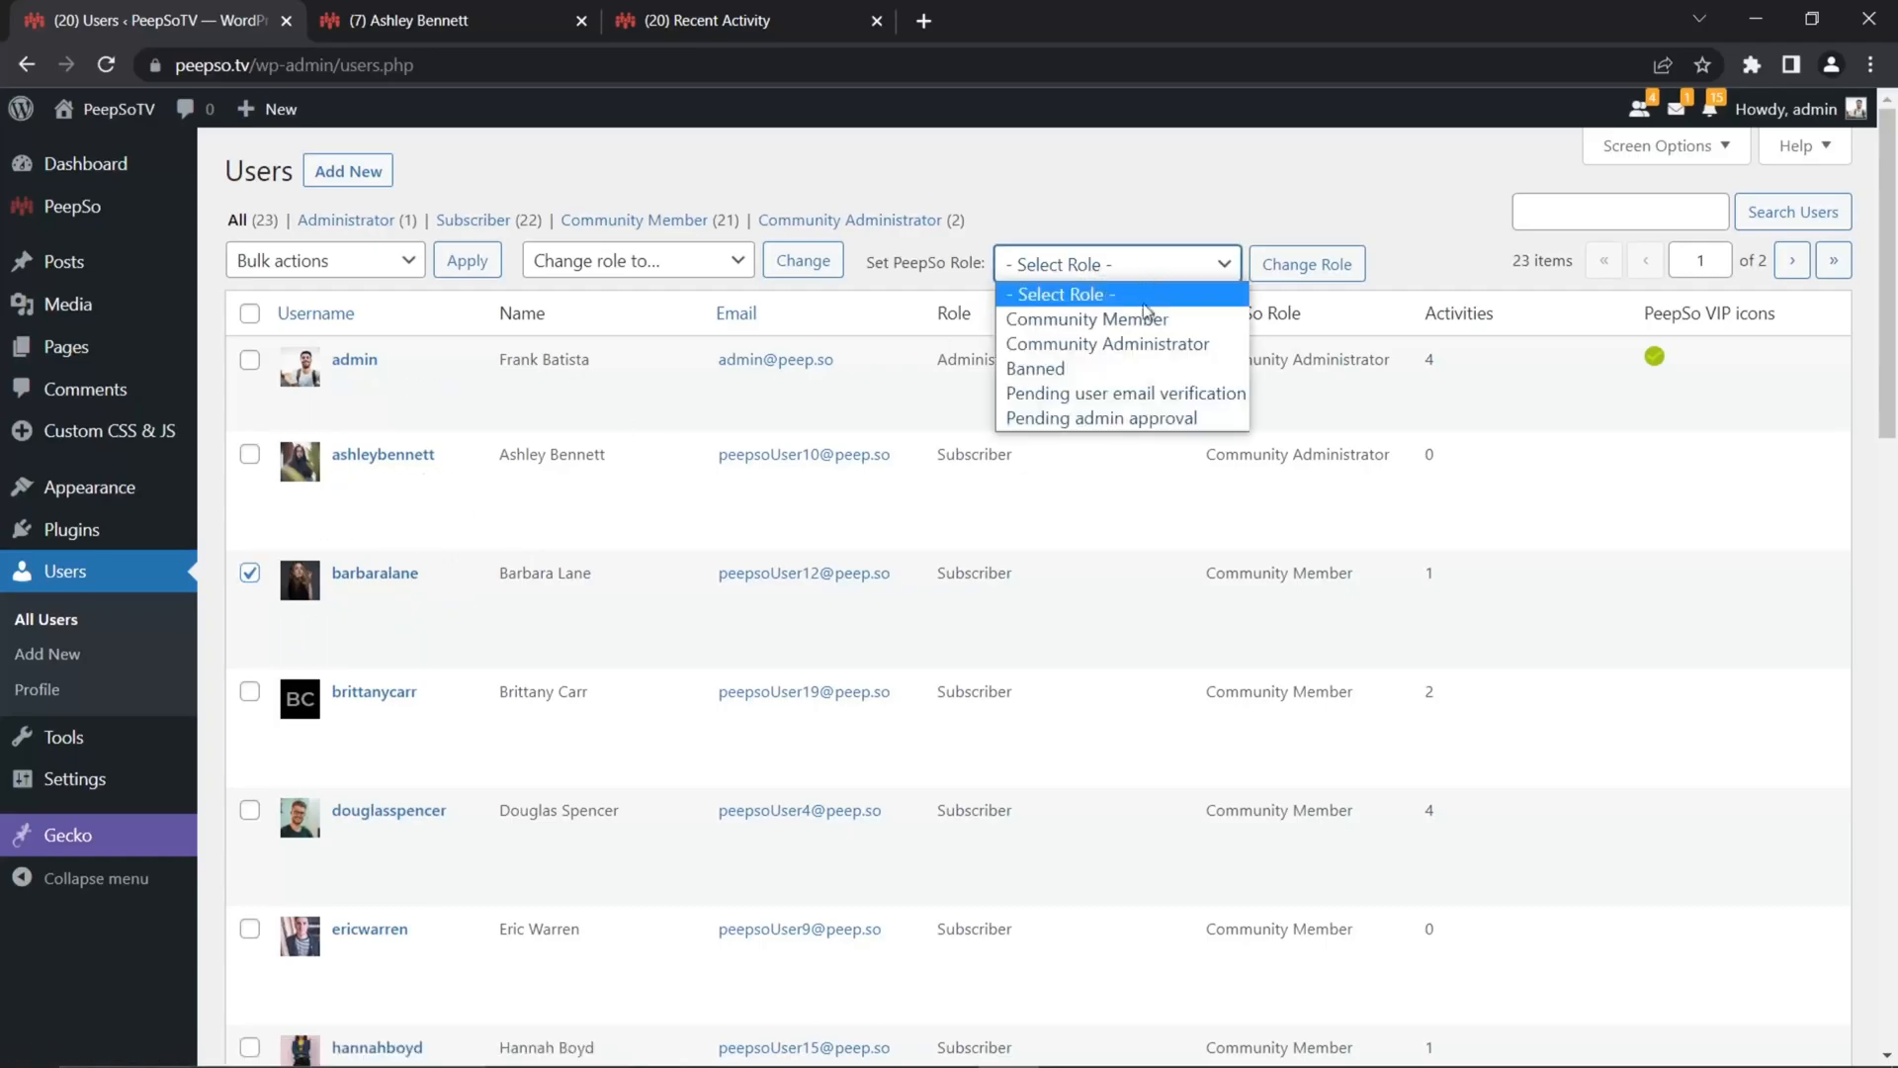
pyautogui.click(1105, 343)
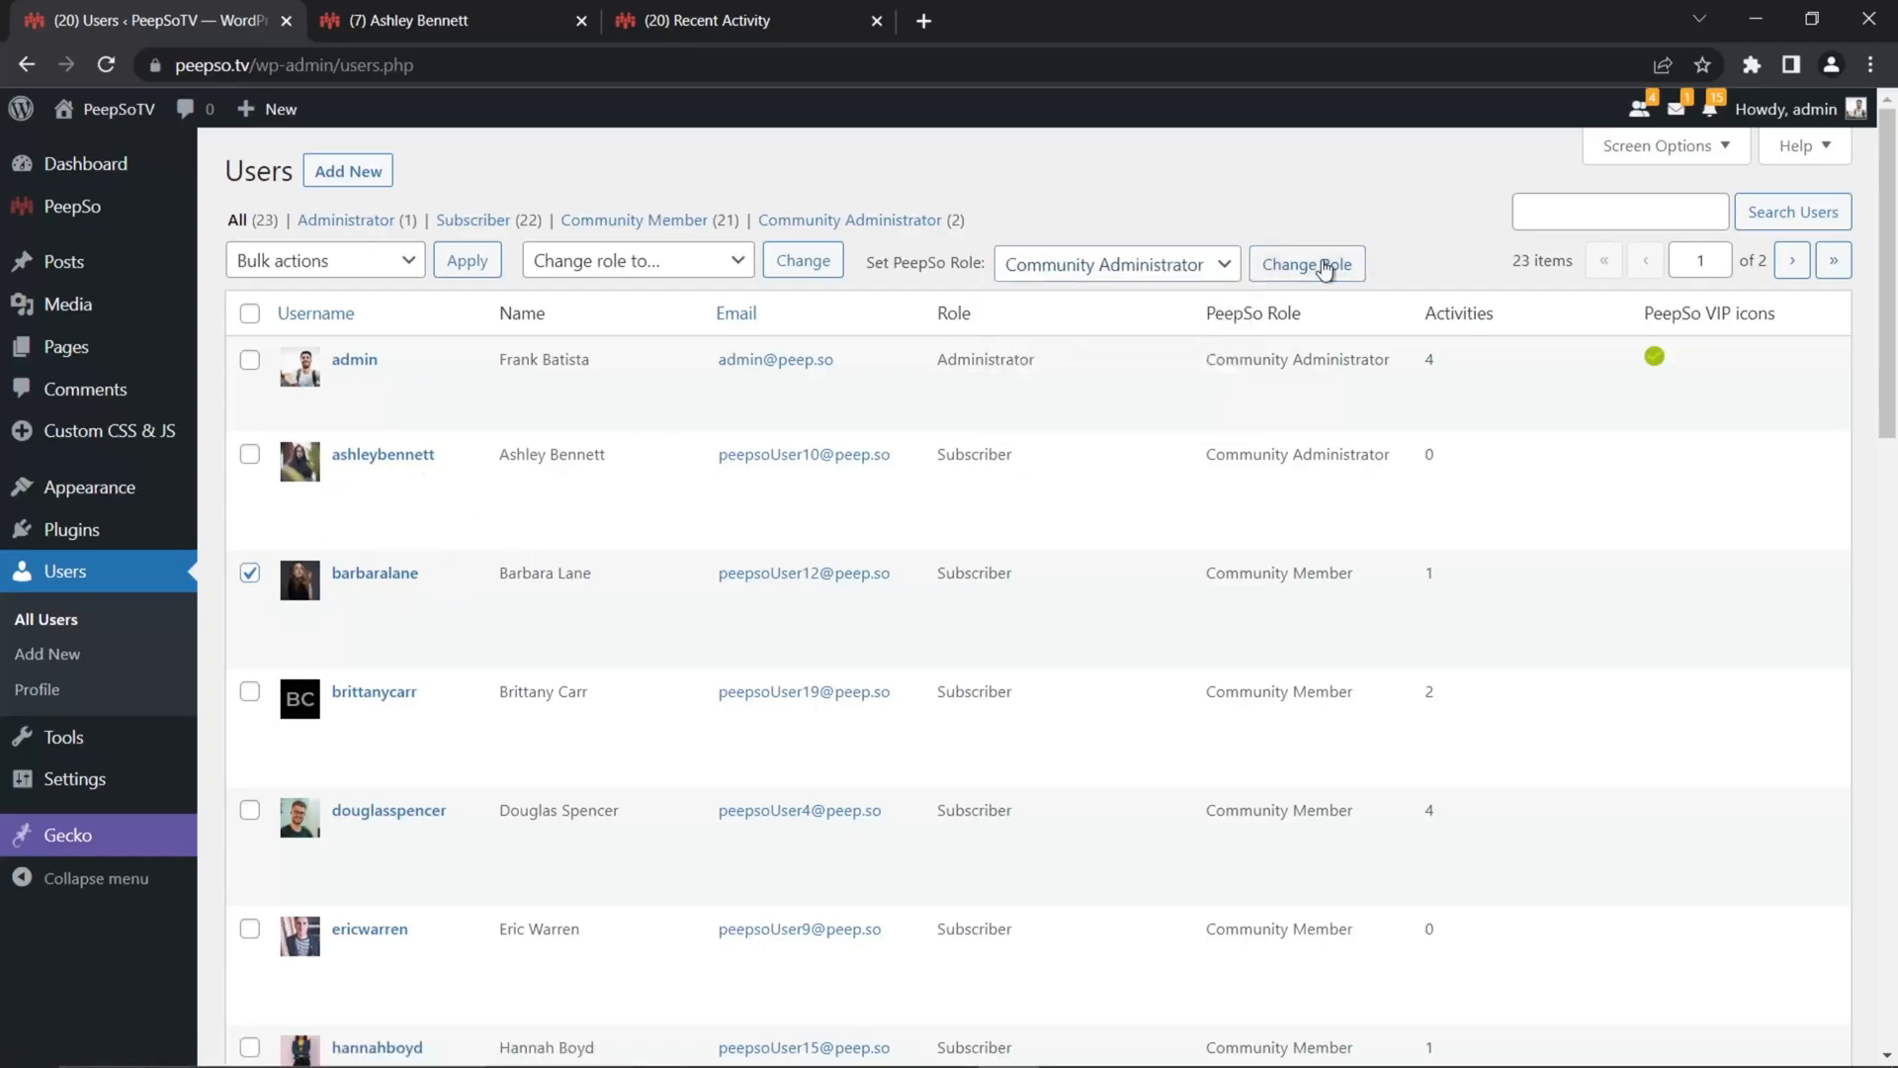
pyautogui.click(1306, 264)
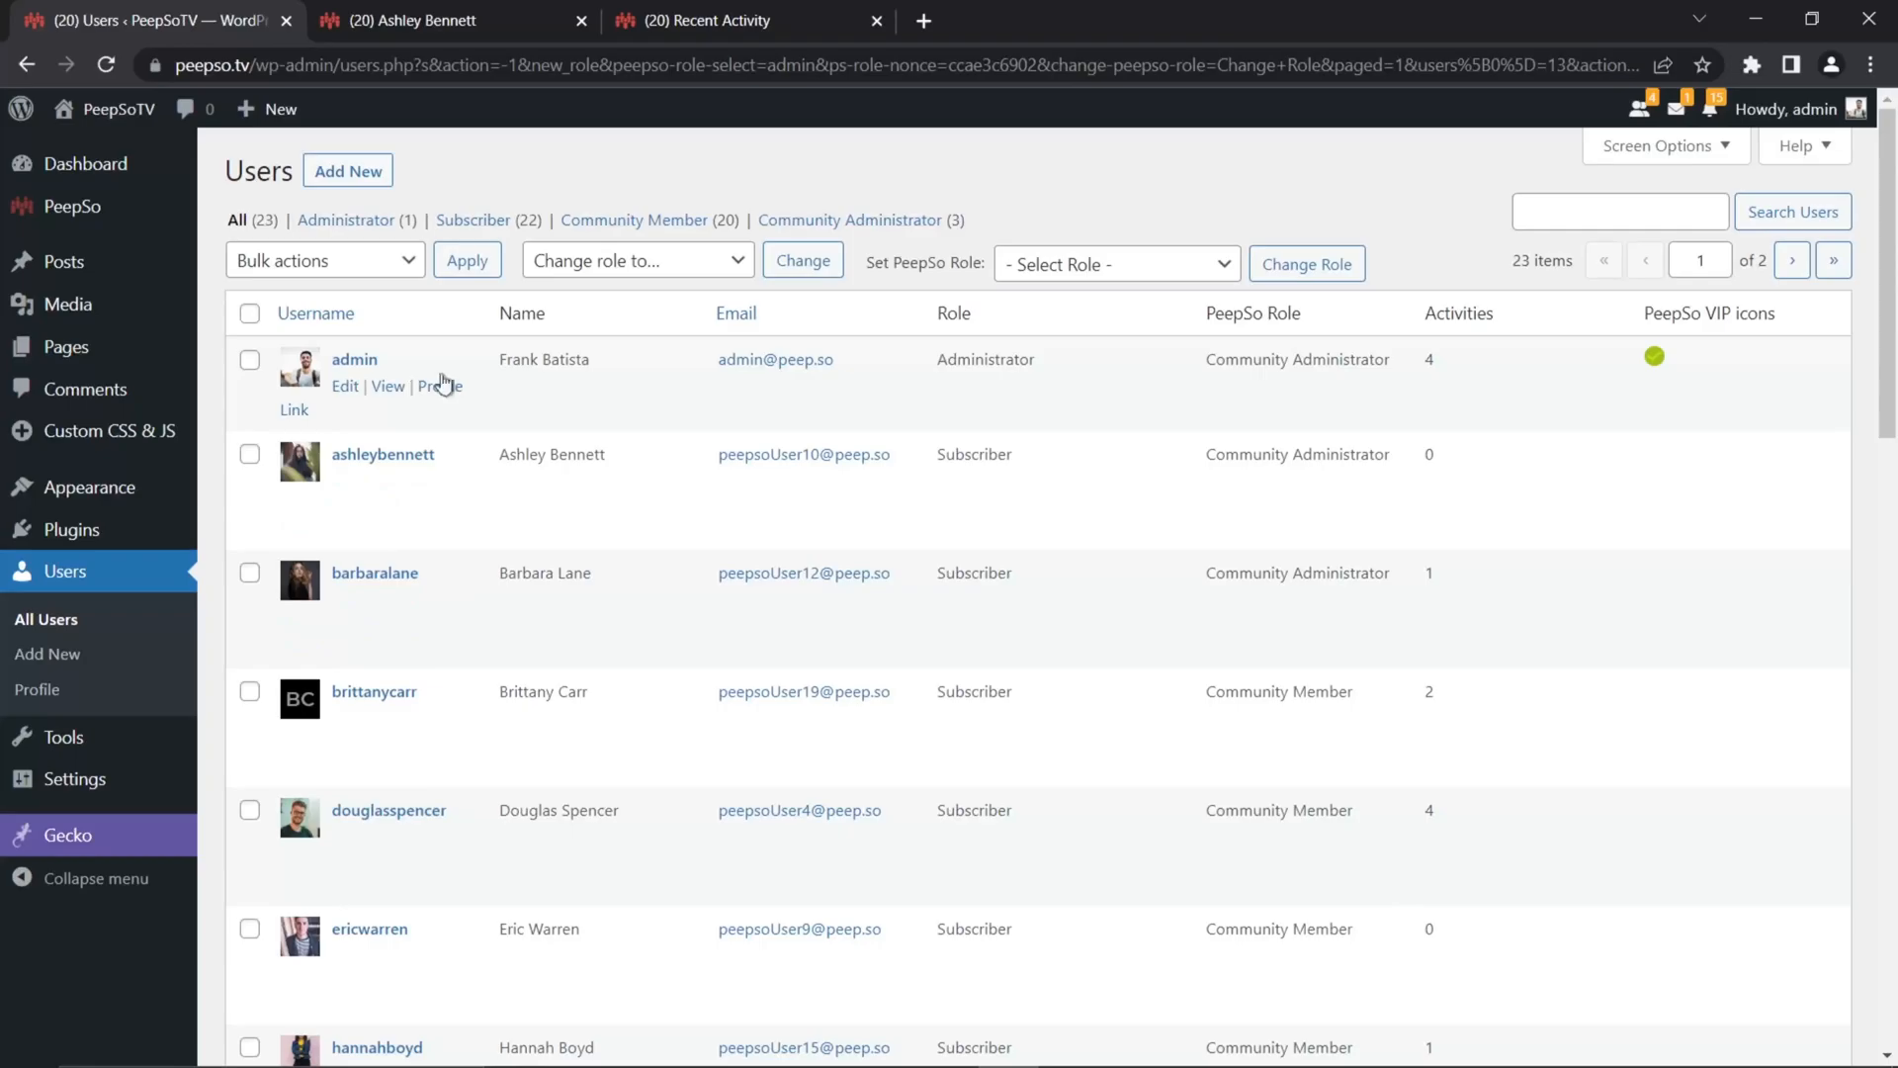
pyautogui.moveTo(481, 387)
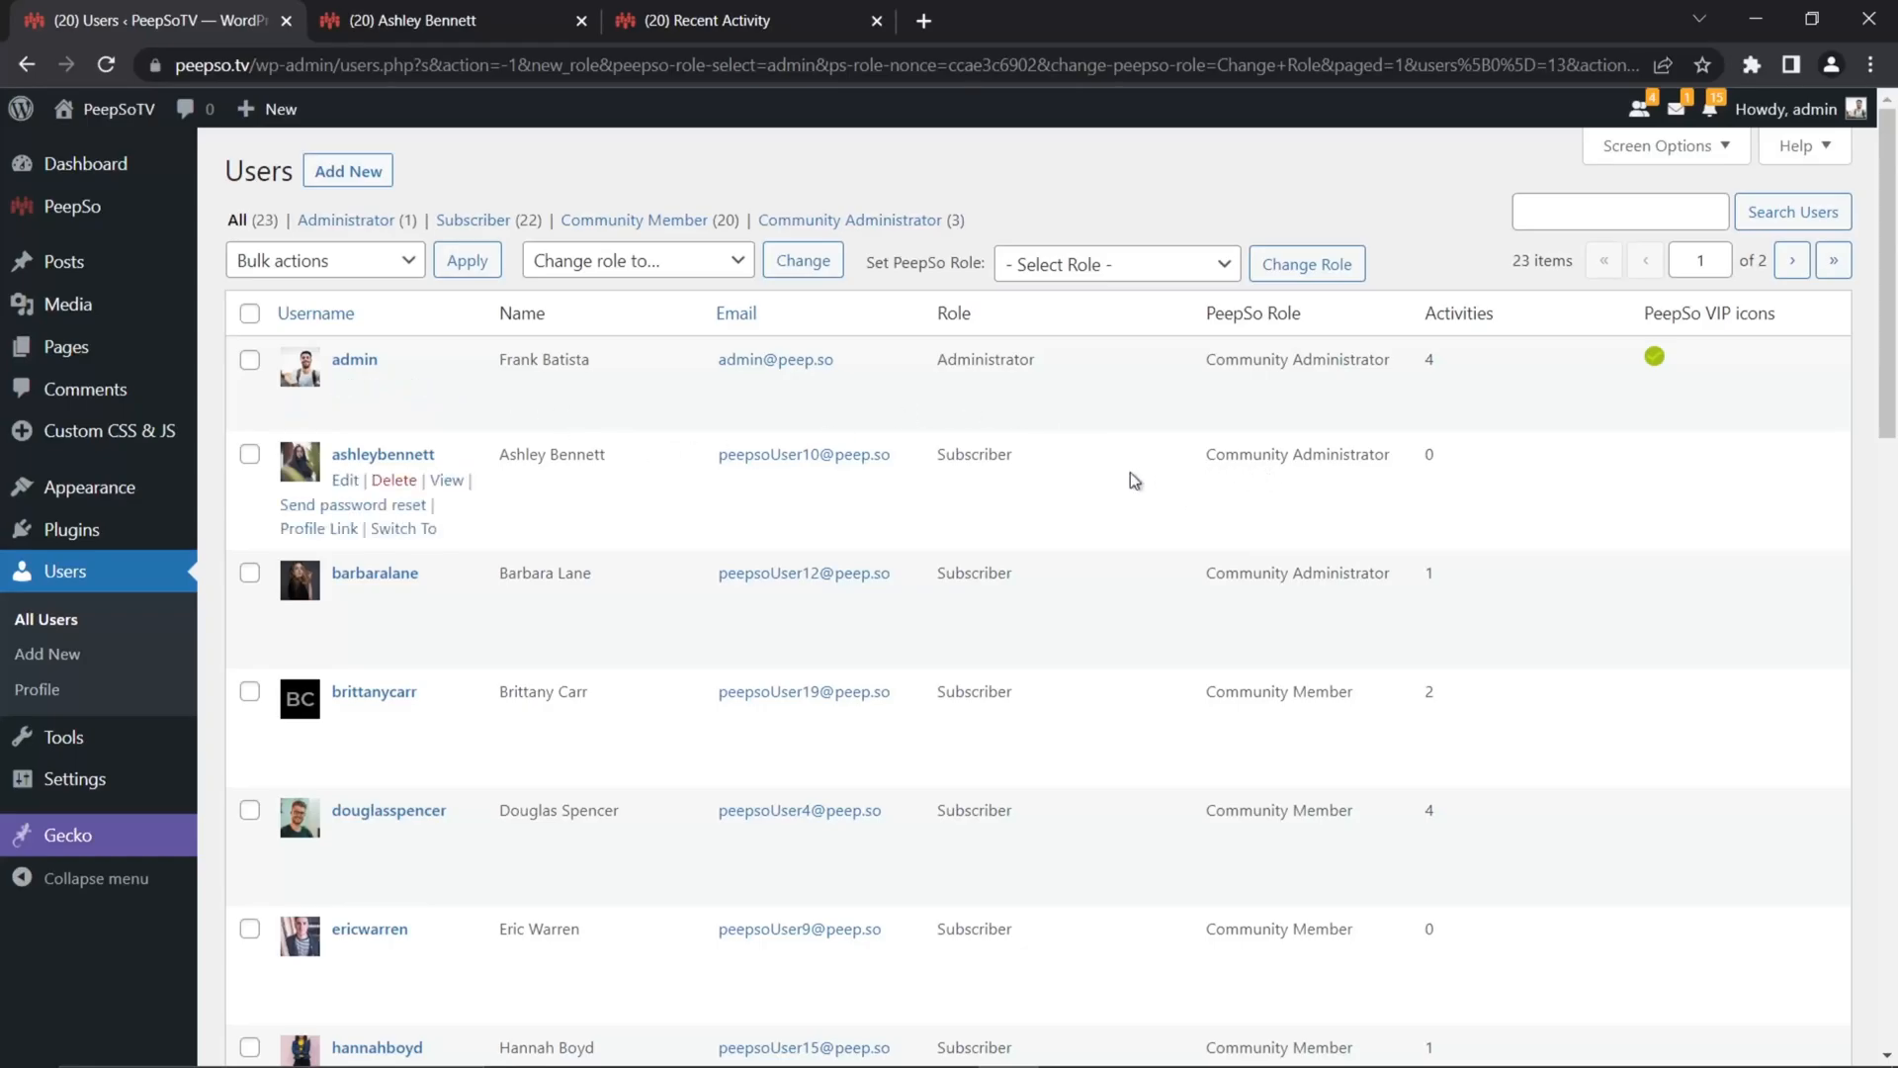
pyautogui.moveTo(1121, 533)
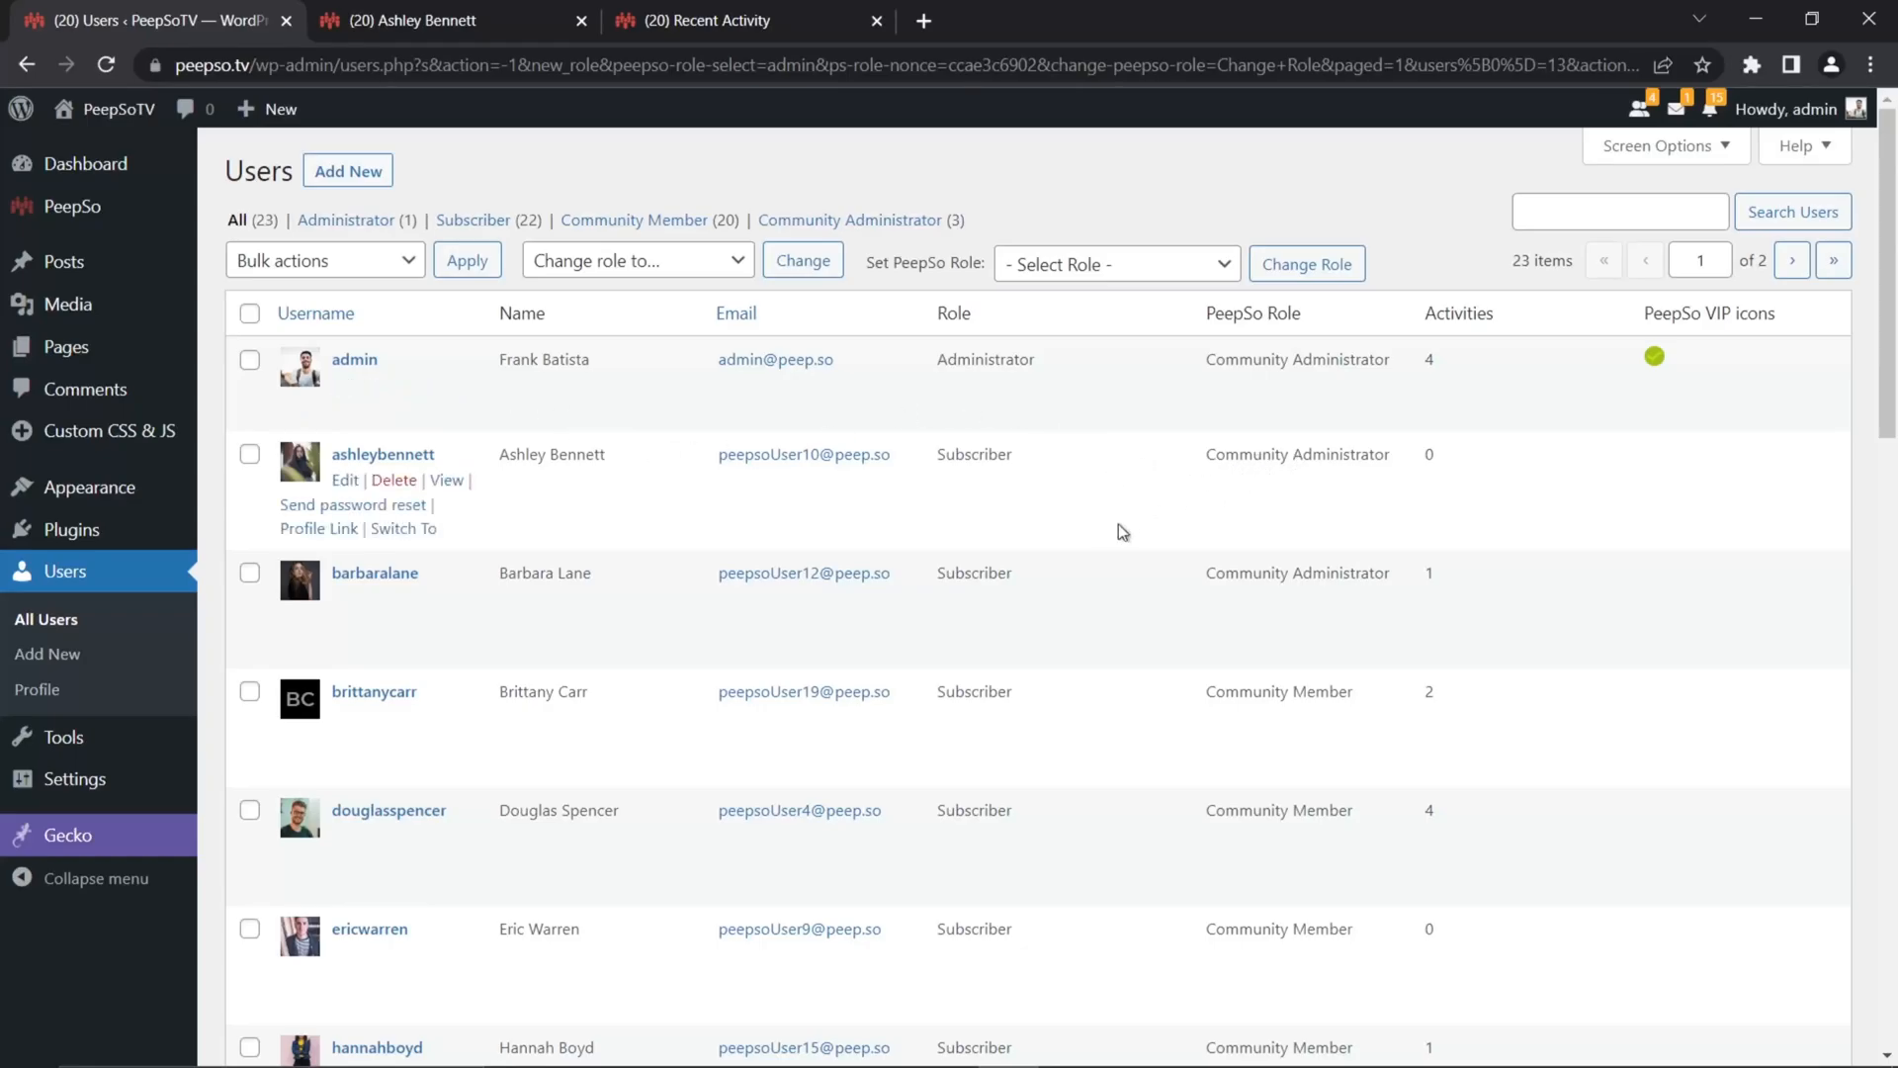